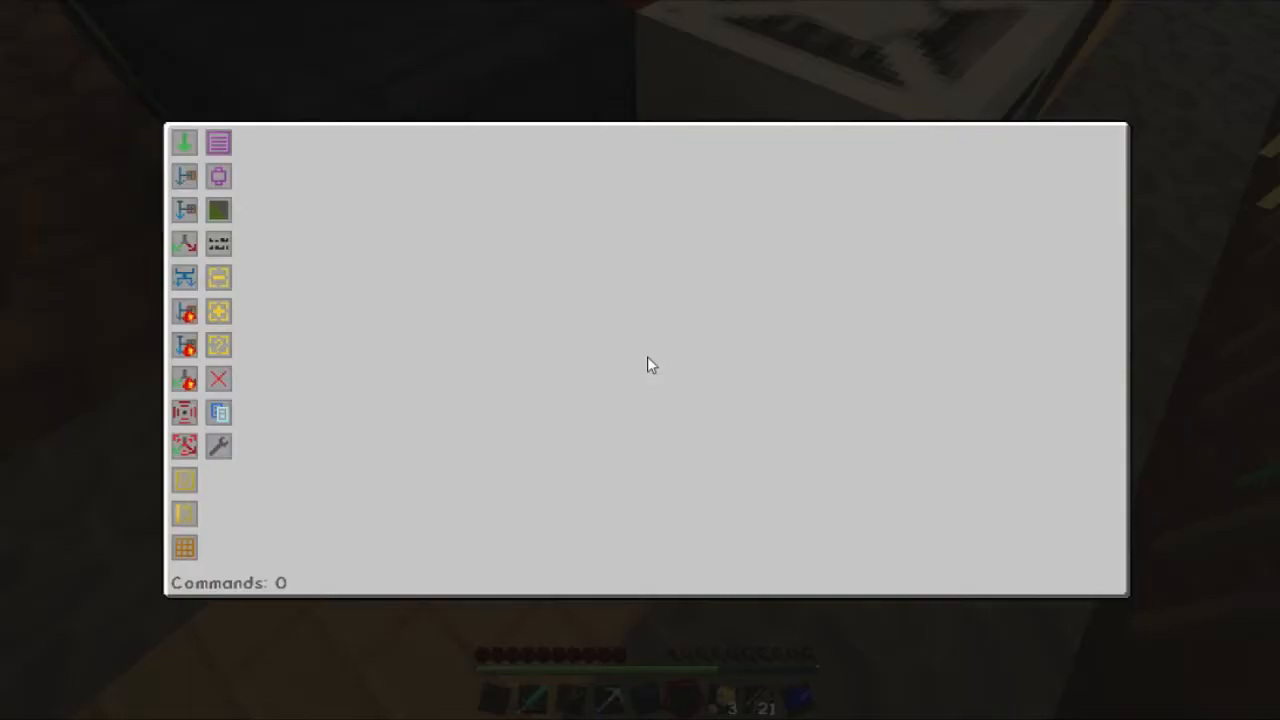
mouse_move(184, 143)
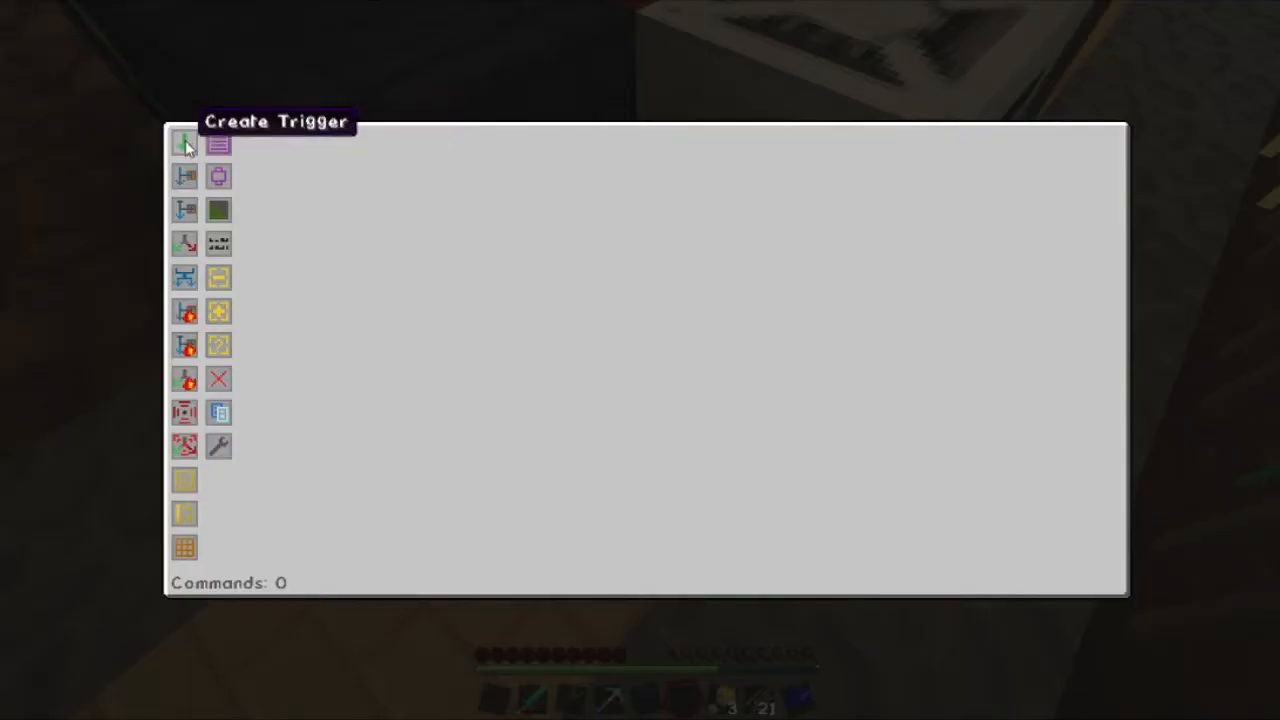
mouse_move(320, 178)
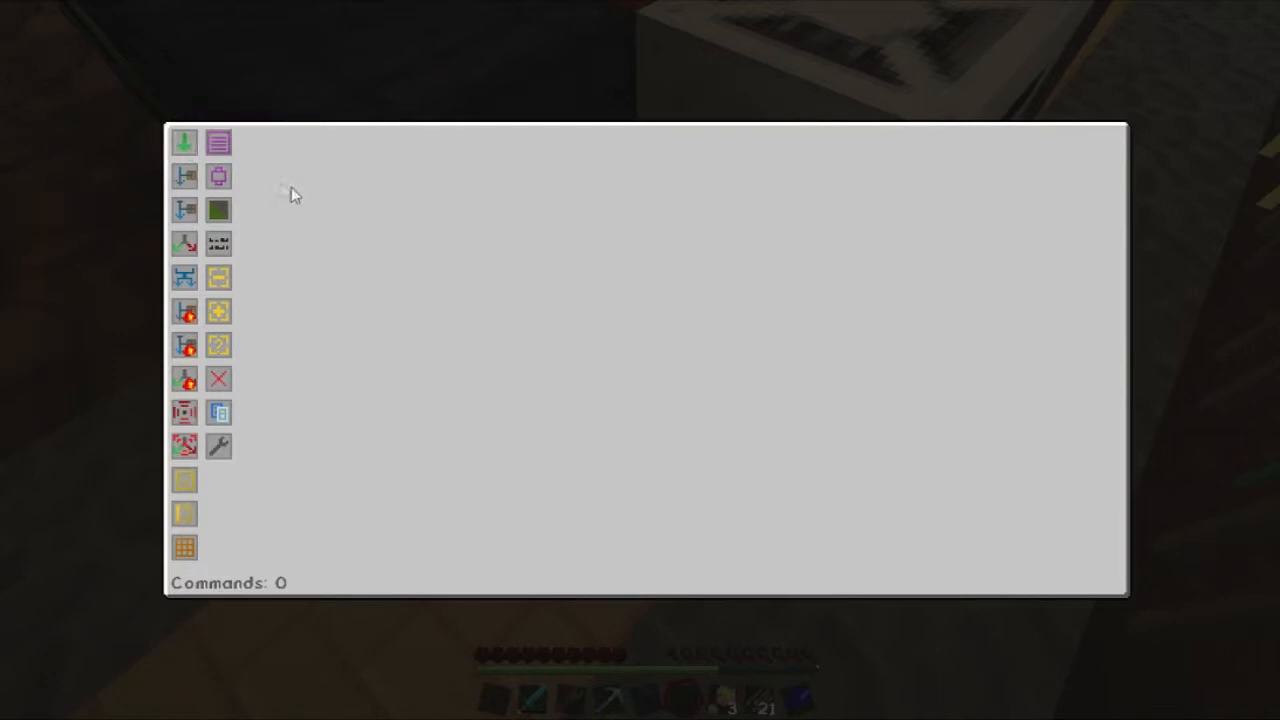
Add a Trigger, attach an Input beneath it, and place a variable component to the right.
left_click(184, 142)
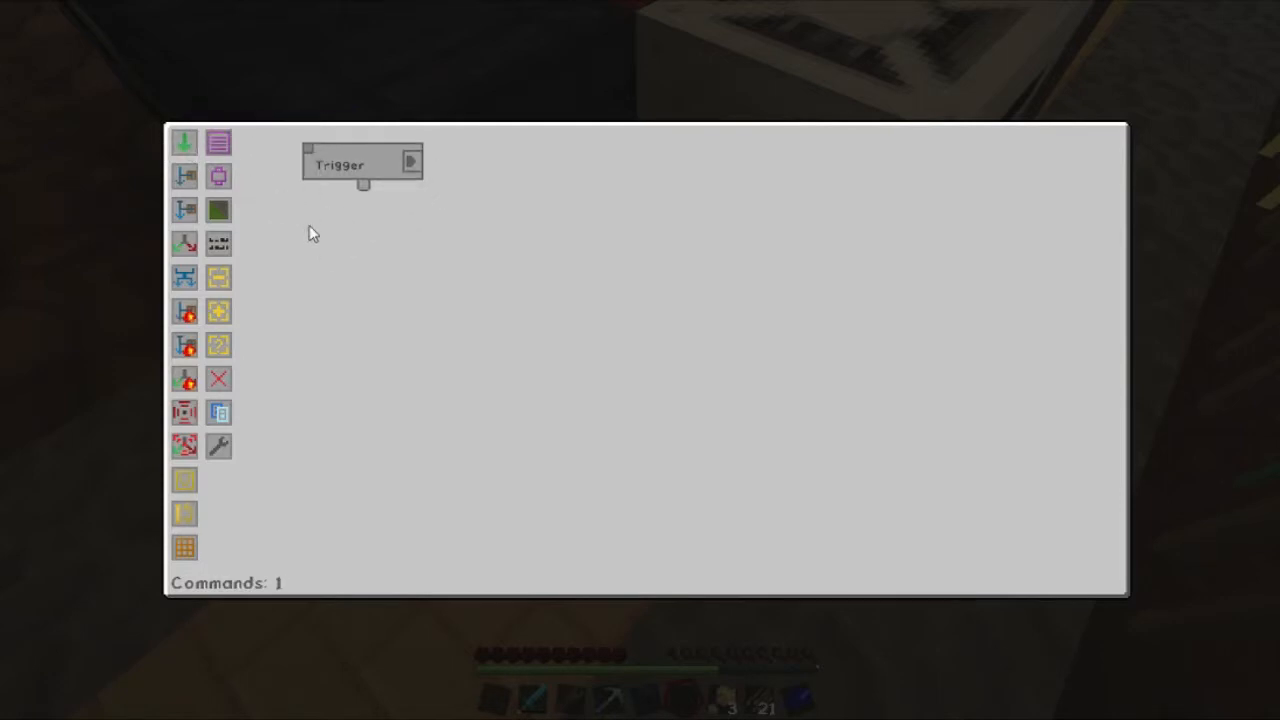
mouse_move(337, 233)
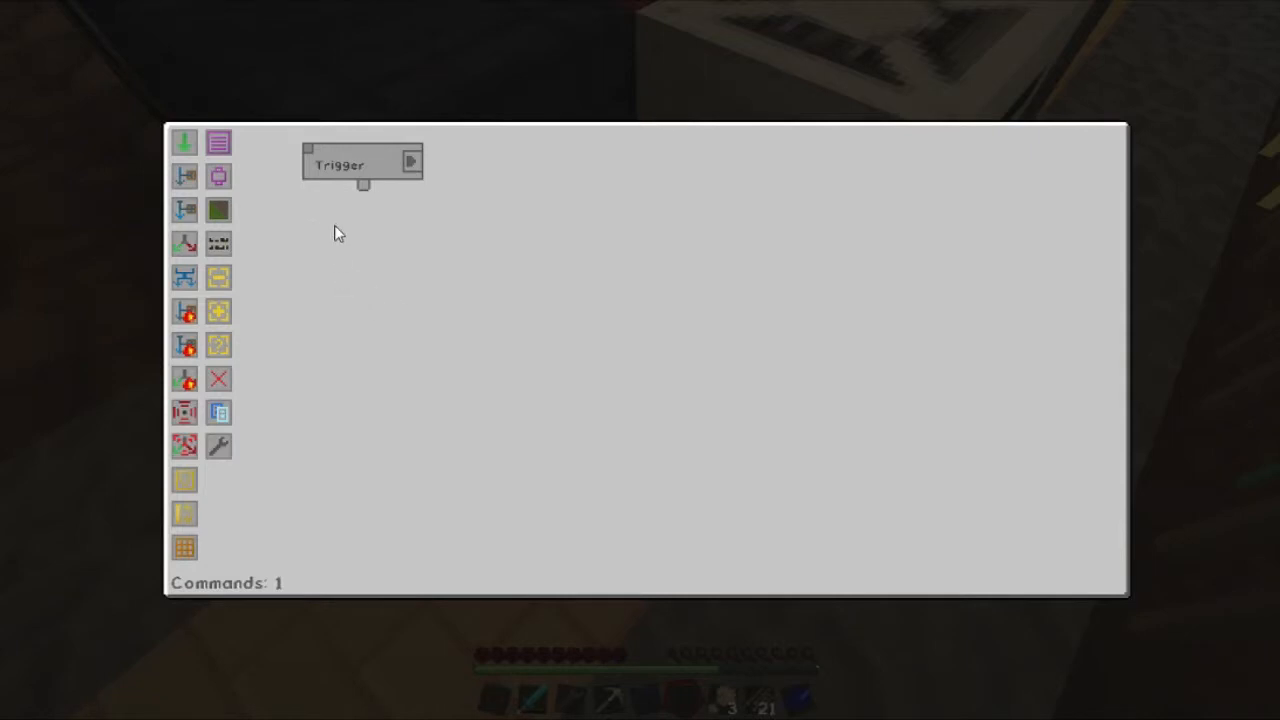
mouse_move(490, 241)
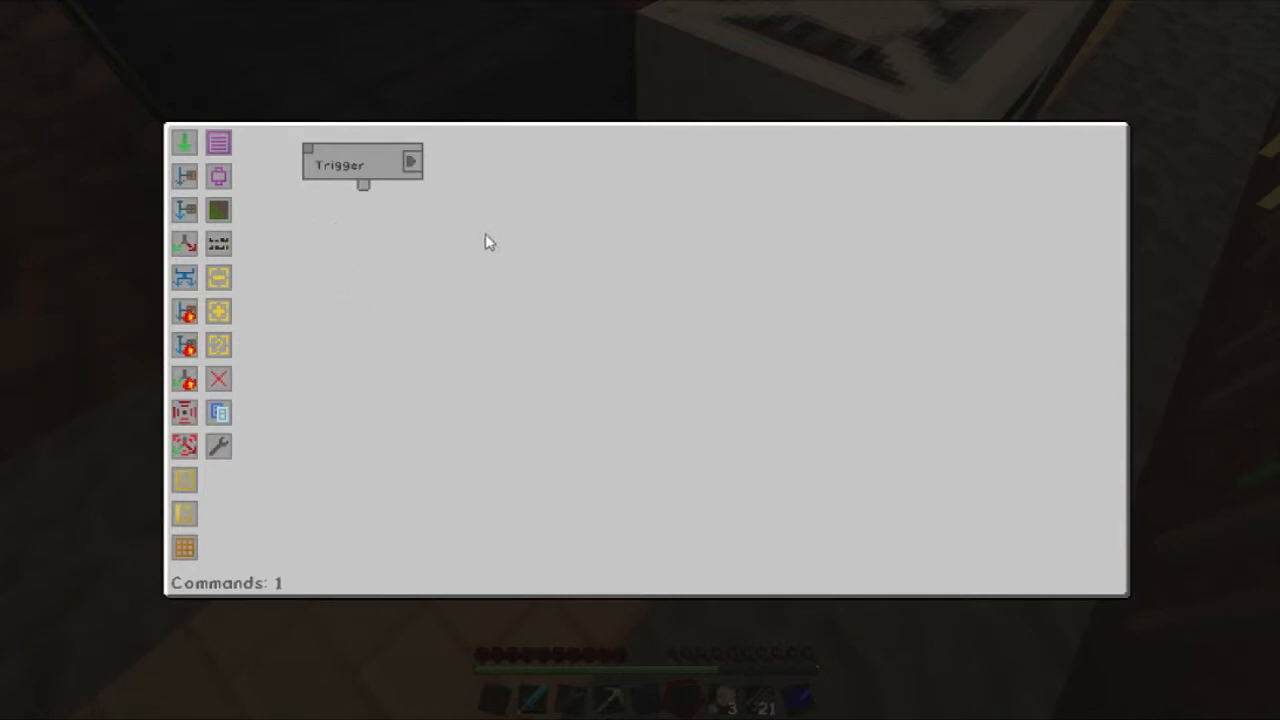
mouse_move(380, 270)
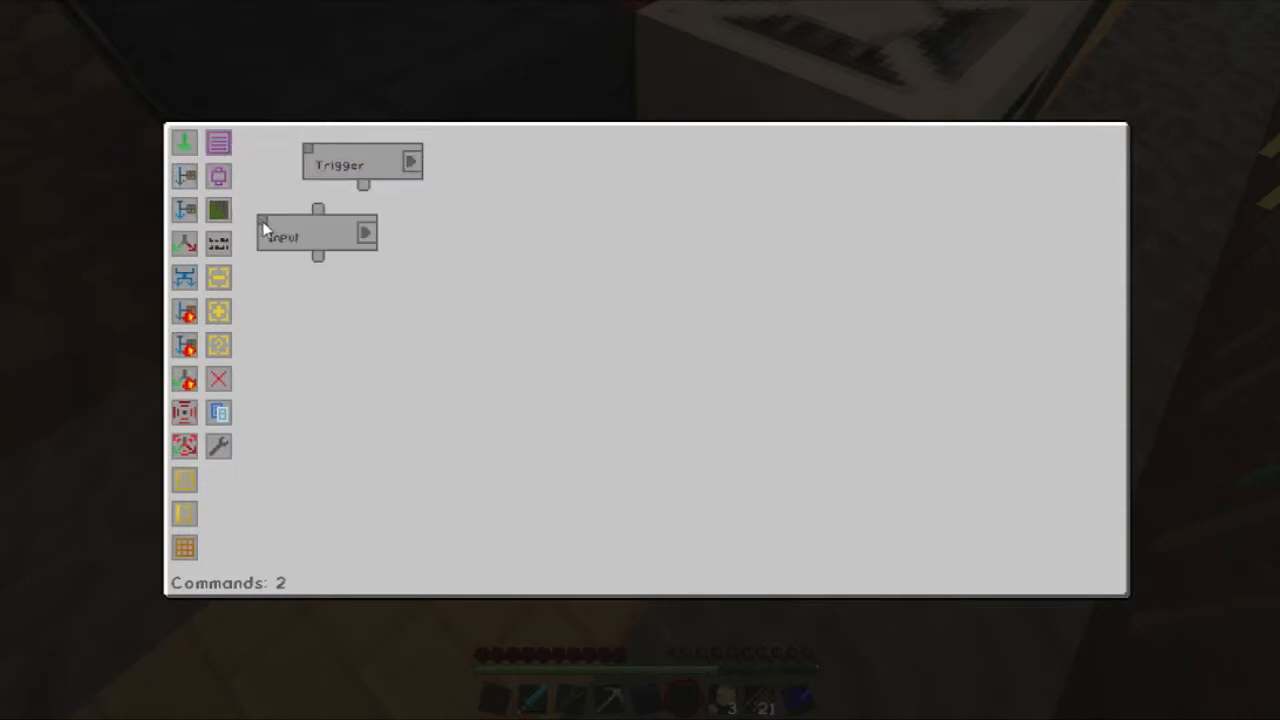
left_click_drag(283, 237, 330, 239)
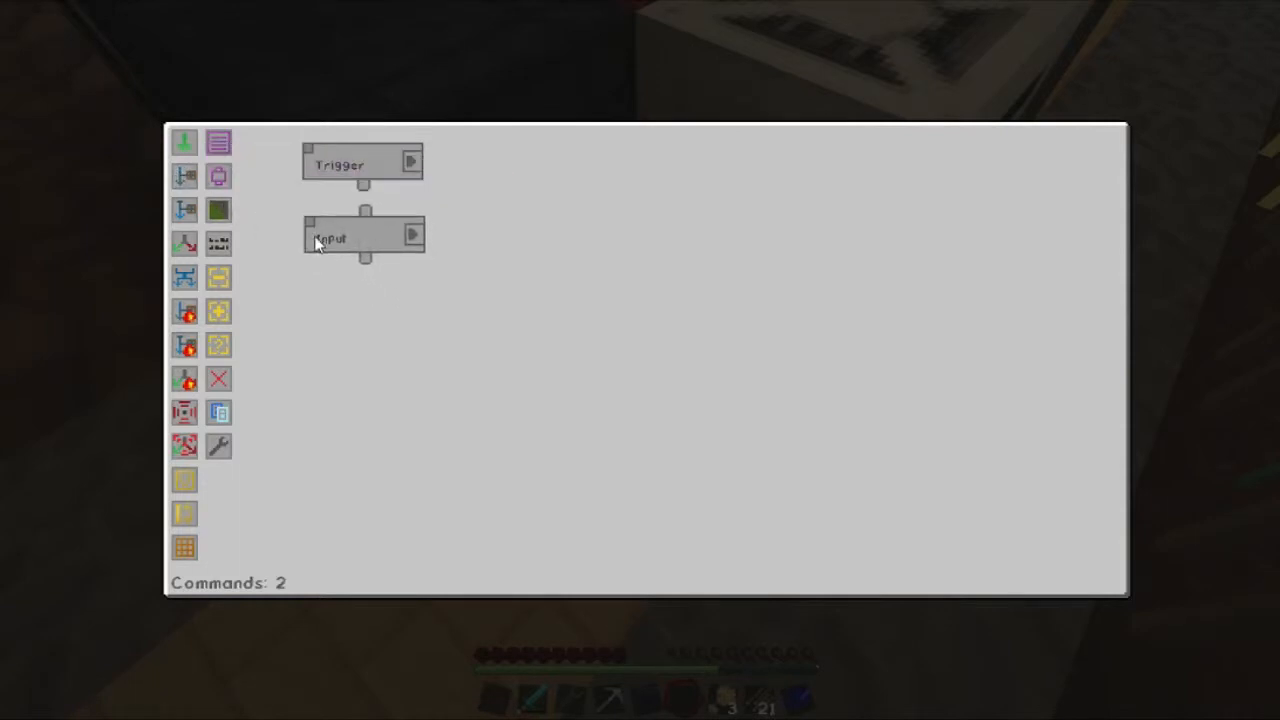
mouse_move(218, 176)
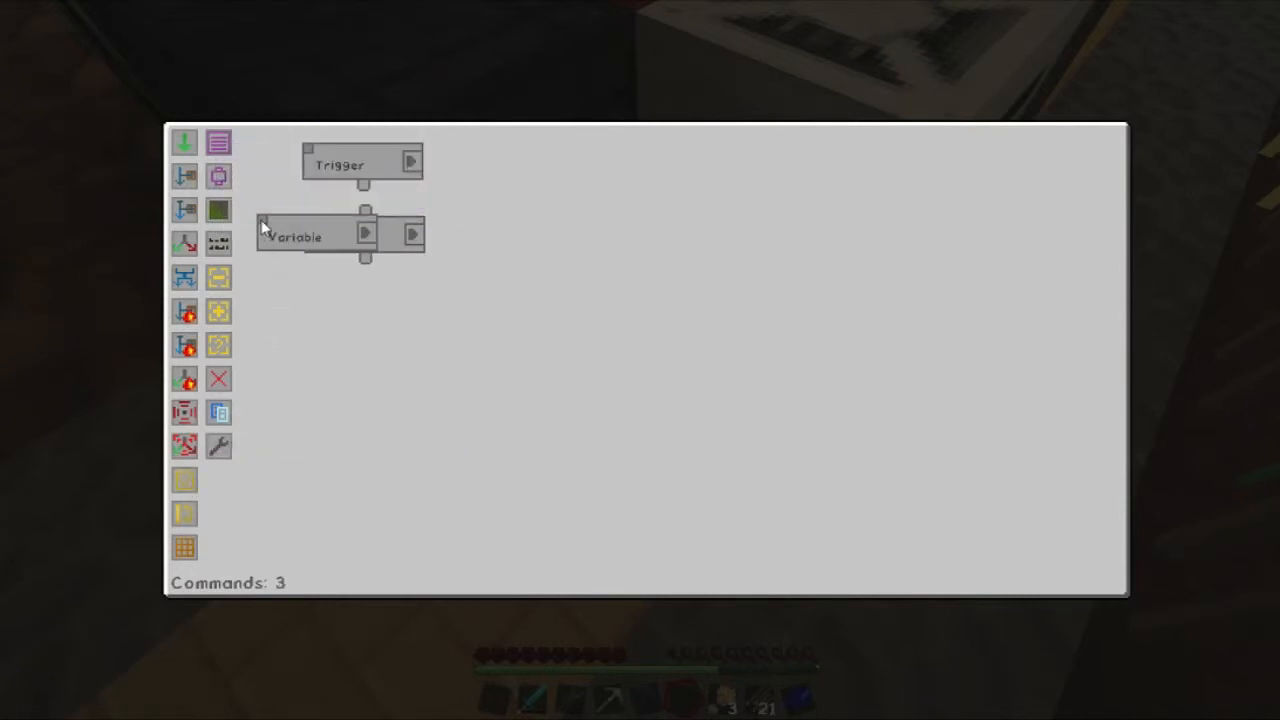
left_click_drag(295, 237, 820, 177)
type(".all")
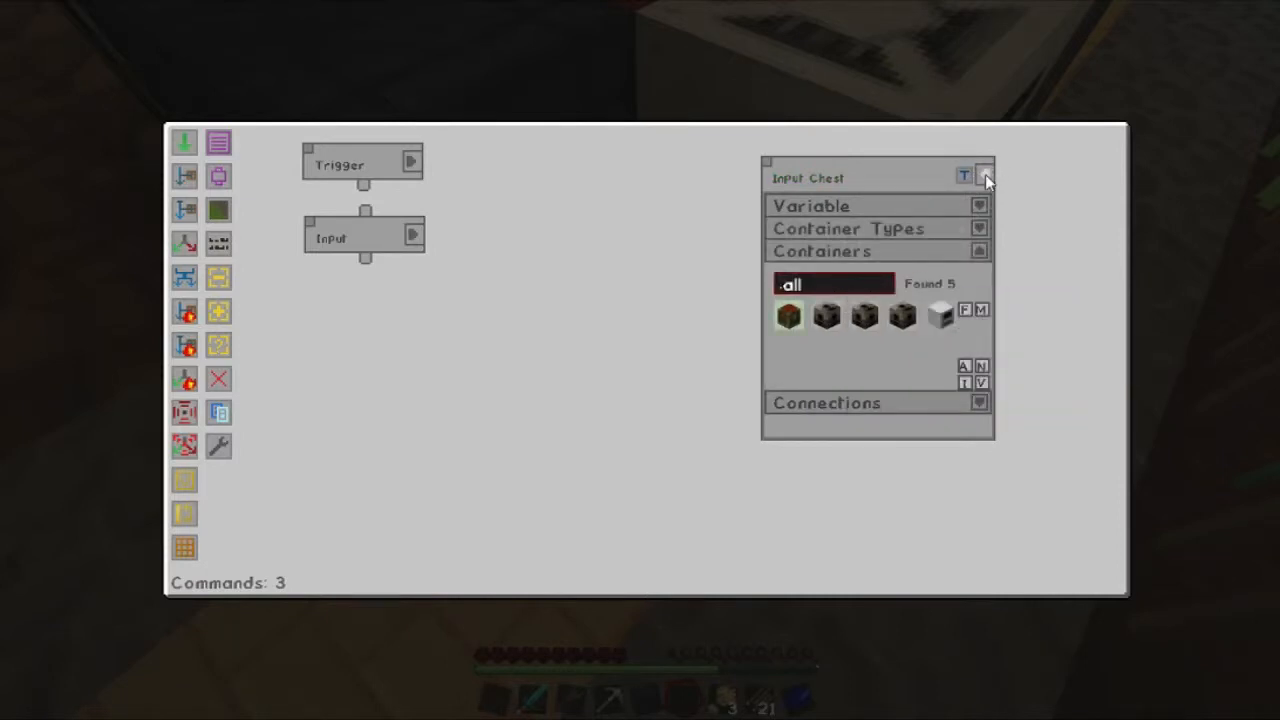
Collapse the Input Chest variable and set the Input component's target side.
left_click(984, 172)
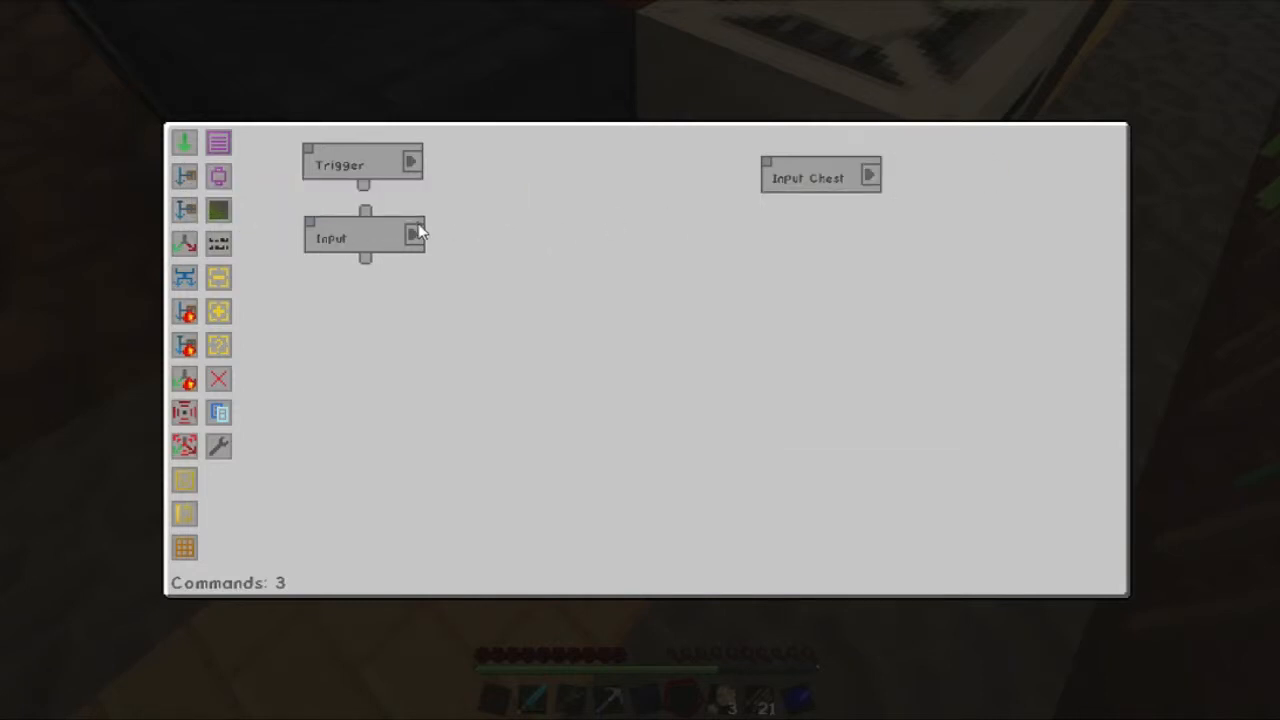
left_click(411, 234)
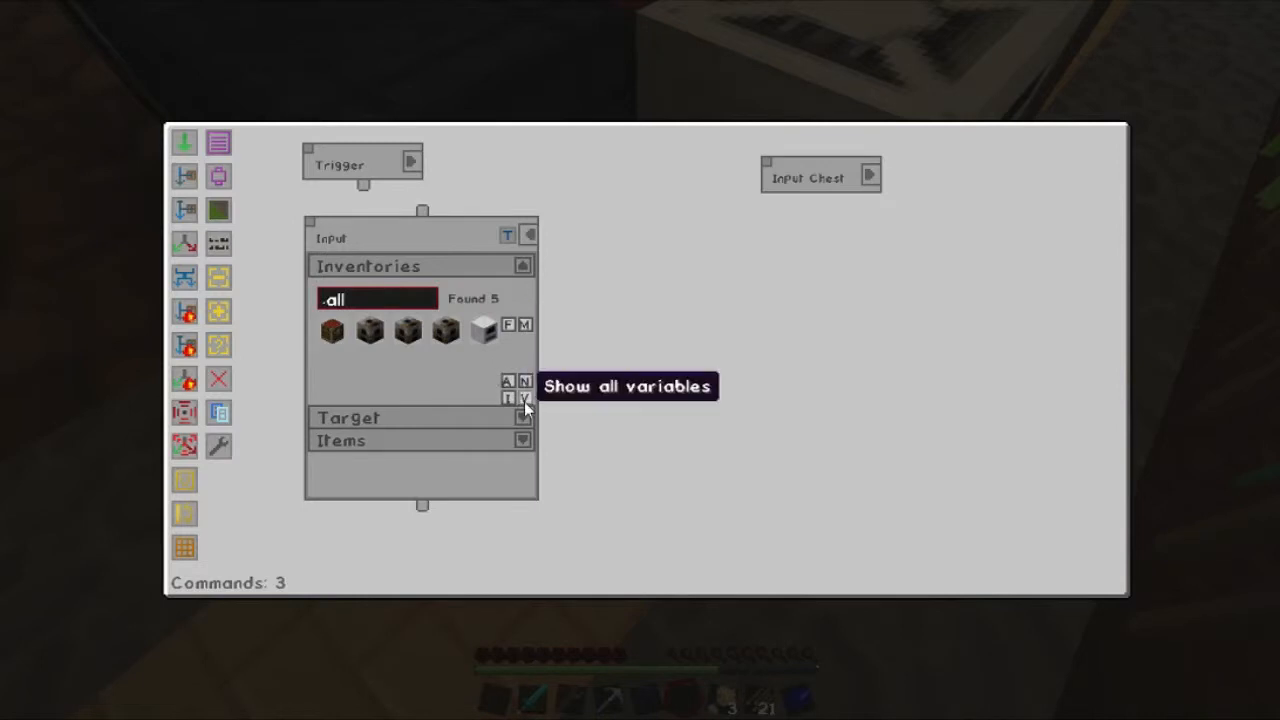
left_click(522, 266)
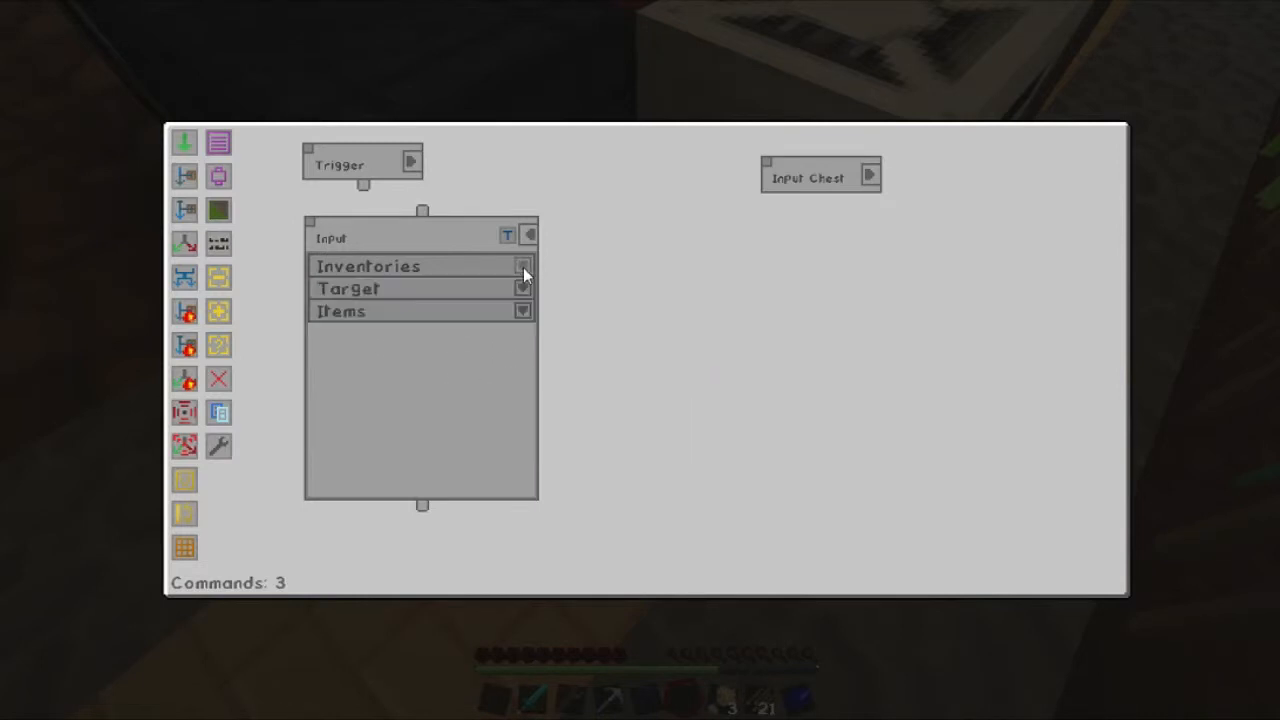
left_click(521, 288)
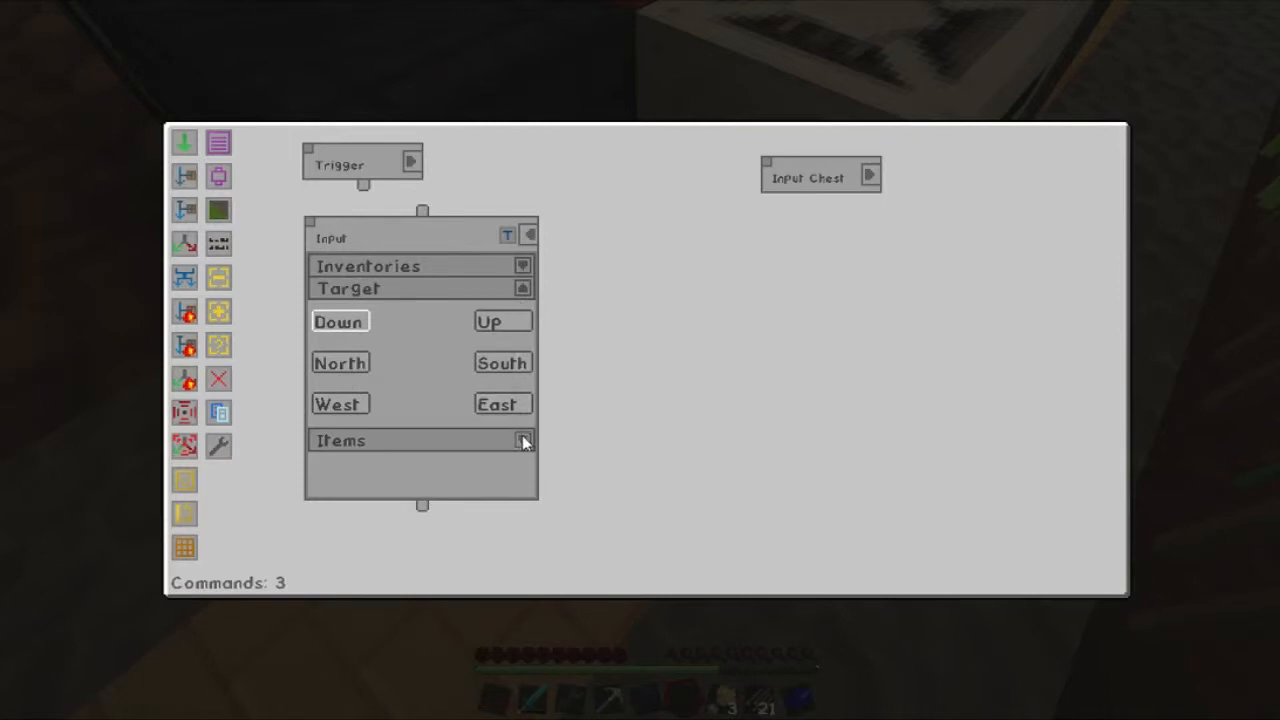
left_click(522, 440)
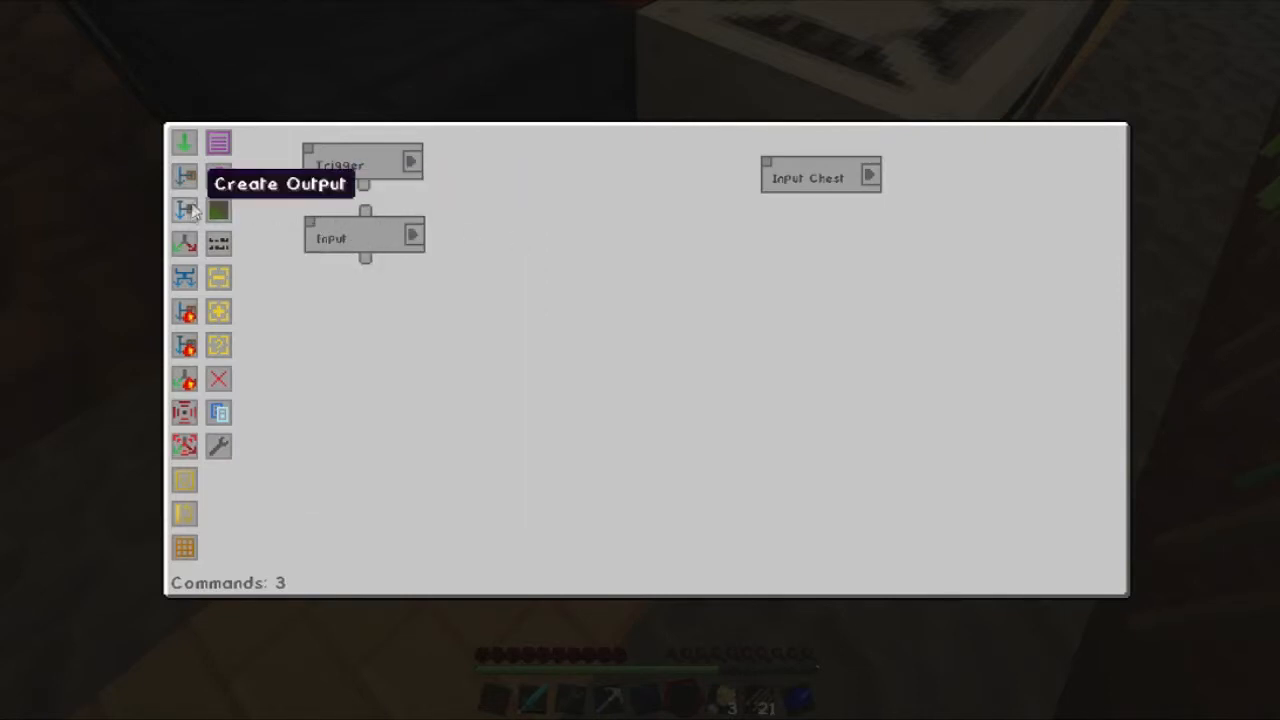
Attach an Output beneath the Input and search its item filter for 'soy'.
left_click(184, 209)
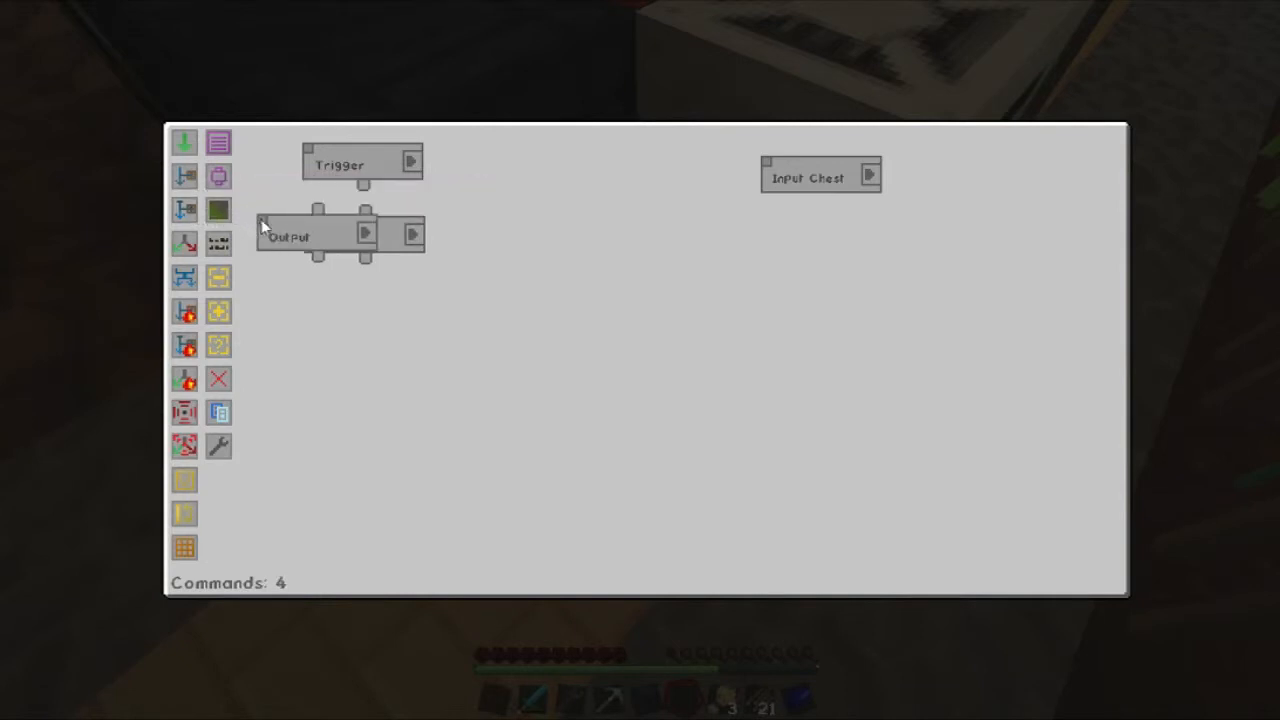
left_click_drag(289, 237, 338, 317)
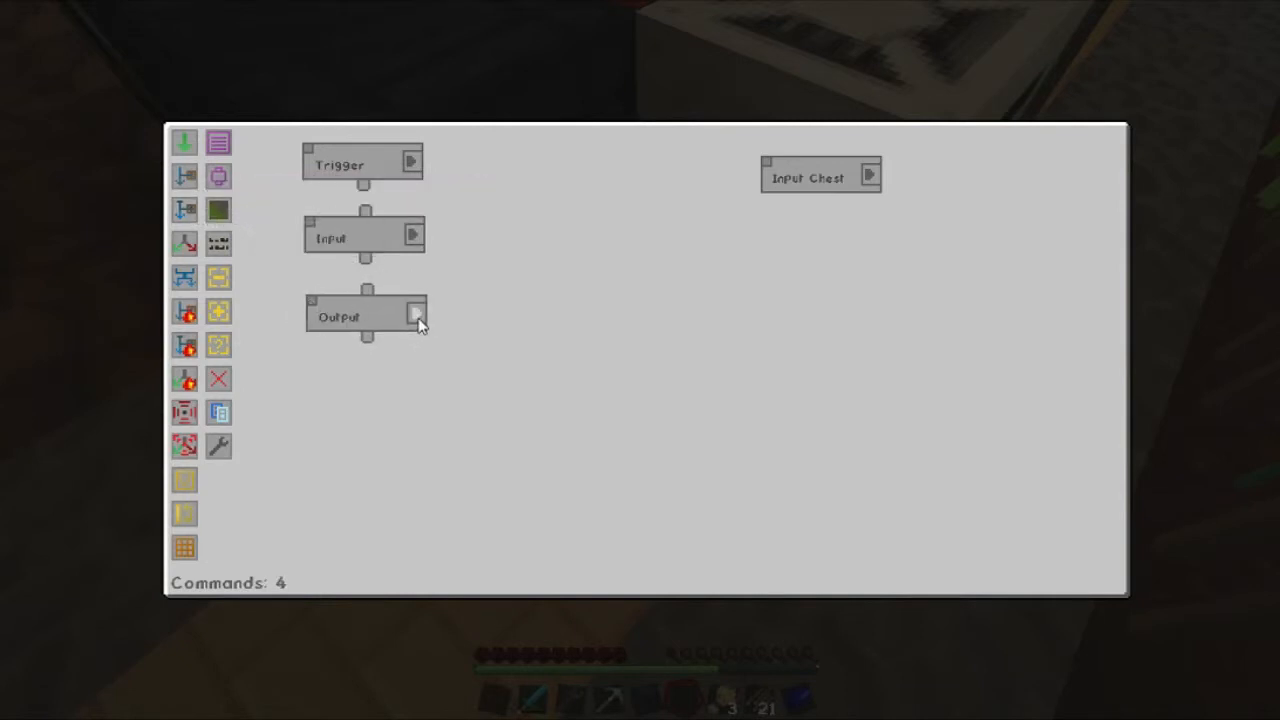
left_click(416, 314)
type(".all")
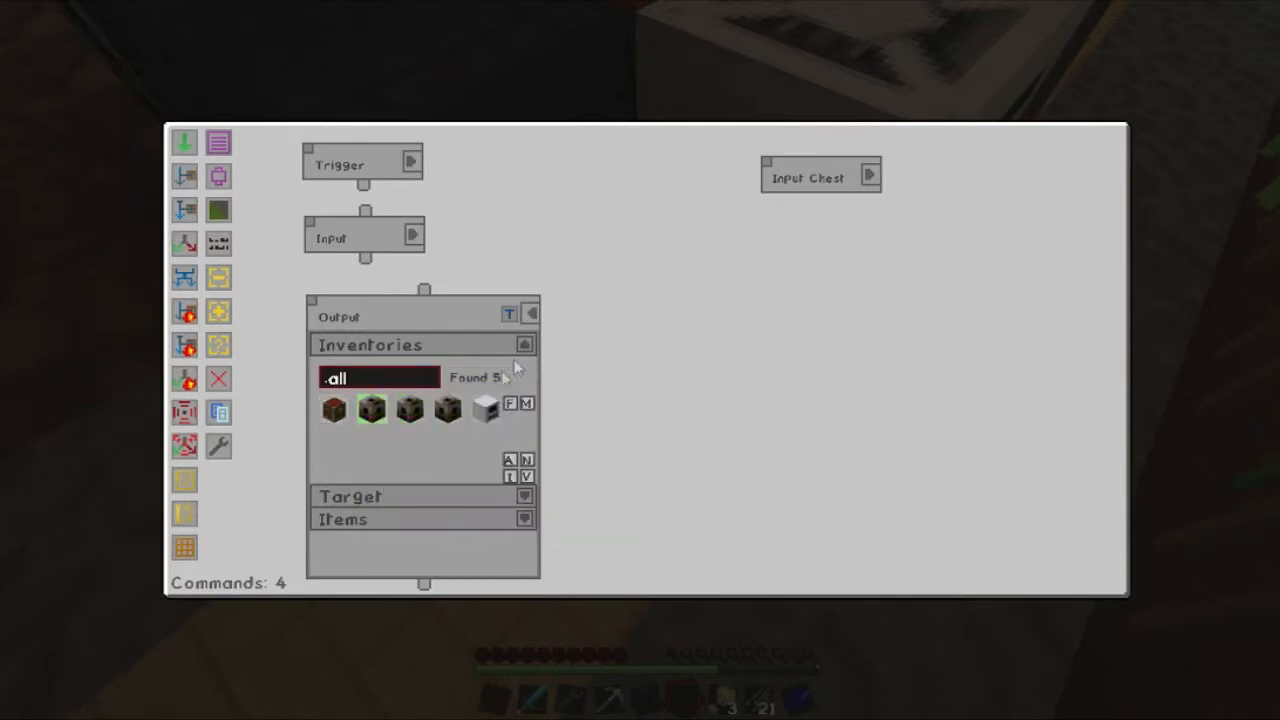
left_click(524, 344)
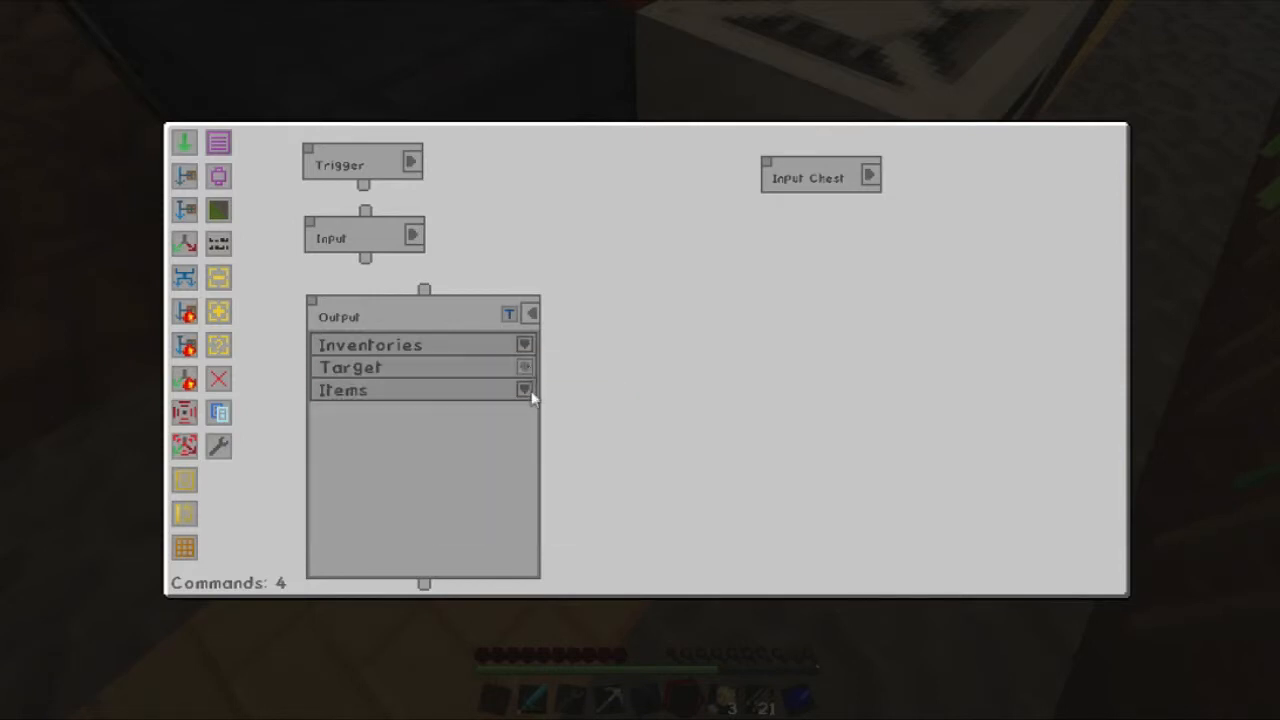
left_click(524, 390)
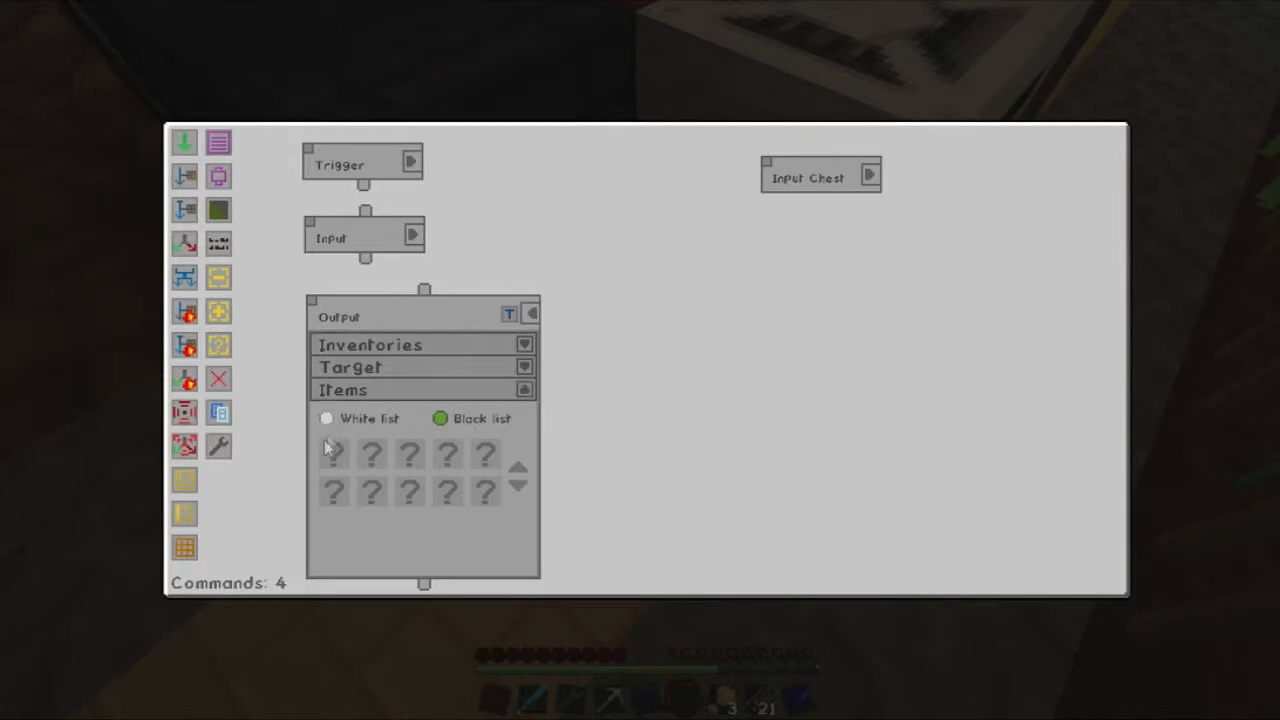
left_click(325, 418)
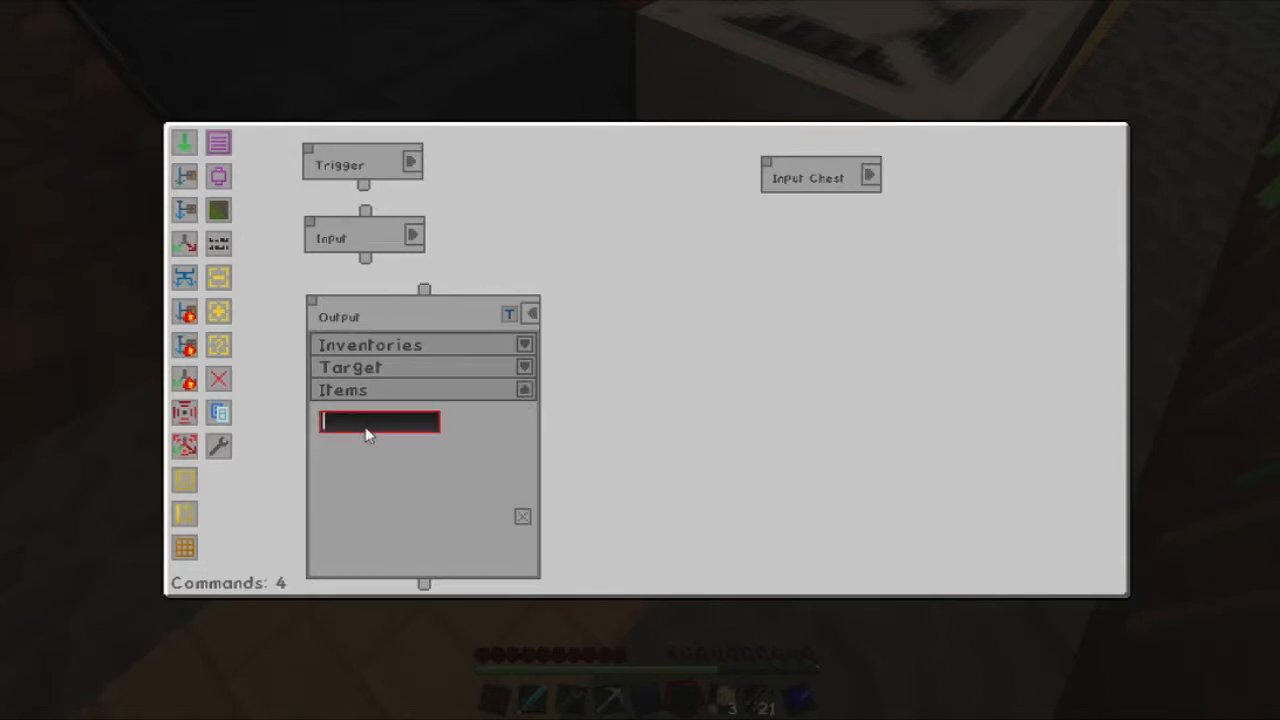
type("soy")
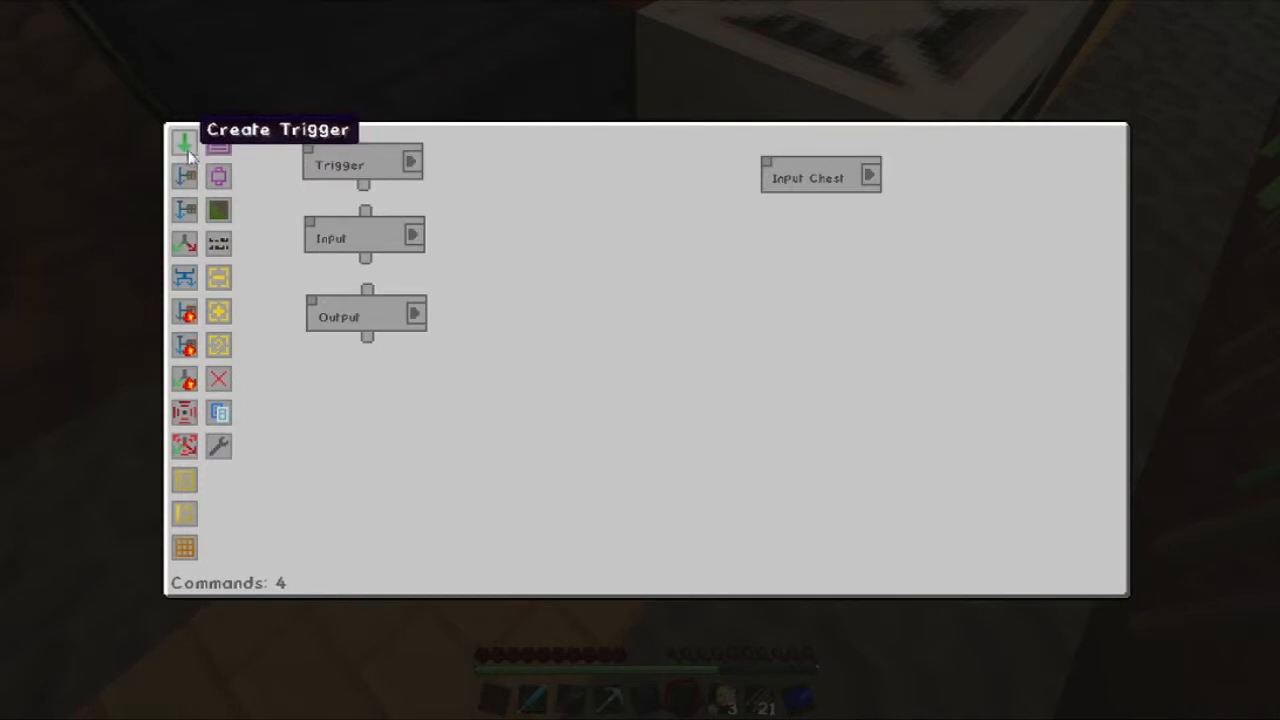
Add a second Trigger and Input, and set the second Output's inventory to the variable.
left_click(184, 143)
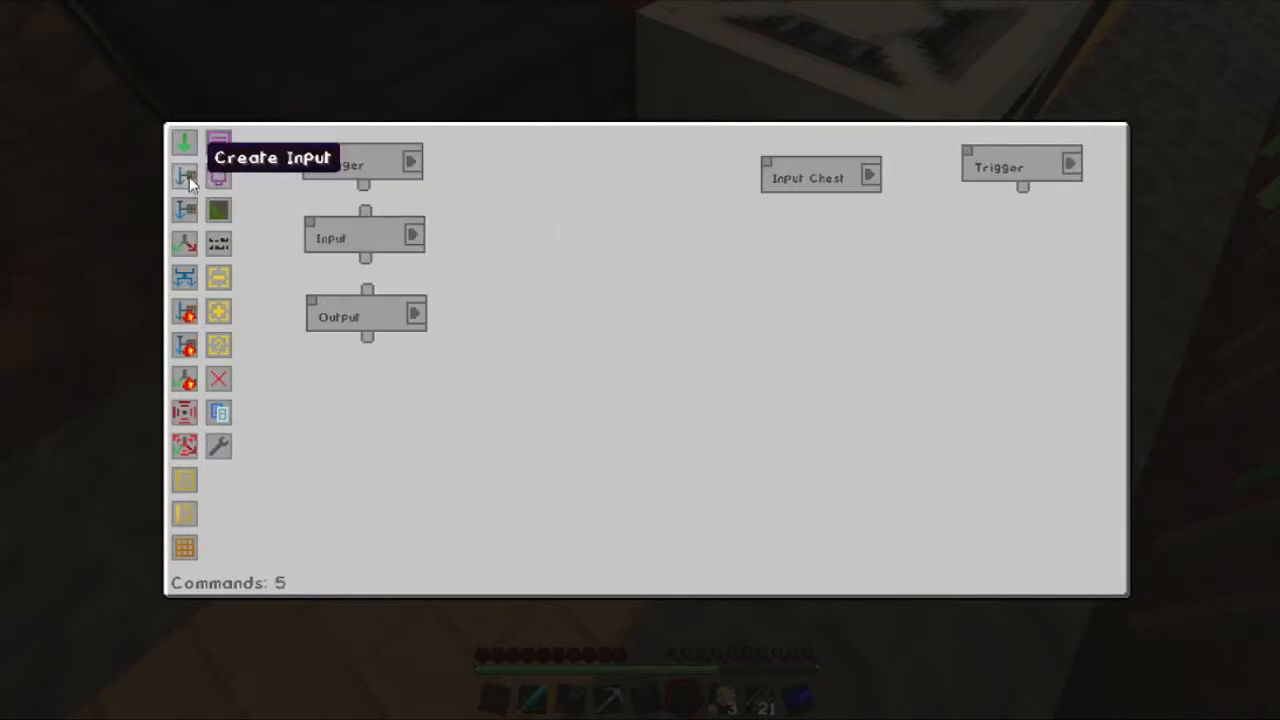
left_click(184, 176)
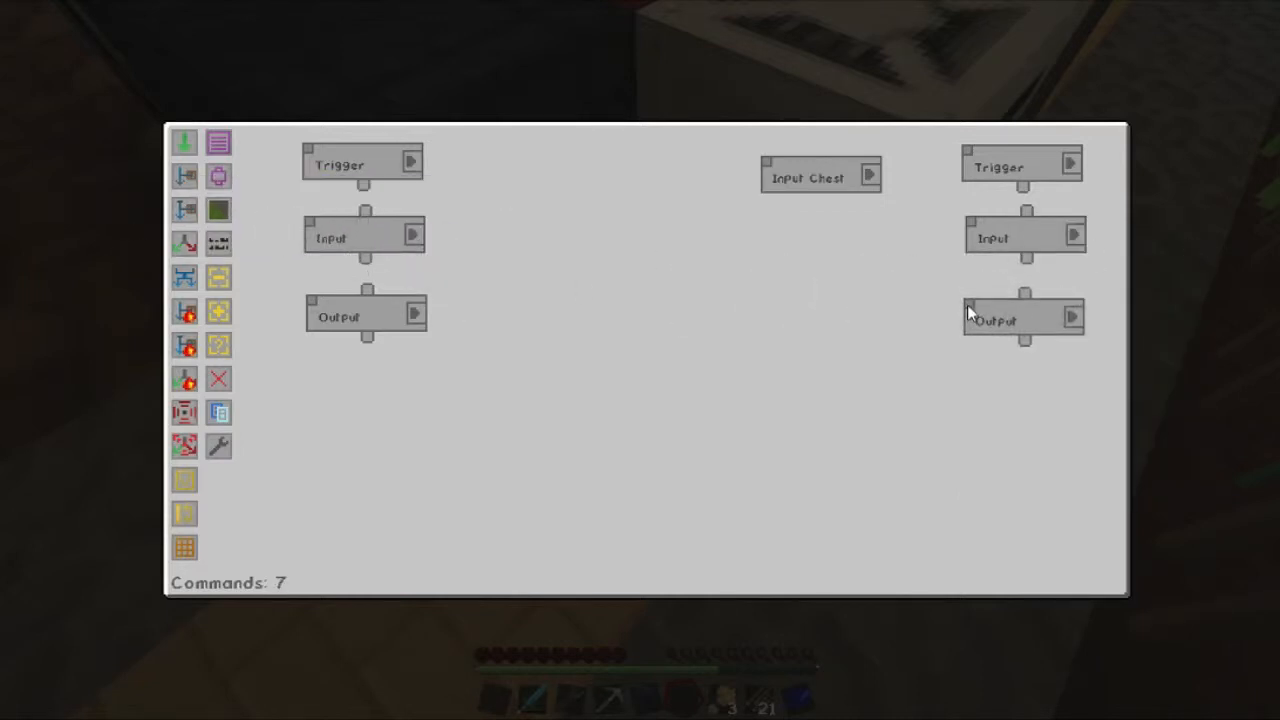
left_click(1020, 318)
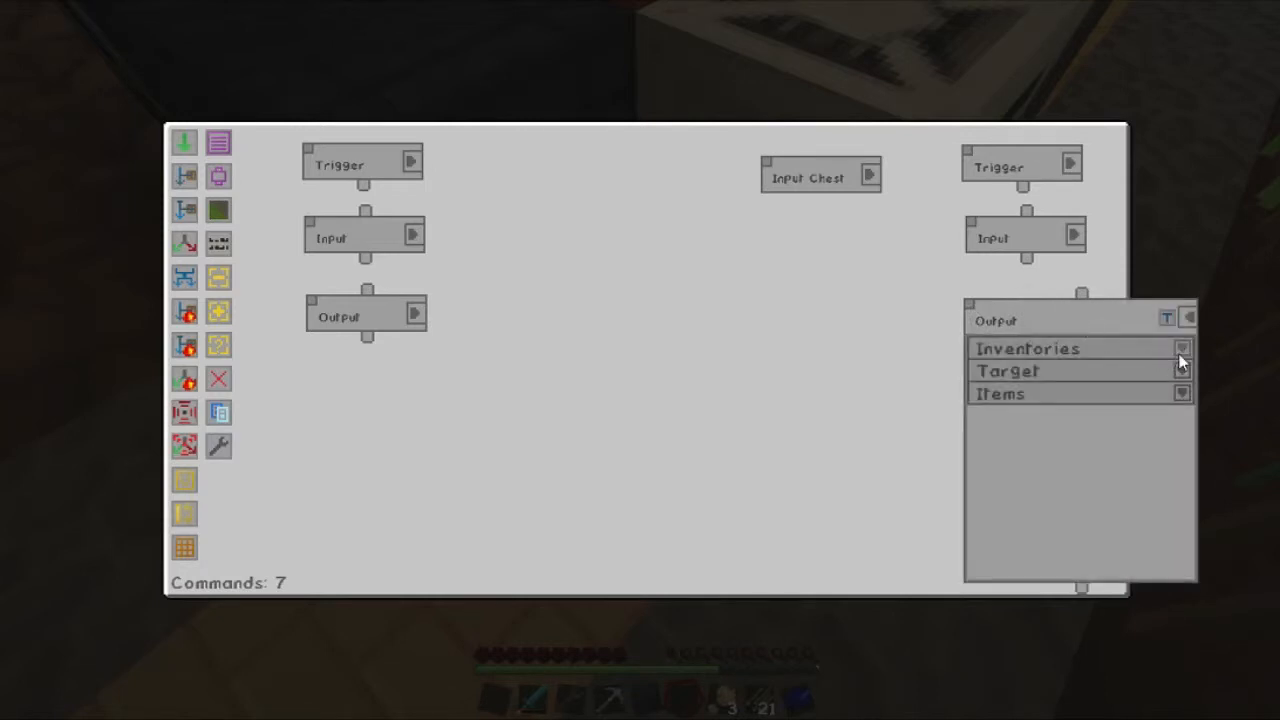
left_click(1181, 348)
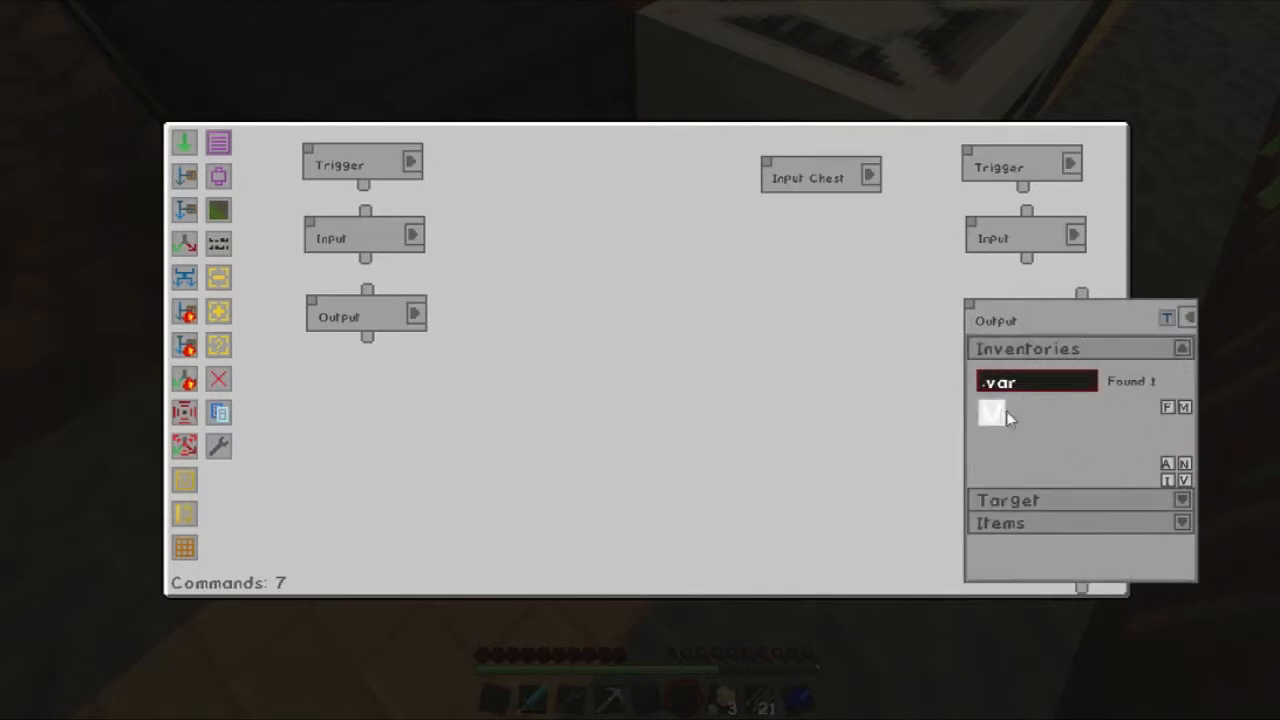
left_click(1181, 348)
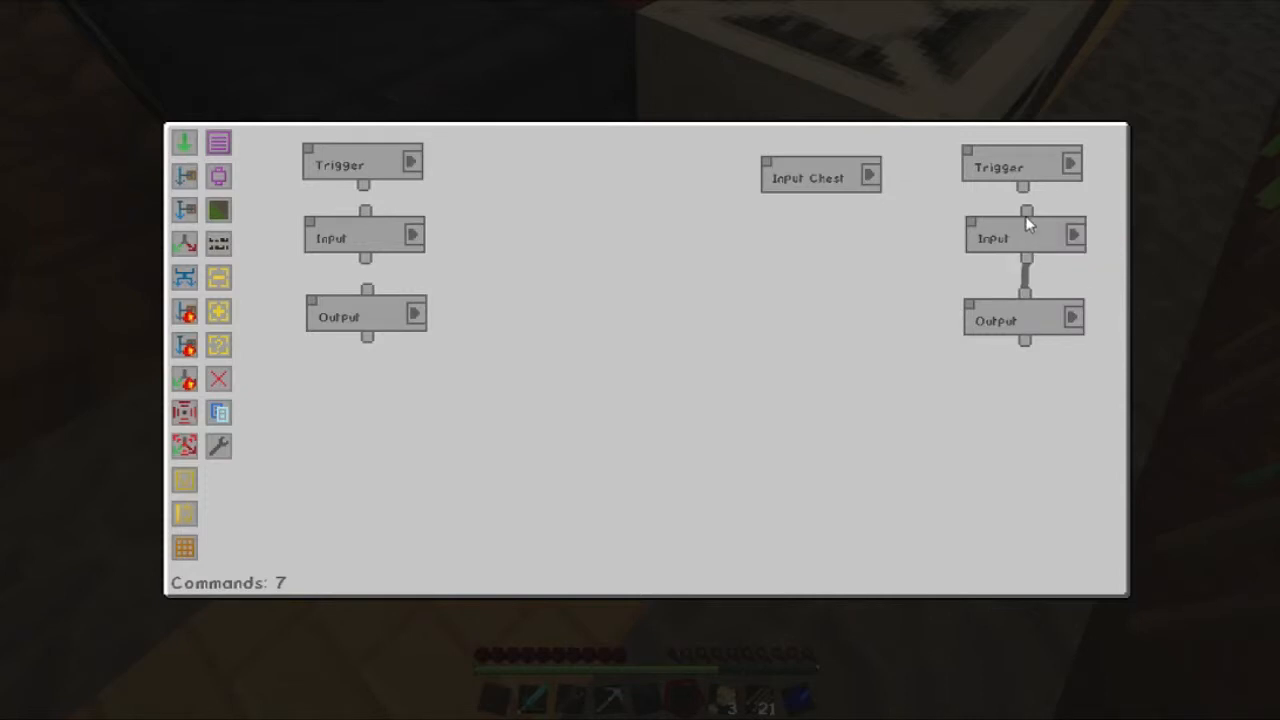
mouse_move(1065, 230)
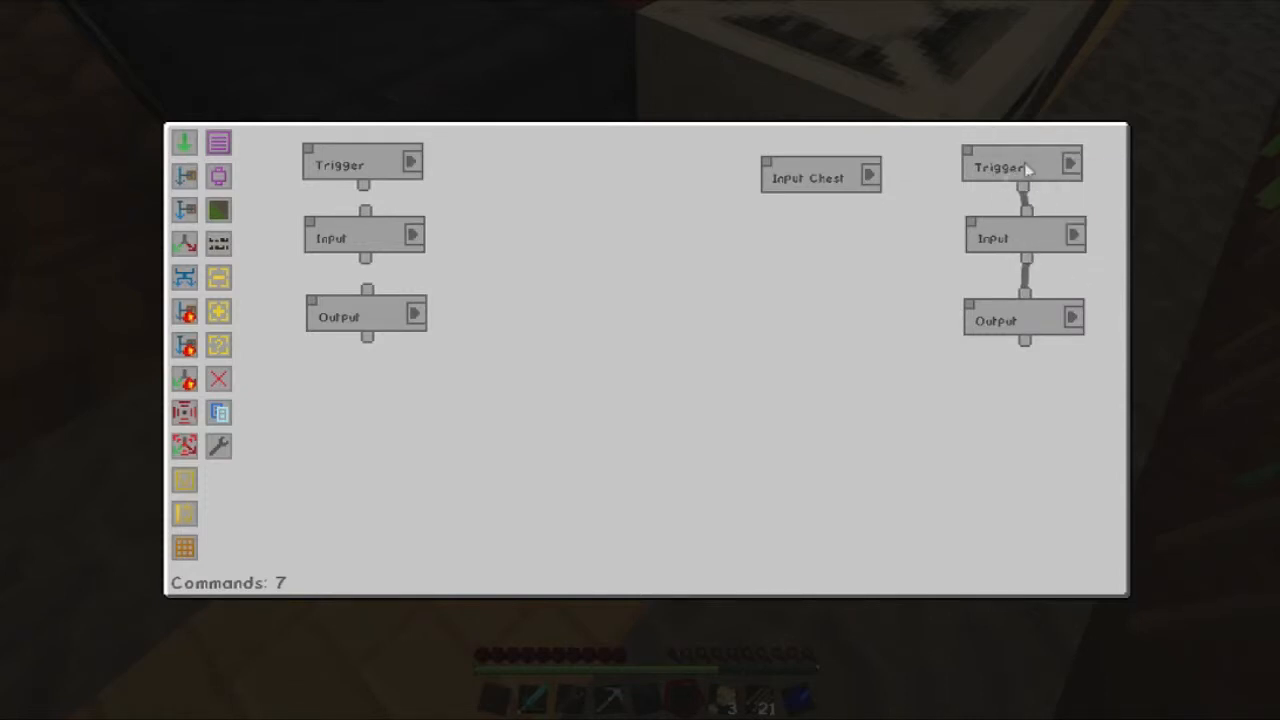
mouse_move(605, 290)
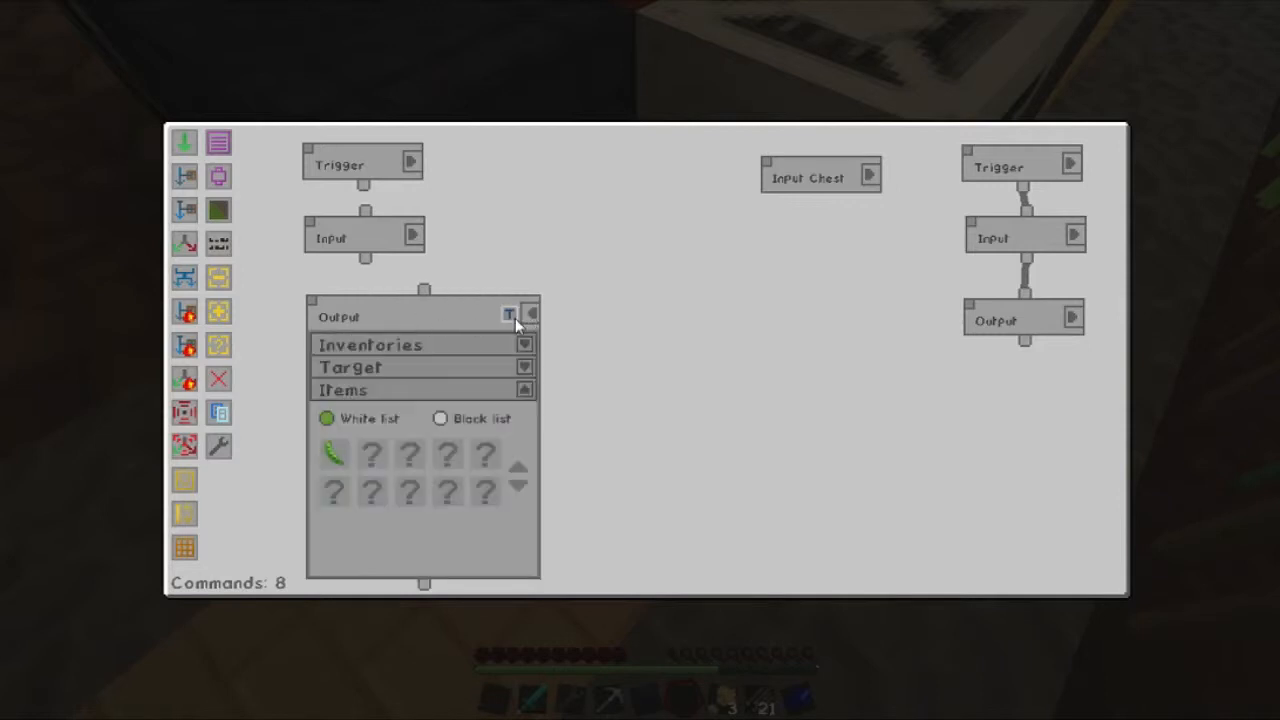
Rename the first Output command to 'Soy Milk -> Silkin'.
left_click(510, 314)
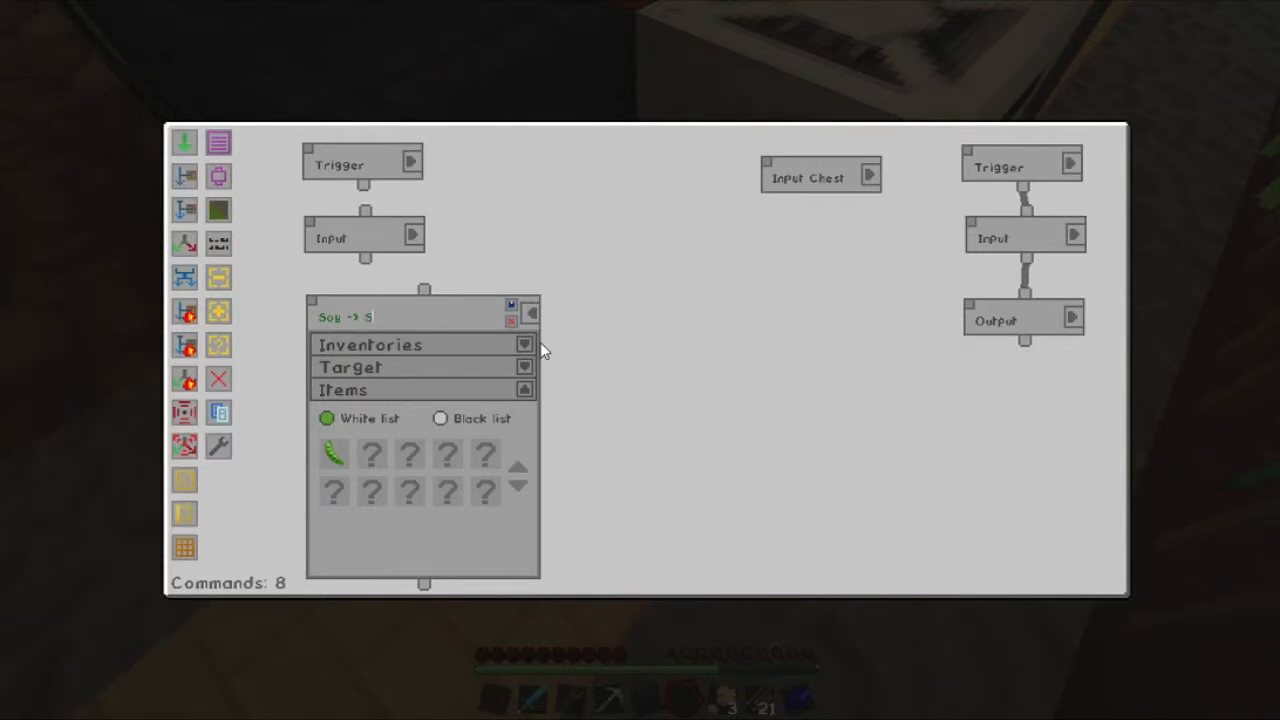
type("oy Milk")
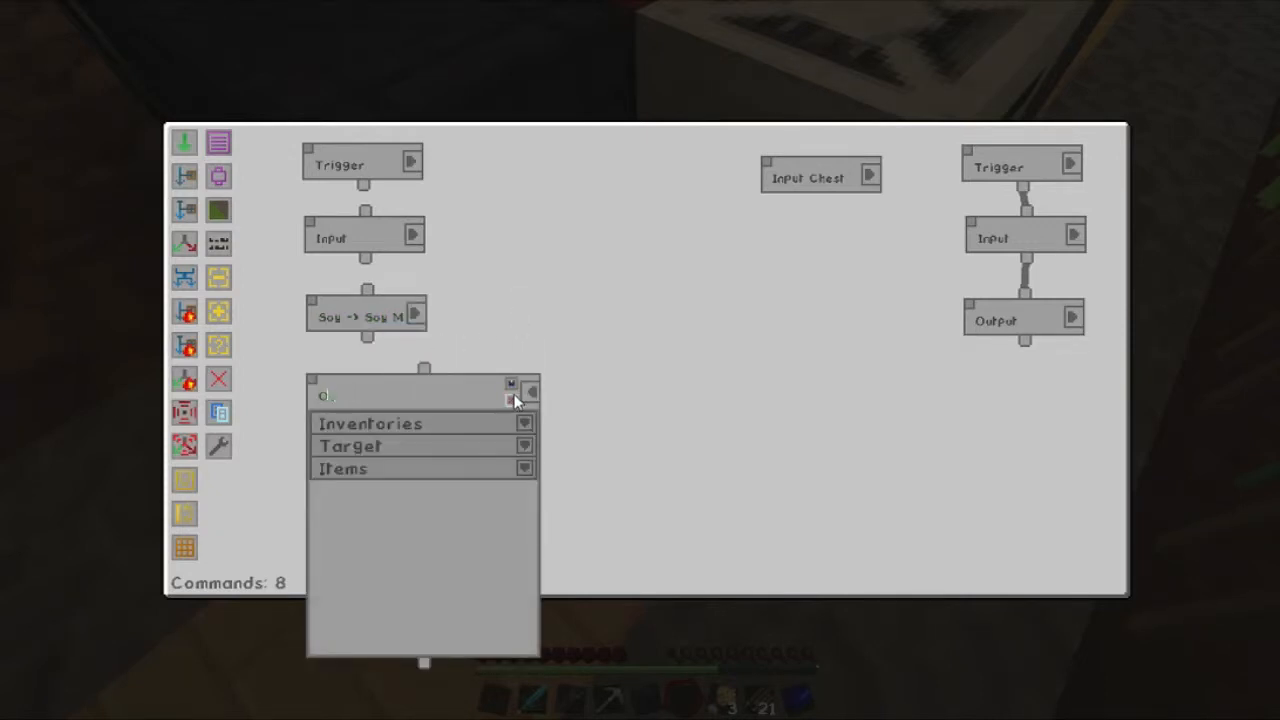
type("Soy")
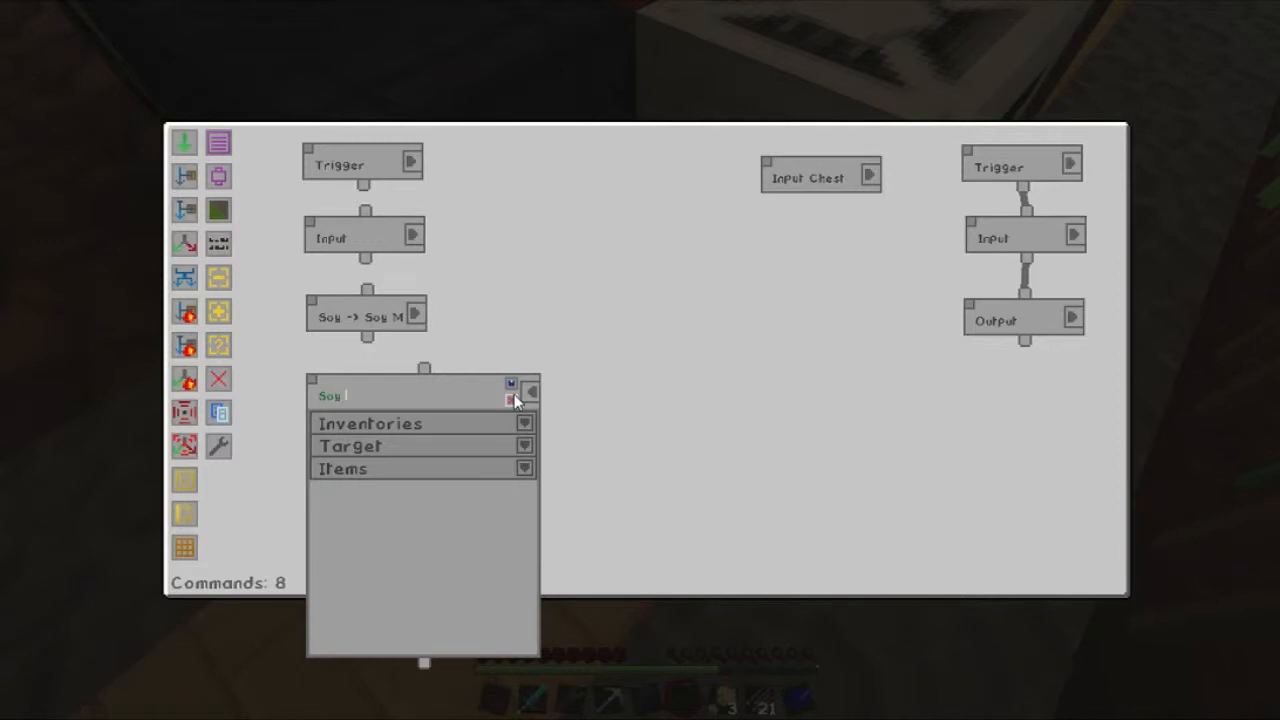
type("Milk -> Silkin")
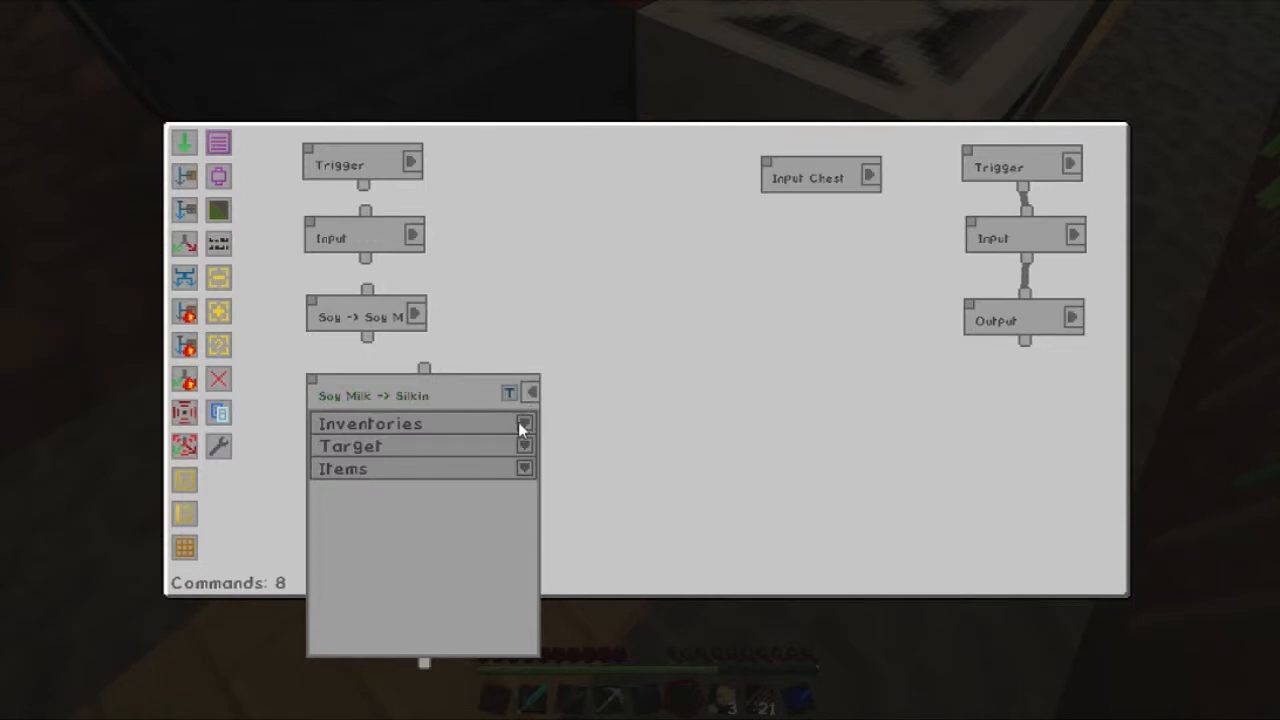
Point the command at the third presser and search its item filter for 'Soy m'.
left_click(524, 423)
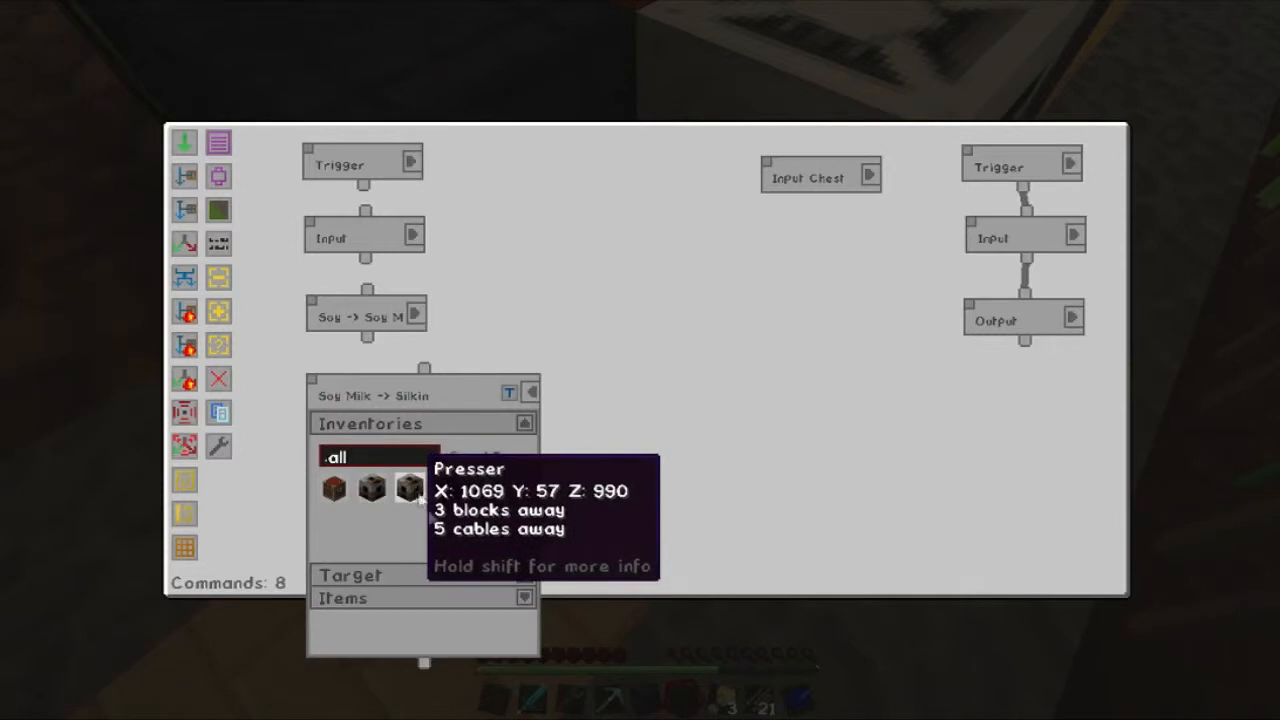
left_click(408, 488)
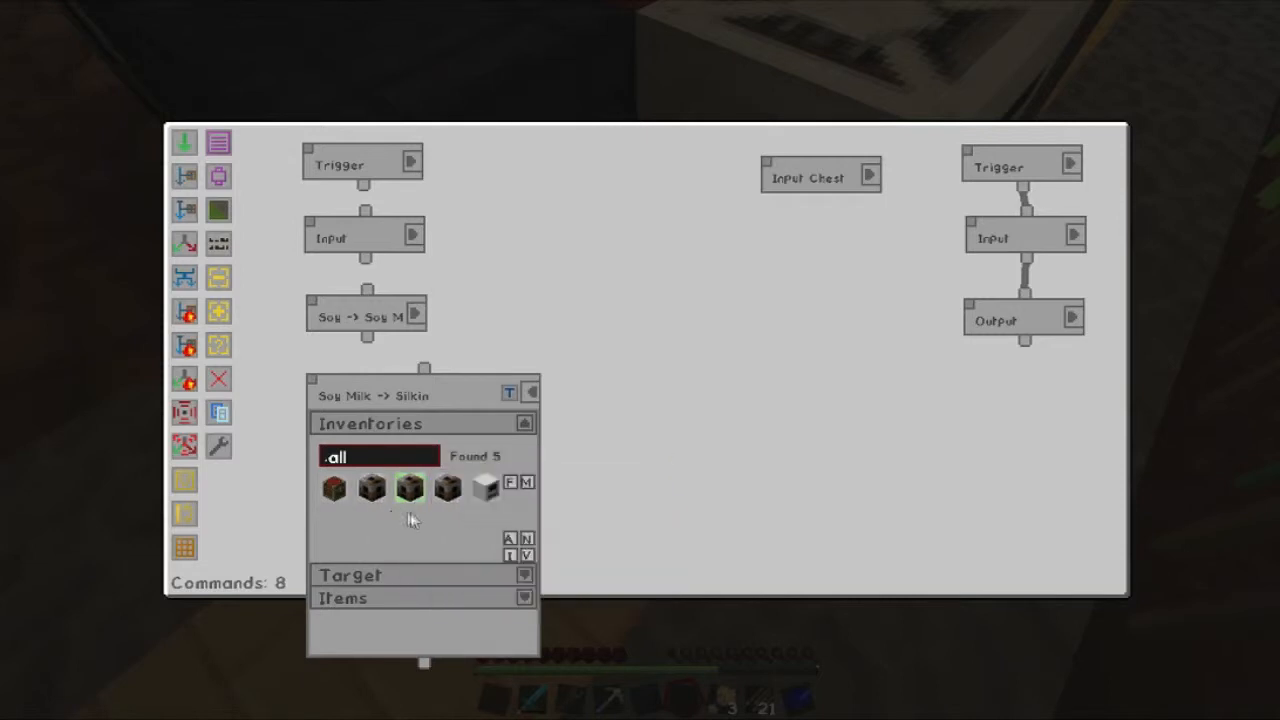
mouse_move(371, 487)
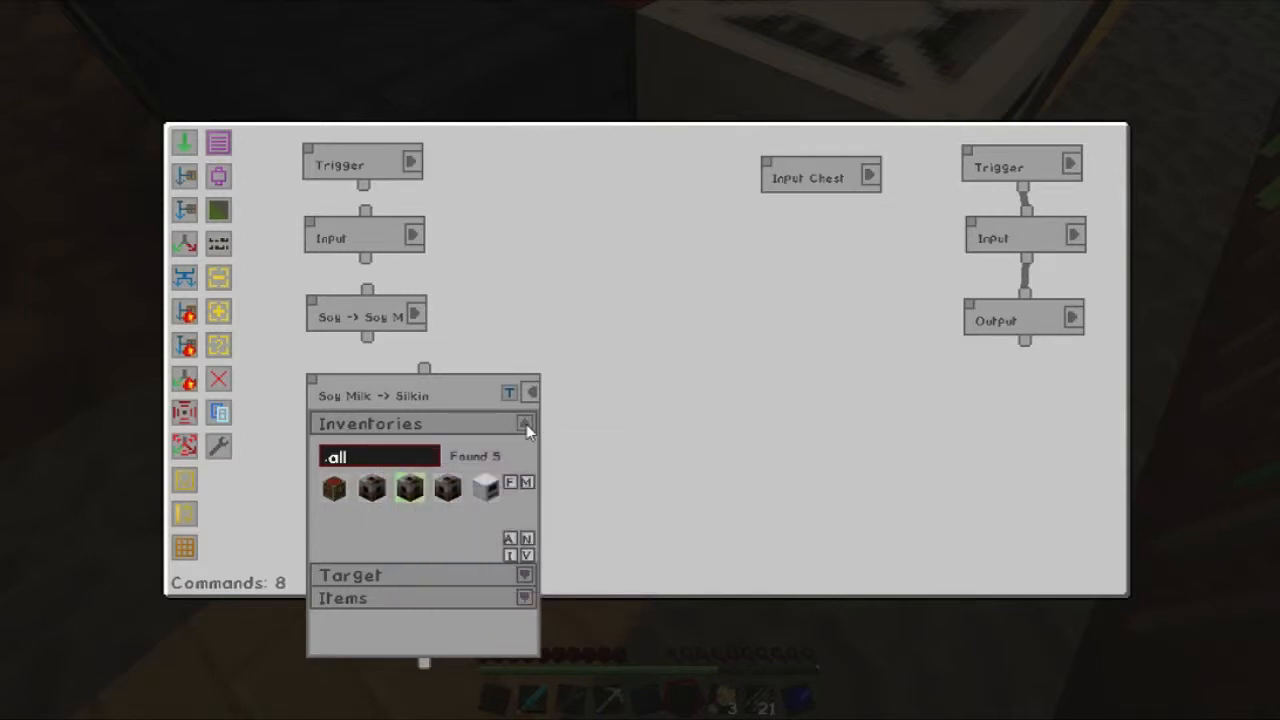
left_click(524, 423)
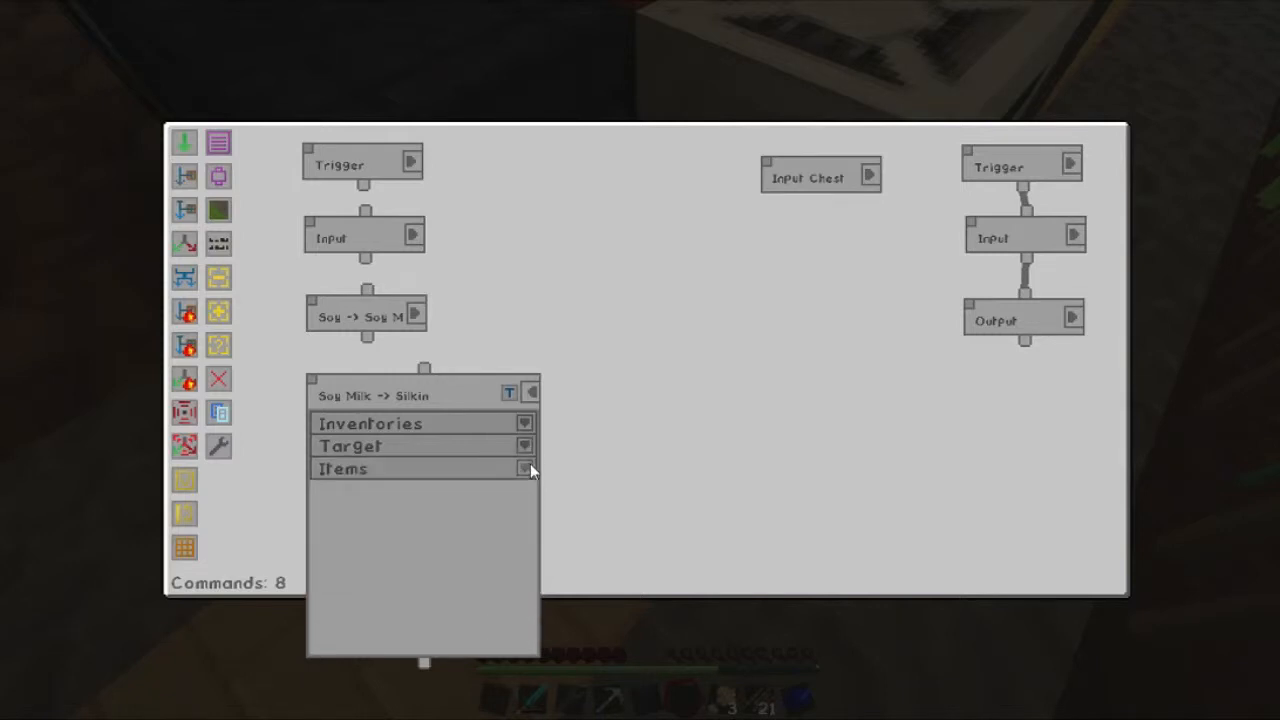
left_click(525, 468)
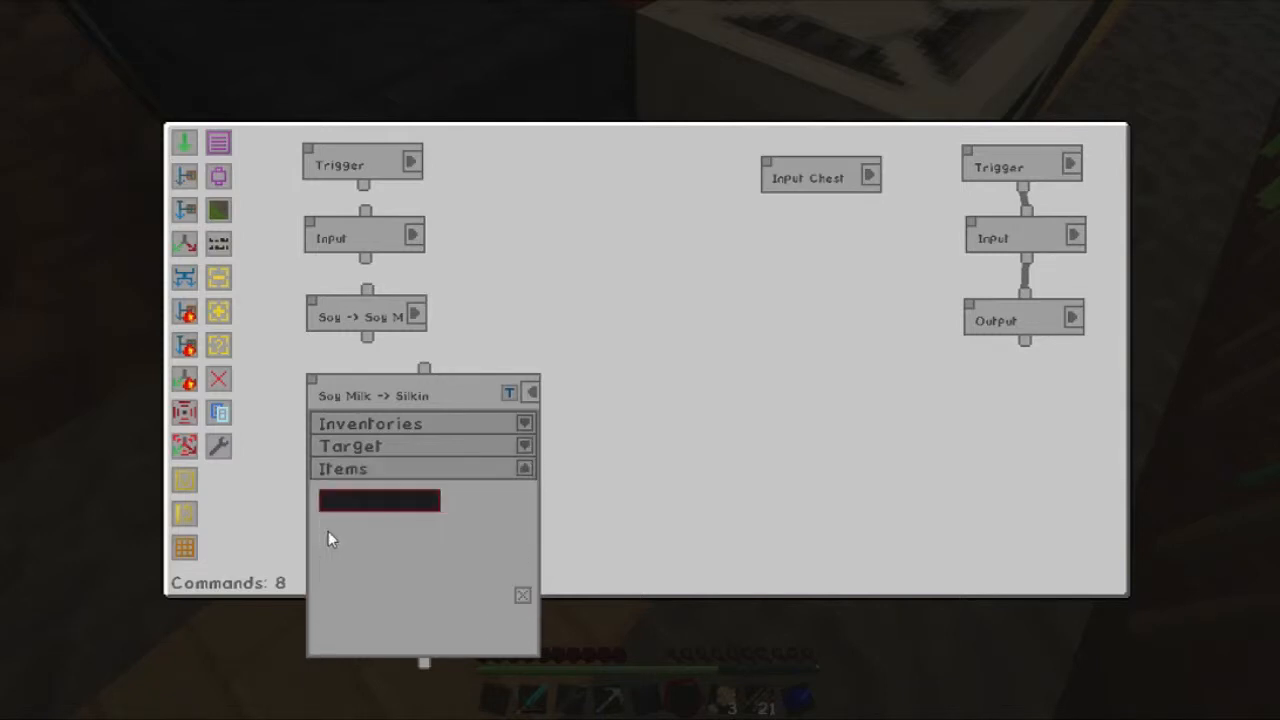
left_click(378, 501)
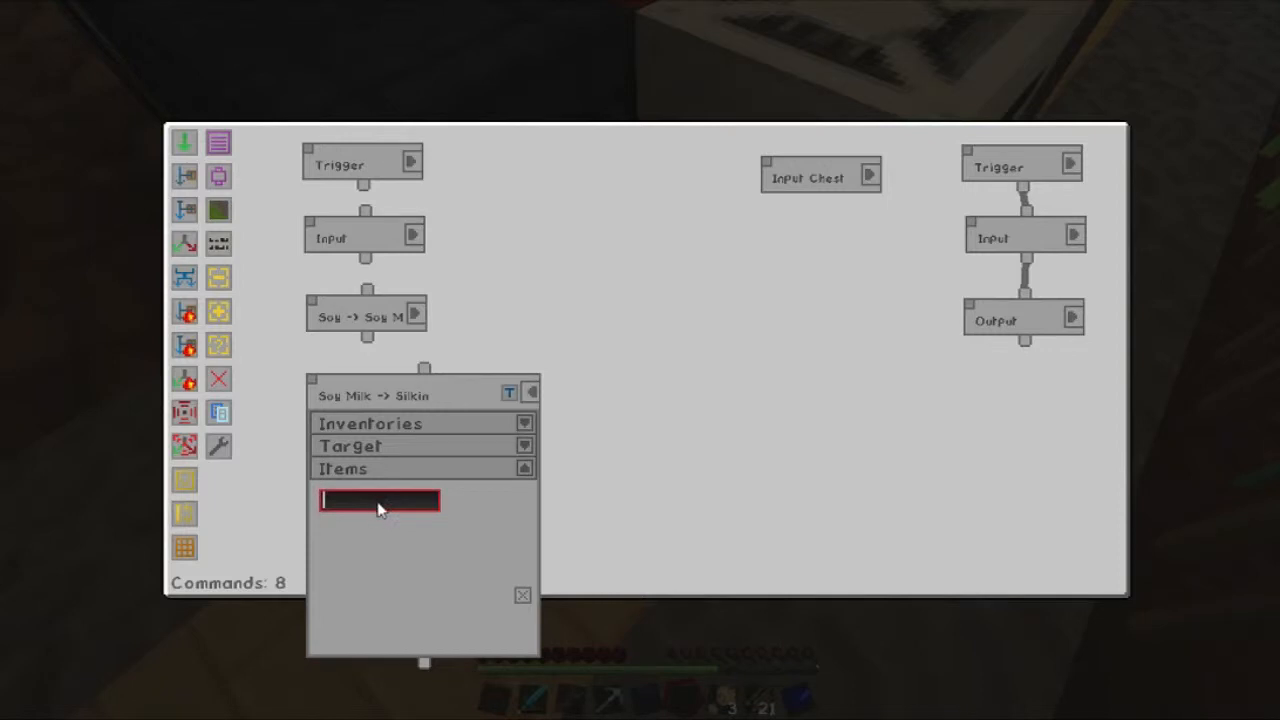
type("Soy m")
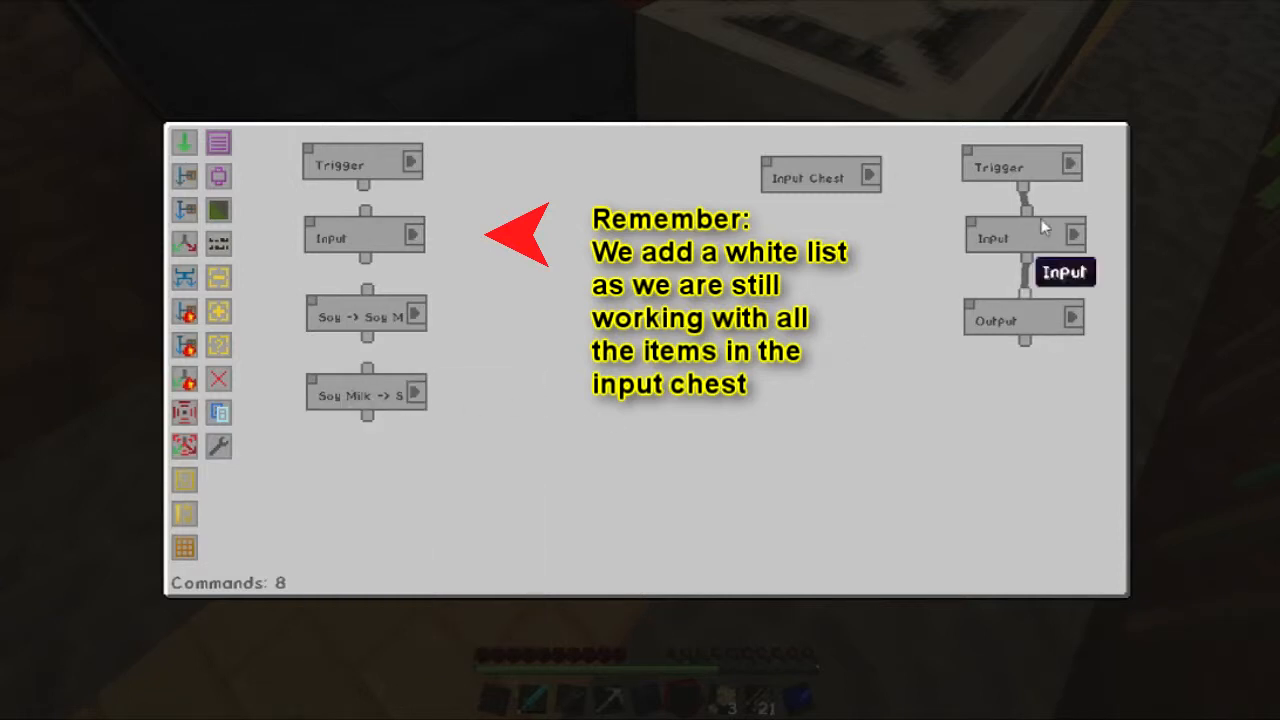
mouse_move(184, 243)
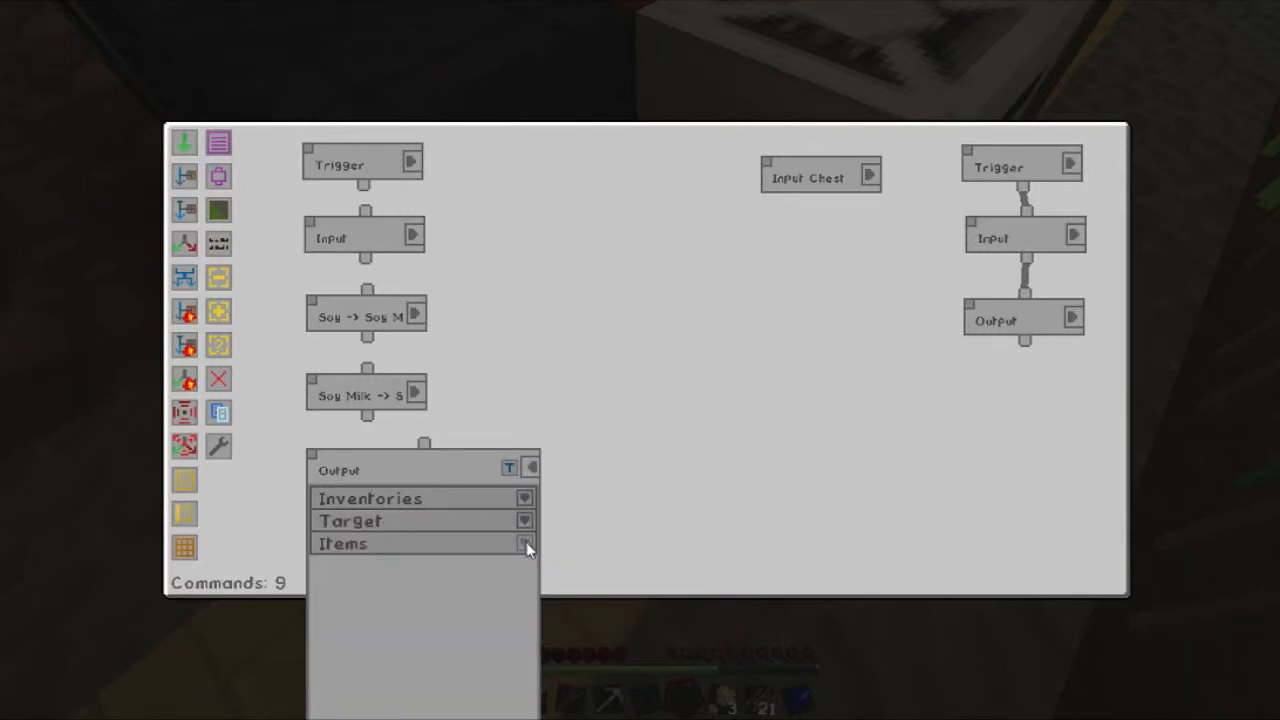
Whitelist silken tofu in the new Output's item filter using a 'Silk' search.
left_click(524, 543)
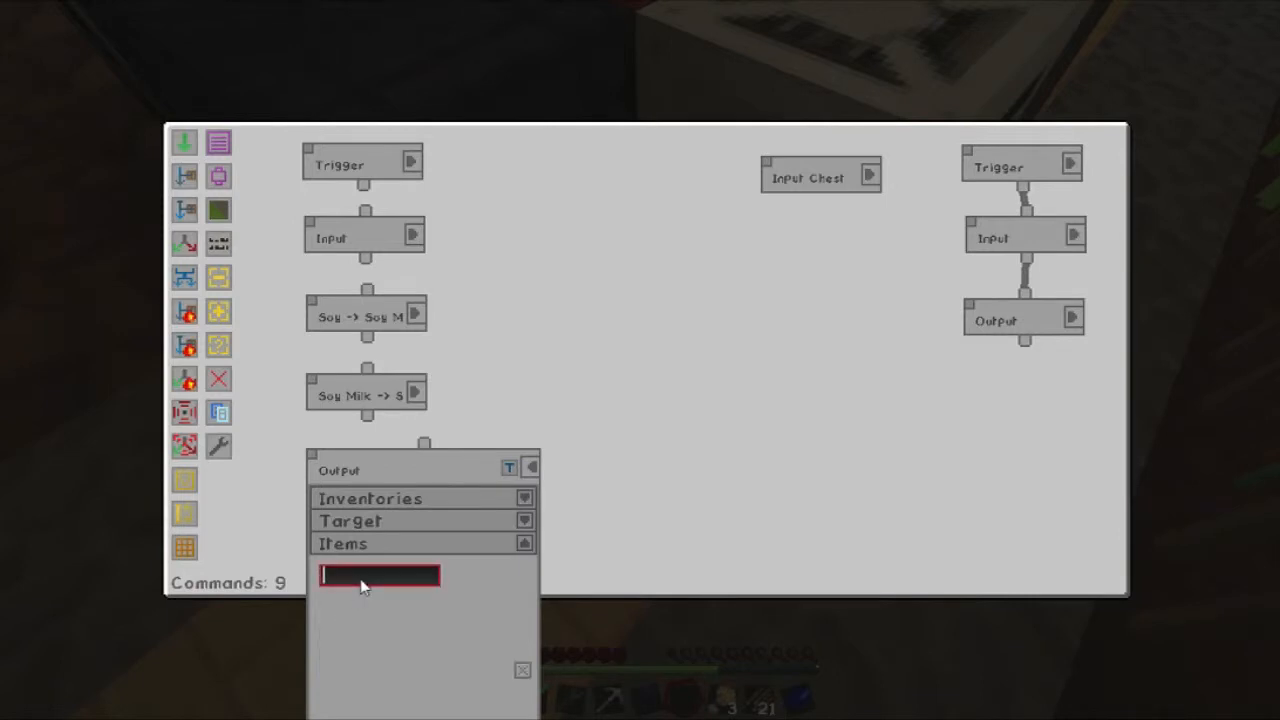
type("Silk")
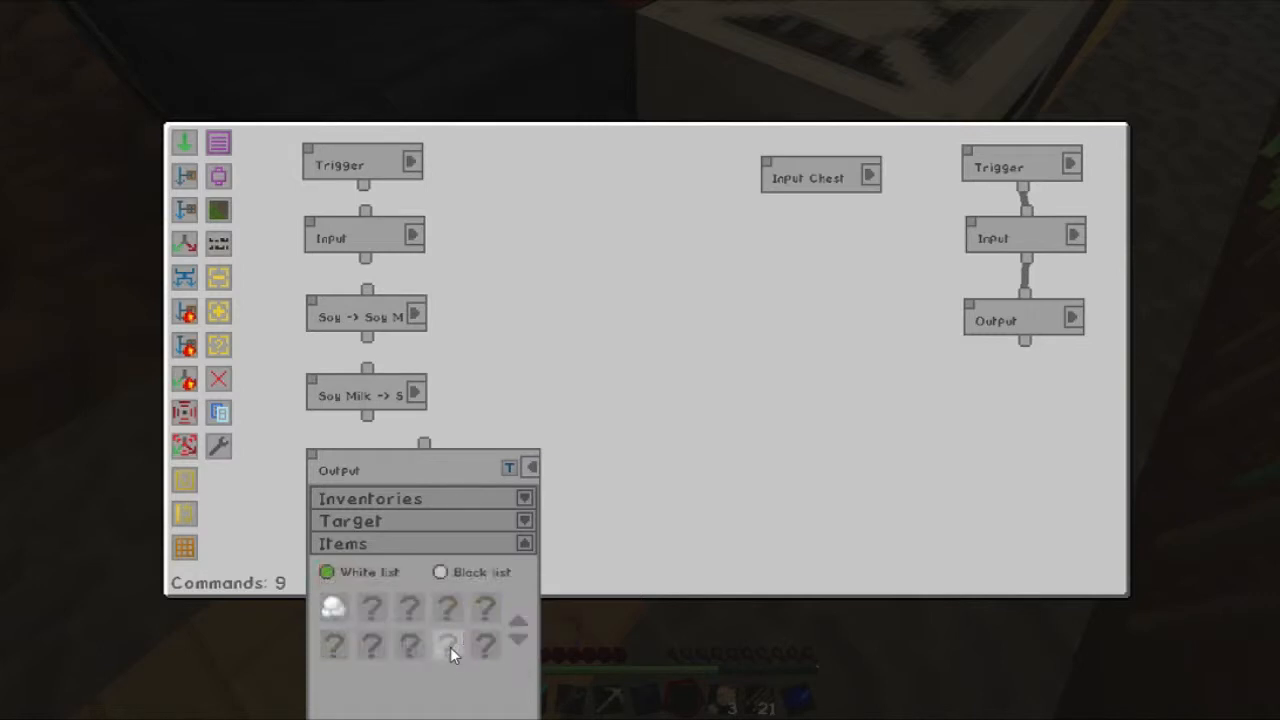
left_click(531, 467)
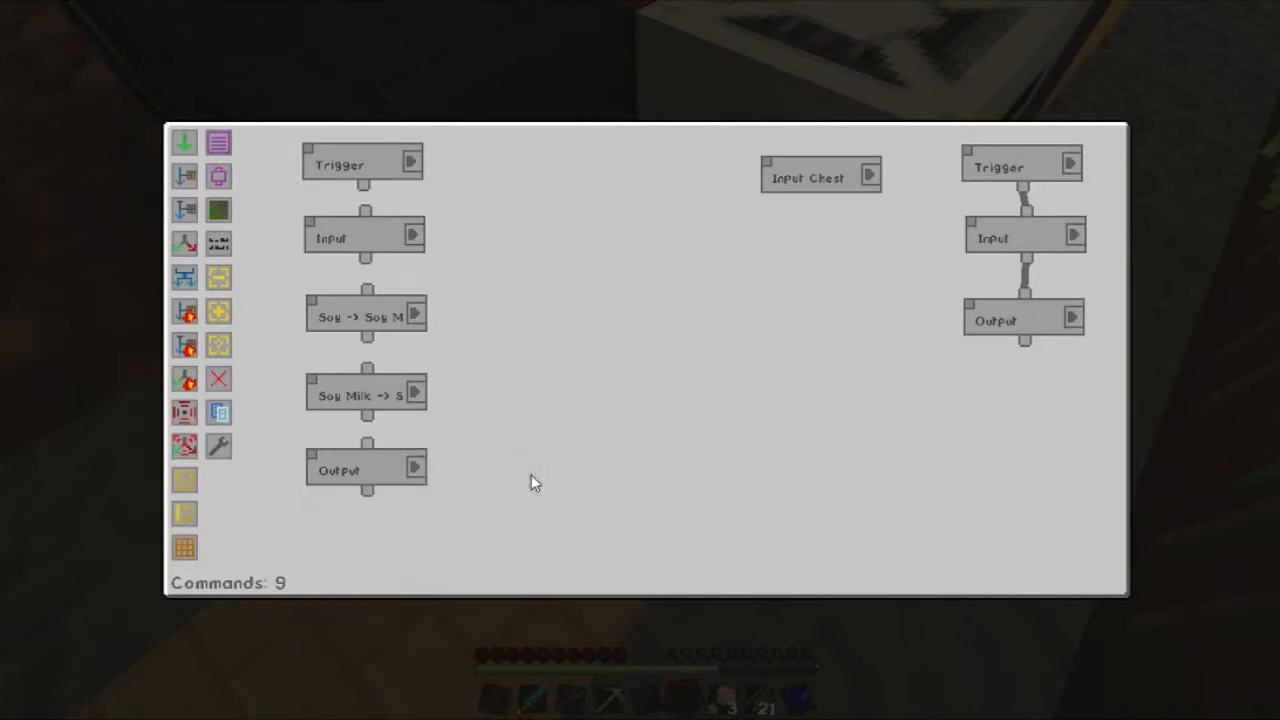
mouse_move(417, 472)
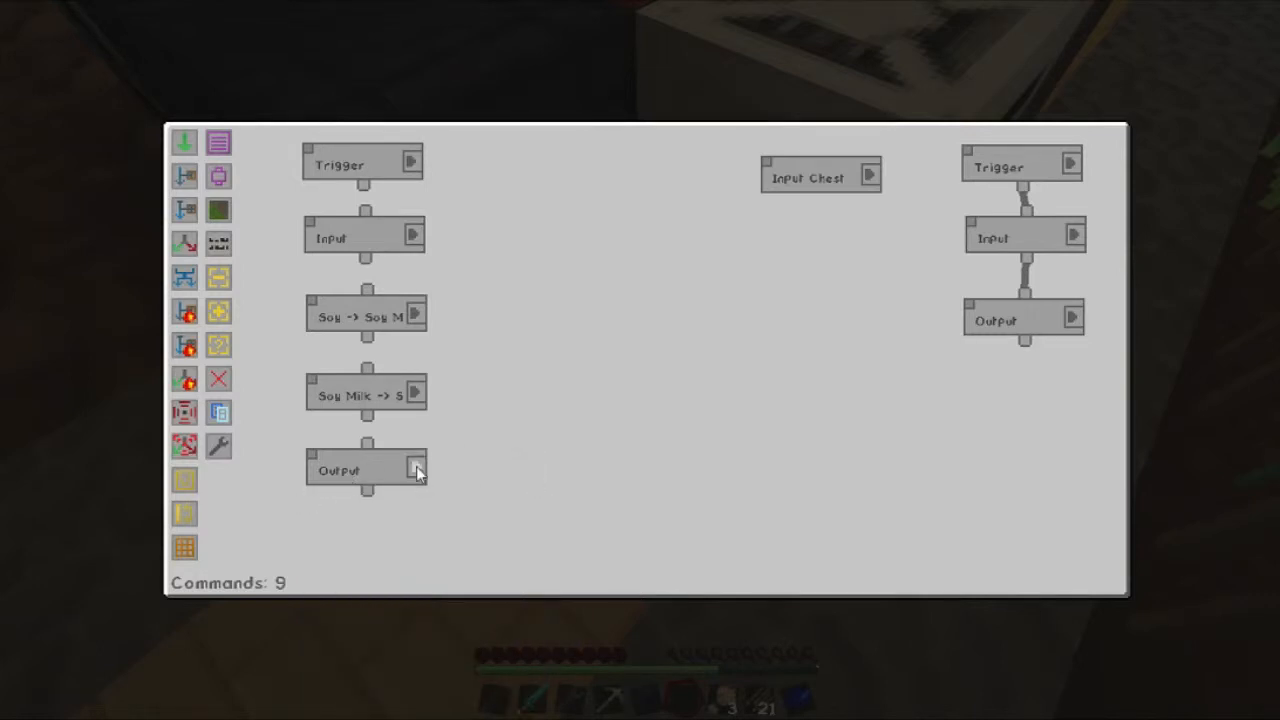
Rename the output command to 'Silken -> Firm Tofu'.
left_click(415, 469)
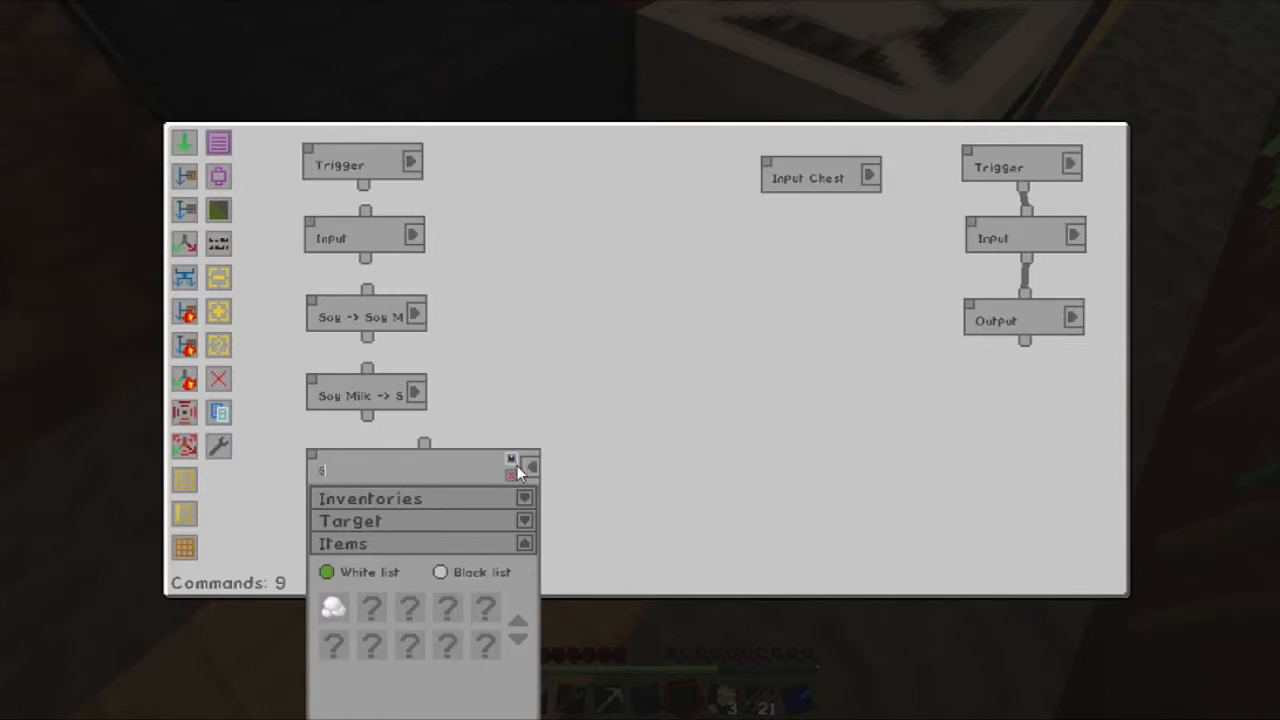
type("Silken ->")
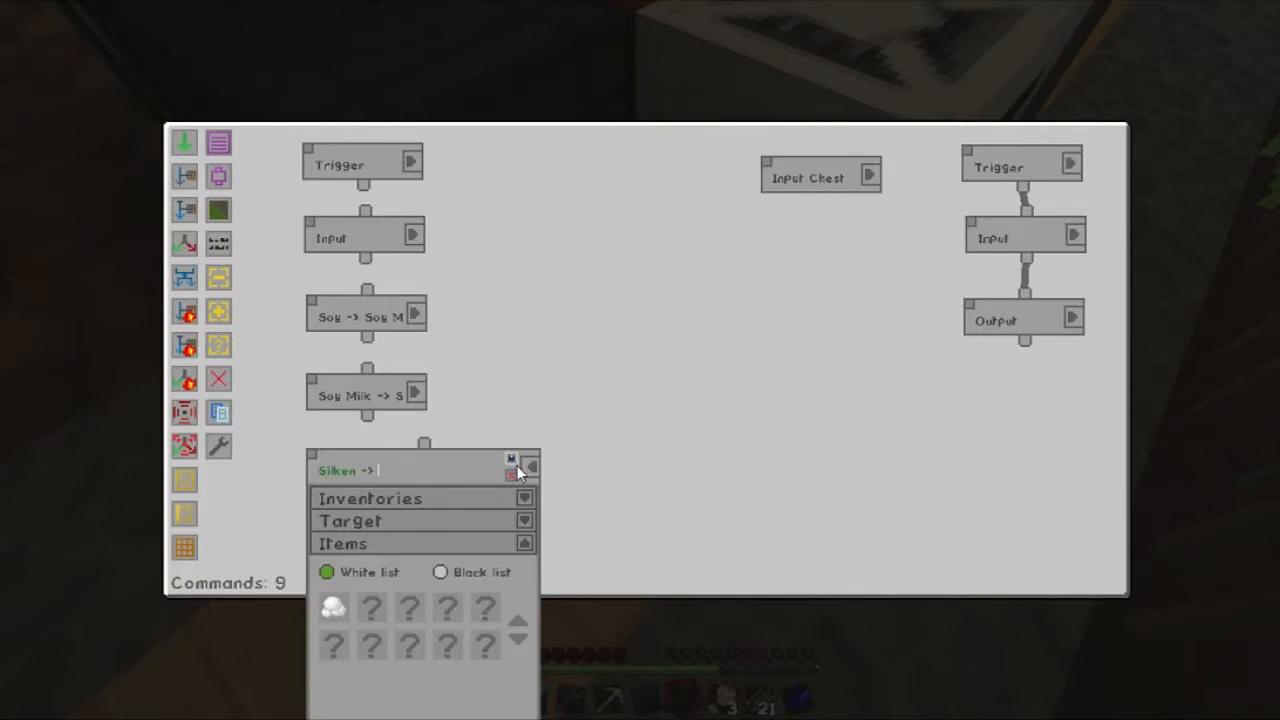
type("Firm Tofu")
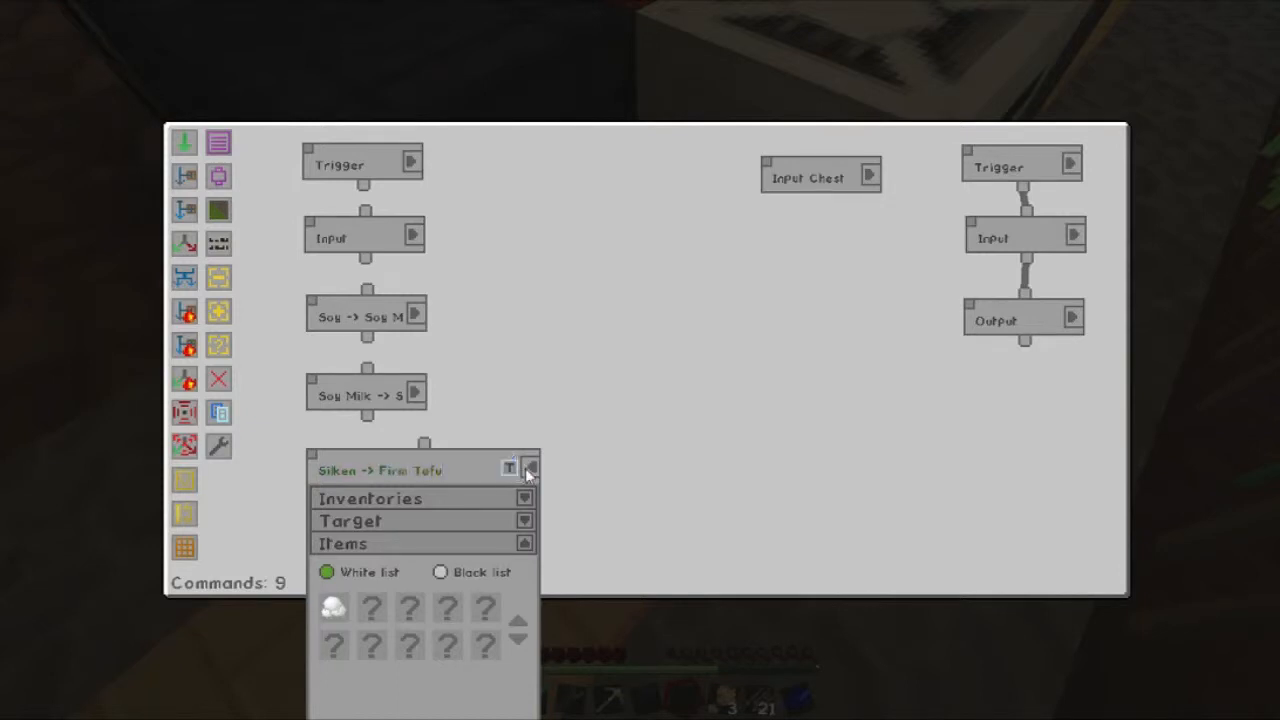
left_click(529, 469)
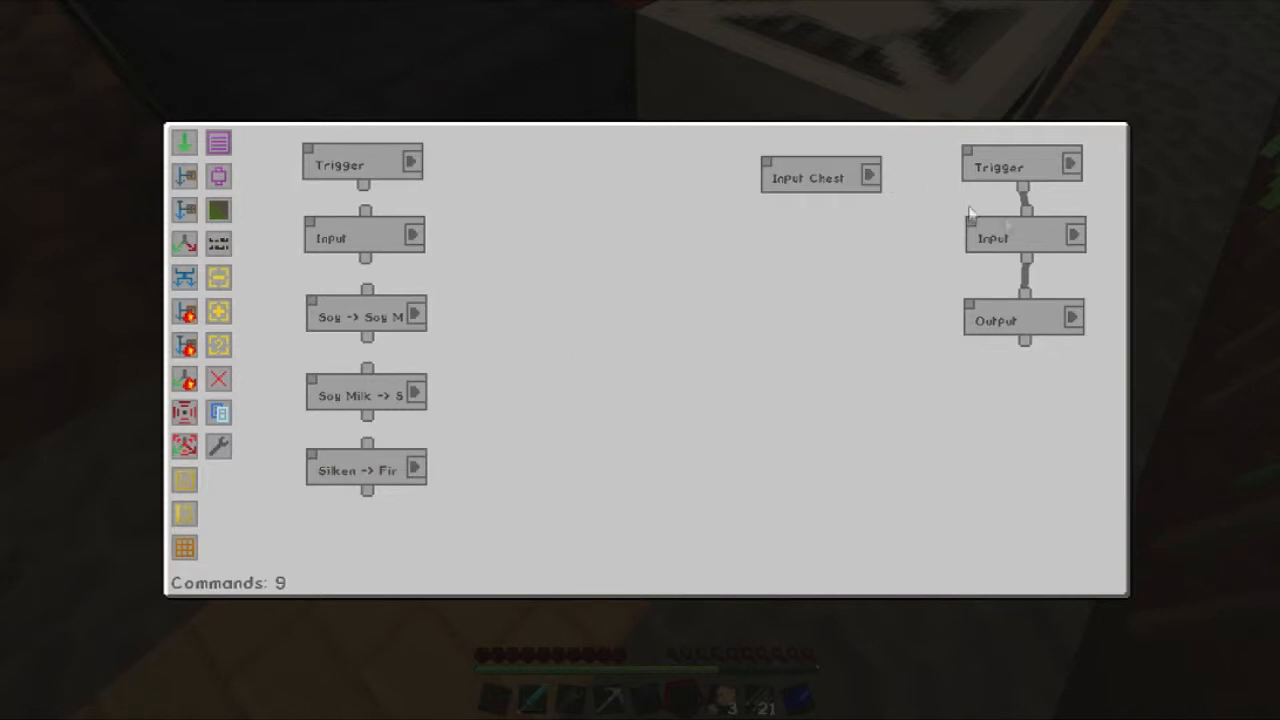
mouse_move(185, 312)
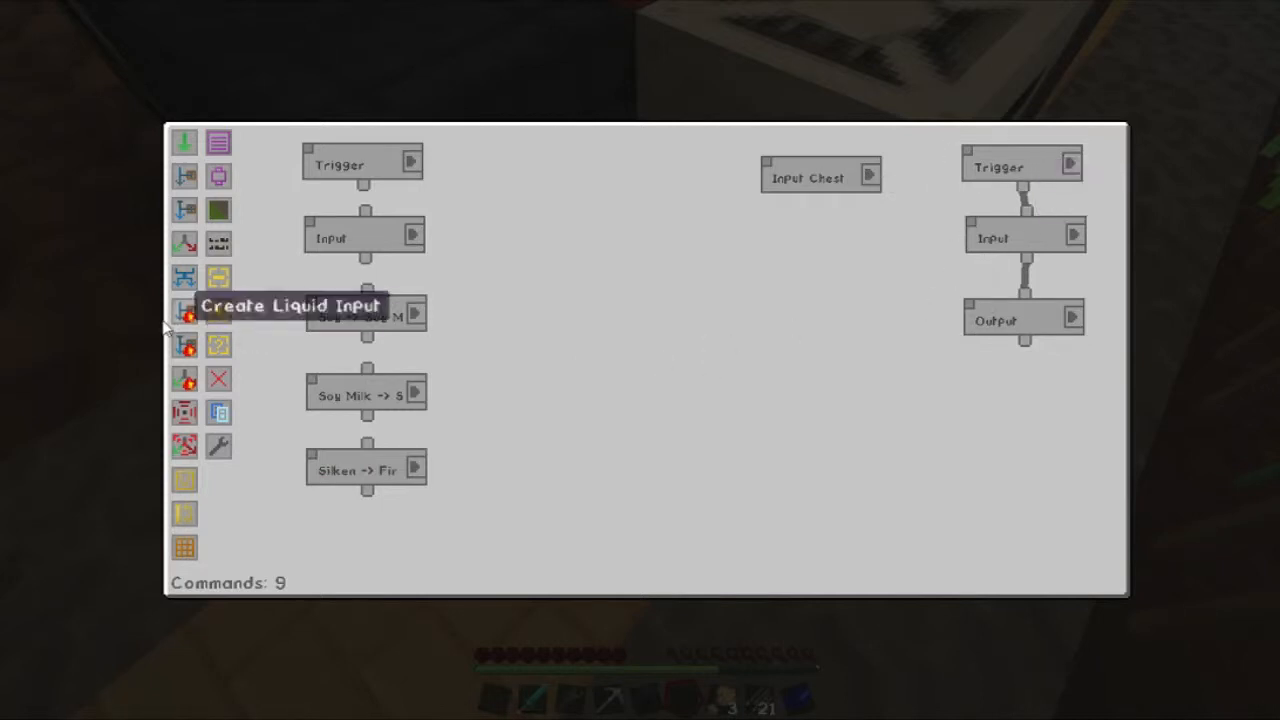
mouse_move(185, 243)
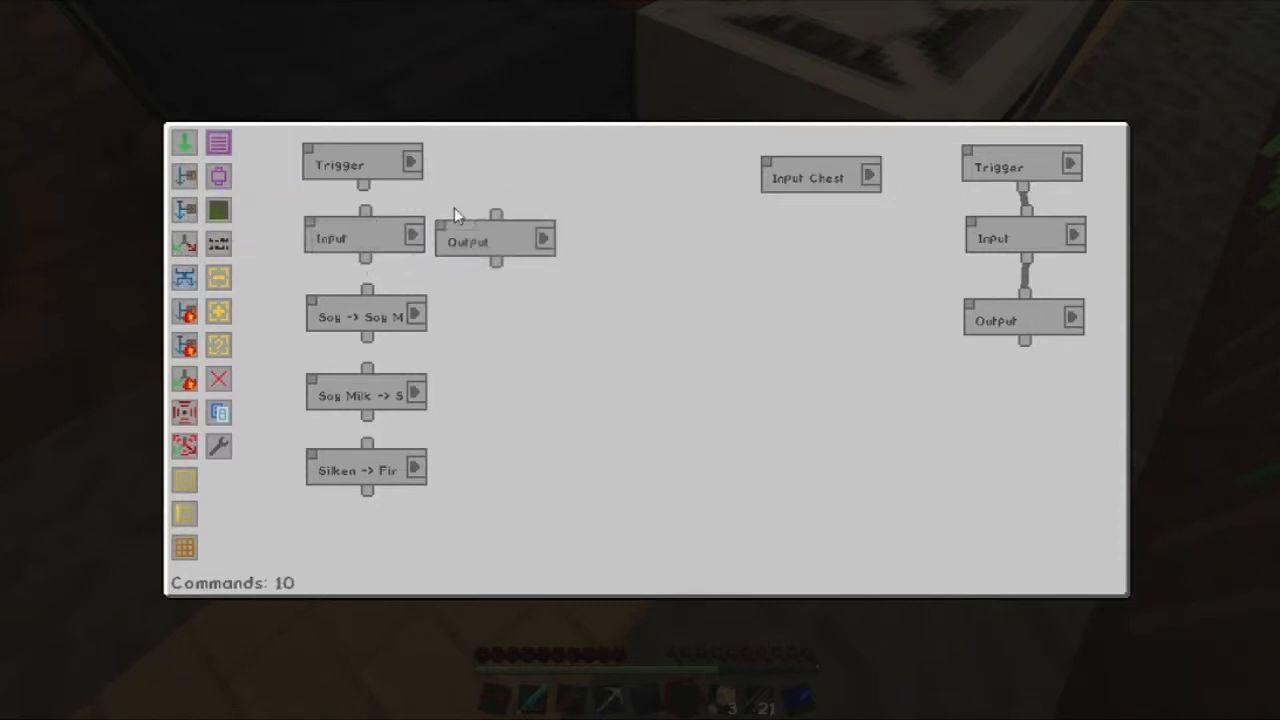
Place the Output beside the top Input, target the Up side, and whitelist Wheat.
left_click_drag(495, 241, 525, 213)
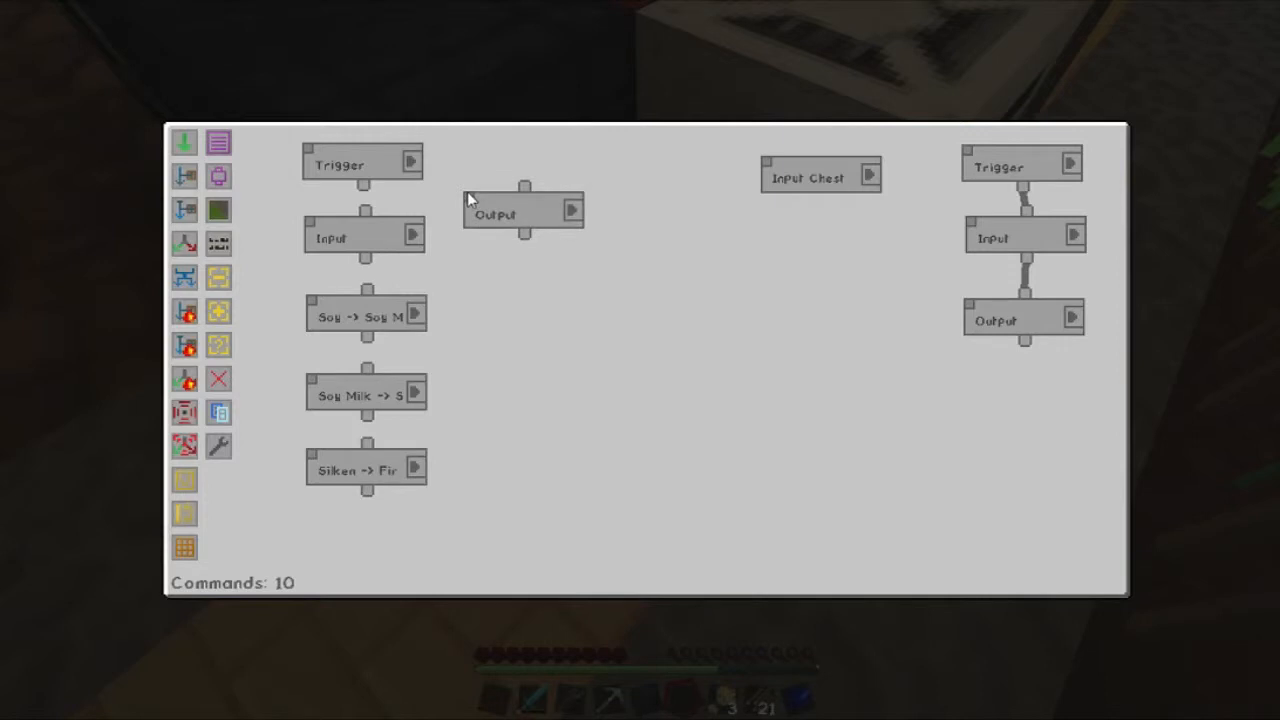
left_click_drag(525, 213, 525, 240)
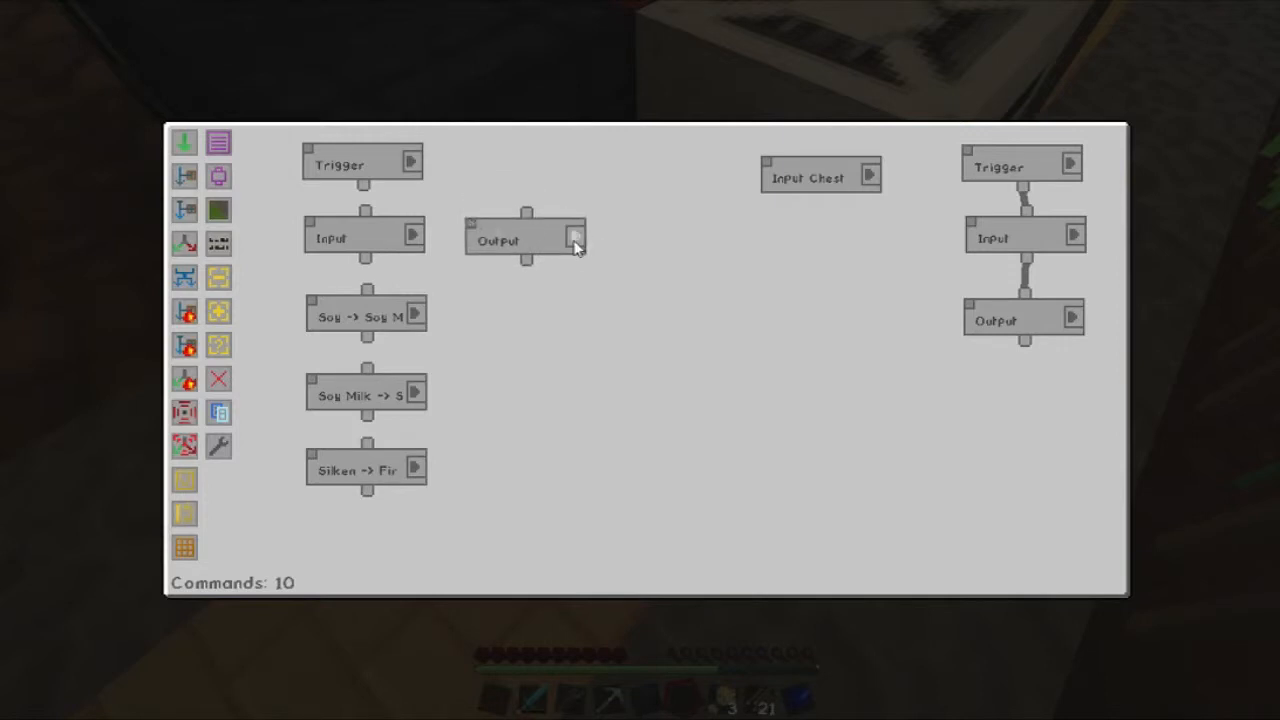
left_click(575, 240)
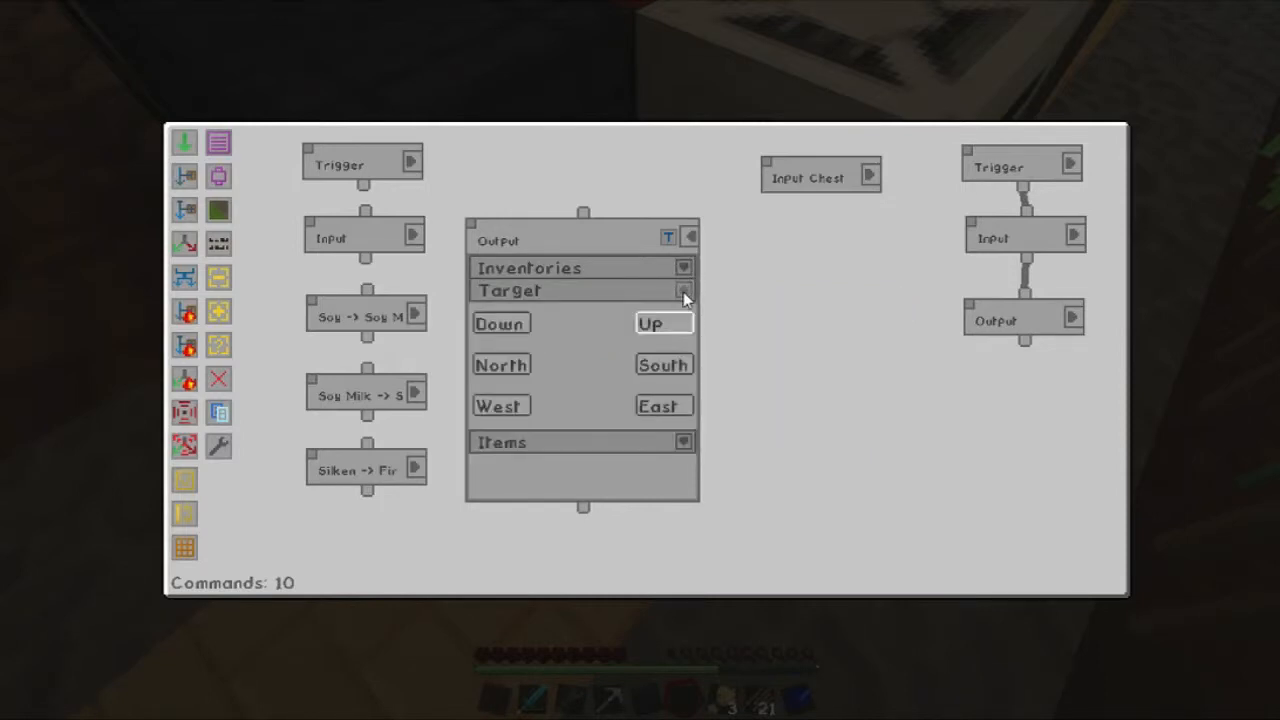
left_click(684, 290)
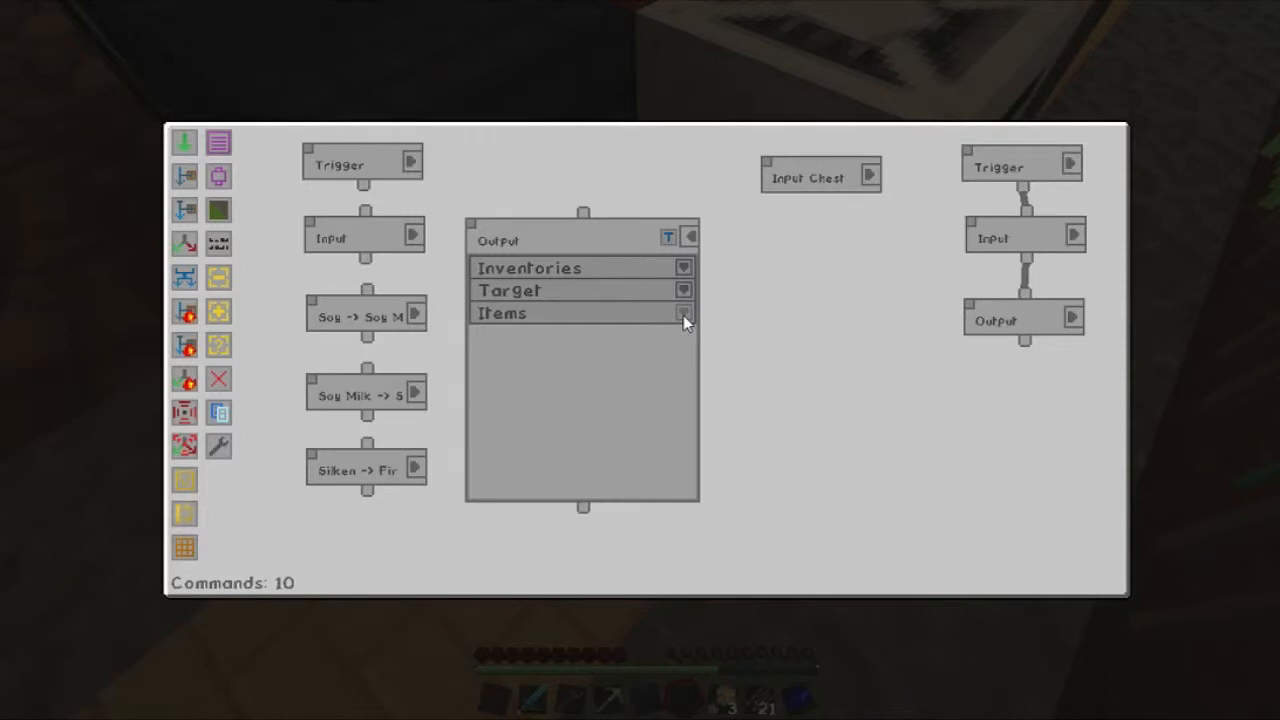
left_click(683, 313)
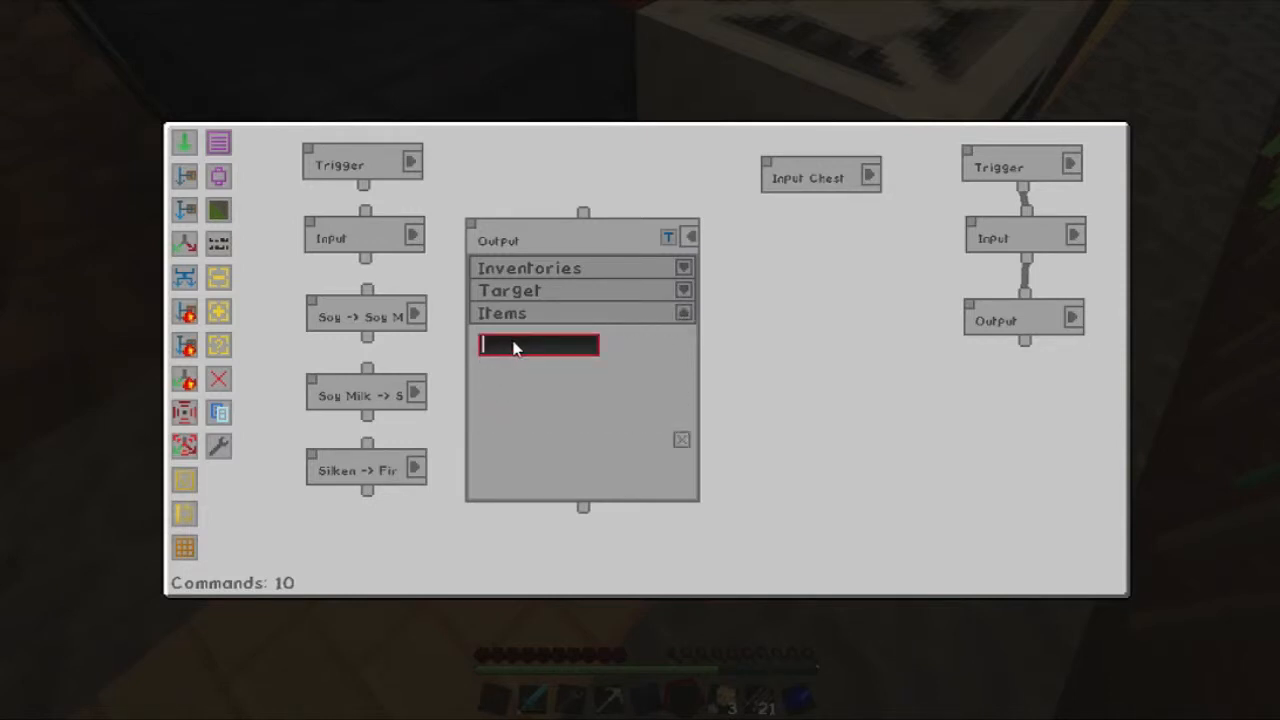
type("wheat")
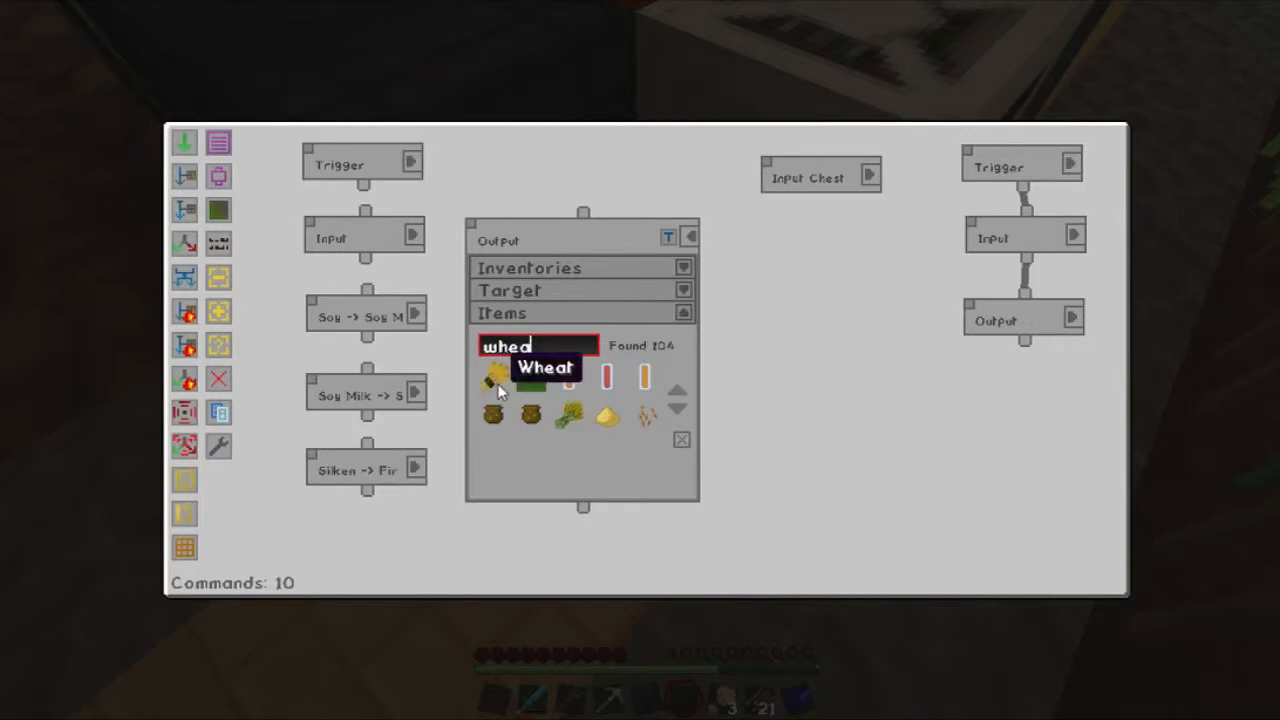
left_click(495, 378)
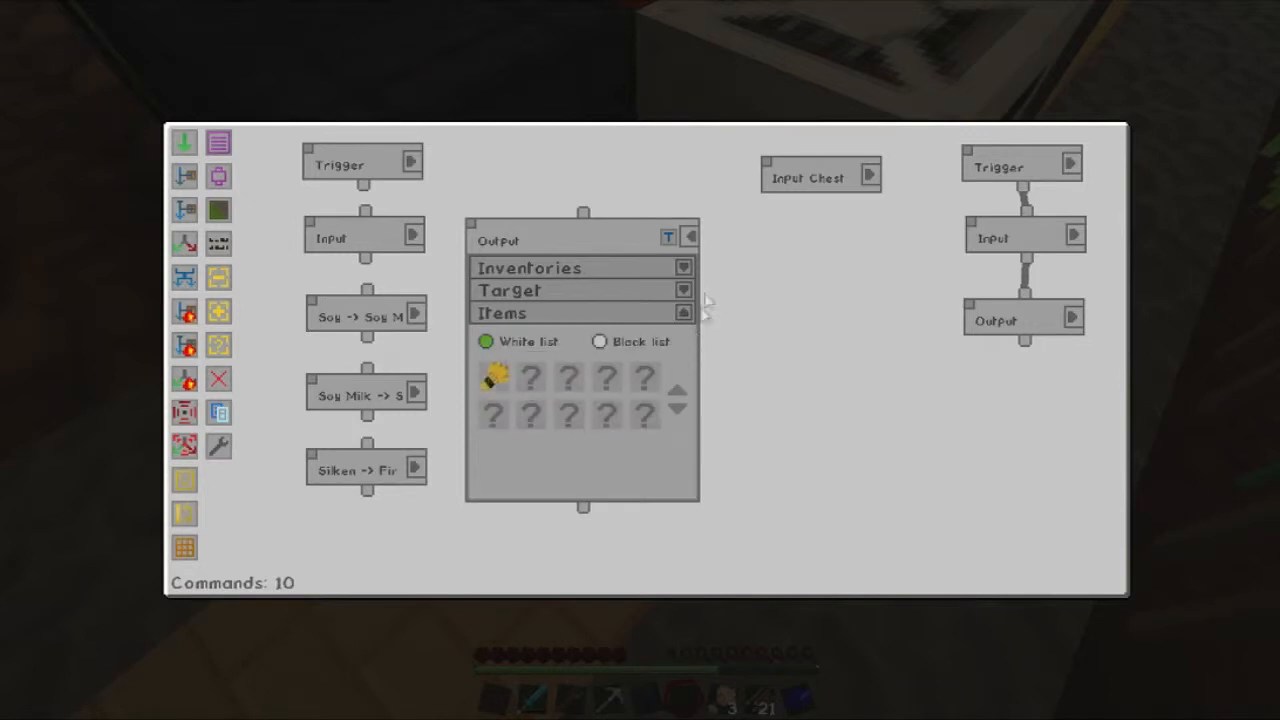
left_click(689, 235)
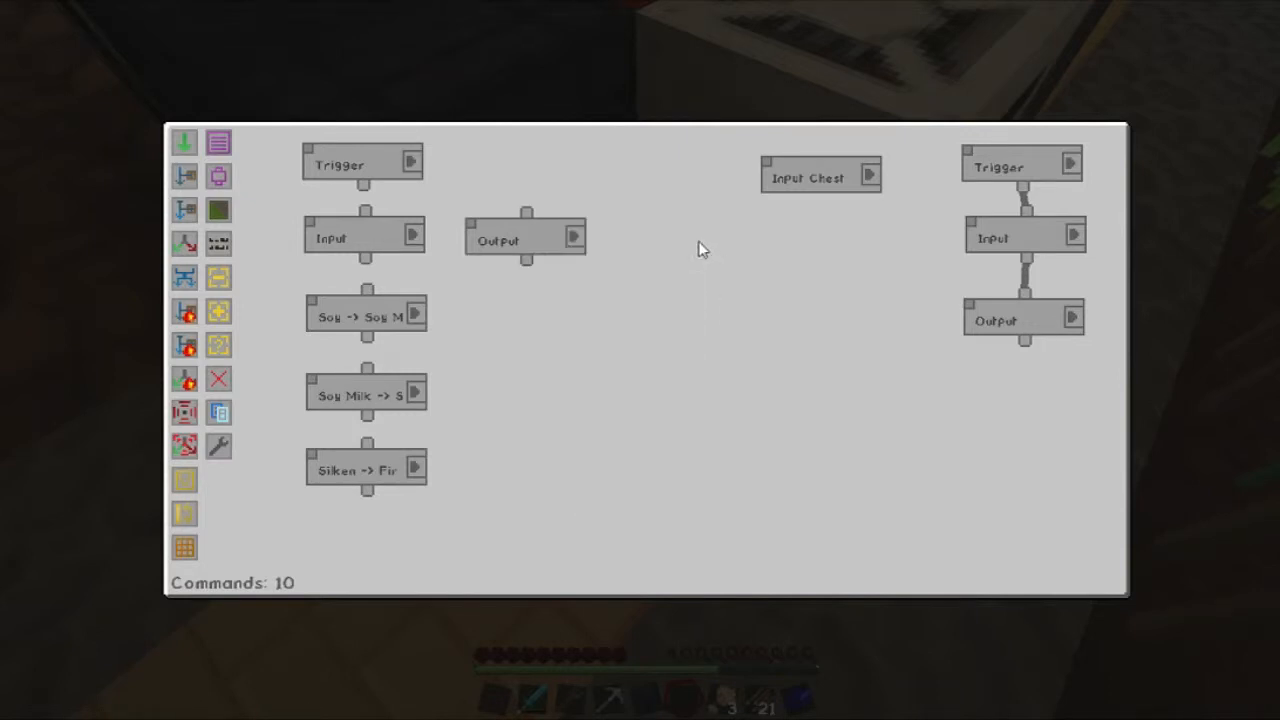
mouse_move(368, 185)
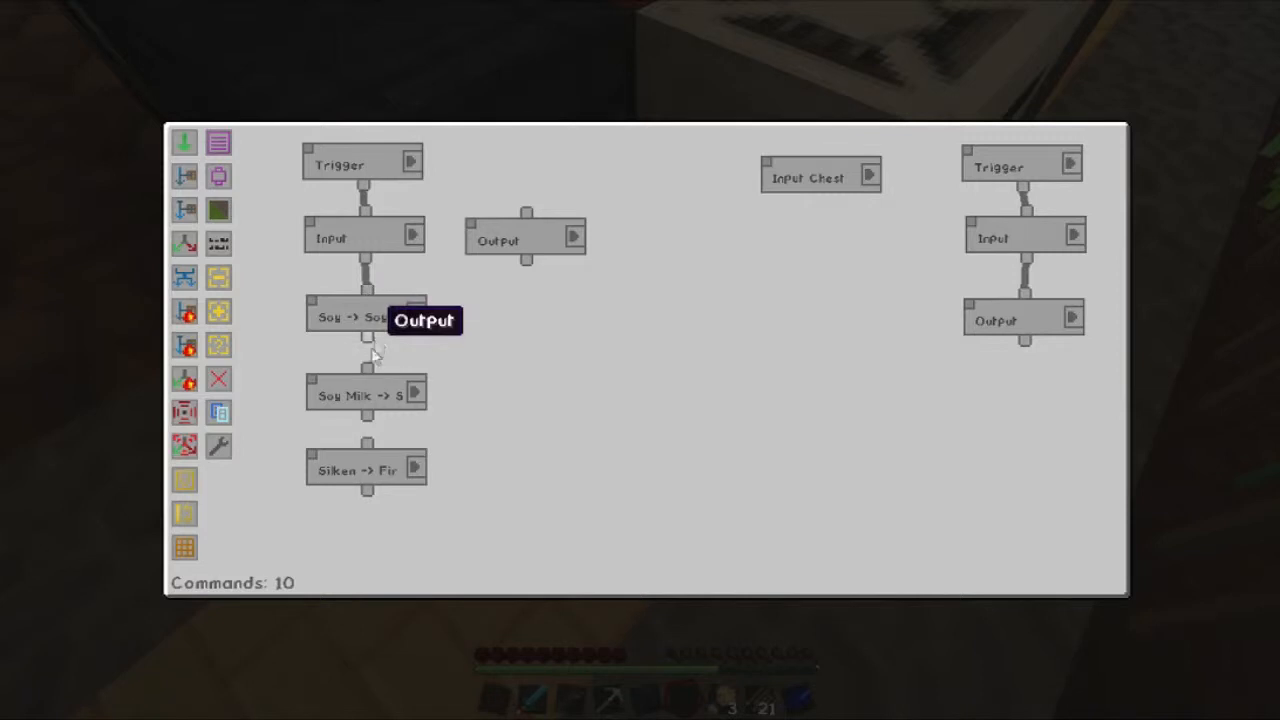
mouse_move(370, 455)
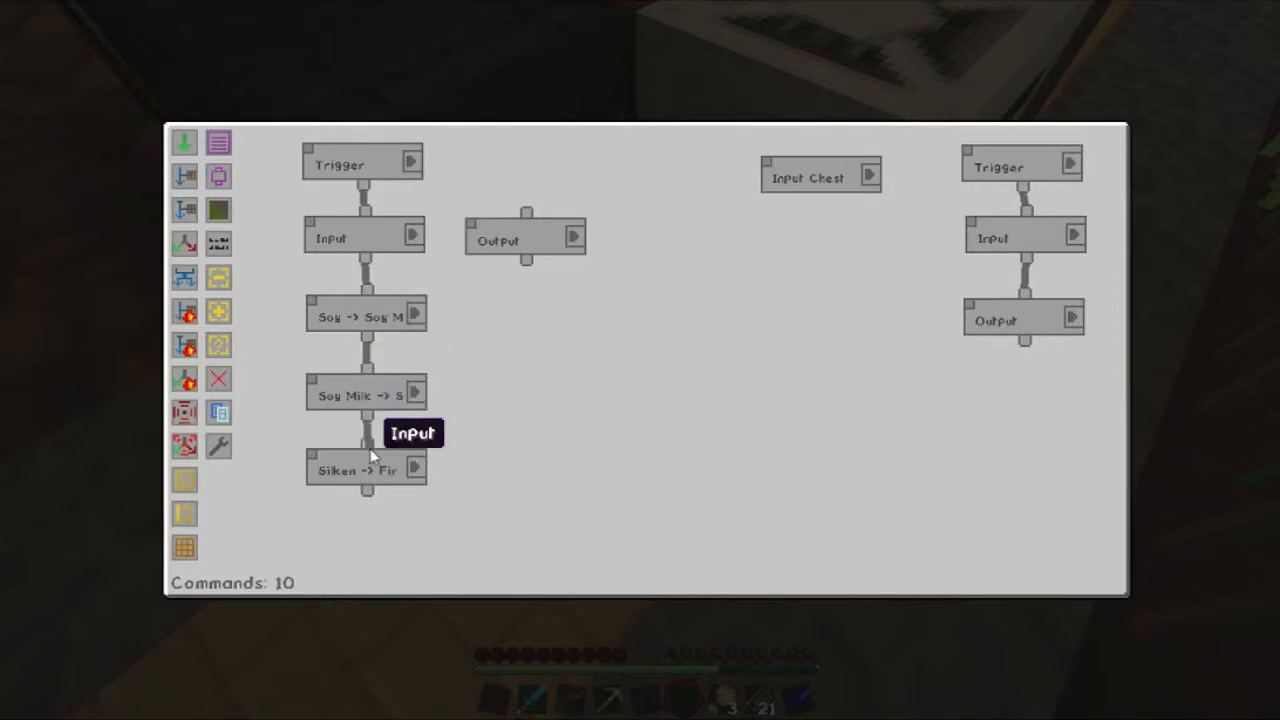
Wire 'Silken -> Firm Tofu' into the wheat Output node, rerouting the line with a waypoint.
left_click(360, 470)
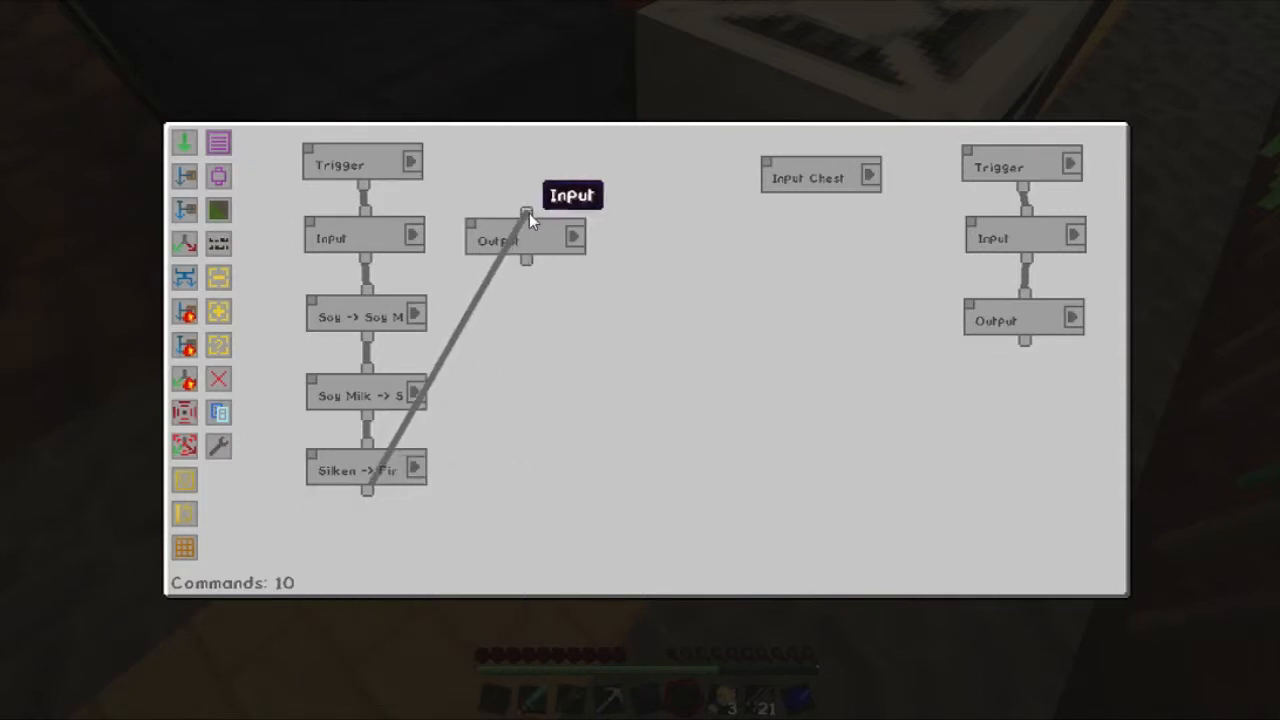
left_click_drag(525, 218, 430, 500)
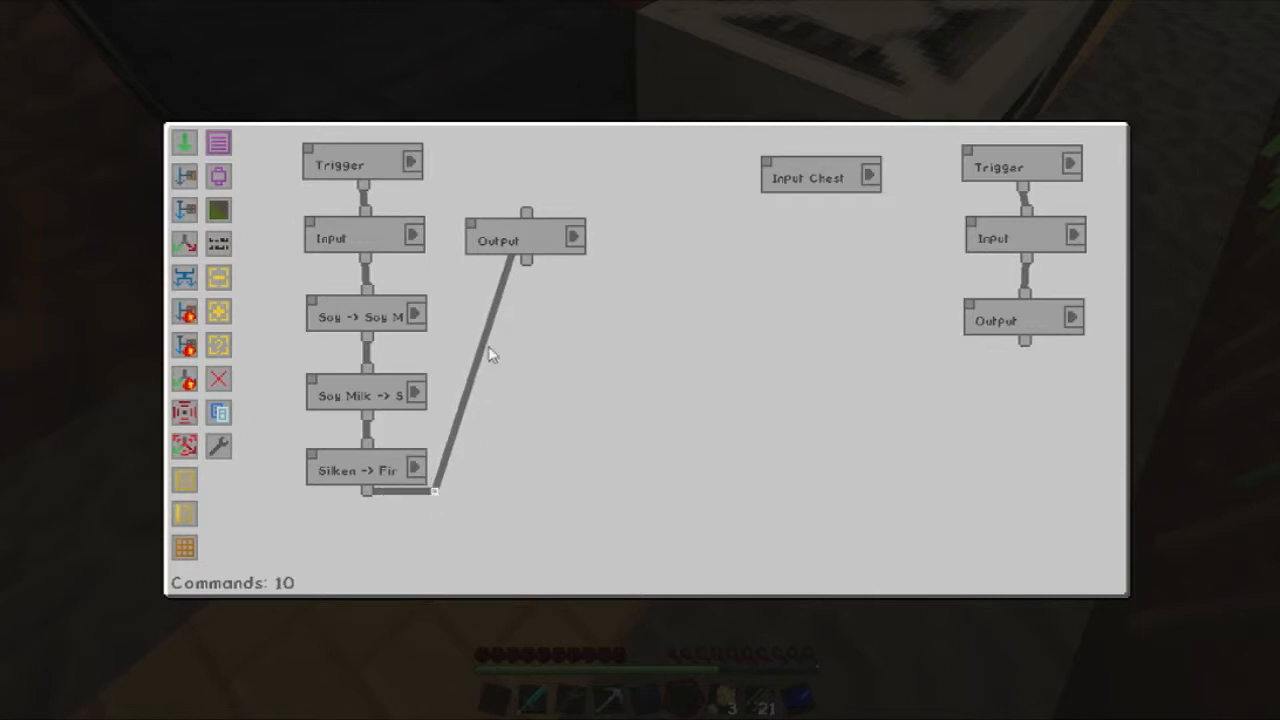
left_click_drag(435, 490, 450, 218)
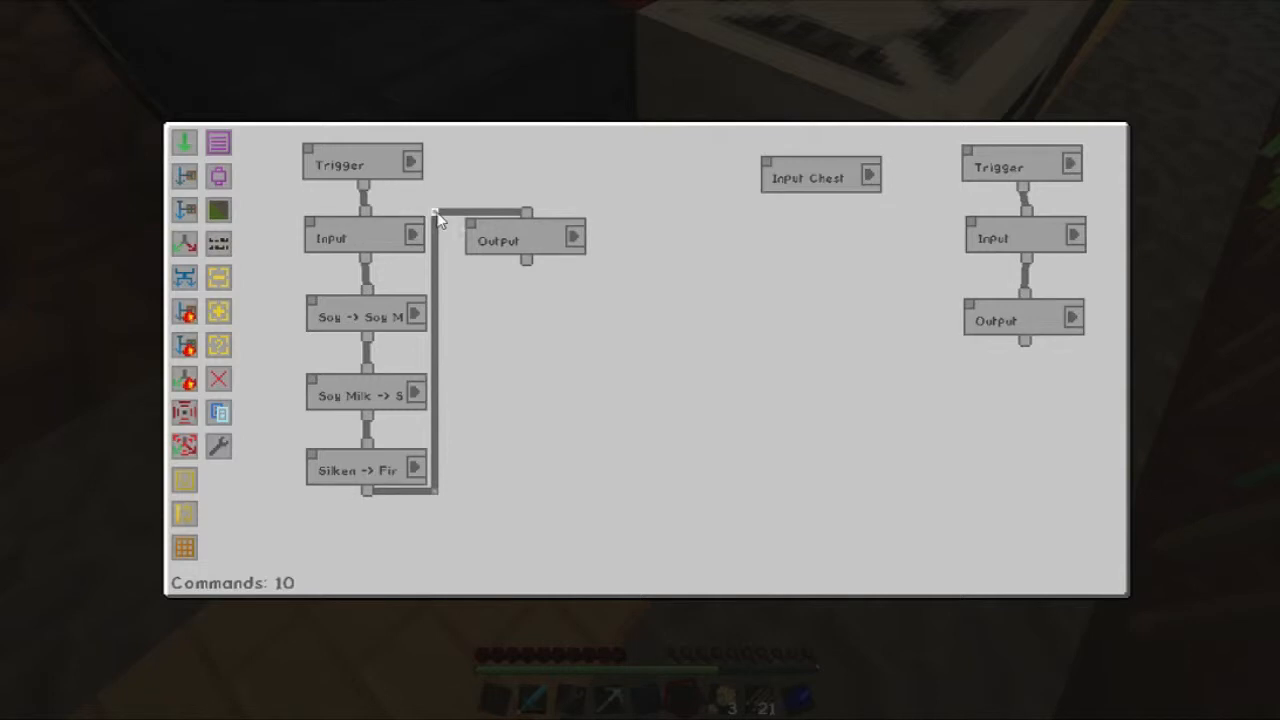
mouse_move(218, 209)
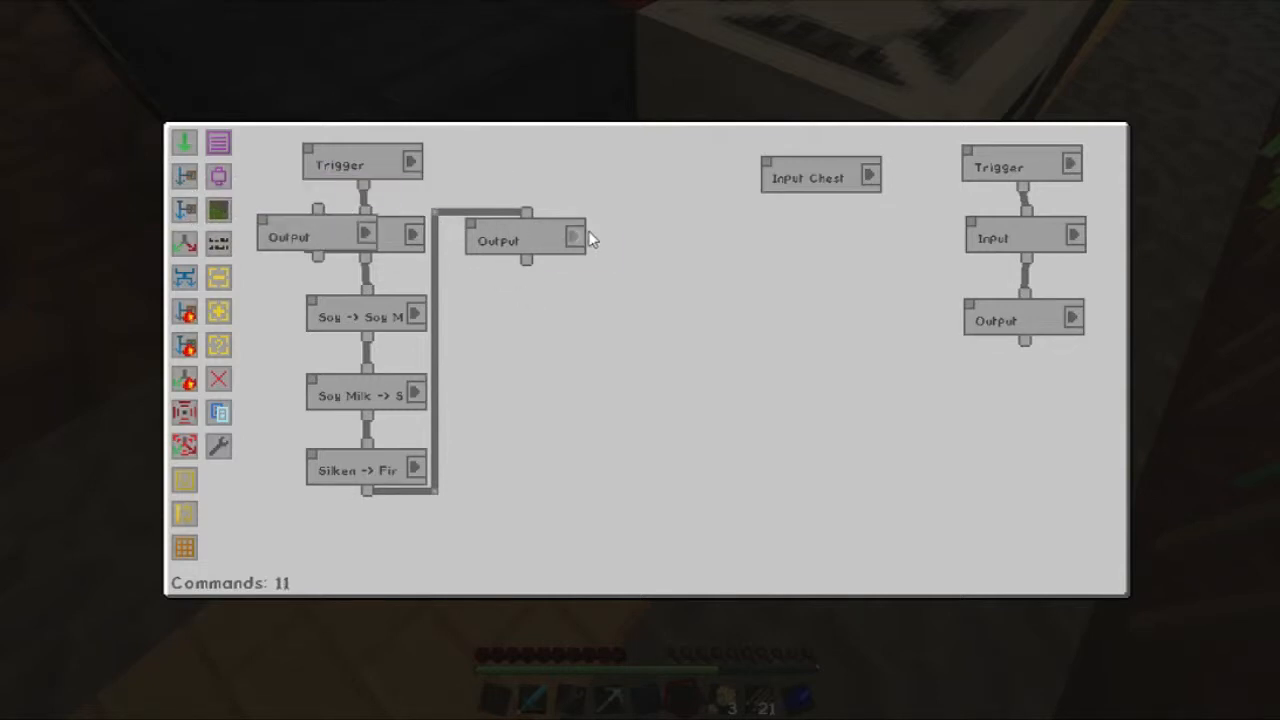
Rename the wheat Output to 'Bread > Toast' and whitelist bread via a 'bre' search.
left_click(573, 237)
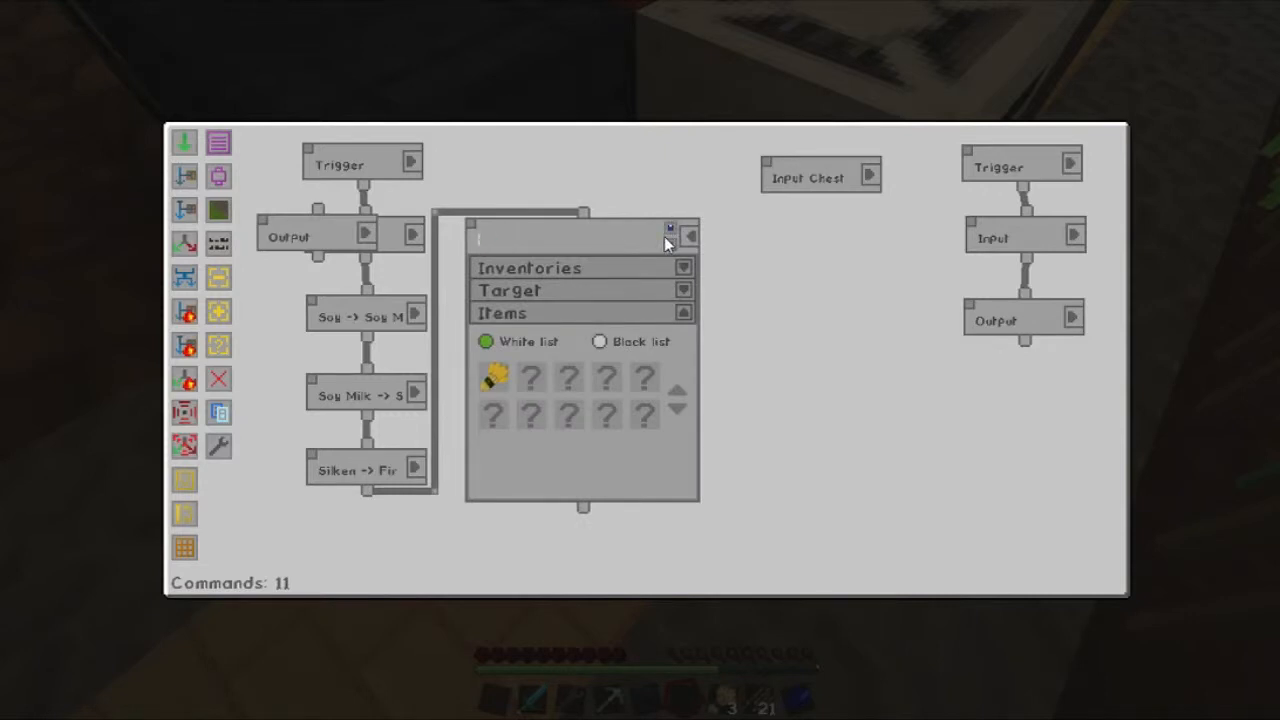
type("Wheat")
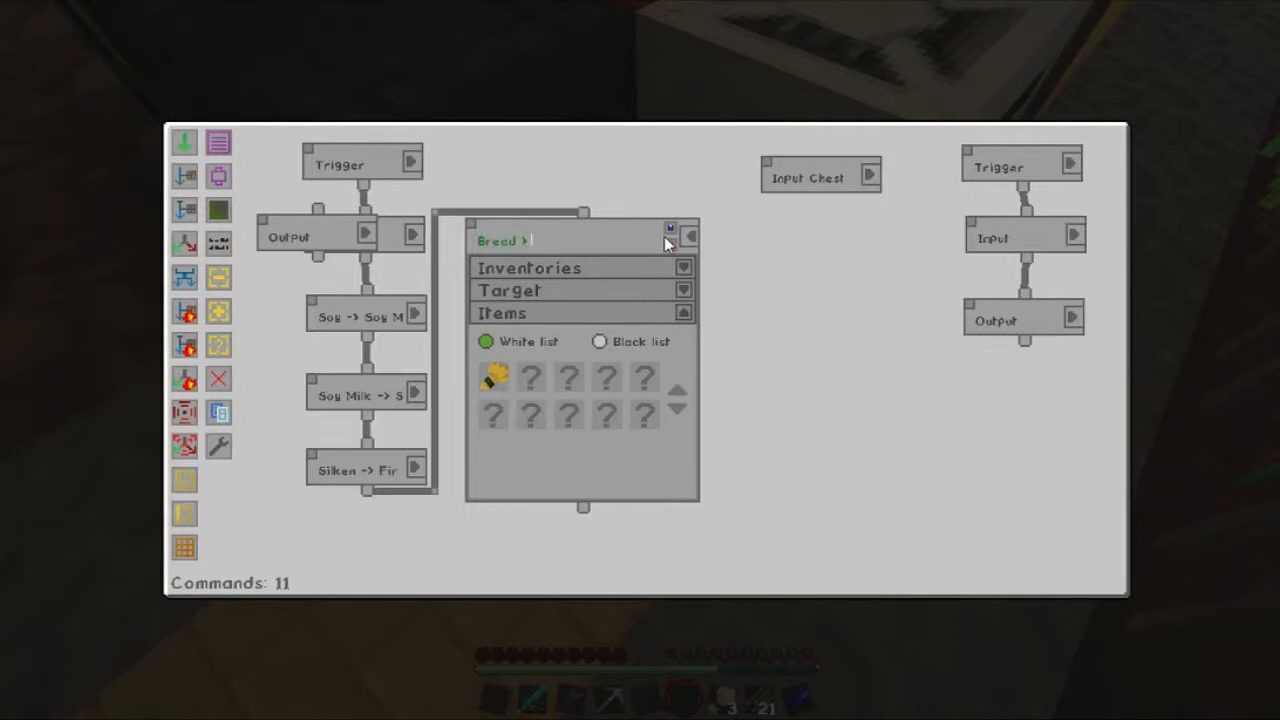
type("Toast")
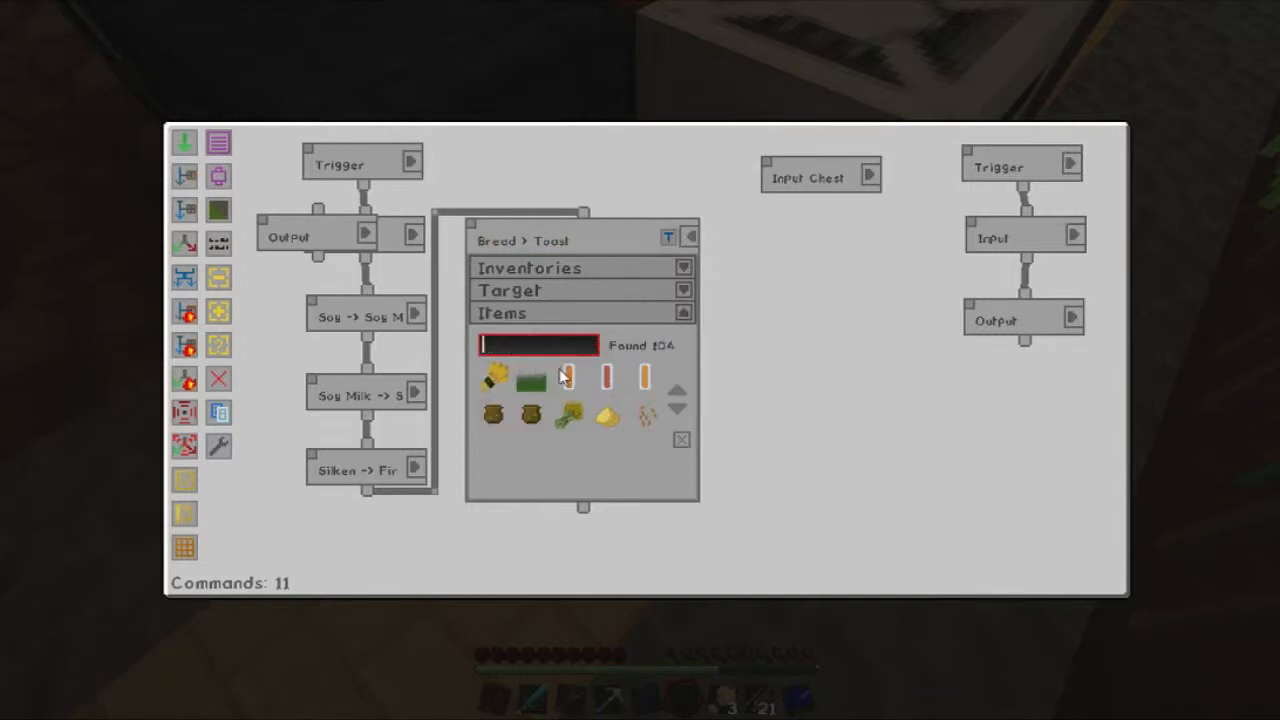
type("bread")
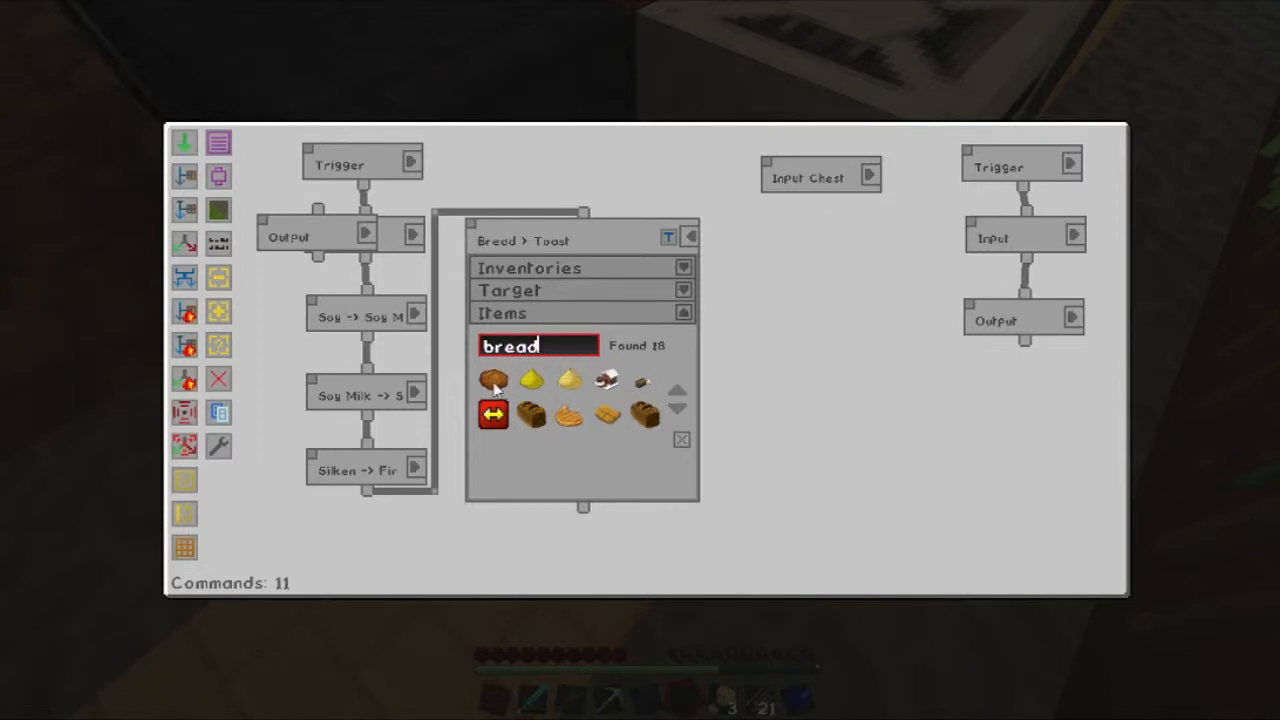
left_click(668, 237)
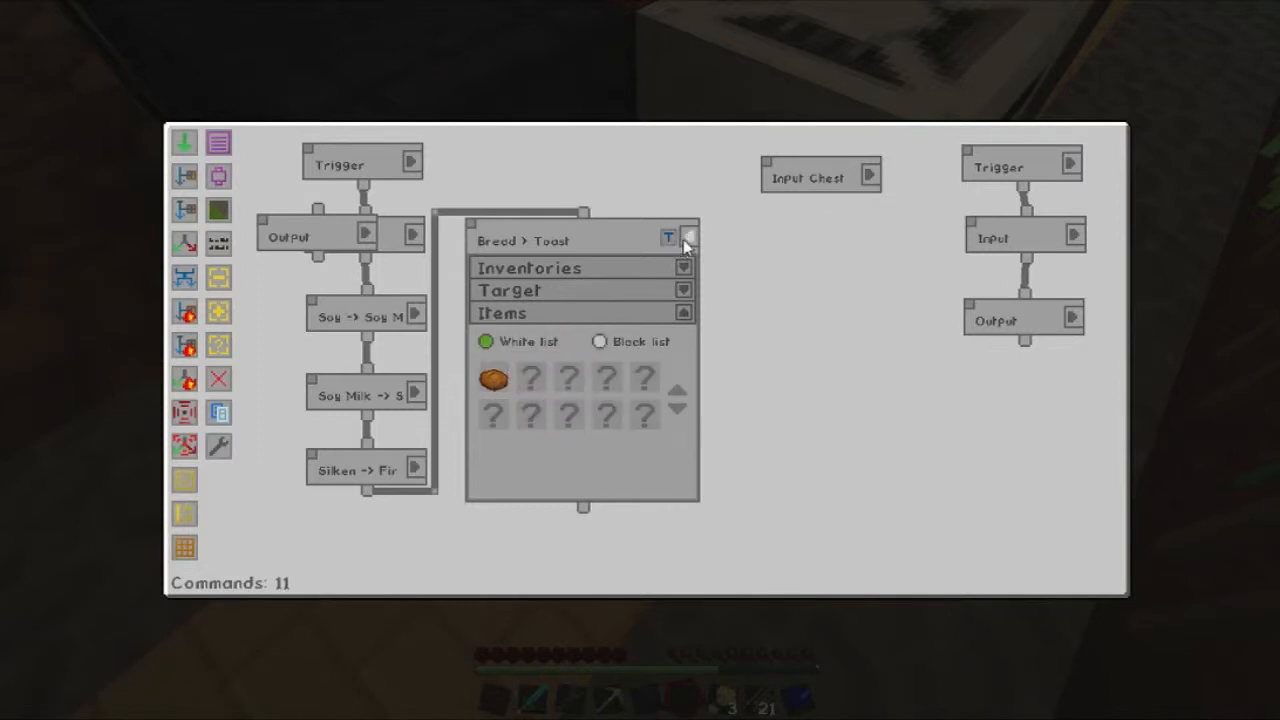
left_click(669, 238)
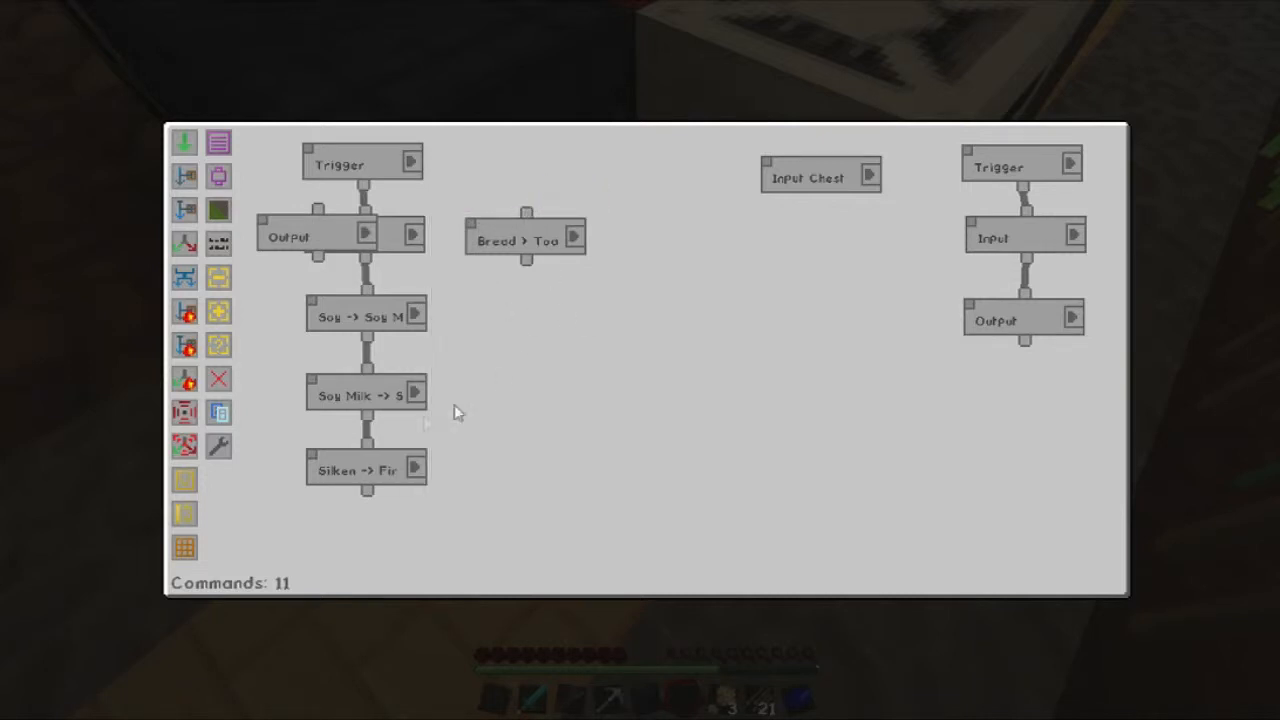
mouse_move(185, 210)
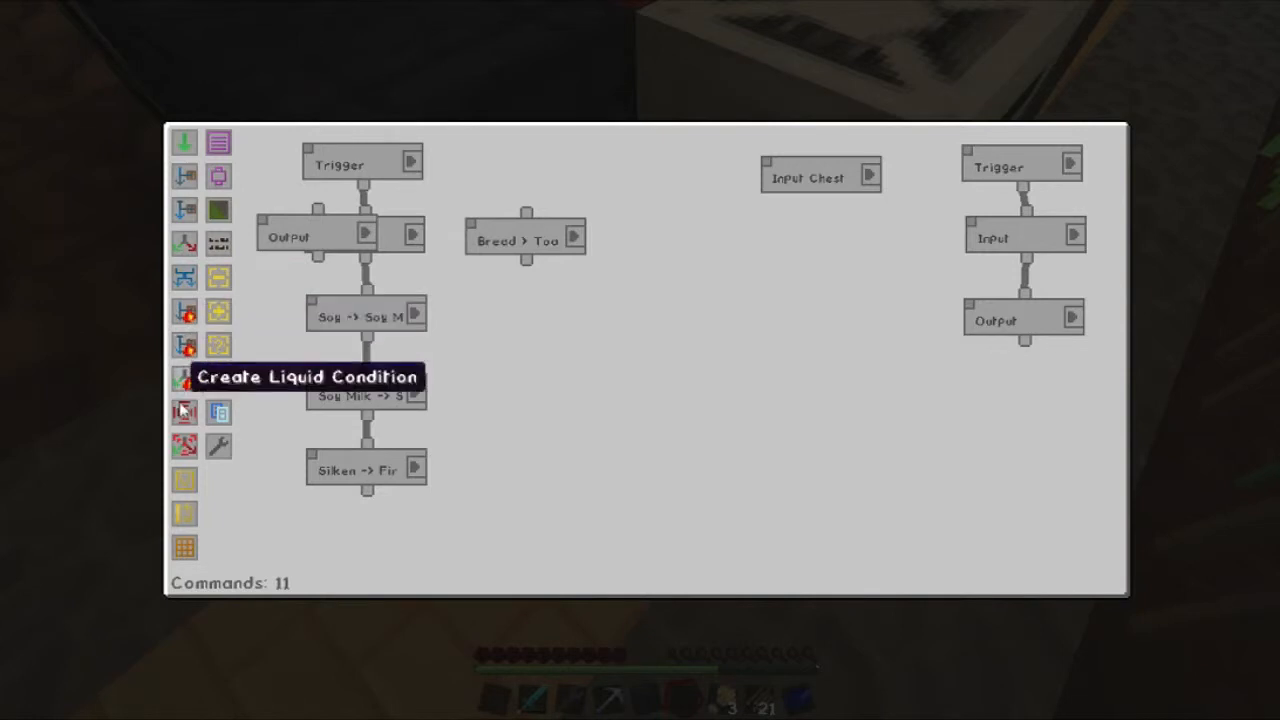
mouse_move(185, 543)
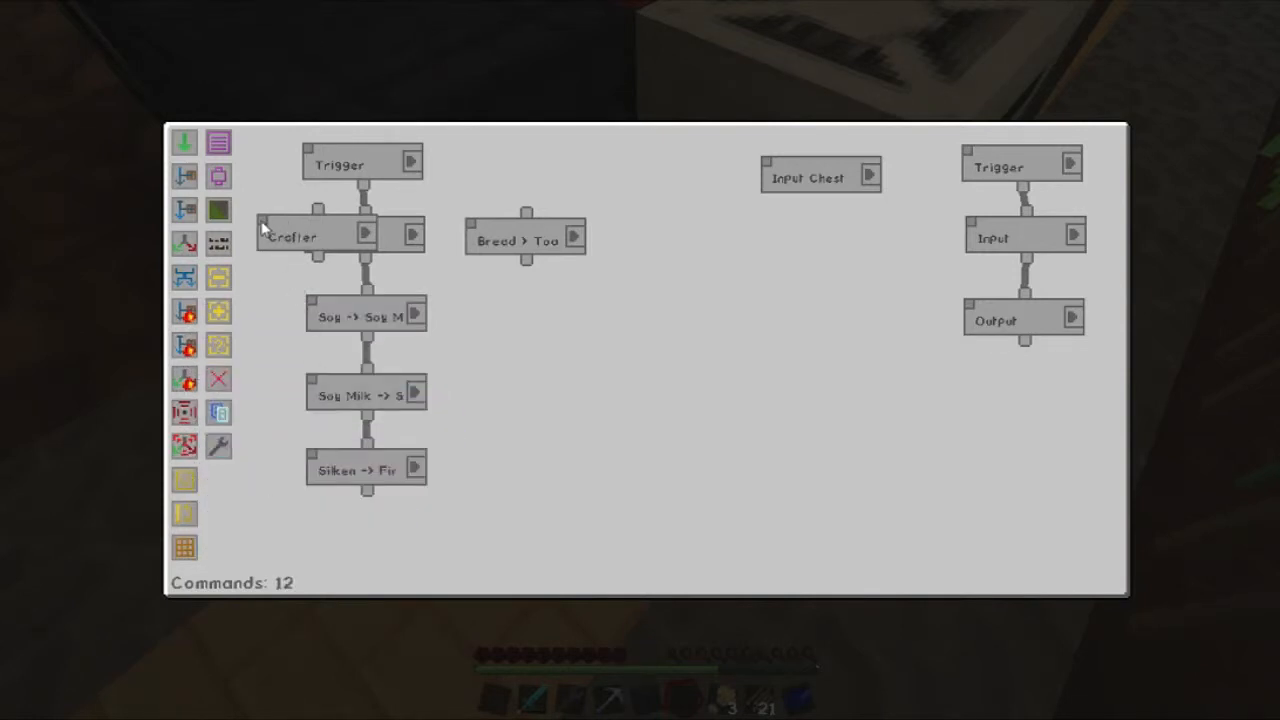
Add a crafter node above 'Bread > Toast' and name it 'Wheat -> Bread'.
left_click_drag(315, 236, 537, 201)
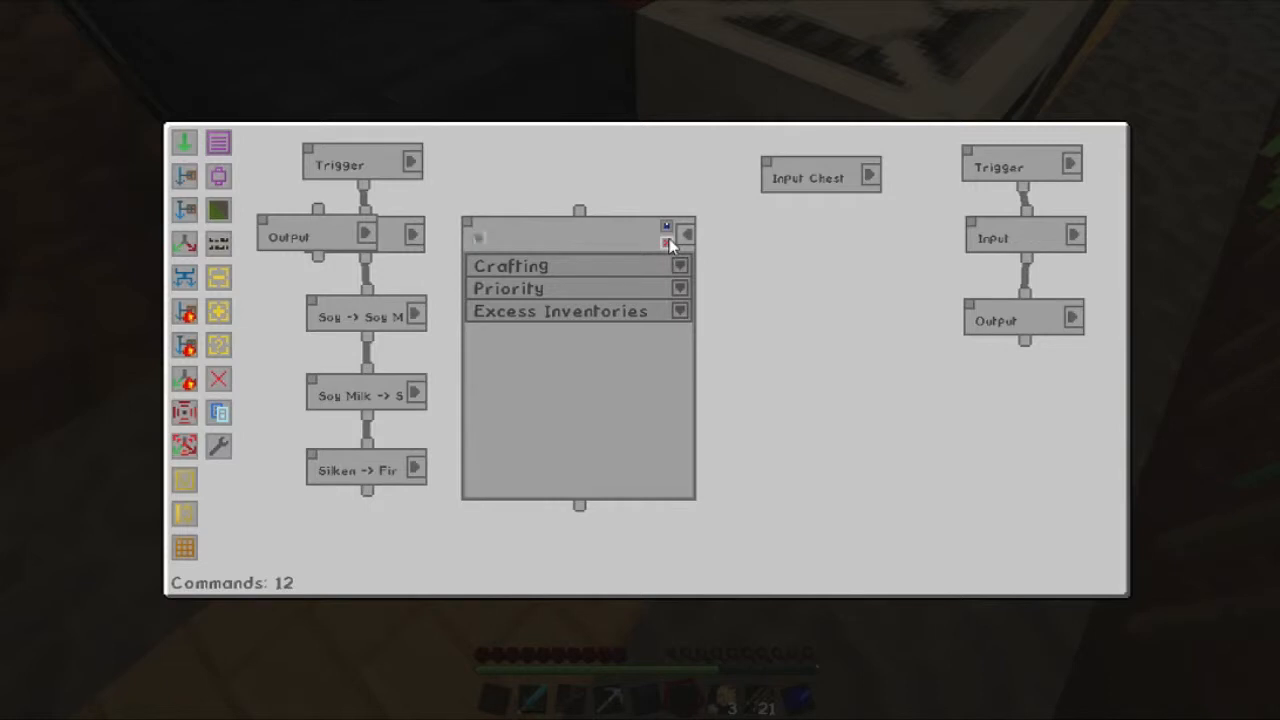
type("Wheat -> B")
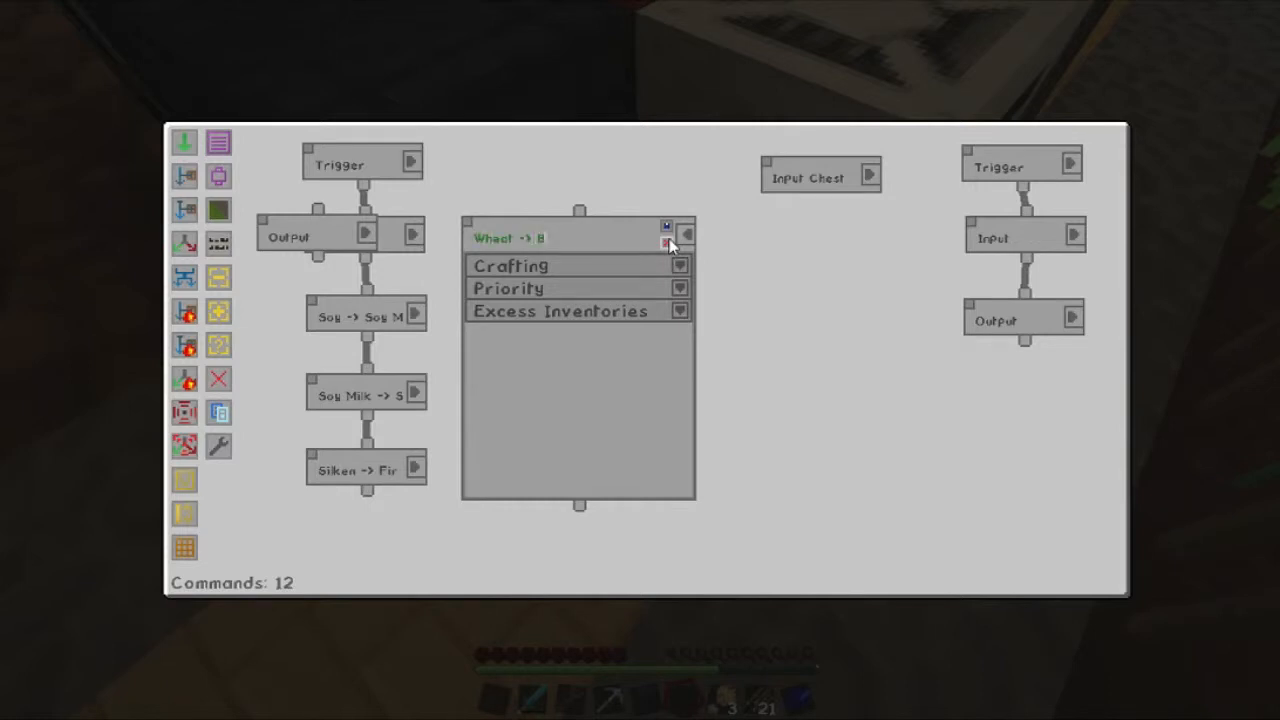
type("read")
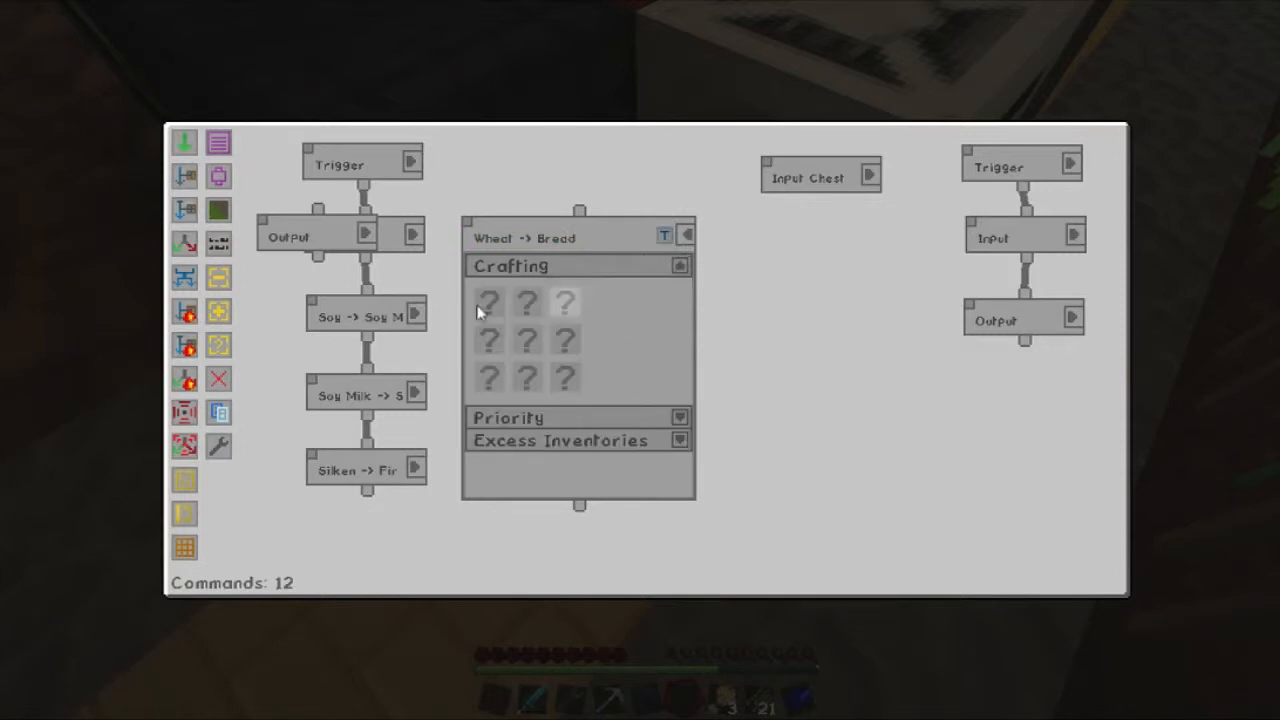
Configure the Wheat -> Bread crafter's excess inventories options.
left_click(489, 303)
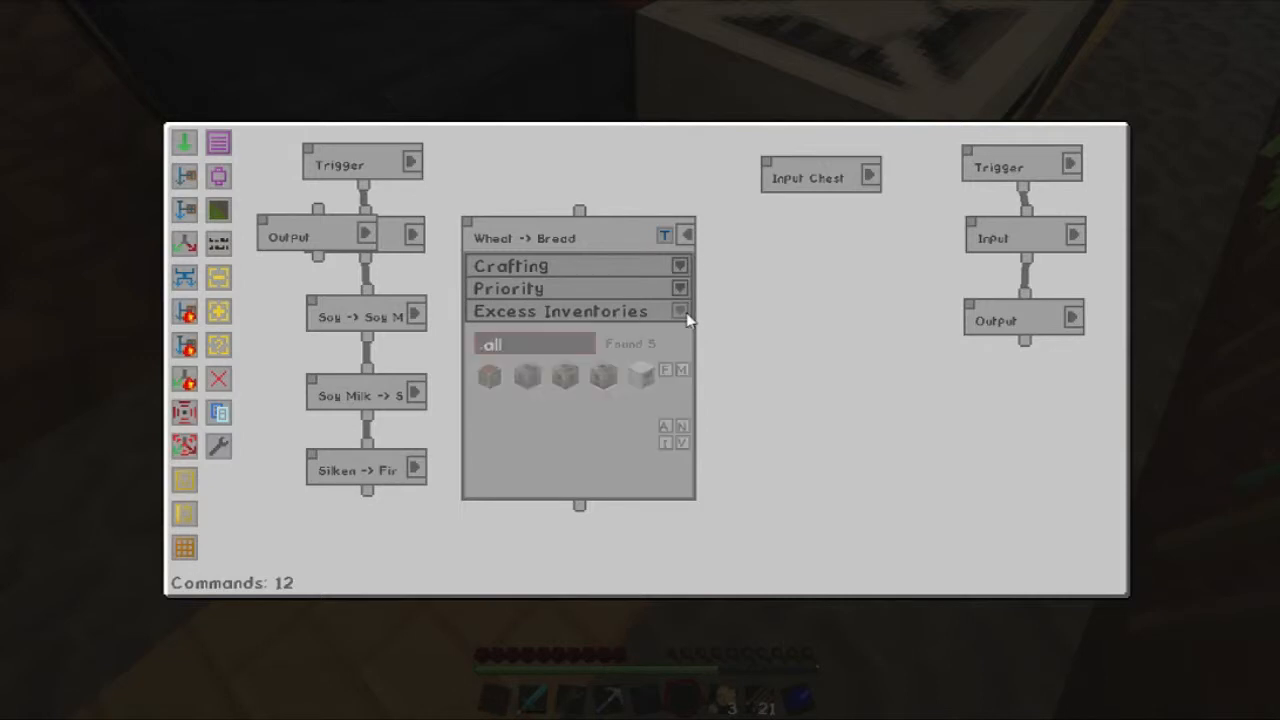
left_click(680, 311)
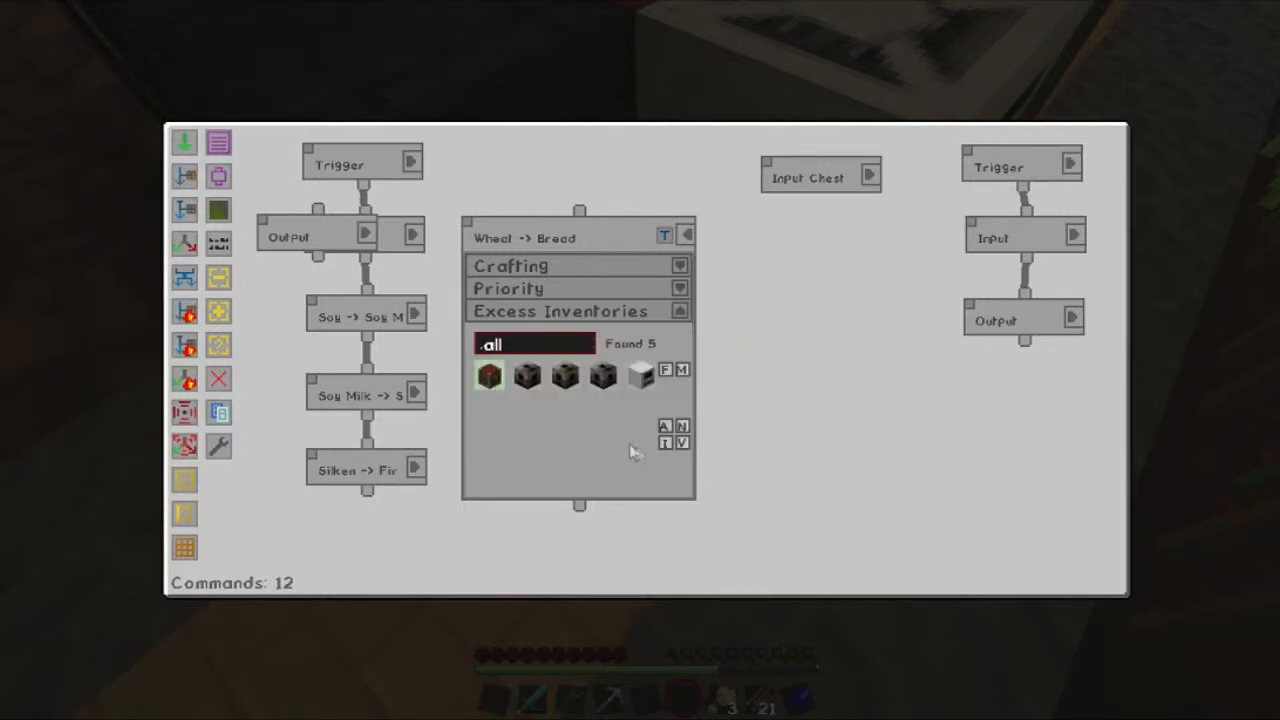
type(".var")
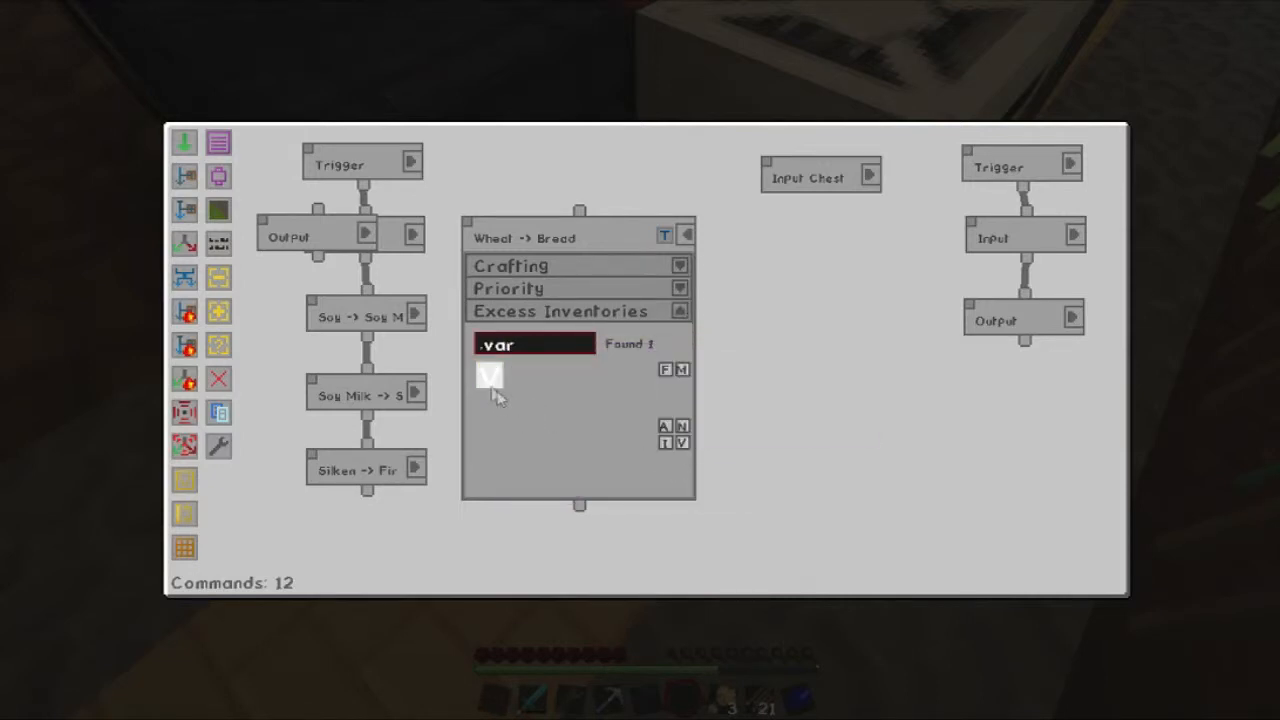
type(".all")
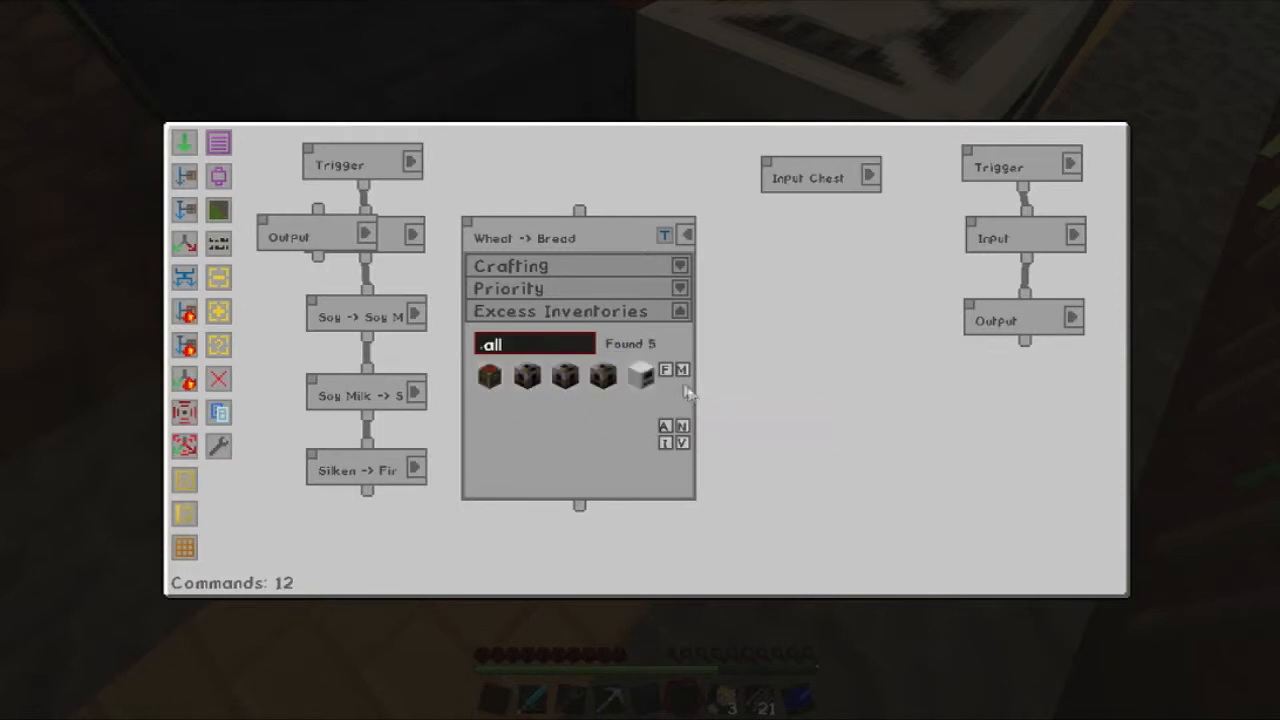
left_click(681, 311)
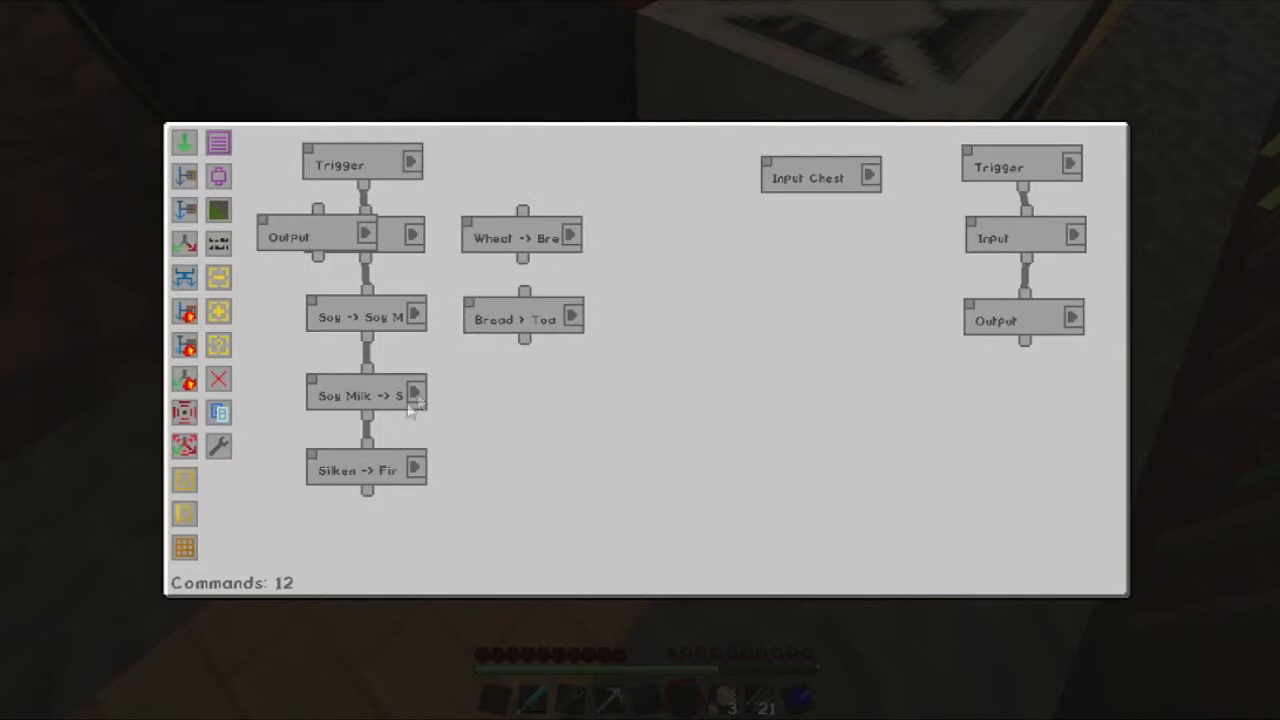
Link 'Silken -> Firm Tofu' into 'Wheat -> Bread' and reroute the connecting line.
left_click_drag(367, 485, 530, 213)
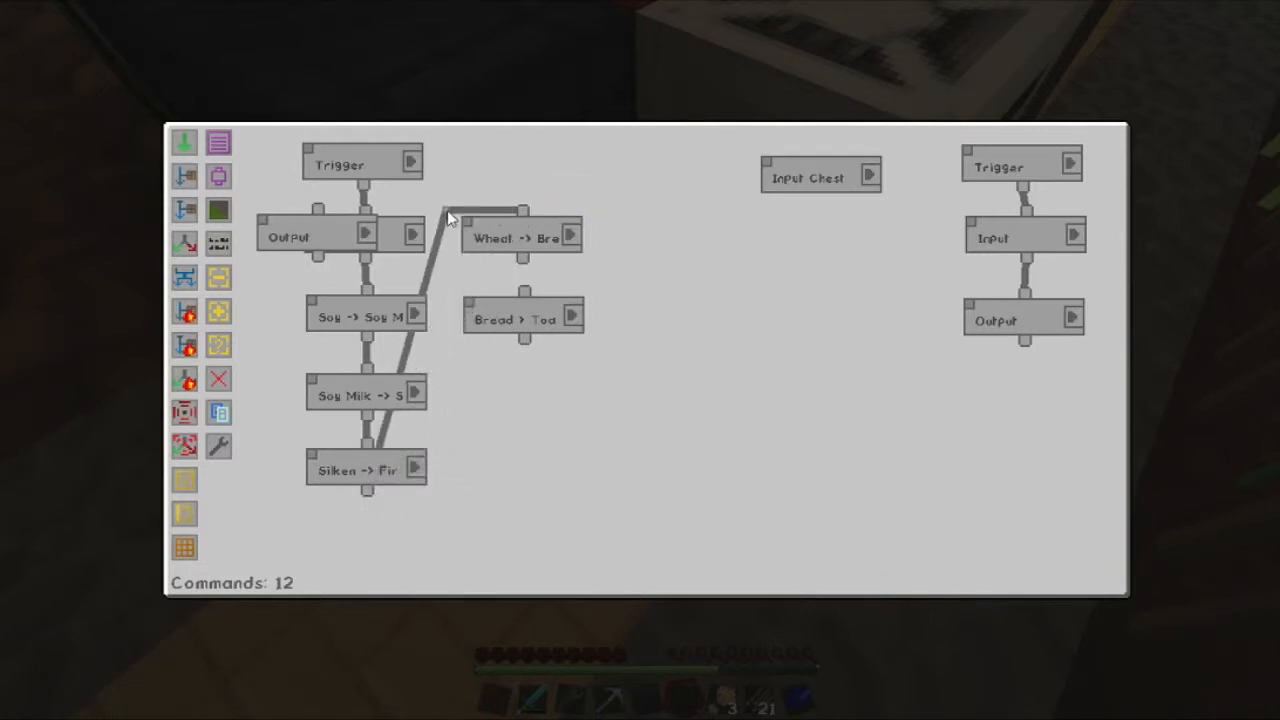
left_click_drag(450, 217, 435, 503)
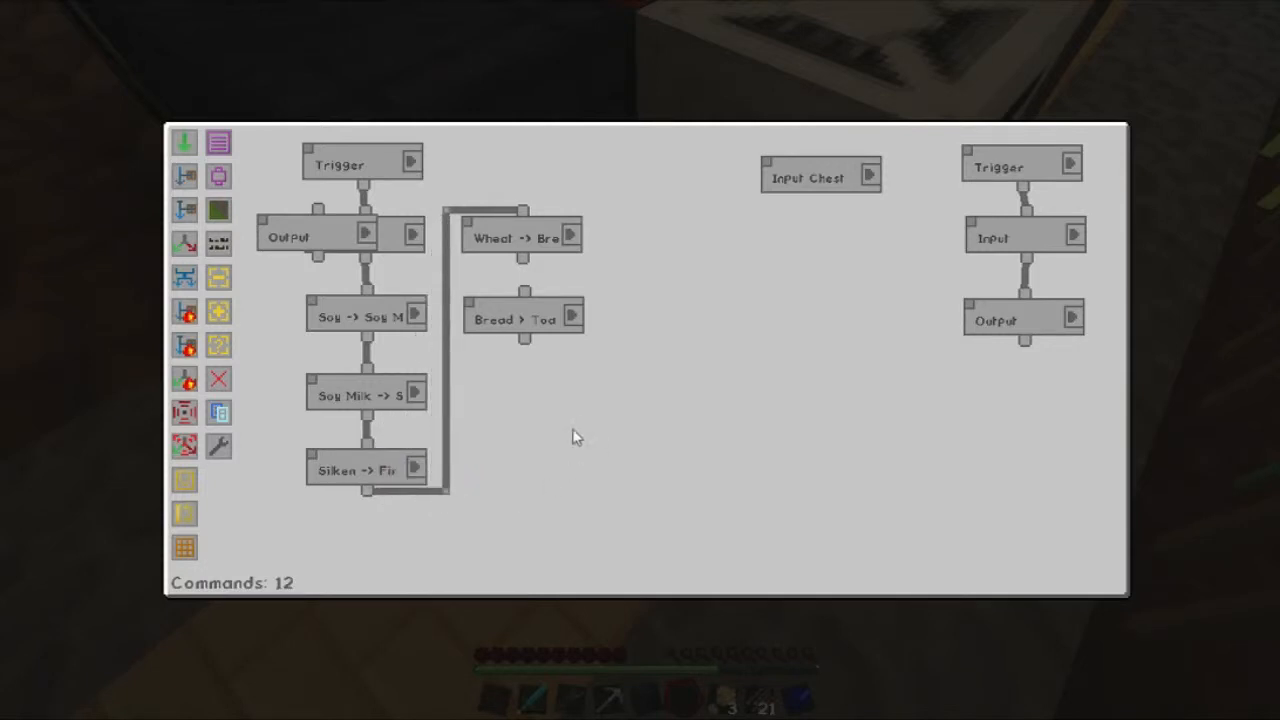
mouse_move(525, 265)
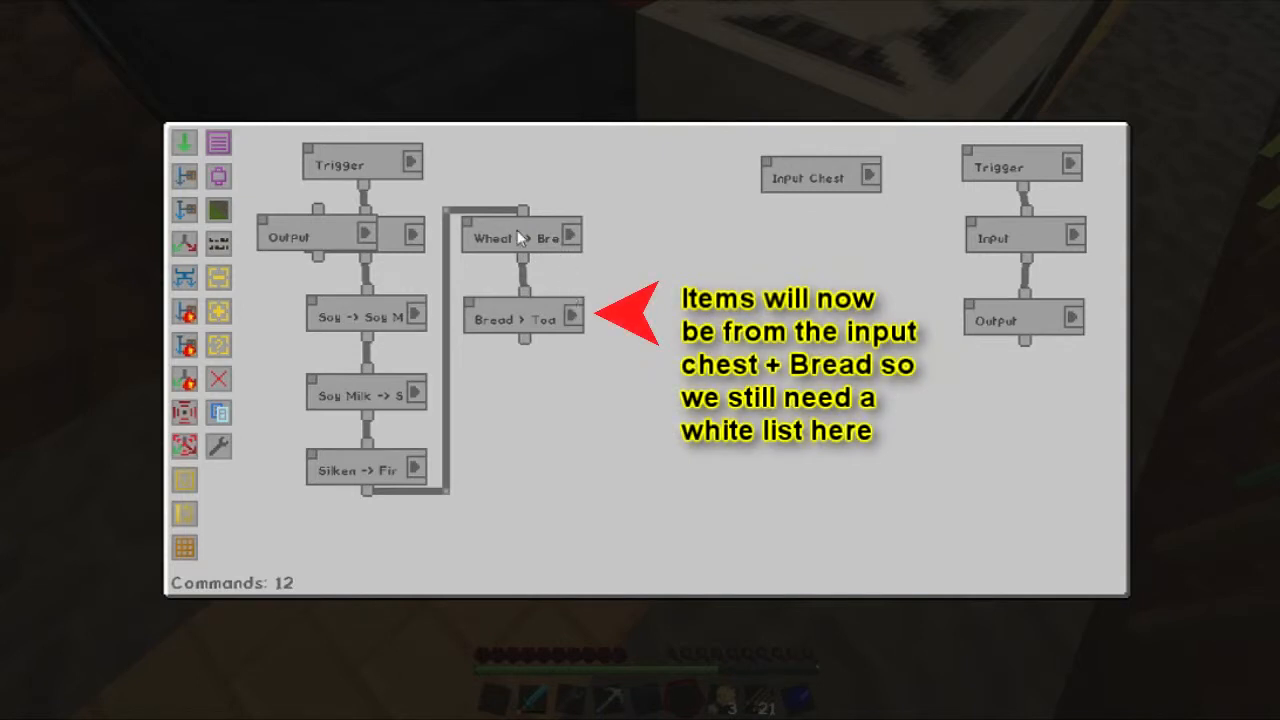
mouse_move(510, 330)
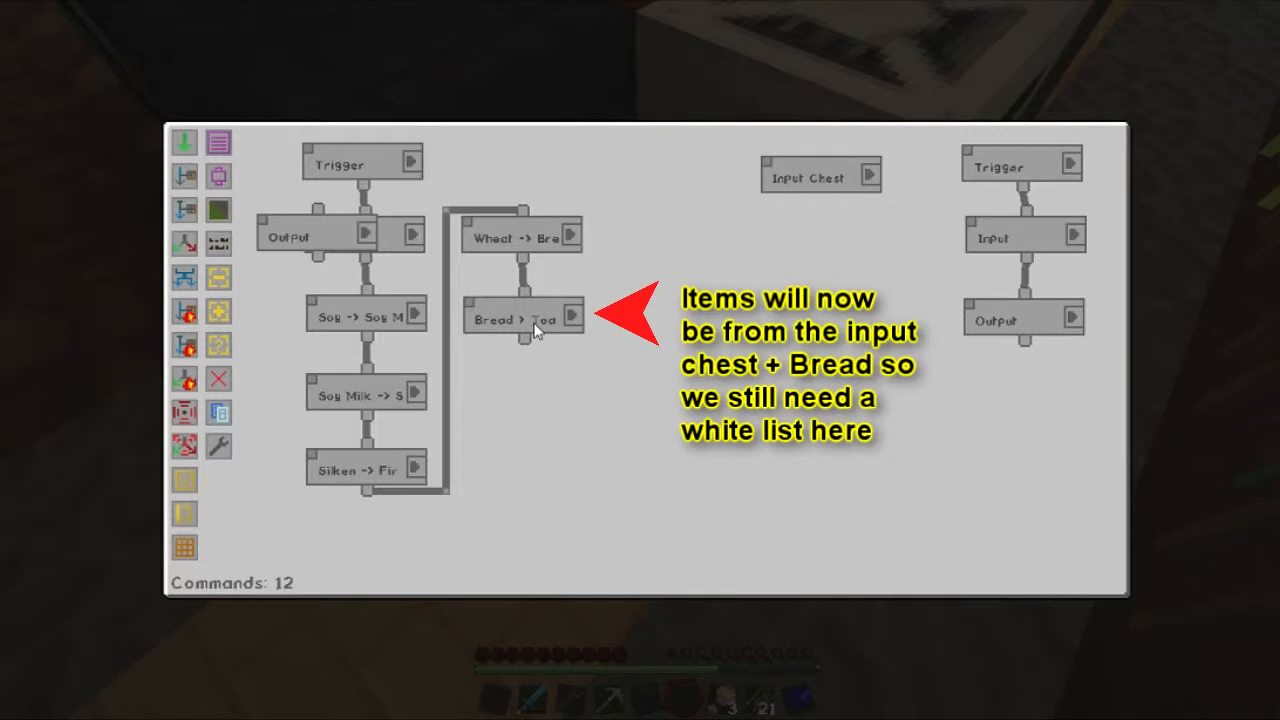
mouse_move(517, 307)
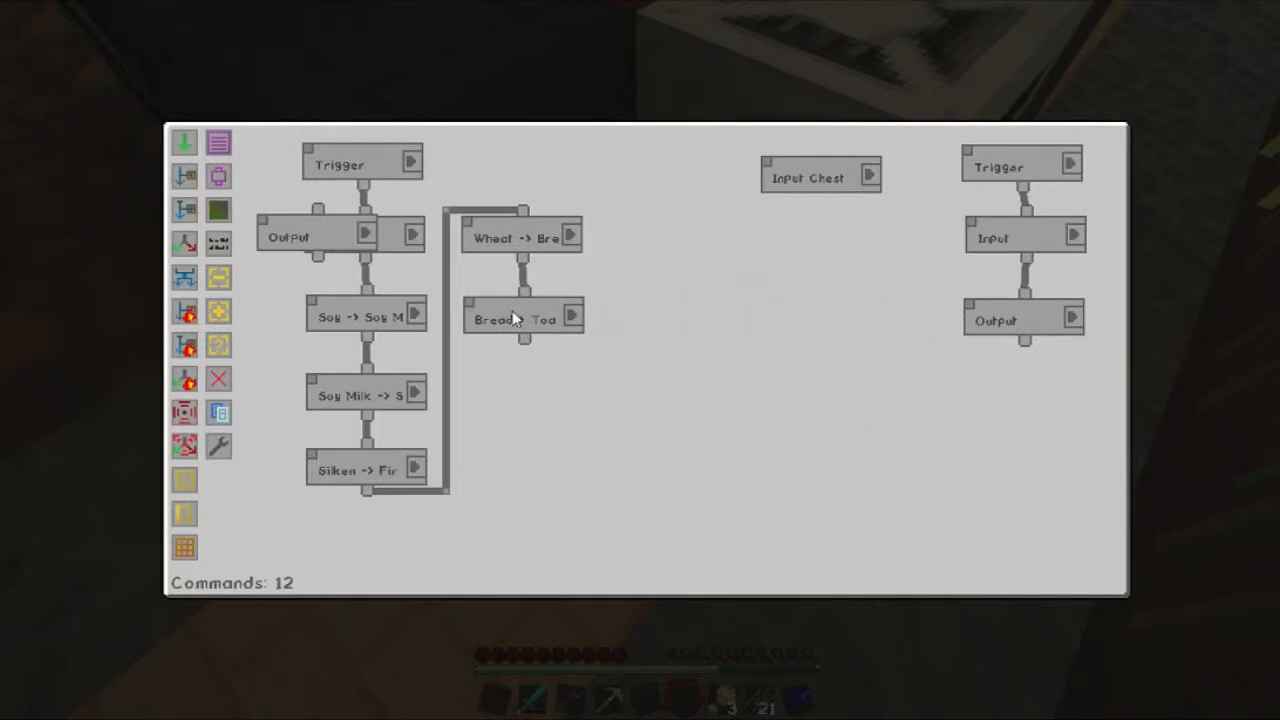
mouse_move(250, 320)
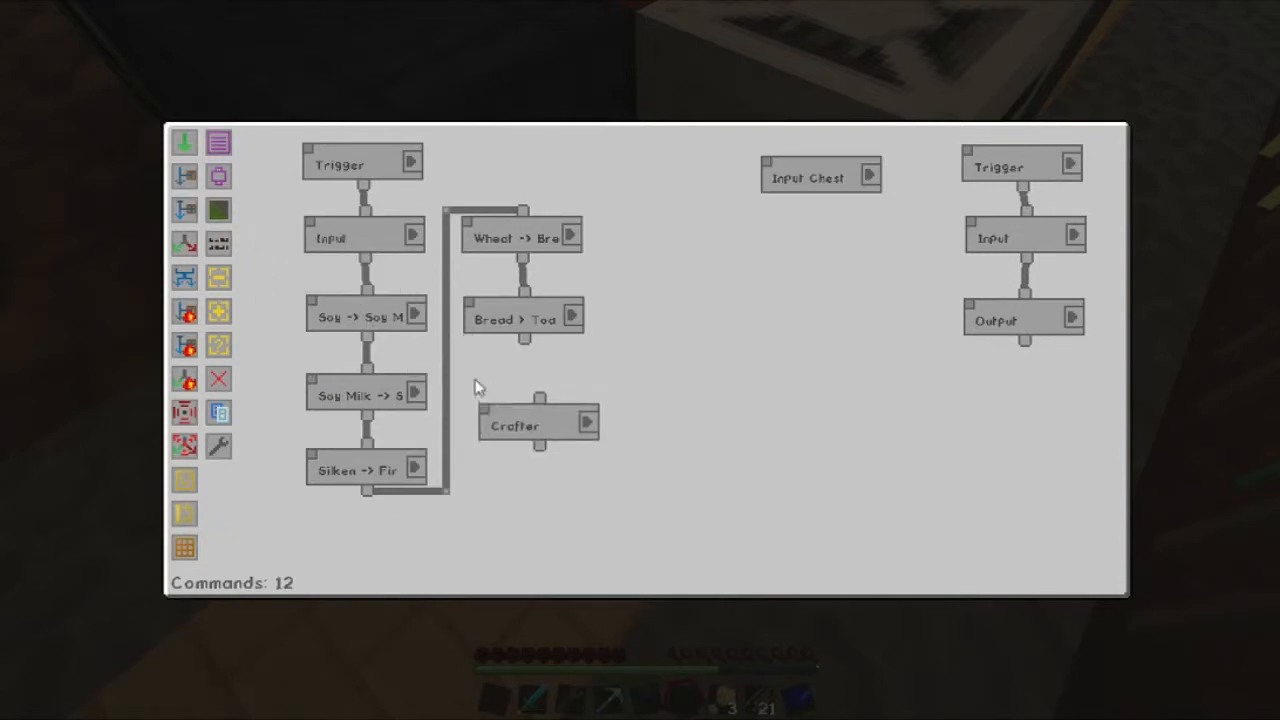
Rename the new auto crafter to 'Beet burger'.
left_click(538, 424)
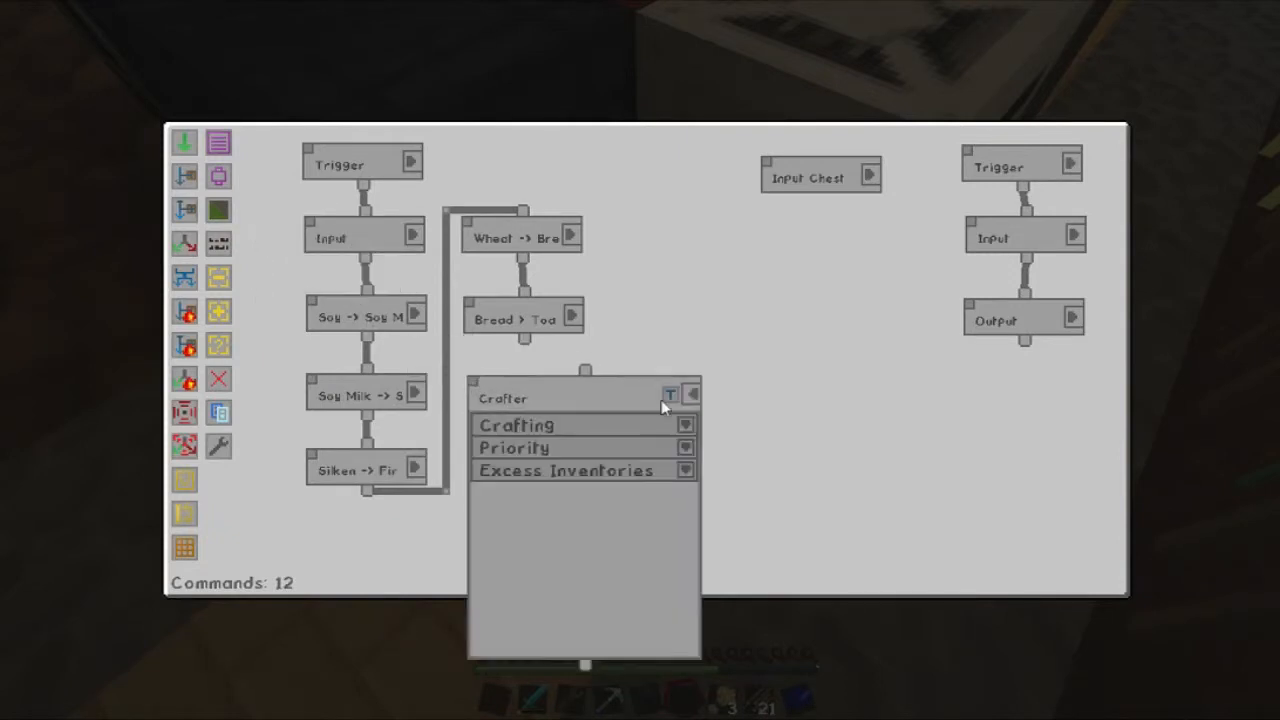
left_click(670, 396)
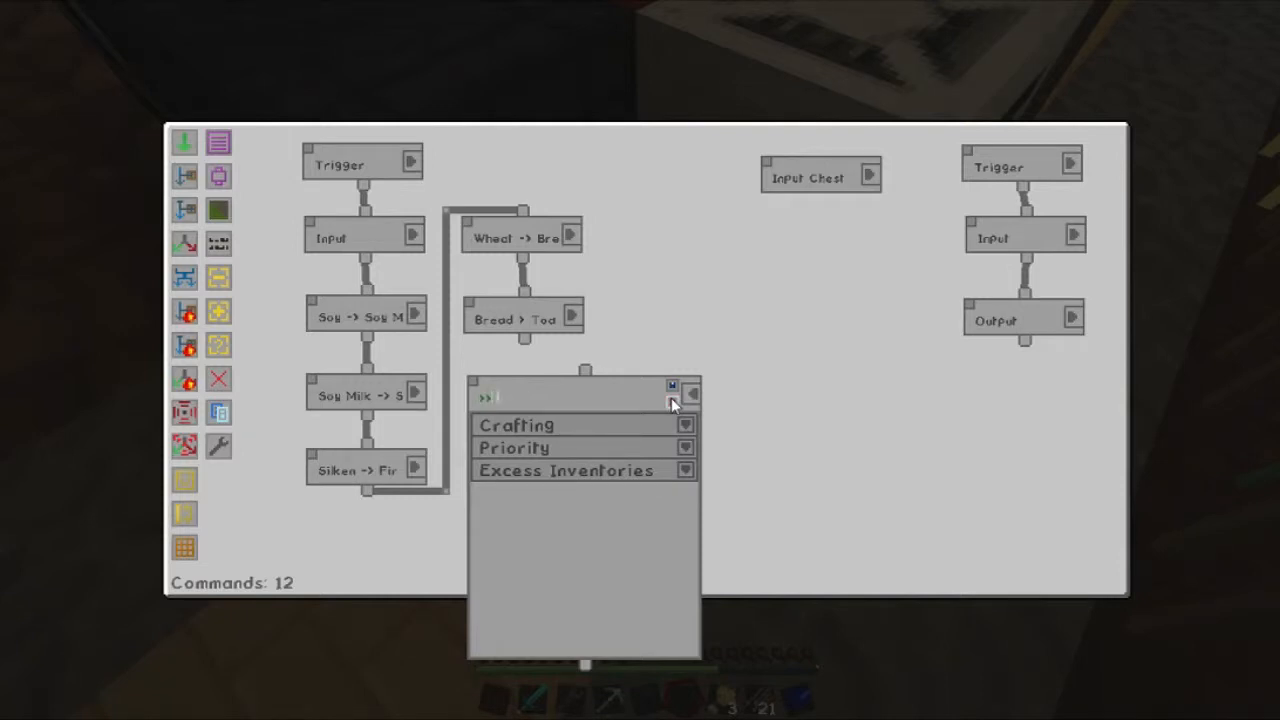
type("Beet b")
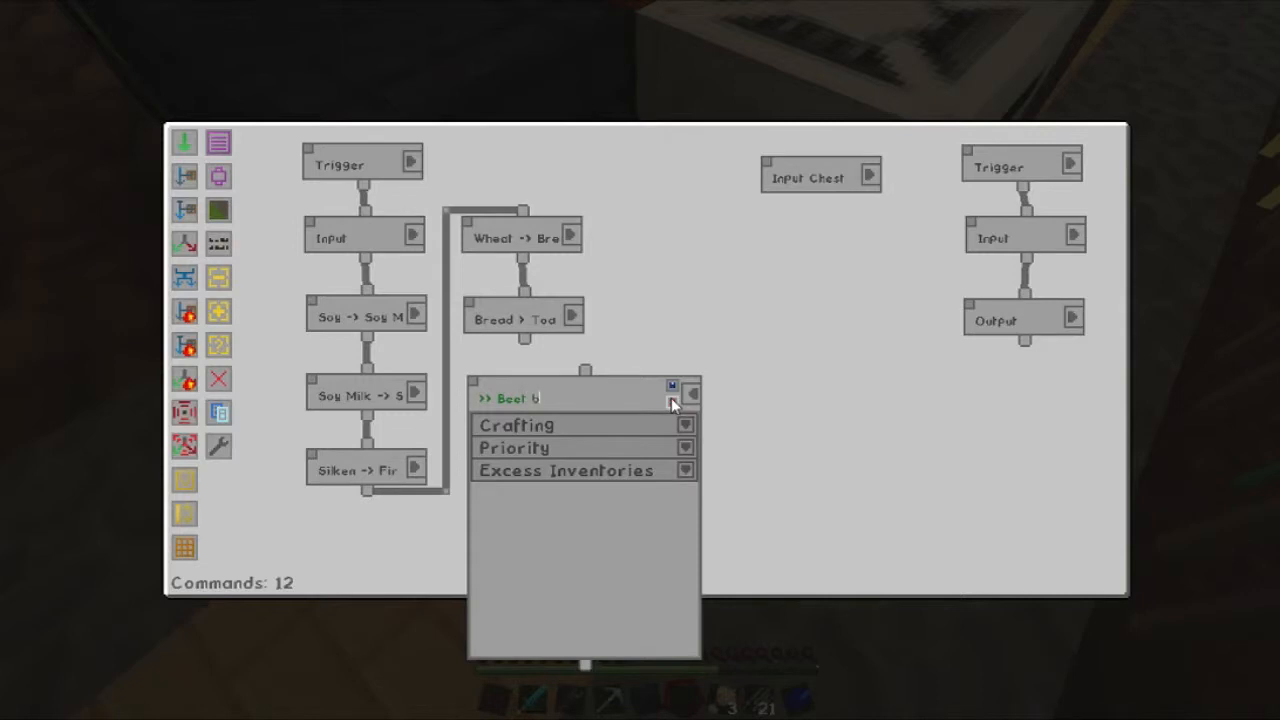
type("urger")
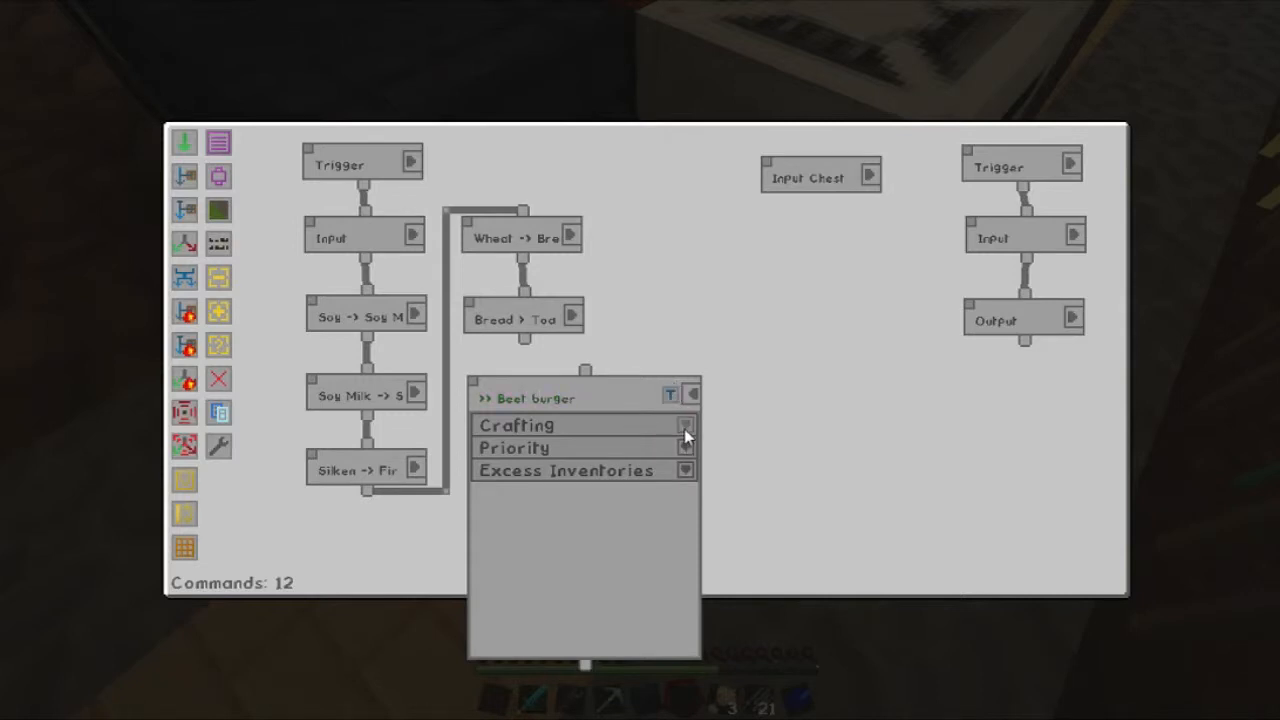
Search for the cutting board and toast, and place toast in the Beet burger recipe grid.
left_click(686, 425)
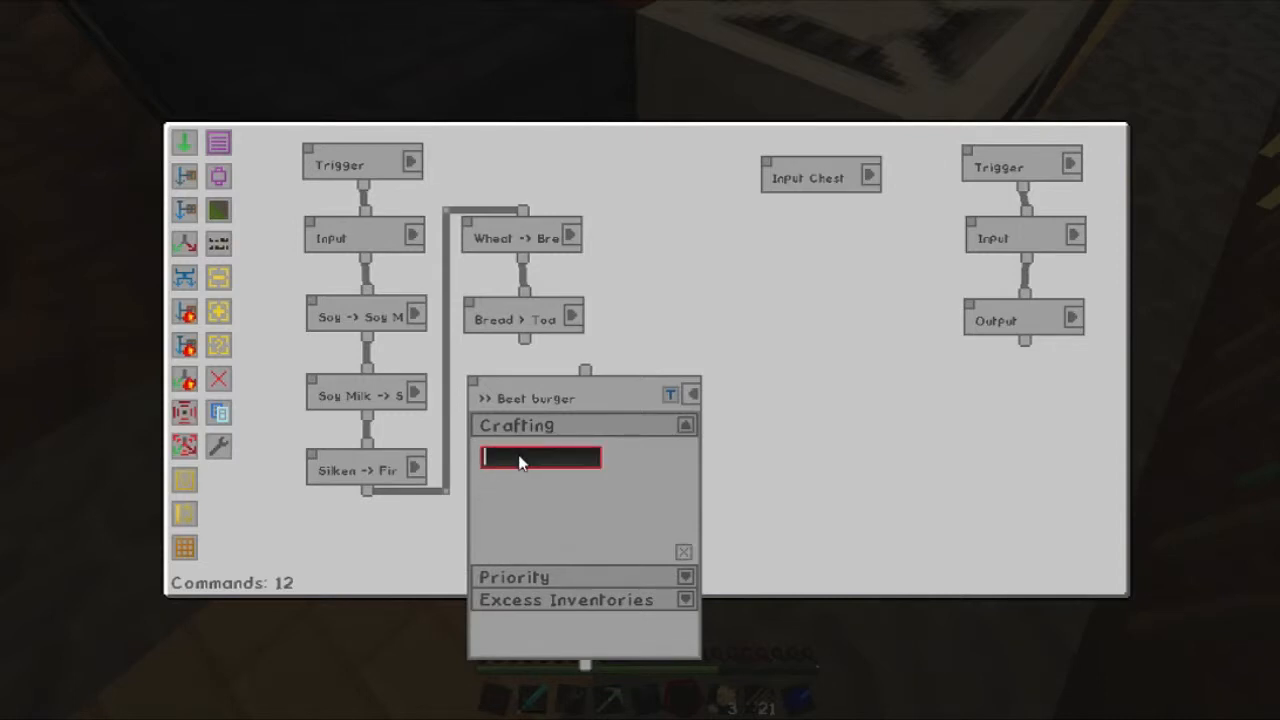
type("cutt")
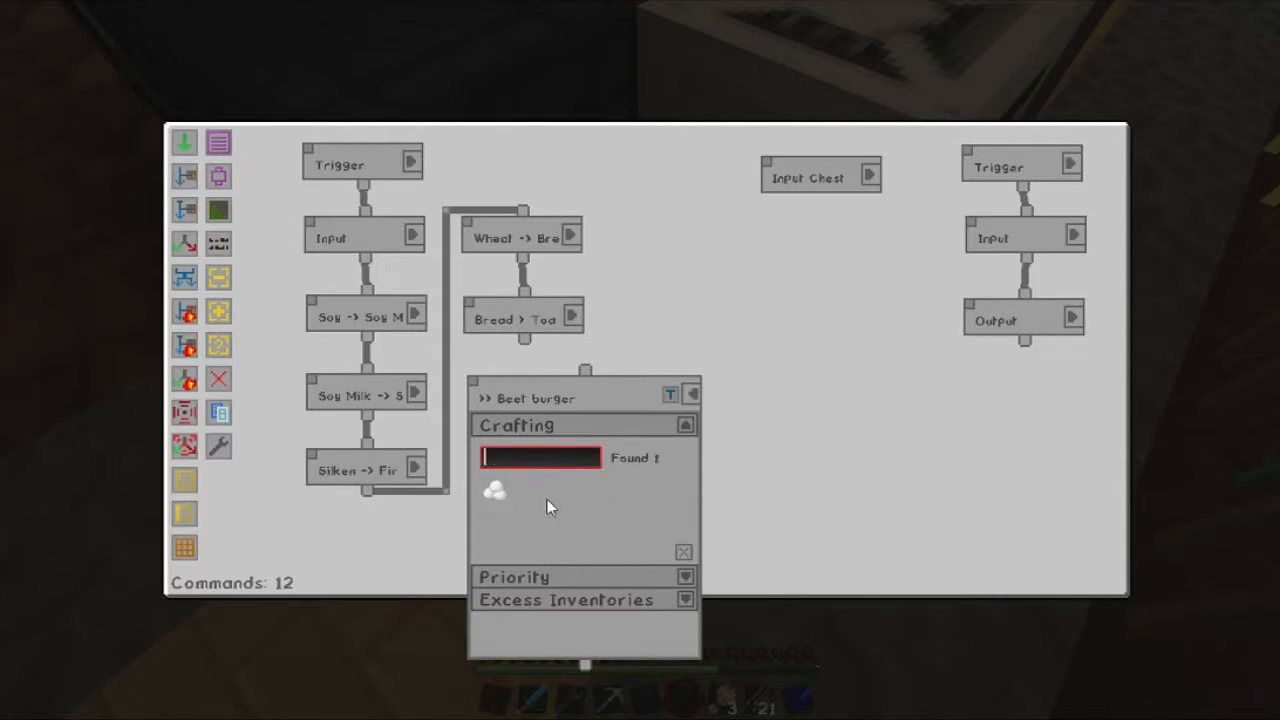
type("toast")
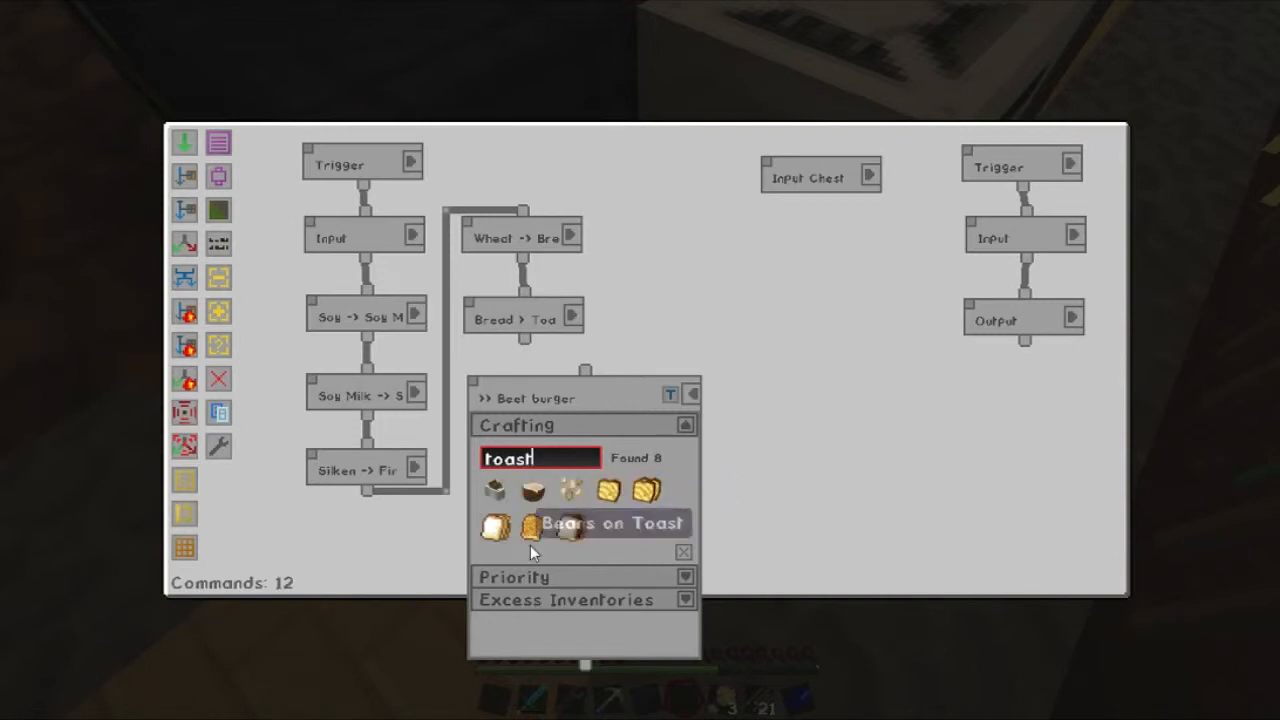
mouse_move(623, 490)
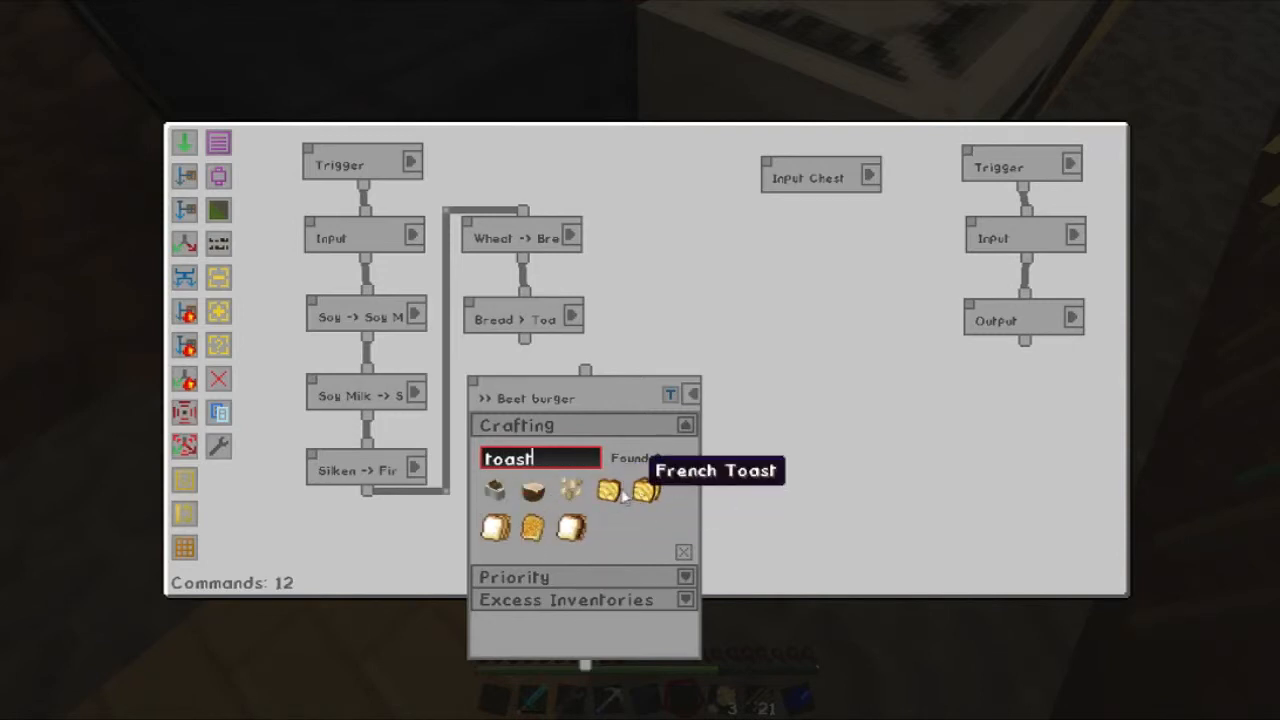
left_click(683, 552)
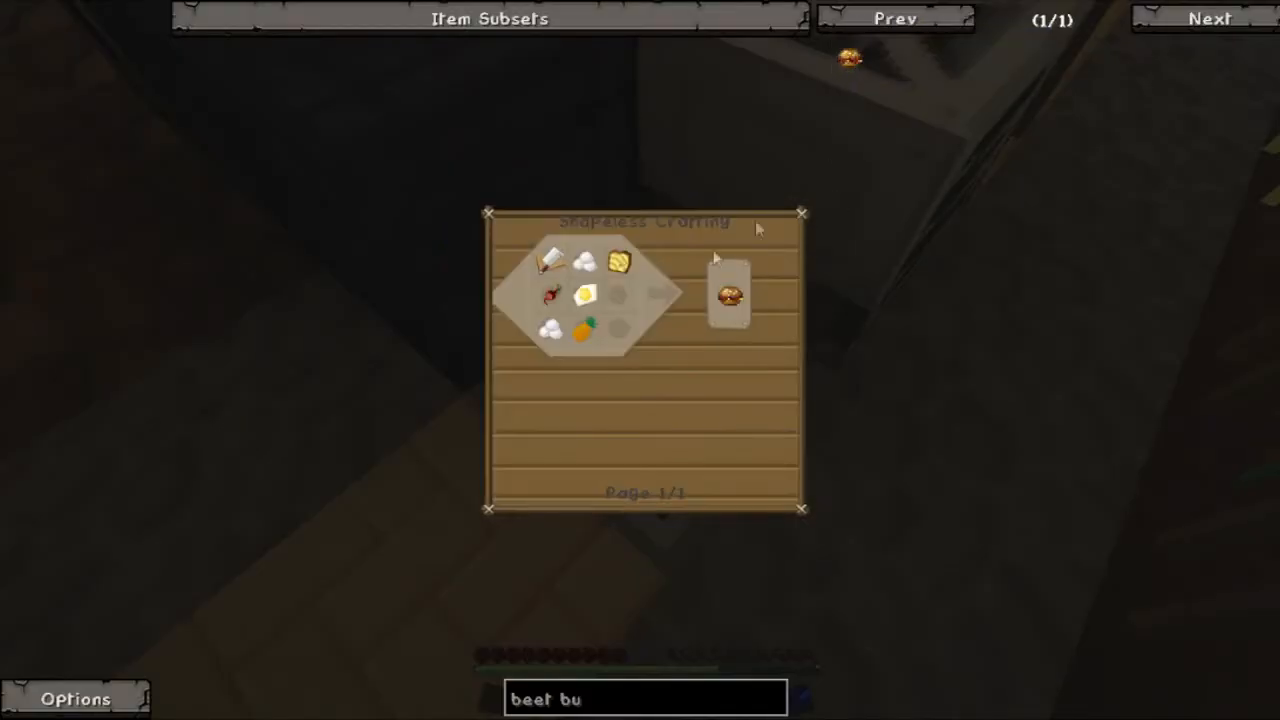
mouse_move(585, 295)
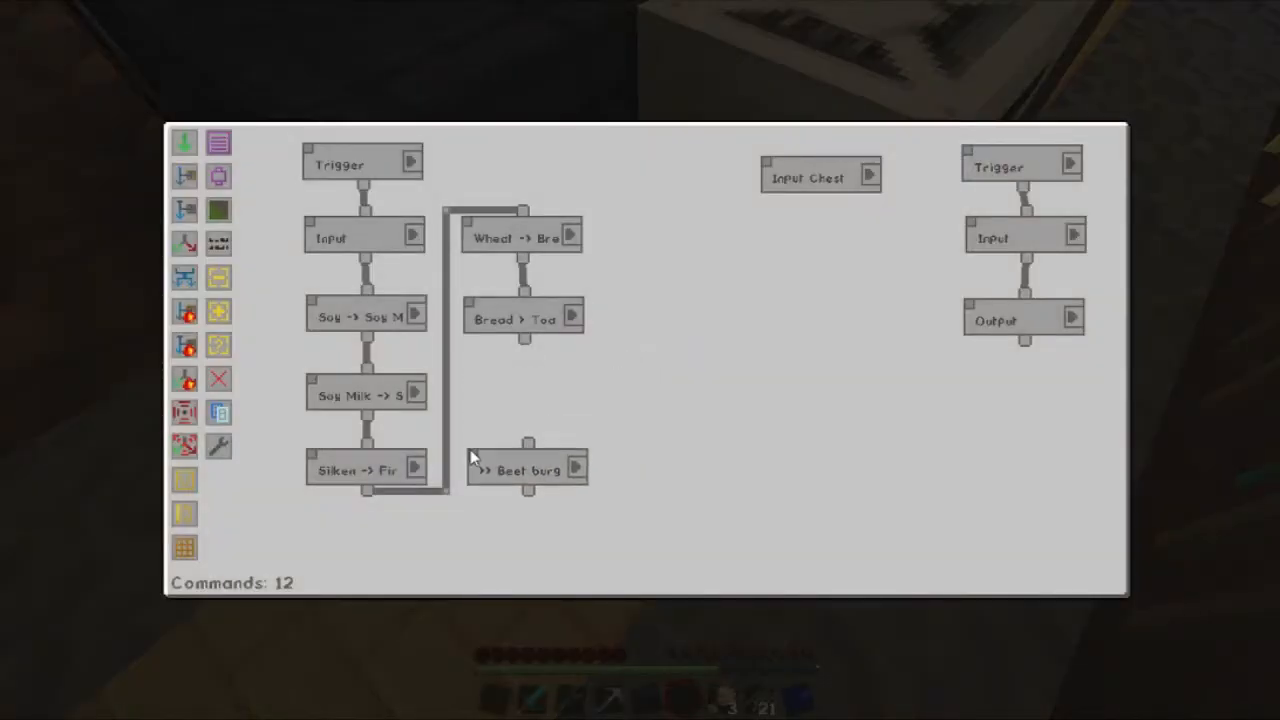
mouse_move(184, 547)
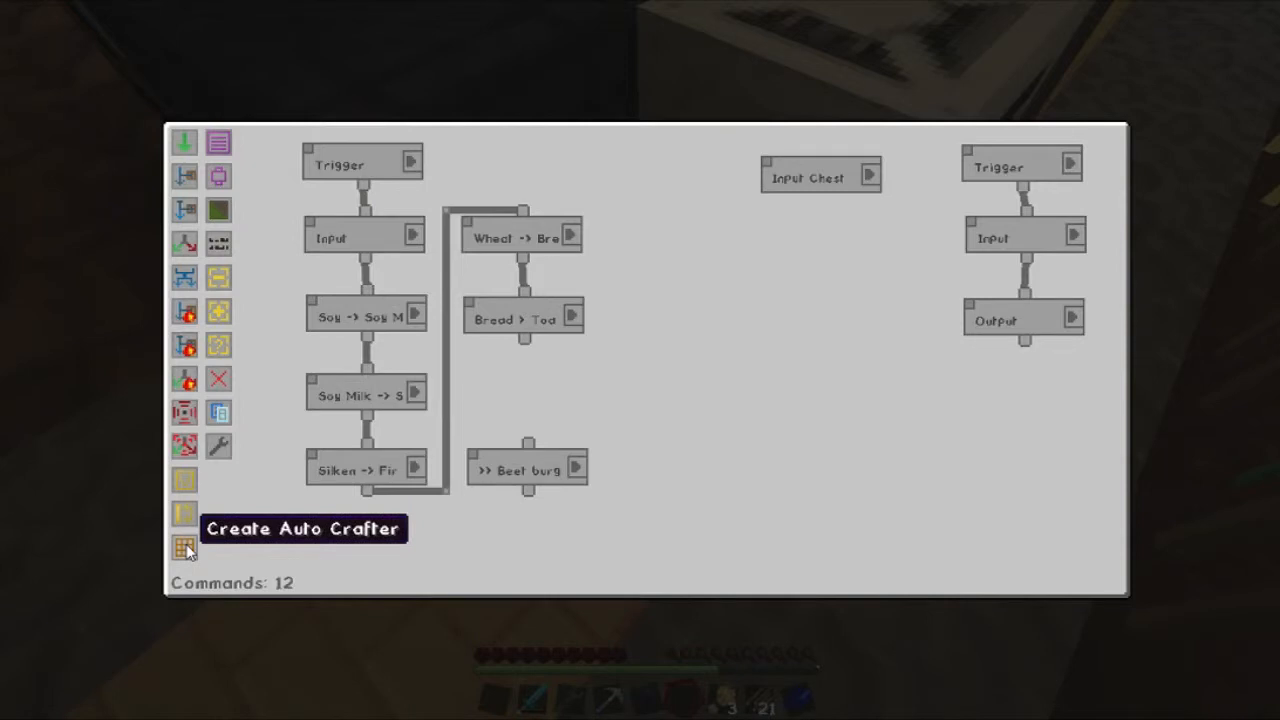
Create a 'Fried Egg' auto crafter with a skillet in its recipe grid.
left_click(184, 547)
type("Fried")
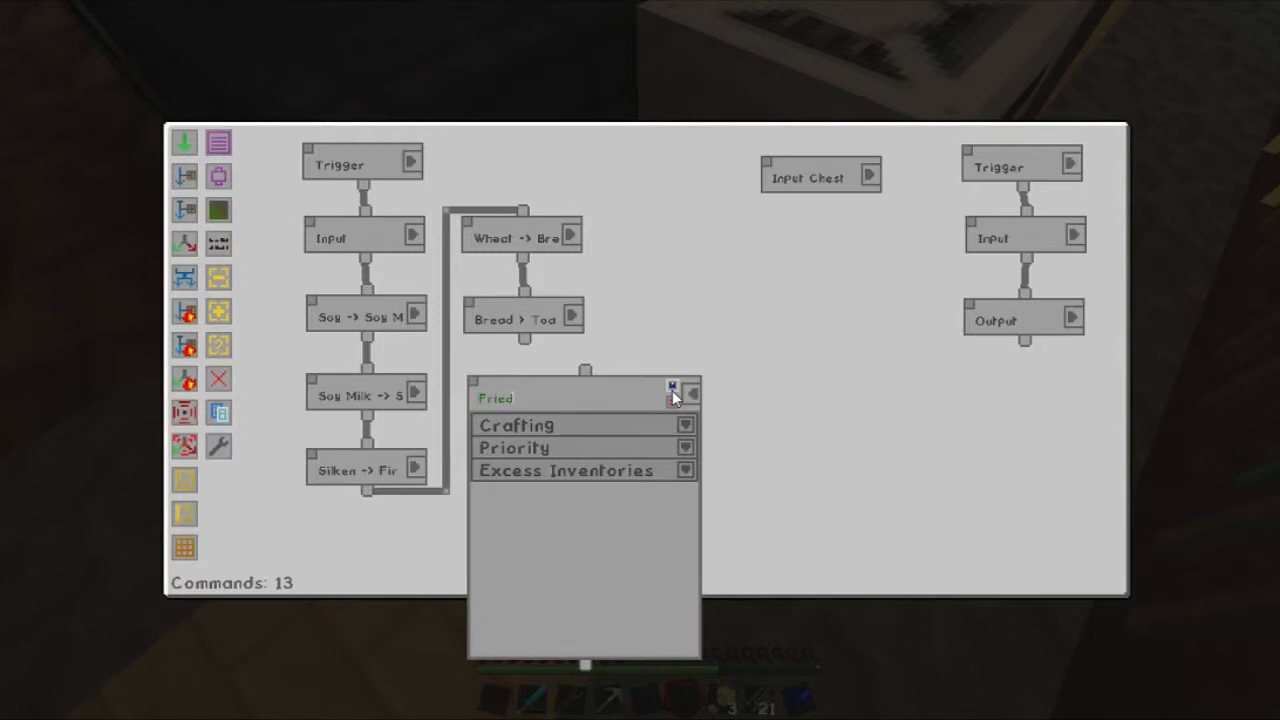
type("Egg")
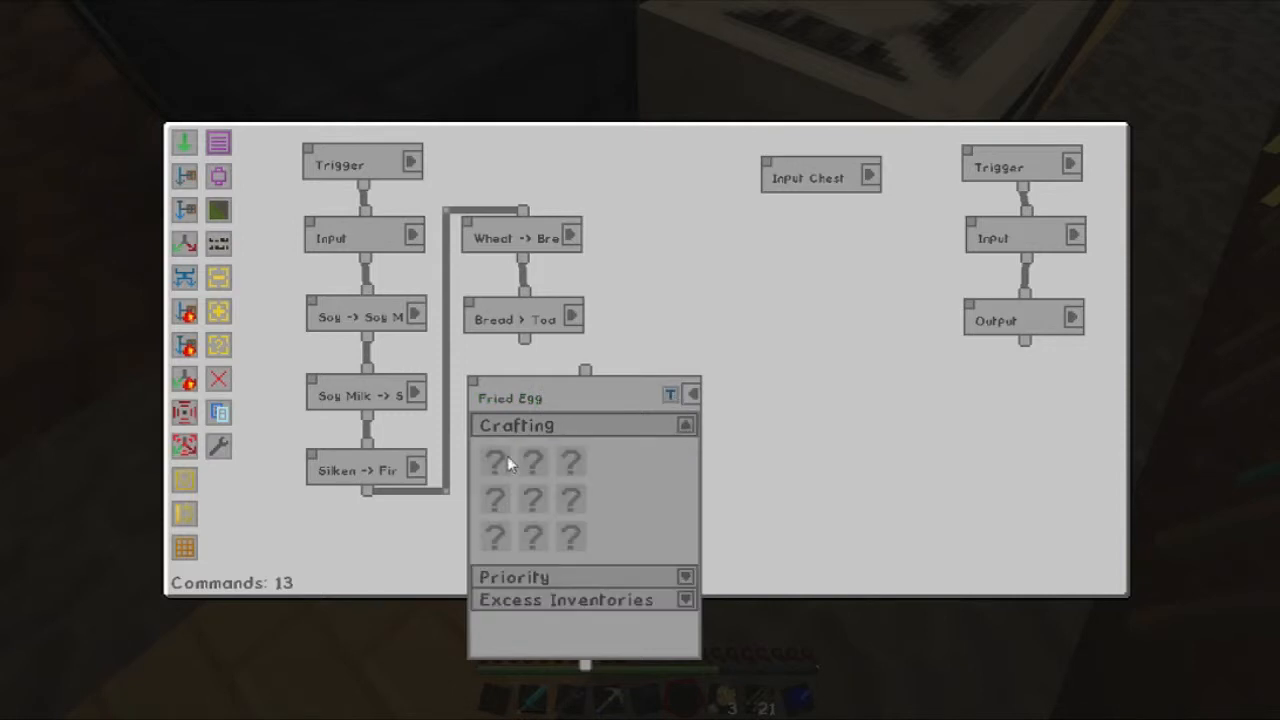
left_click(494, 461)
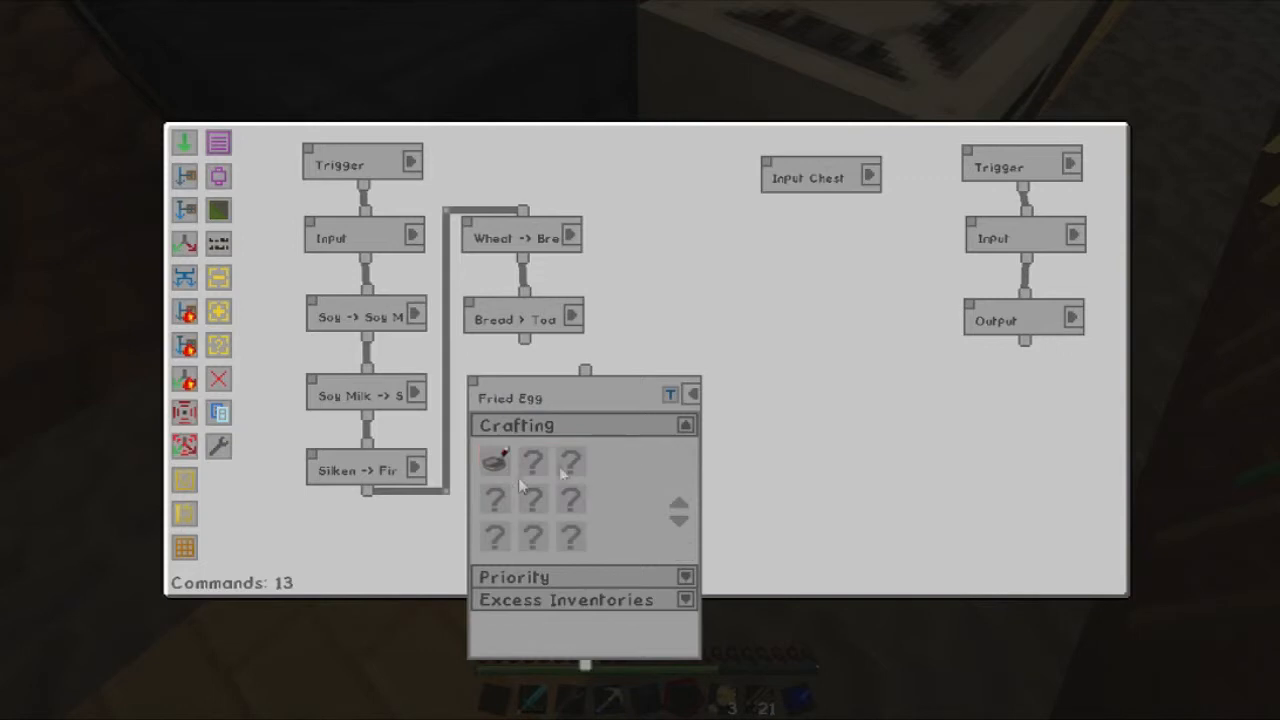
type("skil")
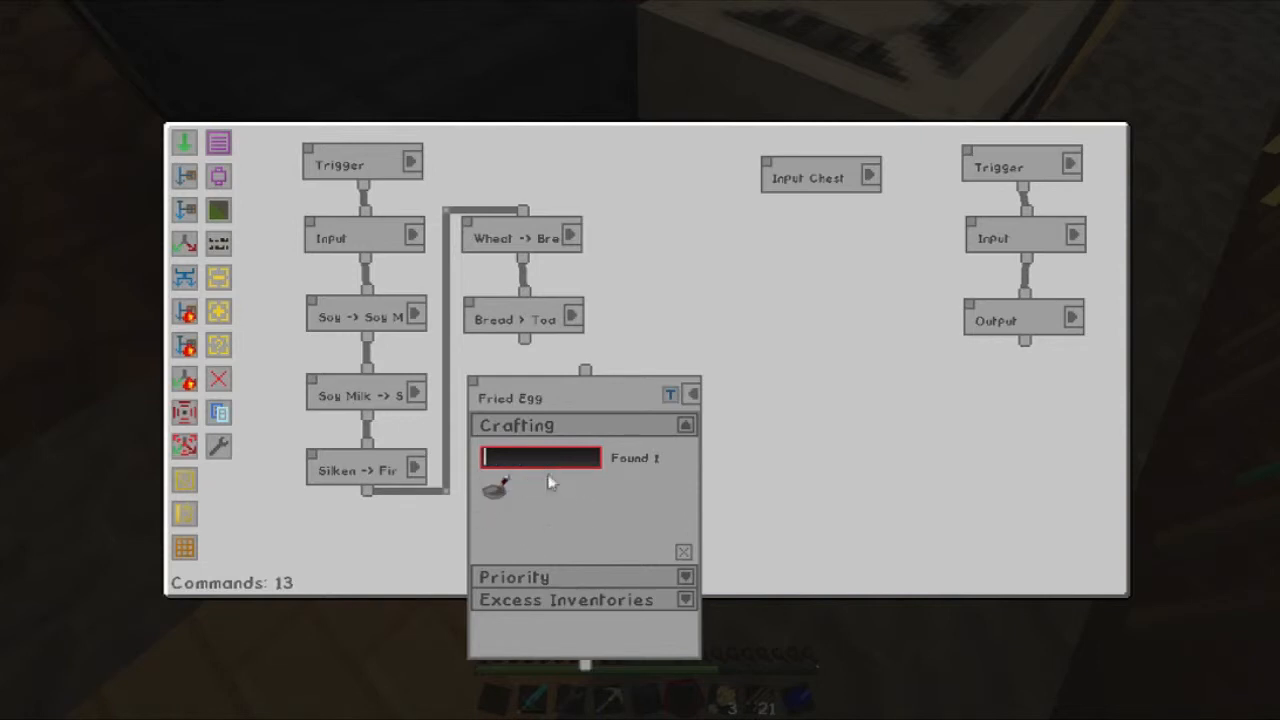
mouse_move(558, 453)
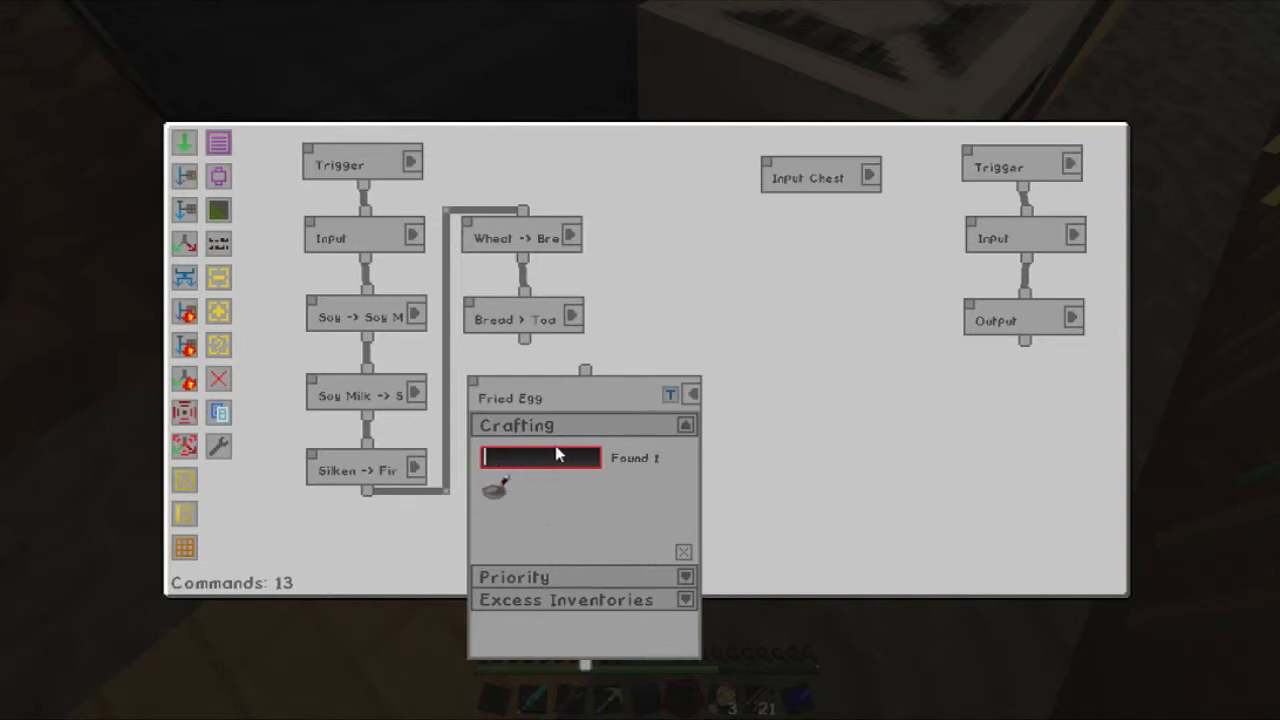
type("tofu")
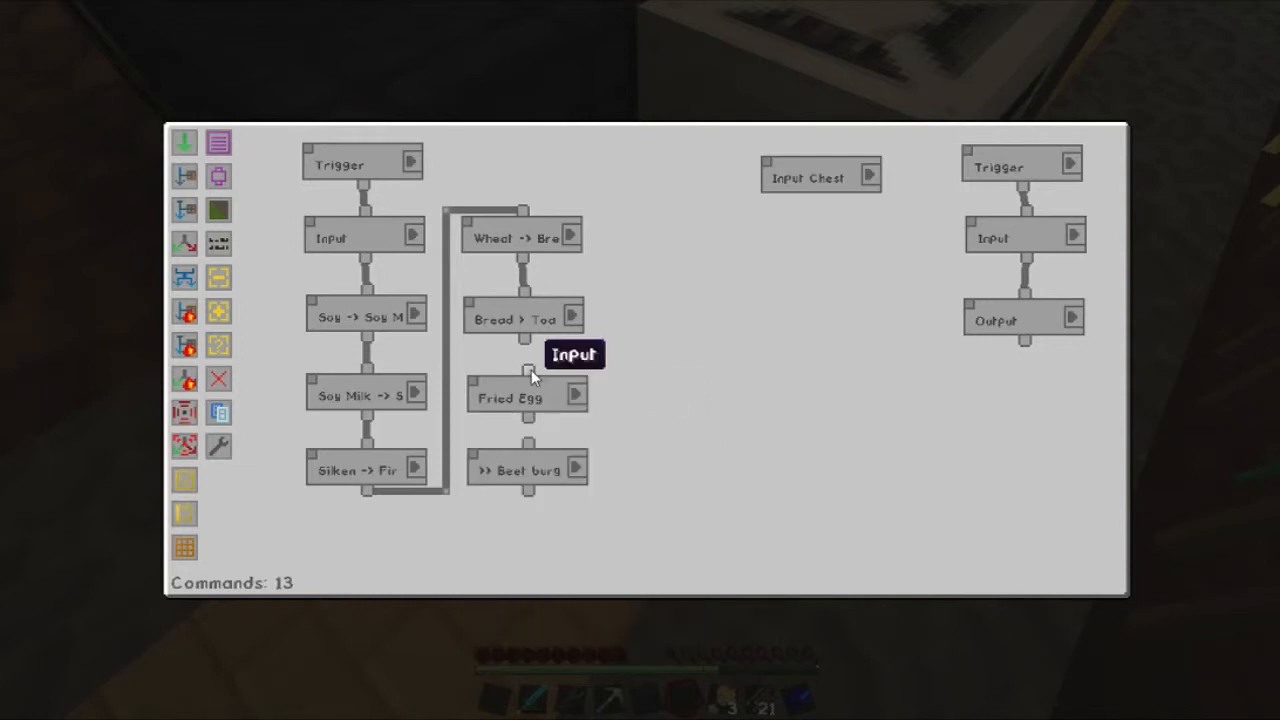
mouse_move(530, 450)
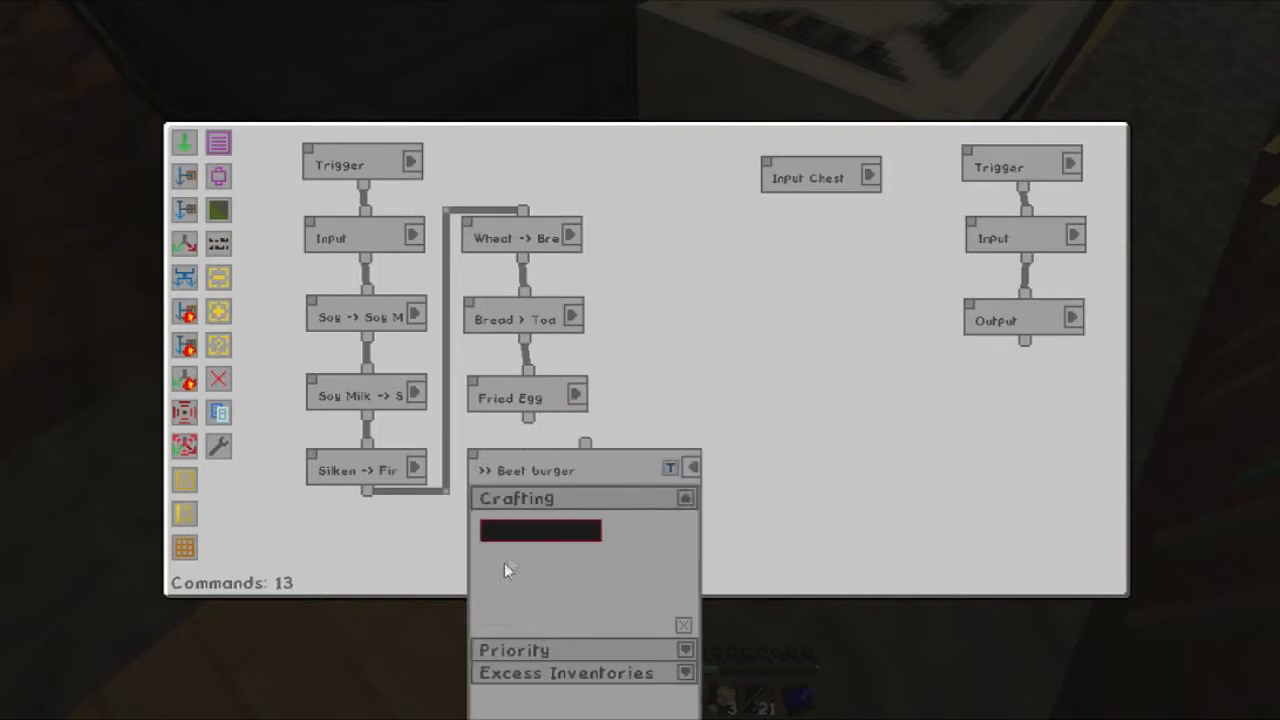
Add fried egg, beetroot and pineapple to the Beet burger recipe grid, then close it.
left_click(540, 530)
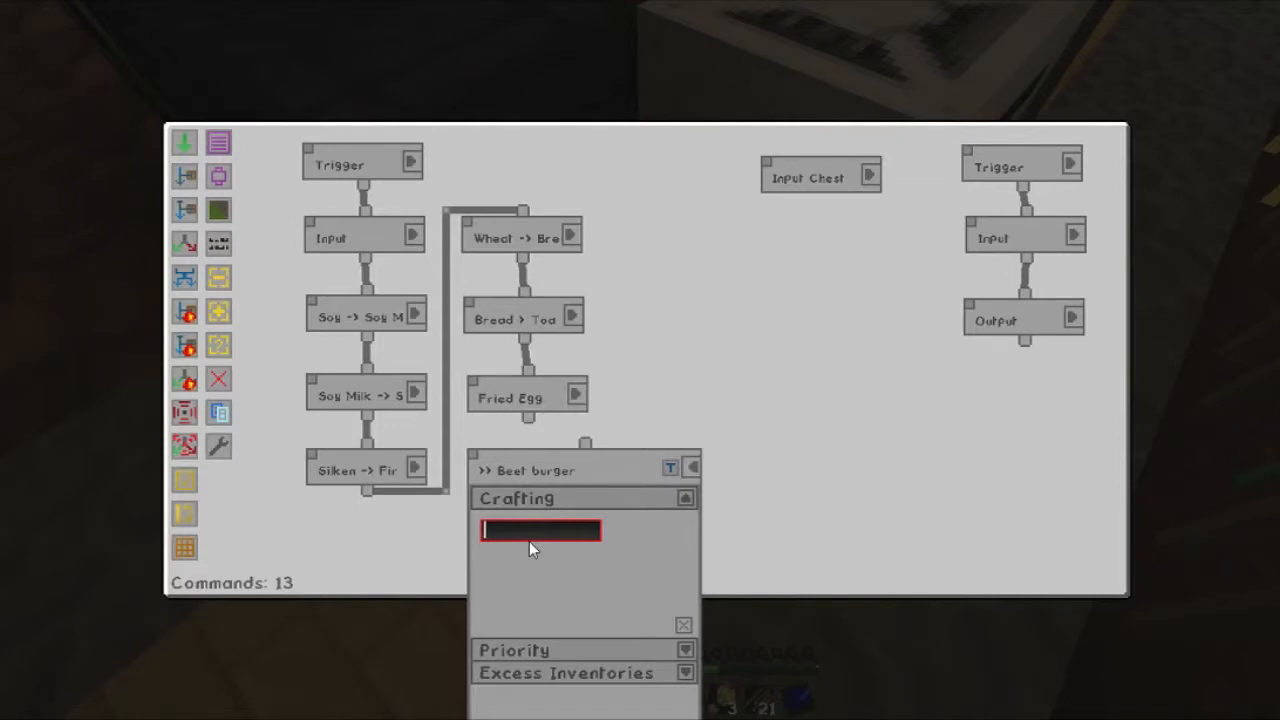
type("fried")
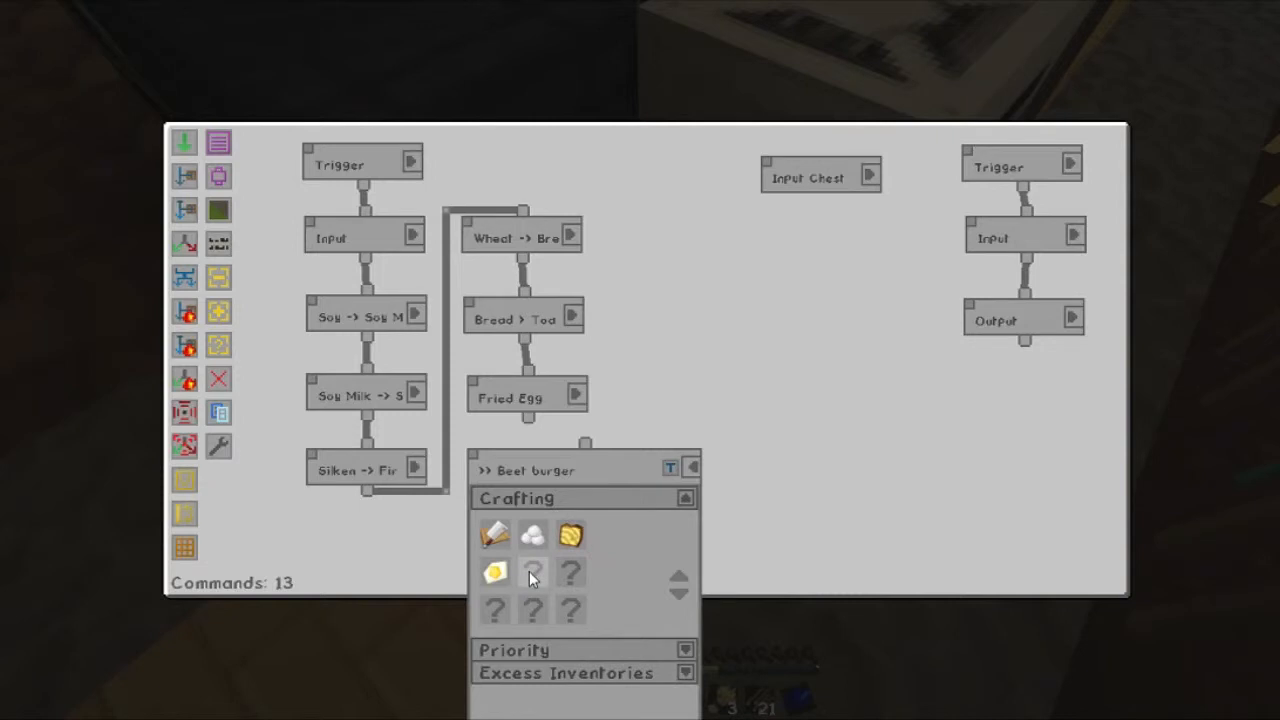
type("be")
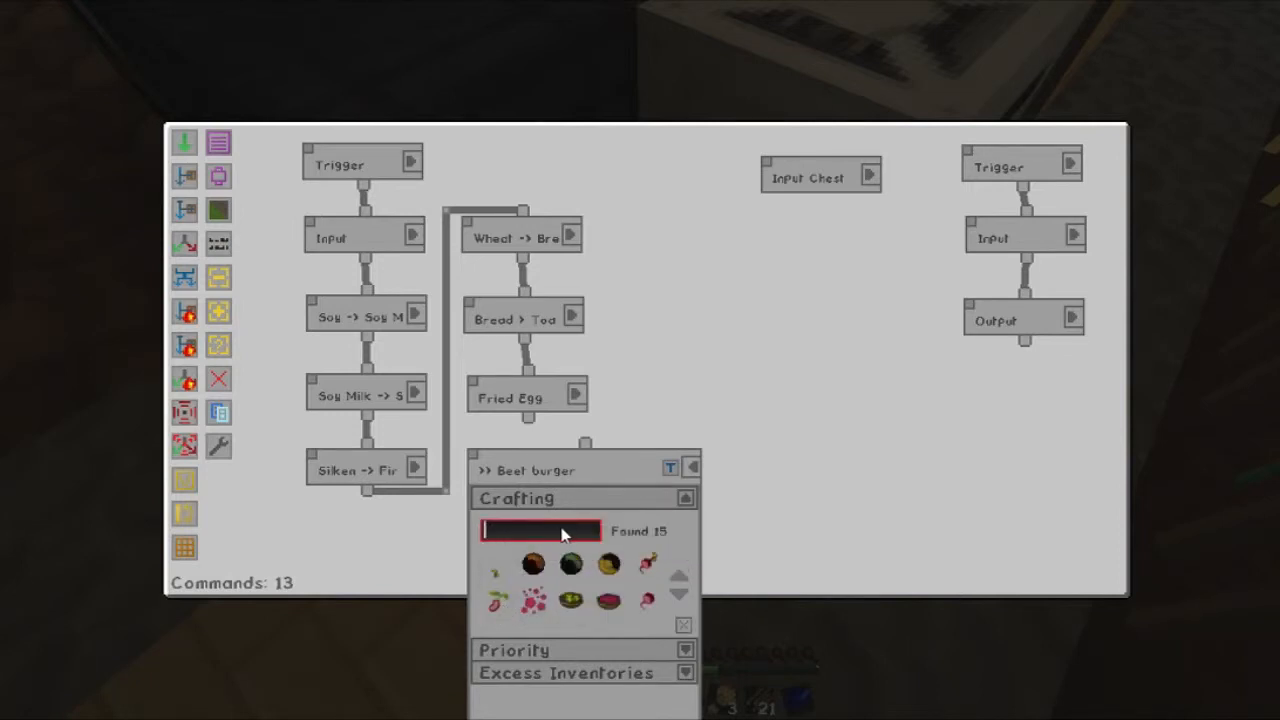
type("tofu")
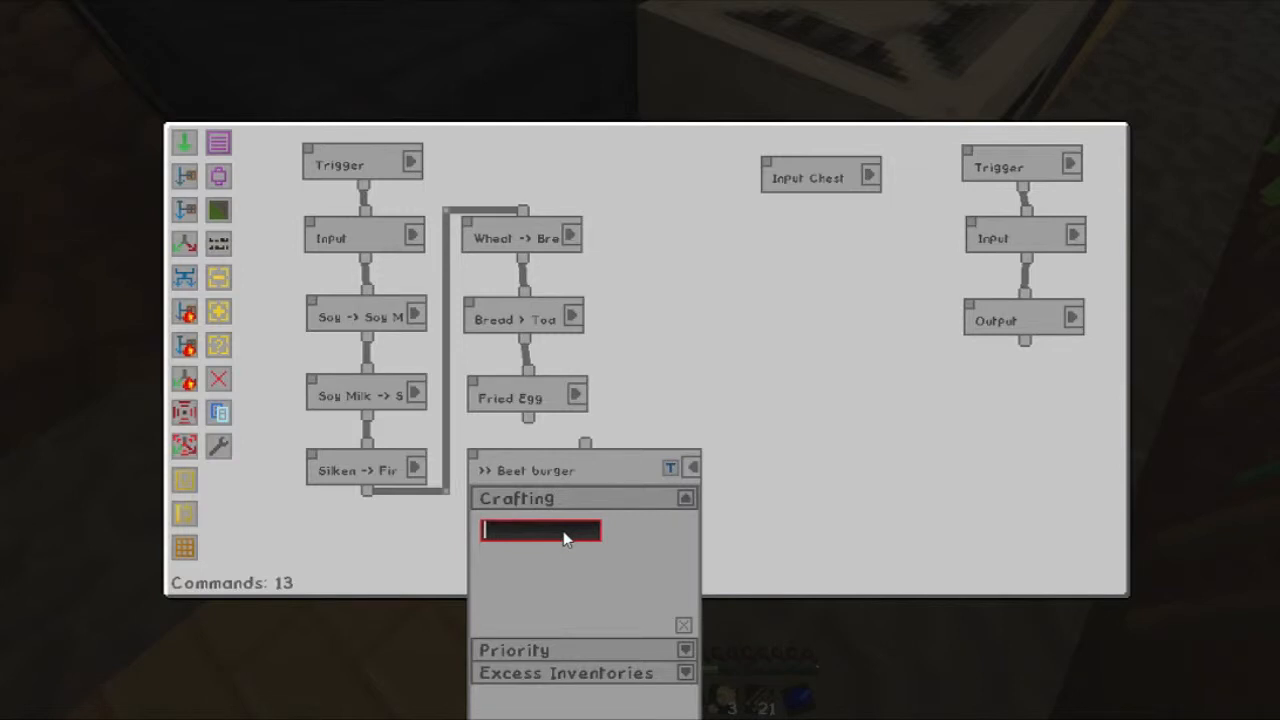
type("pined")
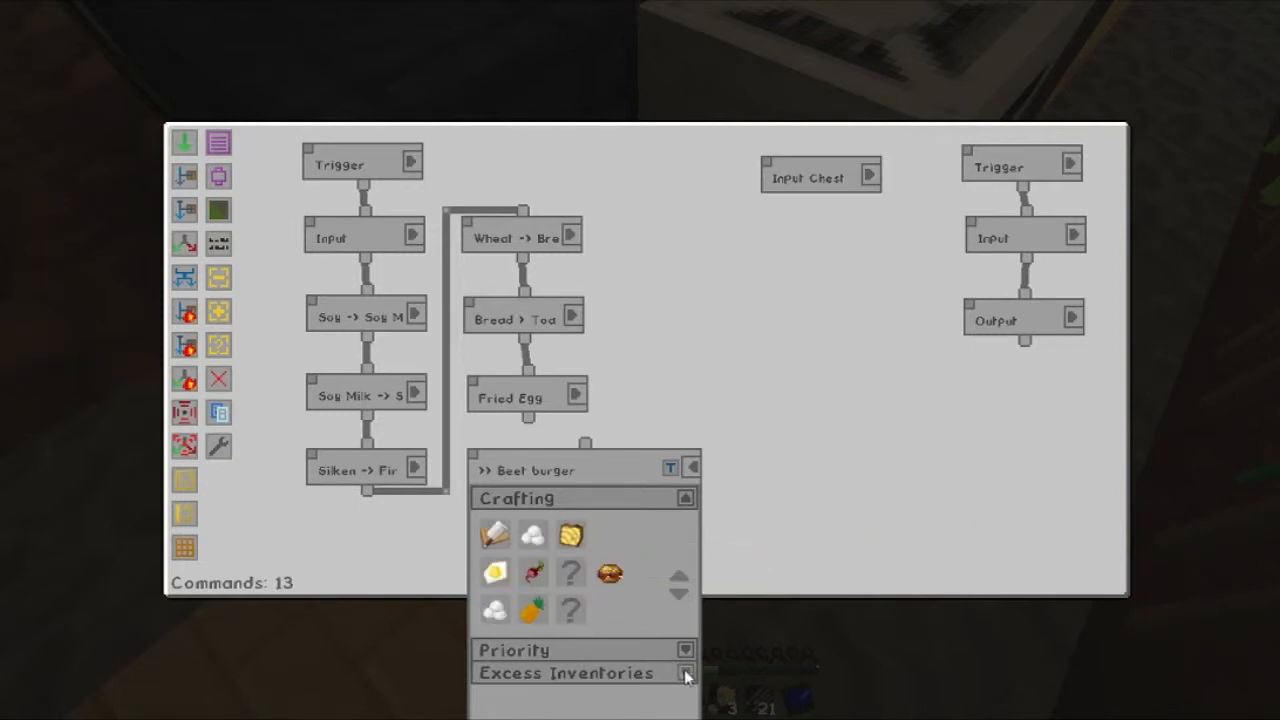
left_click(685, 498)
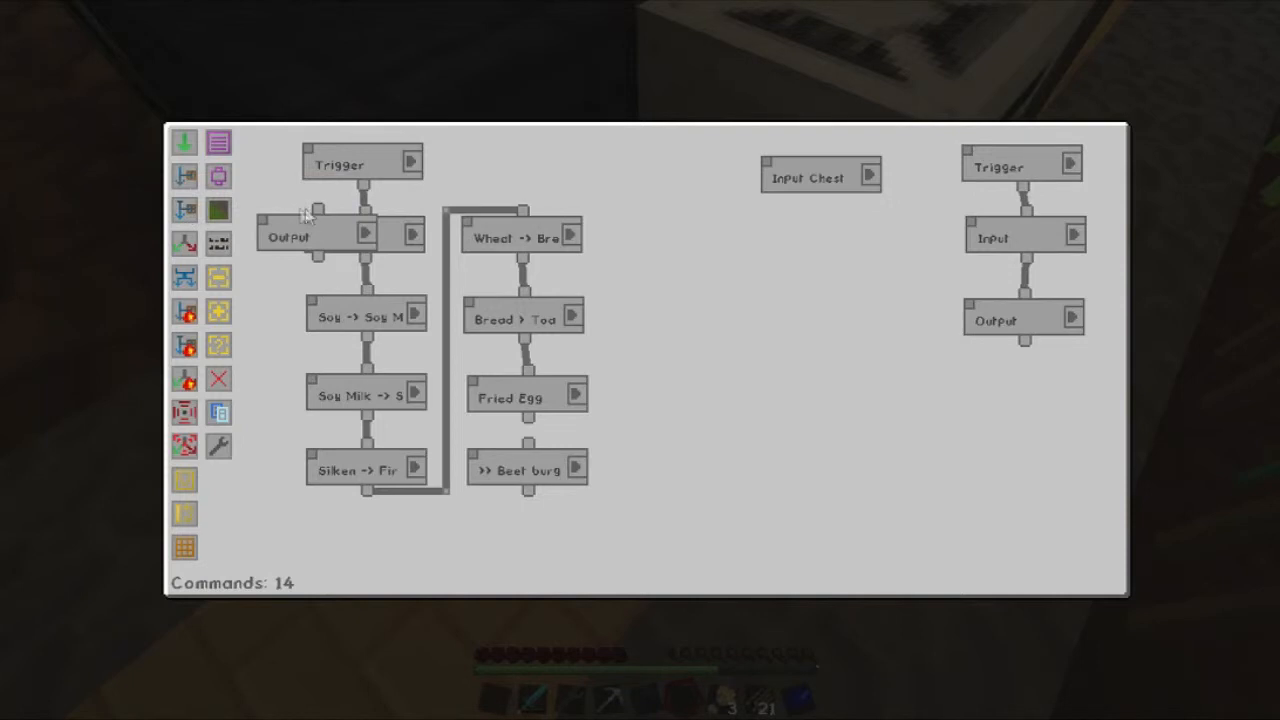
Place the Output under Beet burger and add an 'Output Chest' variable pointing at the chest.
left_click_drag(315, 235, 688, 393)
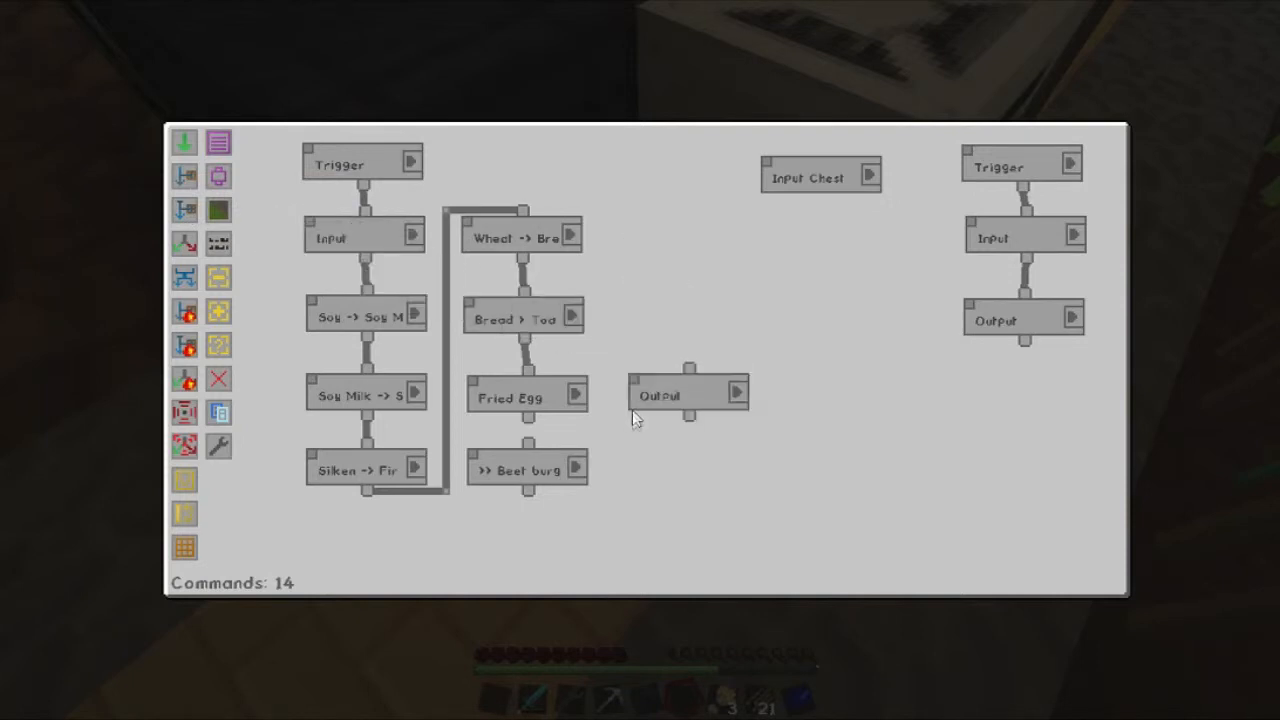
left_click_drag(660, 394, 496, 551)
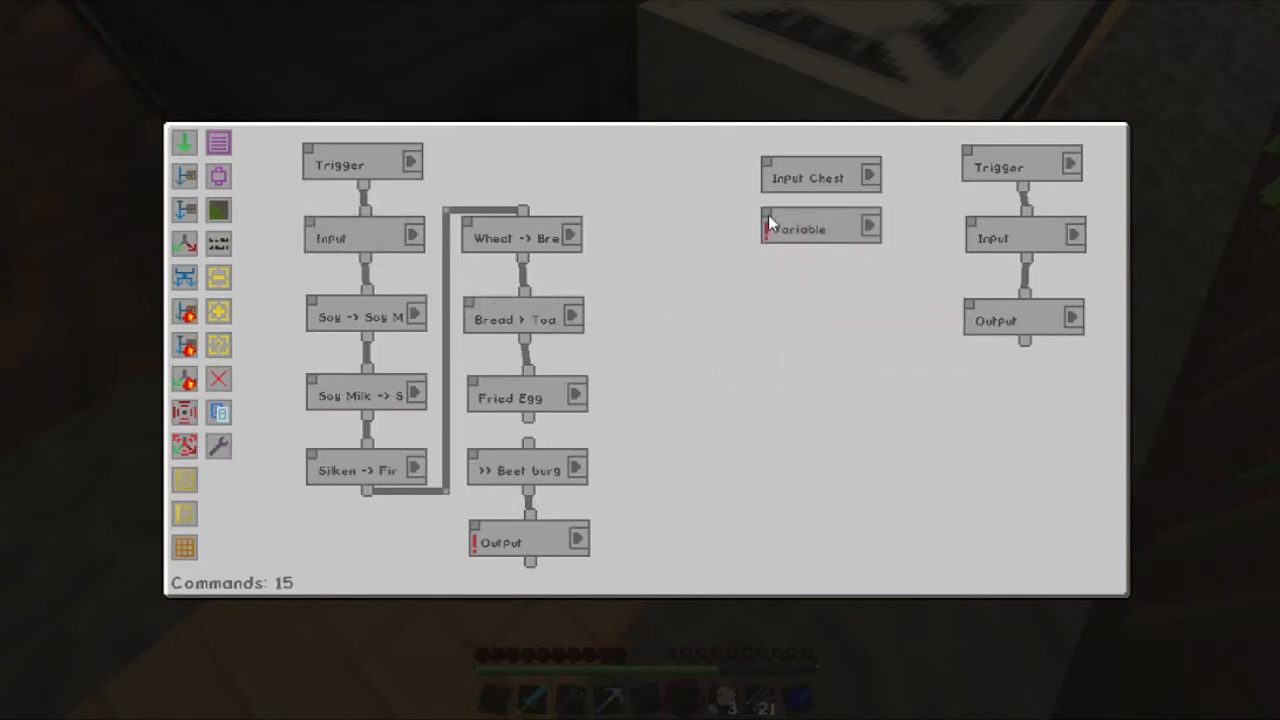
left_click(820, 227)
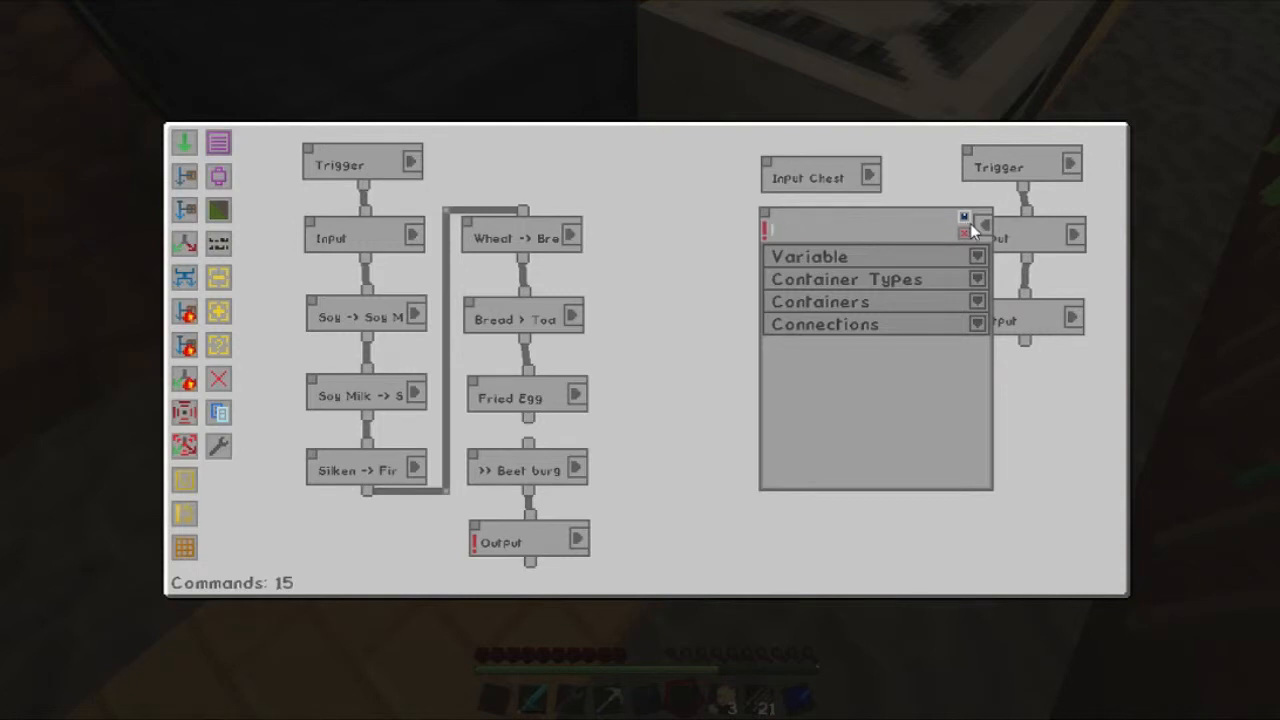
type("Output C")
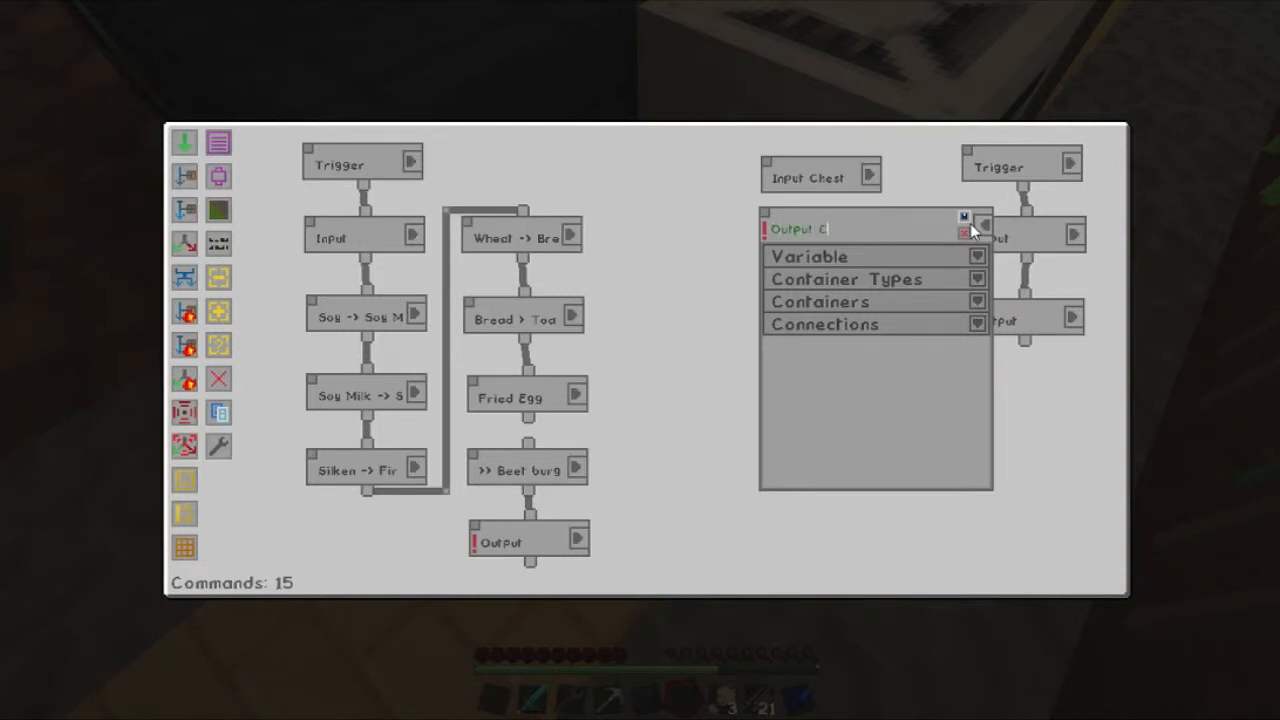
type("hest")
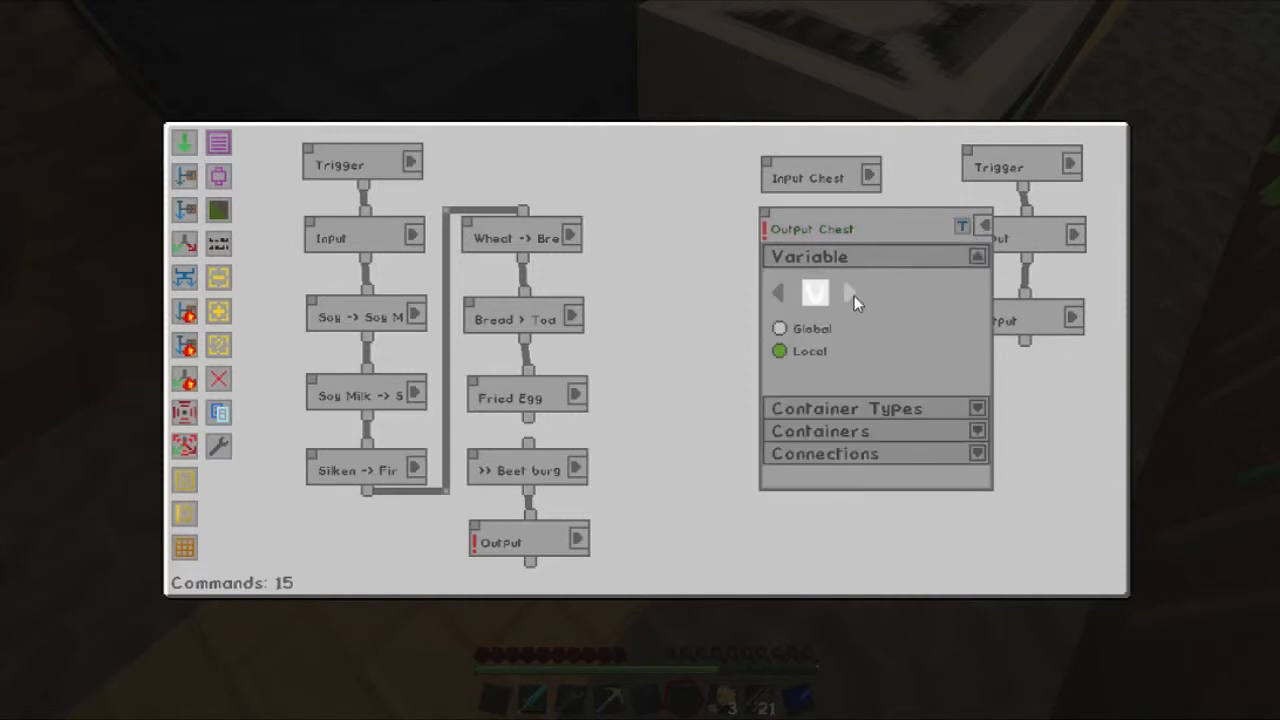
left_click(977, 256)
type(".all")
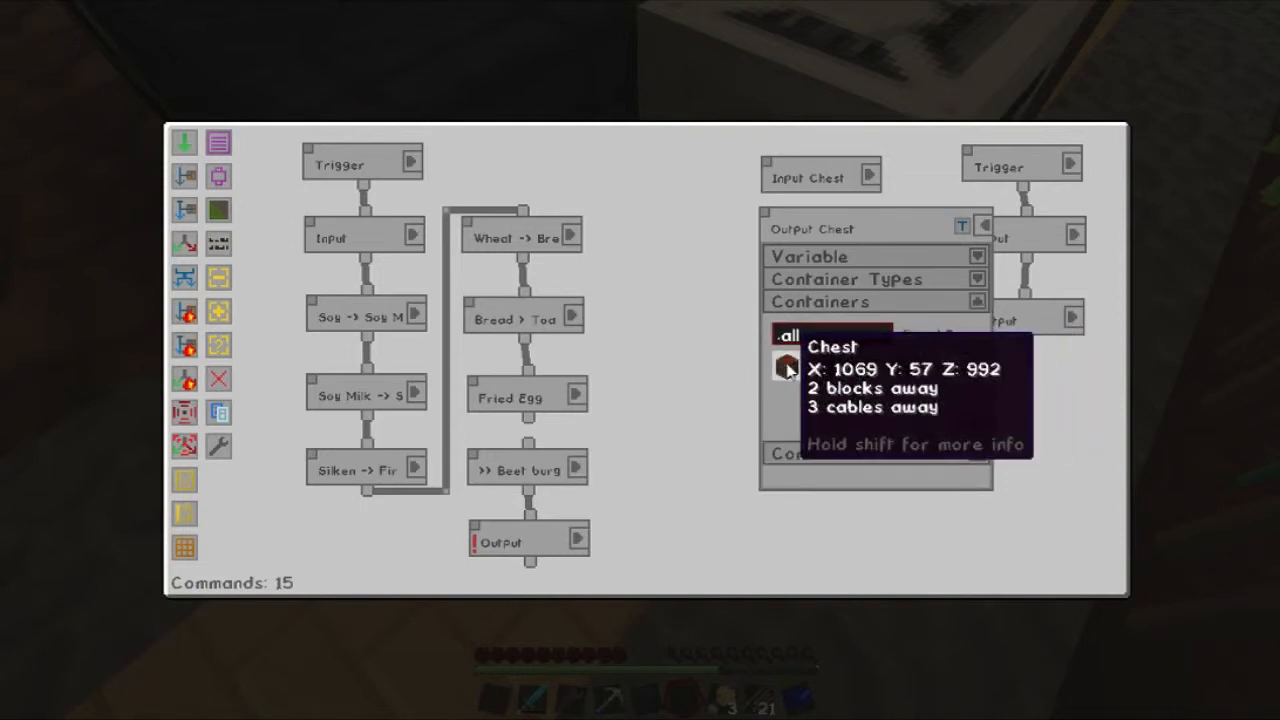
left_click(985, 232)
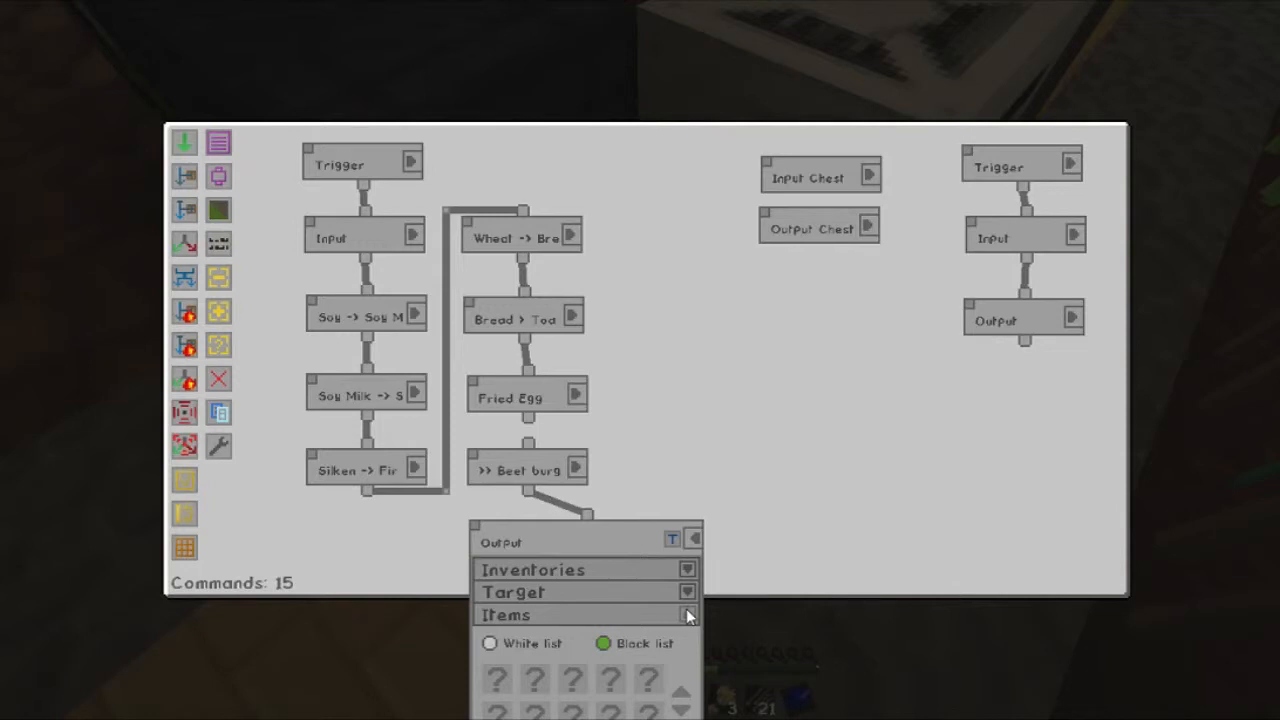
left_click(688, 592)
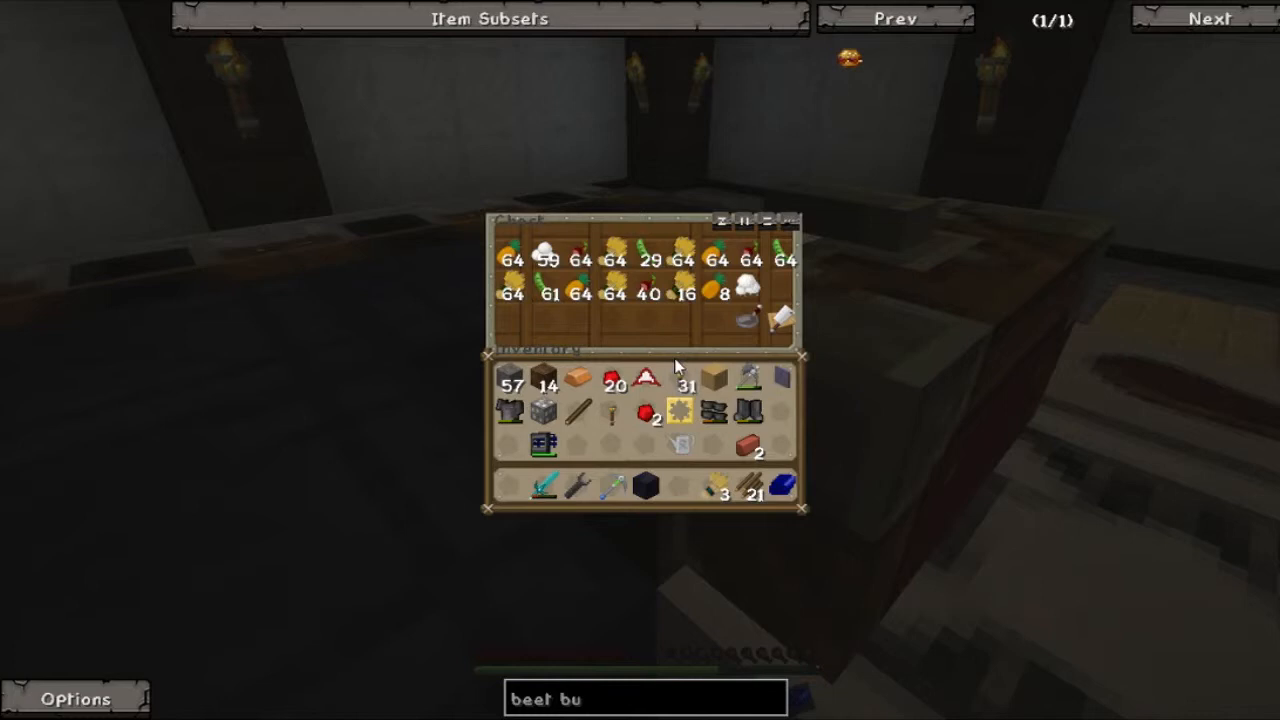
mouse_move(512, 260)
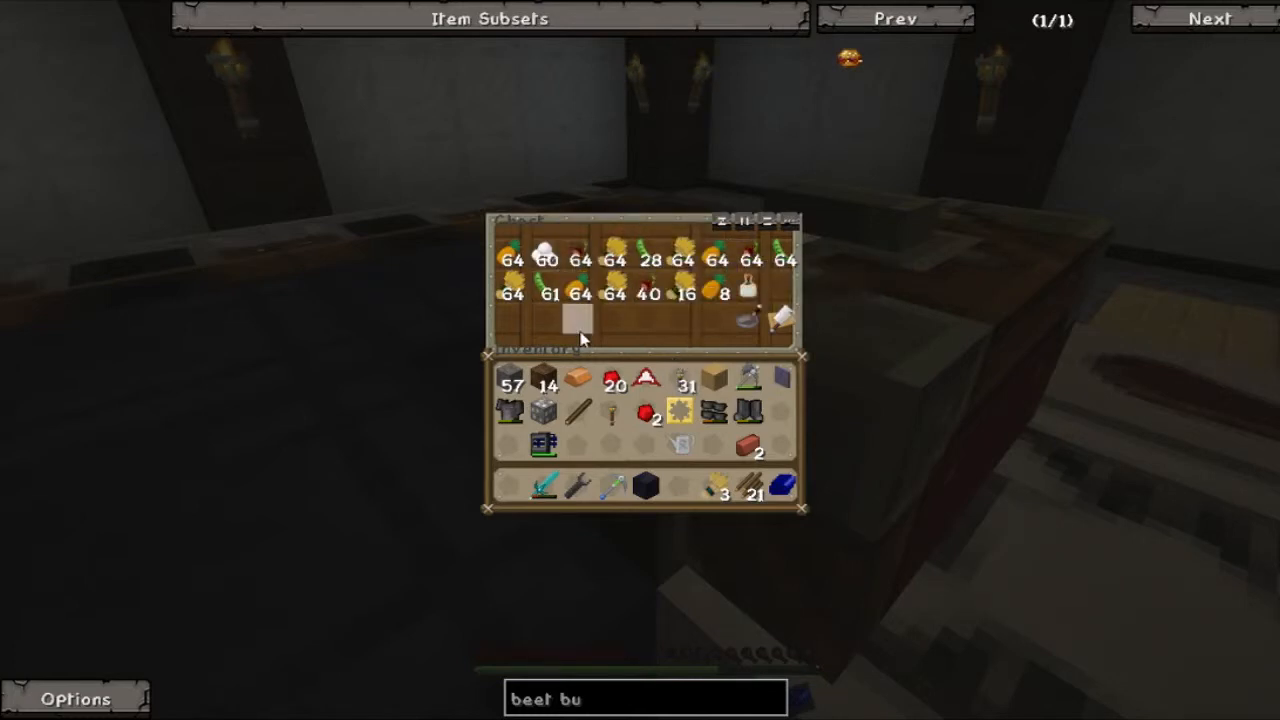
mouse_move(750, 285)
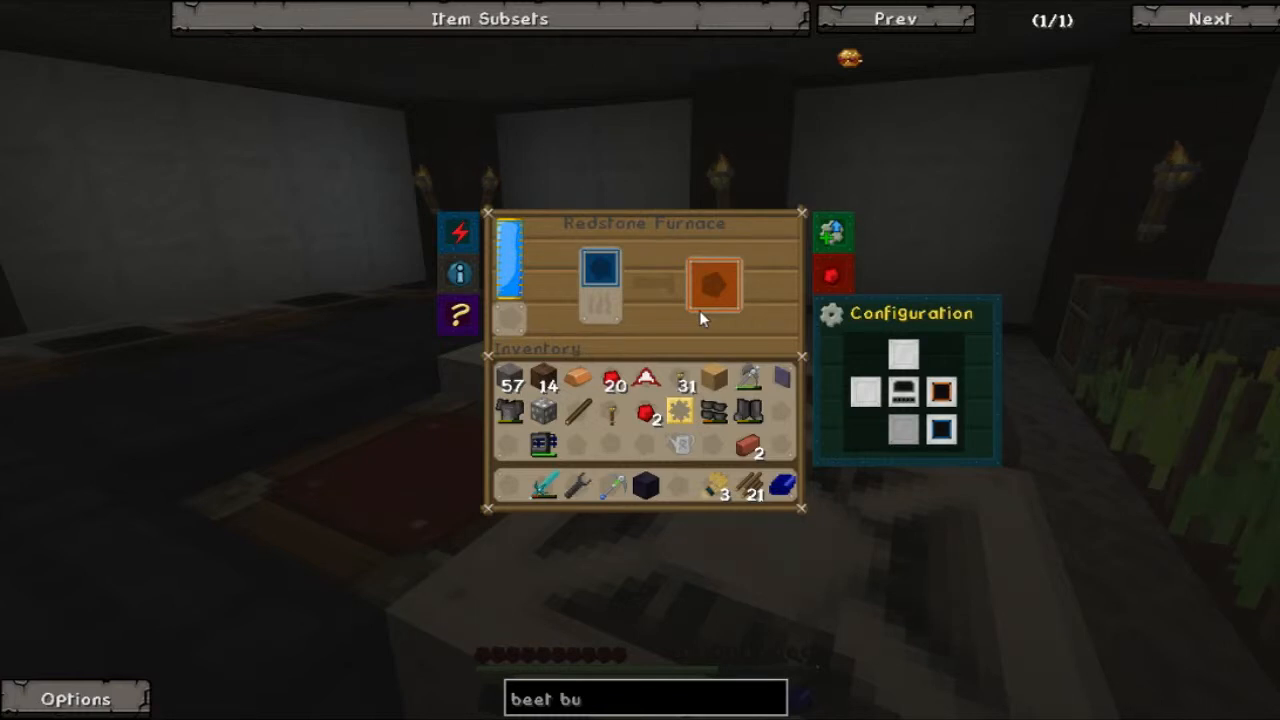
mouse_move(910, 370)
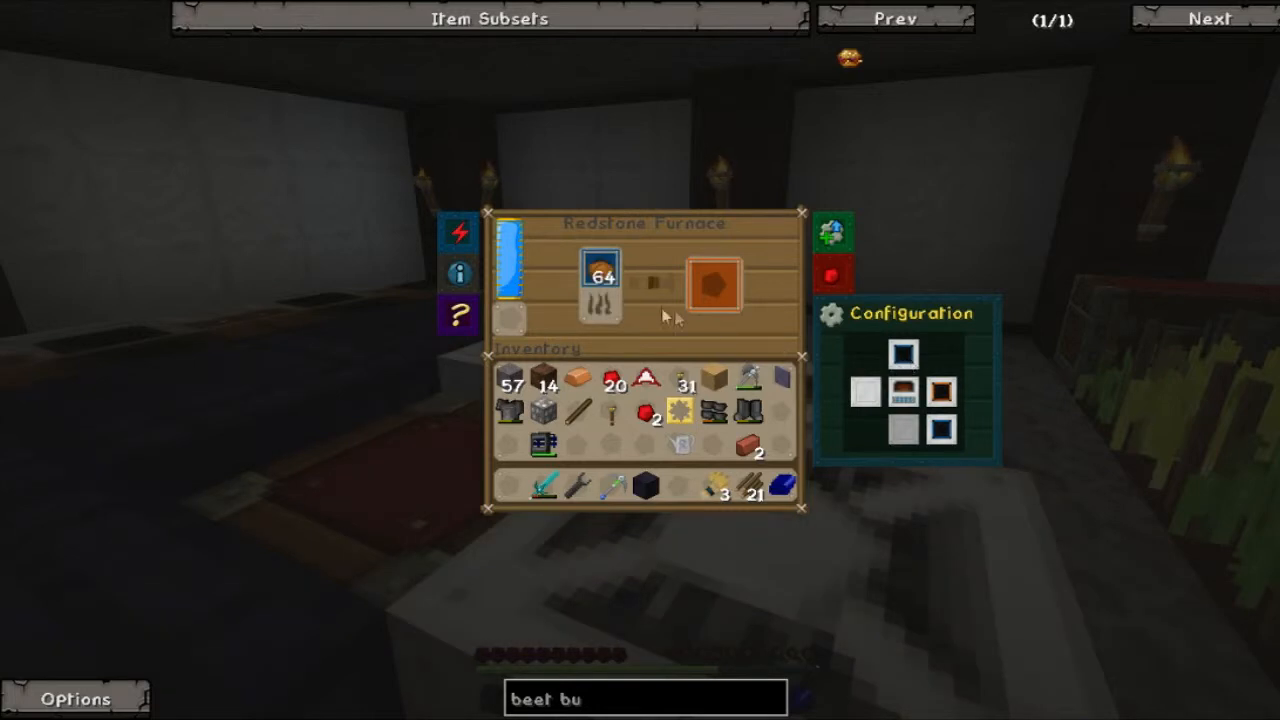
Change the input/output mode of two Redstone Furnace sides.
left_click(938, 390)
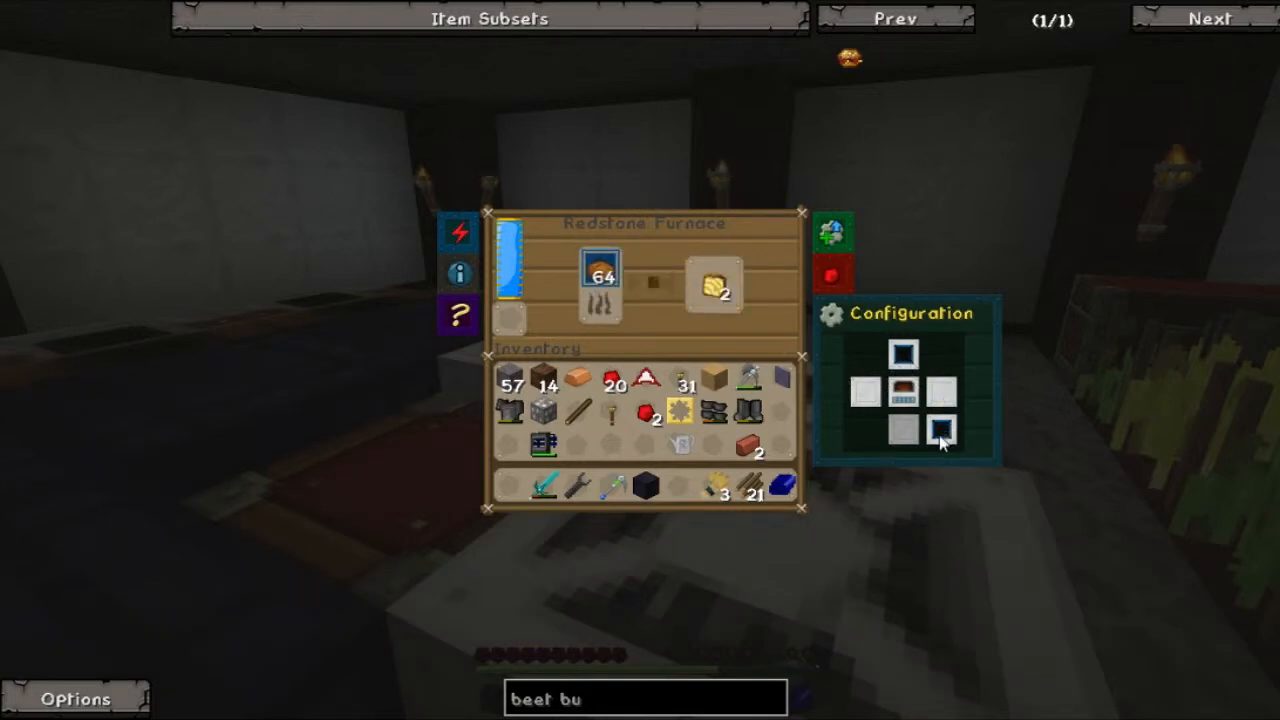
left_click(940, 428)
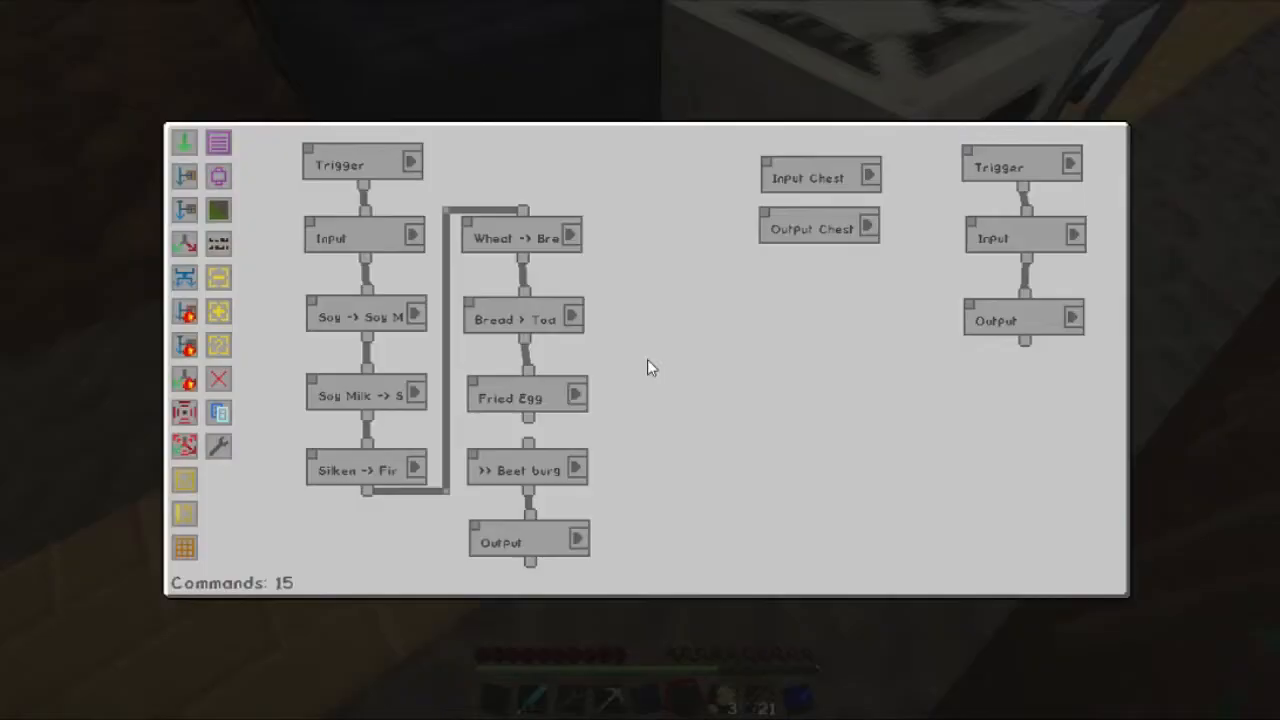
mouse_move(530, 442)
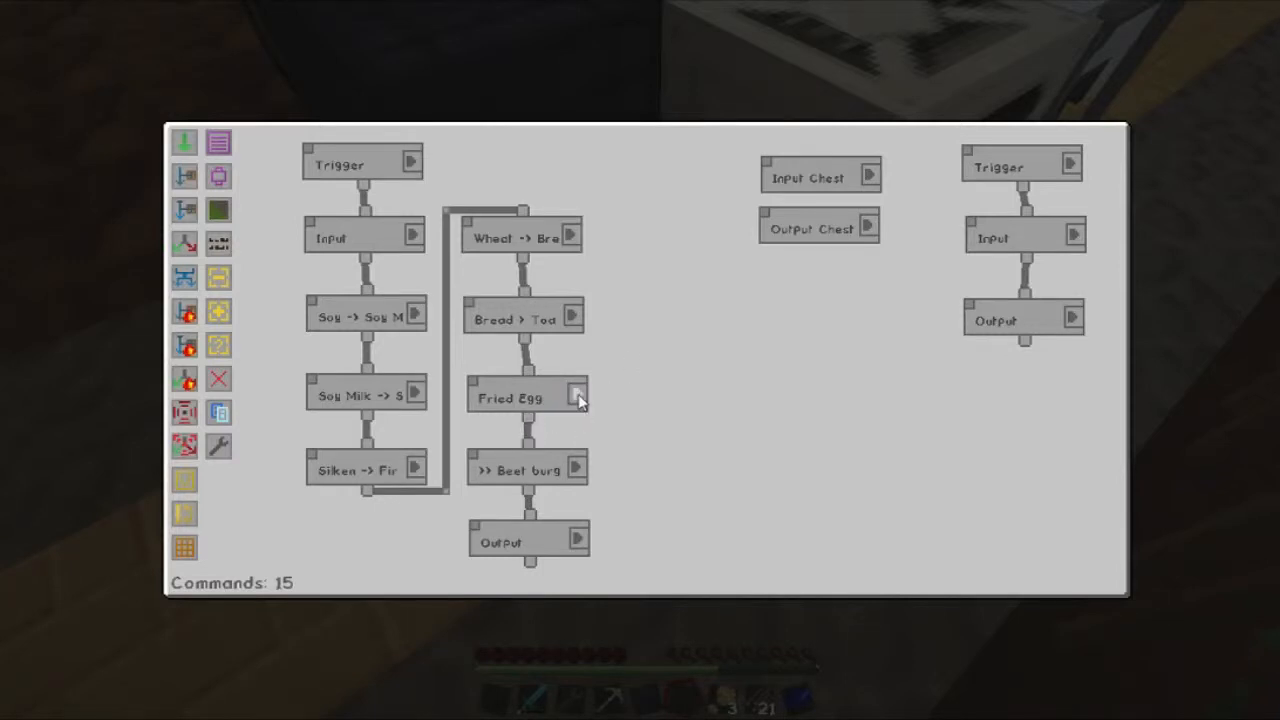
left_click(578, 397)
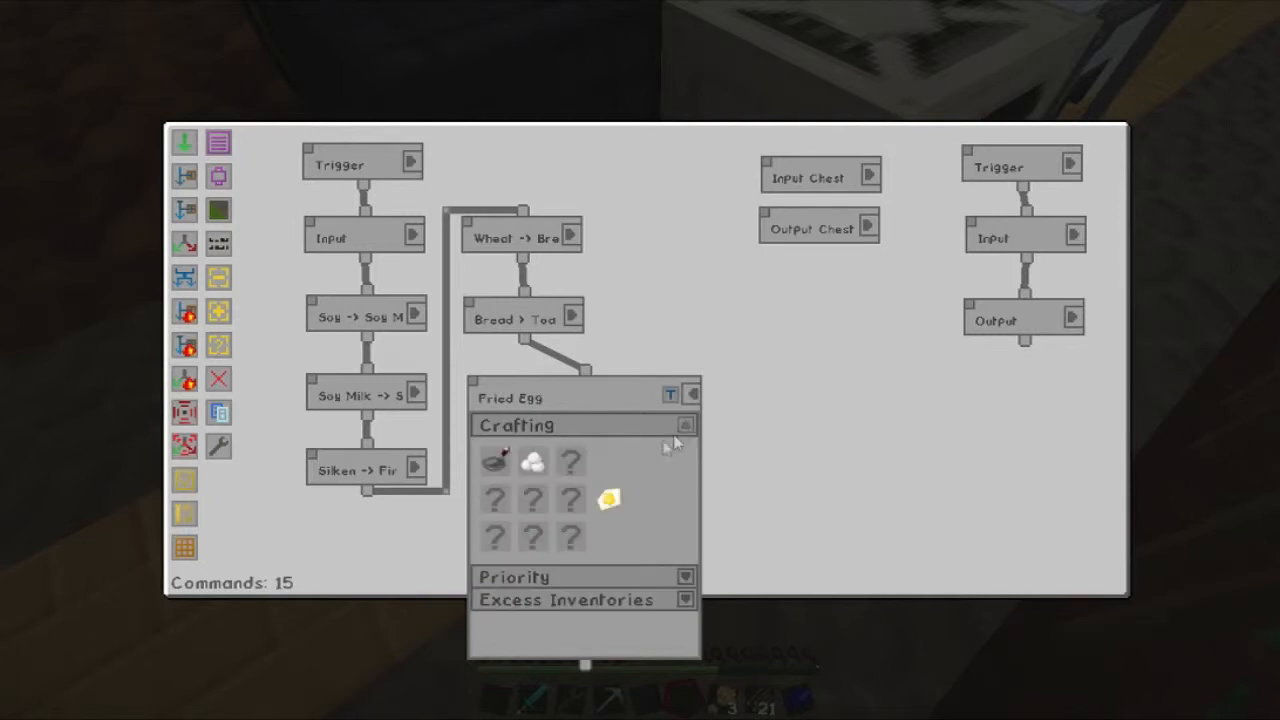
mouse_move(533, 461)
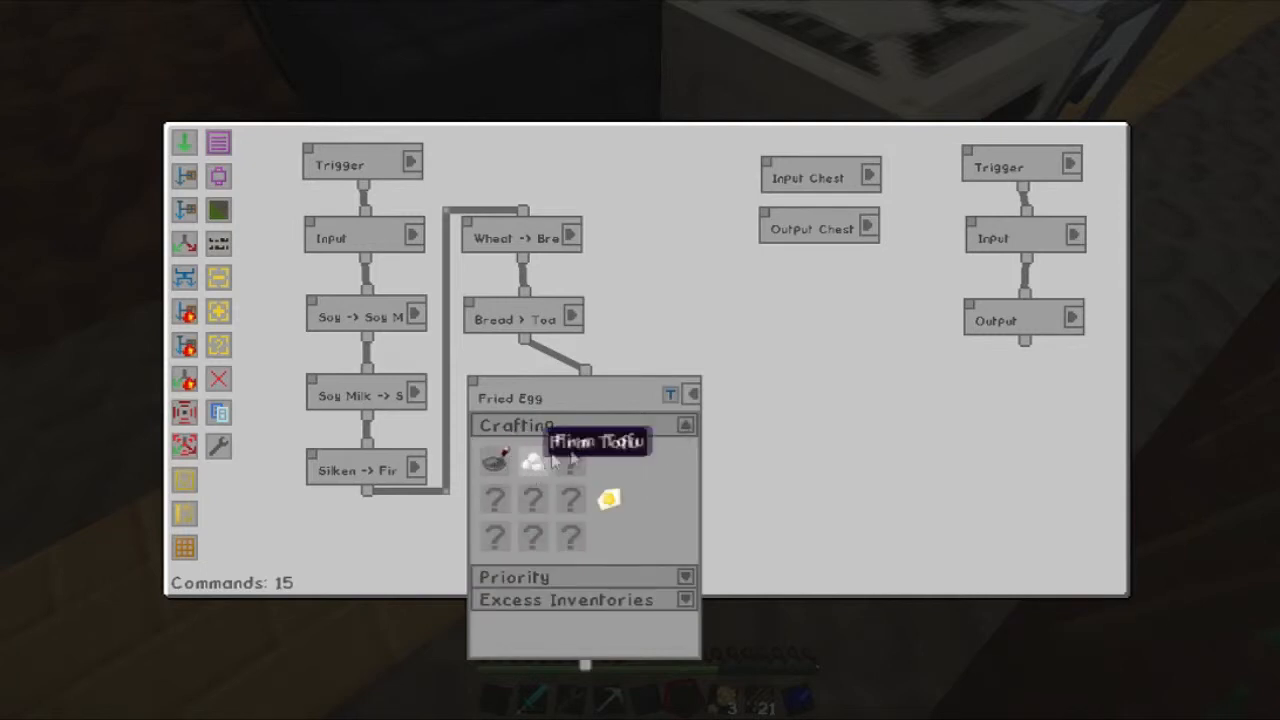
key("Escape")
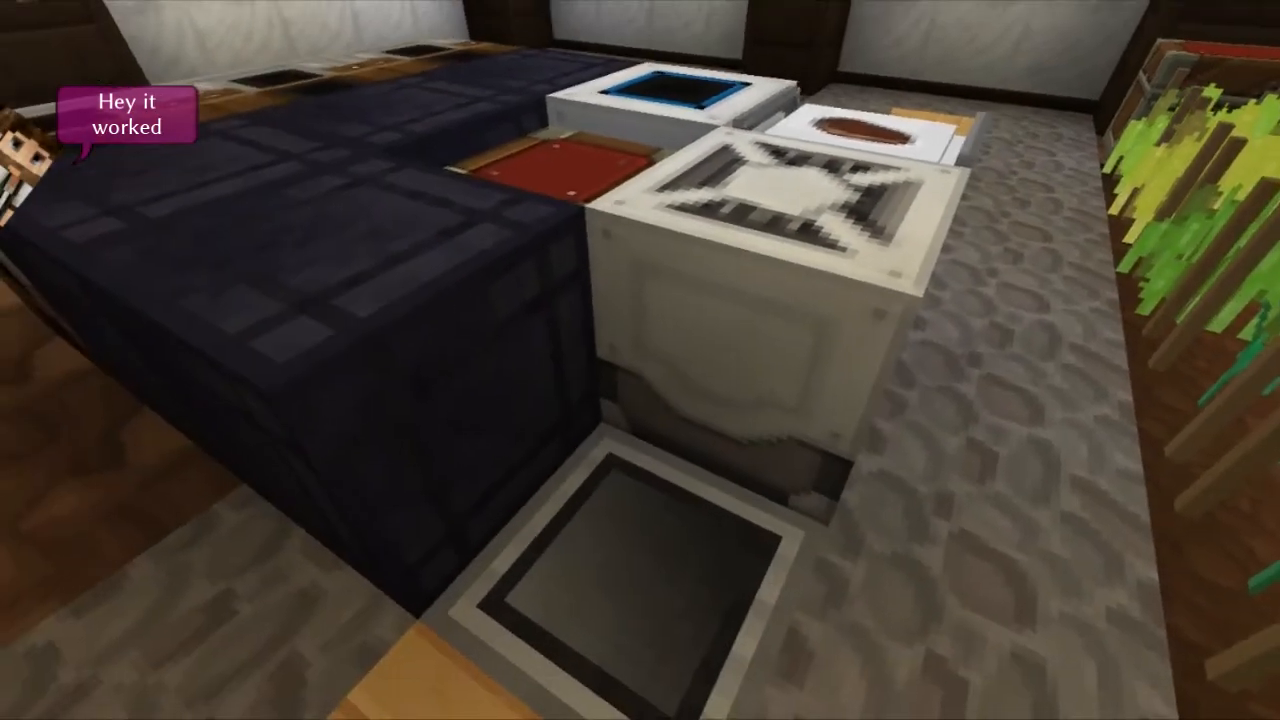
mouse_move(640, 360)
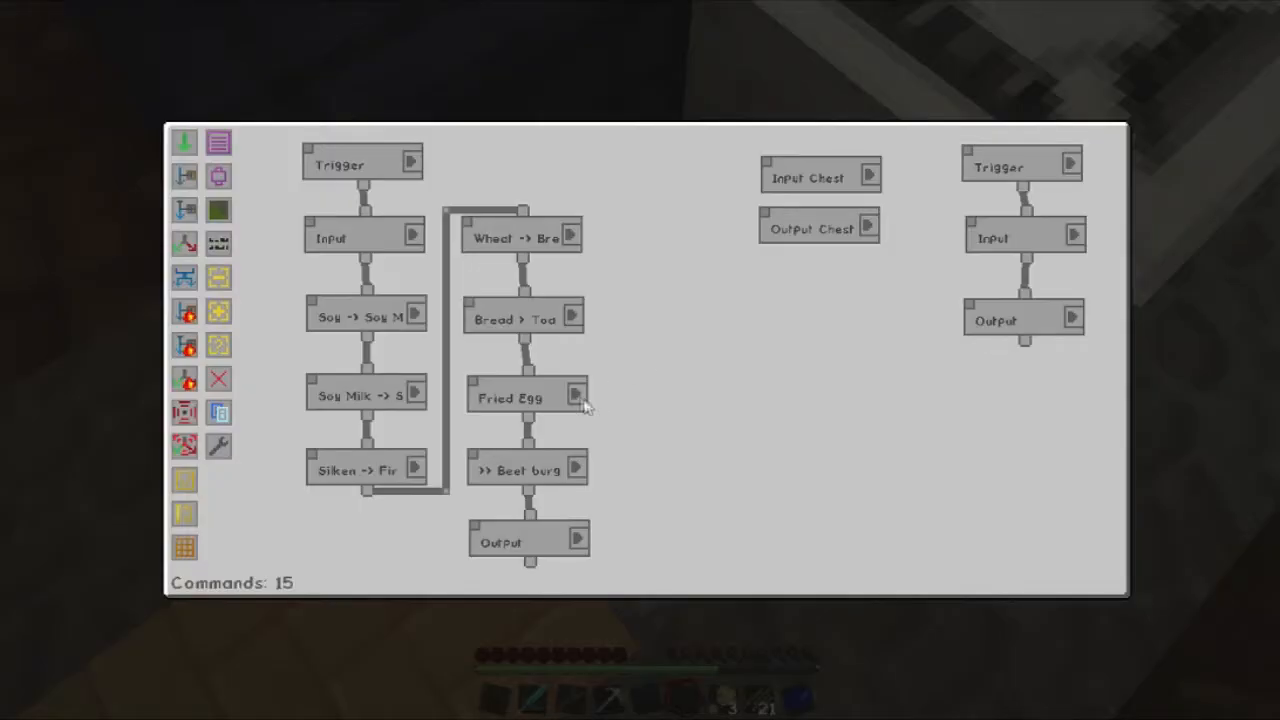
mouse_move(532, 435)
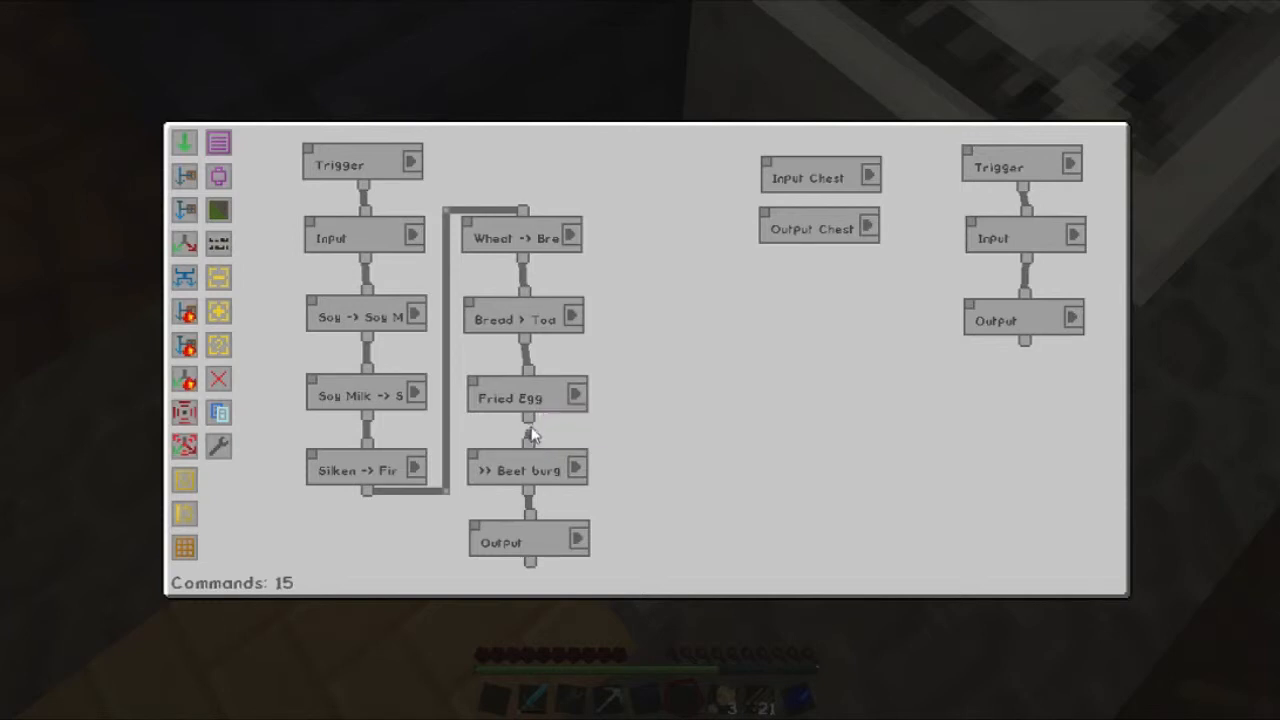
mouse_move(510, 370)
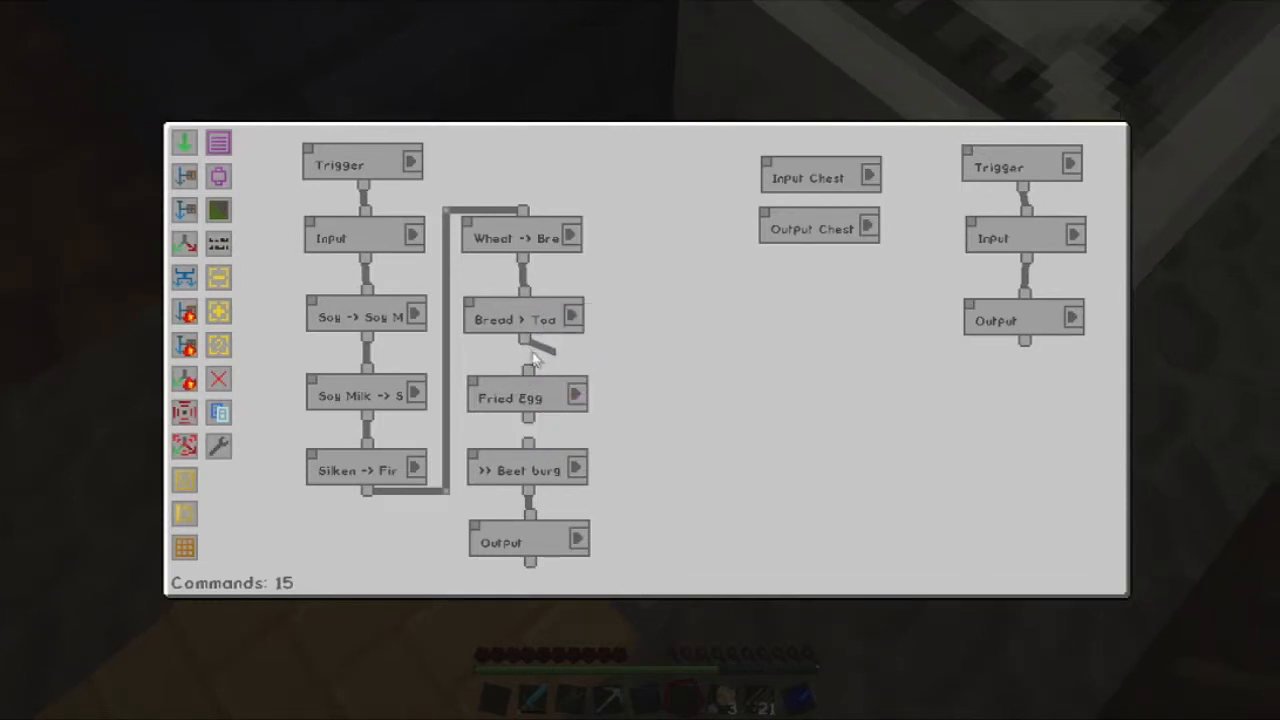
Pull Fried Egg out of the chain and position the new Condition command.
left_click_drag(527, 397, 756, 362)
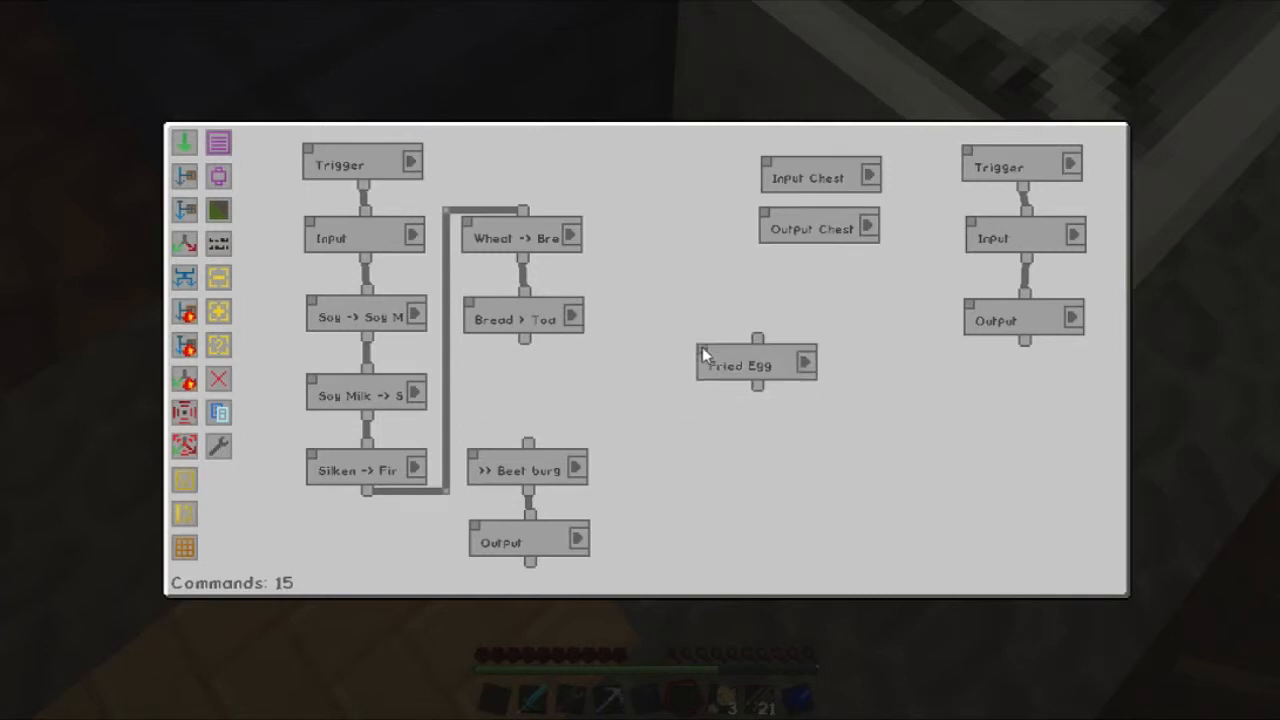
mouse_move(545, 212)
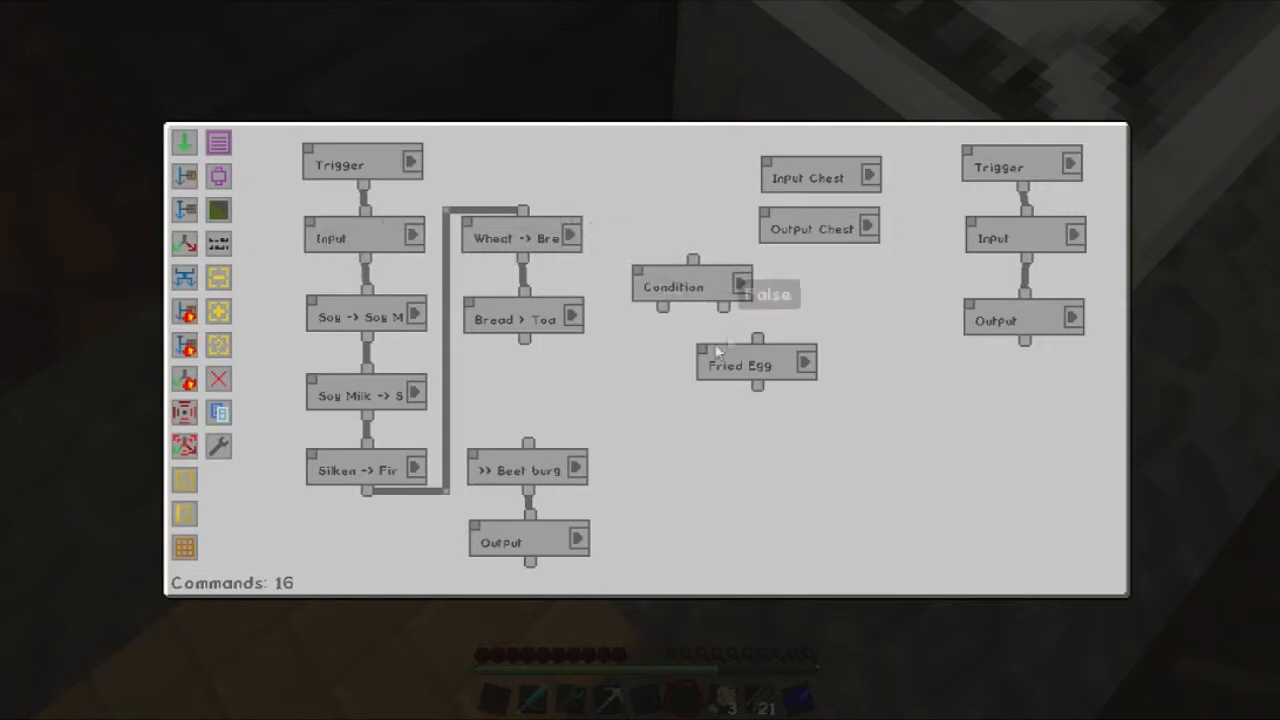
left_click_drag(755, 362, 665, 367)
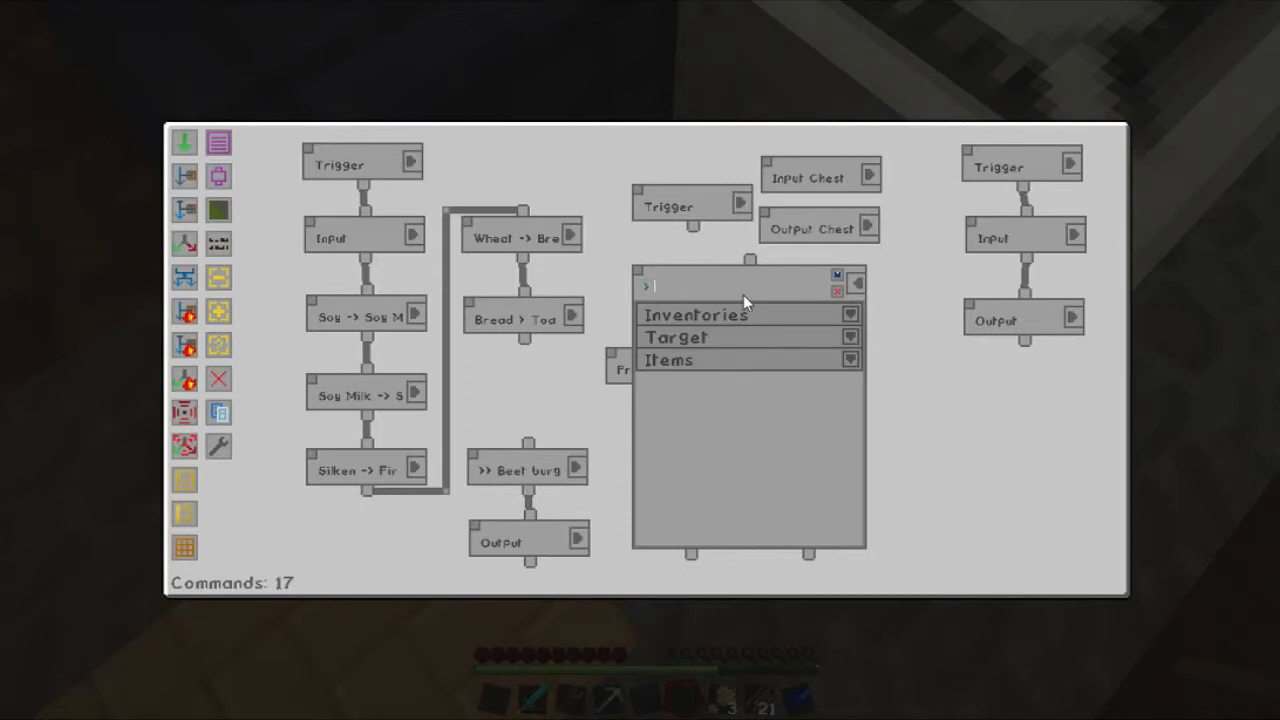
Name the condition '> 3 Tofu', check the Input Chest, and require a specific amount of tofu.
type("3 Tofu")
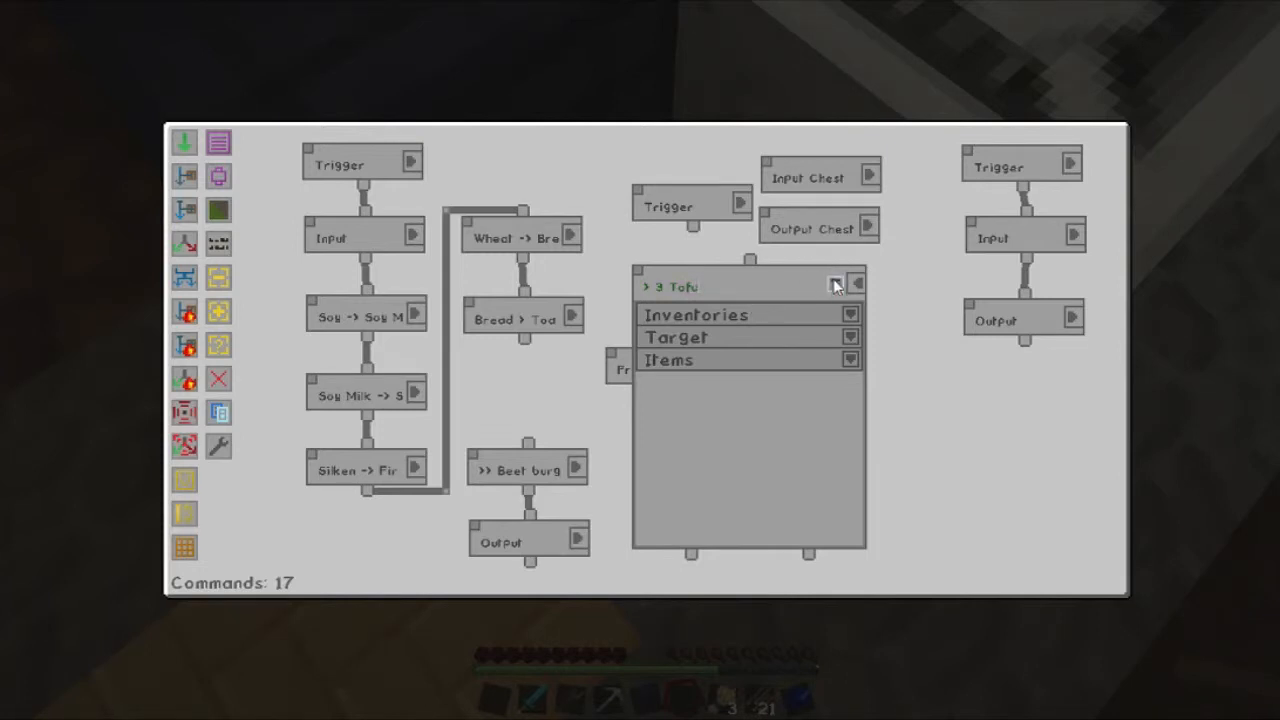
left_click(849, 314)
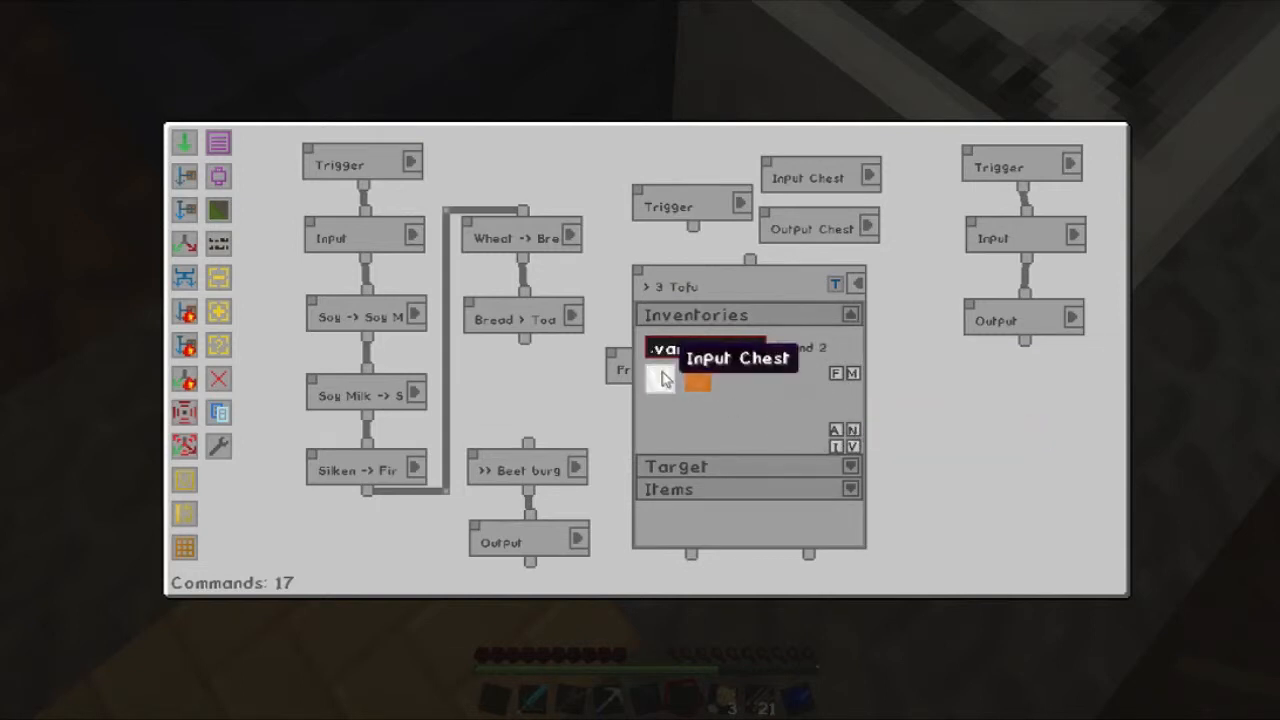
left_click(849, 337)
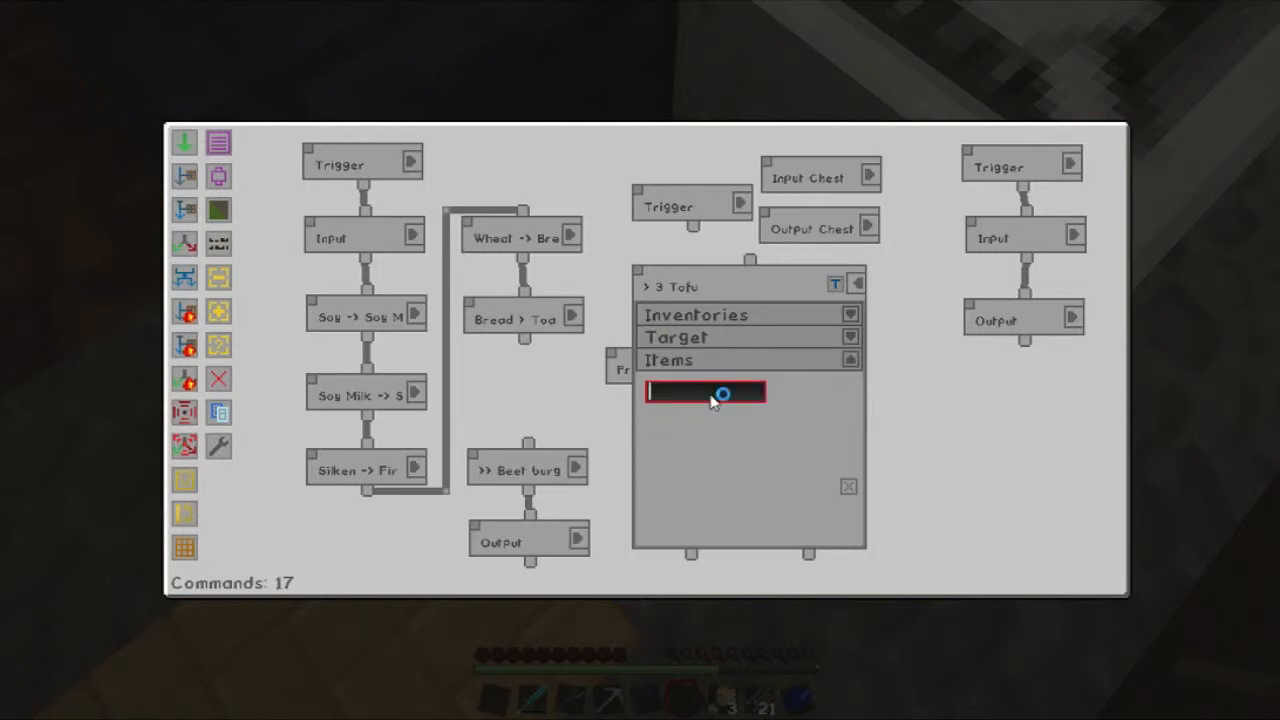
type("tofu")
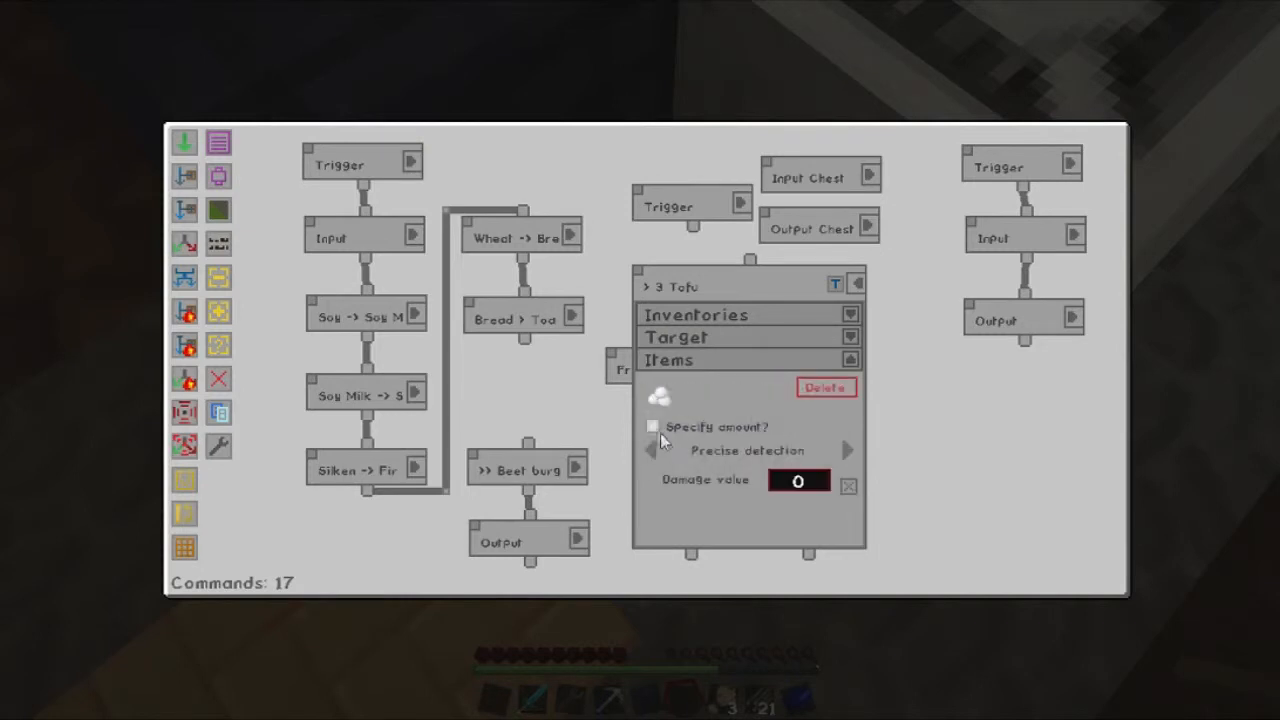
left_click(652, 427)
type("3")
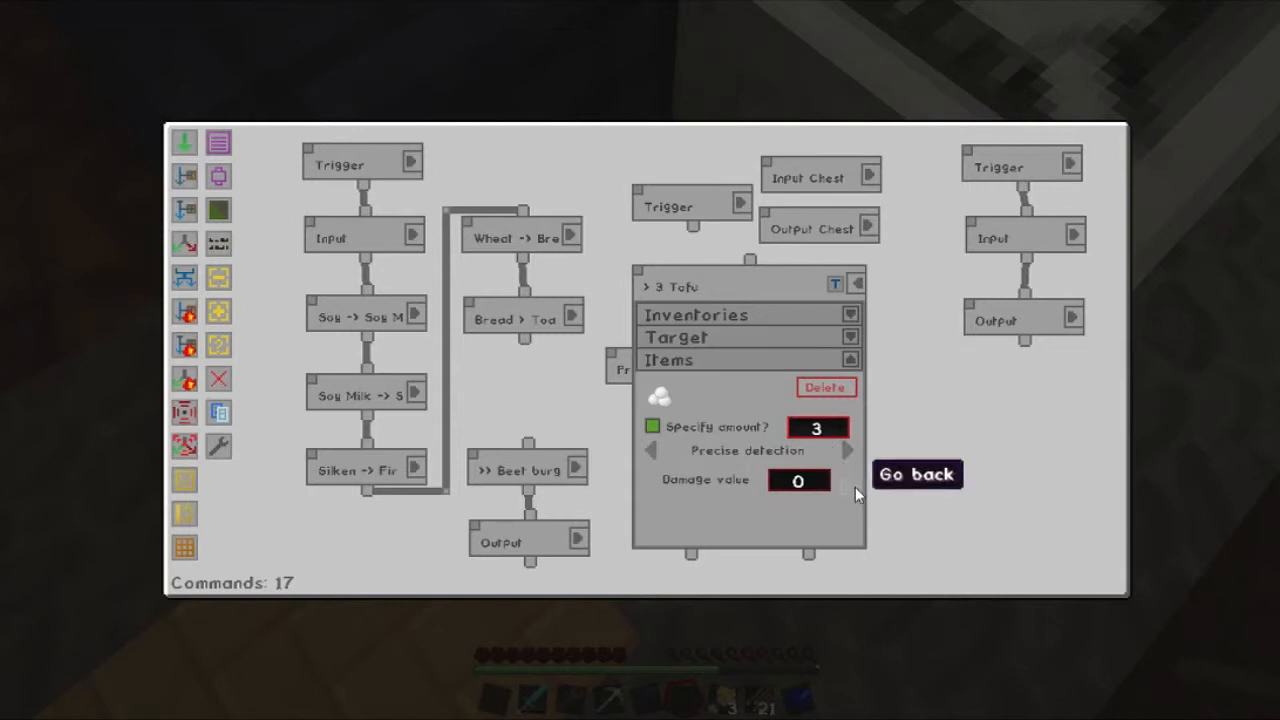
left_click(916, 474)
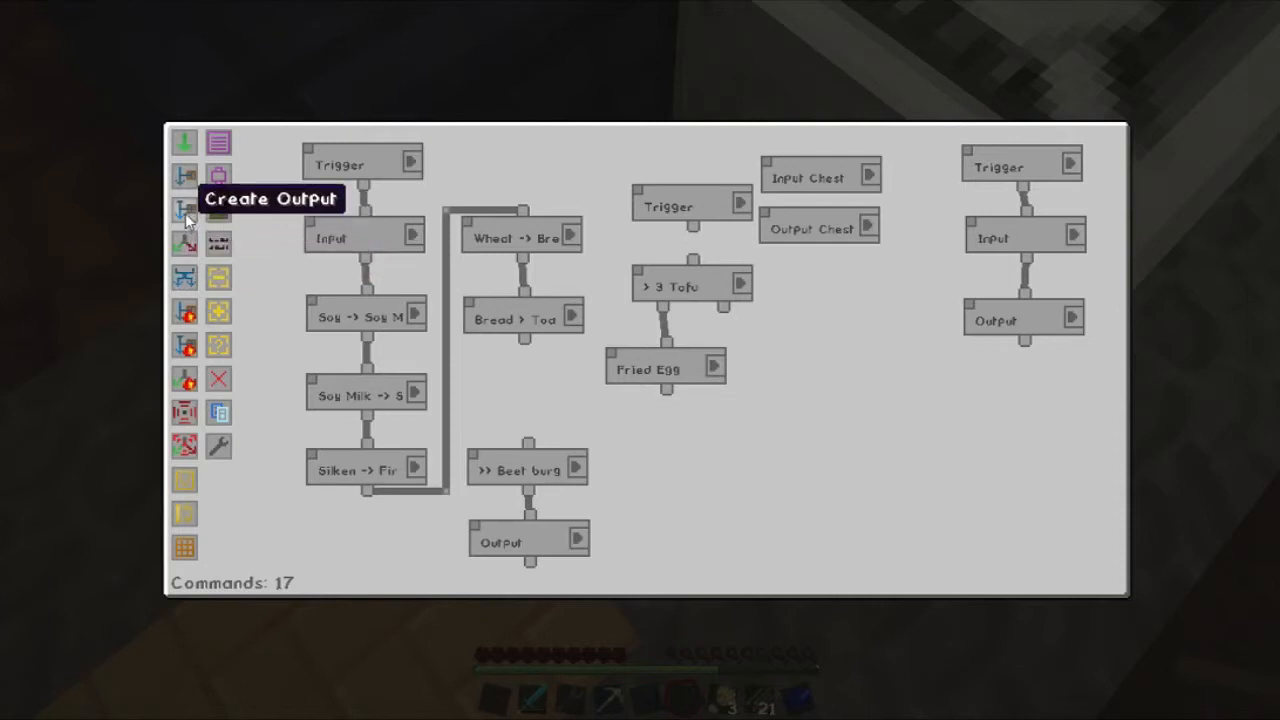
Add an Output command for the tofu branch and exit the manager.
left_click(185, 210)
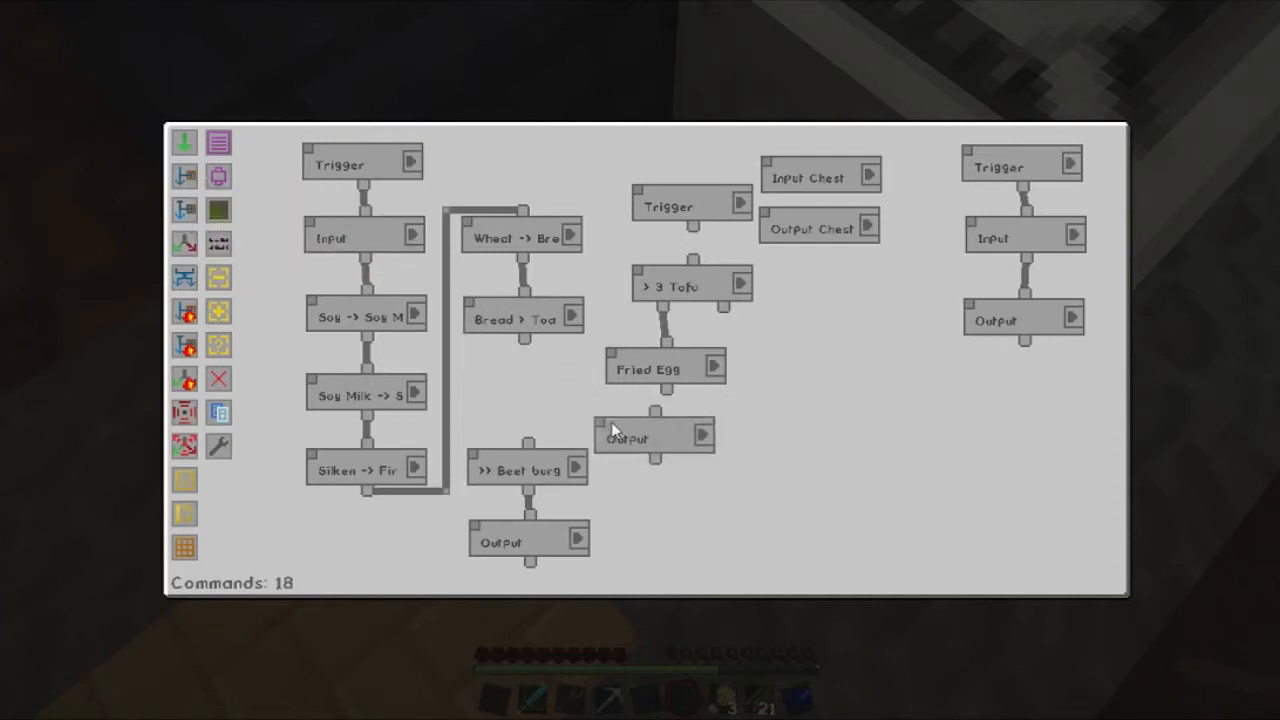
left_click(654, 438)
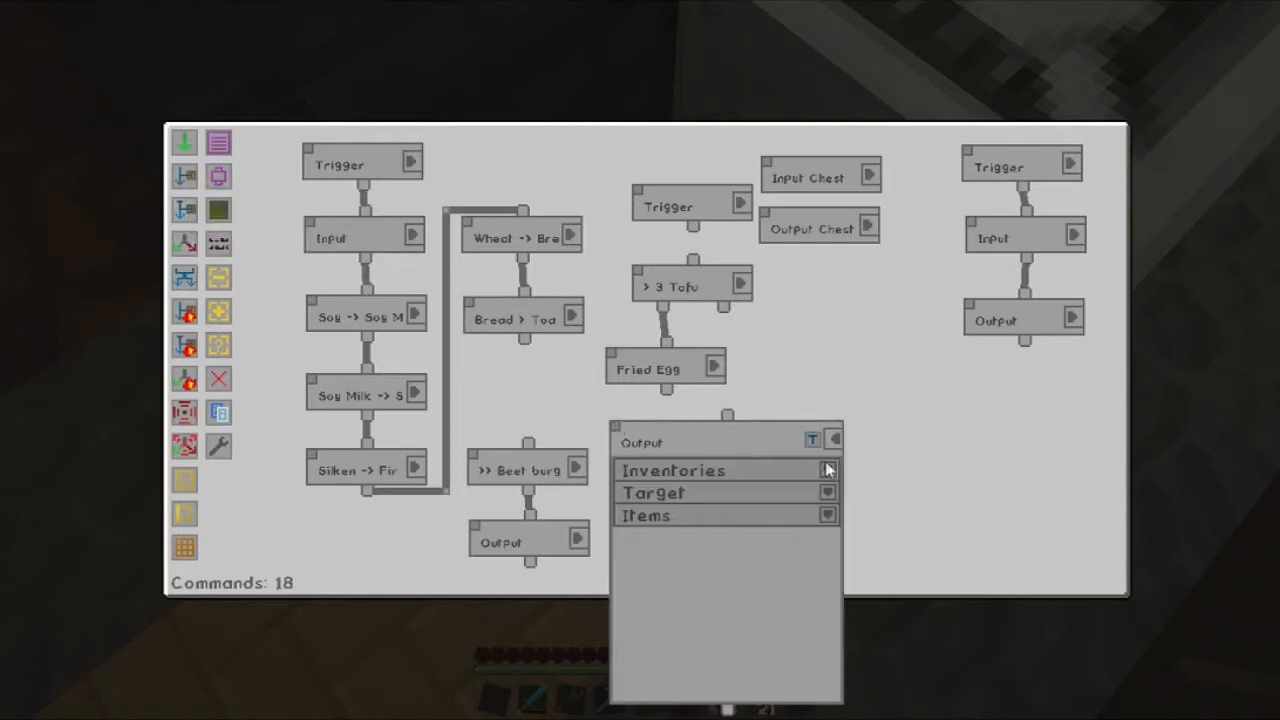
left_click(828, 470)
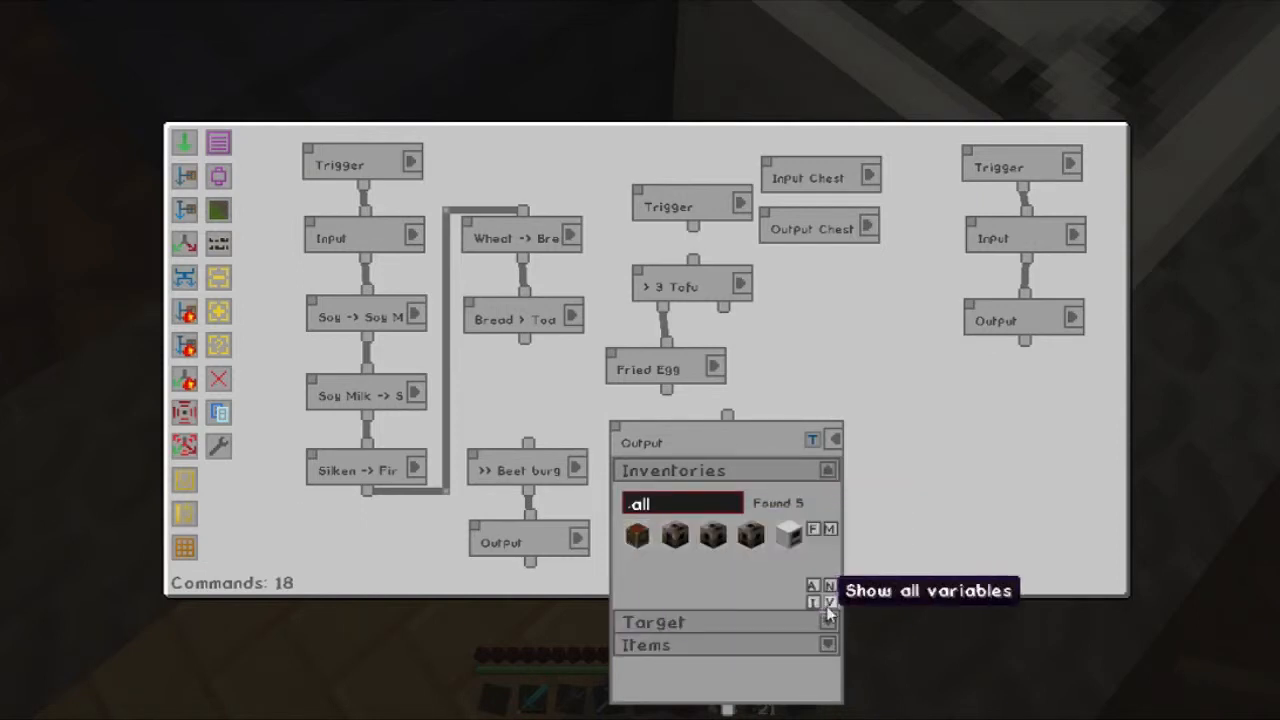
left_click(828, 470)
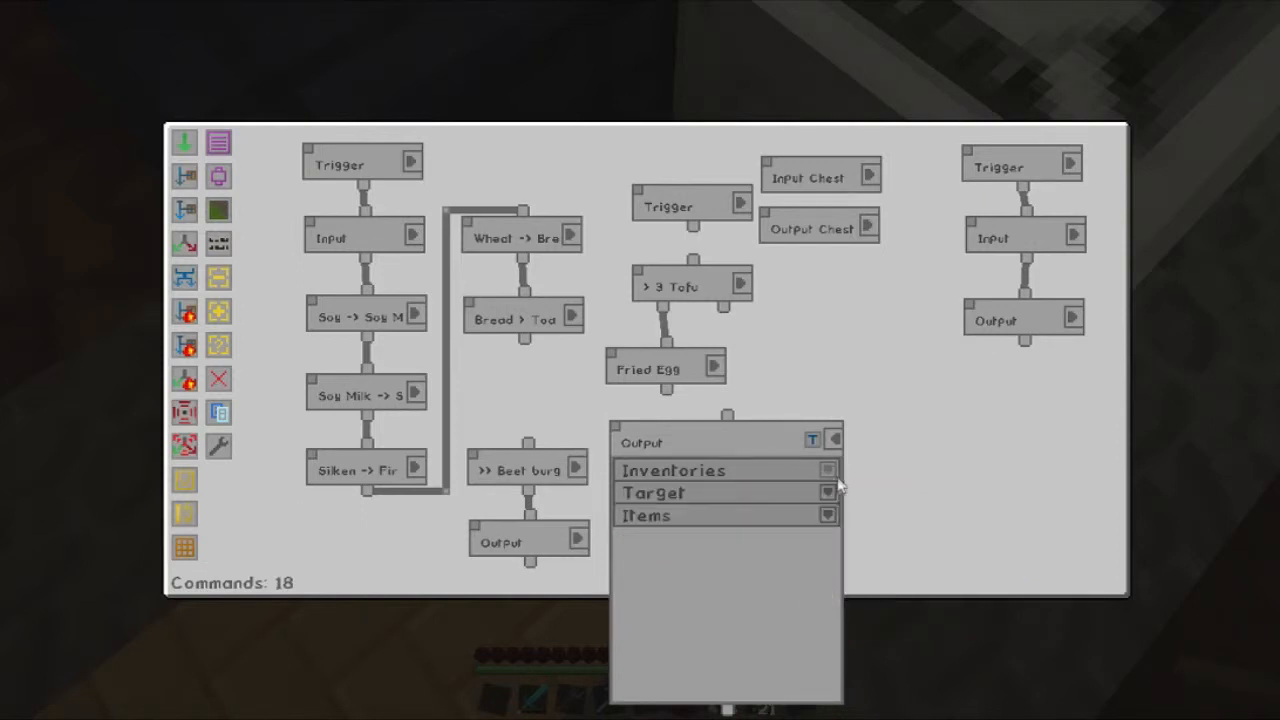
left_click(828, 515)
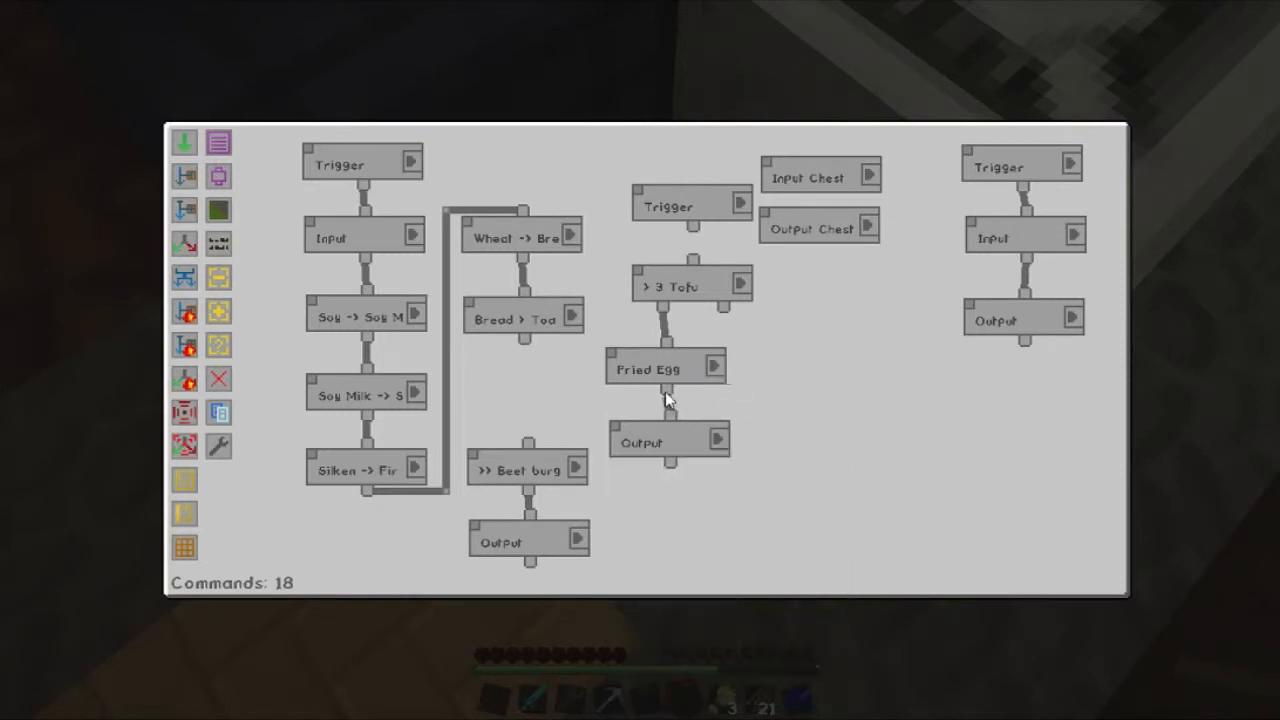
key("Escape")
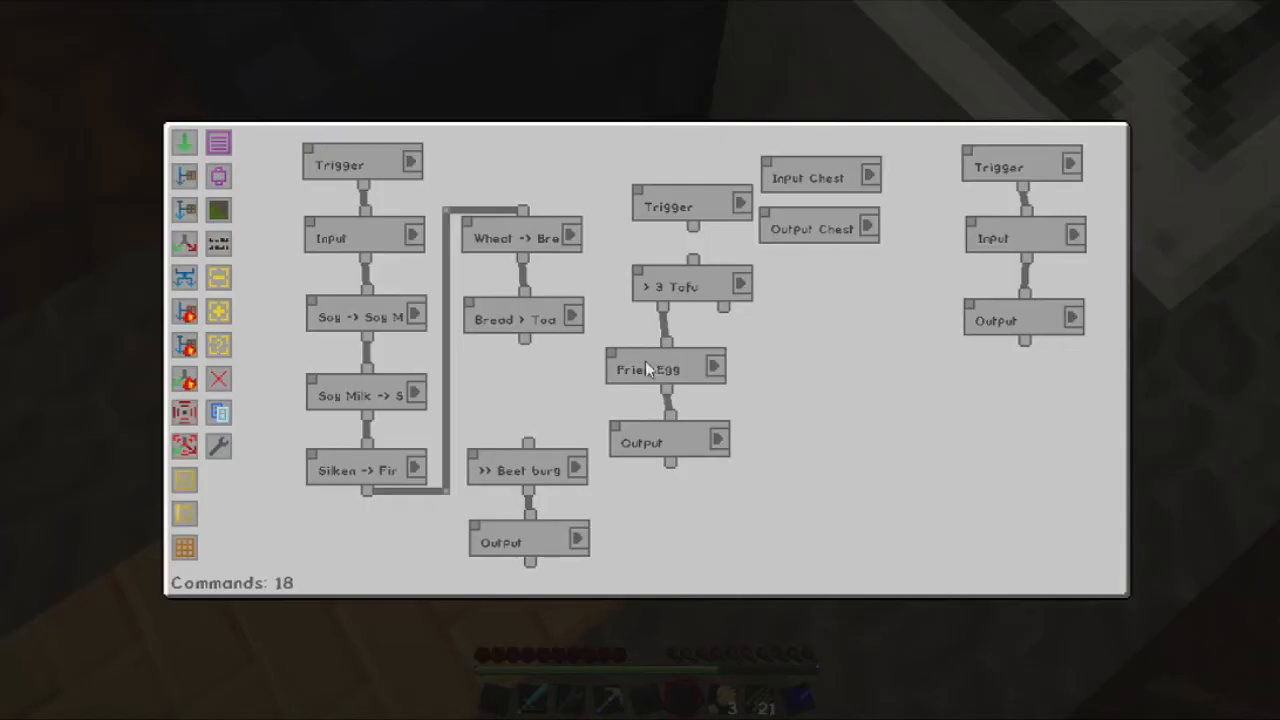
mouse_move(695, 235)
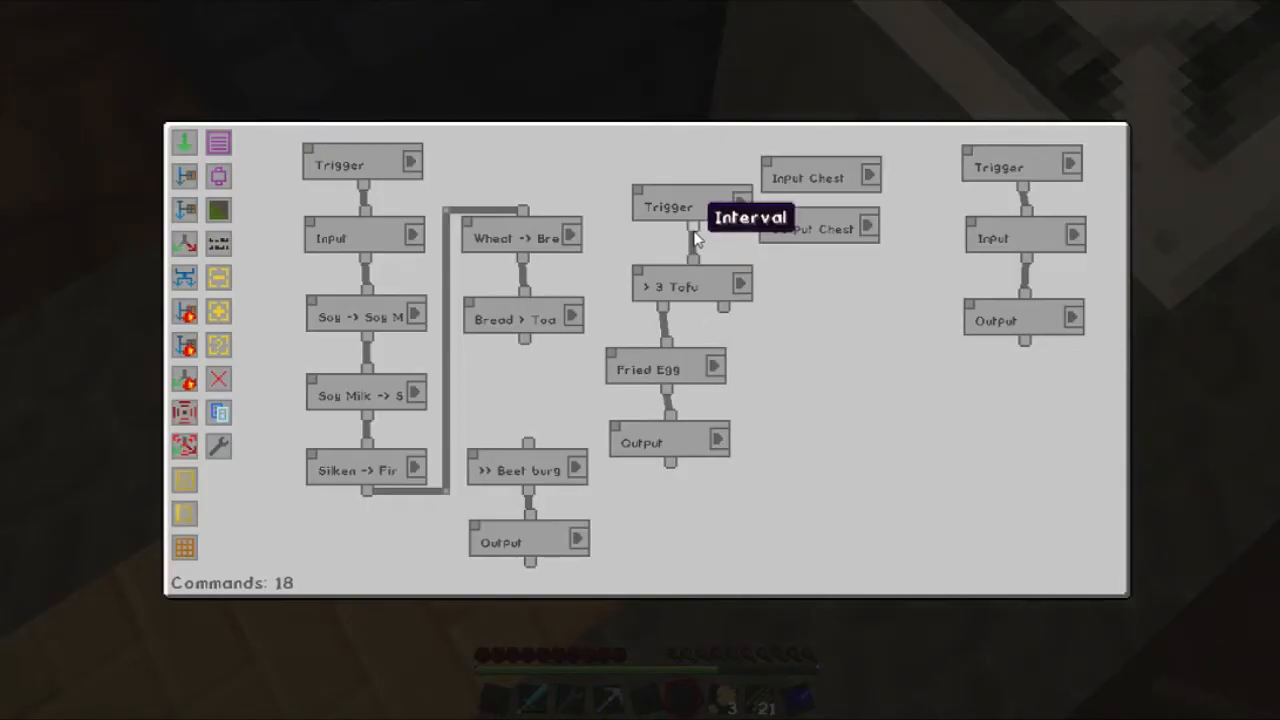
key("Escape")
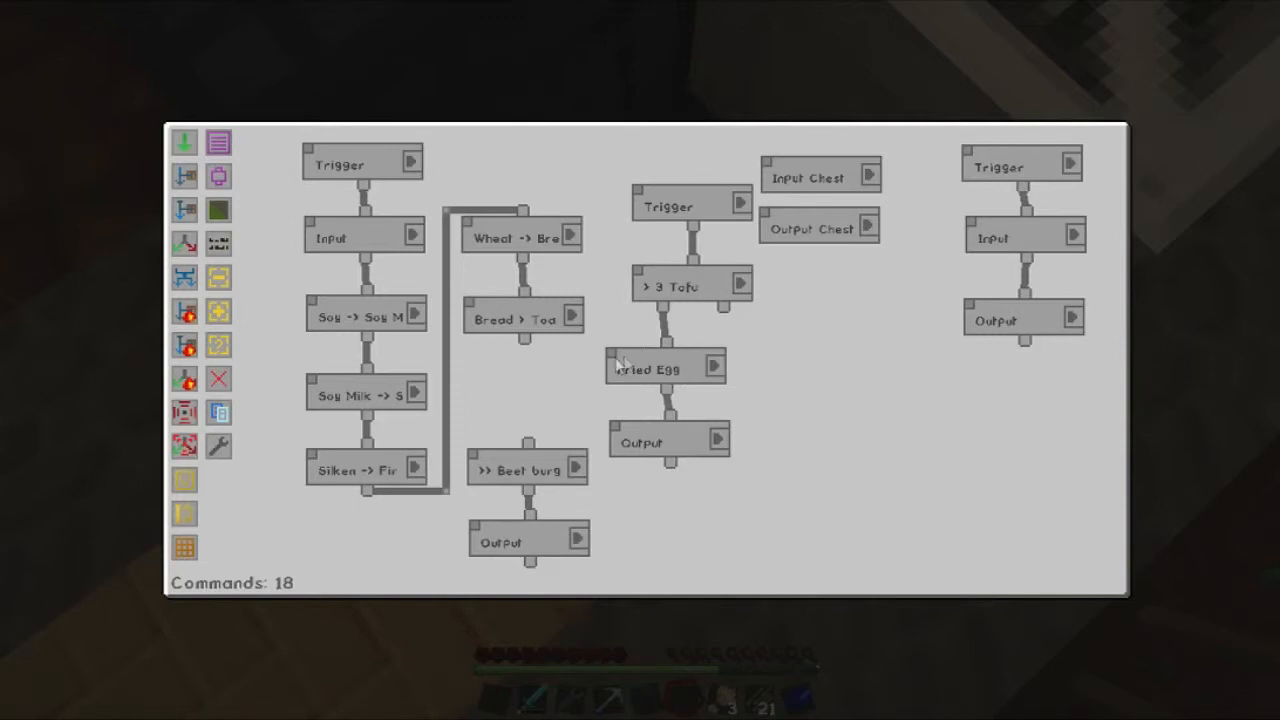
mouse_move(184, 176)
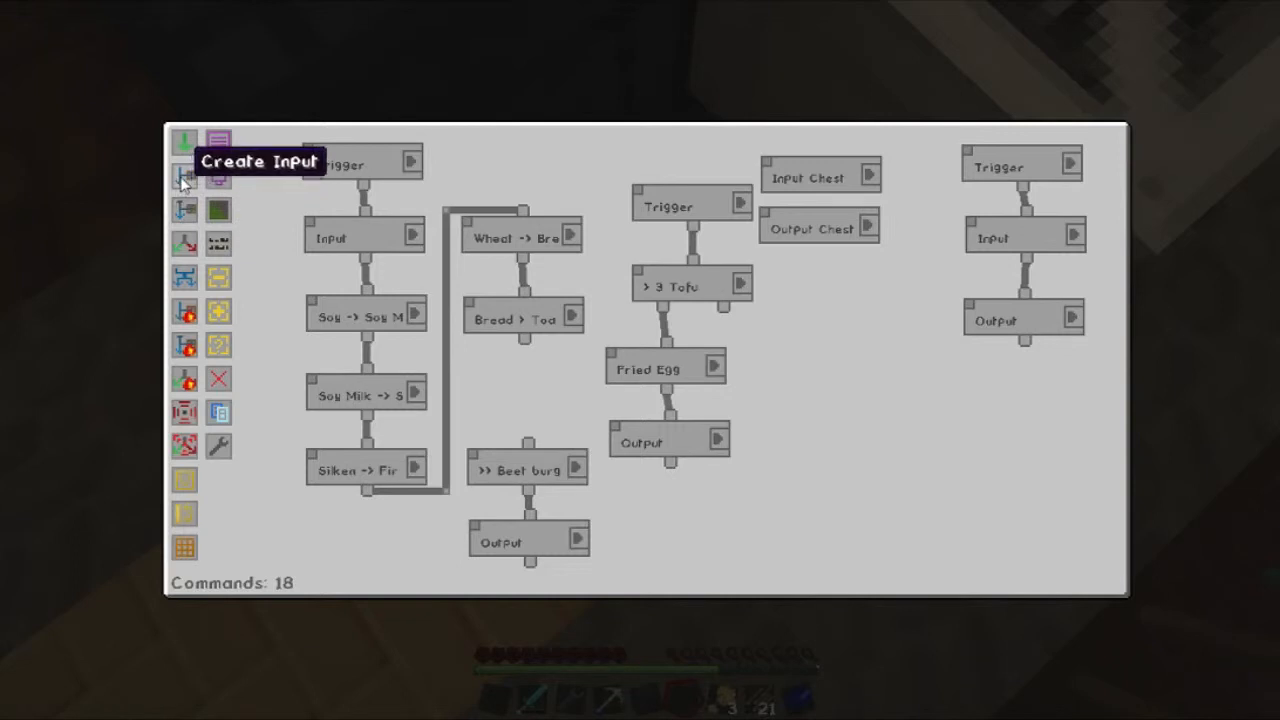
Add an Input command using the variable inventory with a Firm Tofu item filter.
left_click(184, 176)
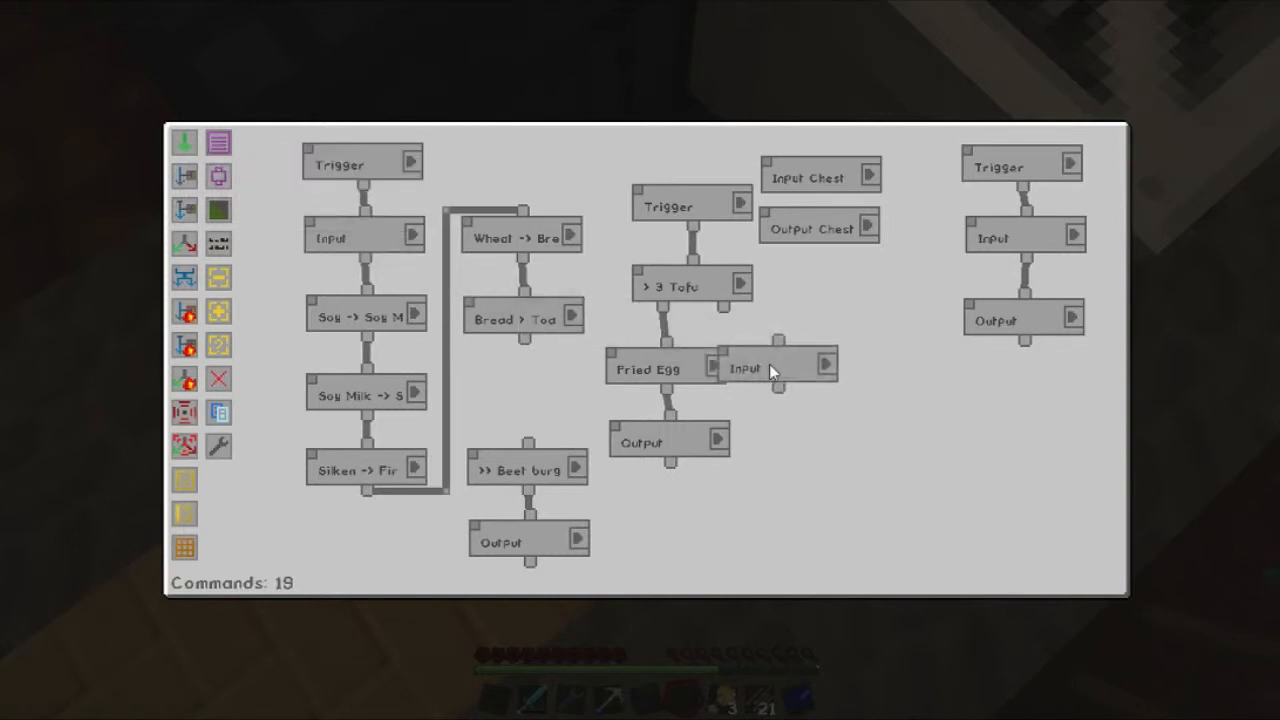
left_click(780, 368)
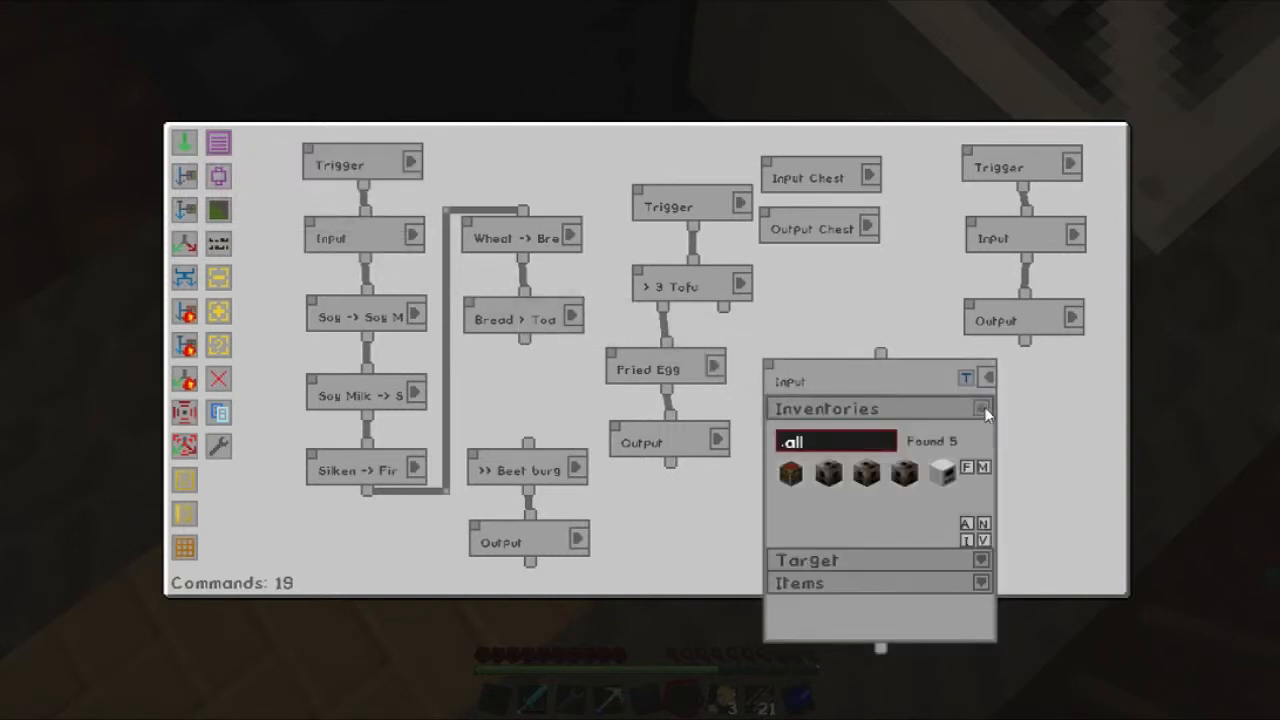
type(".var")
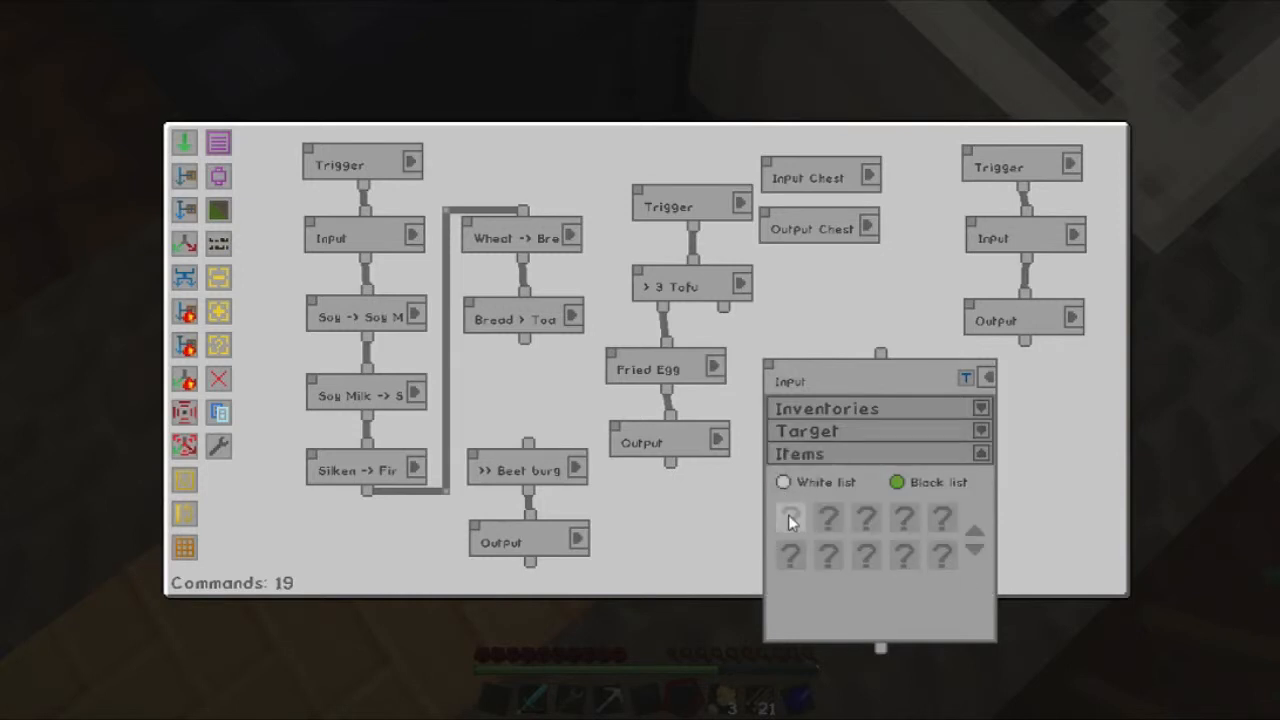
type("skile")
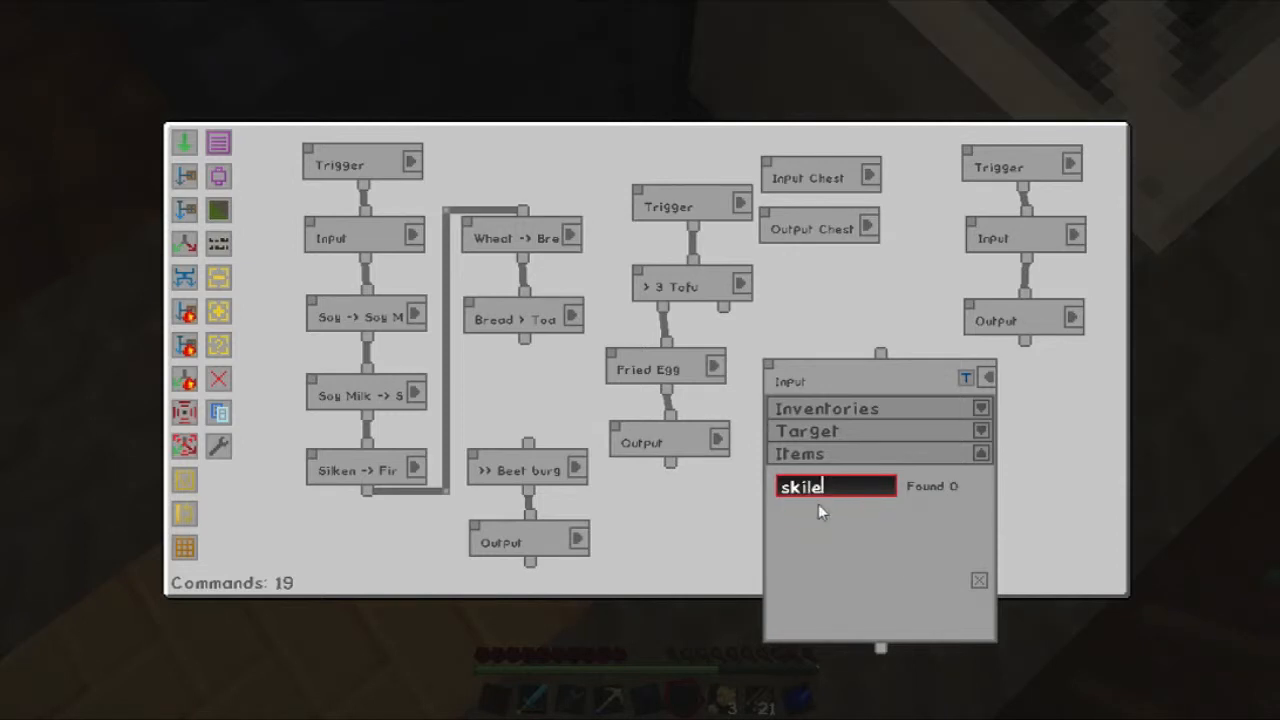
key("Backspace")
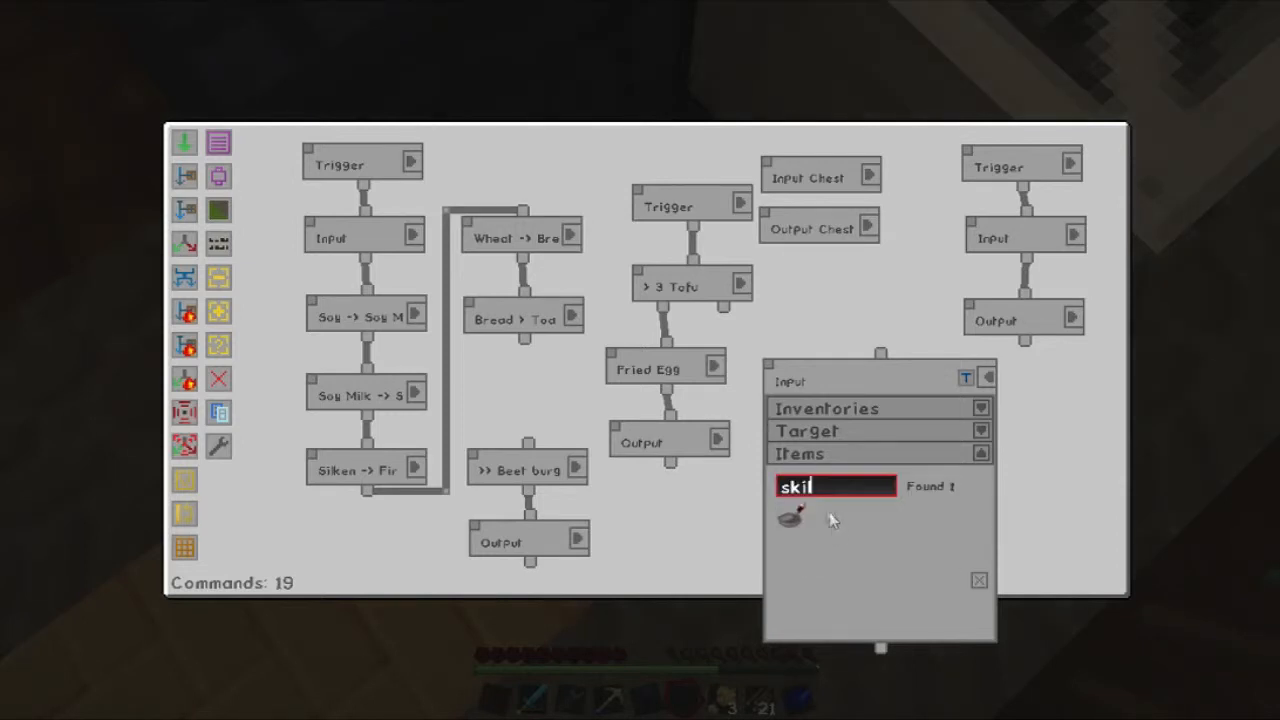
type("tofu")
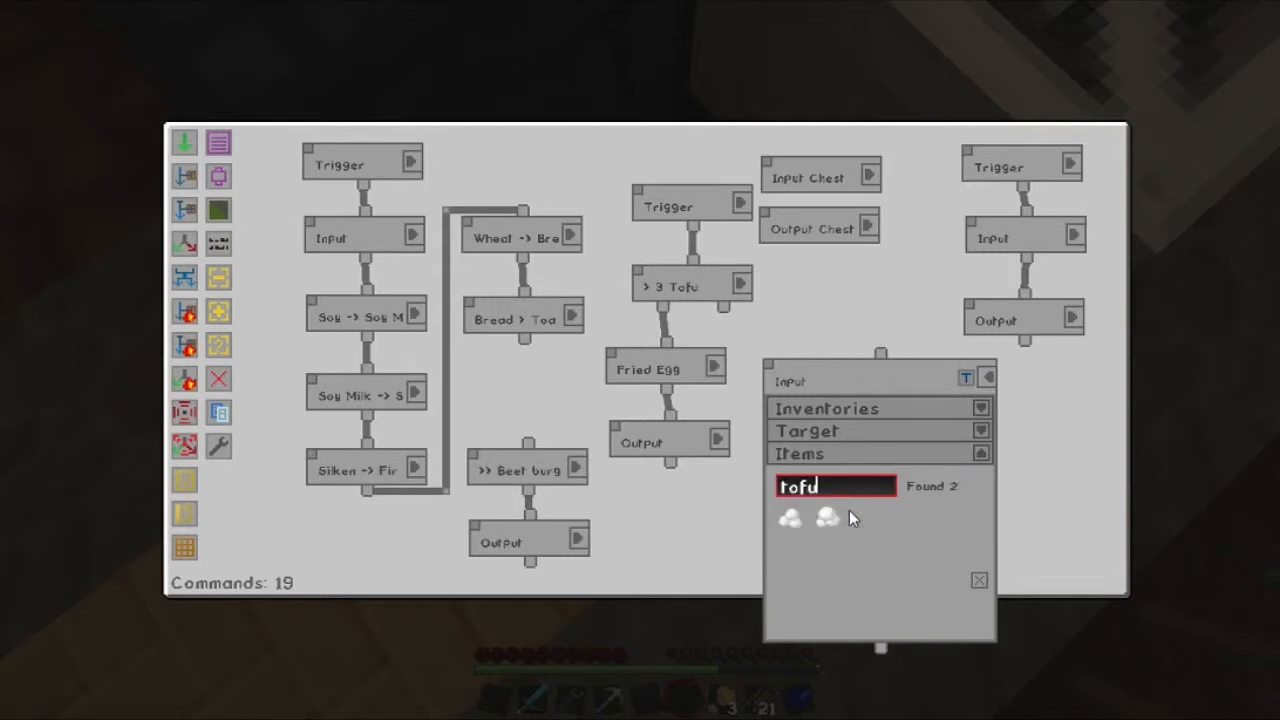
mouse_move(790, 517)
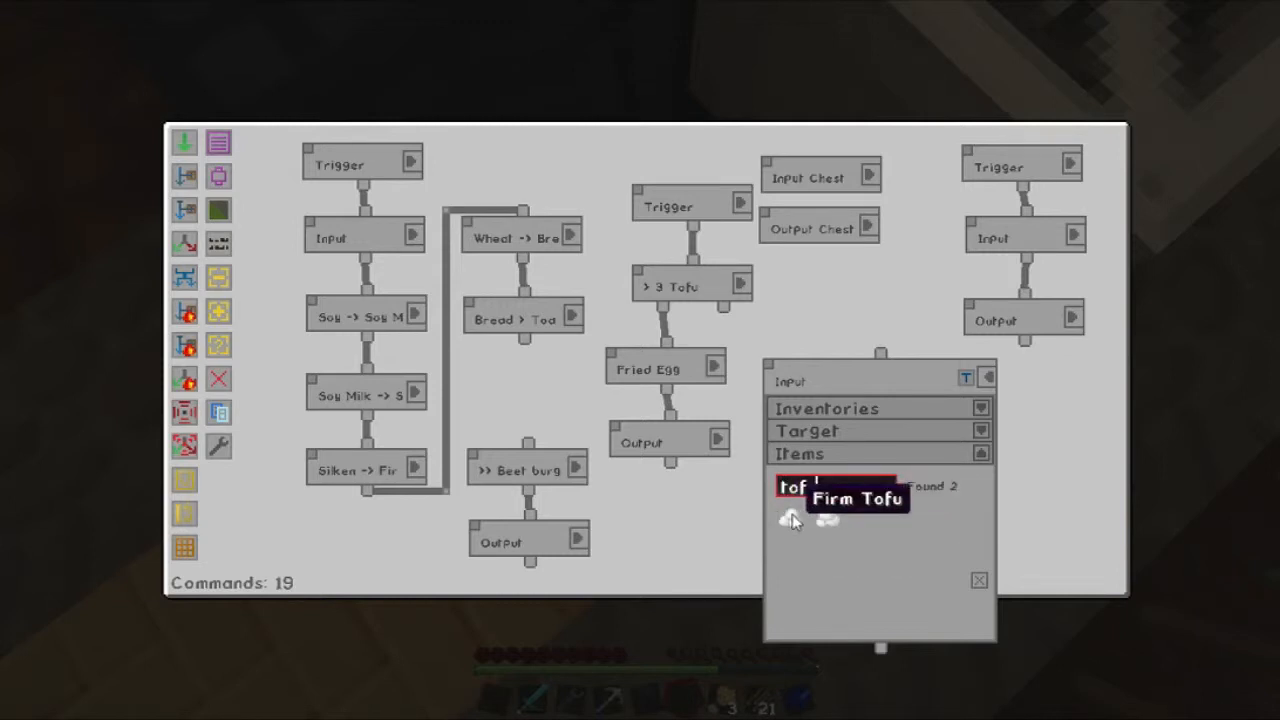
left_click(857, 497)
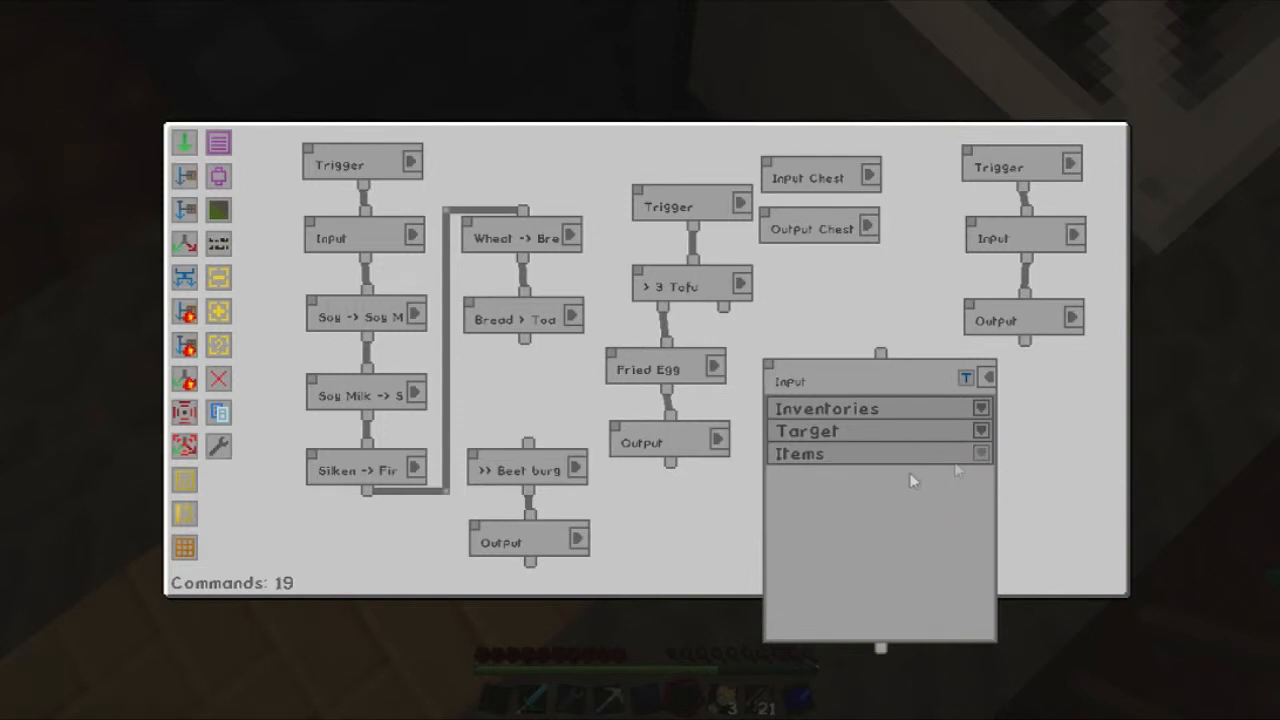
left_click(985, 377)
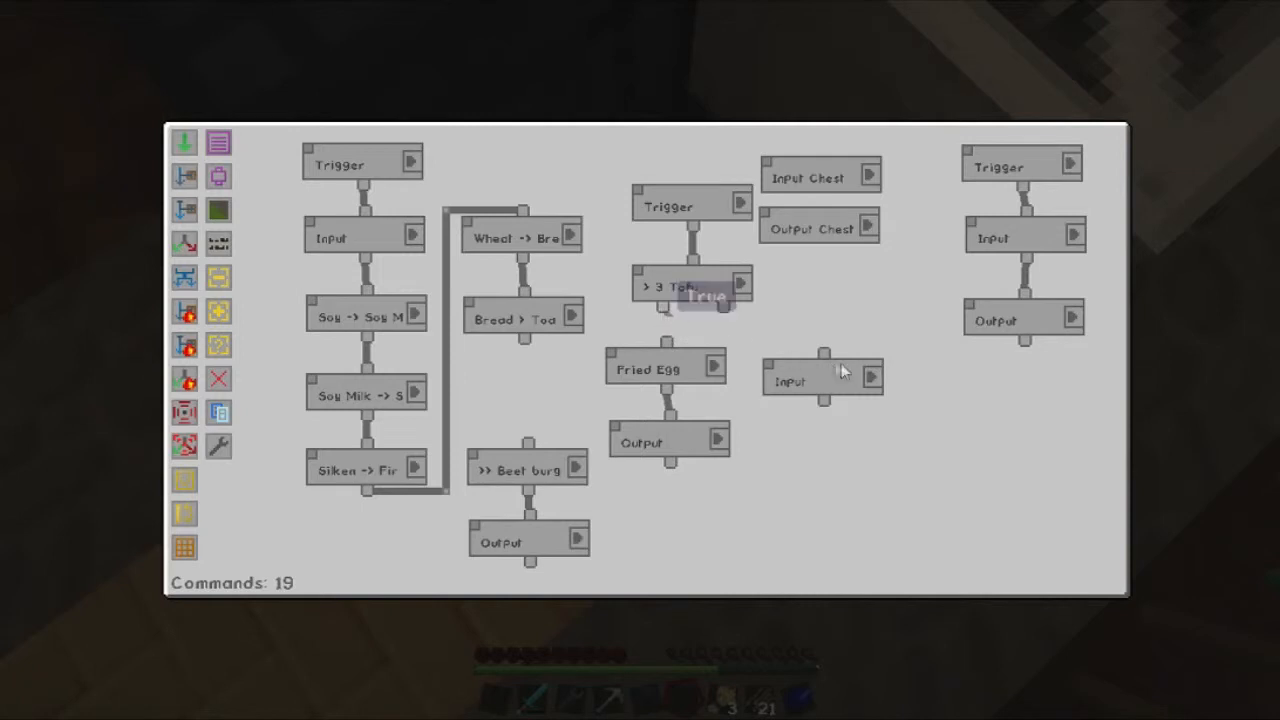
Wire the input between '> 3 Tofu' and Fried Egg, renaming it 'Inp (Skillet, 1x Tofu)'.
left_click_drag(665, 308, 825, 355)
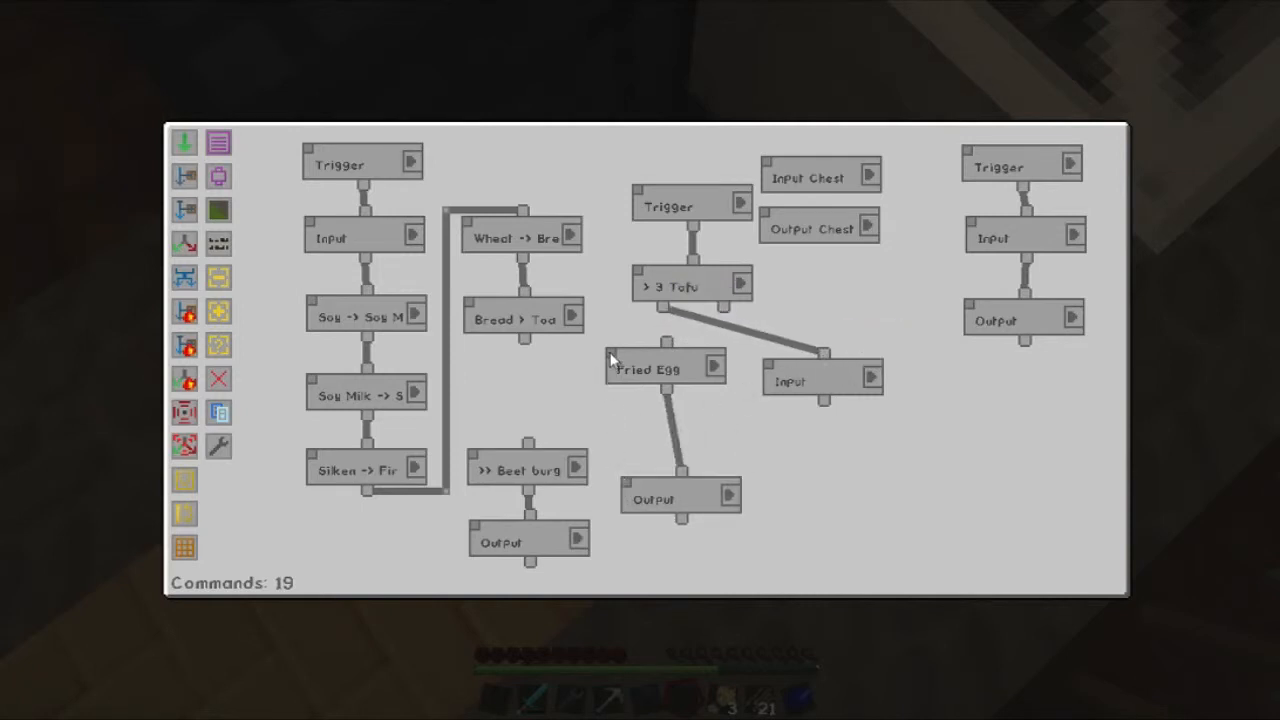
left_click_drag(650, 368, 664, 428)
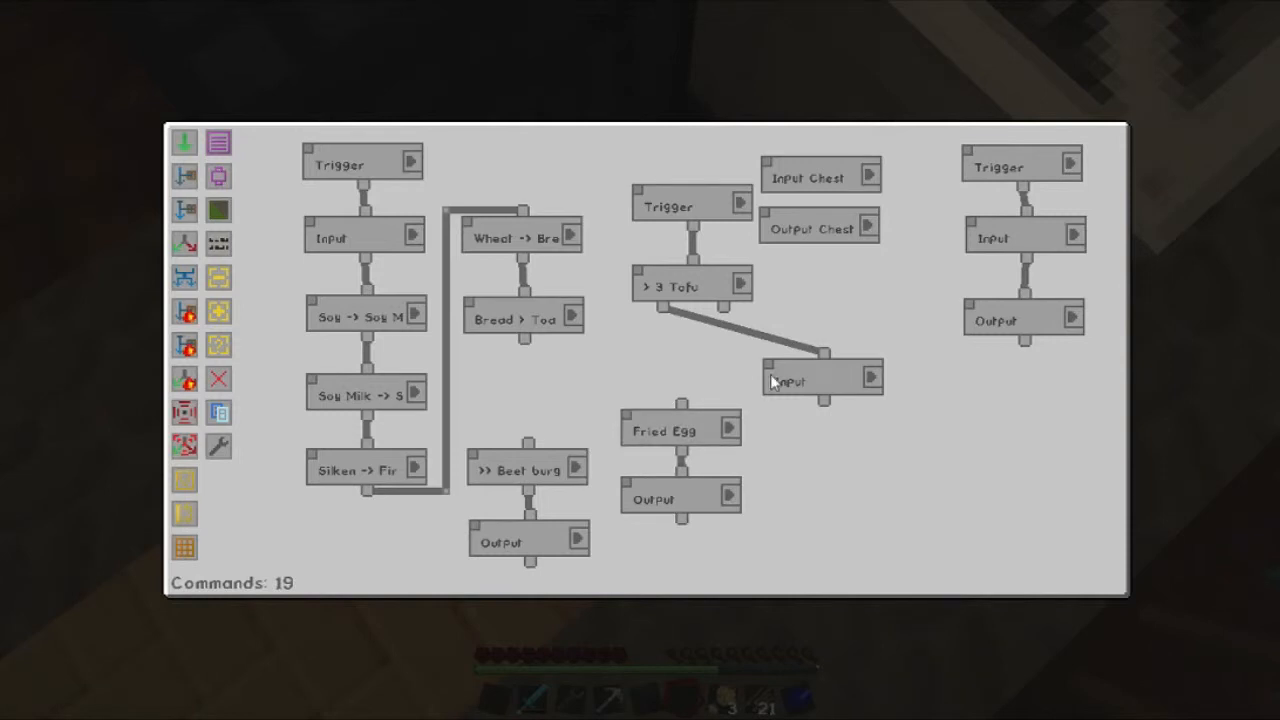
left_click_drag(820, 380, 673, 357)
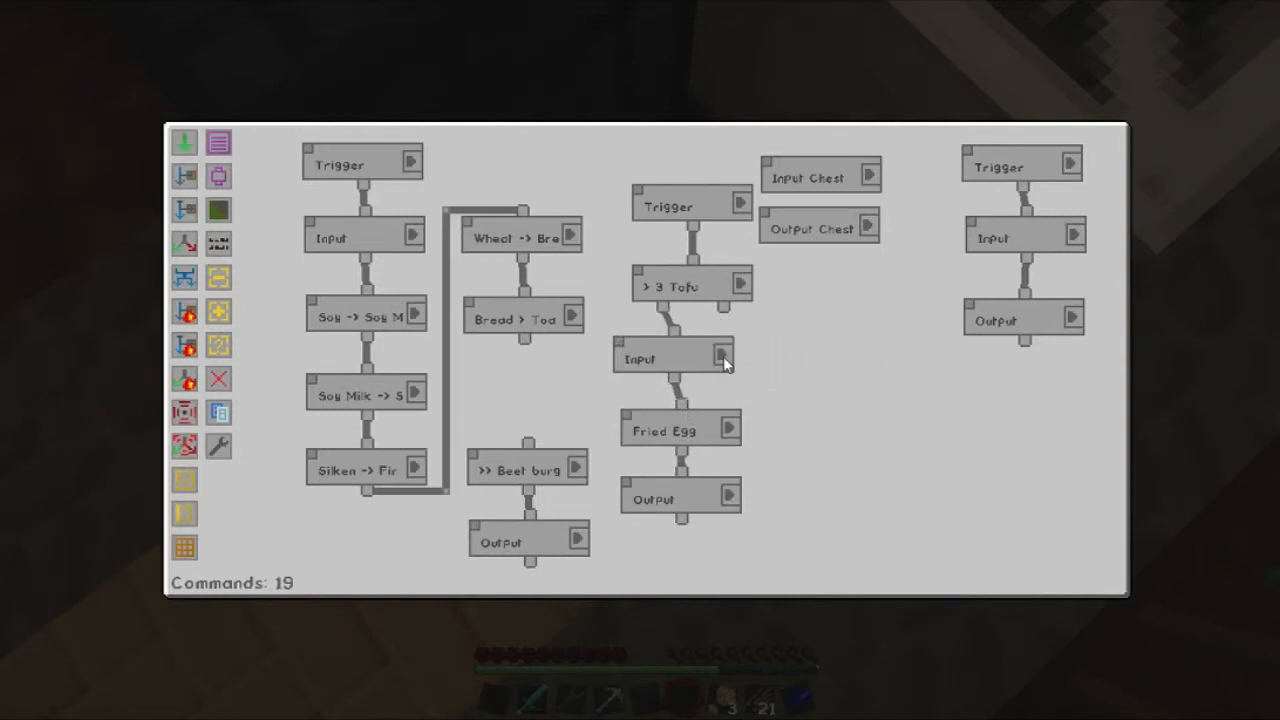
left_click(722, 358)
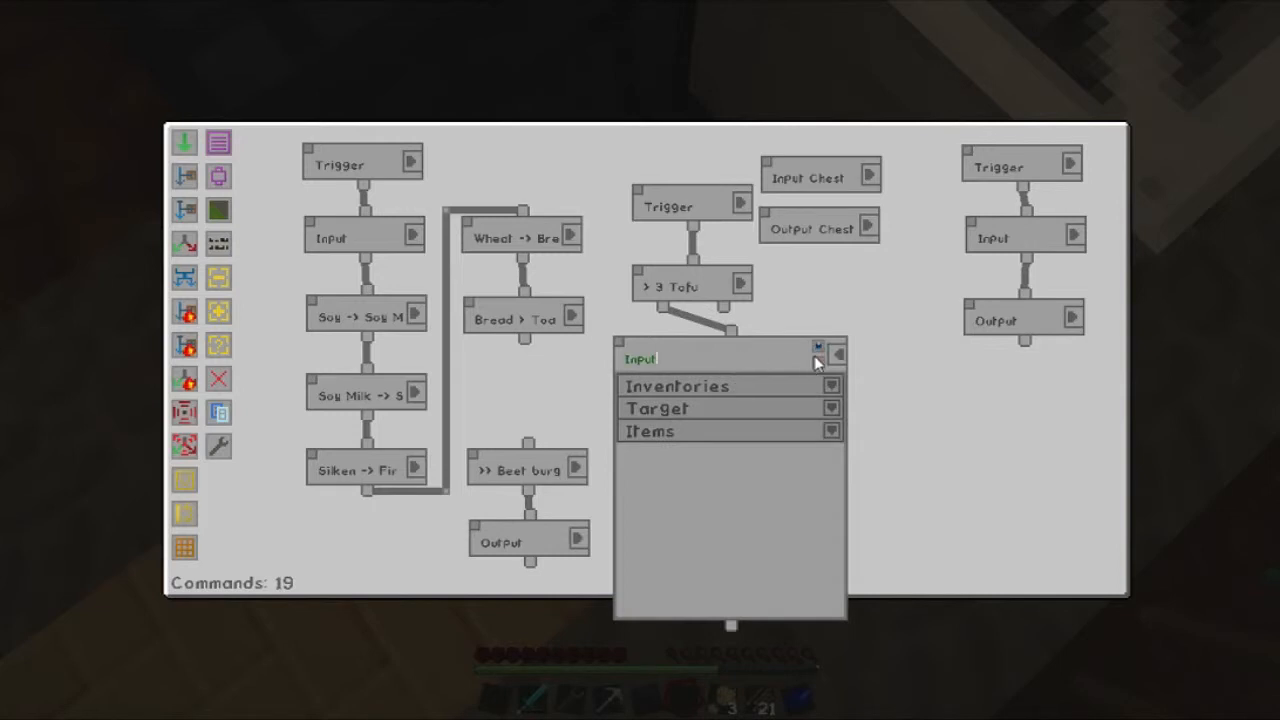
key("Backspace")
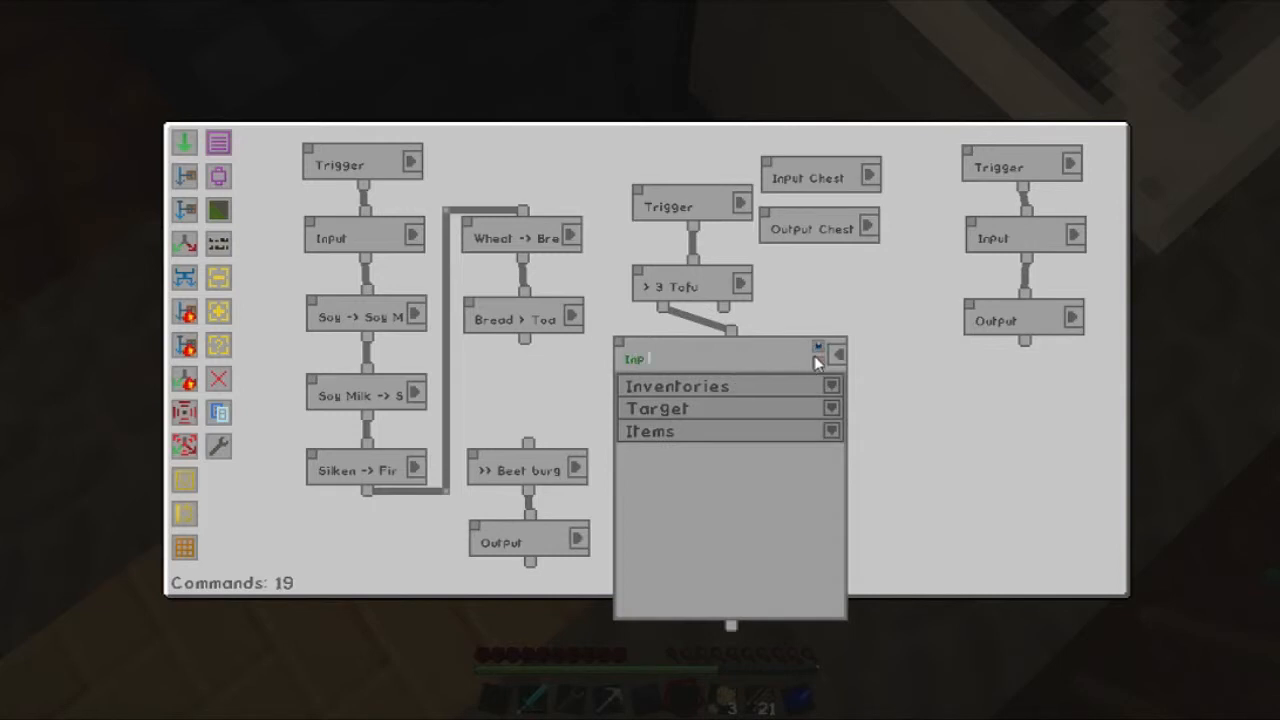
type("(Skillet, 1xTofu")
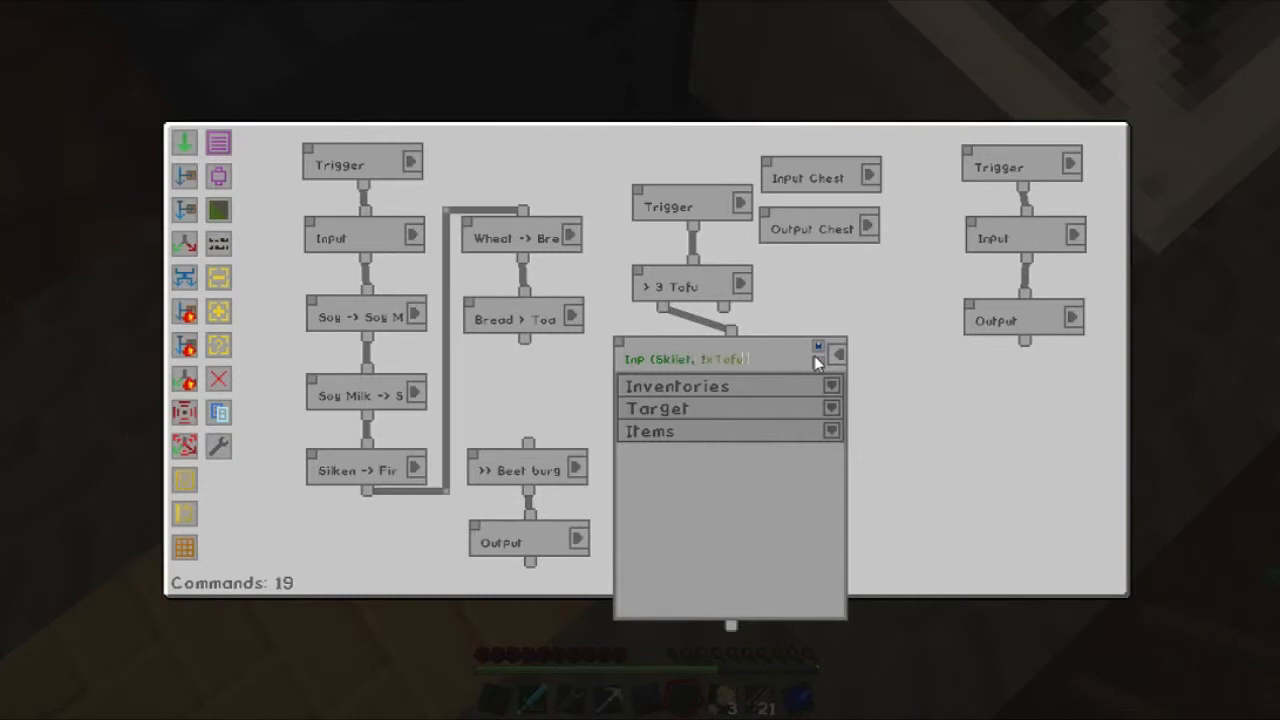
left_click(817, 355)
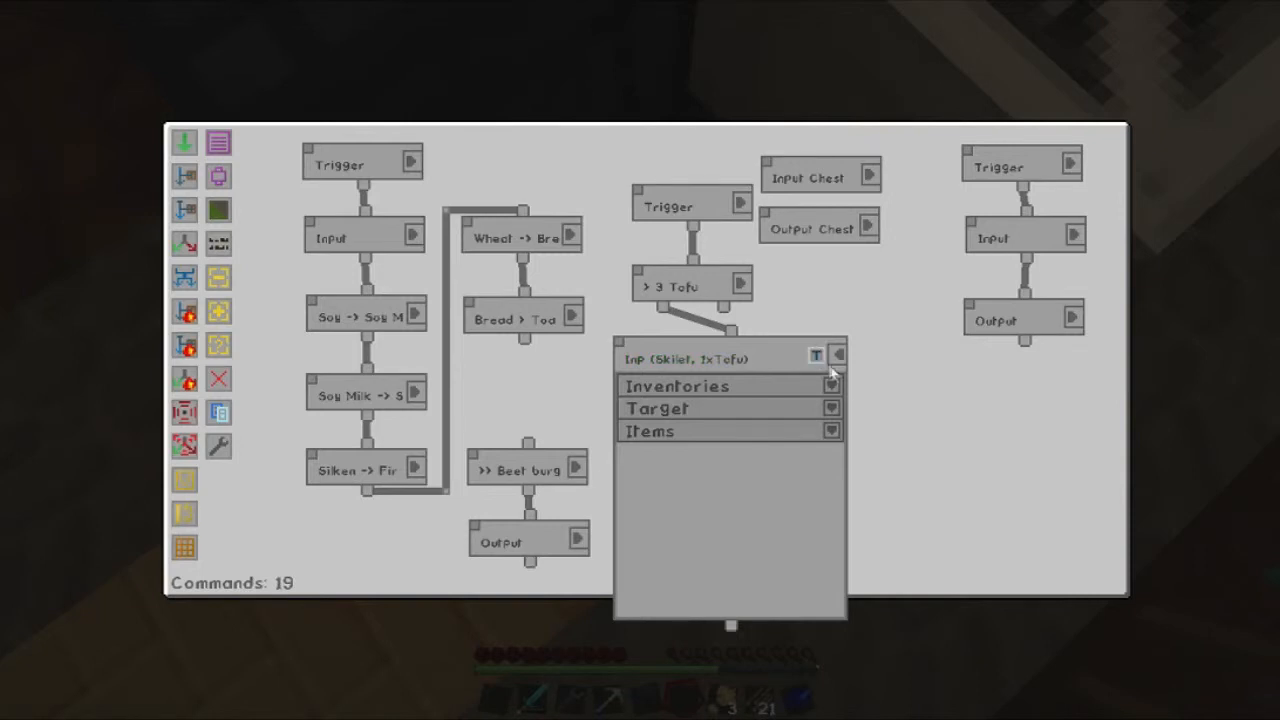
left_click(838, 355)
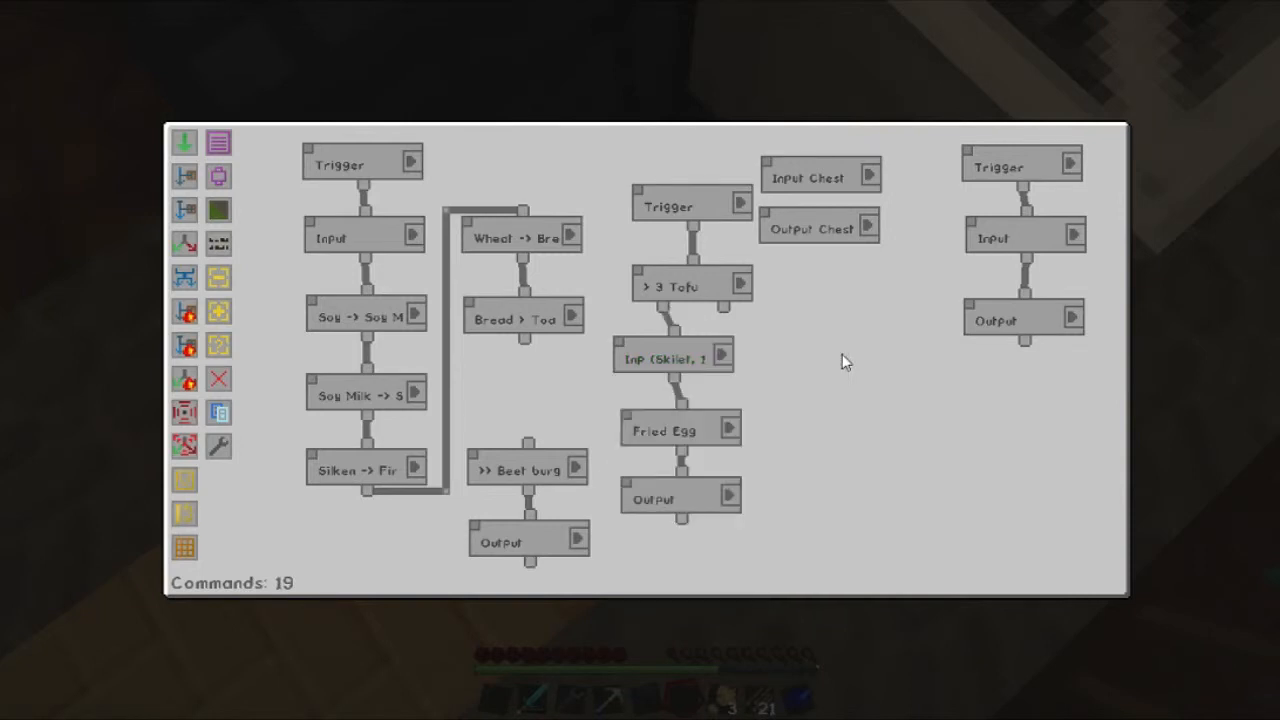
Leave the Factory Manager to inspect the chest contents.
key("Escape")
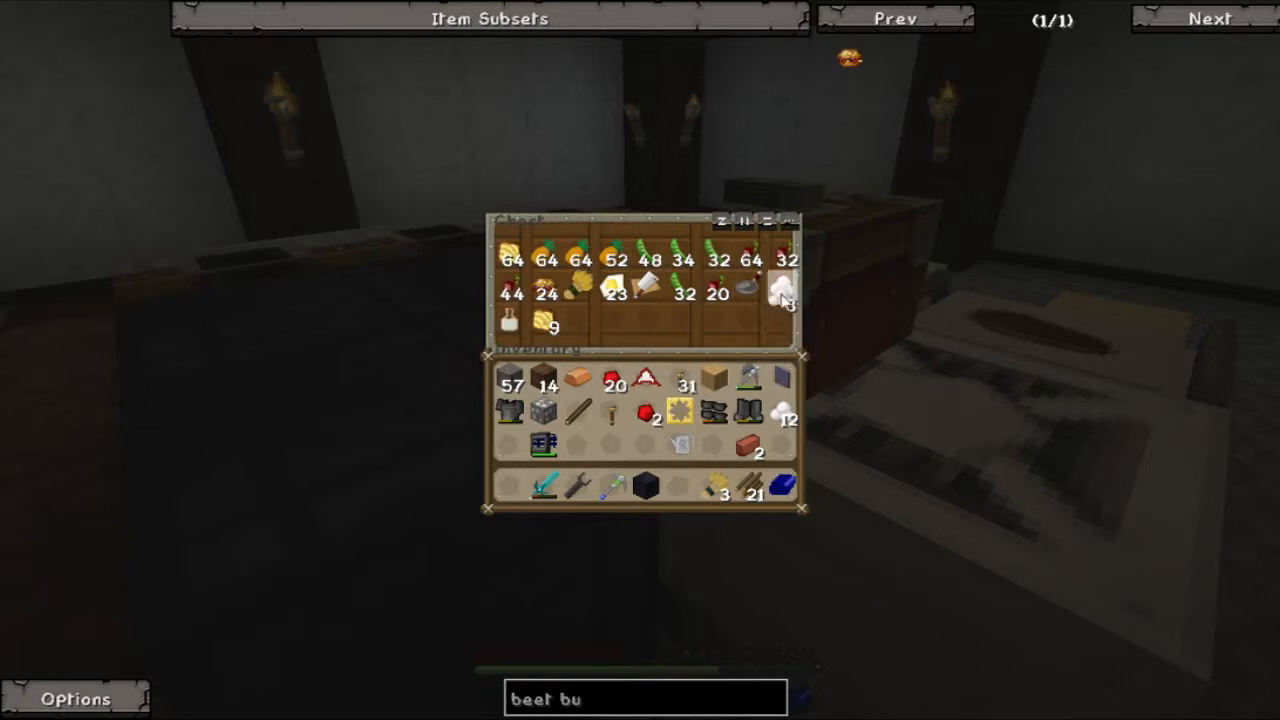
mouse_move(782, 290)
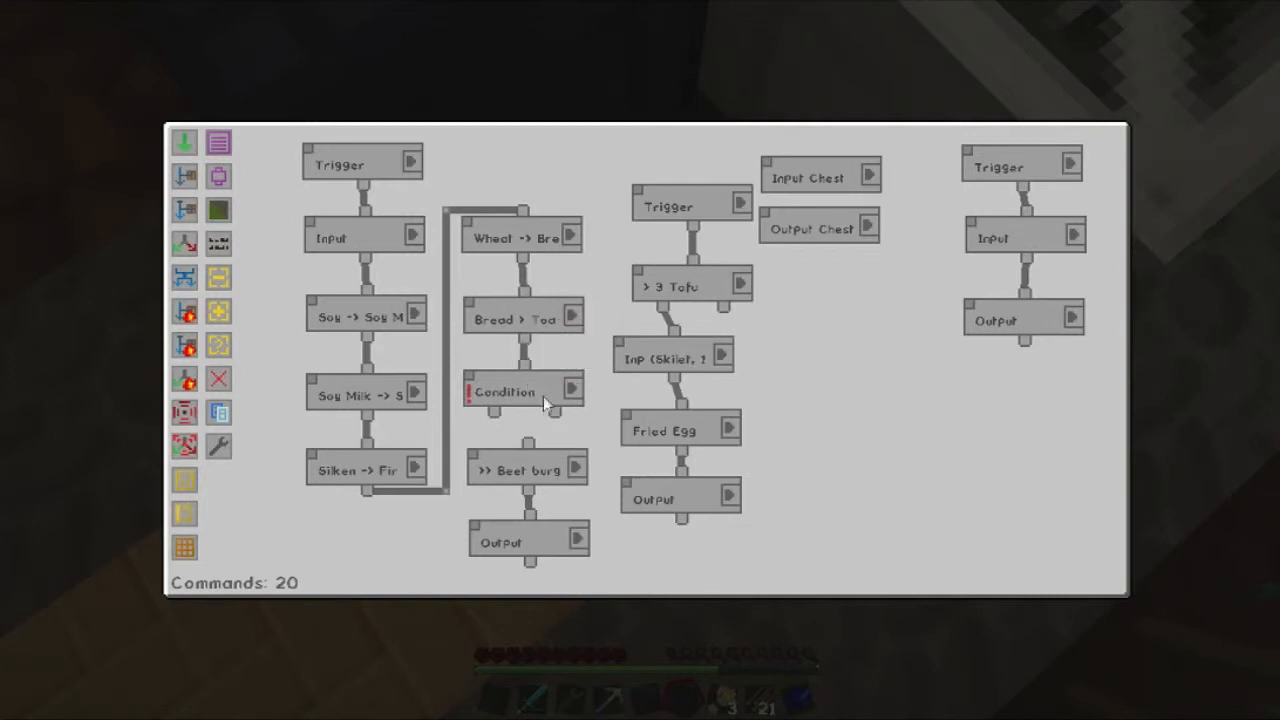
Make the condition watch the Input Chest and require toast and Firm Tofu with amount 1.
left_click(505, 391)
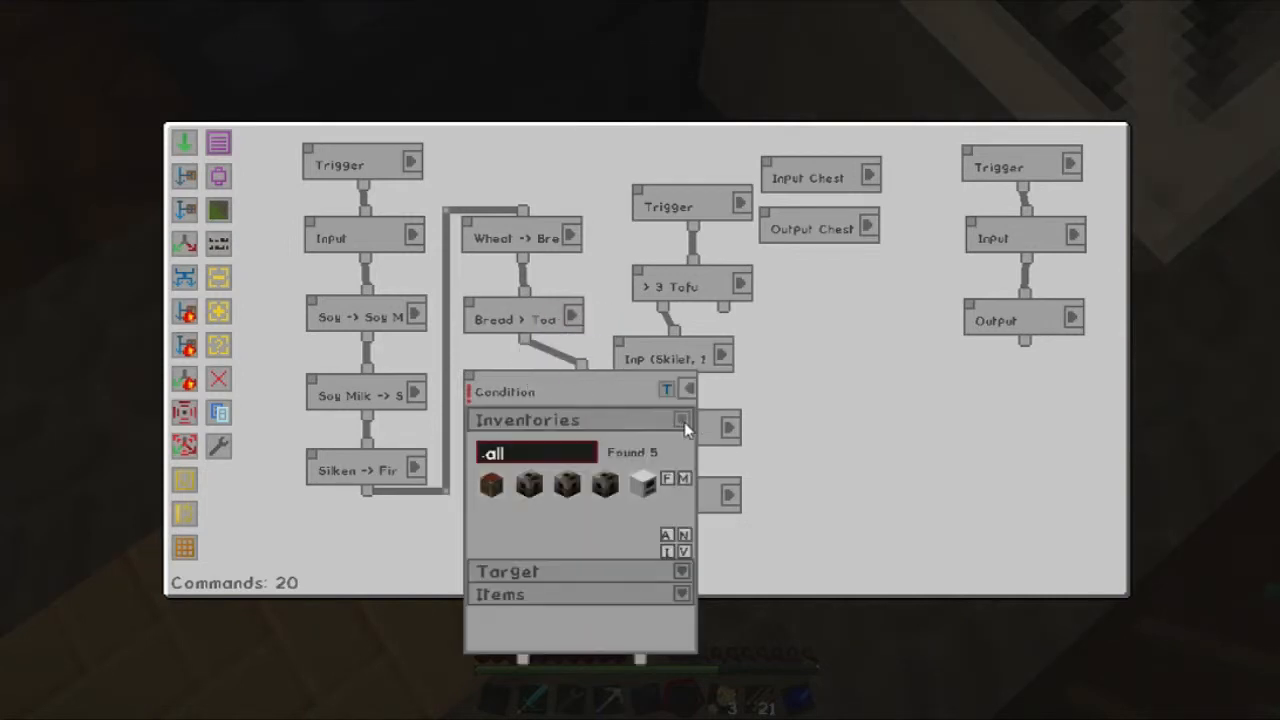
mouse_move(682, 551)
type("var")
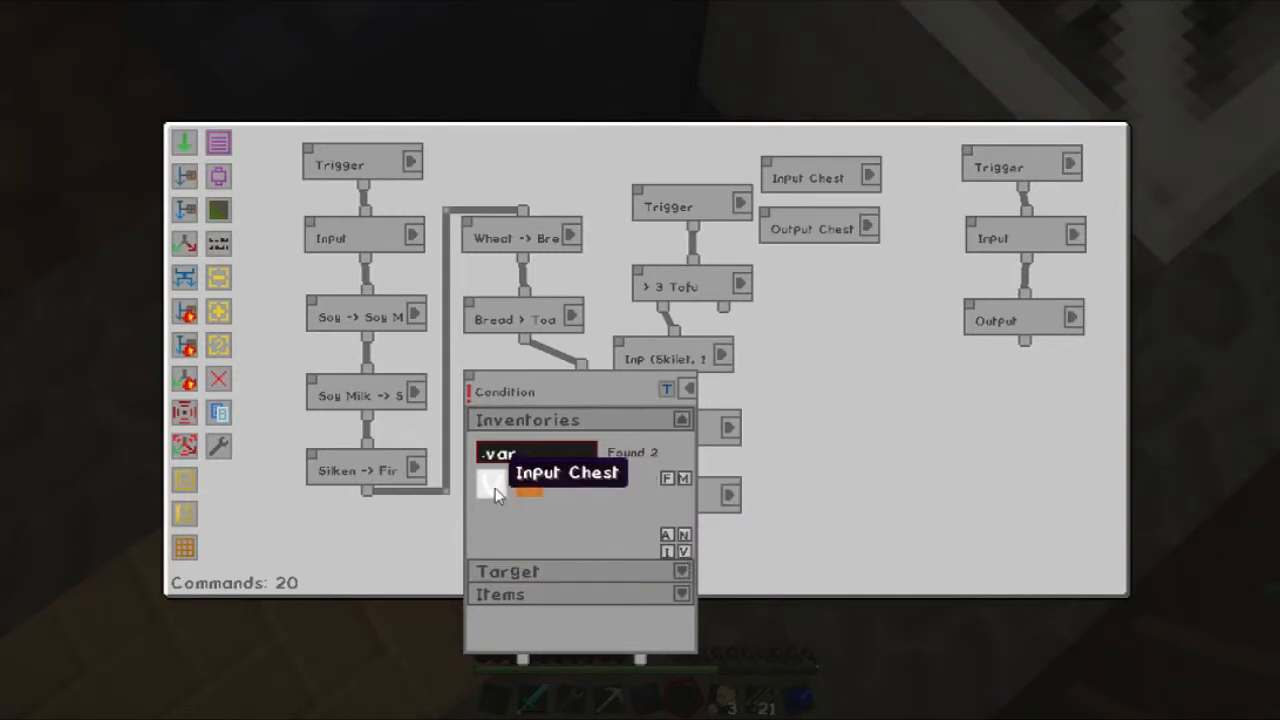
left_click(682, 419)
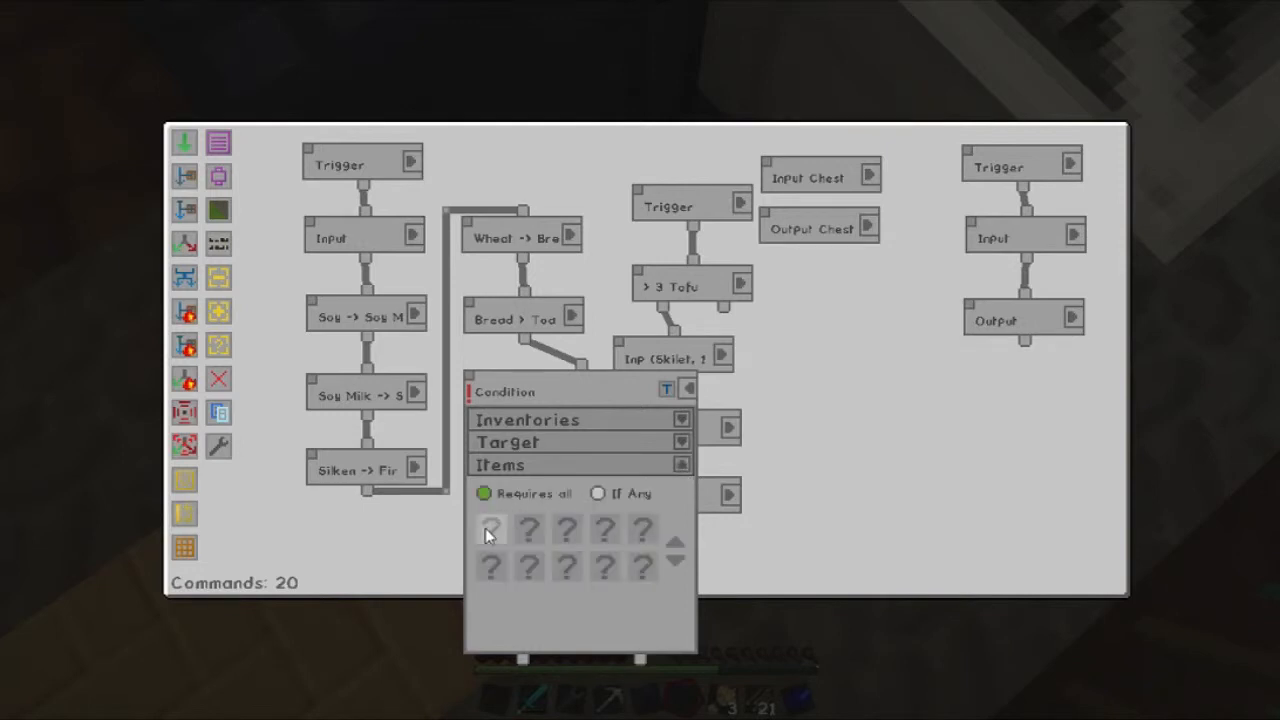
left_click(490, 530)
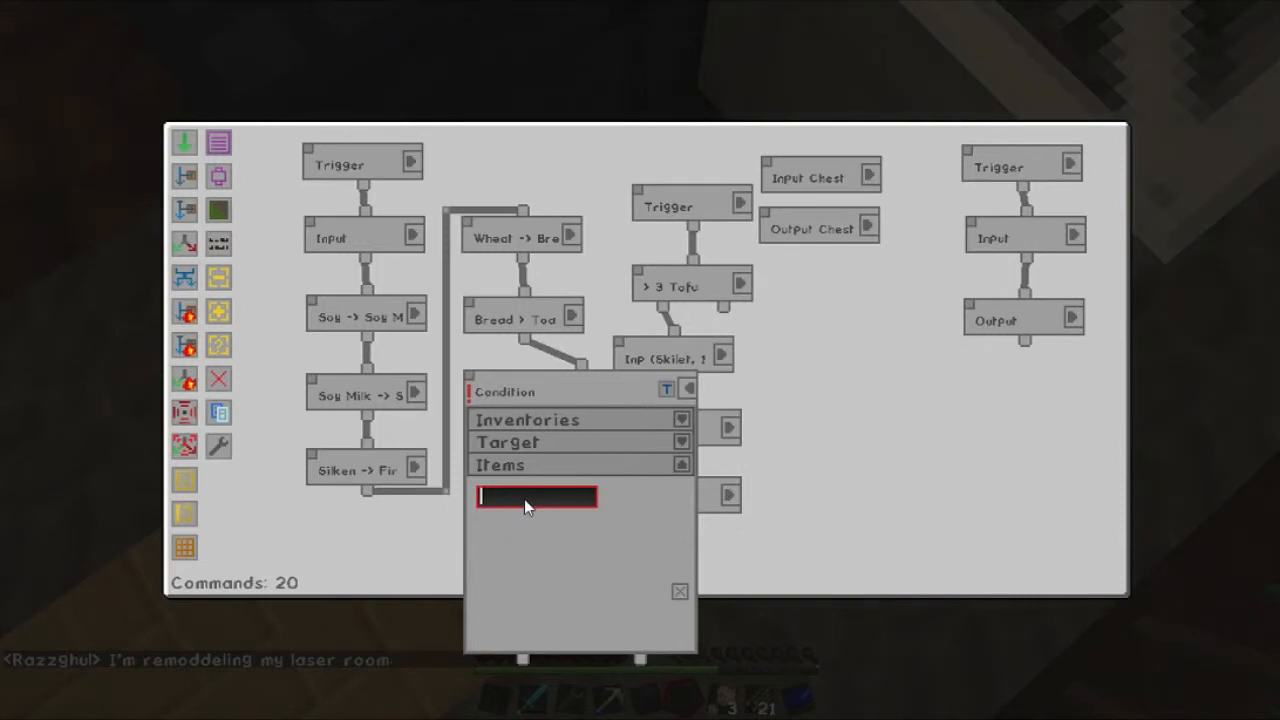
type("toas")
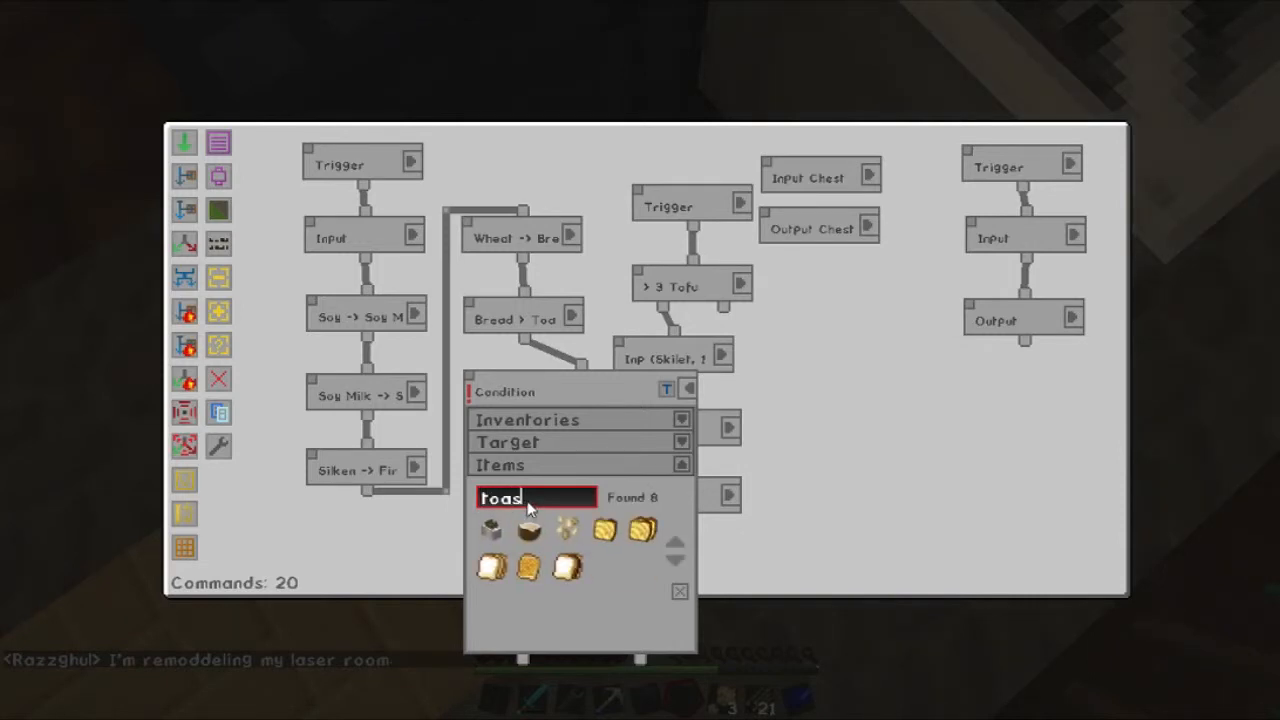
mouse_move(612, 533)
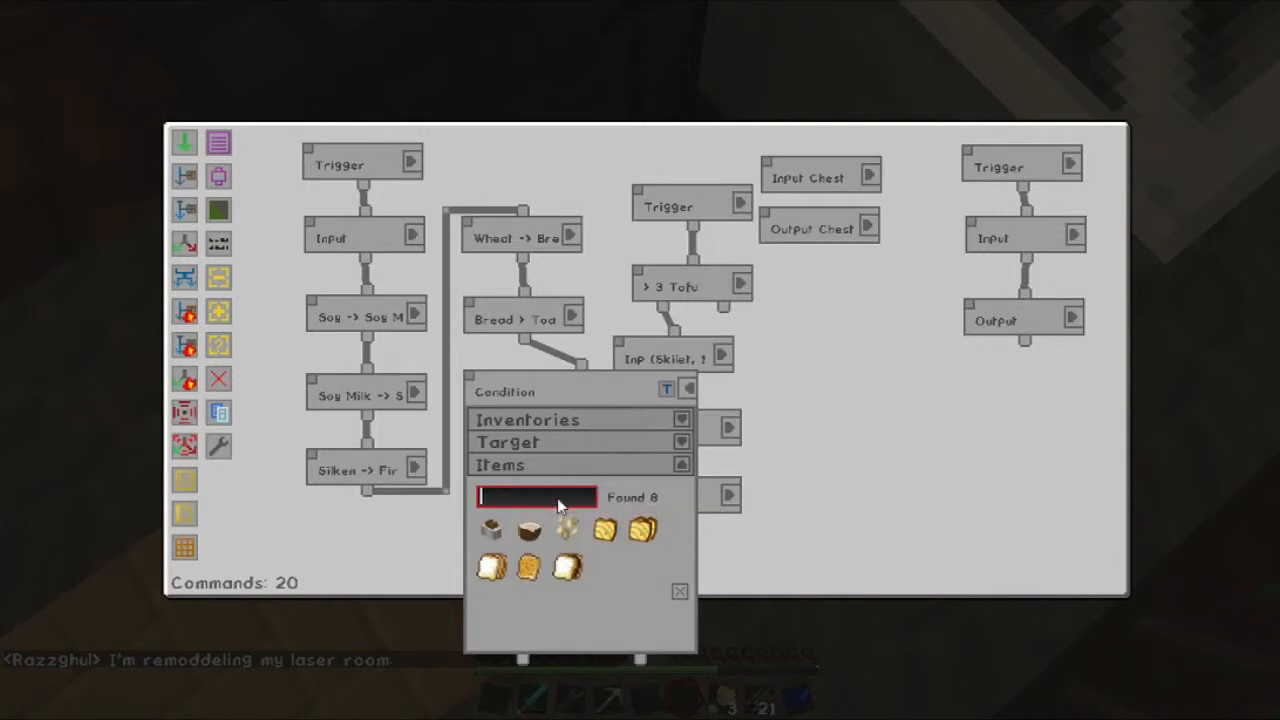
mouse_move(560, 505)
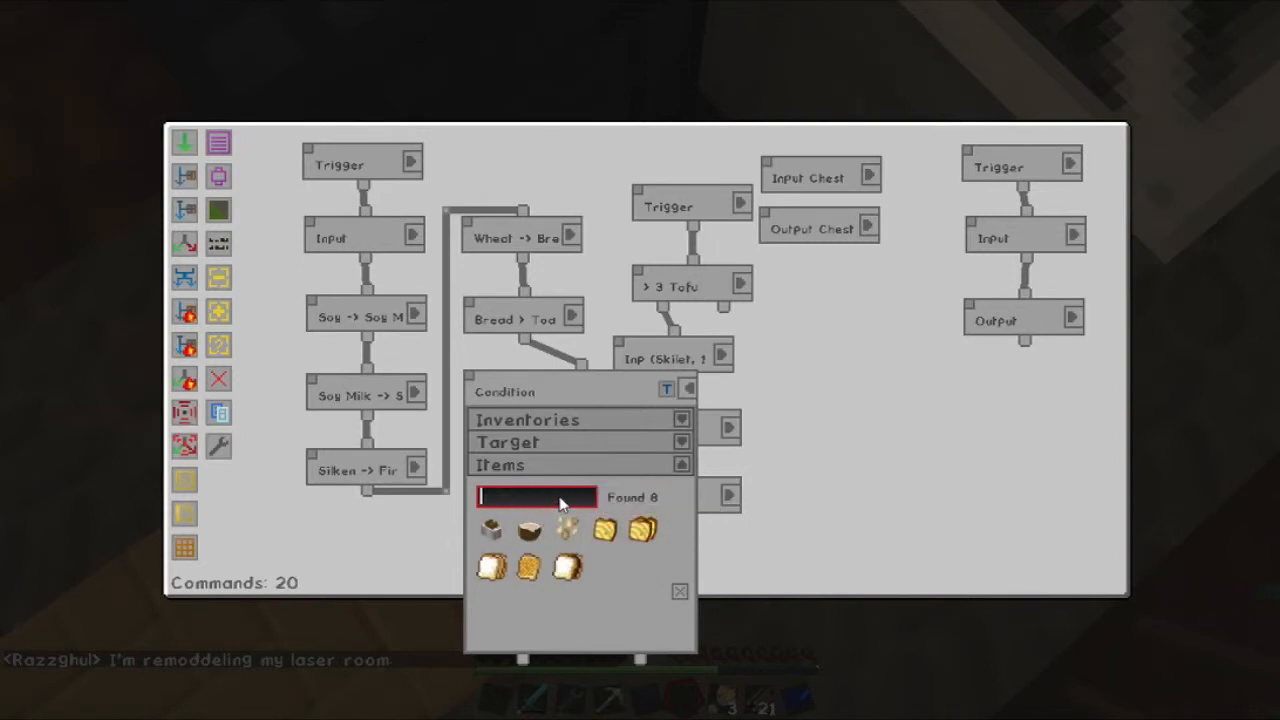
type("tofu")
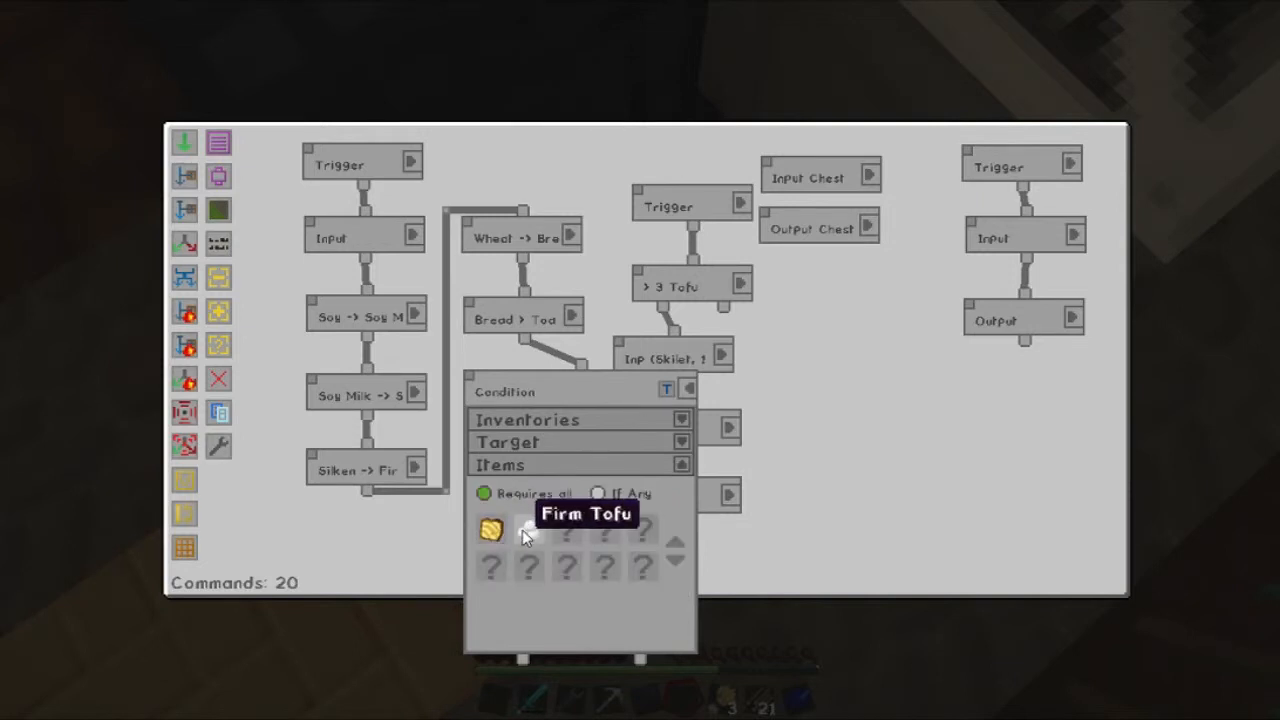
left_click(490, 531)
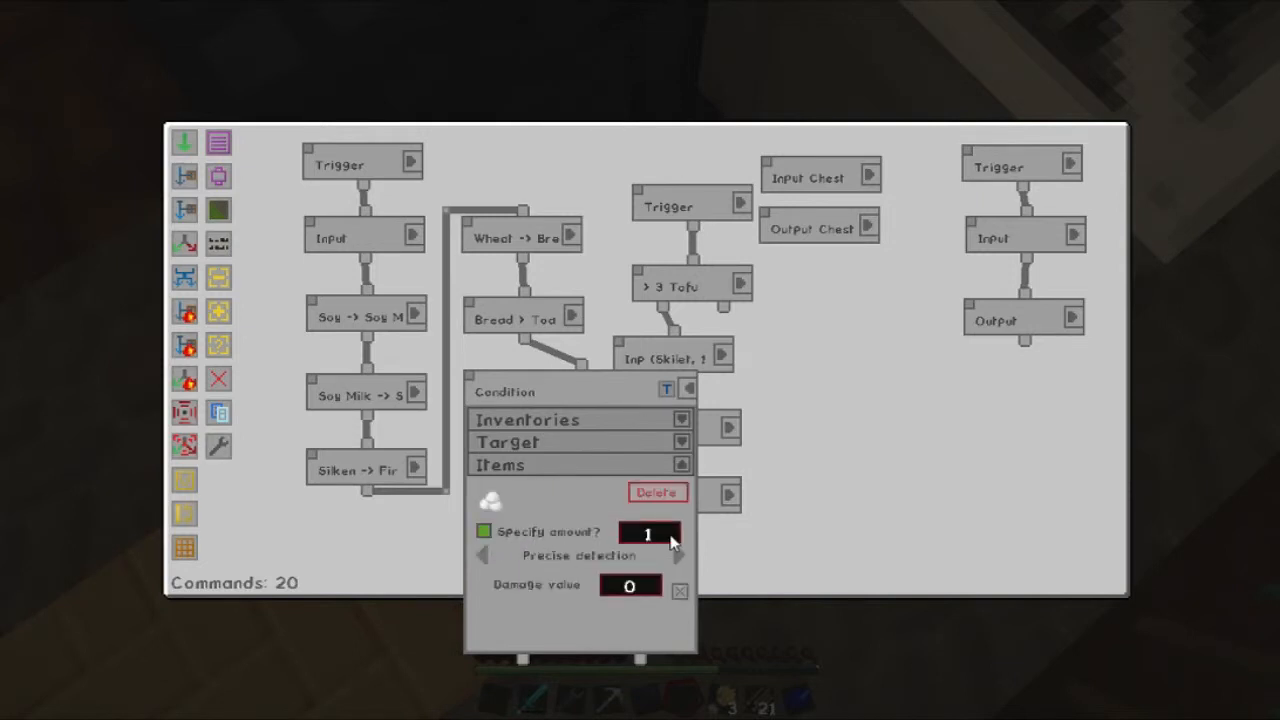
left_click(670, 525)
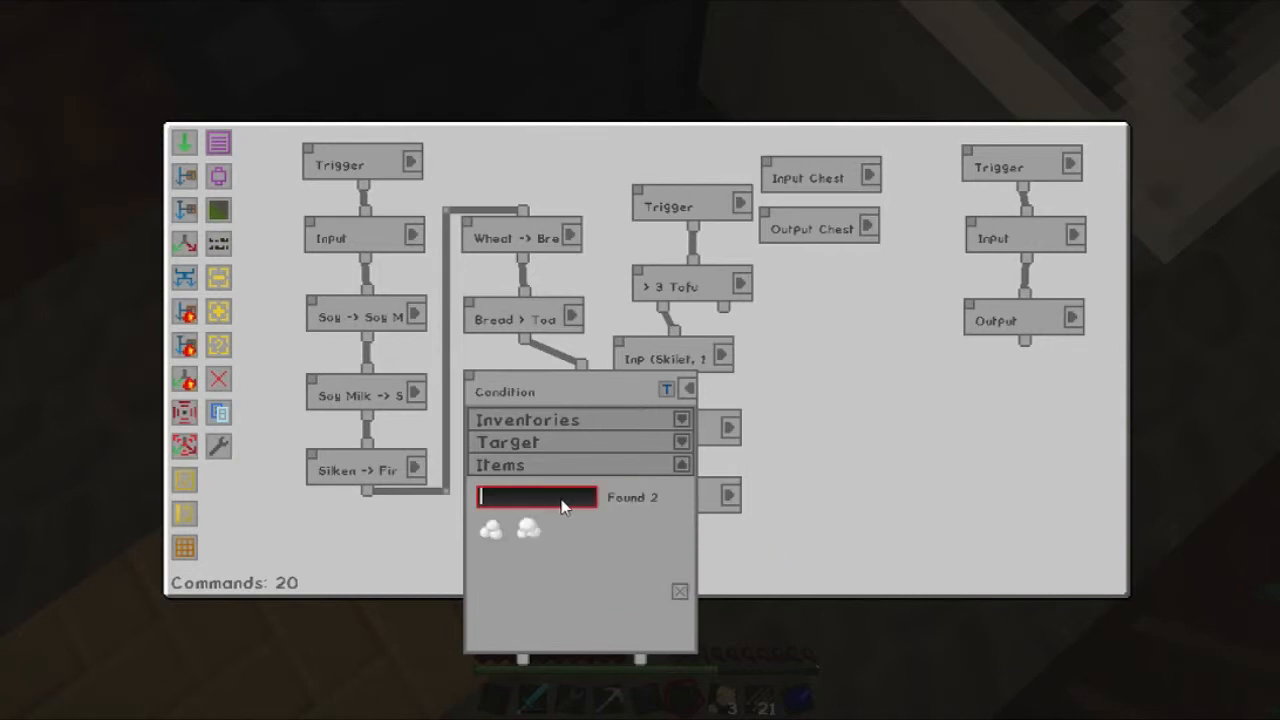
type("beeh")
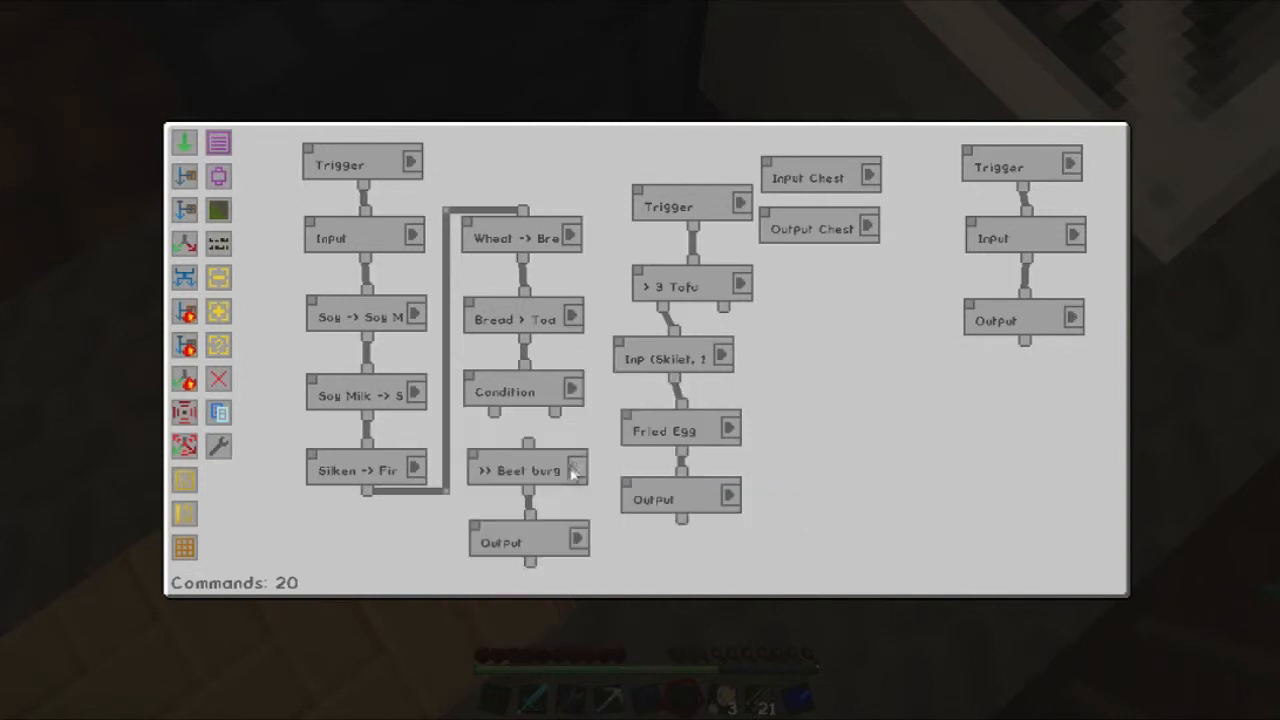
Set the new condition to require all burger ingredients, adding items such as fried egg.
left_click(570, 470)
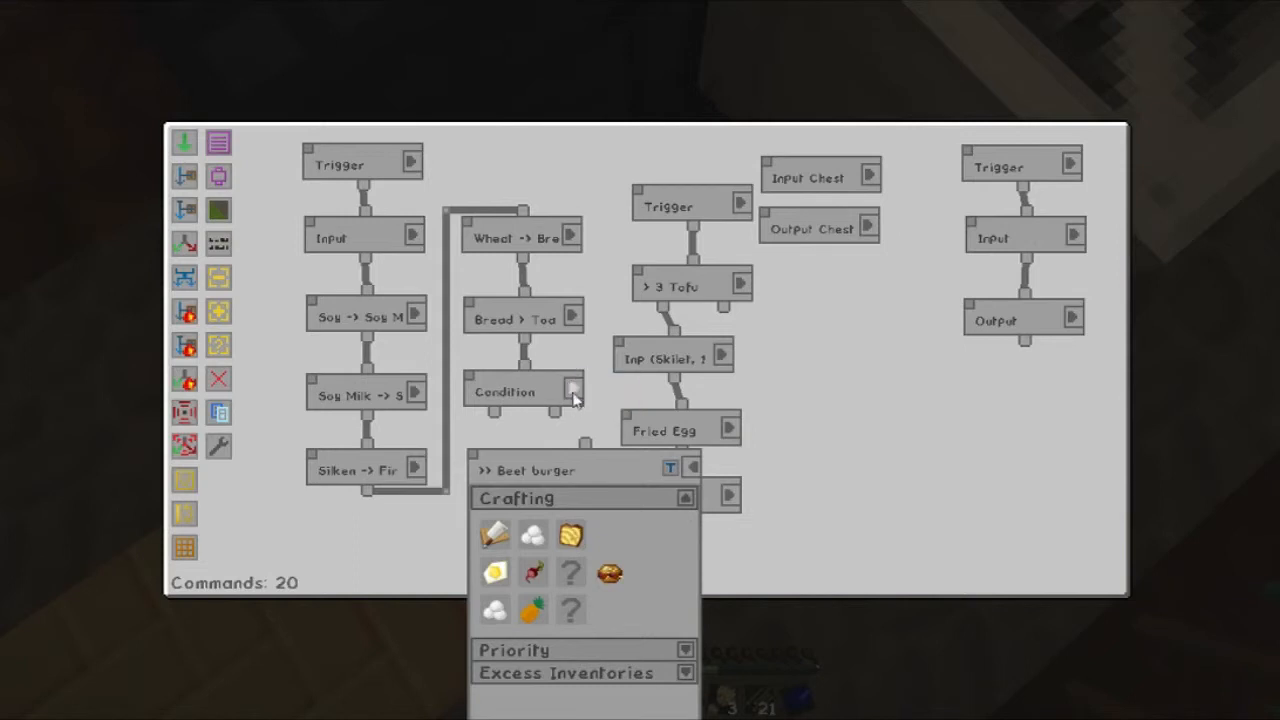
left_click(573, 390)
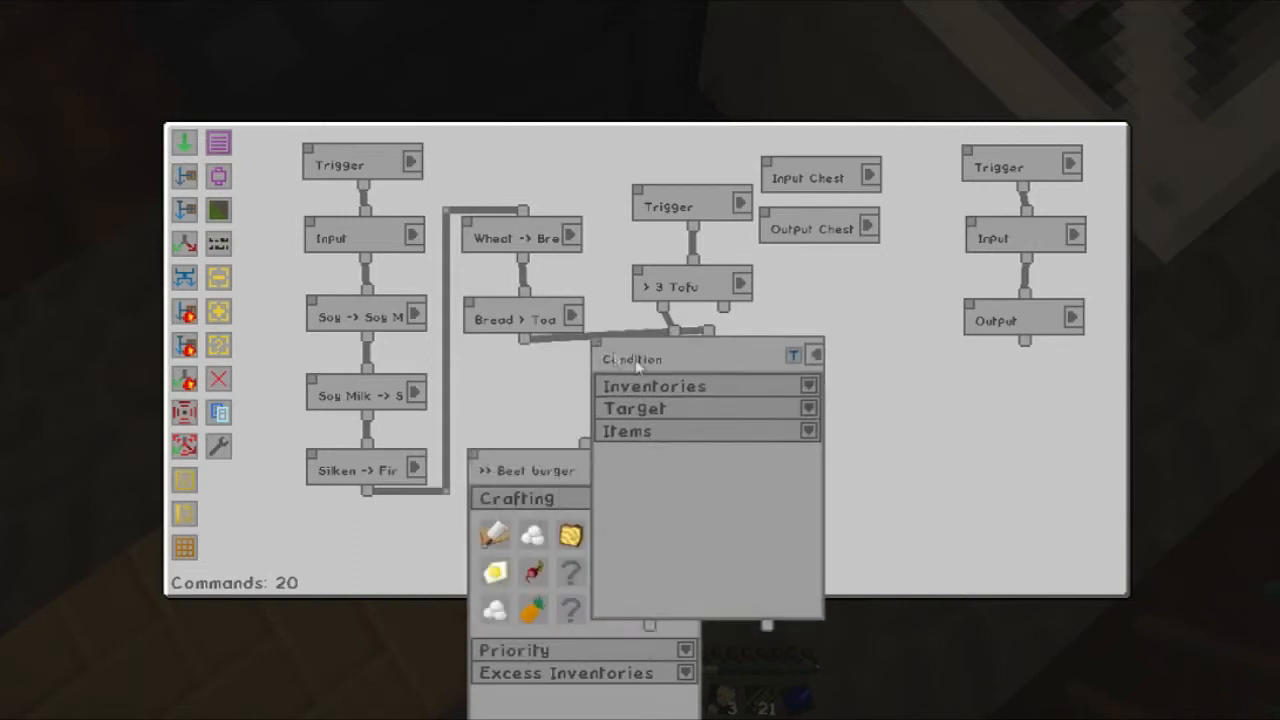
left_click(654, 385)
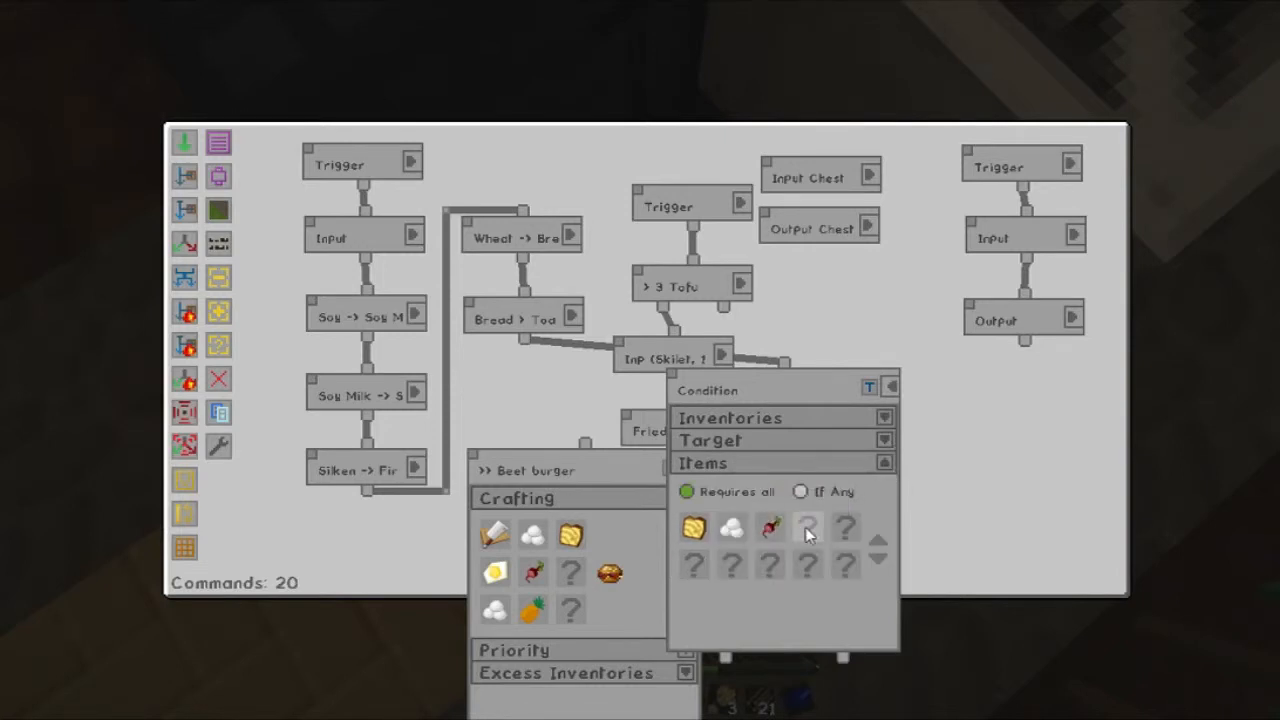
type("Pin")
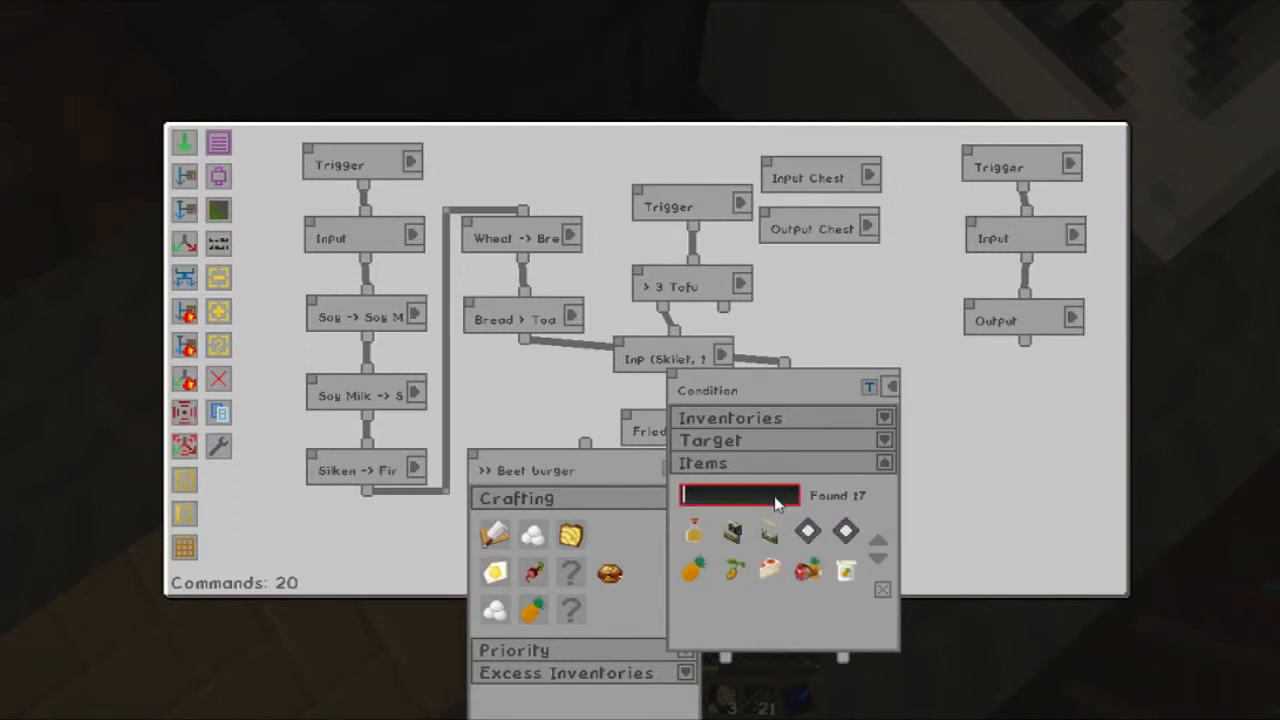
type("fried")
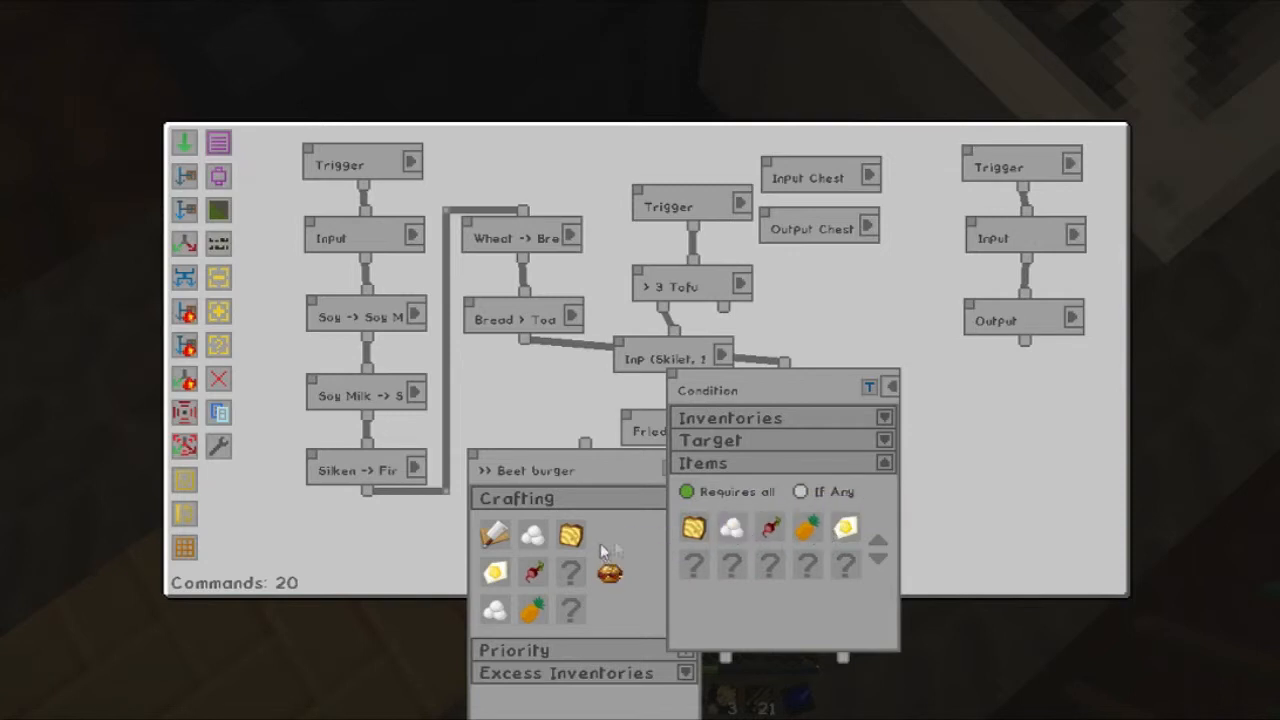
mouse_move(570, 535)
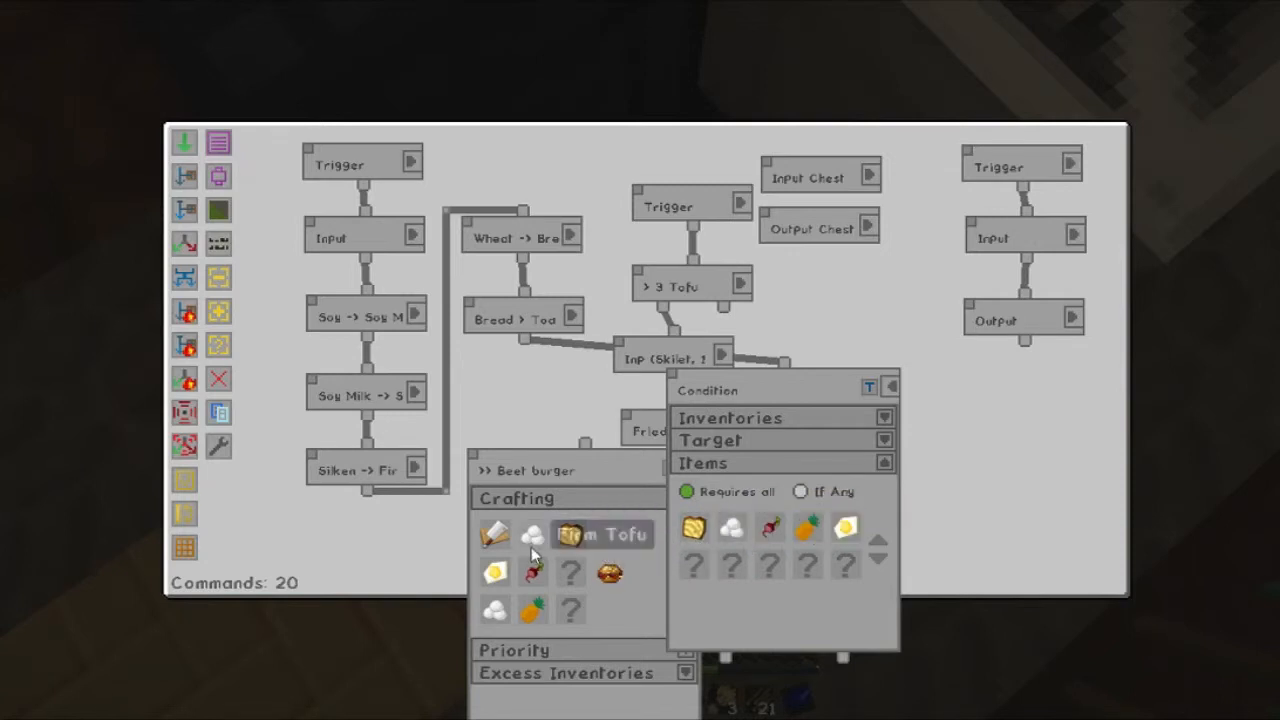
mouse_move(533, 571)
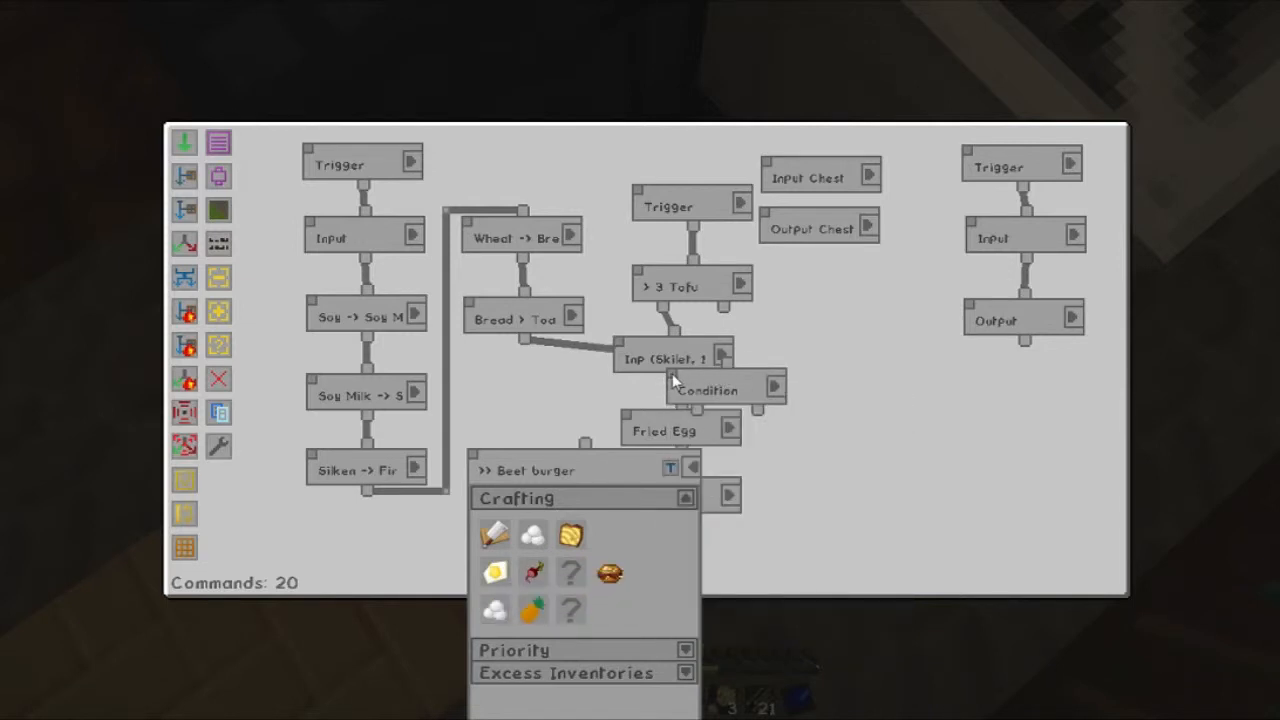
Place the condition between Bread > Toast and Beet burger, named 'Enough for burger'.
left_click_drag(725, 390, 530, 385)
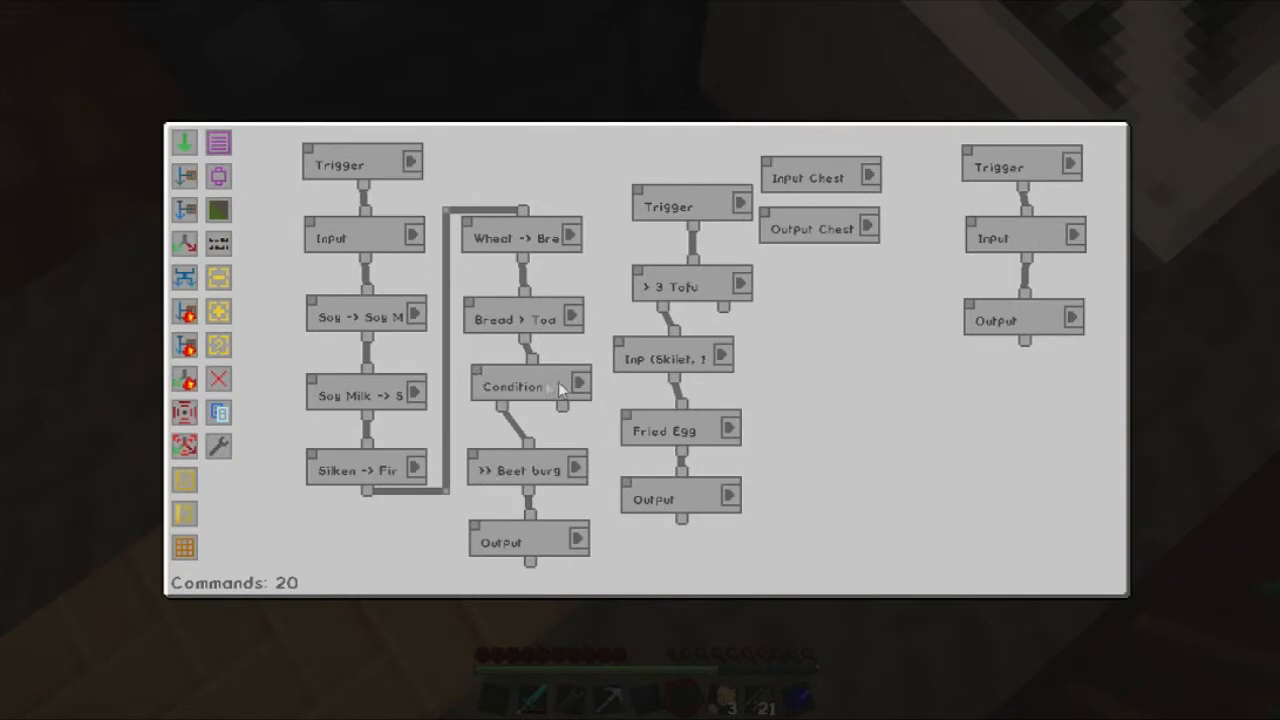
left_click(513, 386)
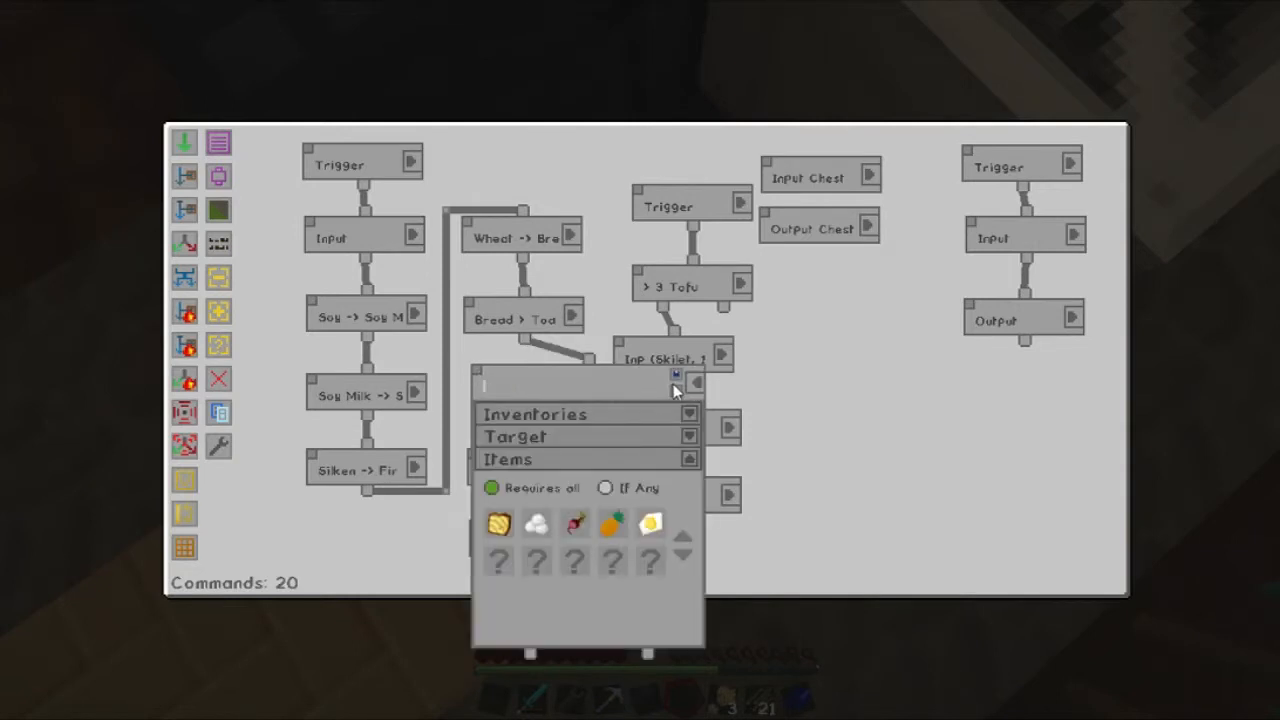
type("Enough for burge")
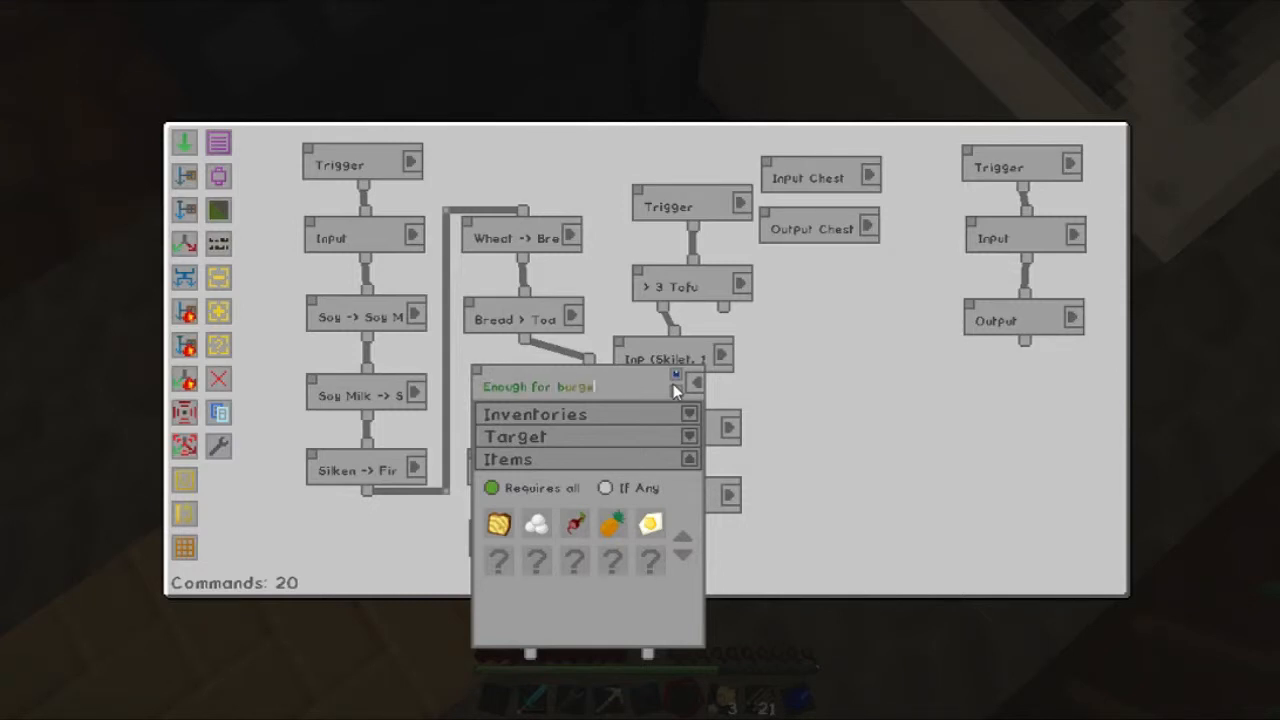
left_click(675, 384)
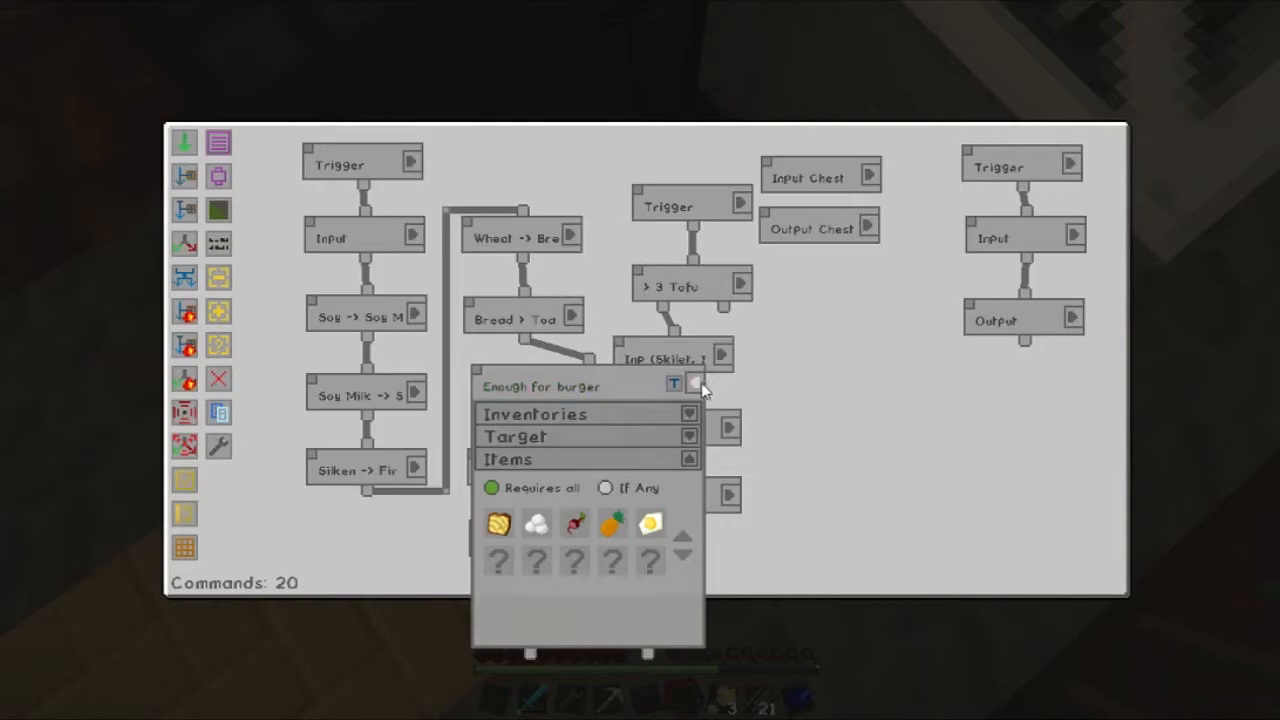
key("Escape")
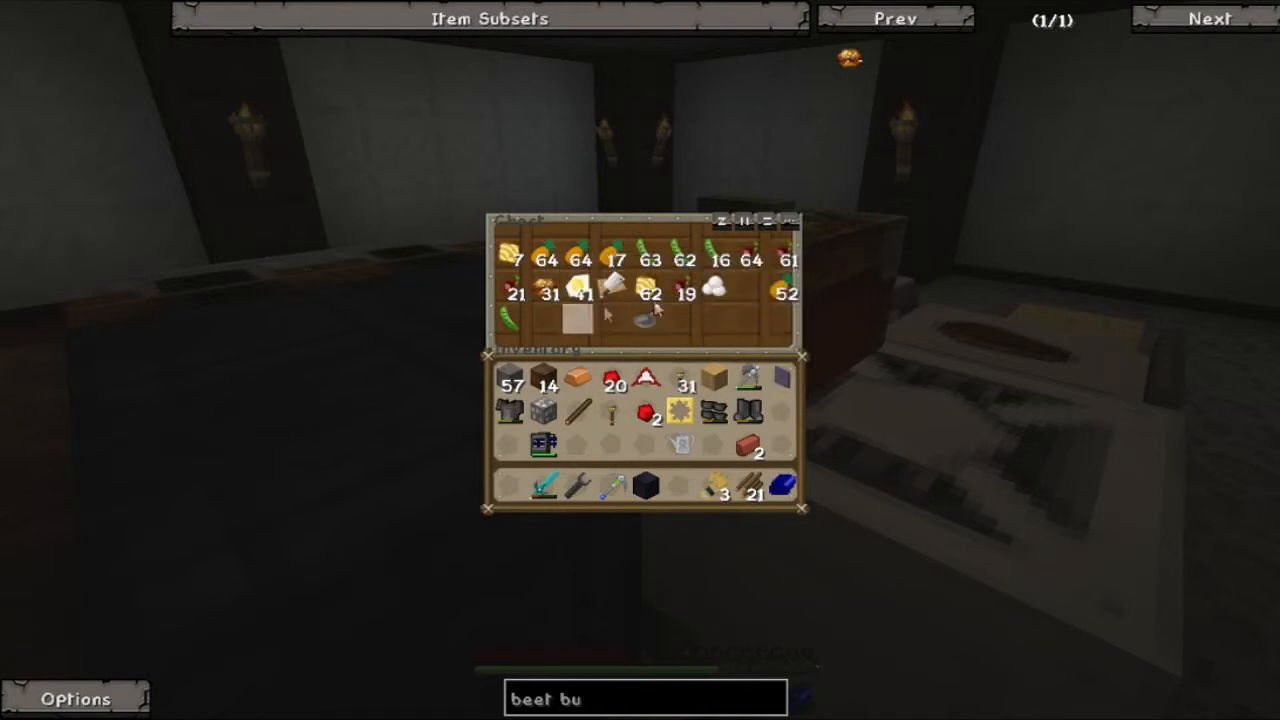
mouse_move(650, 315)
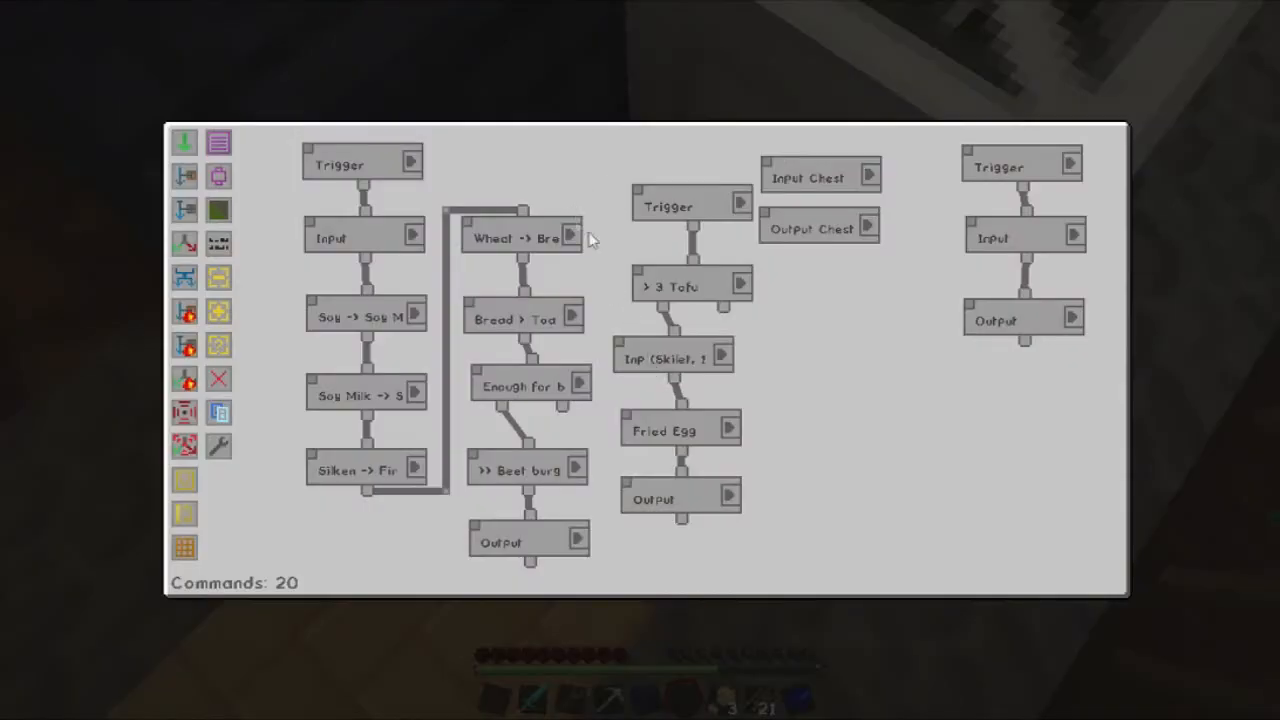
mouse_move(450, 207)
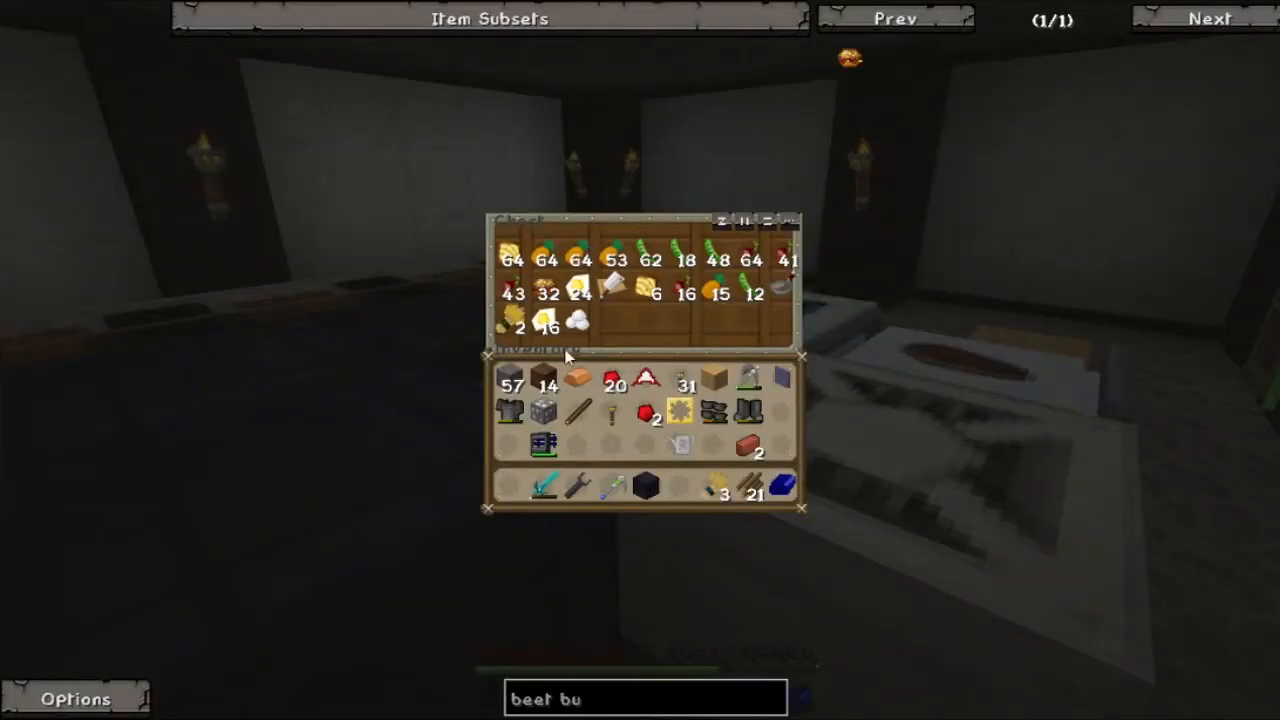
mouse_move(648, 324)
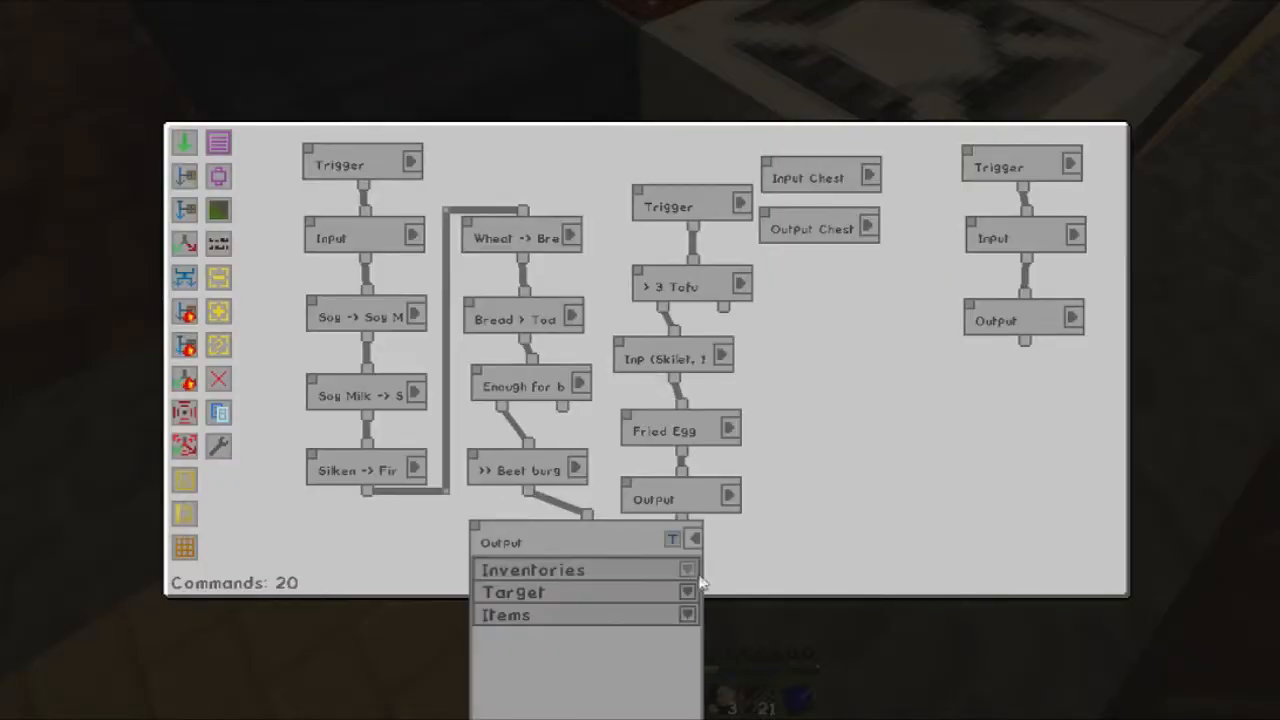
Filter the beet burger Output for Beet Burger and rename the right trigger for machine returns.
left_click(688, 614)
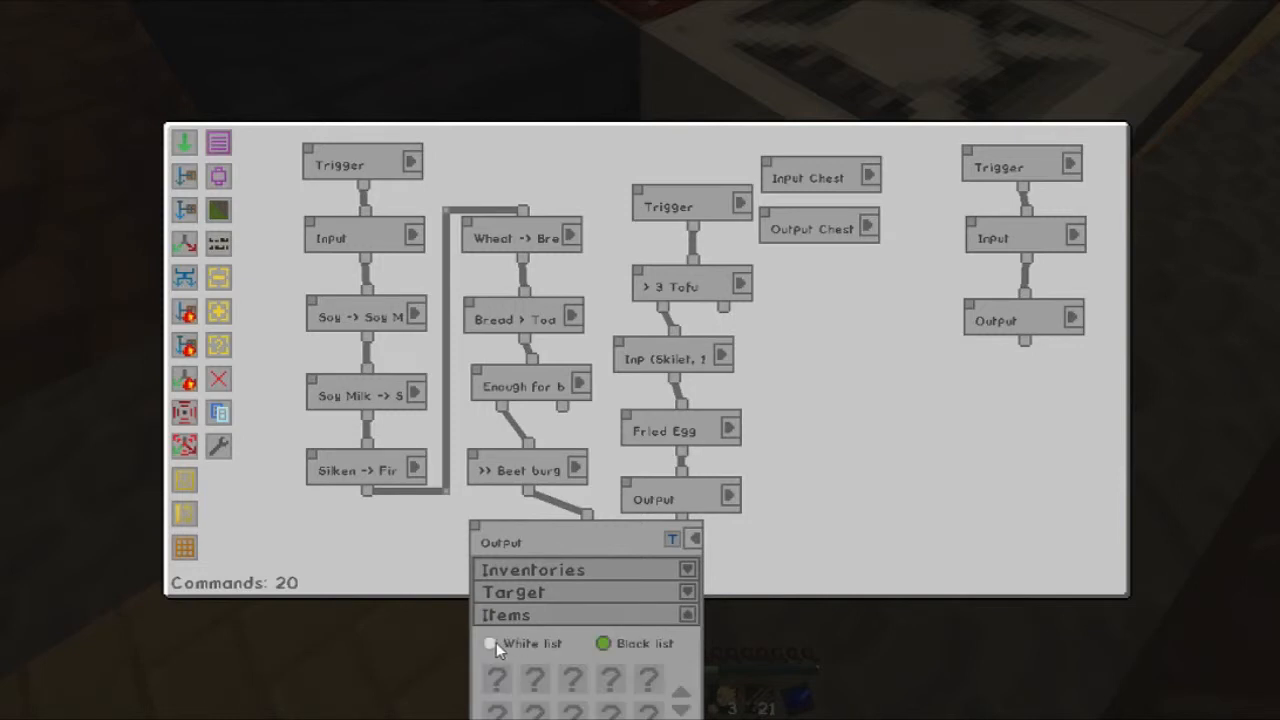
type("beet bur")
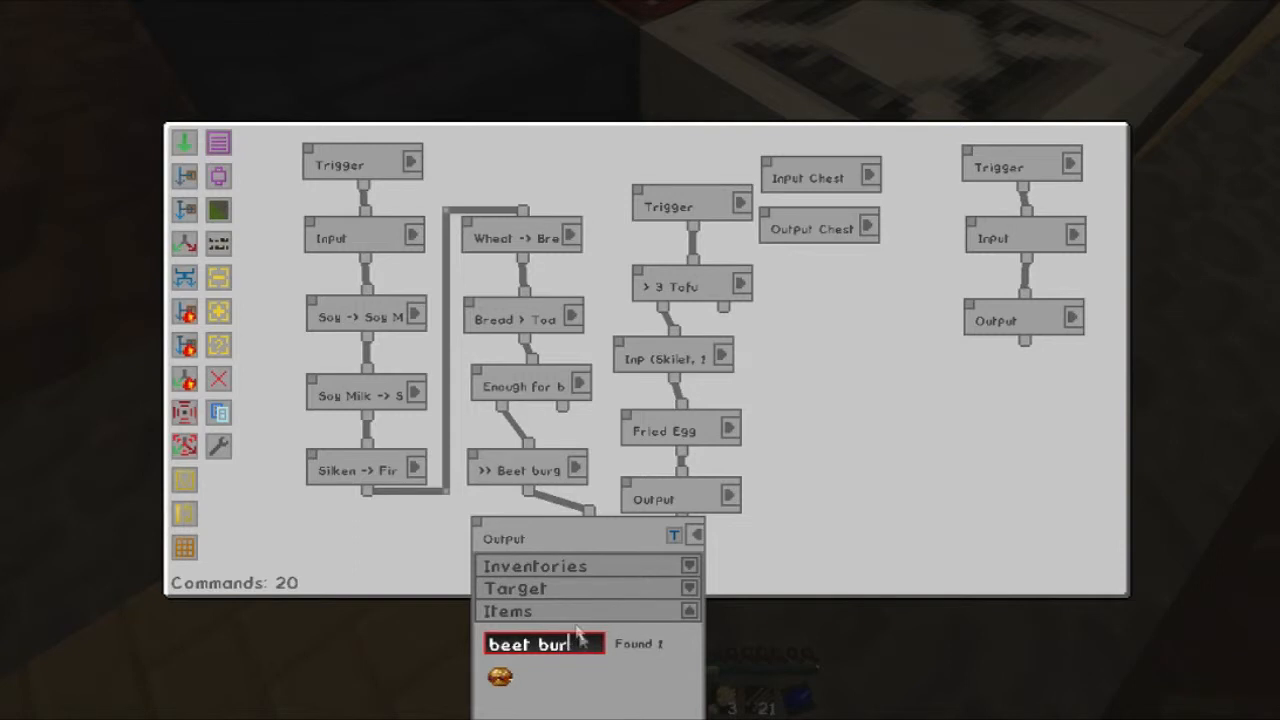
left_click(500, 677)
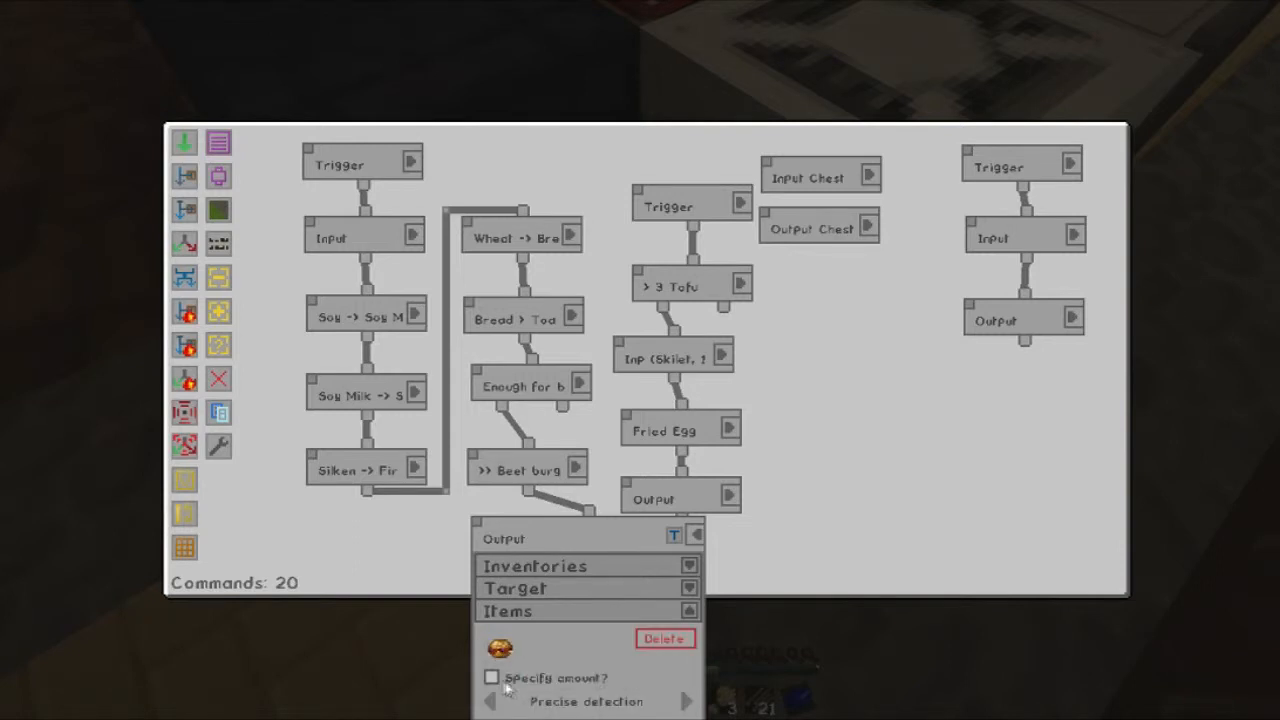
left_click(491, 677)
type("Return from machine")
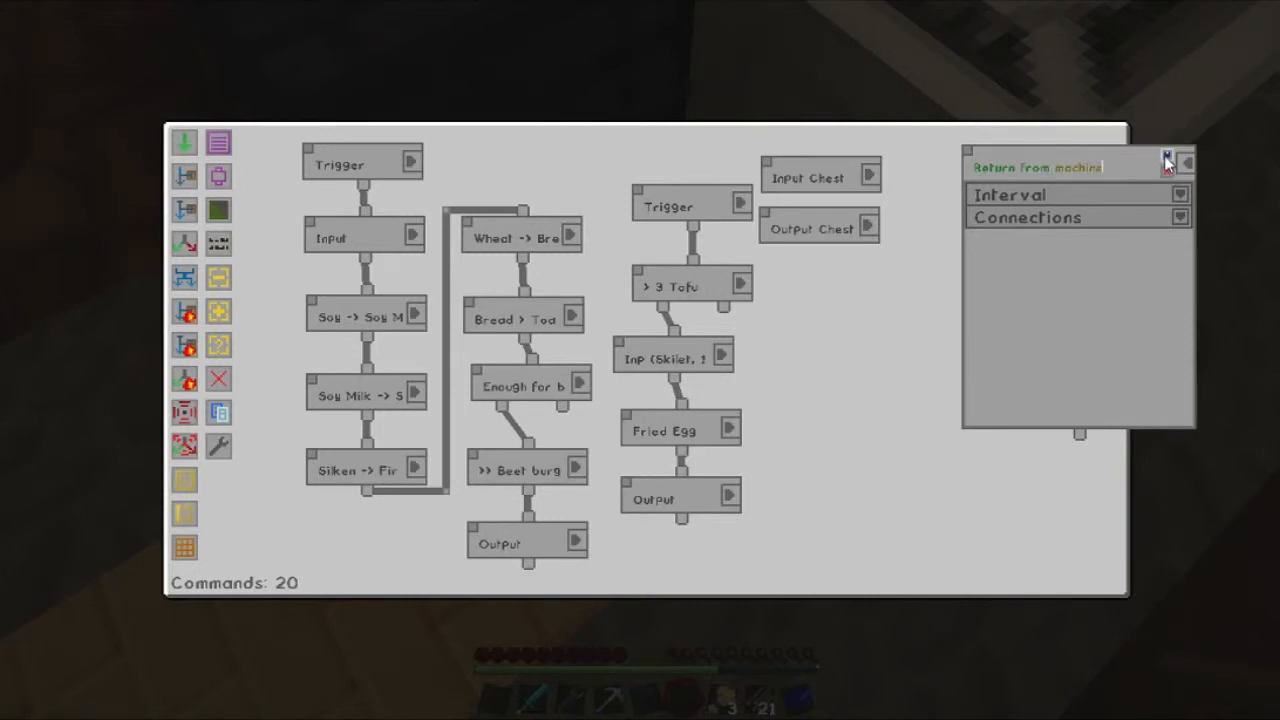
key("backspace")
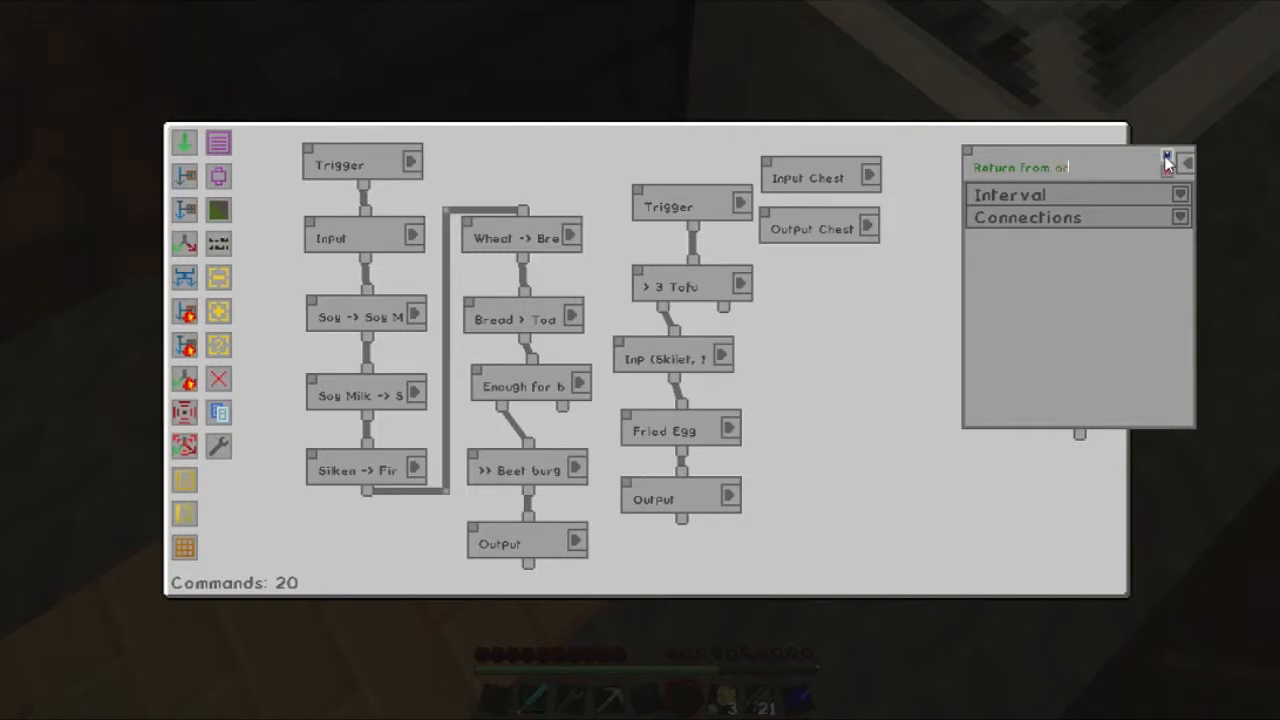
type("ny machine")
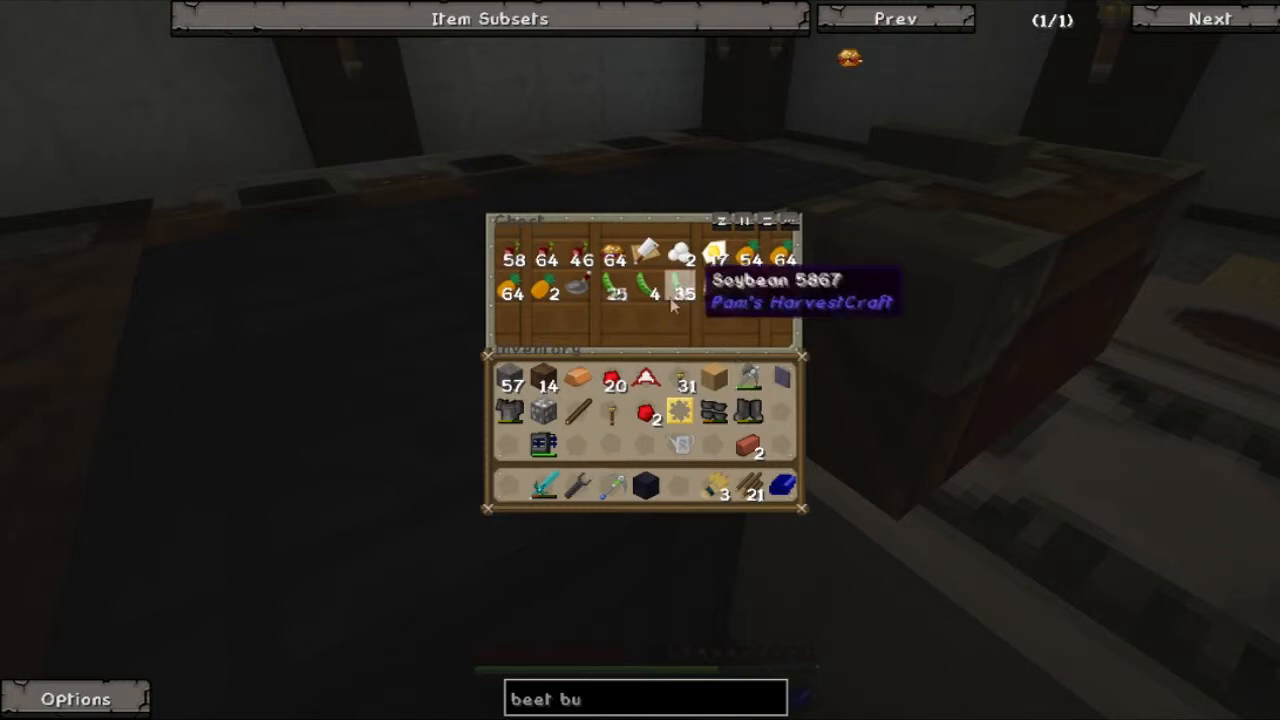
mouse_move(718, 290)
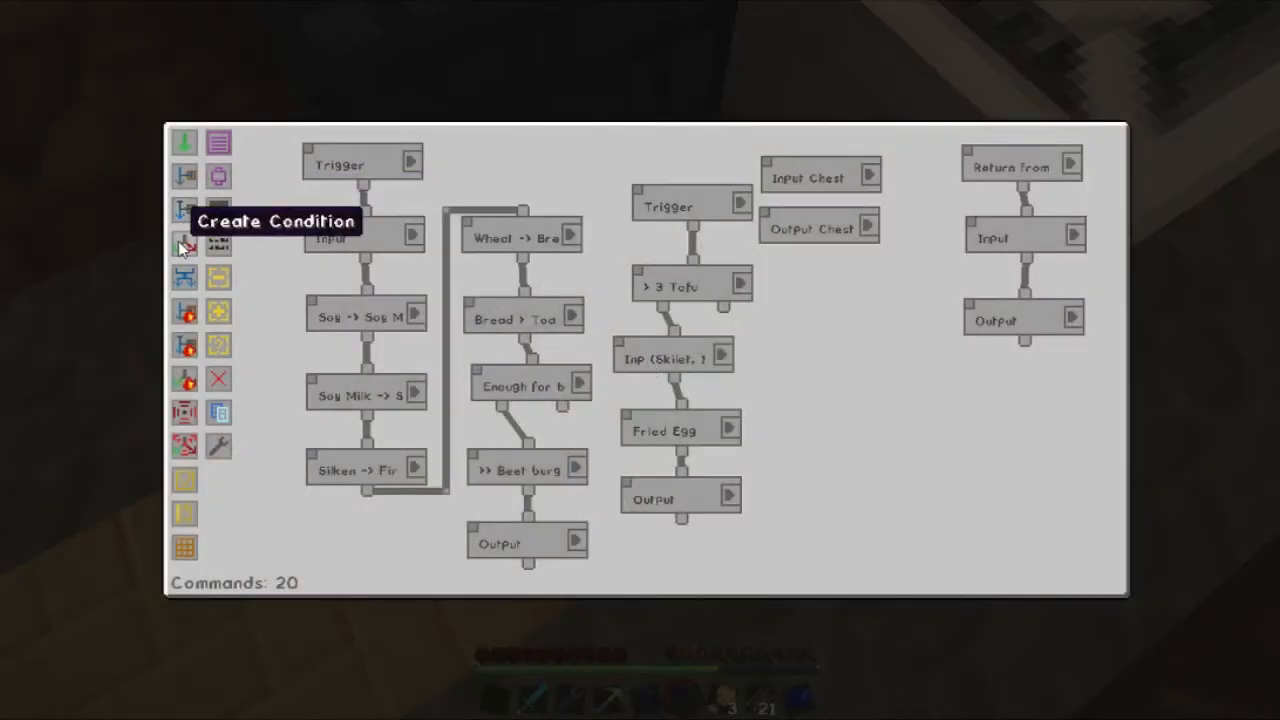
Add a Condition wired from the middle Trigger into the > 3 Tofu step.
left_click(184, 243)
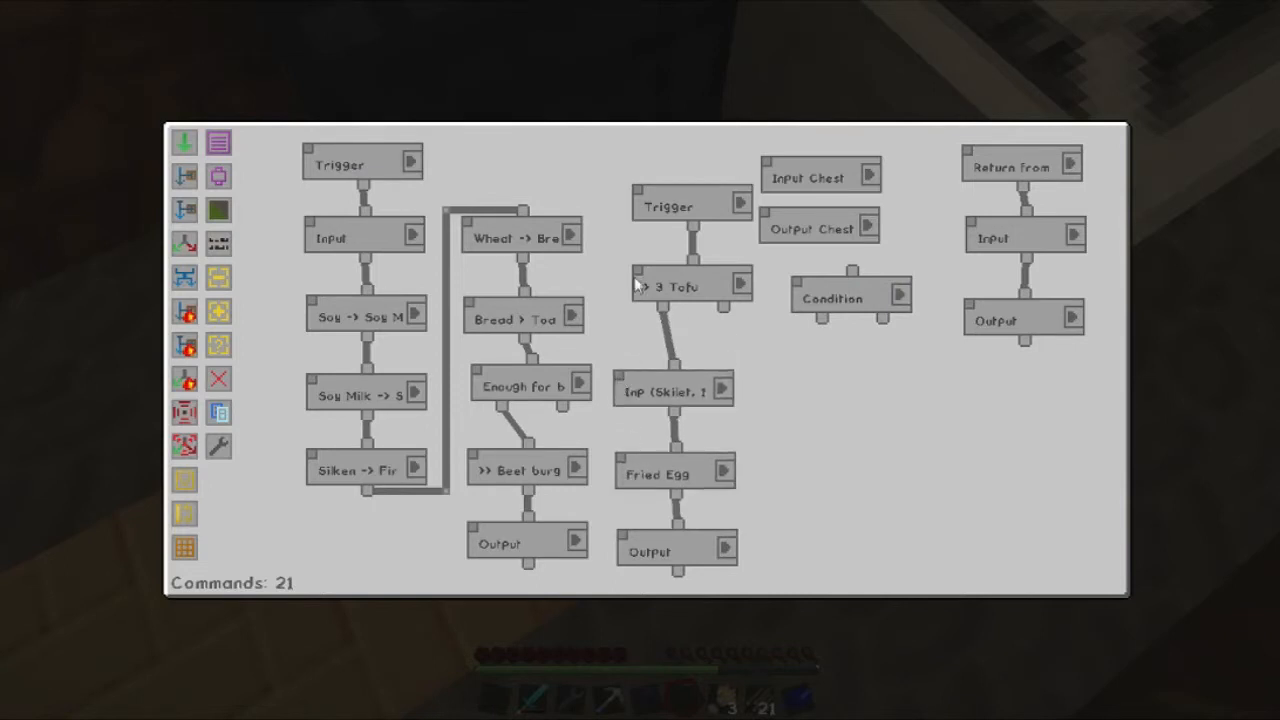
left_click_drag(680, 285, 697, 318)
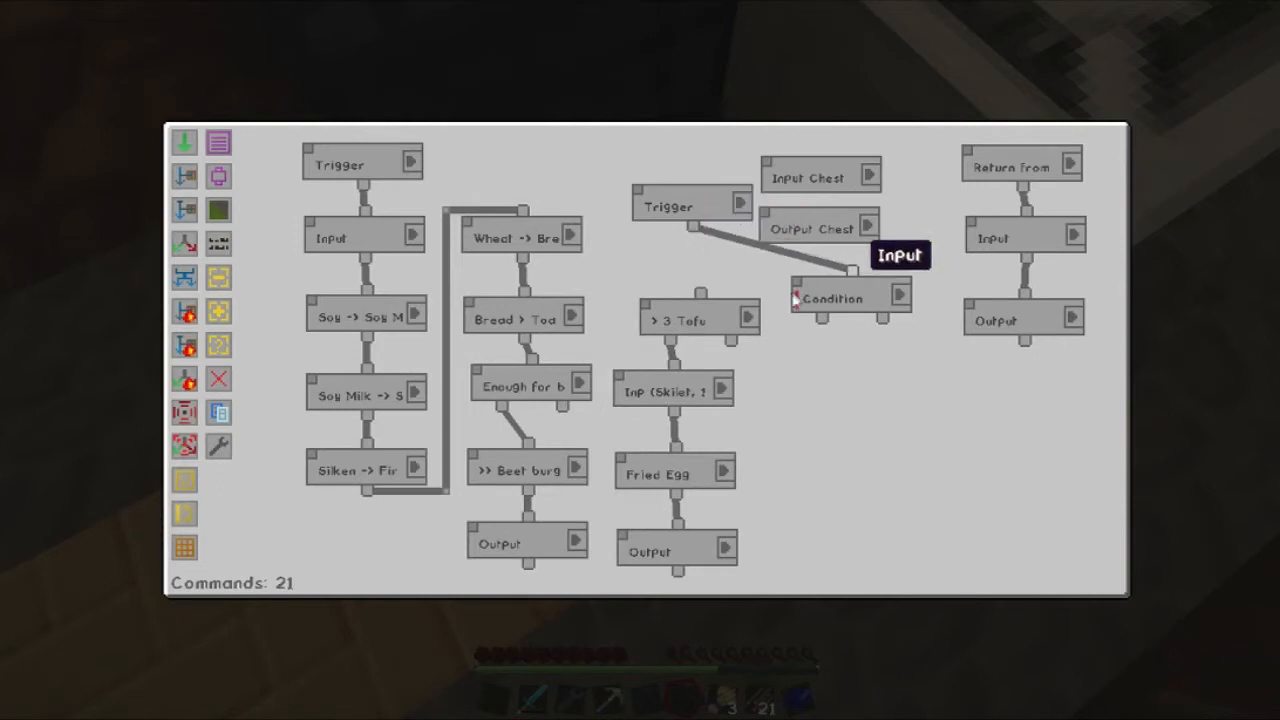
left_click_drag(850, 297, 720, 258)
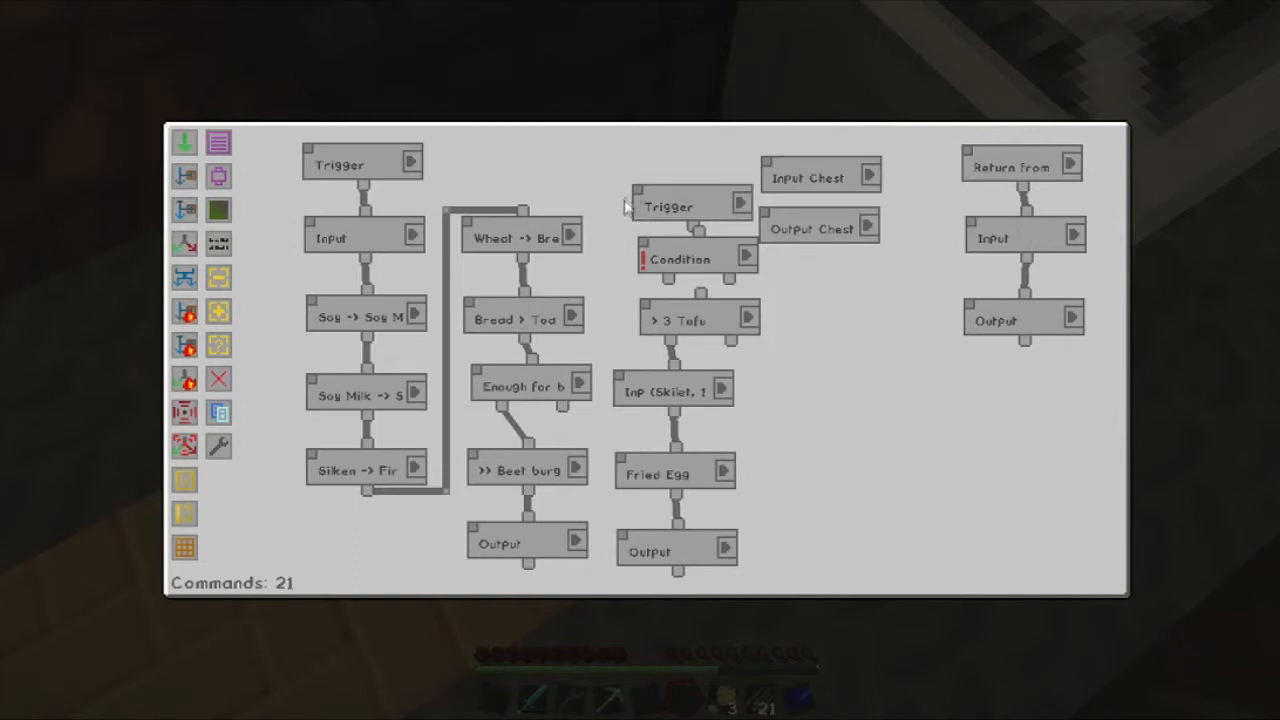
left_click_drag(820, 177, 940, 377)
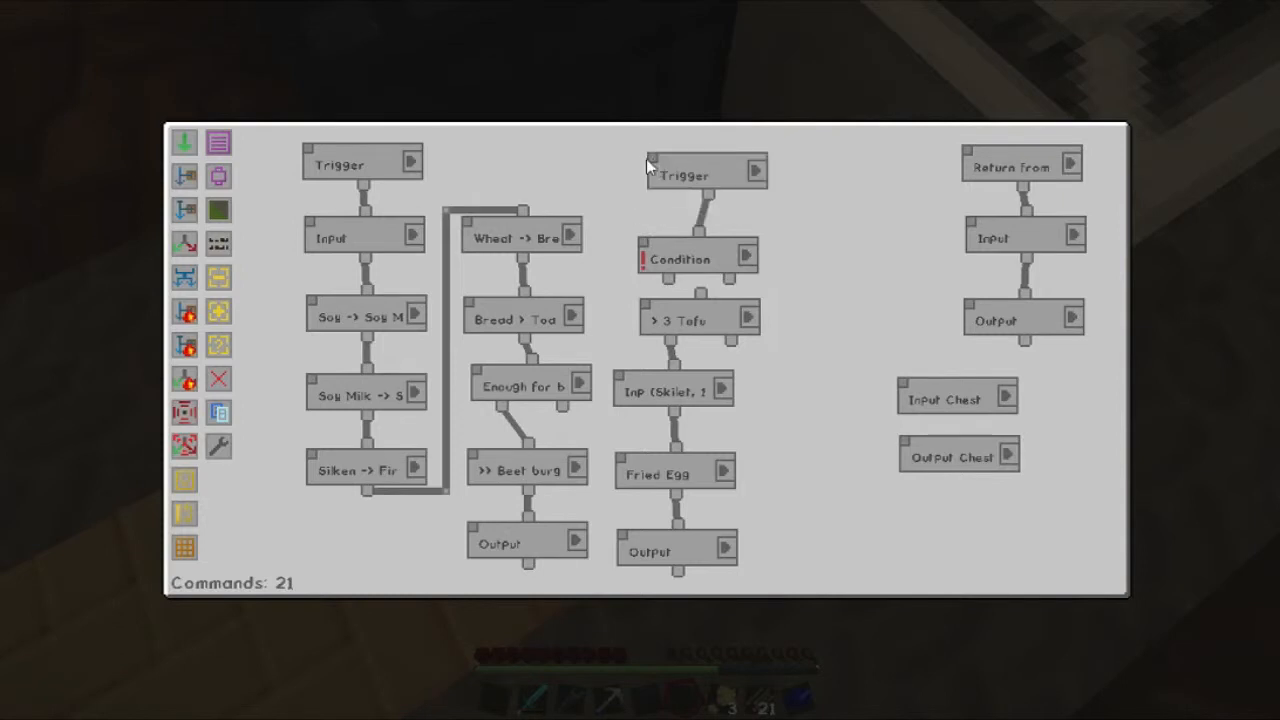
left_click(840, 255)
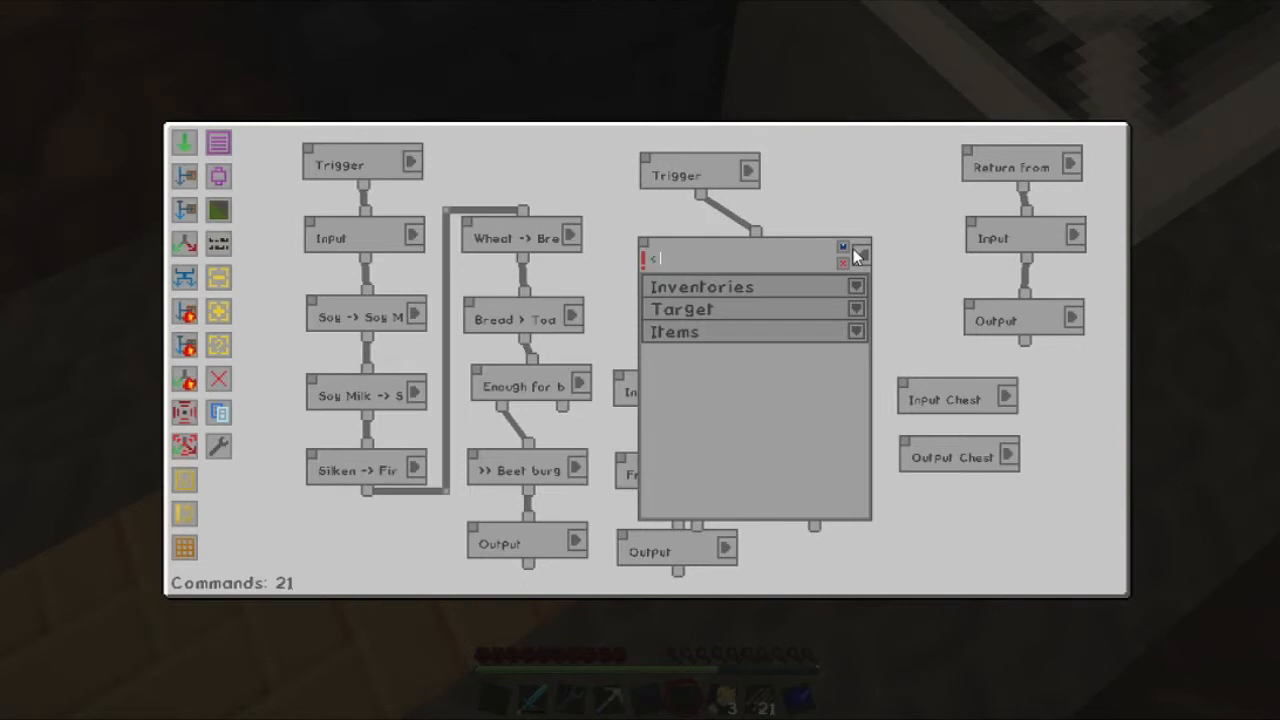
Name the middle condition '< 10 toast' and have it watch the Input Chest for toast.
type("10 toast")
type(".var")
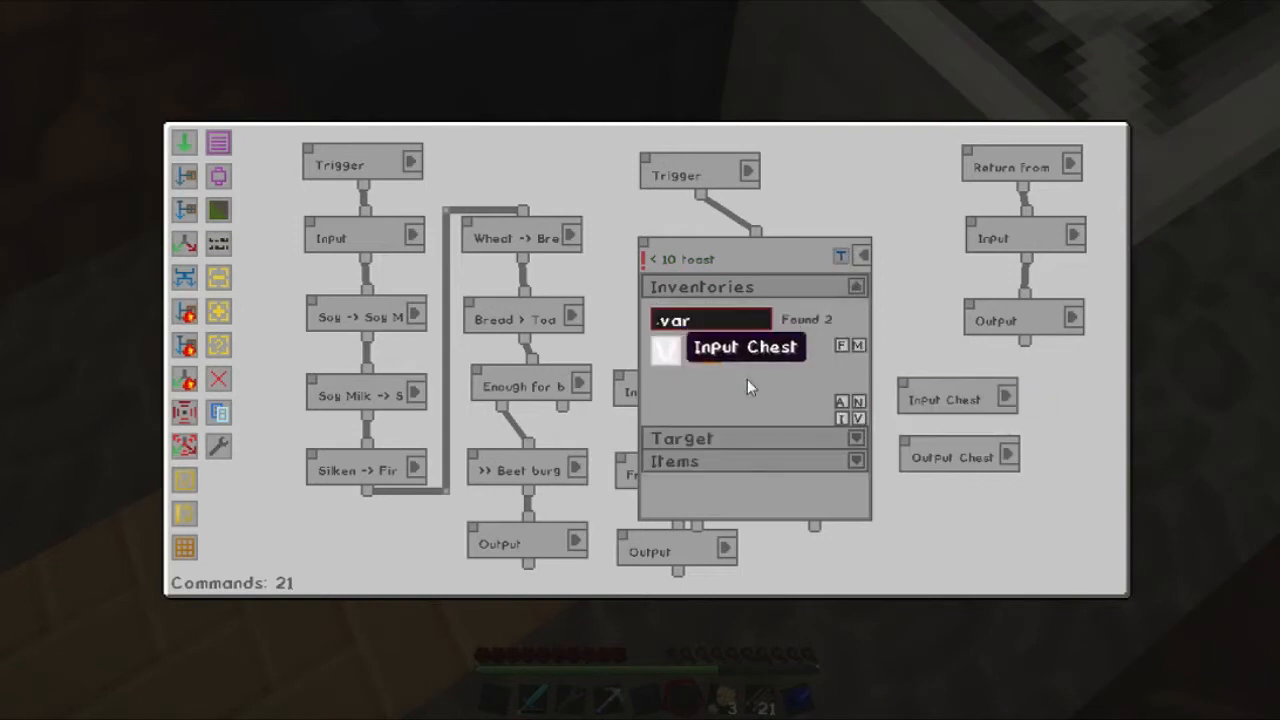
left_click(855, 287)
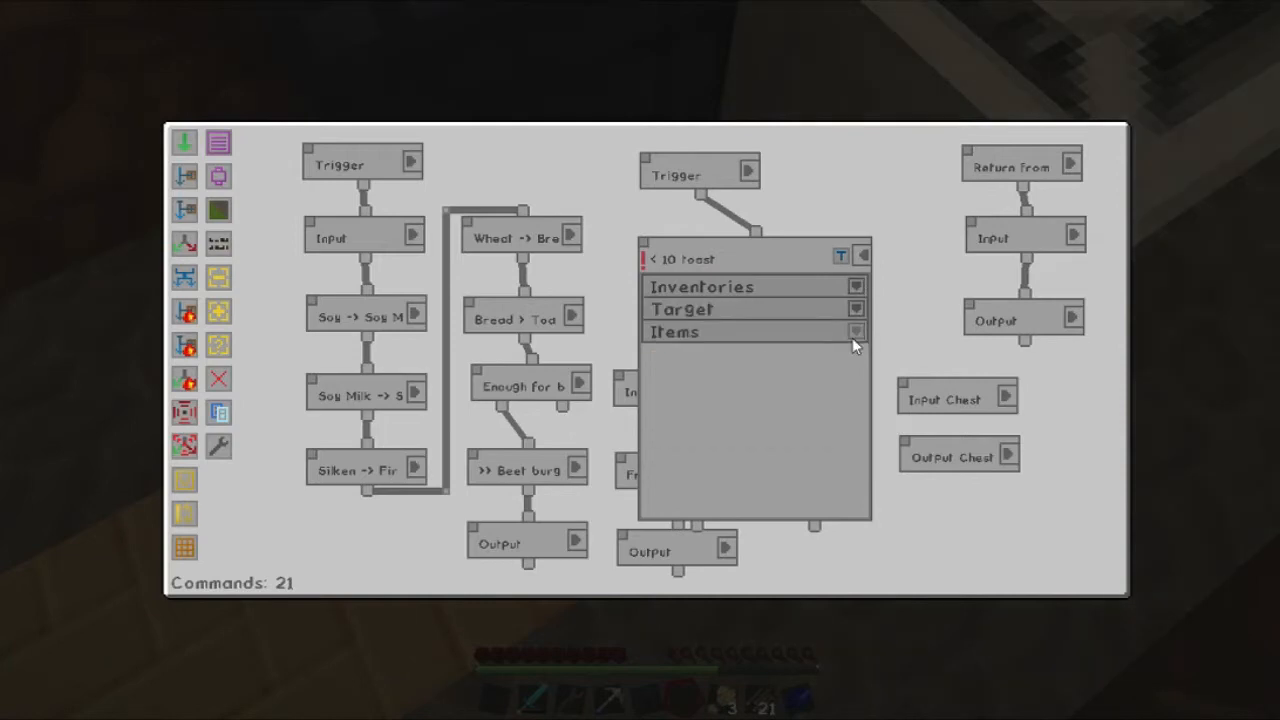
left_click(855, 332)
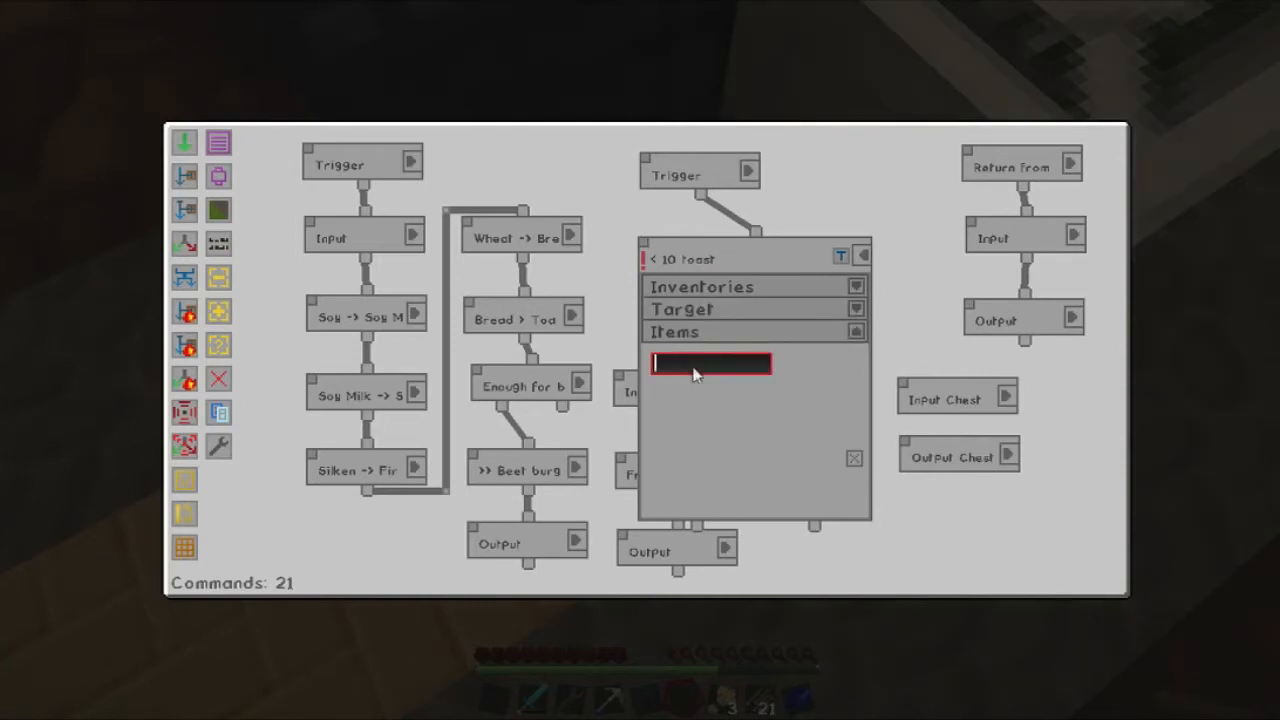
type("toast")
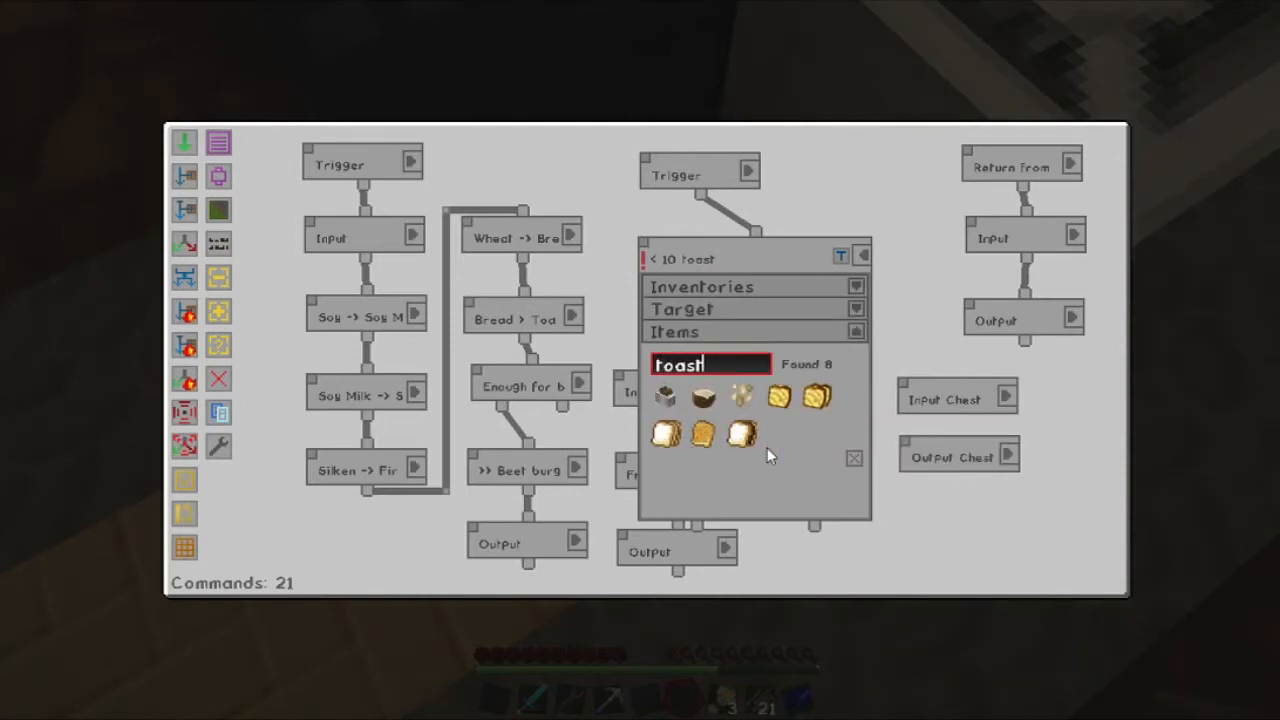
left_click(665, 397)
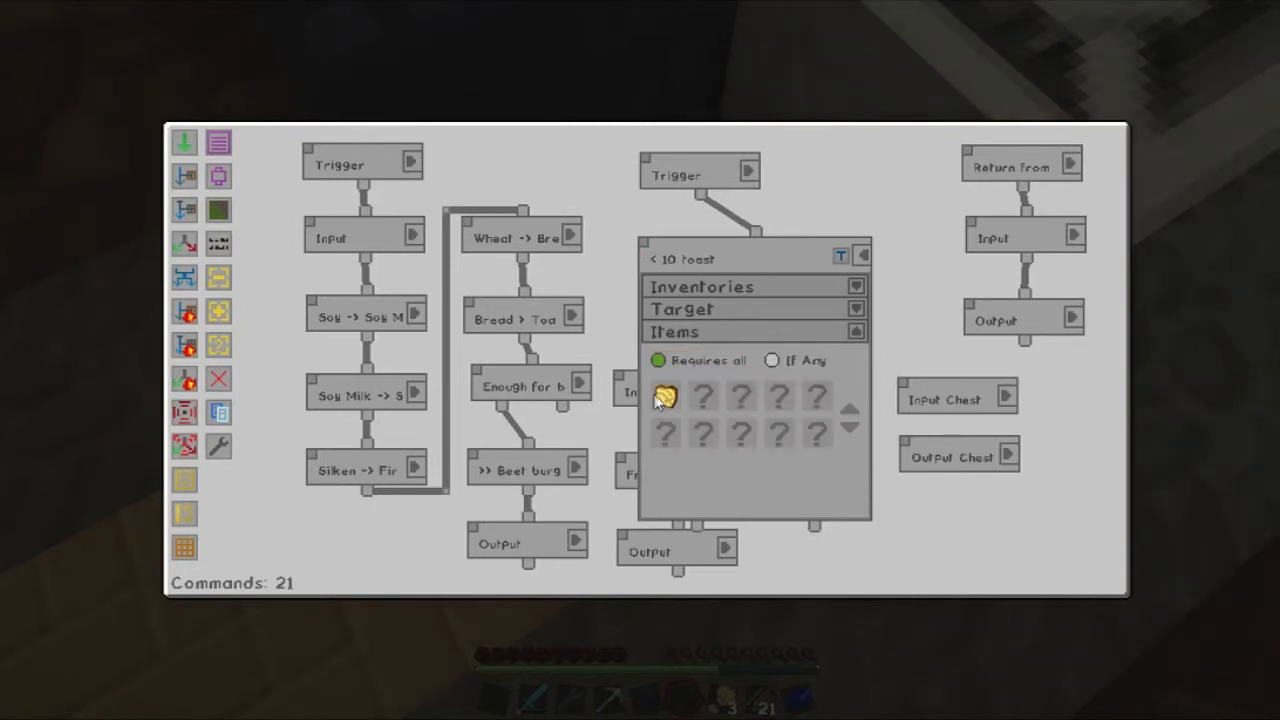
left_click(666, 397)
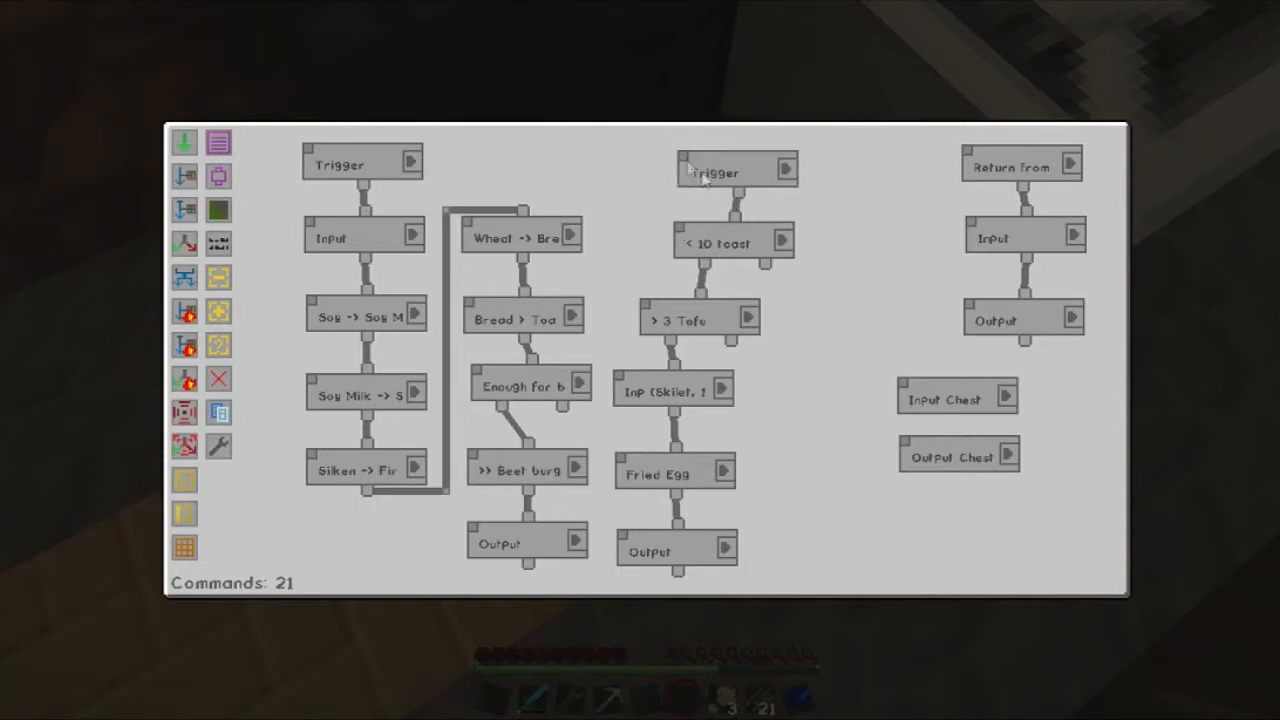
mouse_move(680, 280)
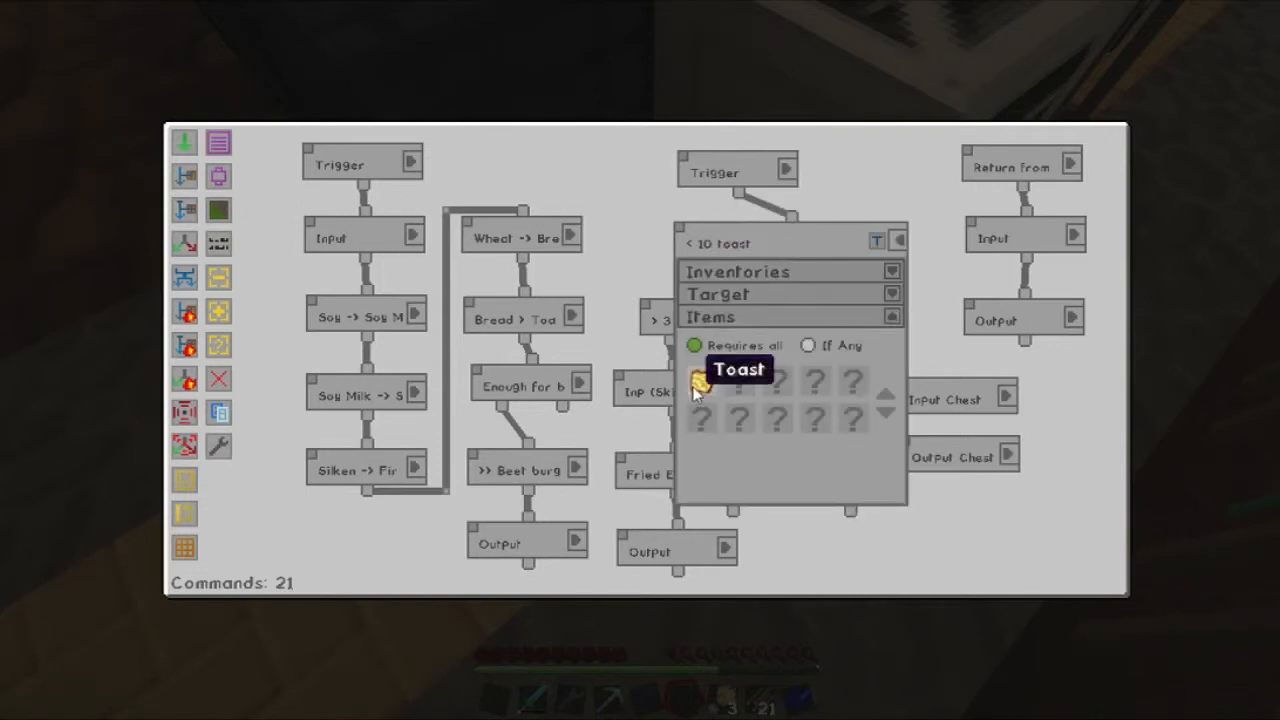
Swap the condition's toast for a specified amount of fried egg and name it '< 10 fried egg'.
left_click(700, 380)
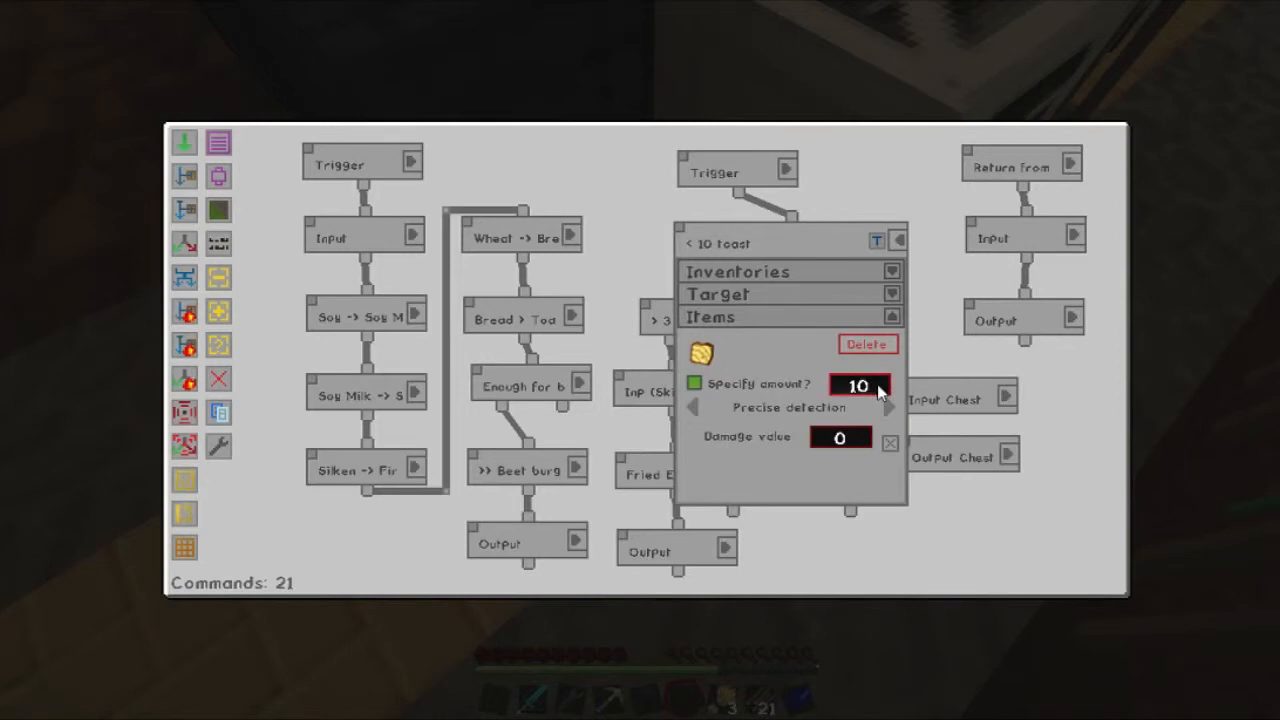
mouse_move(868, 344)
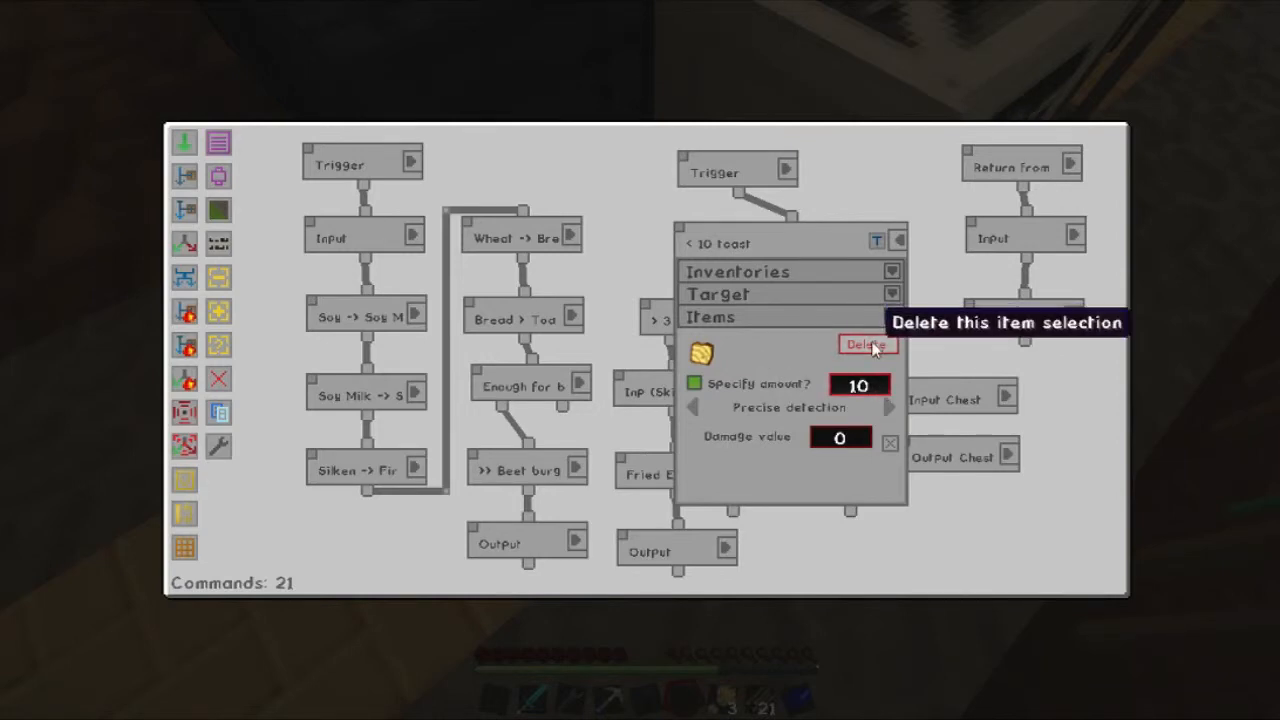
left_click(866, 344)
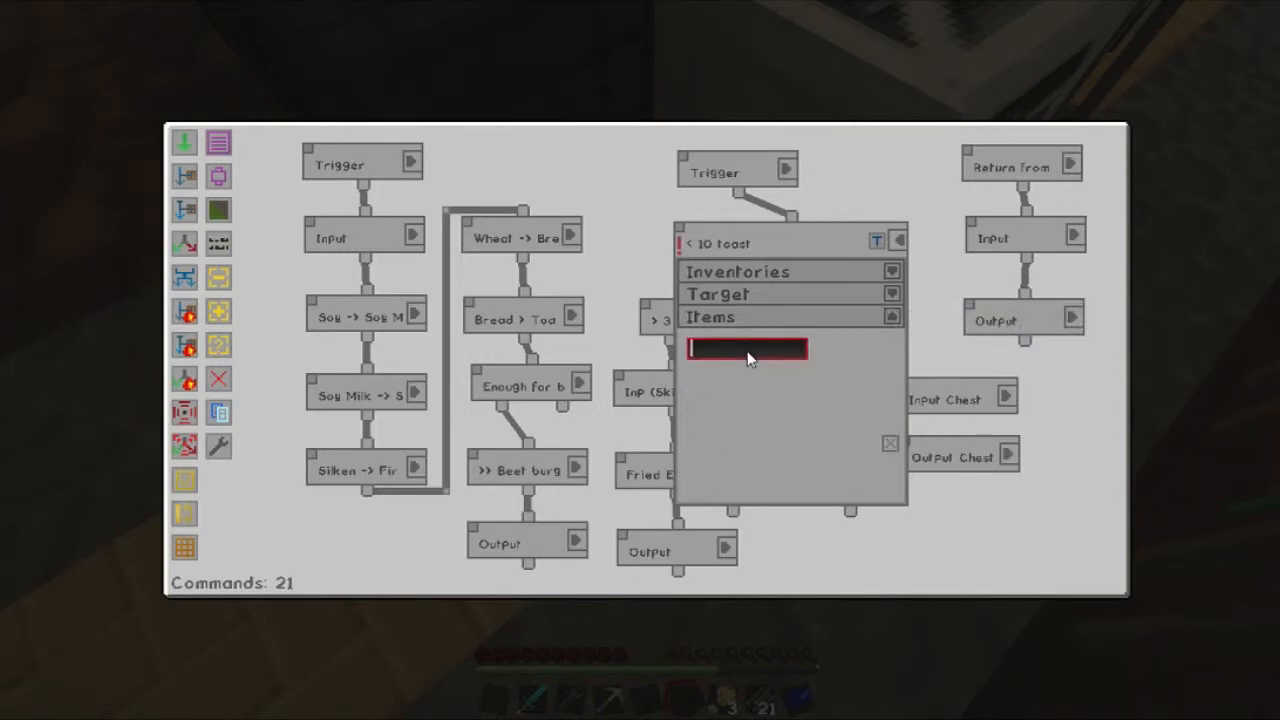
type("fried")
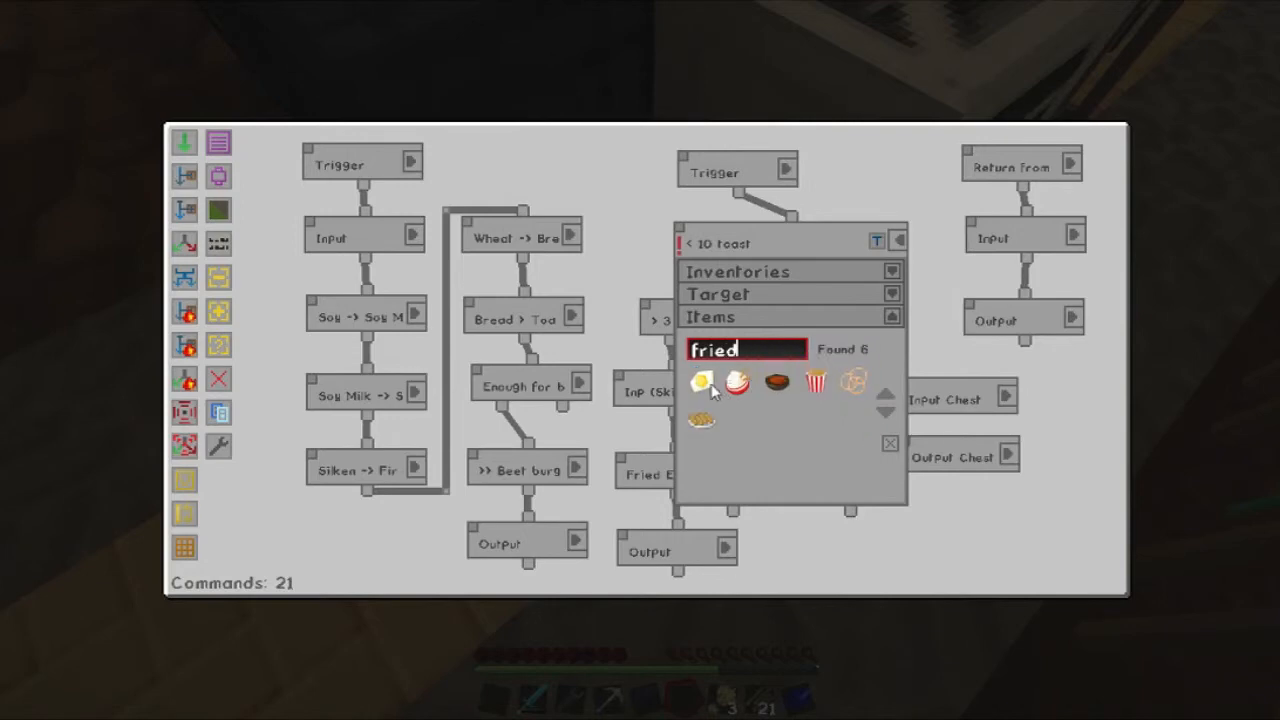
left_click(702, 381)
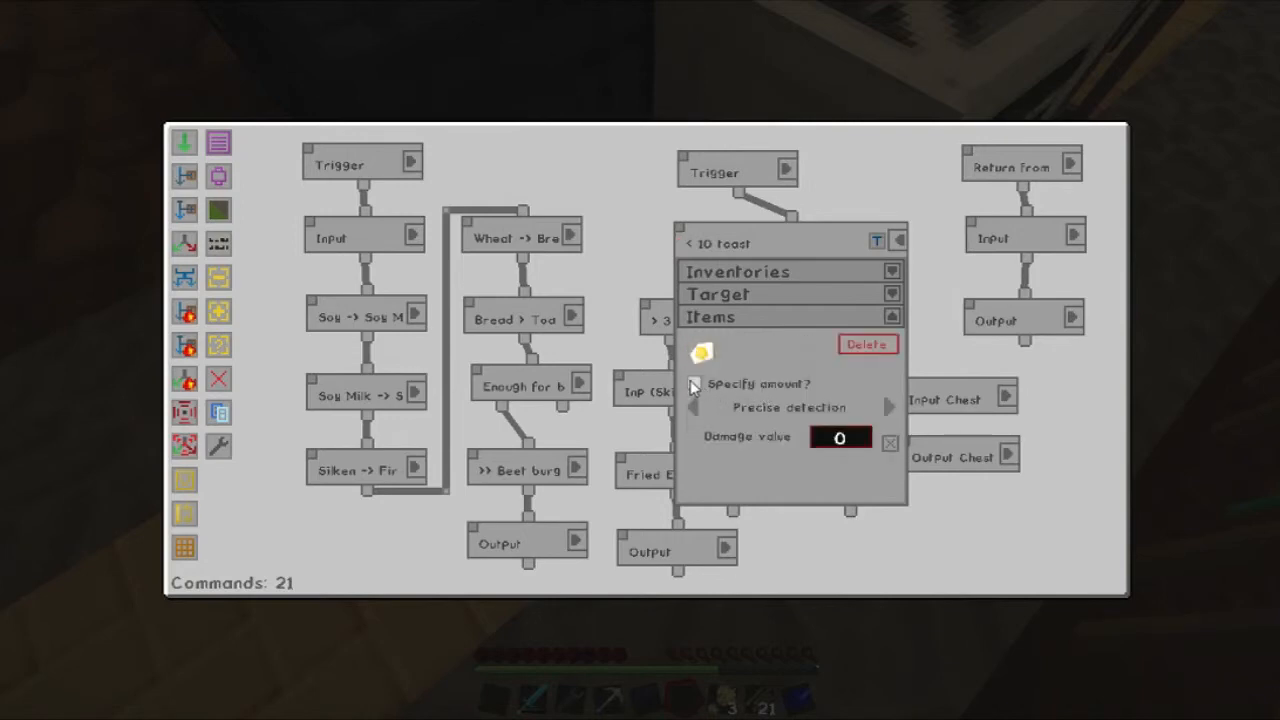
left_click(694, 383)
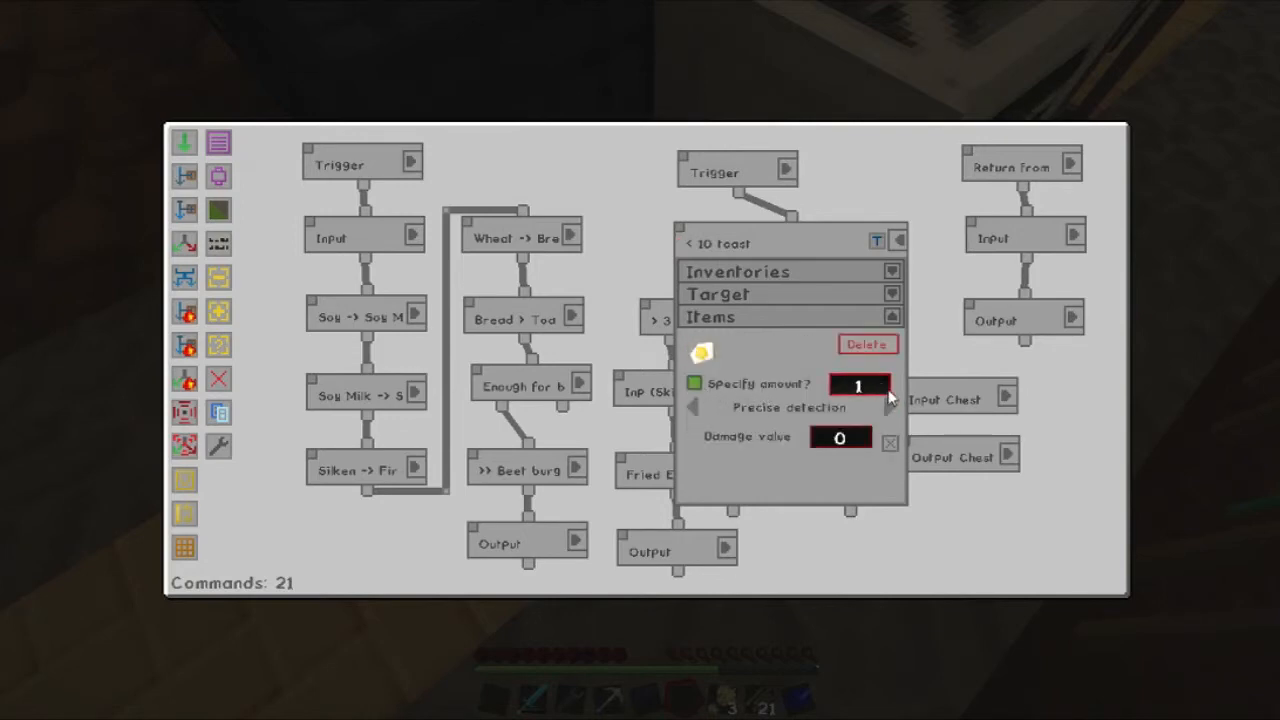
left_click(897, 240)
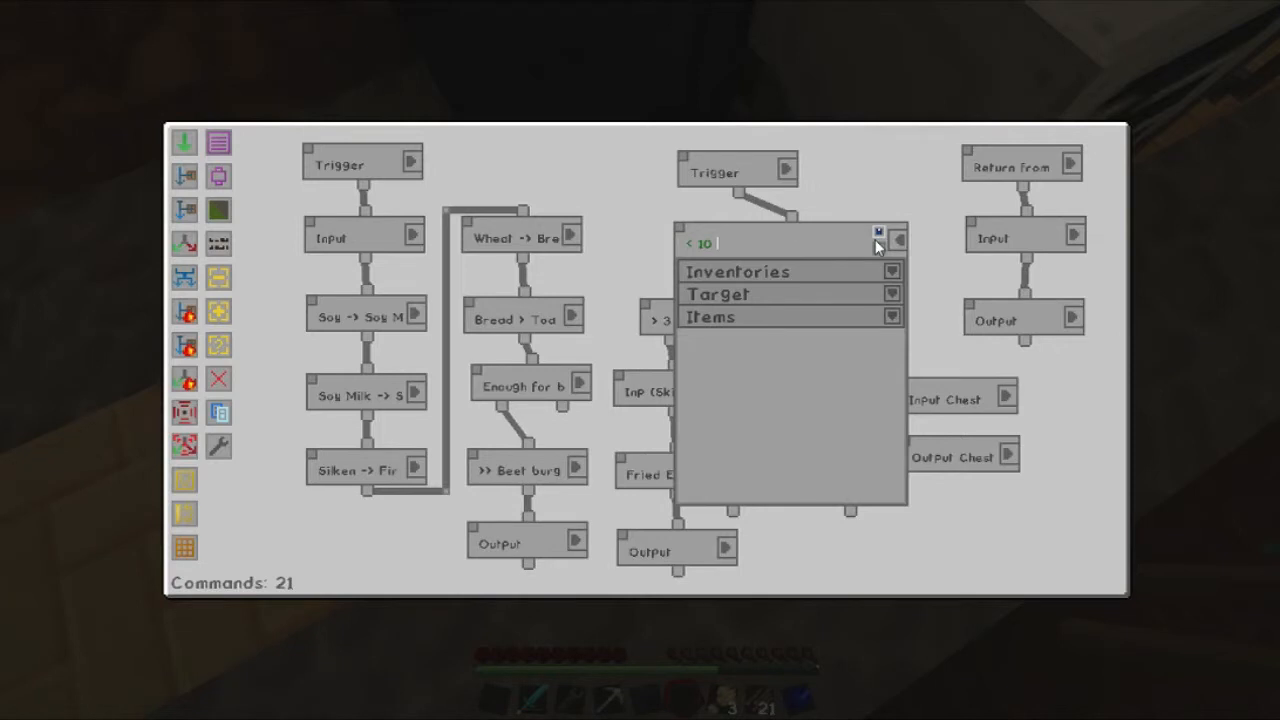
type("fried egg")
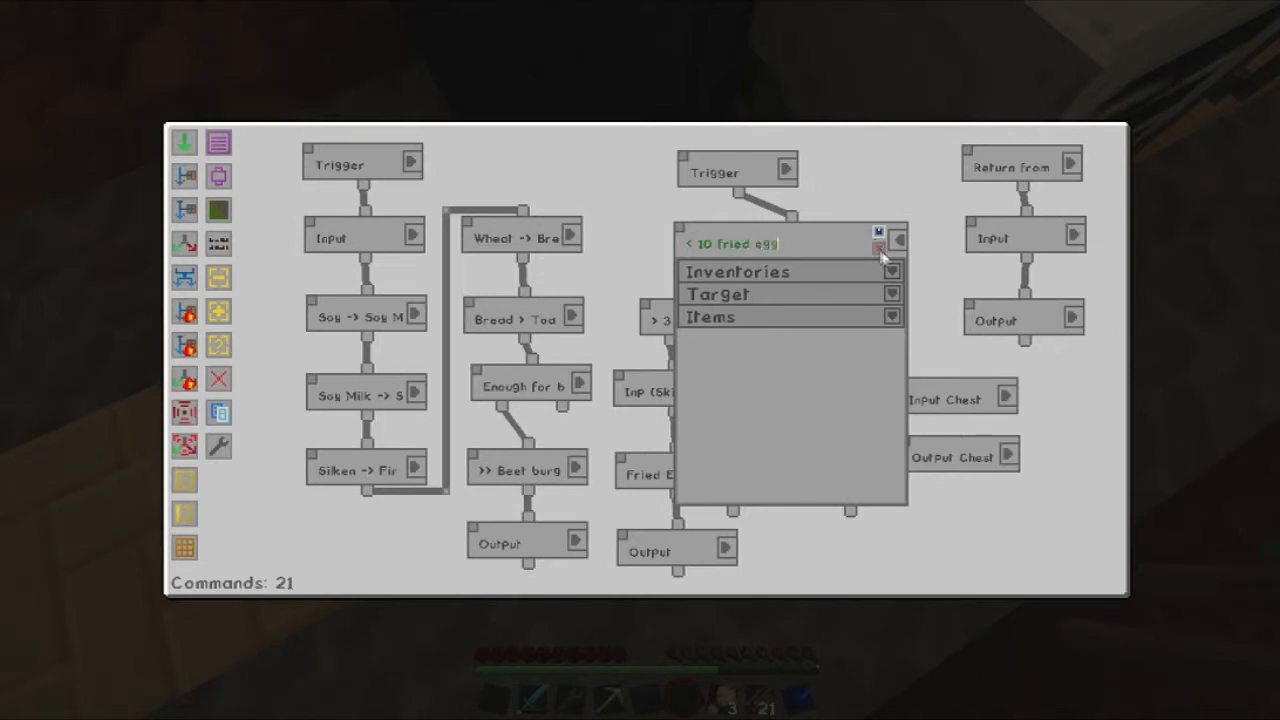
left_click(877, 247)
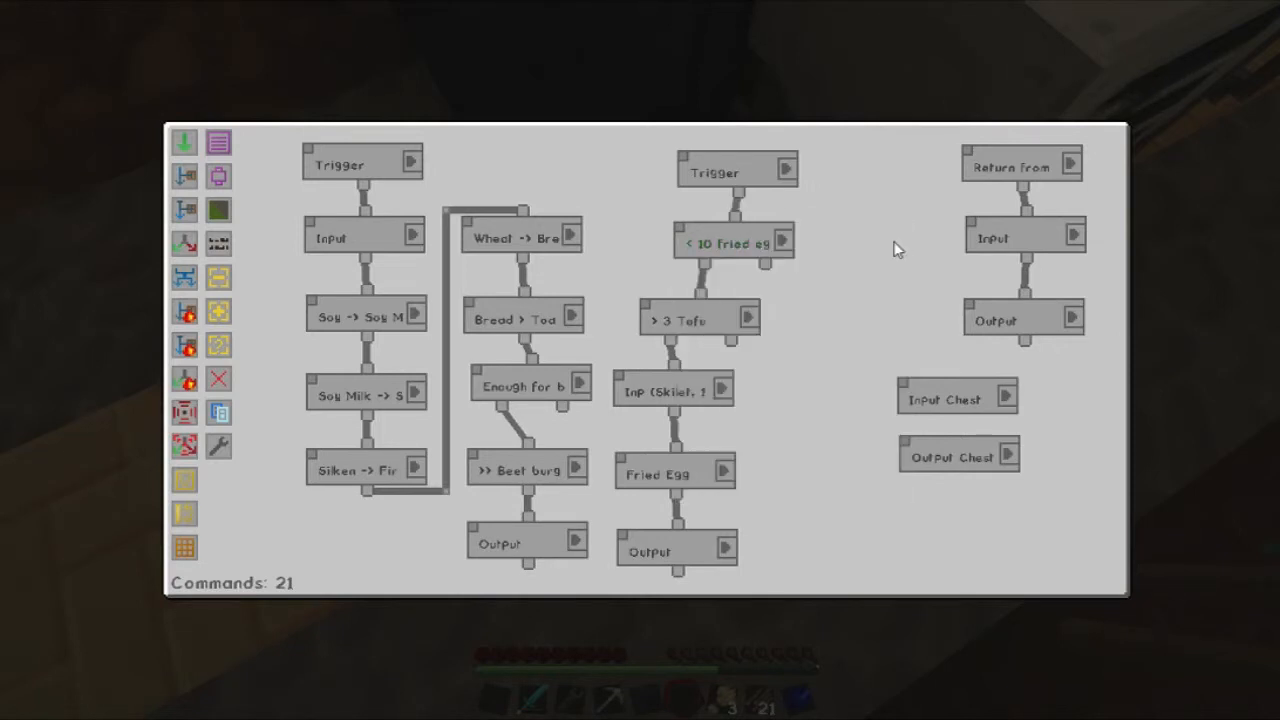
key("Escape")
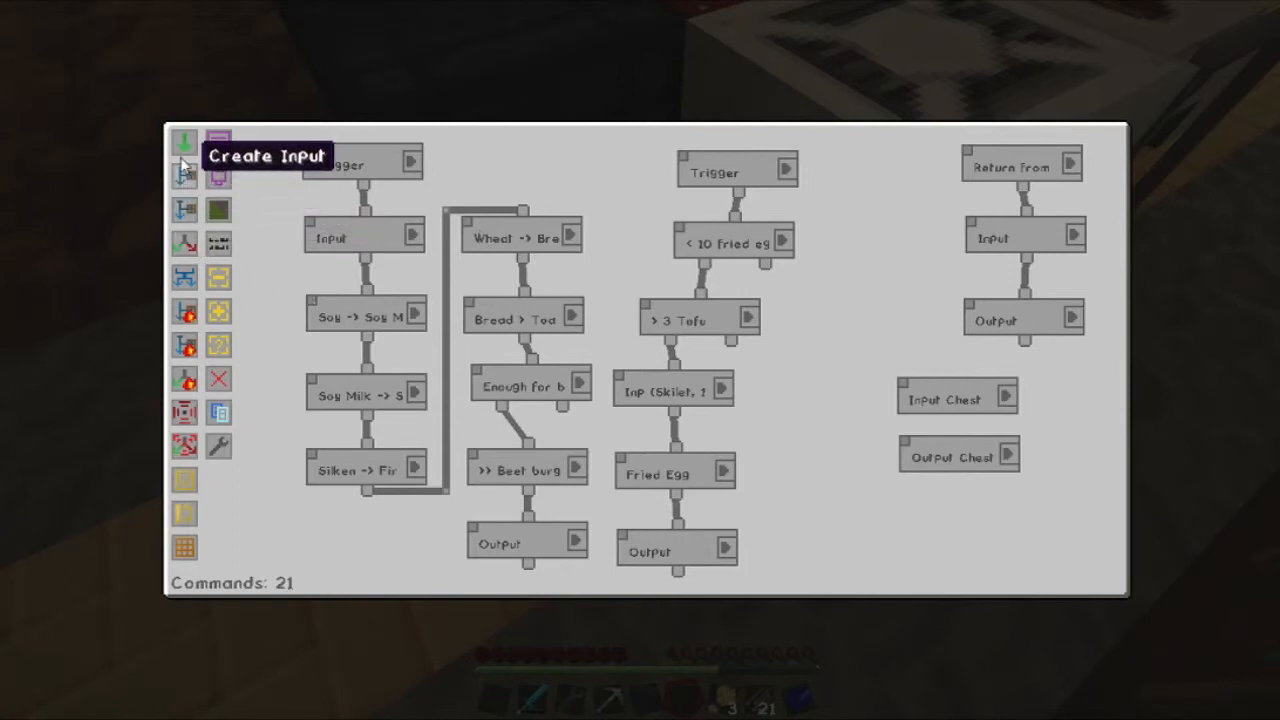
Add a Trigger and a '< 10 Toast' condition checking a specific amount of Toast.
left_click(184, 142)
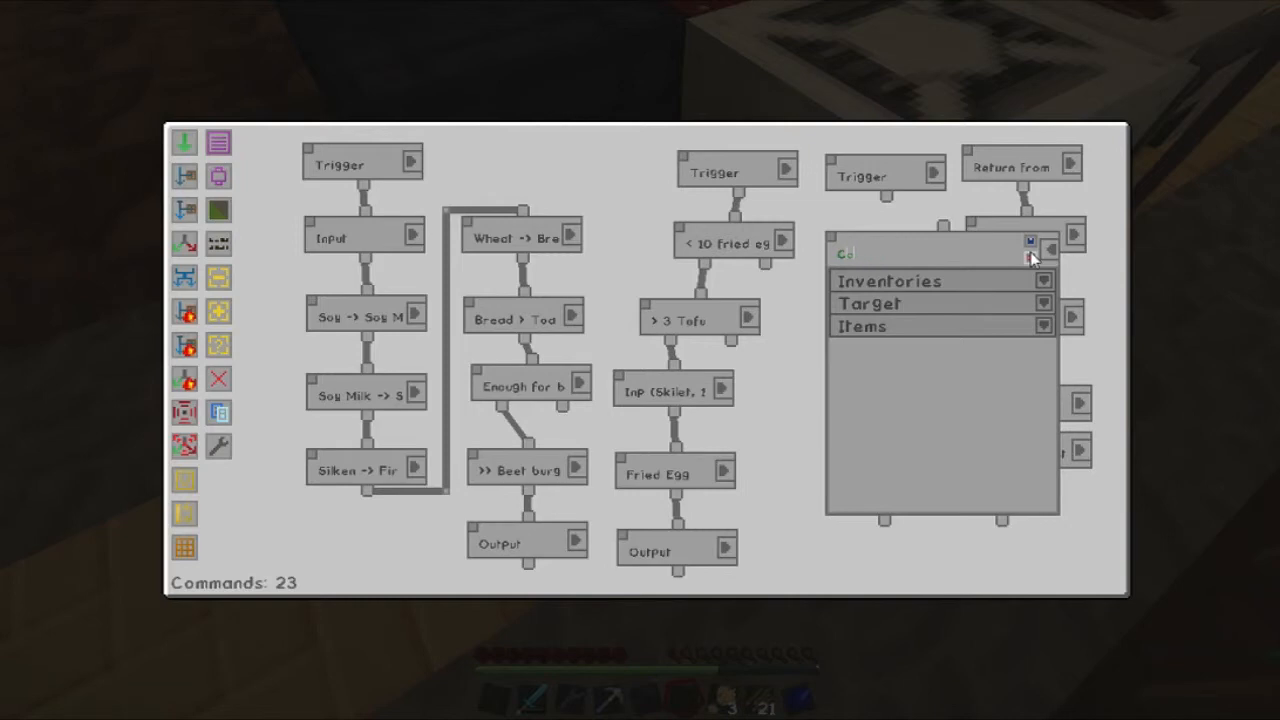
type("Toast")
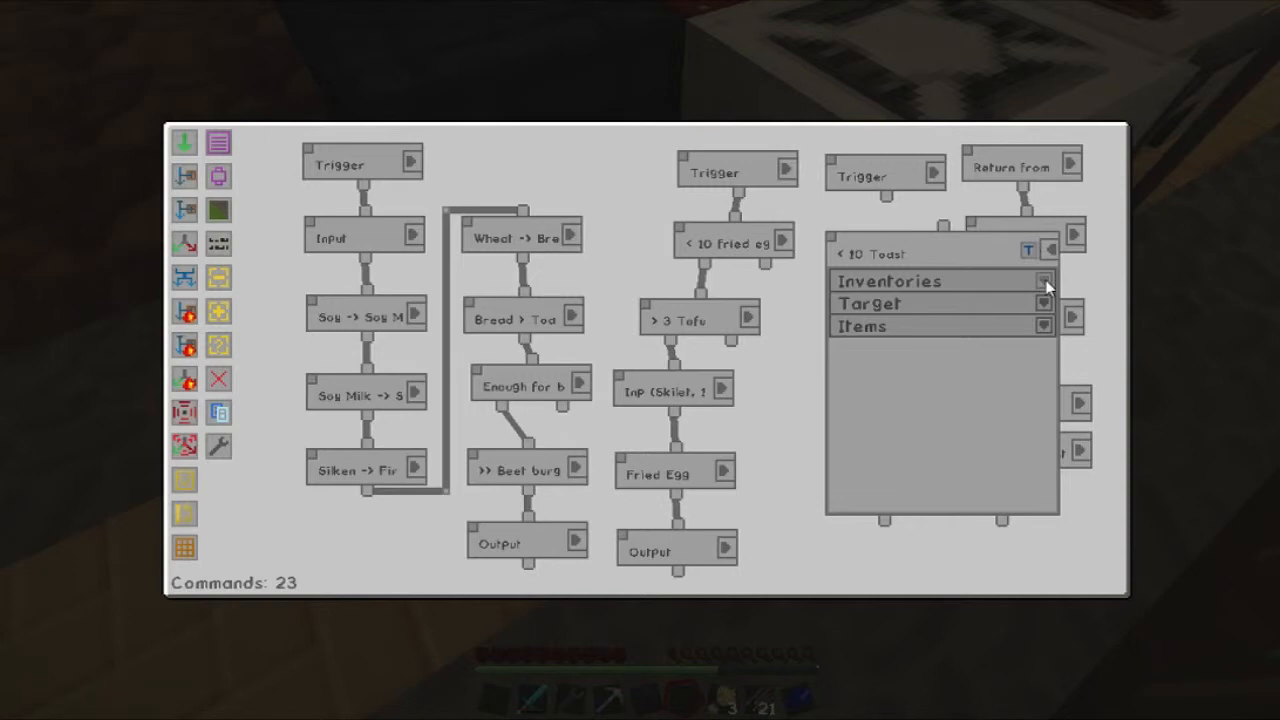
left_click(1043, 281)
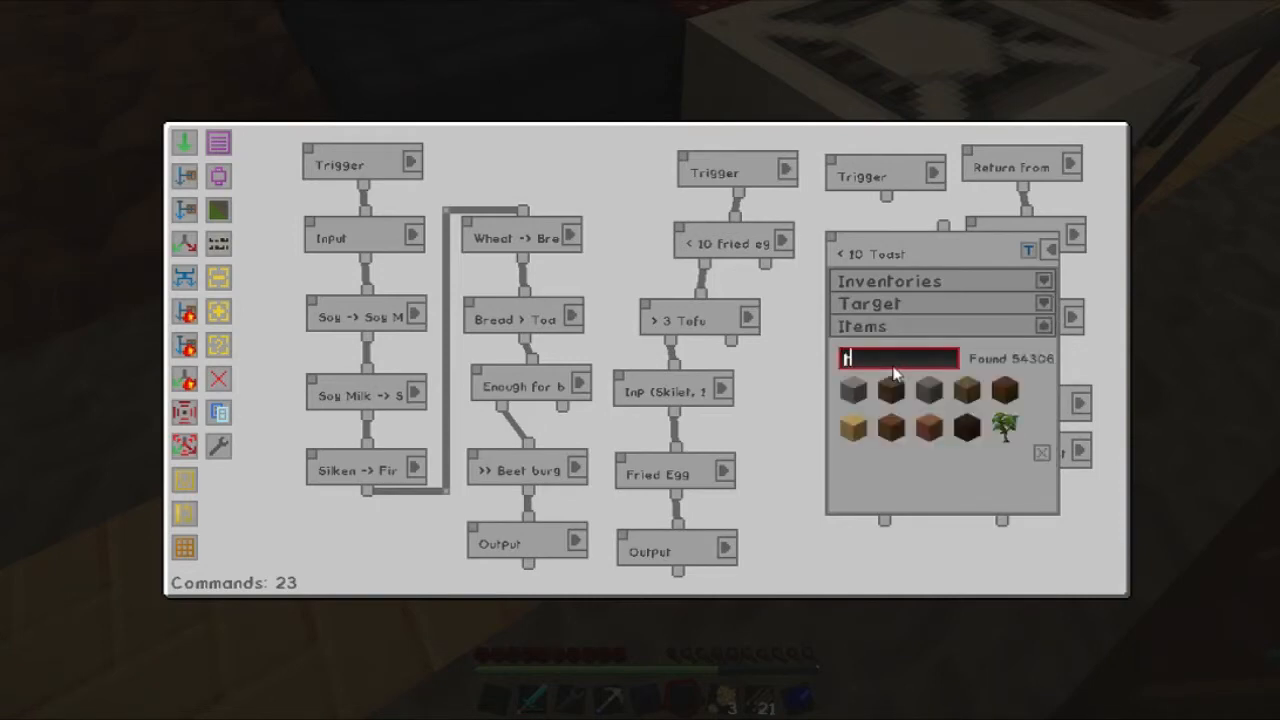
type("oast")
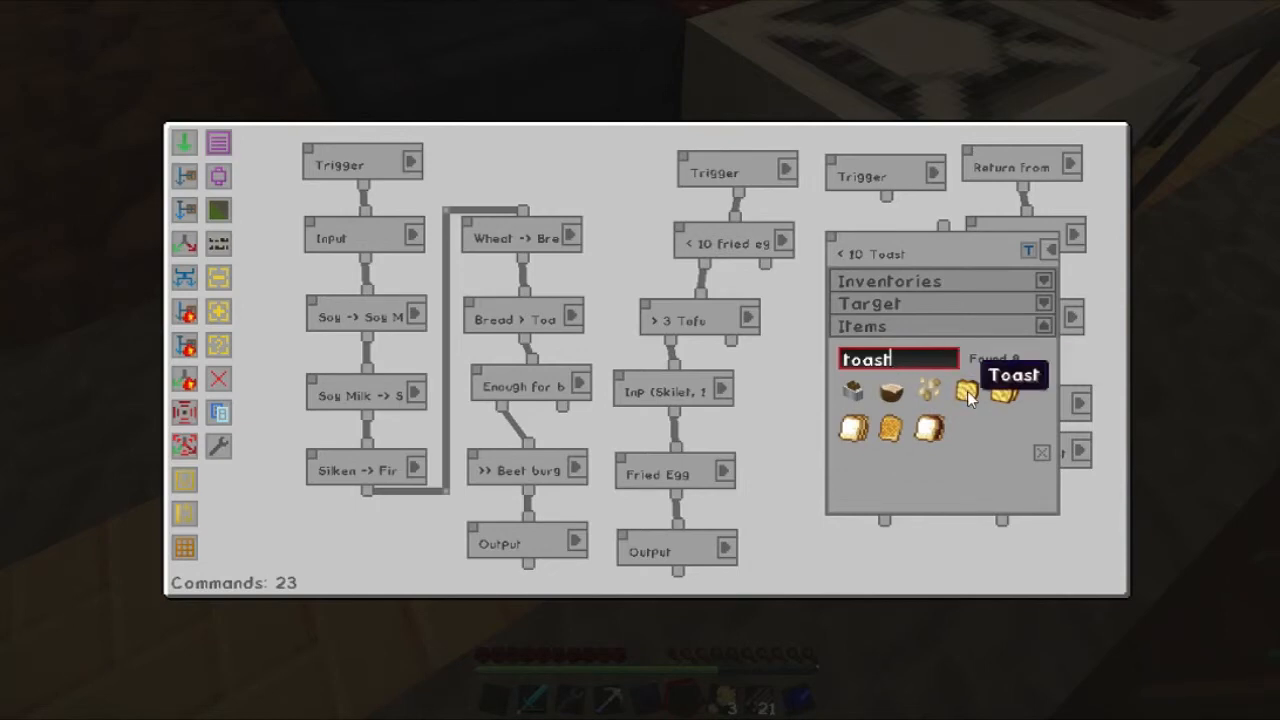
left_click(960, 392)
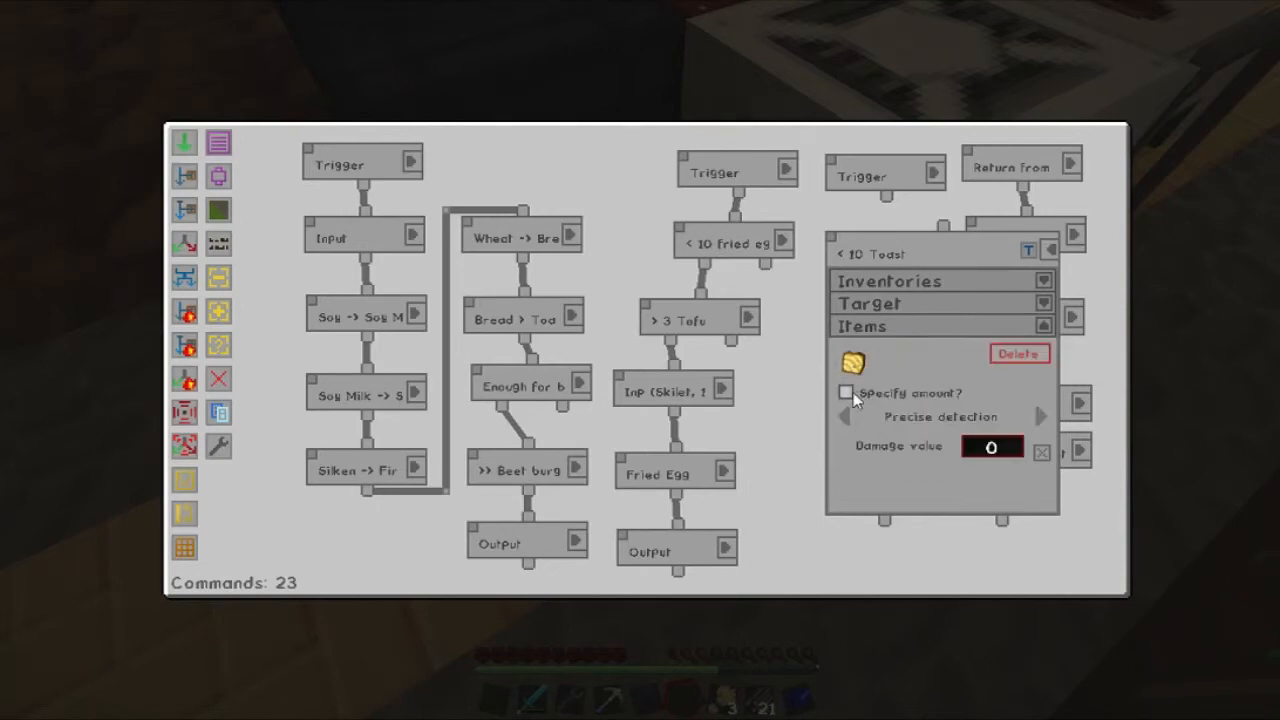
left_click(845, 392)
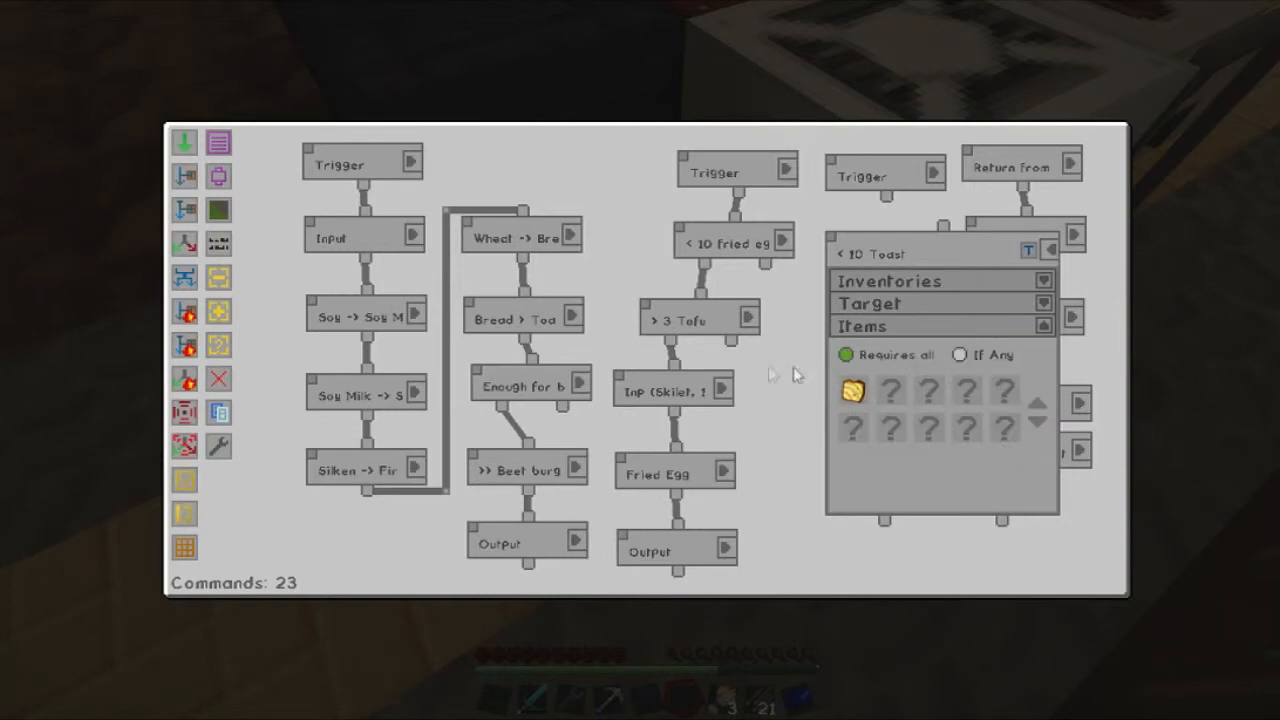
mouse_move(728, 345)
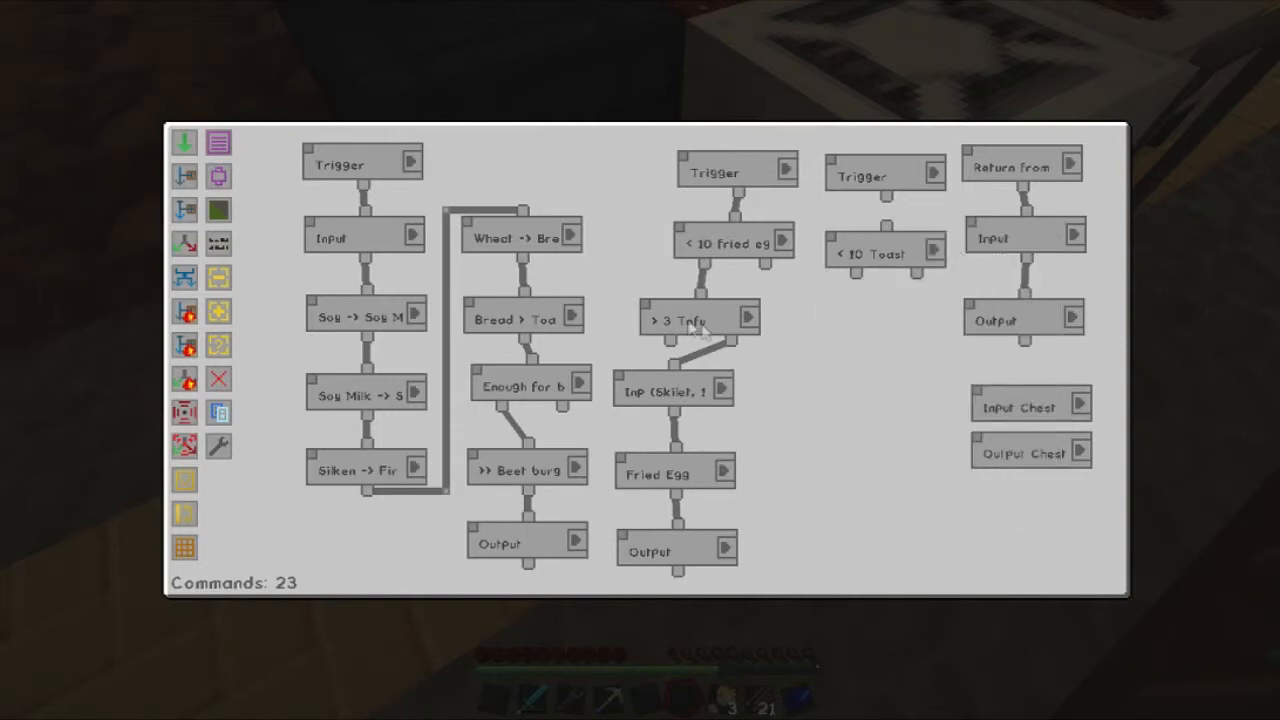
mouse_move(670, 355)
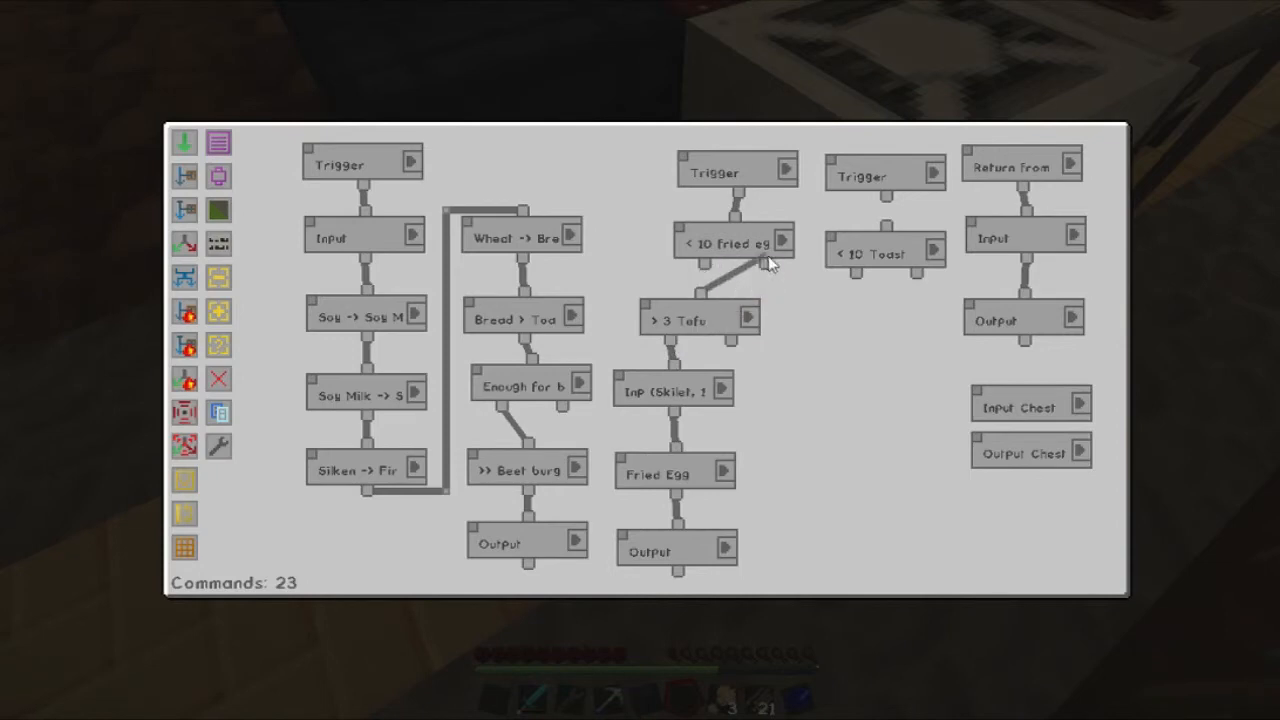
mouse_move(765, 265)
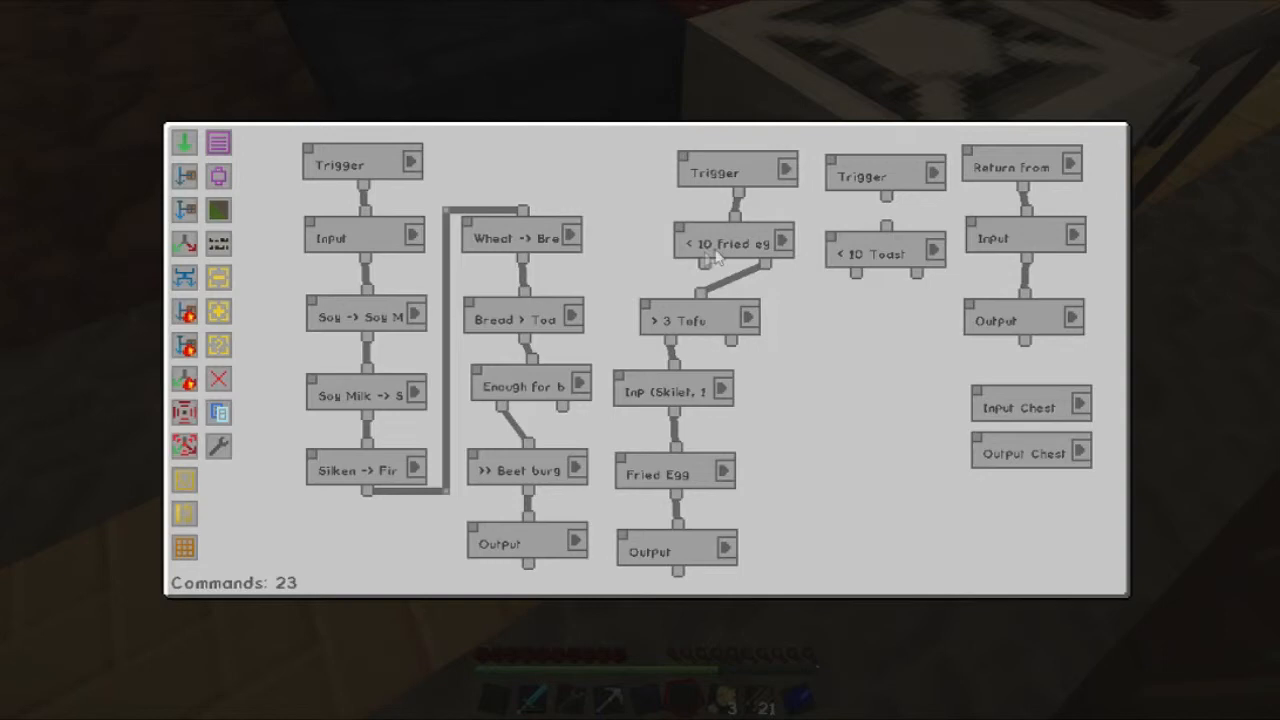
mouse_move(765, 275)
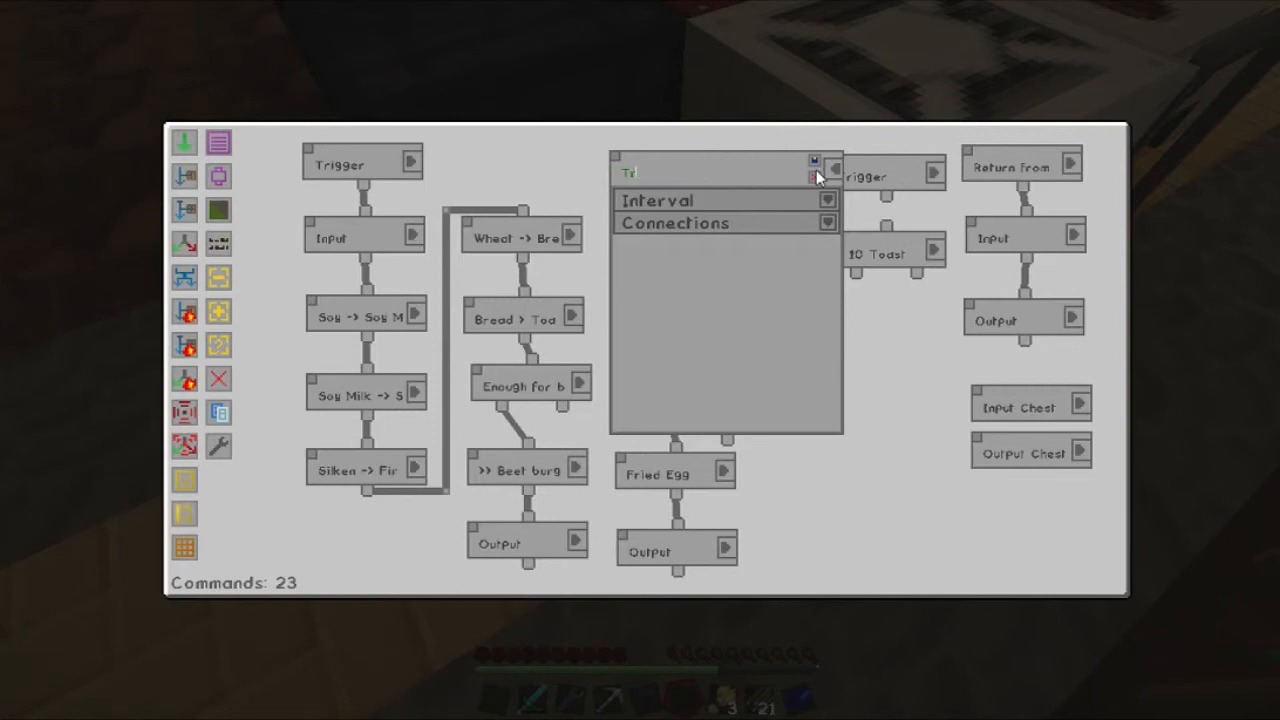
Rename the fried-egg branch's trigger to 'Make fried eggs'.
type("Make f")
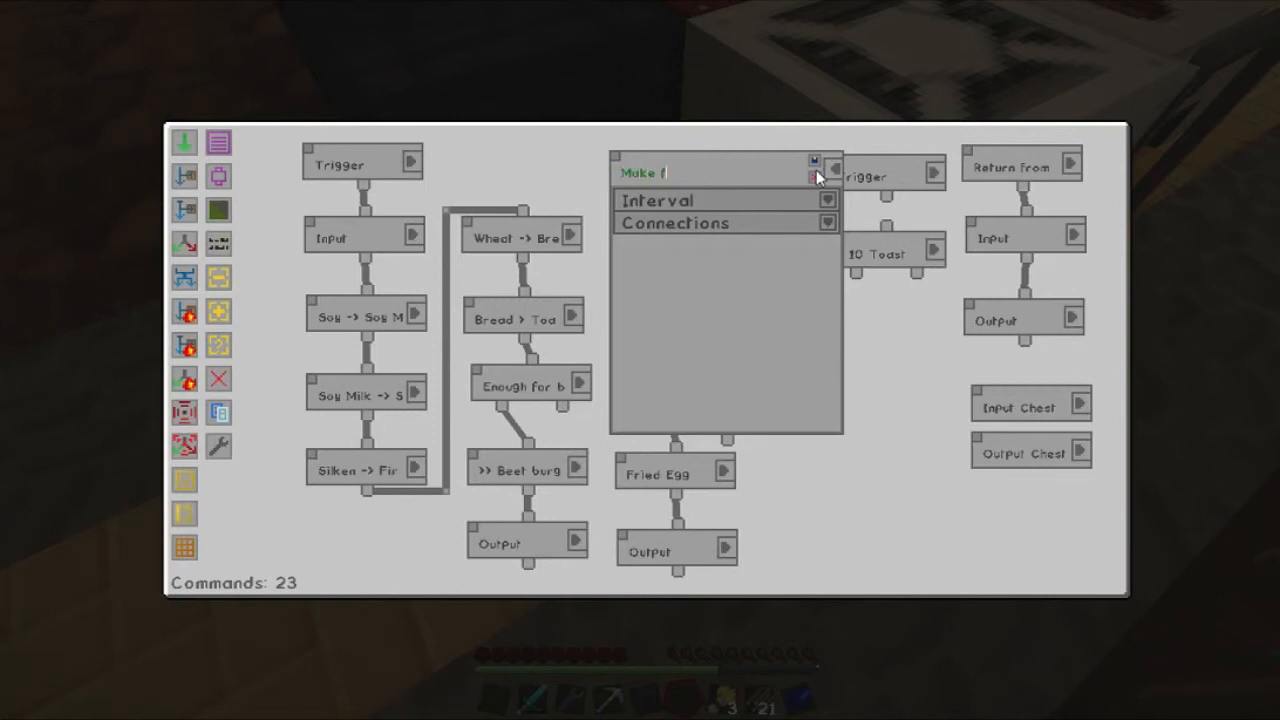
type("fried eggs")
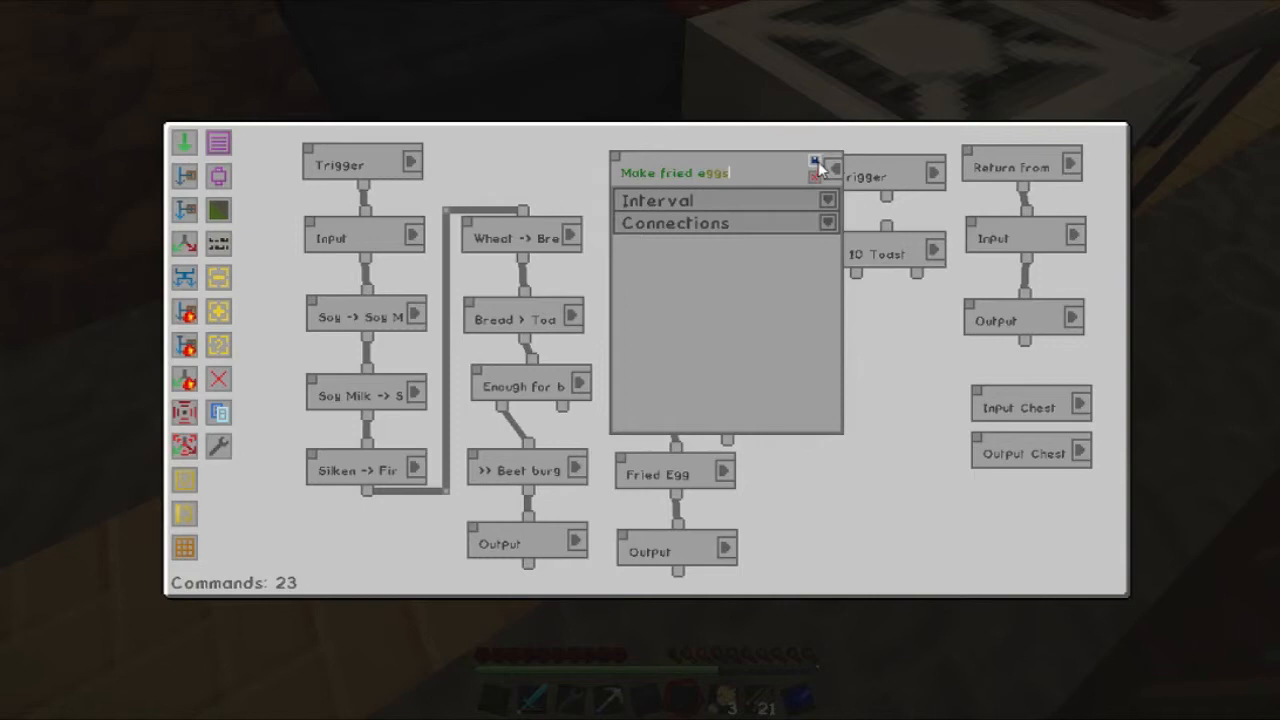
left_click(827, 163)
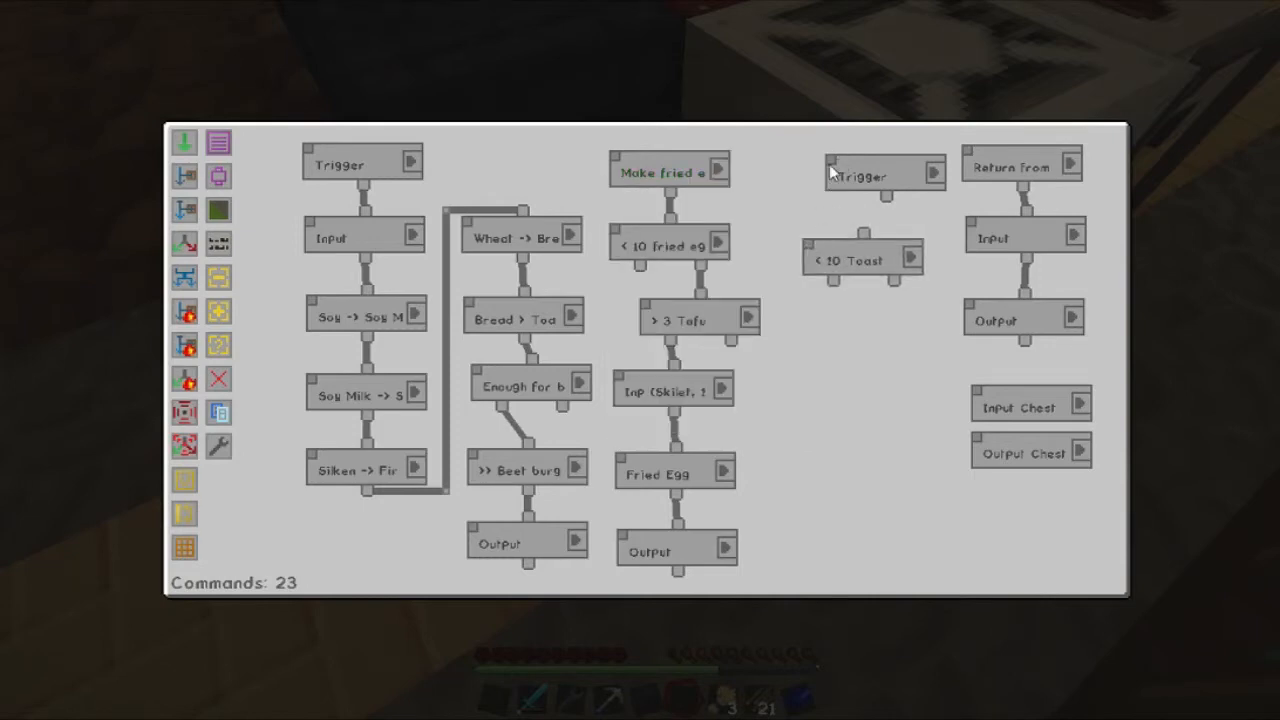
Stack the trigger, '< 10 Toast', Input and bread-to-toast crafting steps into one toast column.
left_click_drag(884, 172, 861, 179)
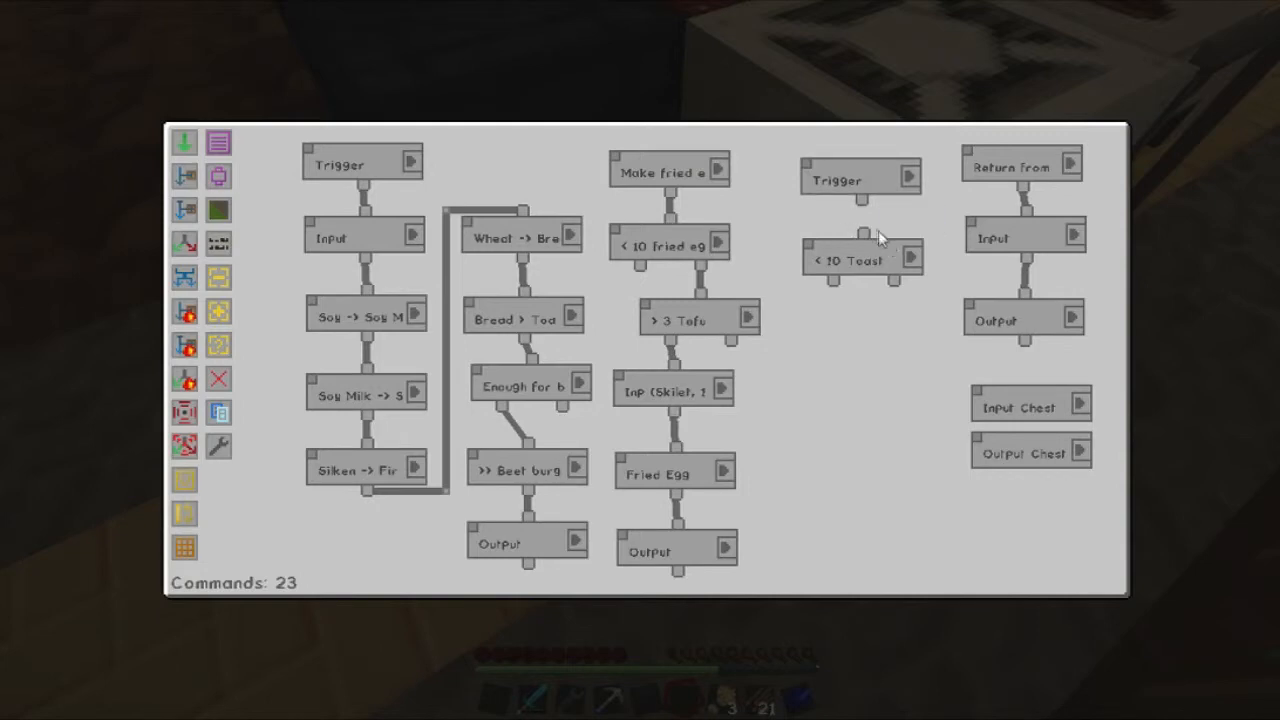
mouse_move(895, 275)
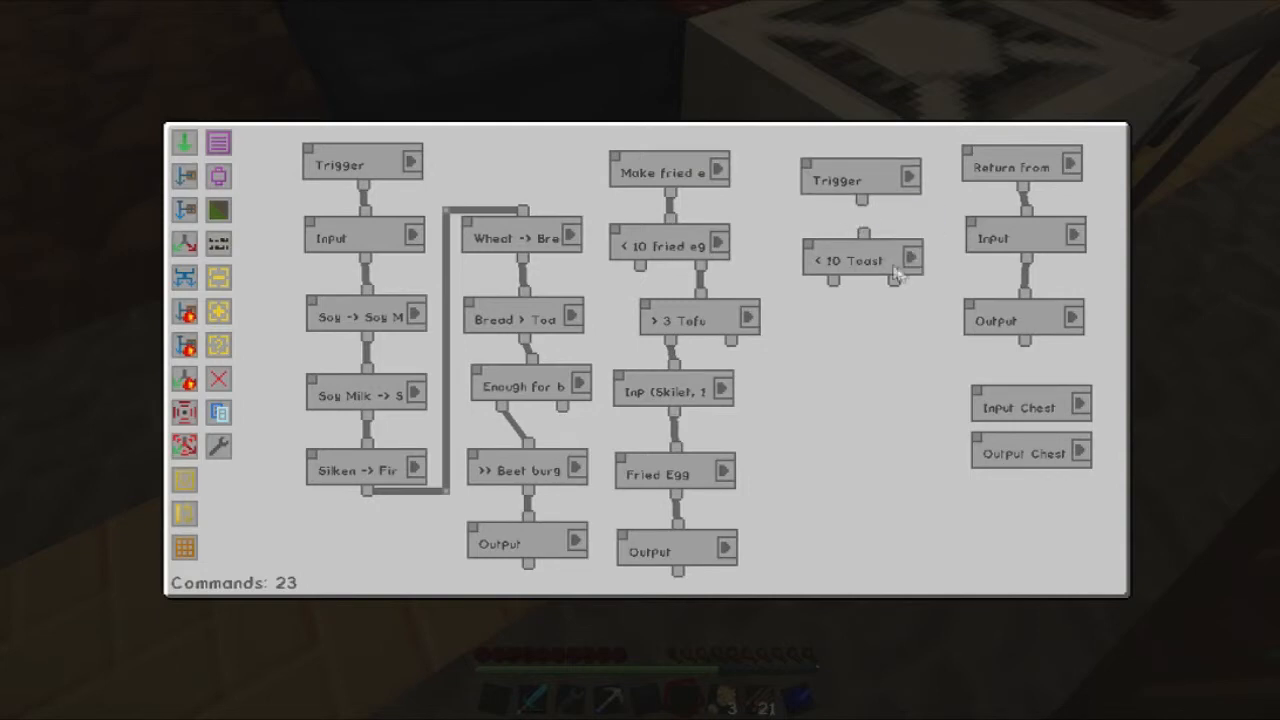
mouse_move(865, 200)
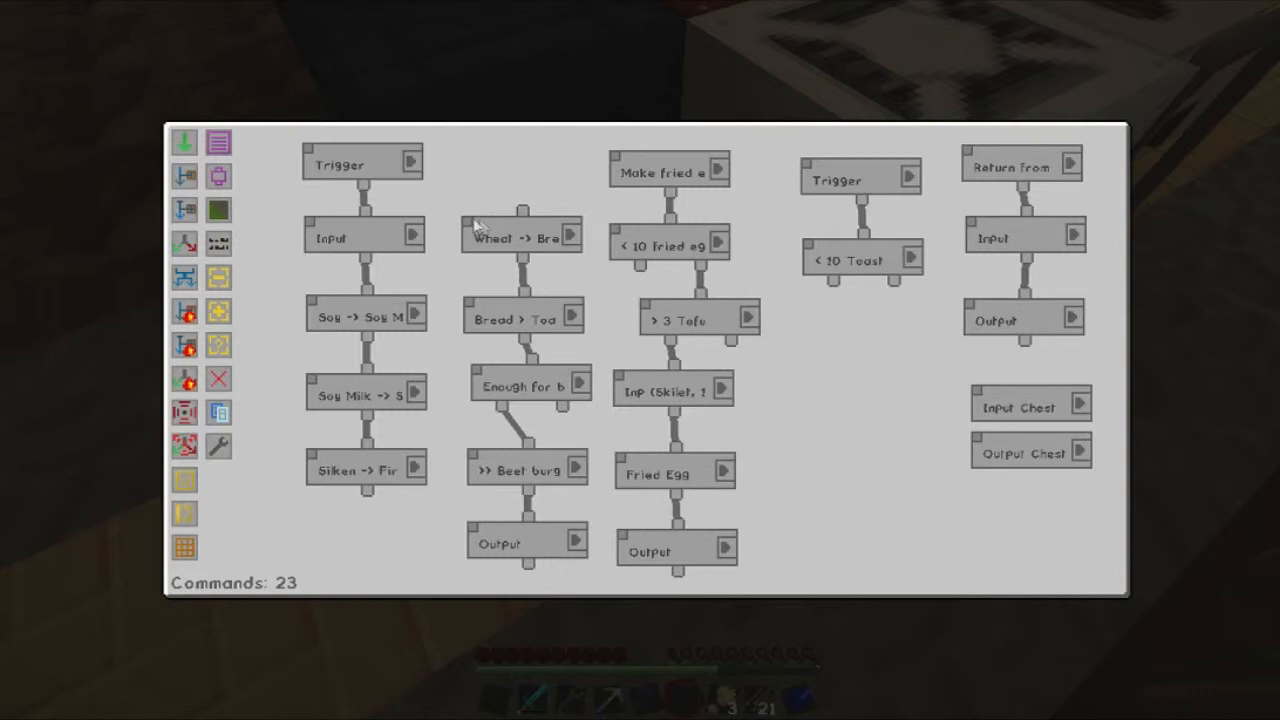
mouse_move(527, 330)
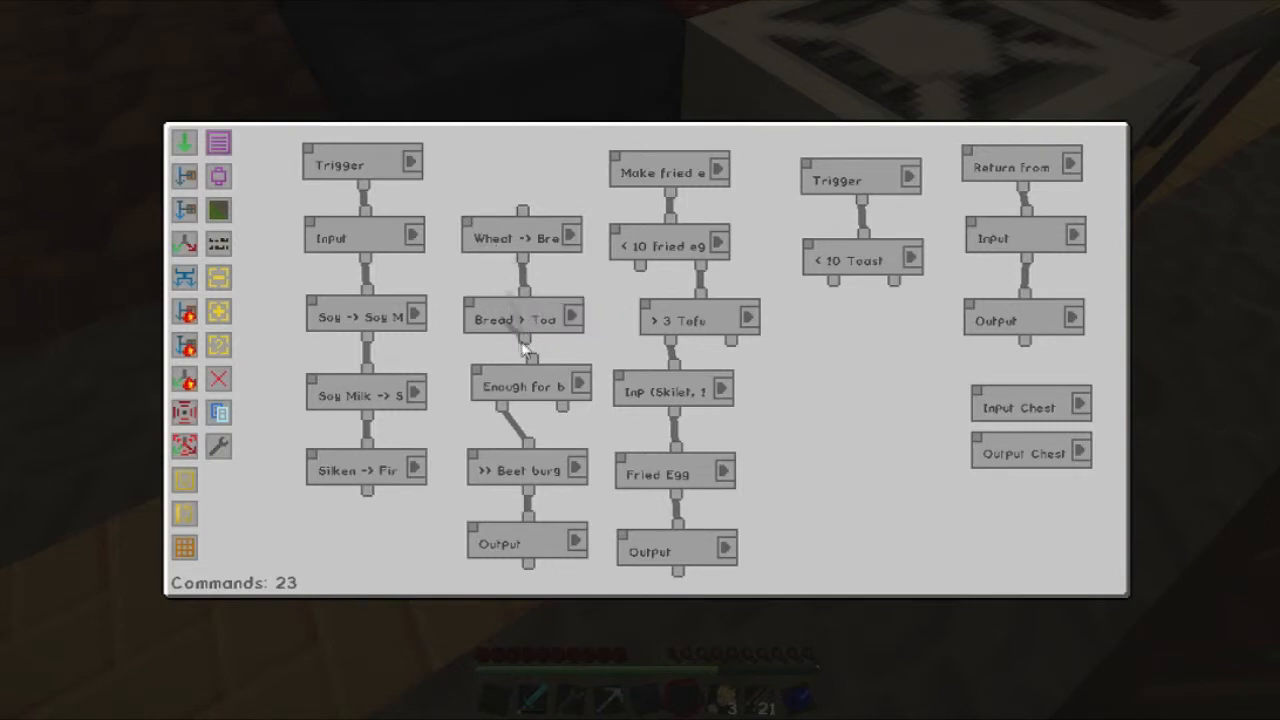
left_click_drag(520, 236, 835, 346)
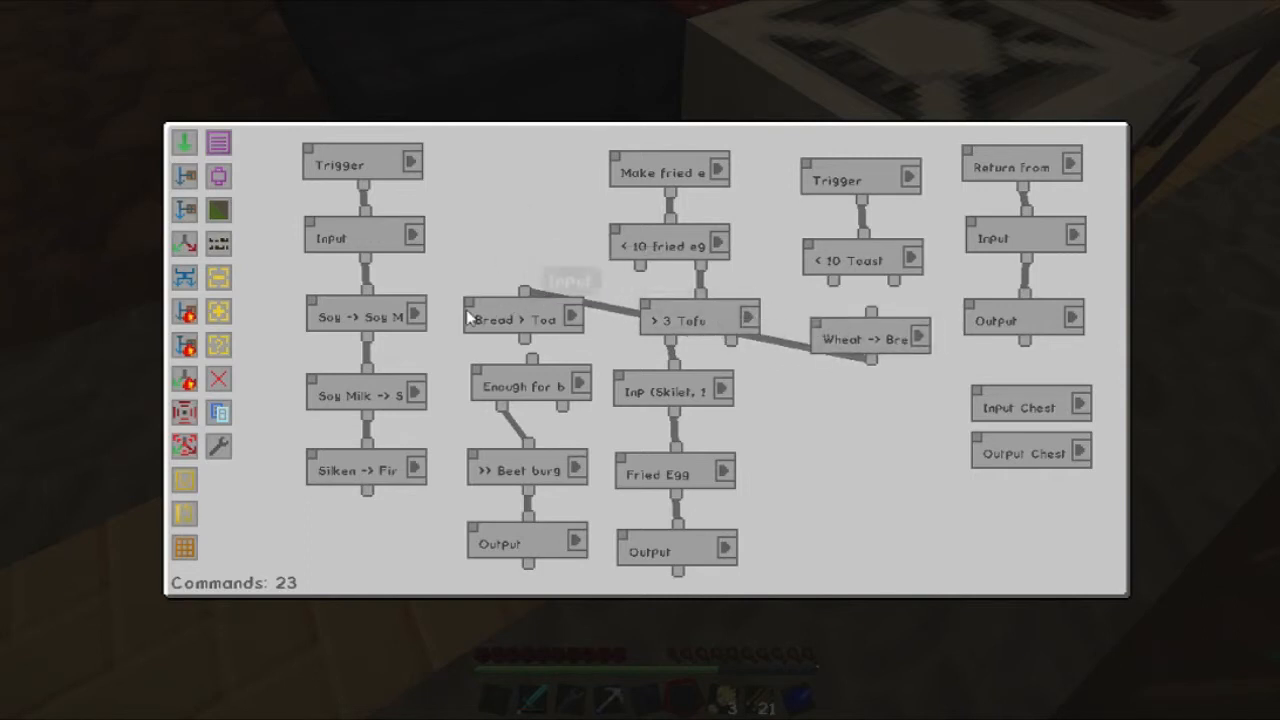
left_click_drag(520, 320, 870, 415)
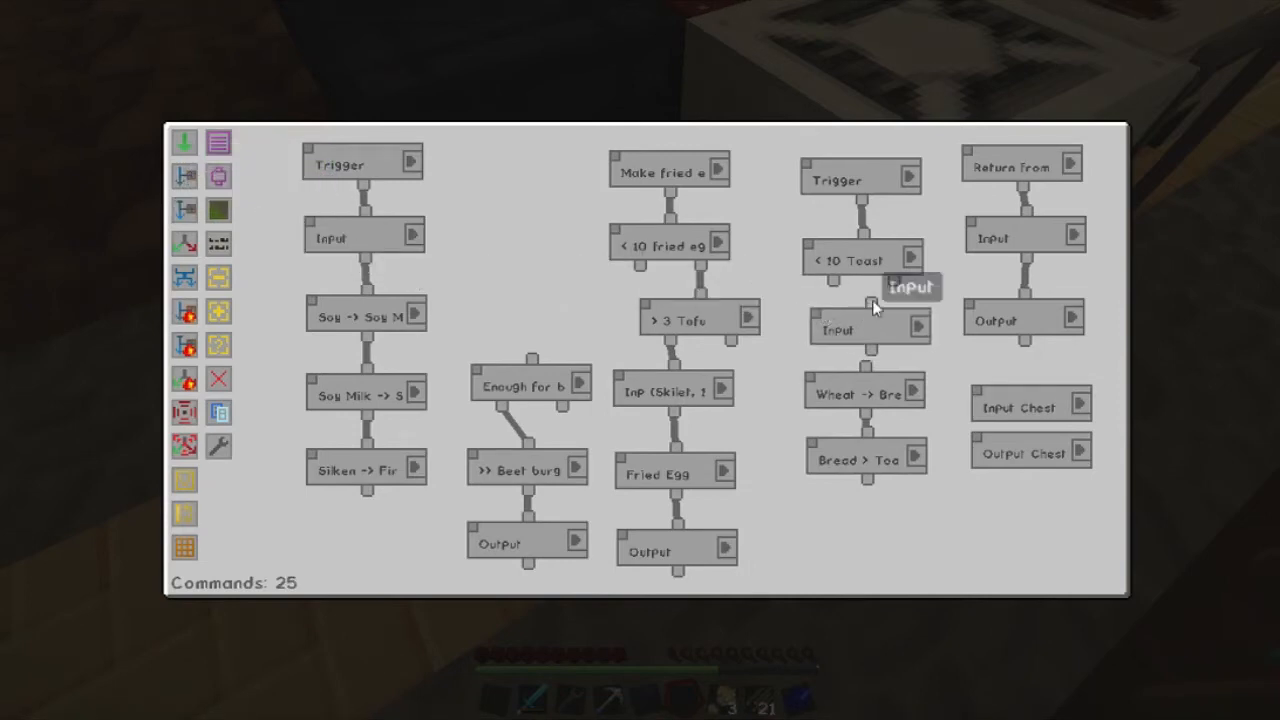
Set the toast branch Input to draw from the chest and search its items for wheat.
left_click(868, 328)
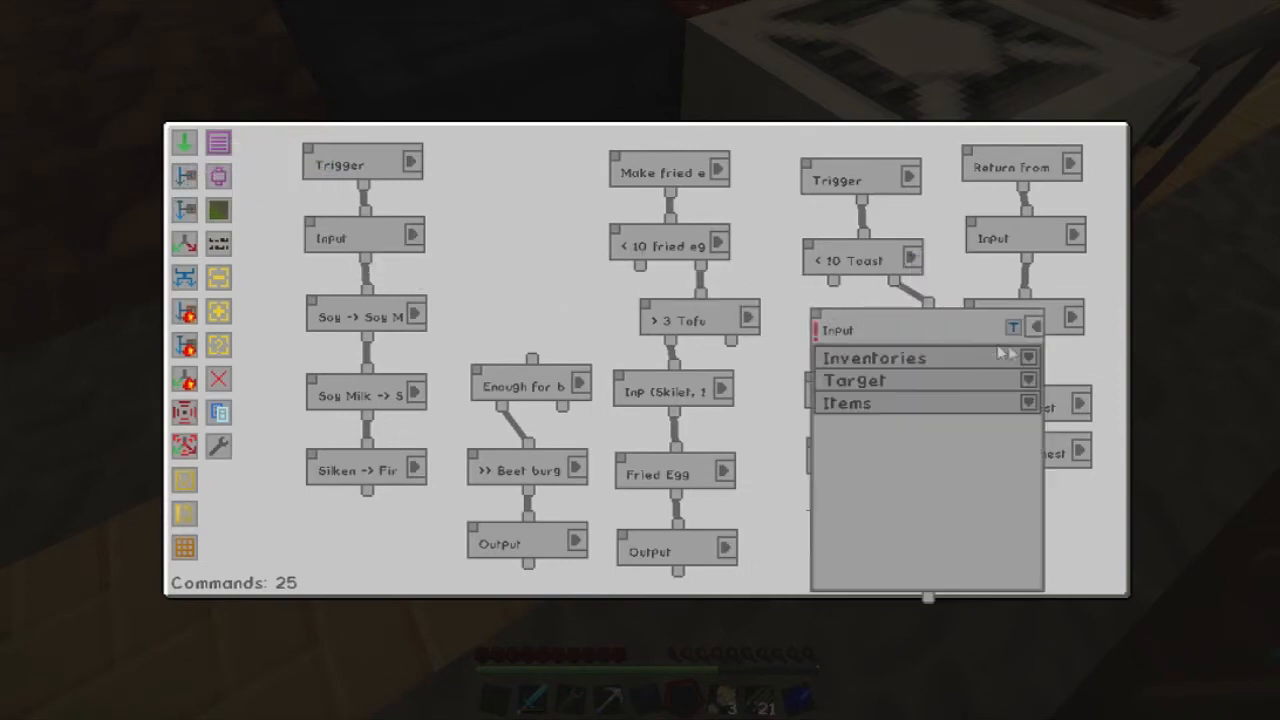
left_click(873, 357)
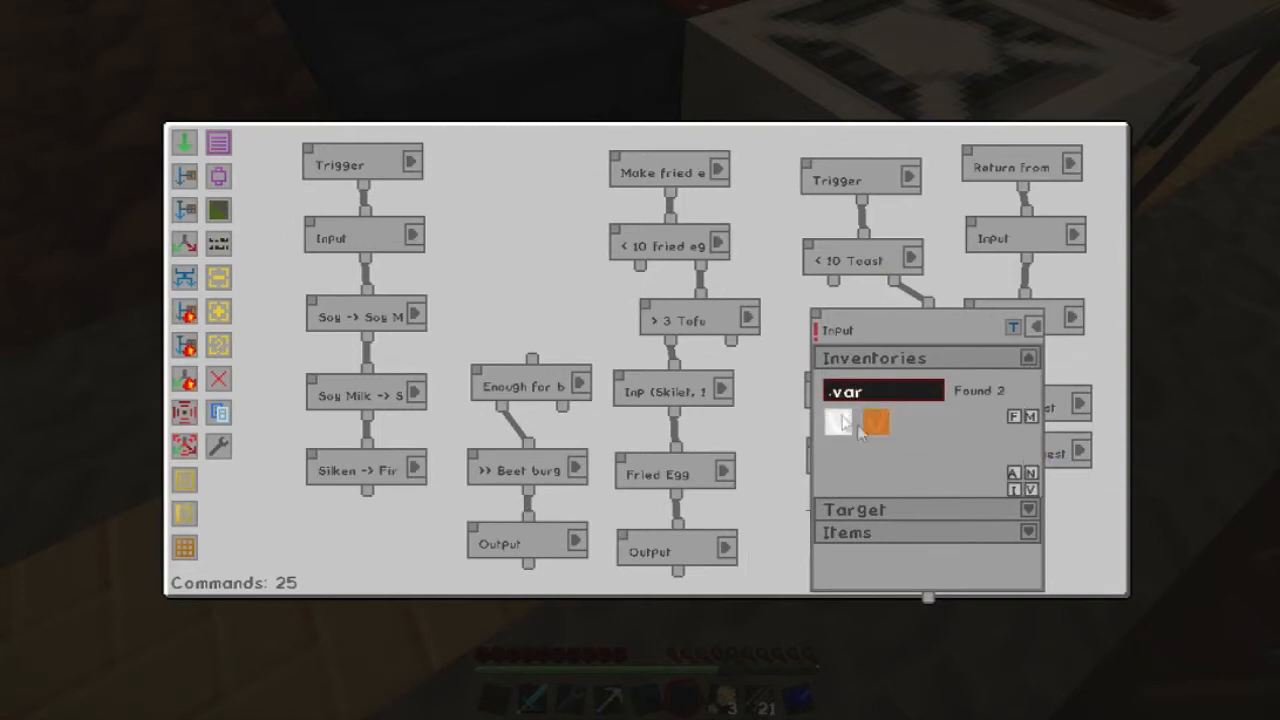
left_click(1028, 357)
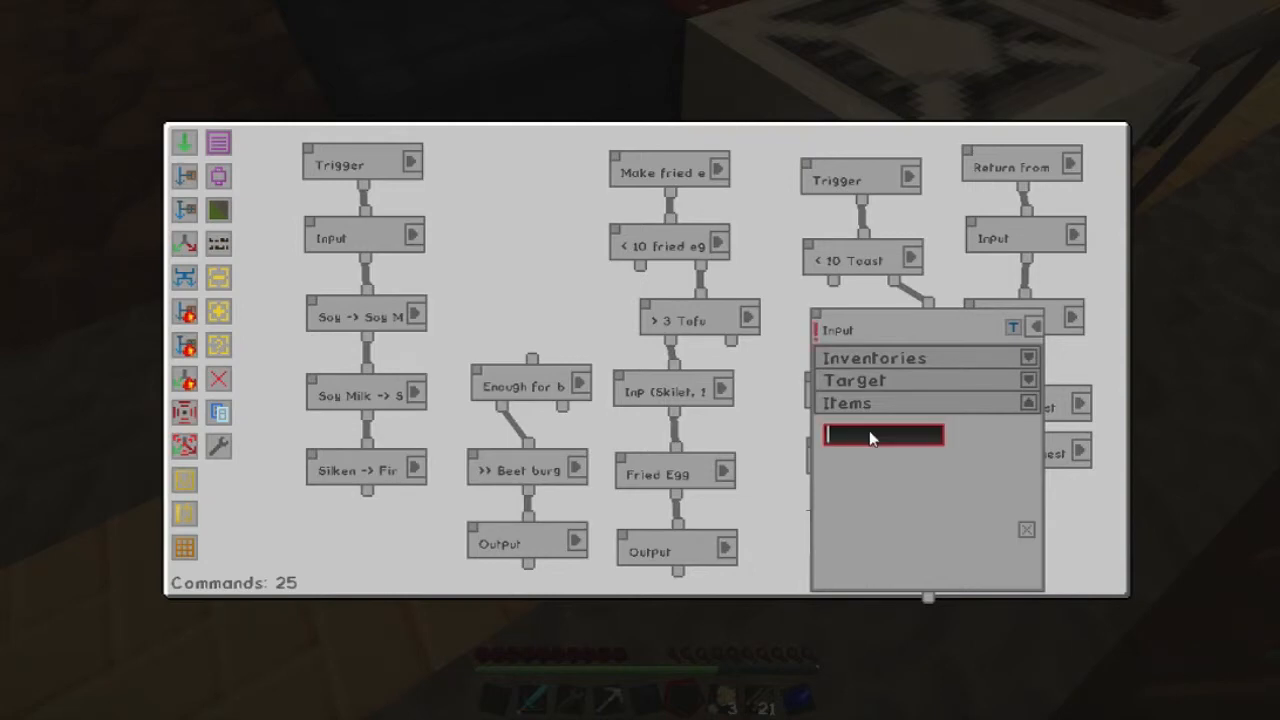
type("wheat")
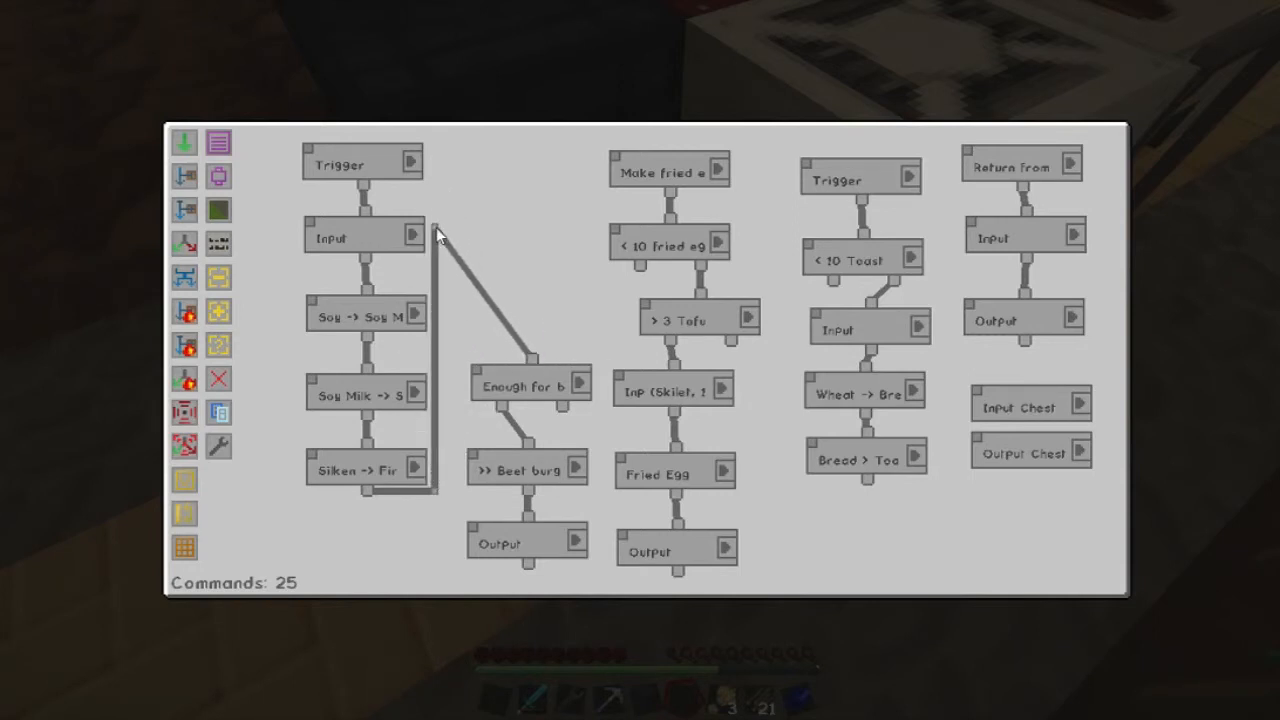
Link the tofu chain to 'Enough for burger', compact the burger steps, and name the output 'Final Output'.
left_click_drag(530, 385, 510, 273)
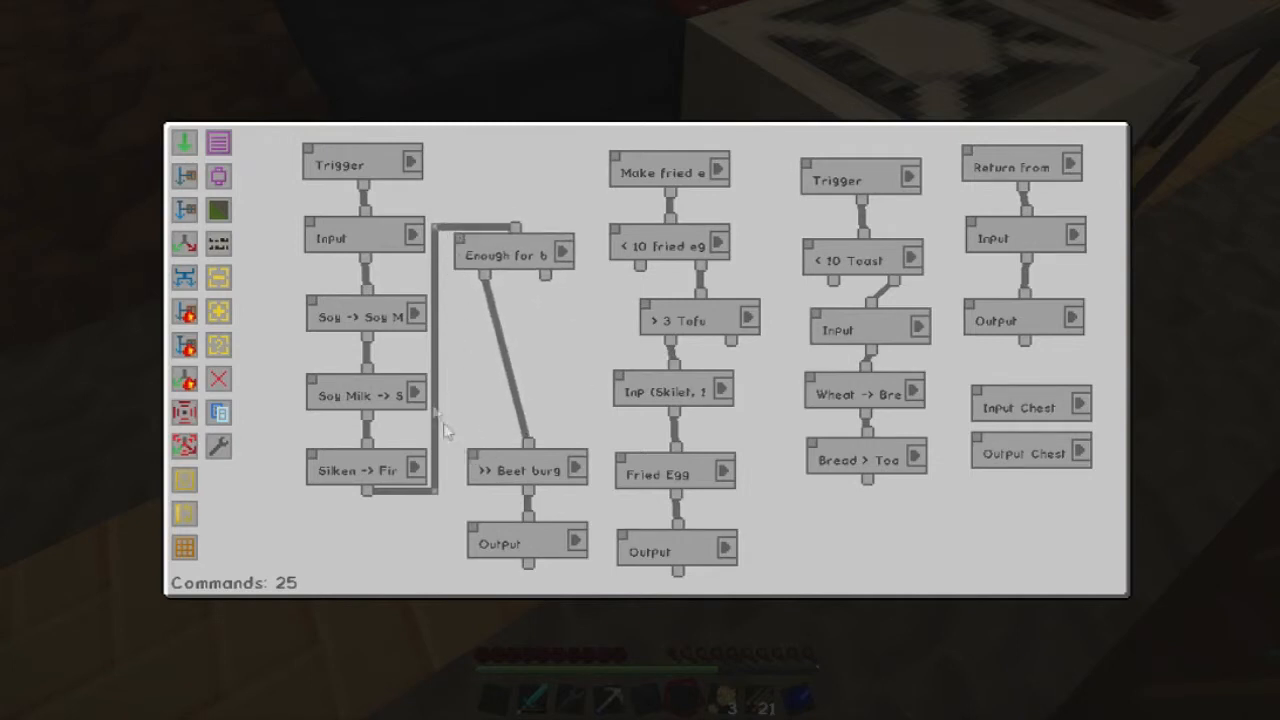
left_click_drag(525, 470, 485, 330)
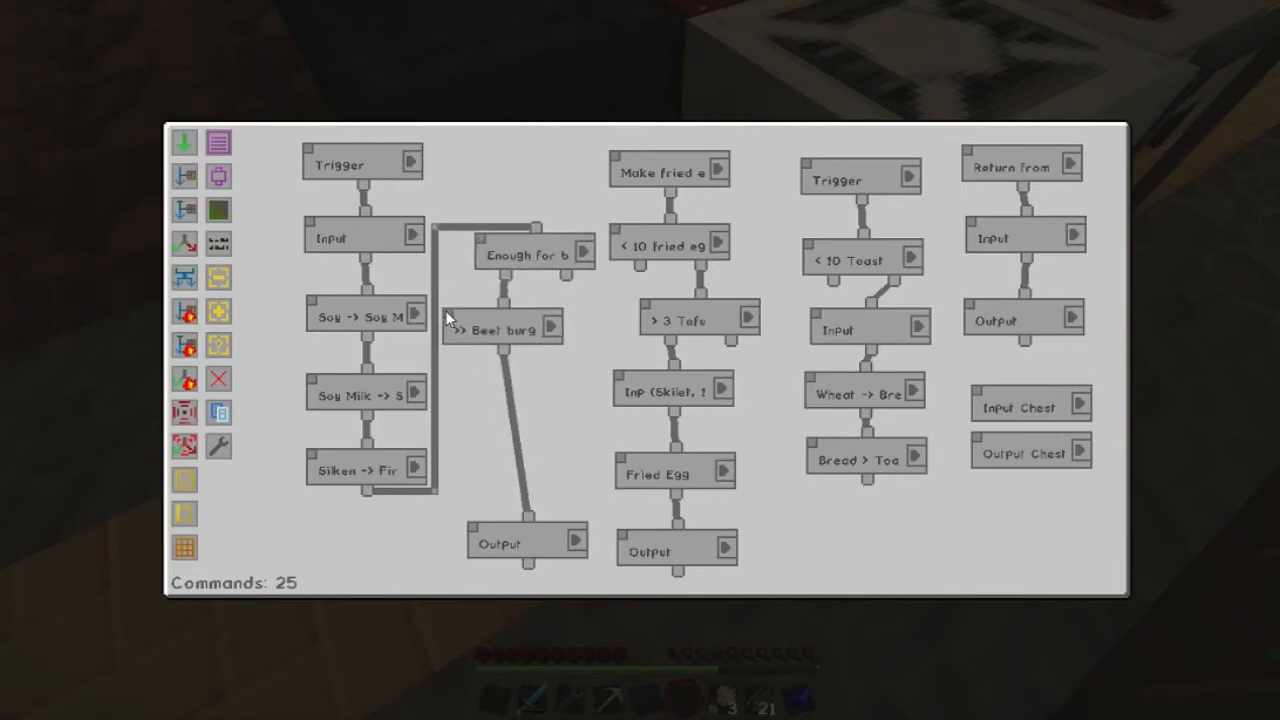
left_click_drag(527, 541, 505, 410)
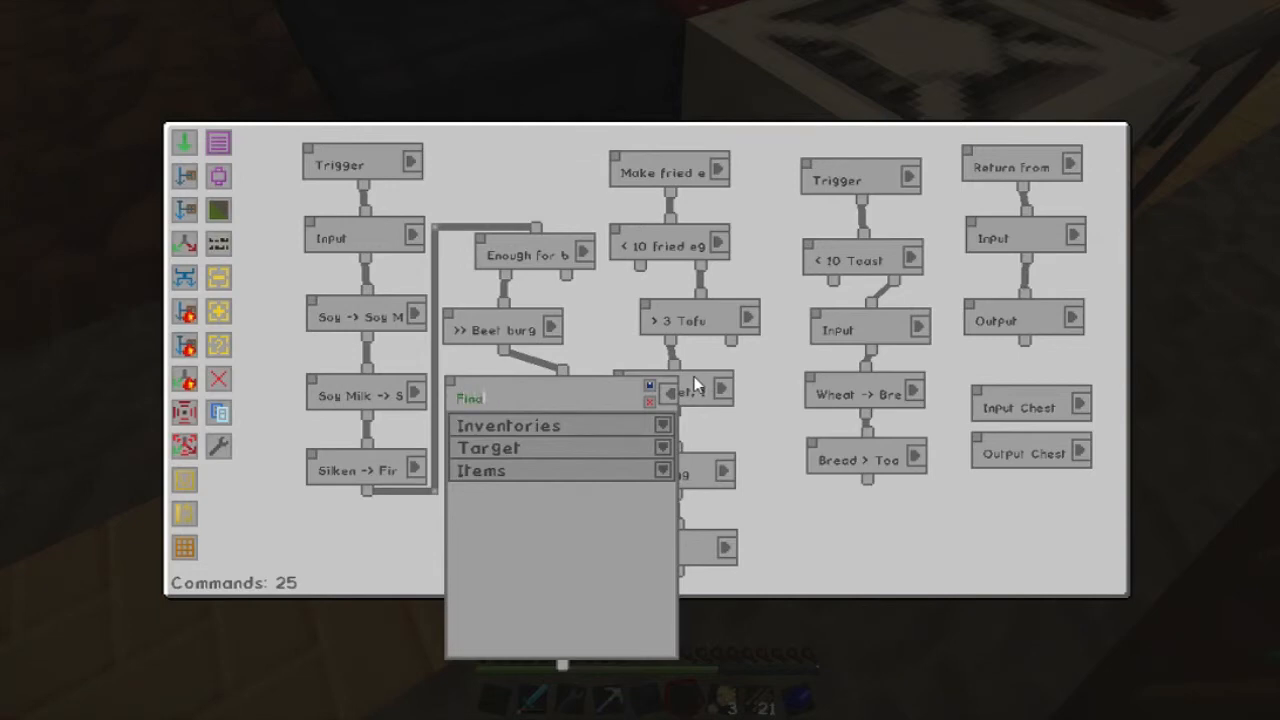
type("Final Output")
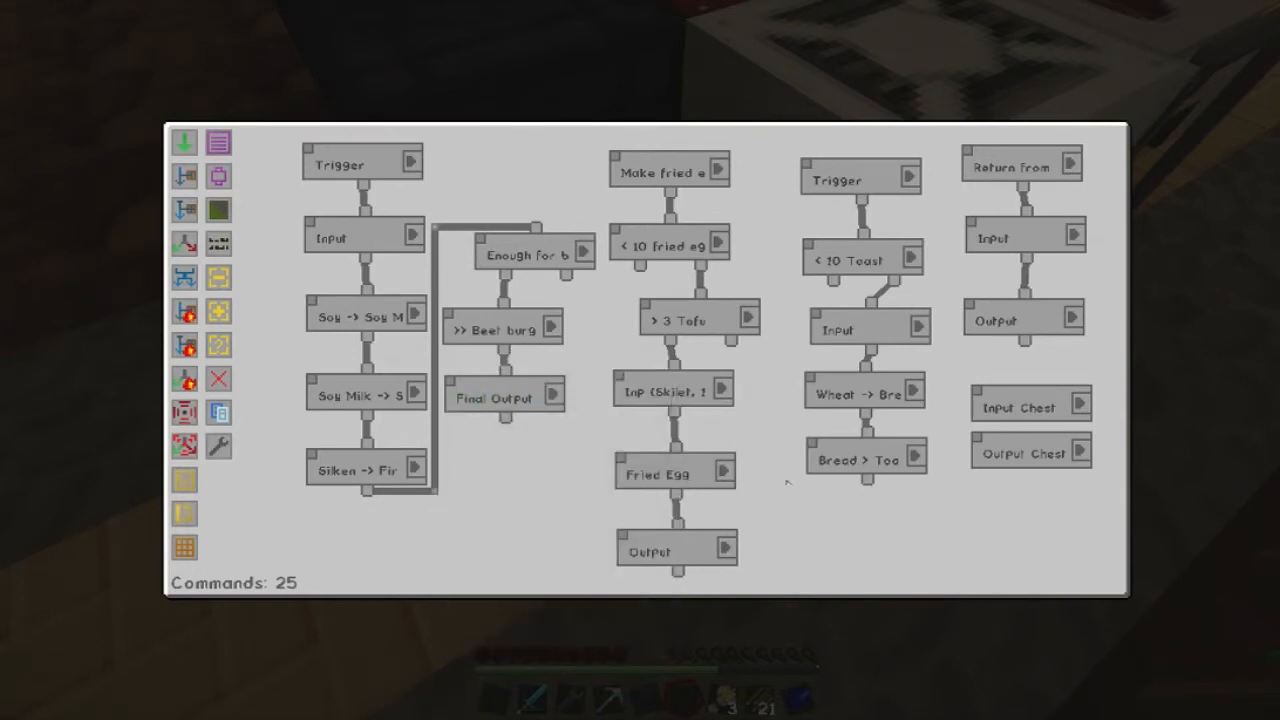
Rename the toast branch trigger 'Make Toast' and the first tofu trigger 'Make it'.
left_click(911, 177)
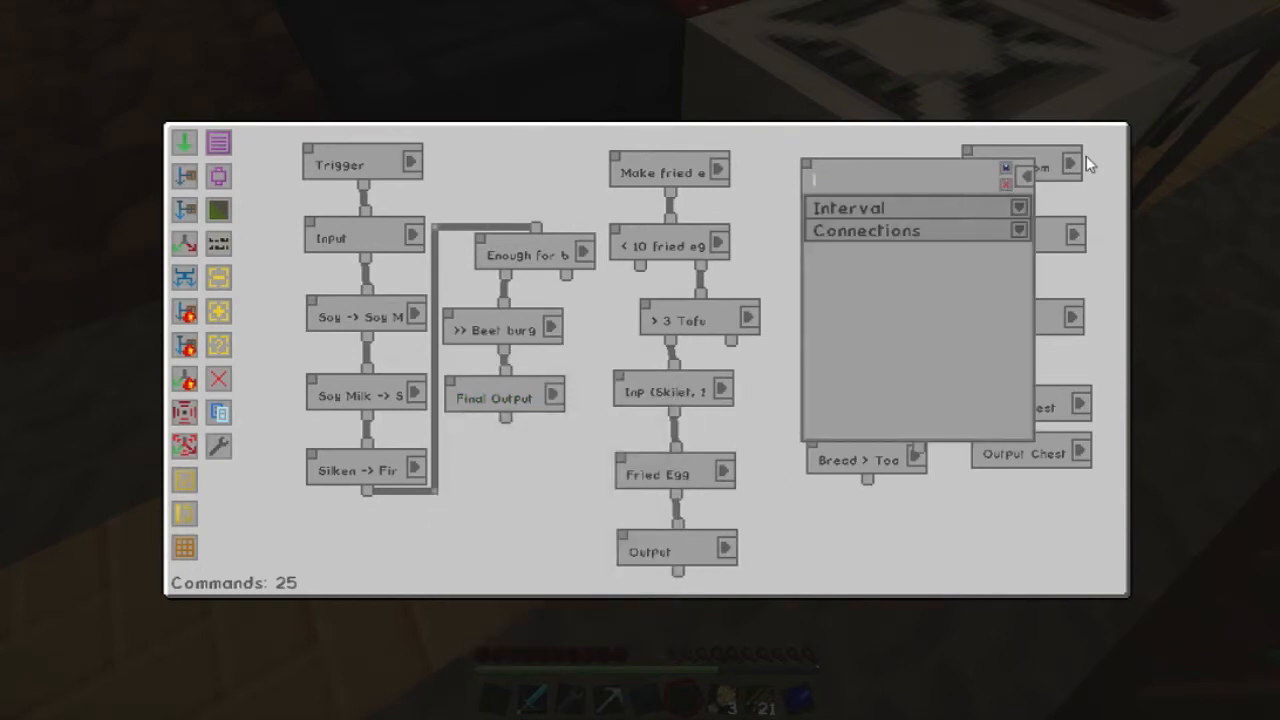
type("Make Toast")
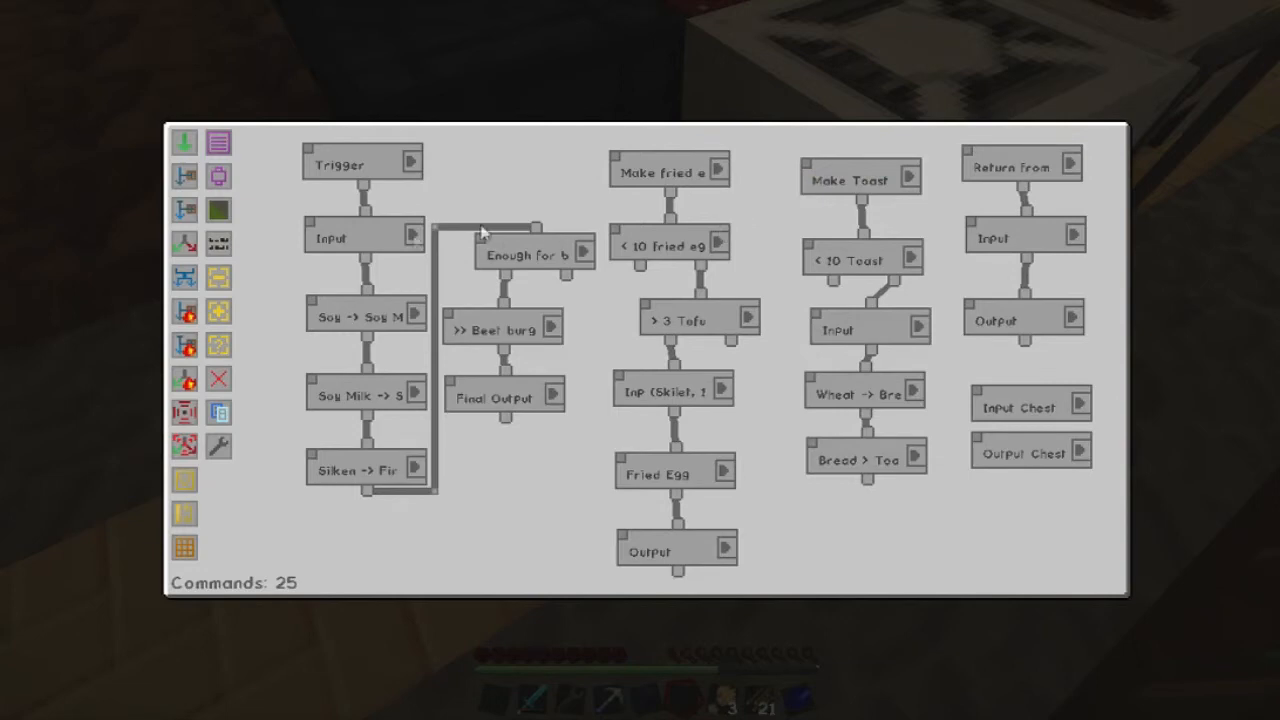
left_click(505, 162)
type("Make it")
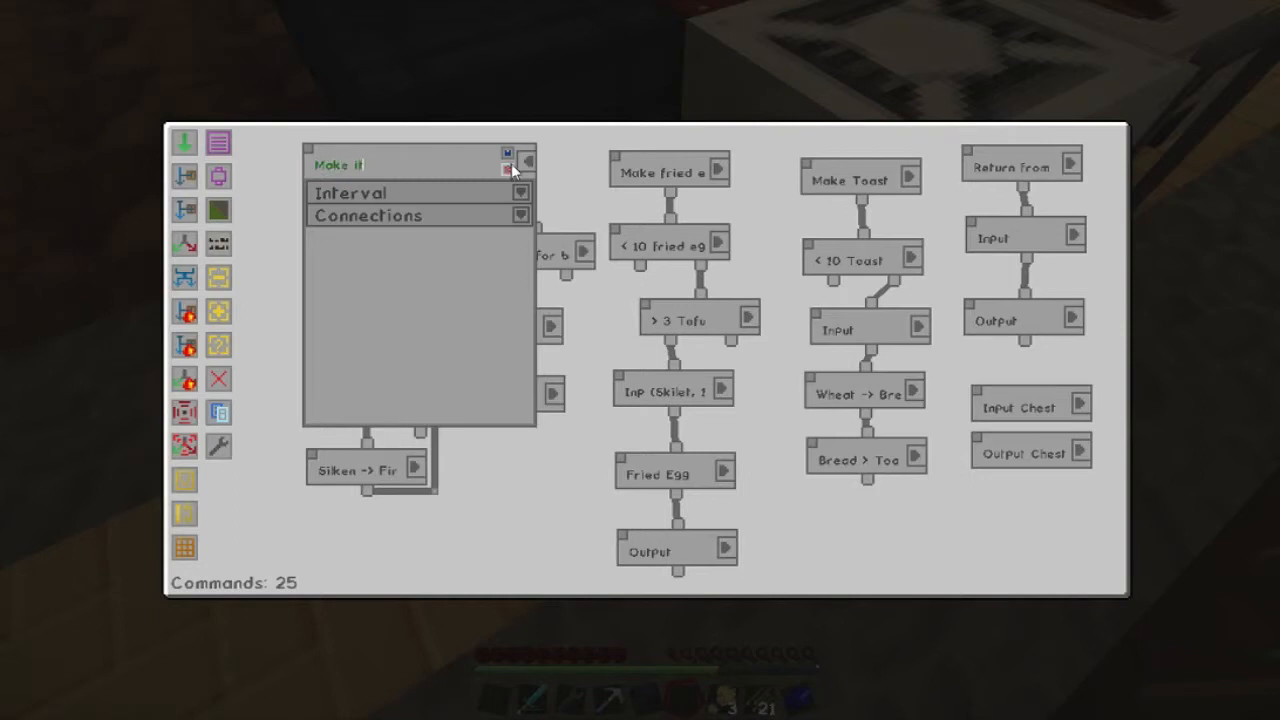
left_click(508, 166)
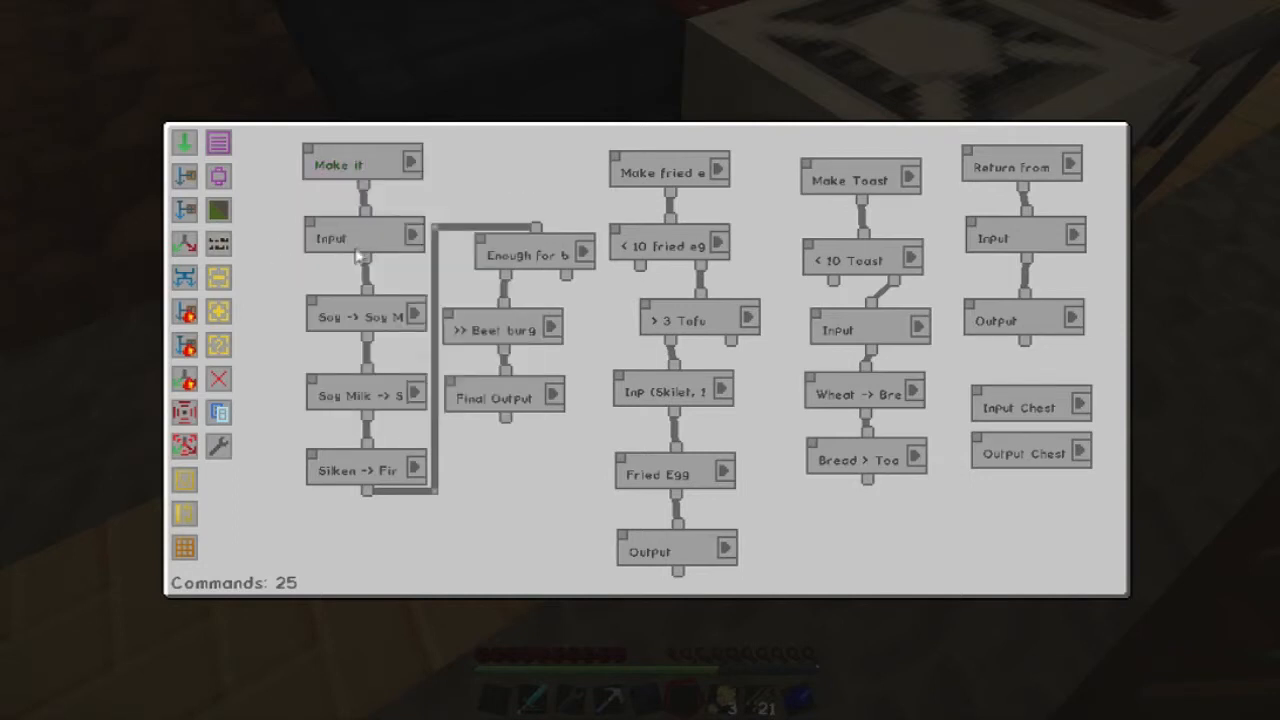
mouse_move(385, 167)
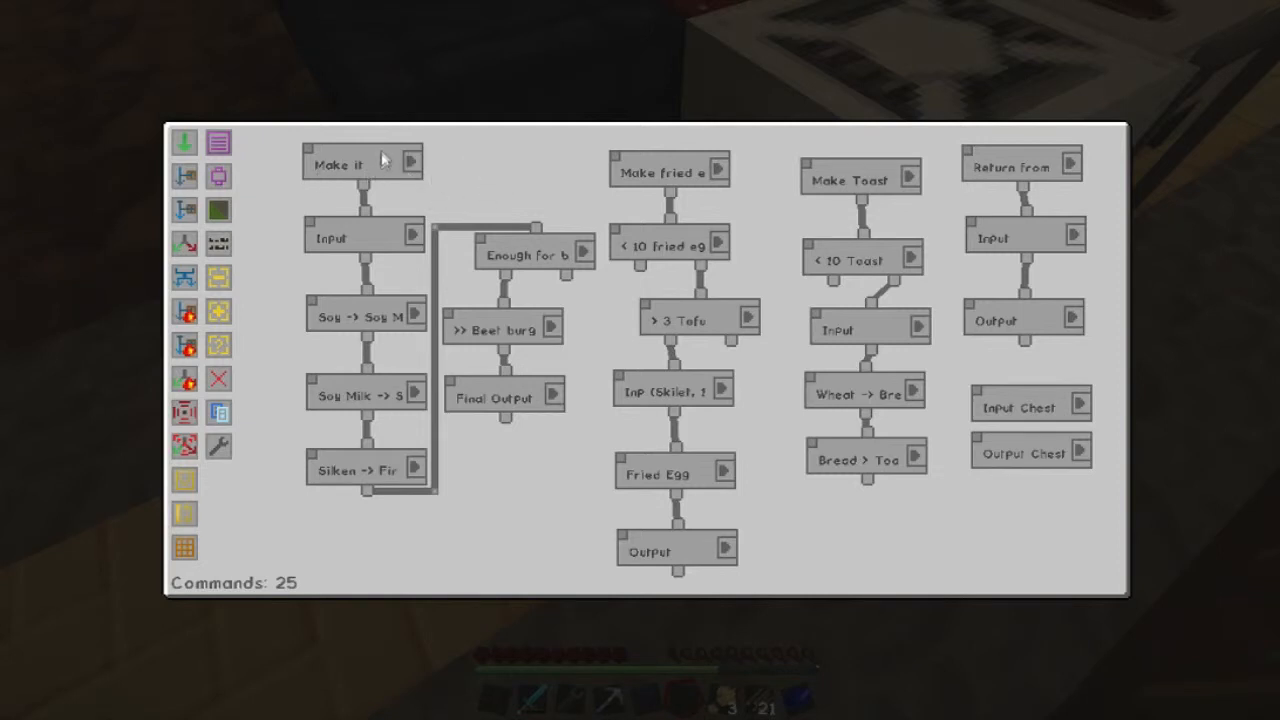
mouse_move(930, 215)
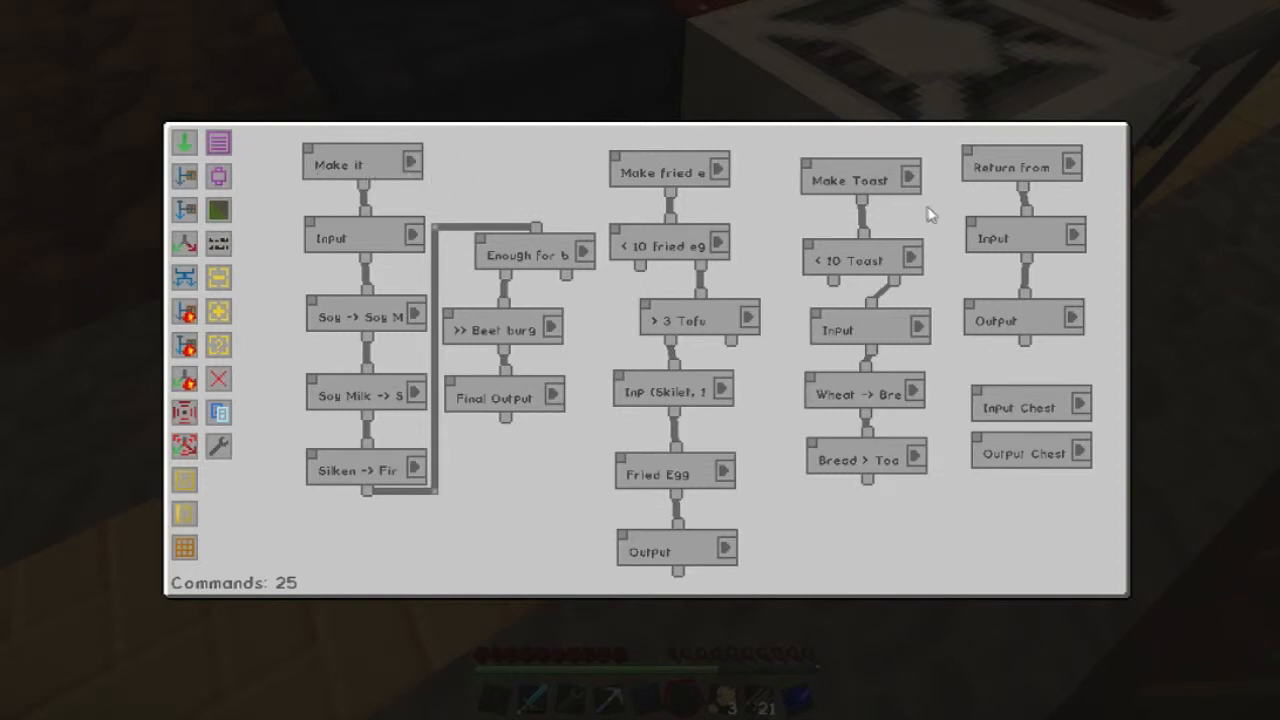
mouse_move(830, 173)
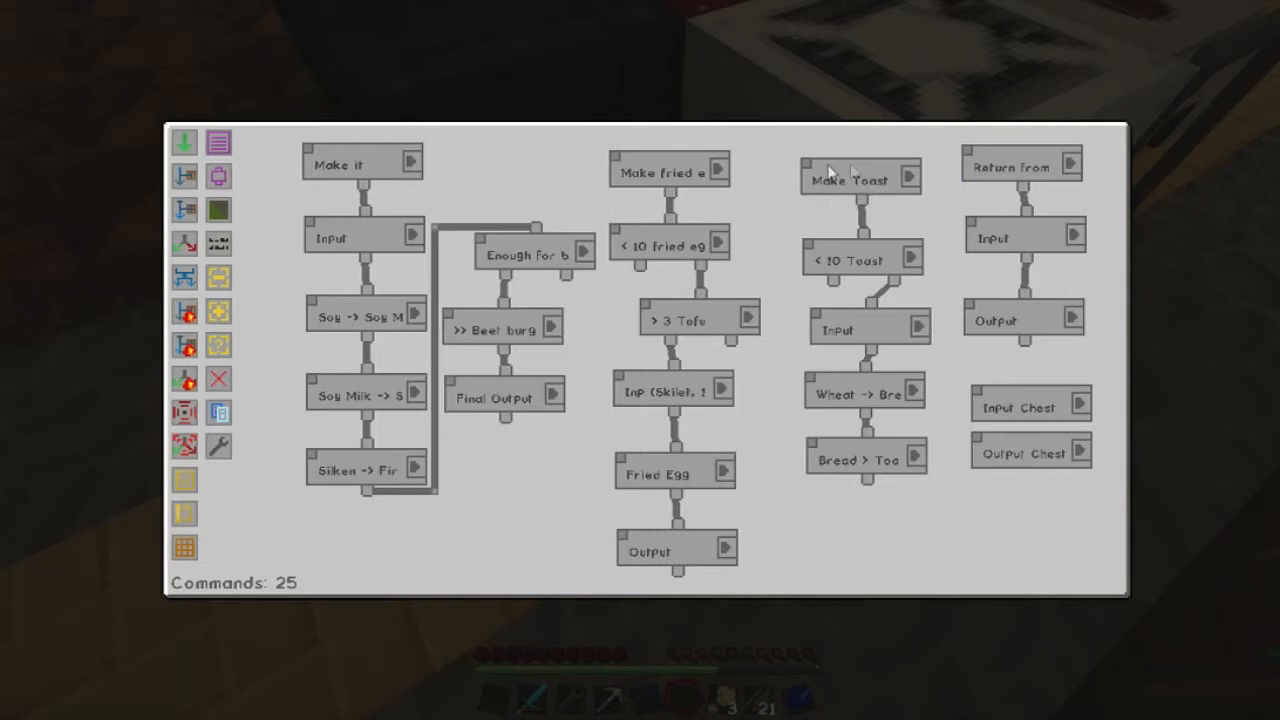
mouse_move(845, 275)
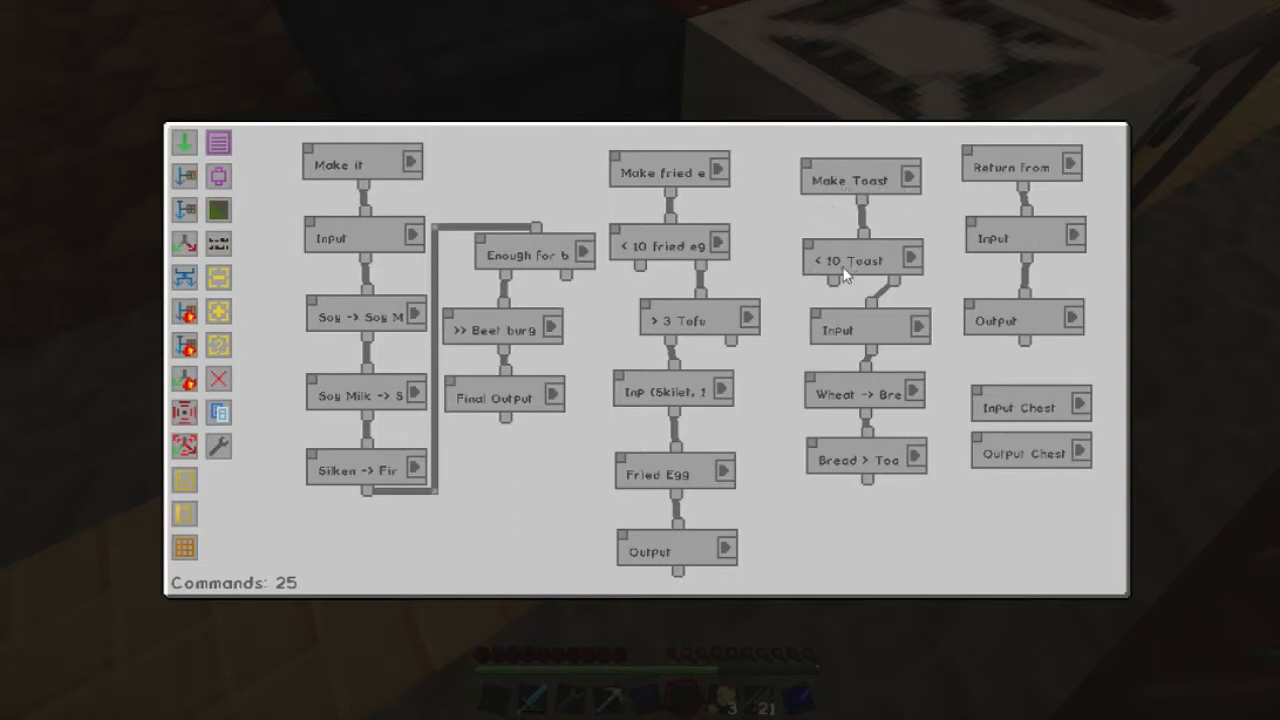
mouse_move(840, 337)
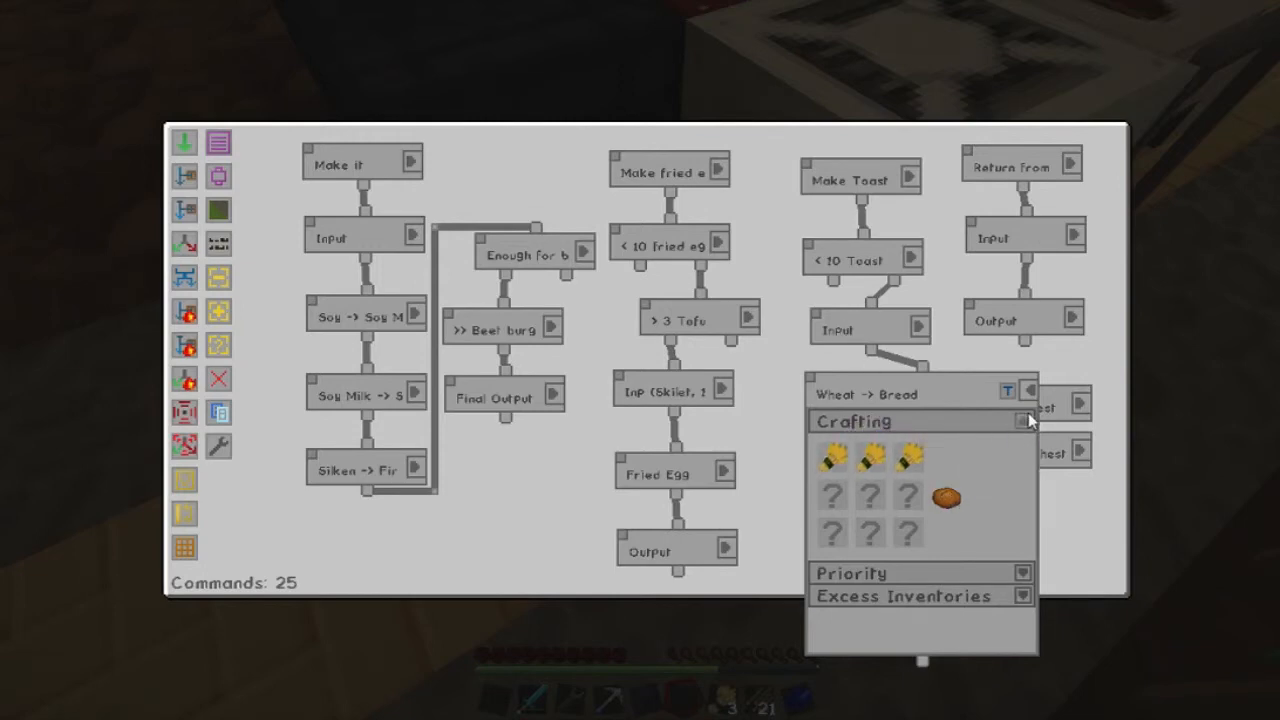
Collapse the Wheat -> Bread three-wheat recipe details.
left_click(1024, 421)
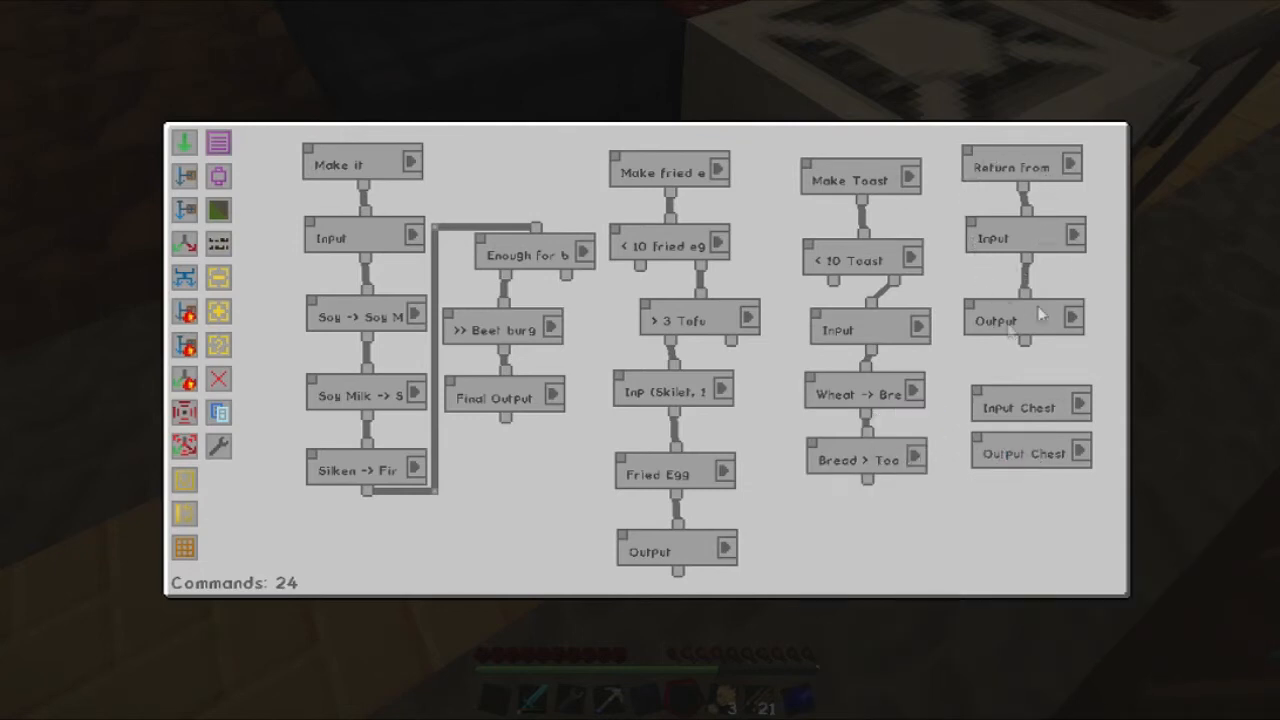
mouse_move(1065, 175)
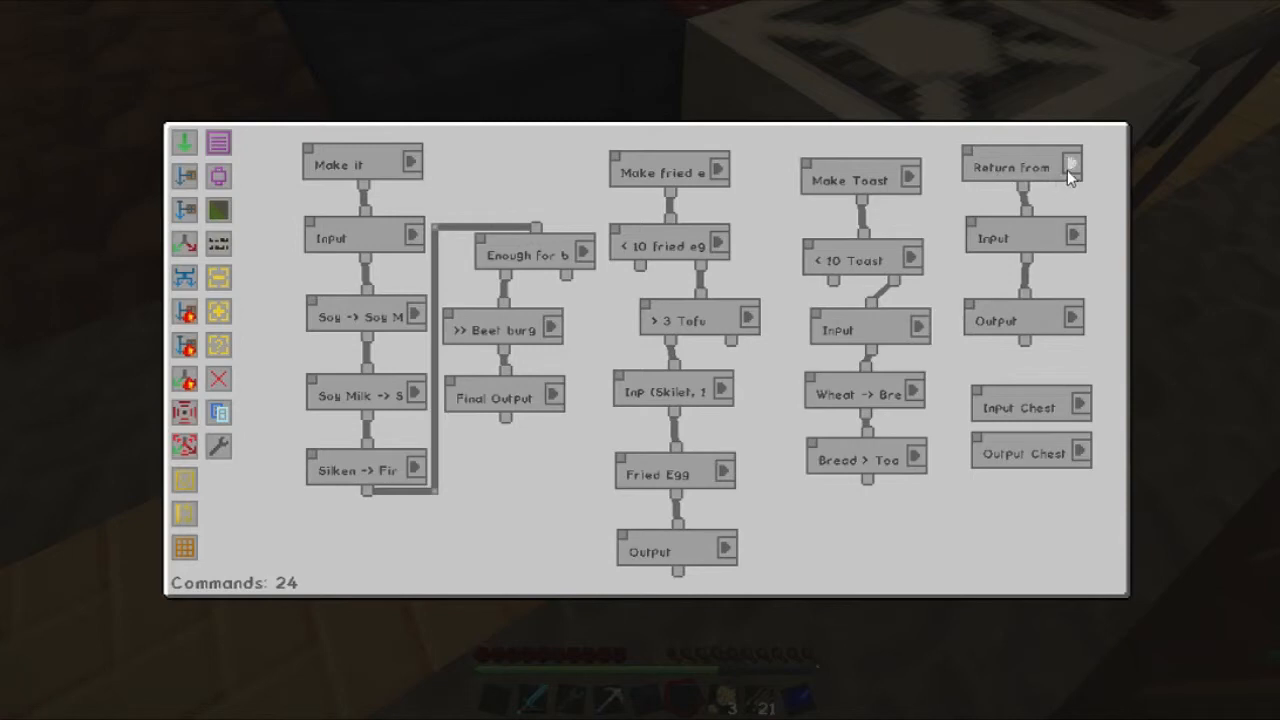
mouse_move(1085, 233)
type(".all")
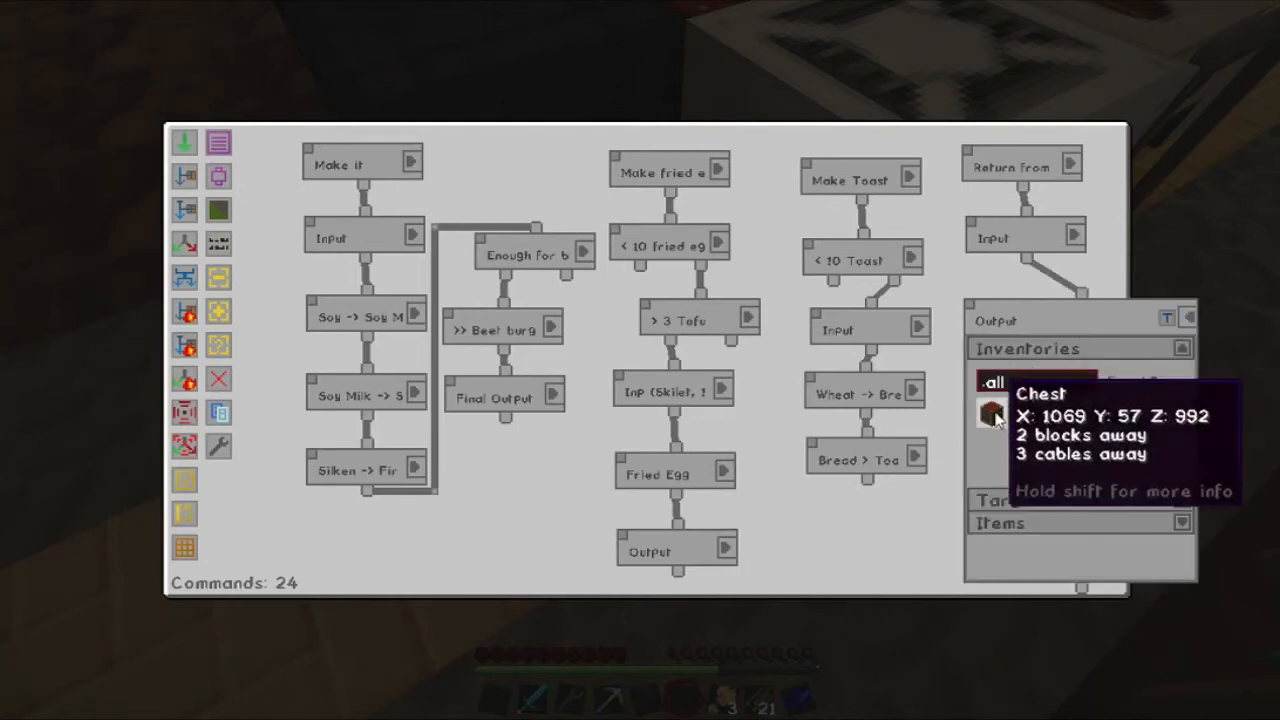
left_click(991, 413)
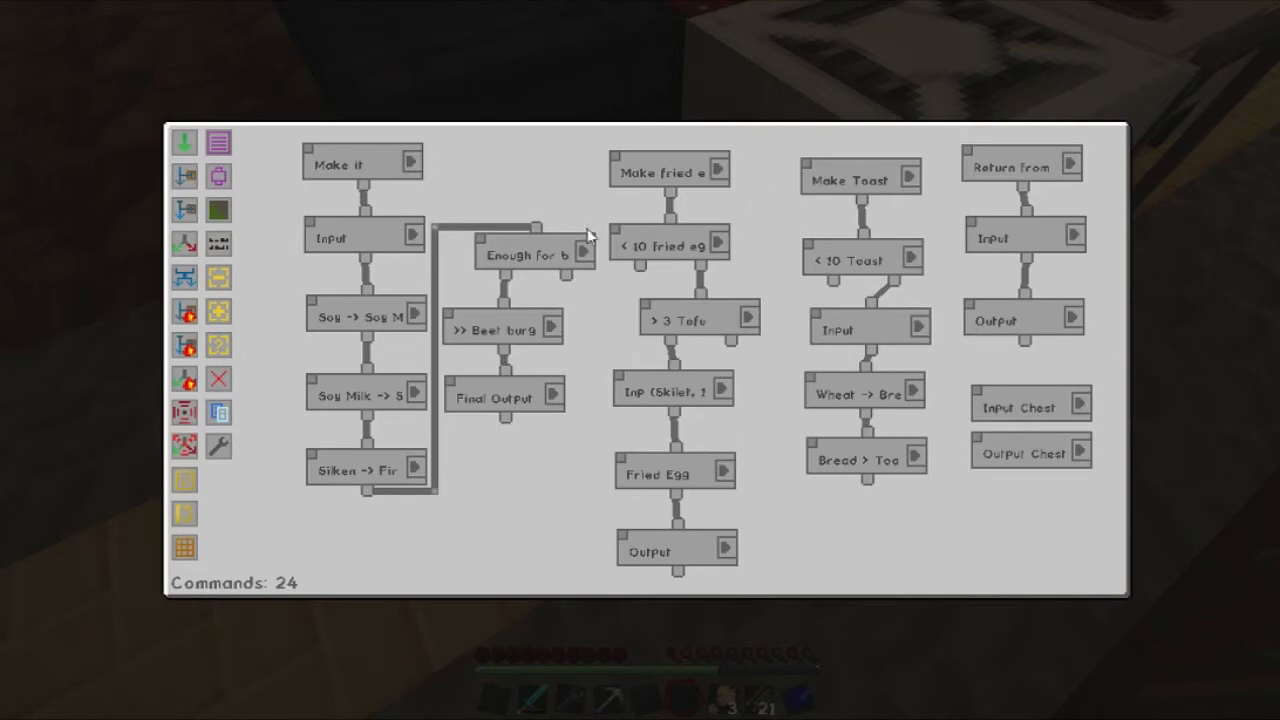
mouse_move(690, 190)
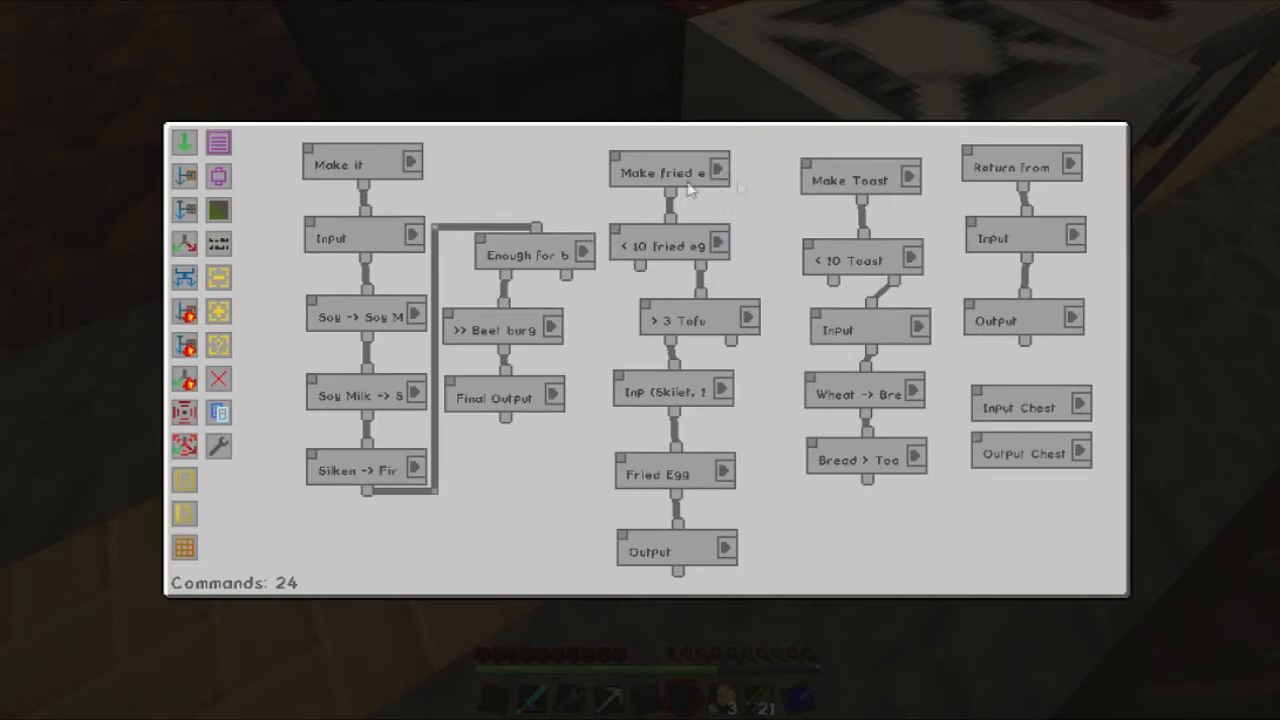
mouse_move(630, 260)
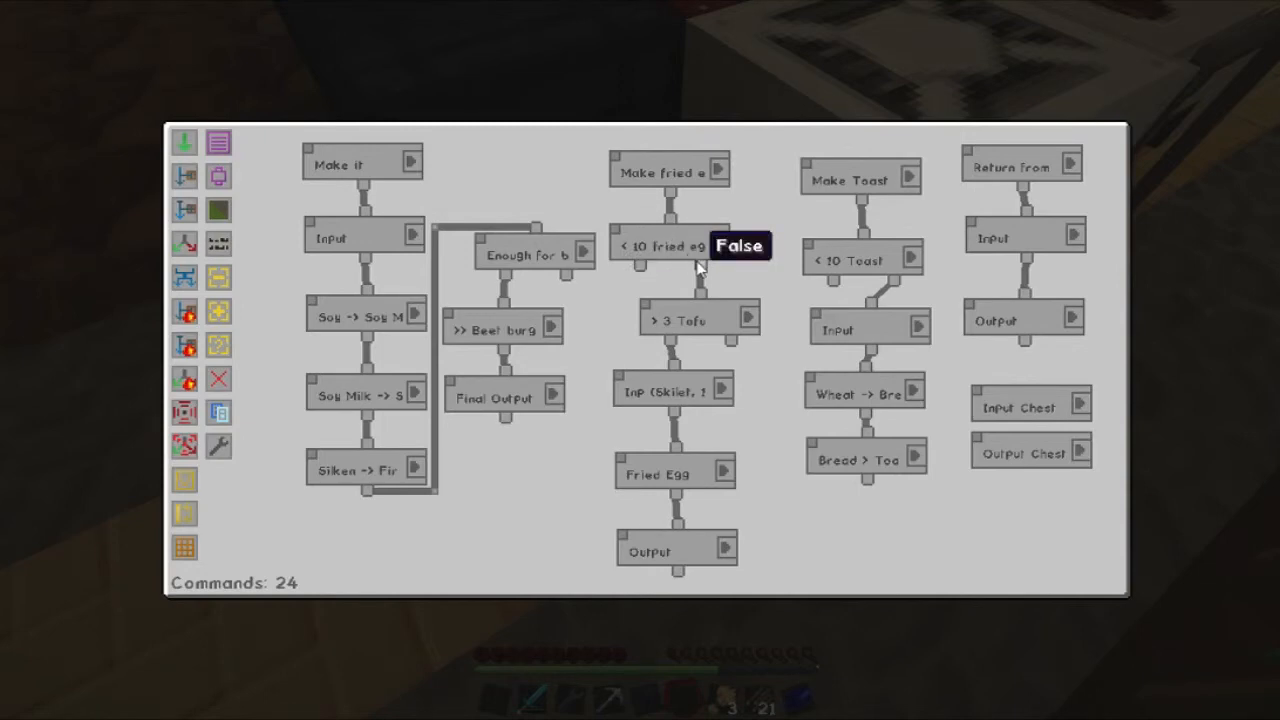
mouse_move(675, 325)
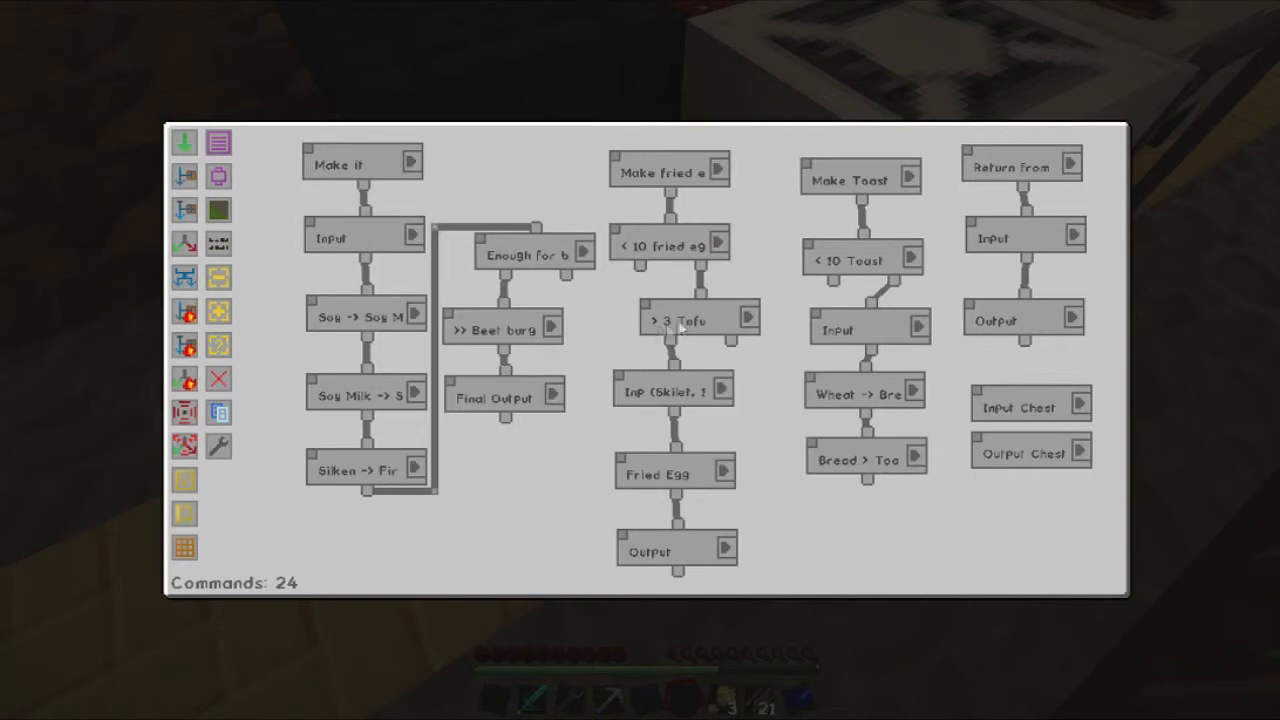
mouse_move(580, 330)
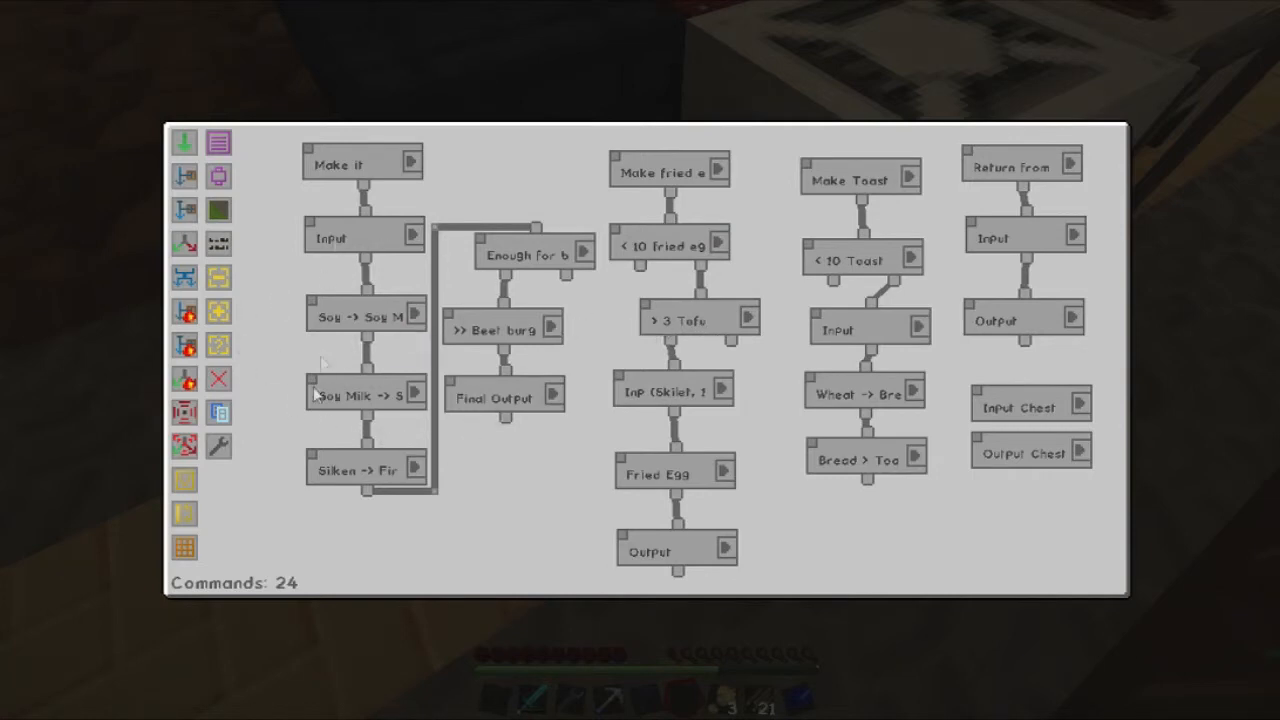
mouse_move(725, 378)
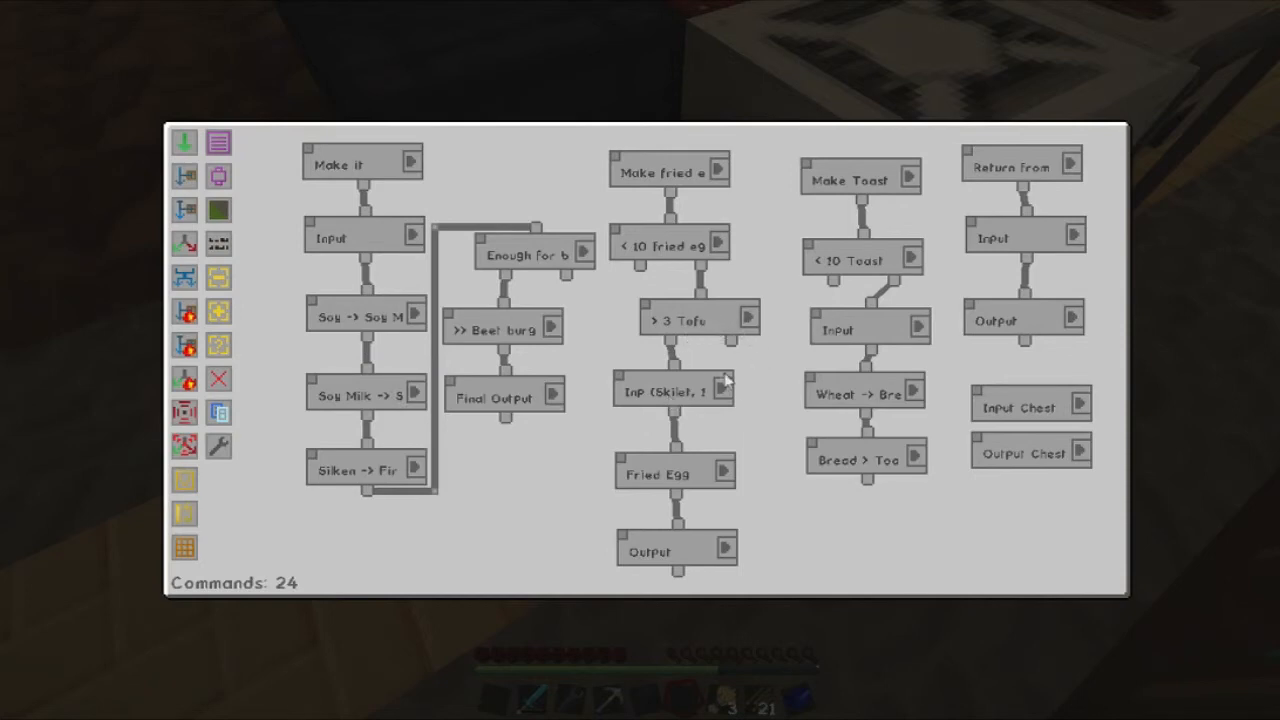
mouse_move(700, 320)
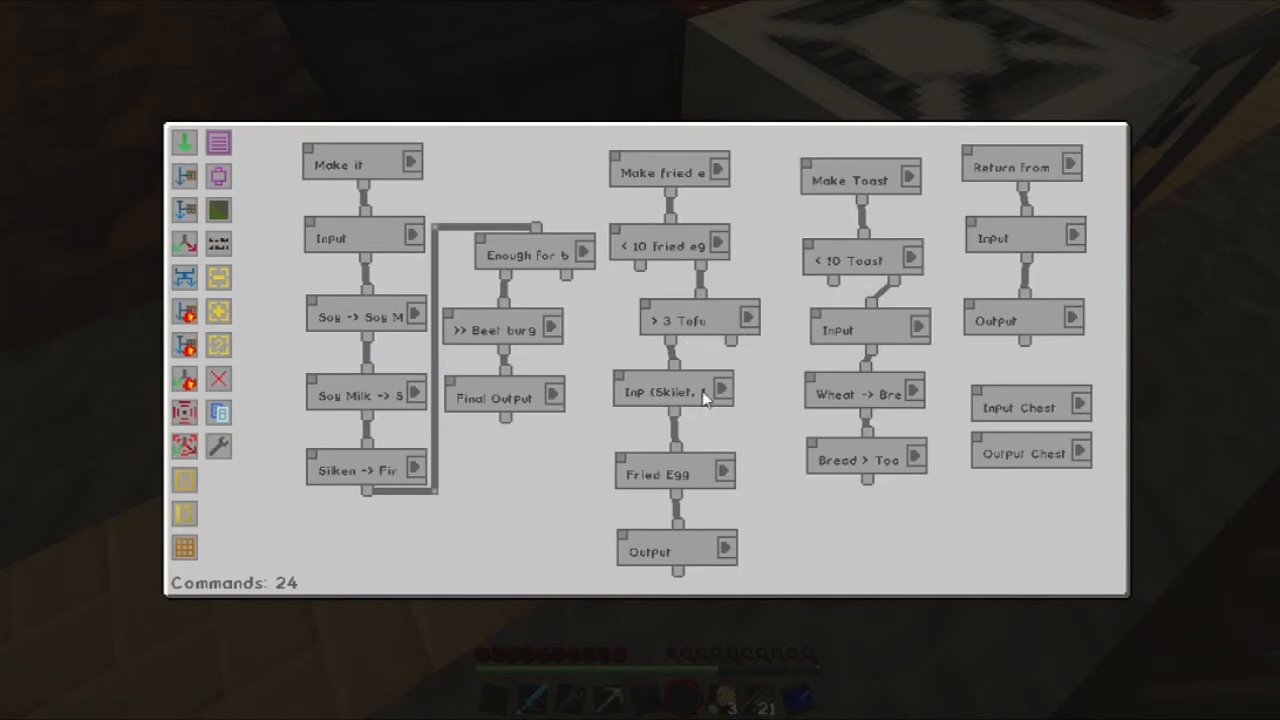
Choose the skillet-and-tofu Input's inventory and add Firm Tofu to the Fried Egg recipe.
left_click(672, 389)
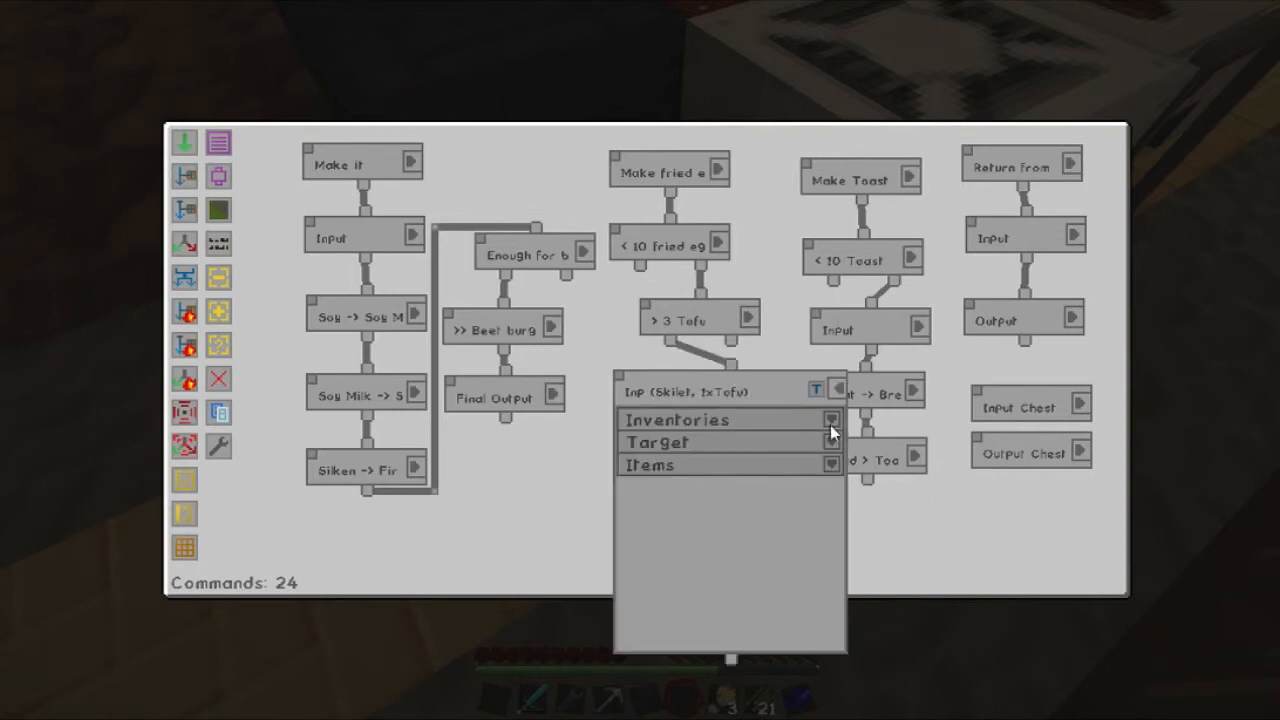
left_click(831, 419)
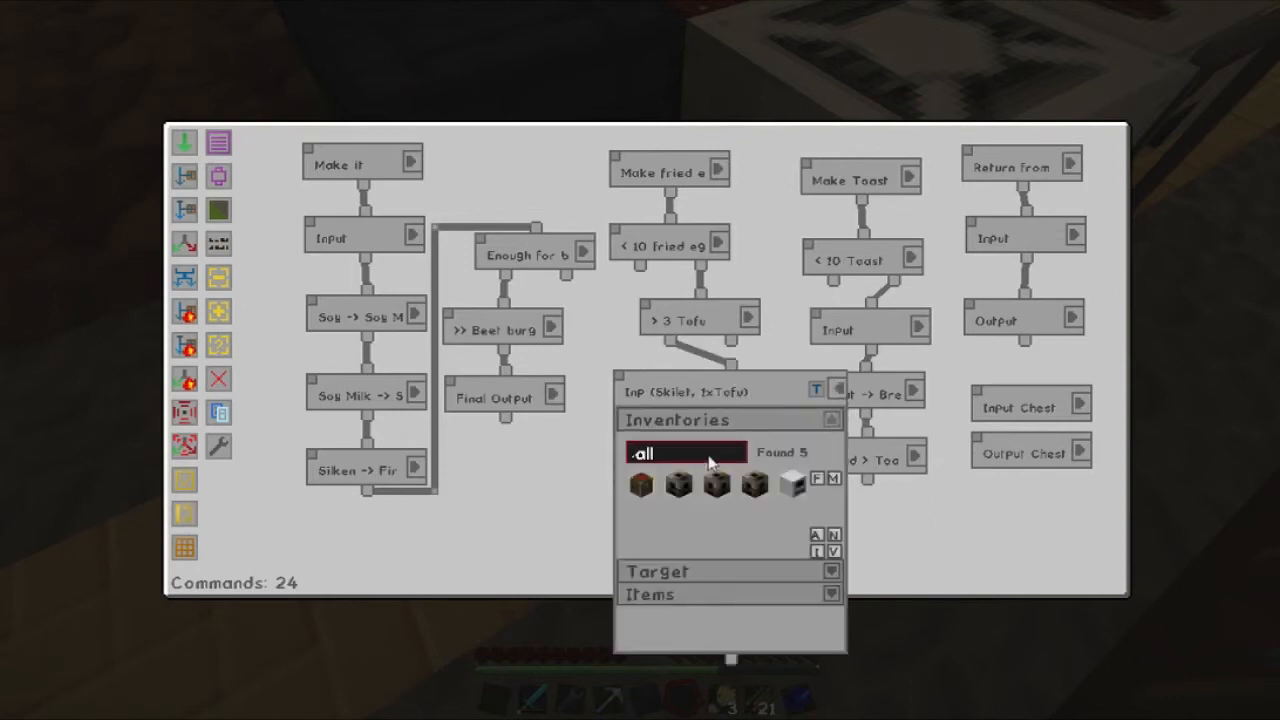
mouse_move(833, 552)
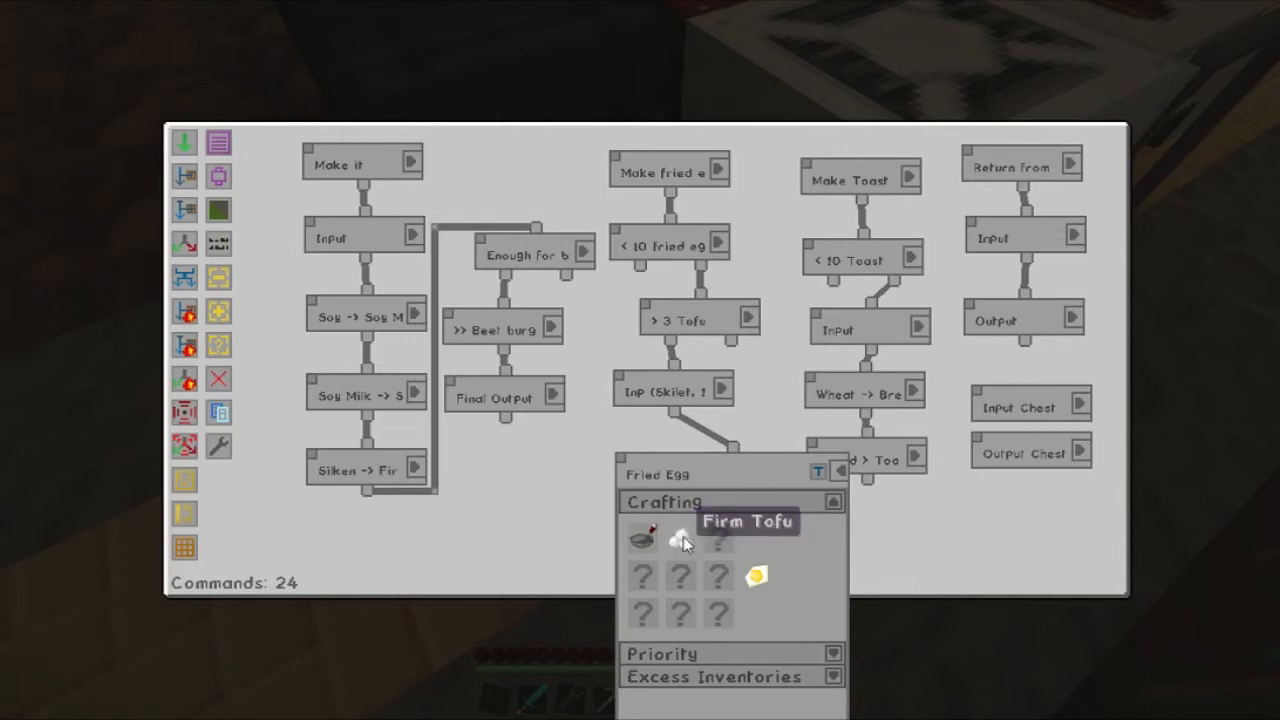
left_click(831, 501)
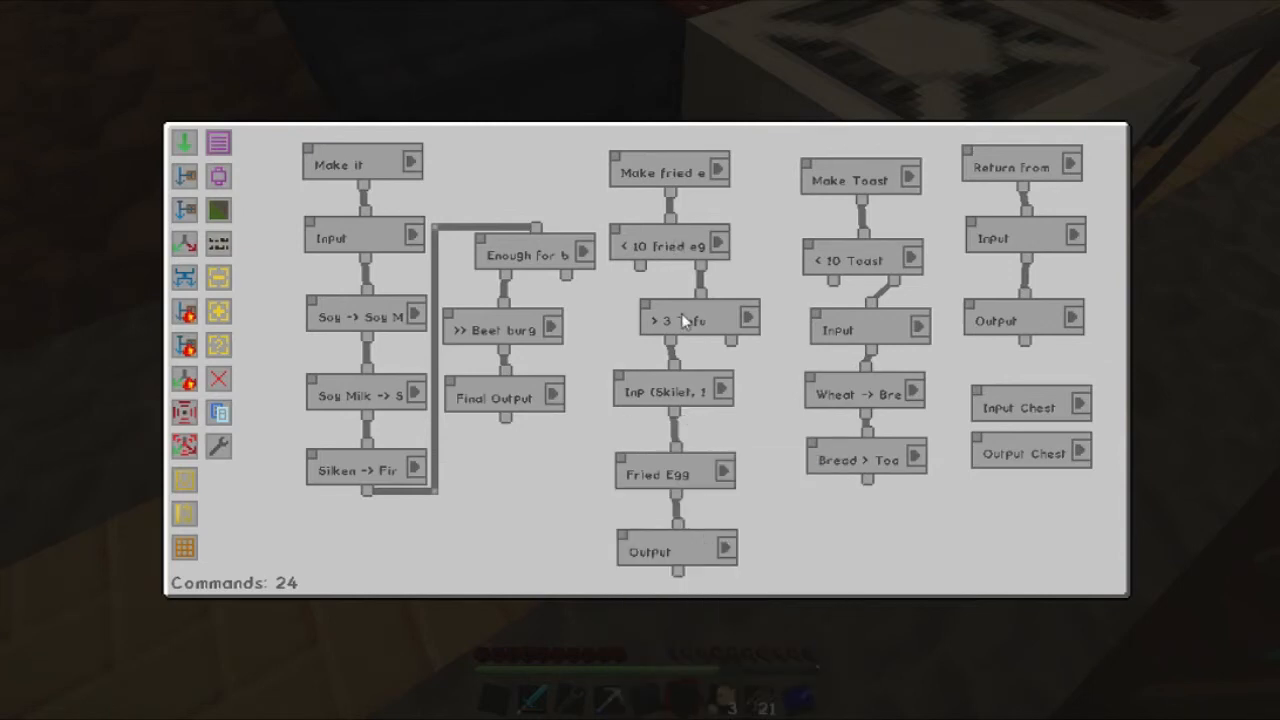
mouse_move(660, 248)
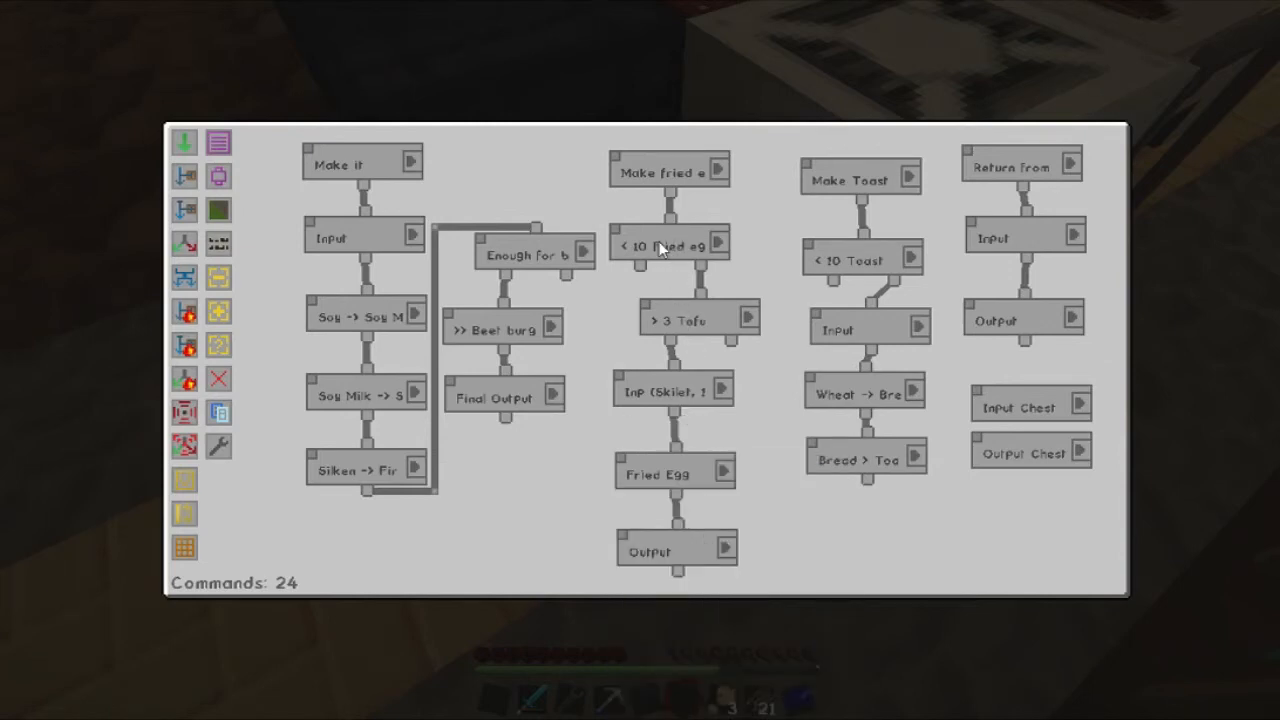
mouse_move(680, 548)
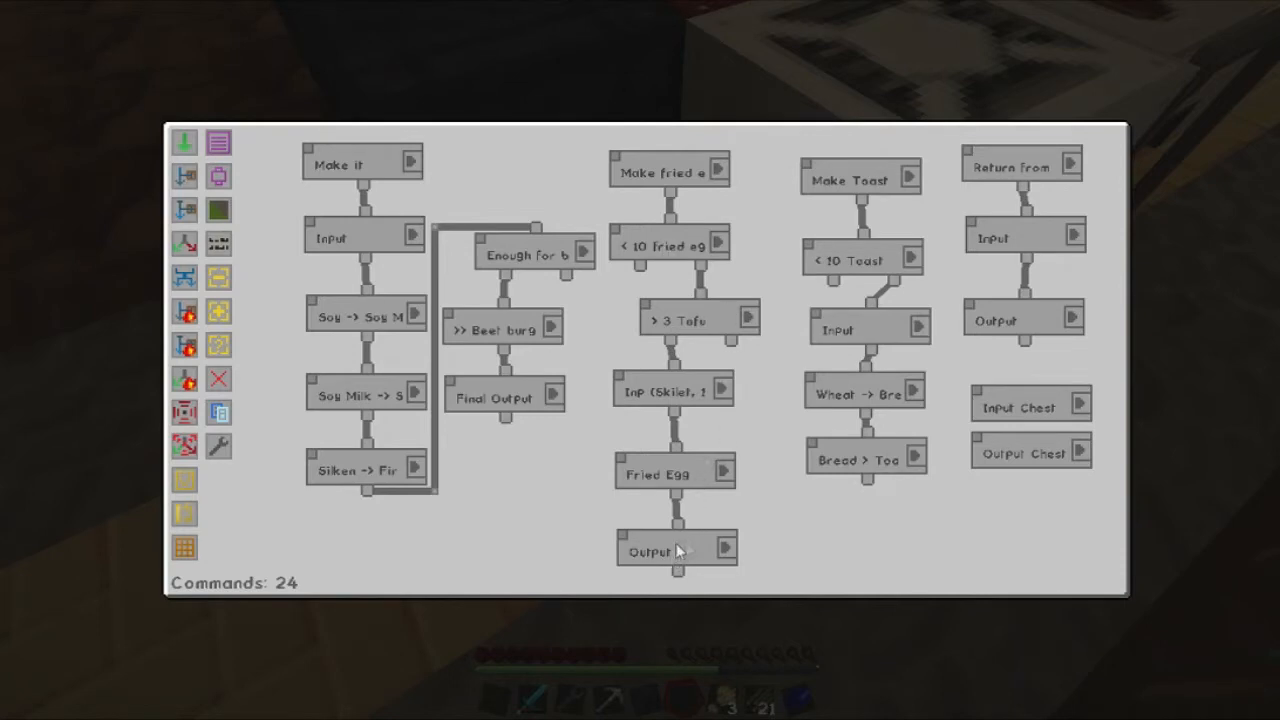
mouse_move(694, 543)
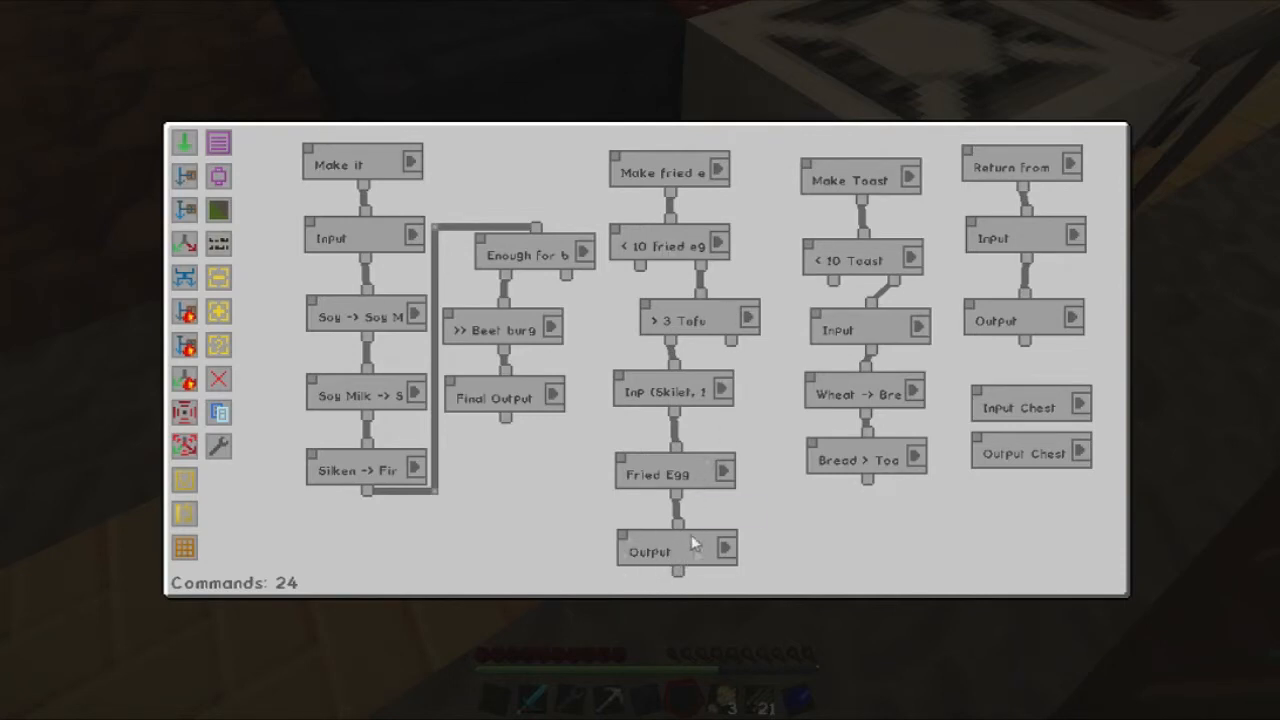
mouse_move(680, 333)
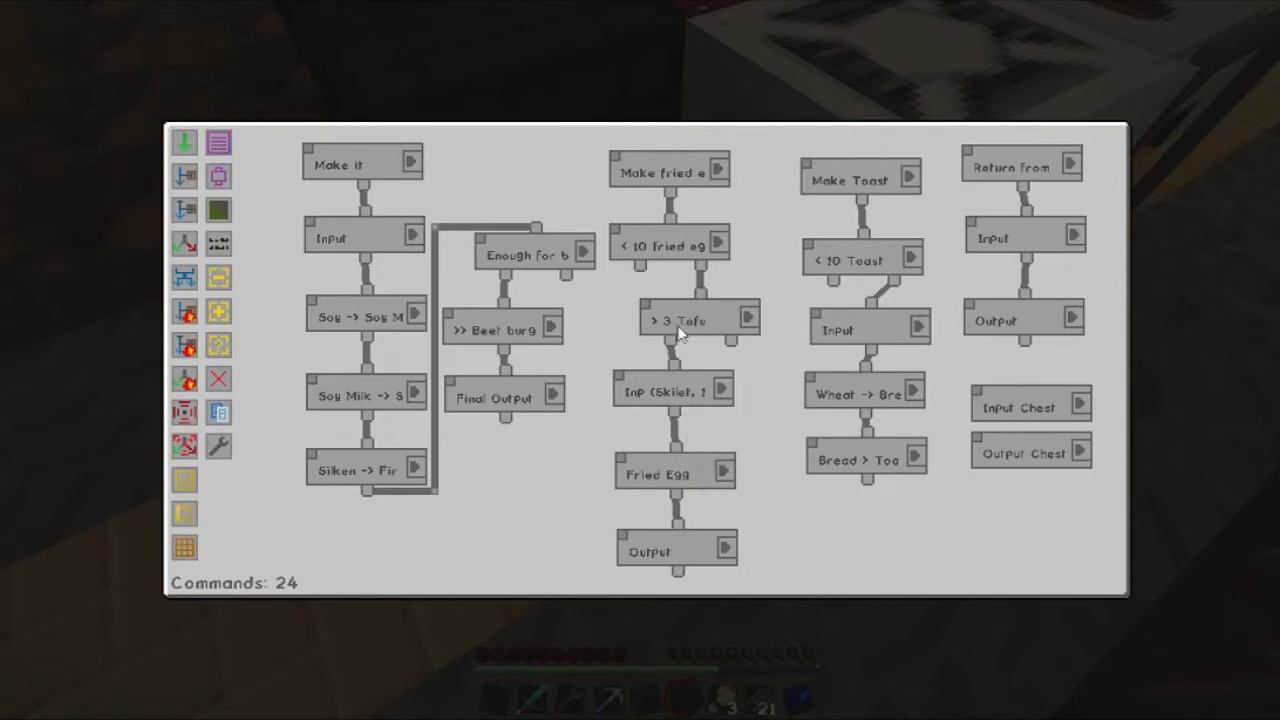
mouse_move(720, 330)
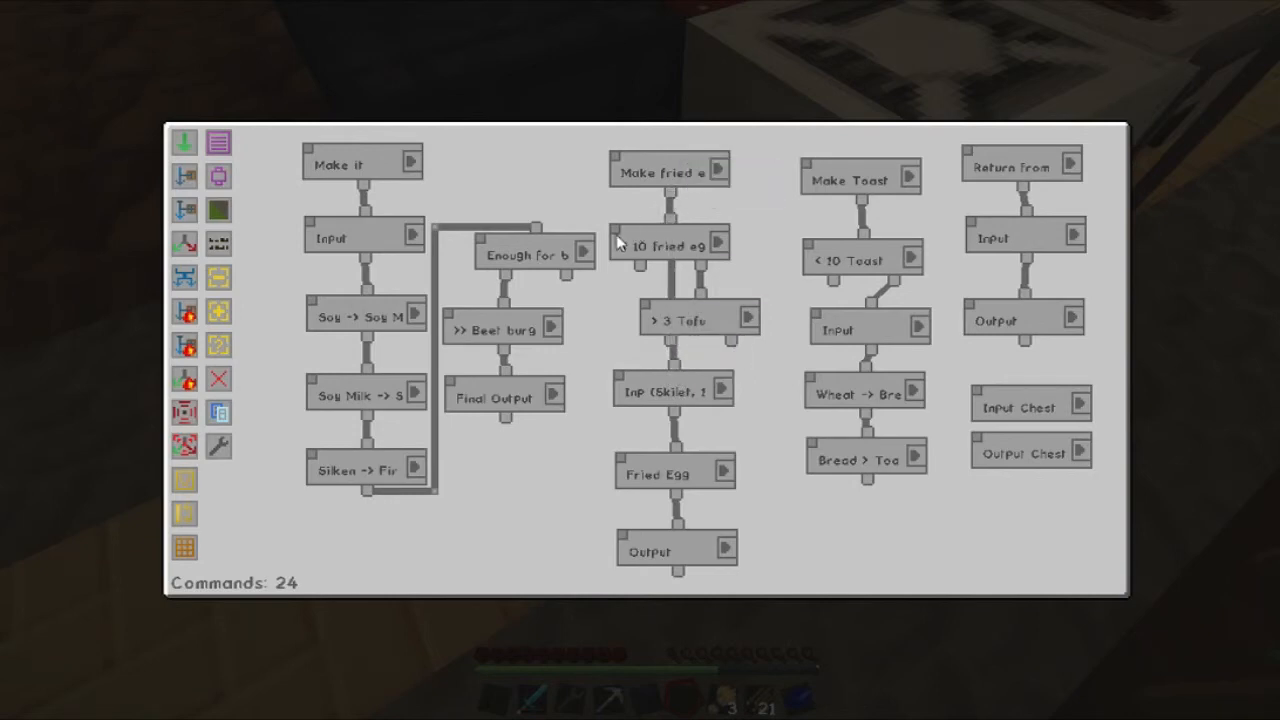
Drag the '< 10 fried egg' and '> 3 Tofu' conditions into the delete area.
left_click_drag(670, 243, 320, 432)
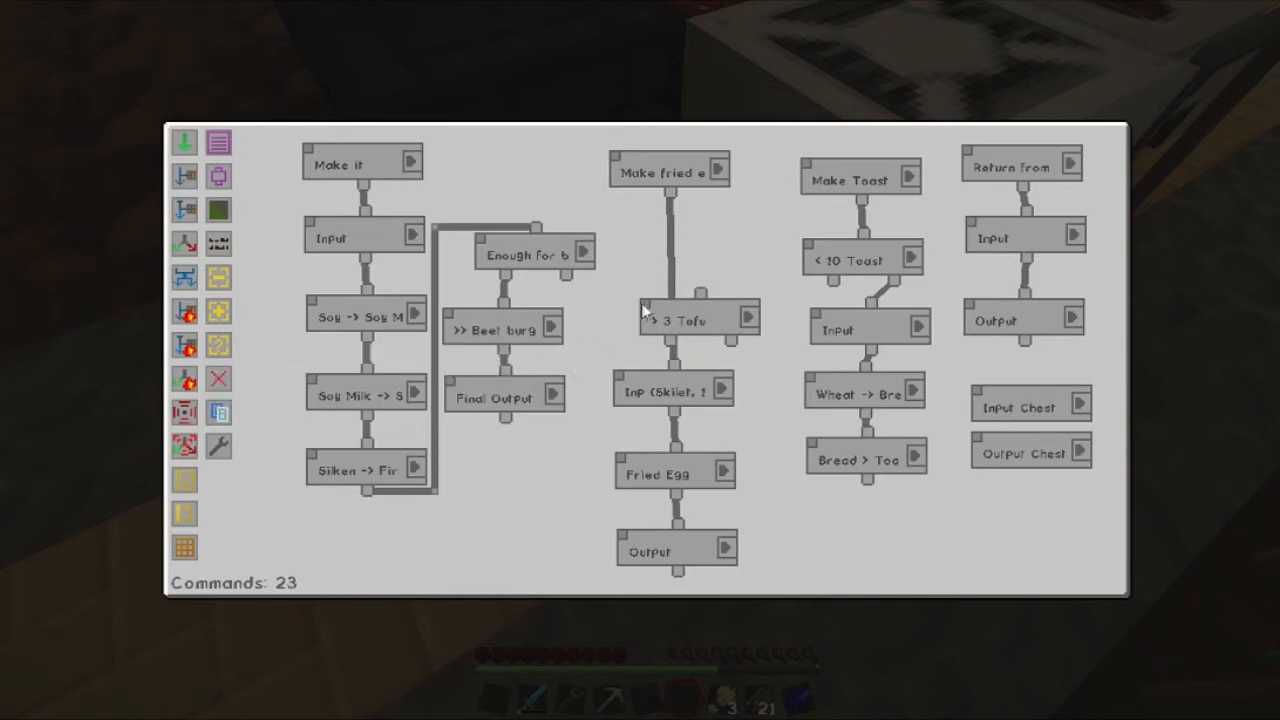
left_click_drag(690, 318, 250, 390)
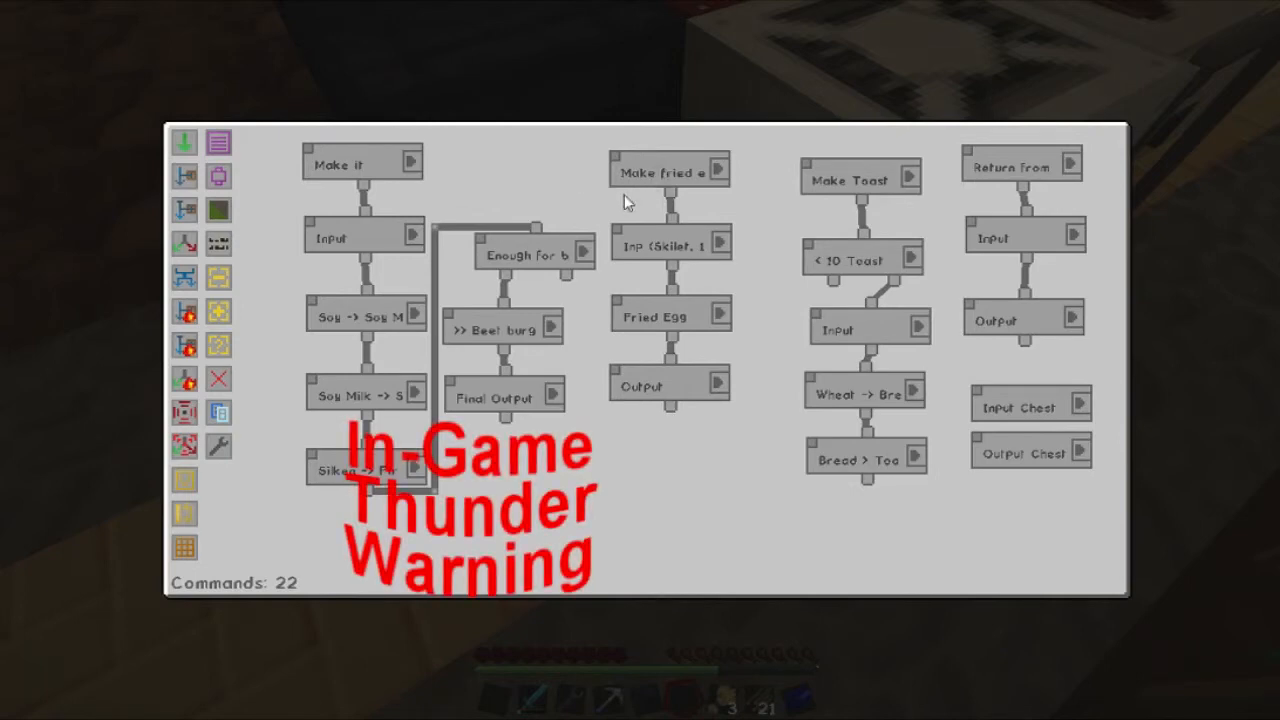
mouse_move(733, 190)
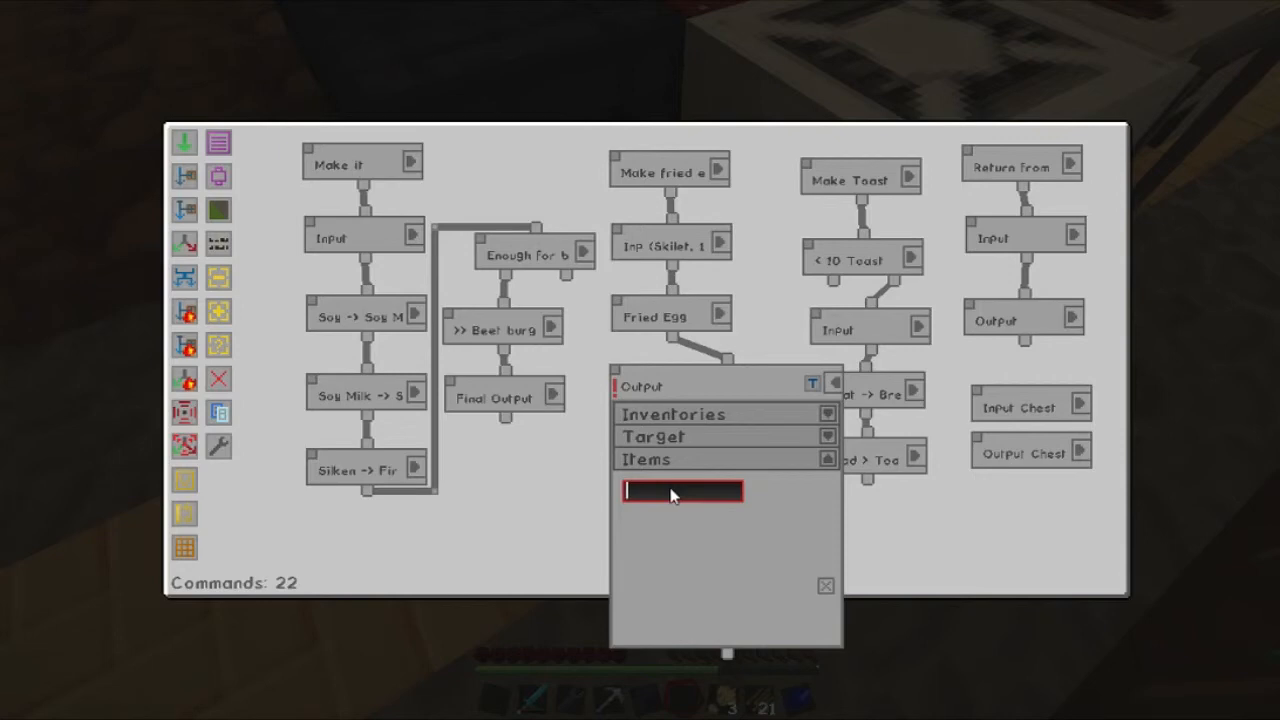
Search 'fried' in the Output's item filter and pick Fried Egg.
type("fried")
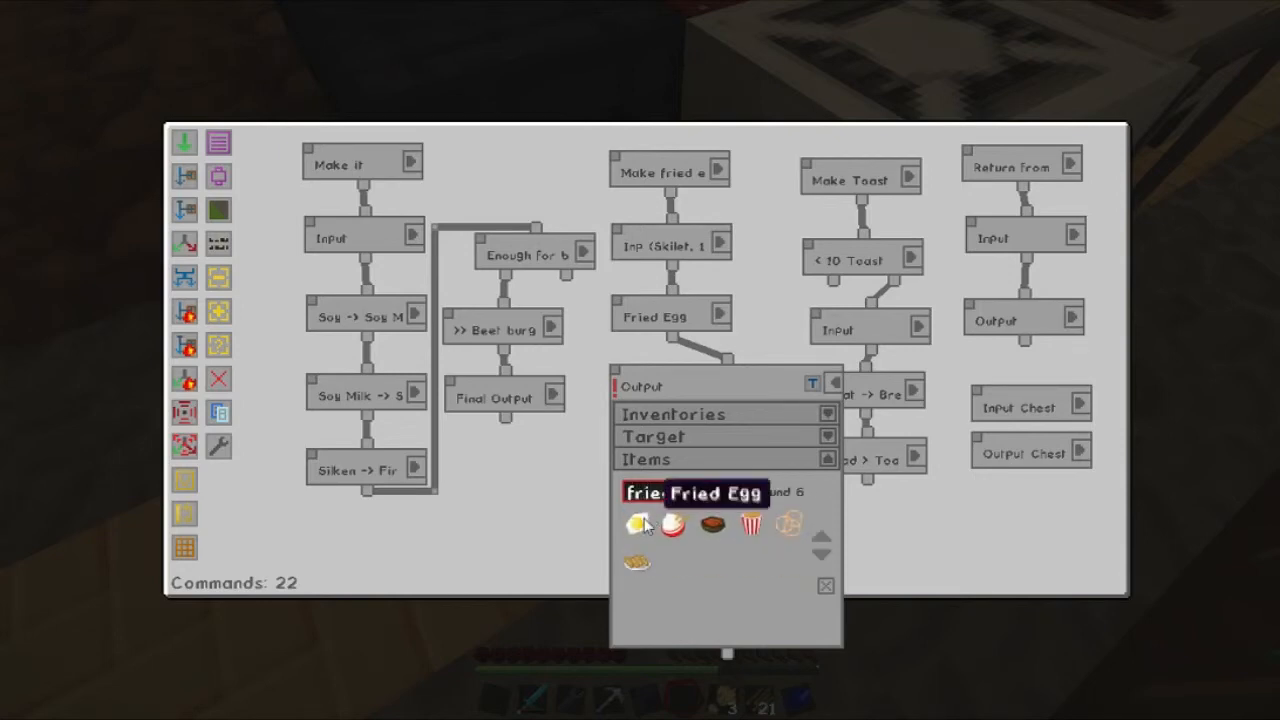
left_click(637, 524)
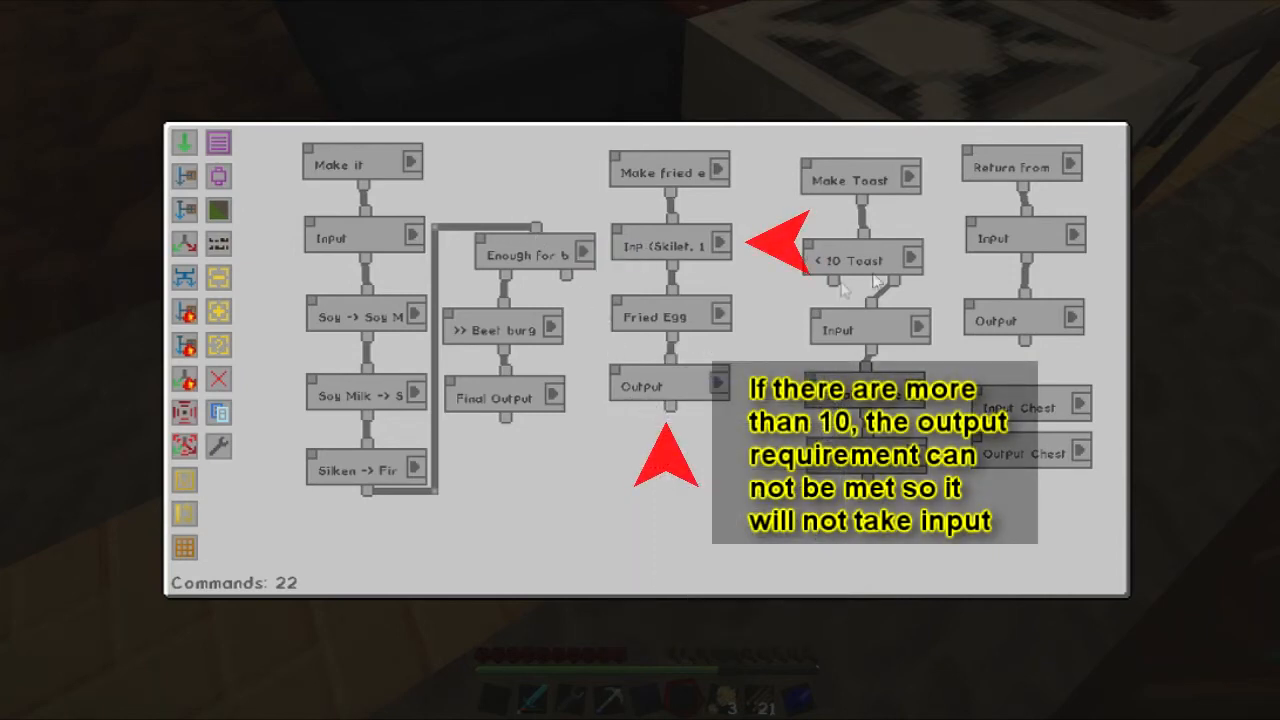
mouse_move(805, 278)
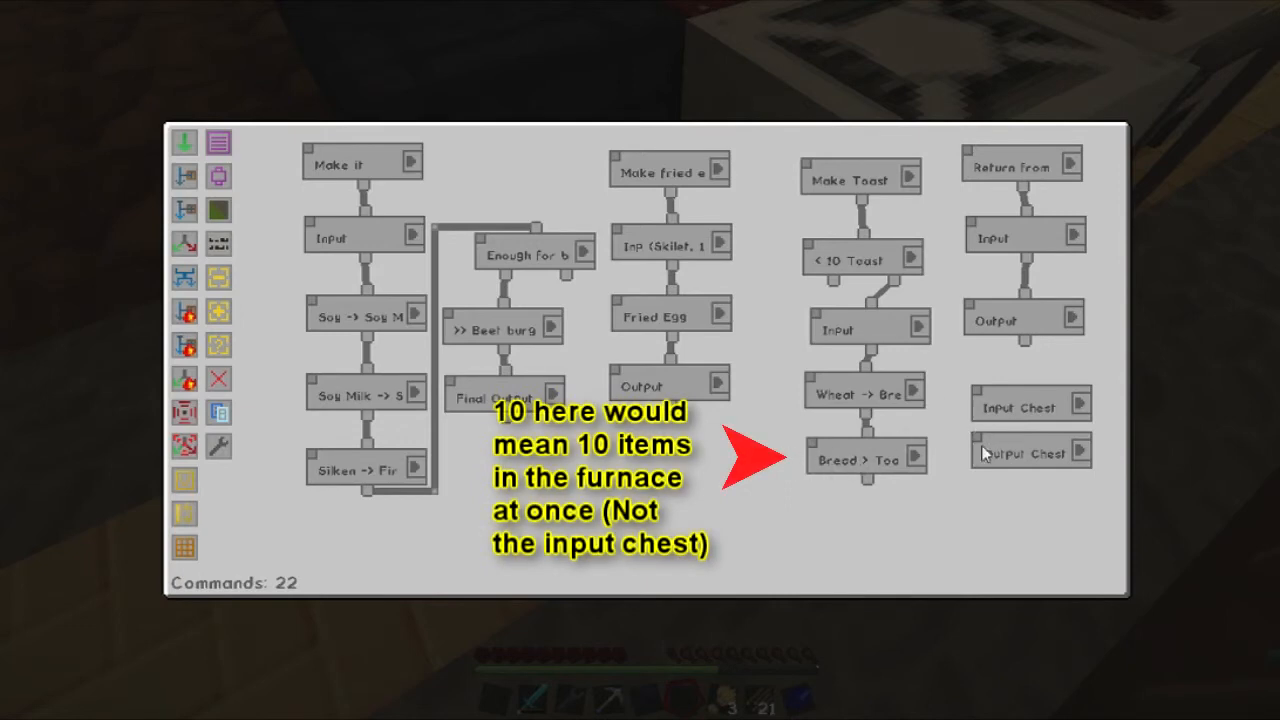
mouse_move(855, 267)
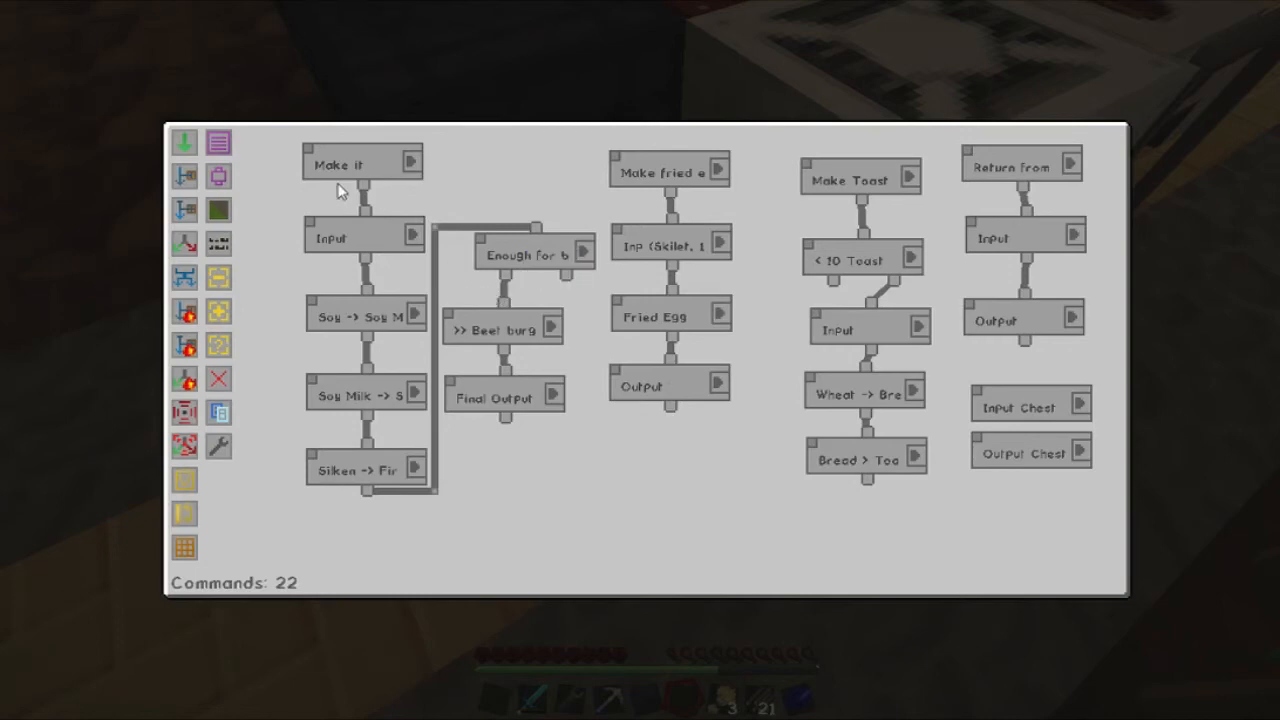
mouse_move(335, 262)
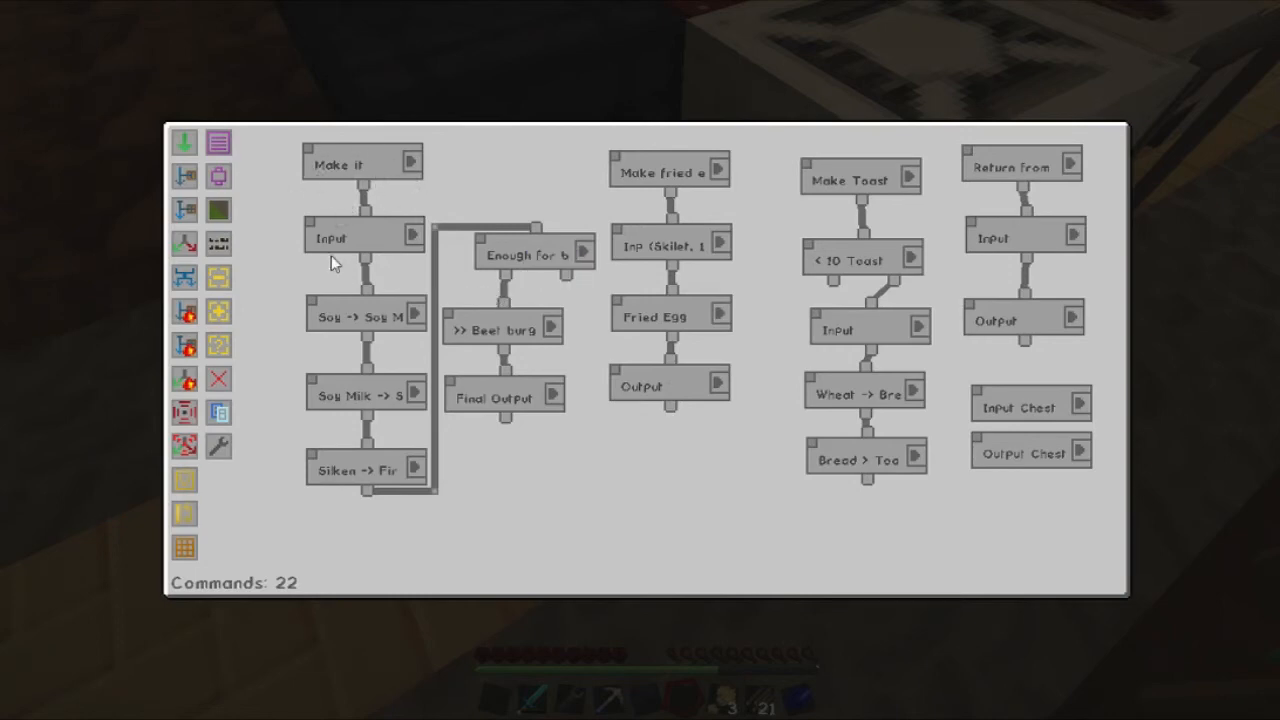
mouse_move(335, 255)
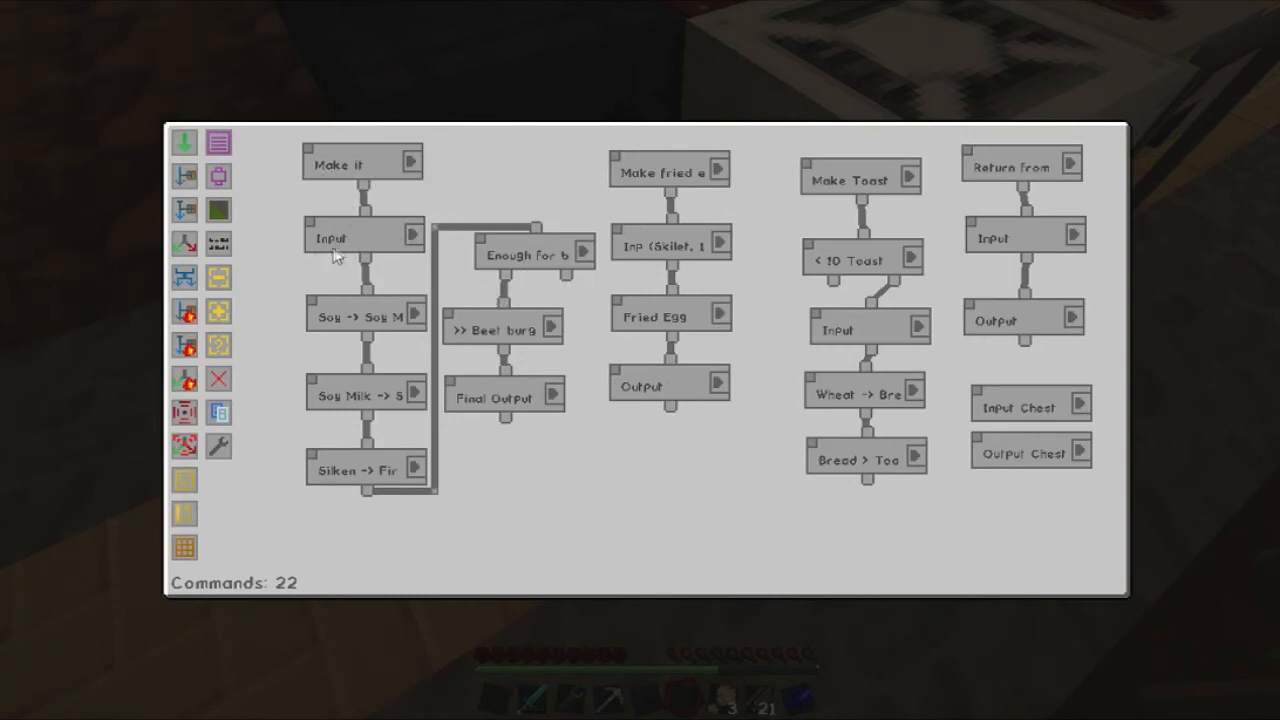
mouse_move(335, 330)
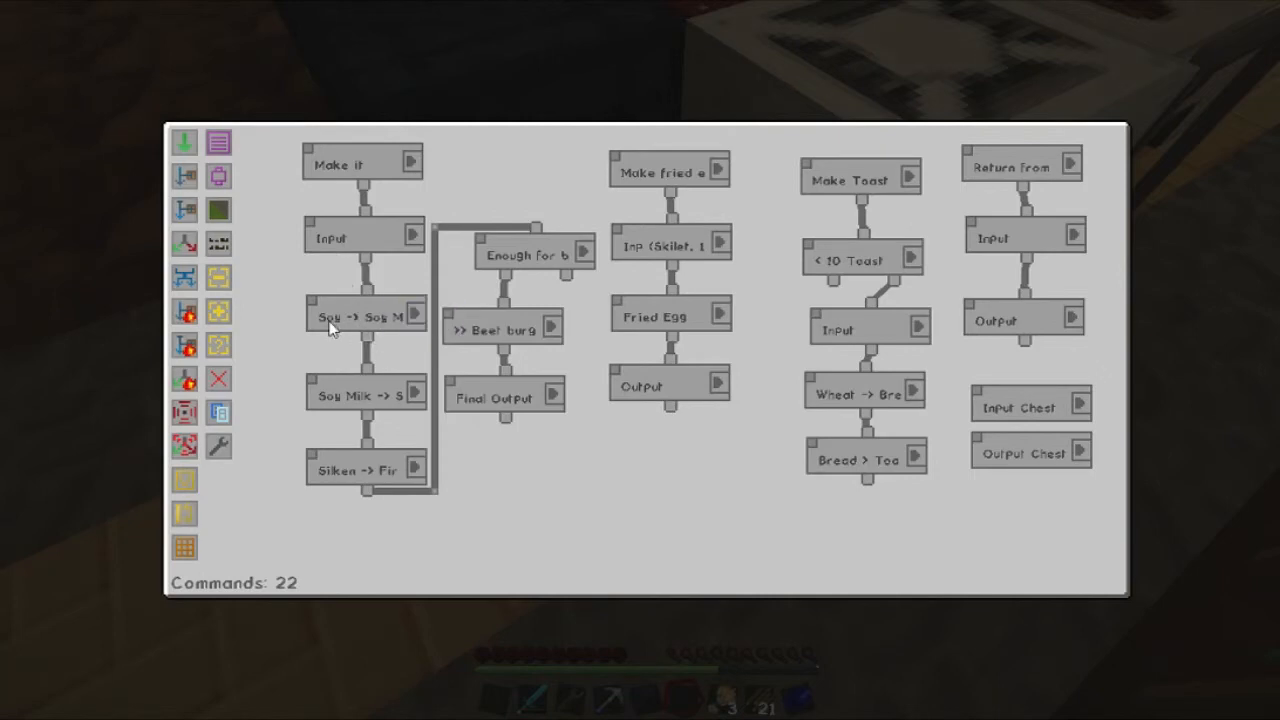
mouse_move(400, 325)
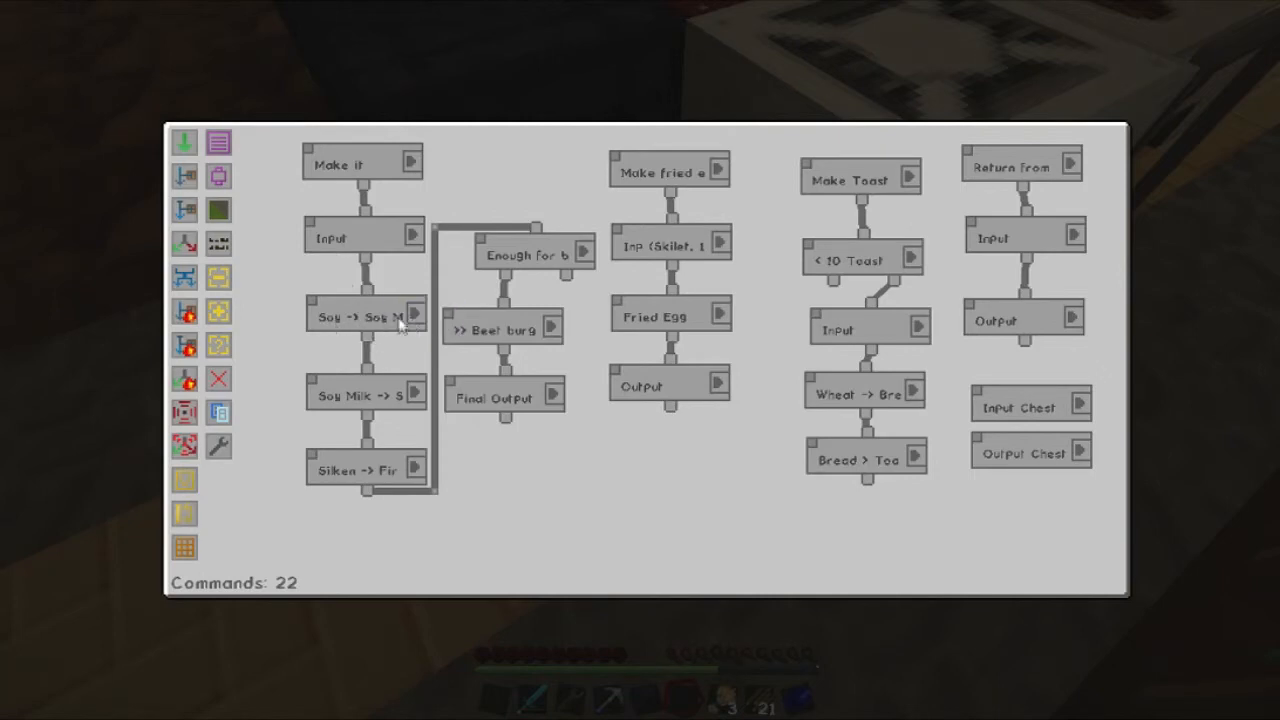
mouse_move(340, 418)
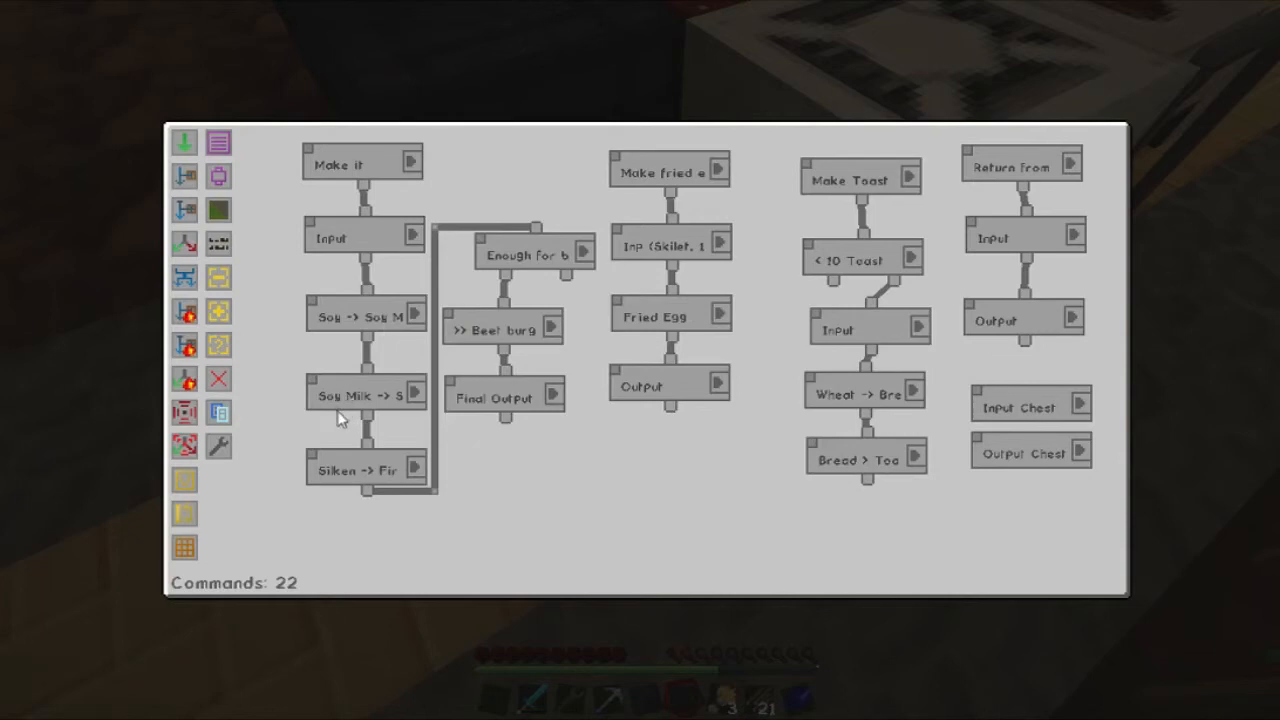
mouse_move(1098, 128)
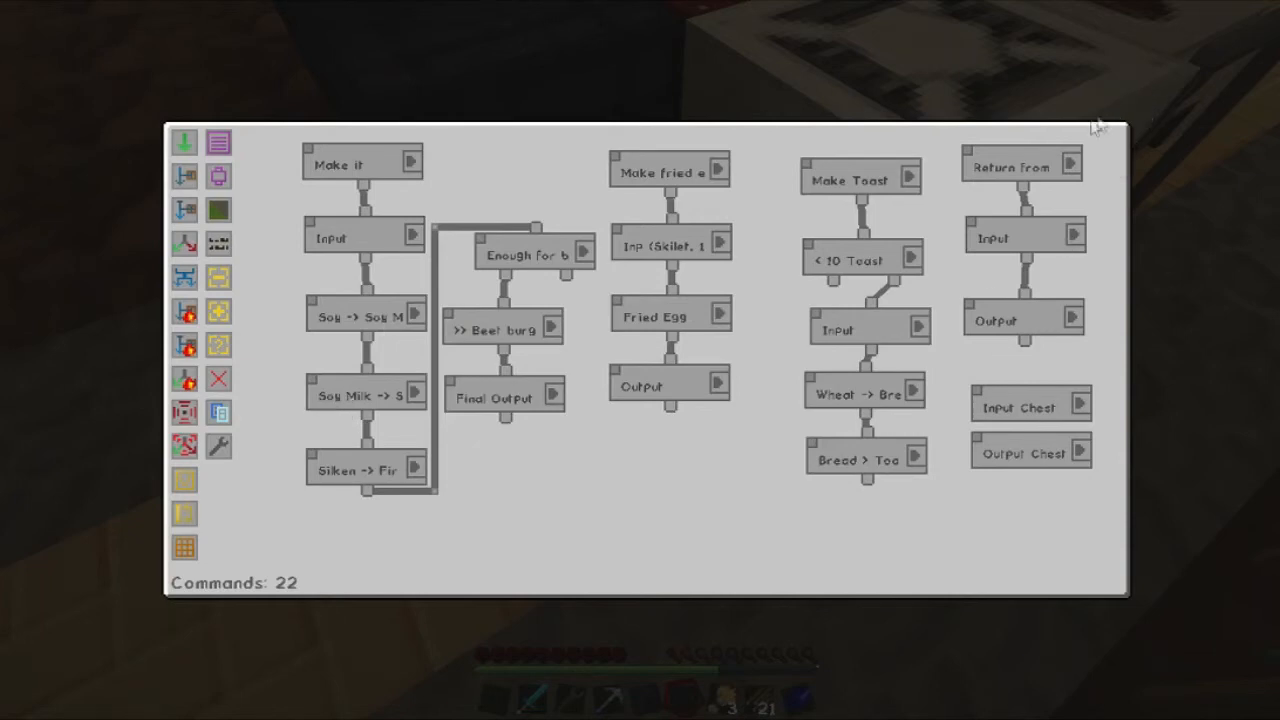
mouse_move(330, 400)
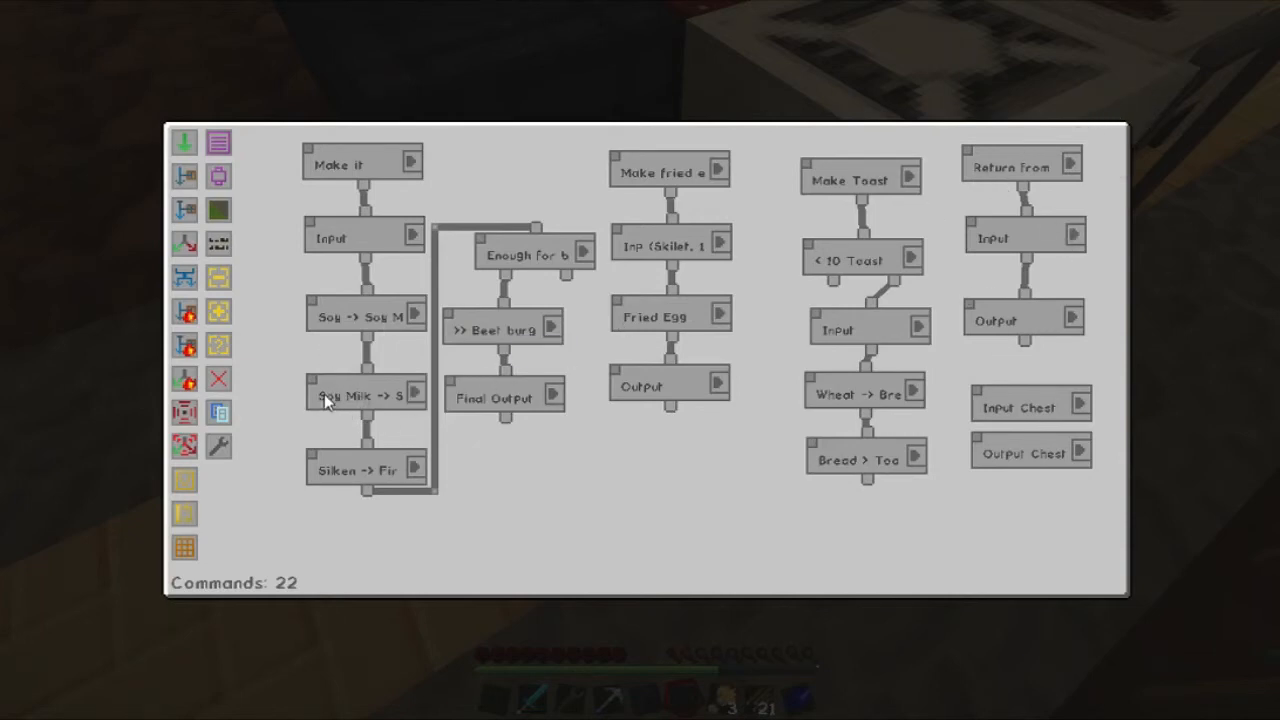
mouse_move(417, 395)
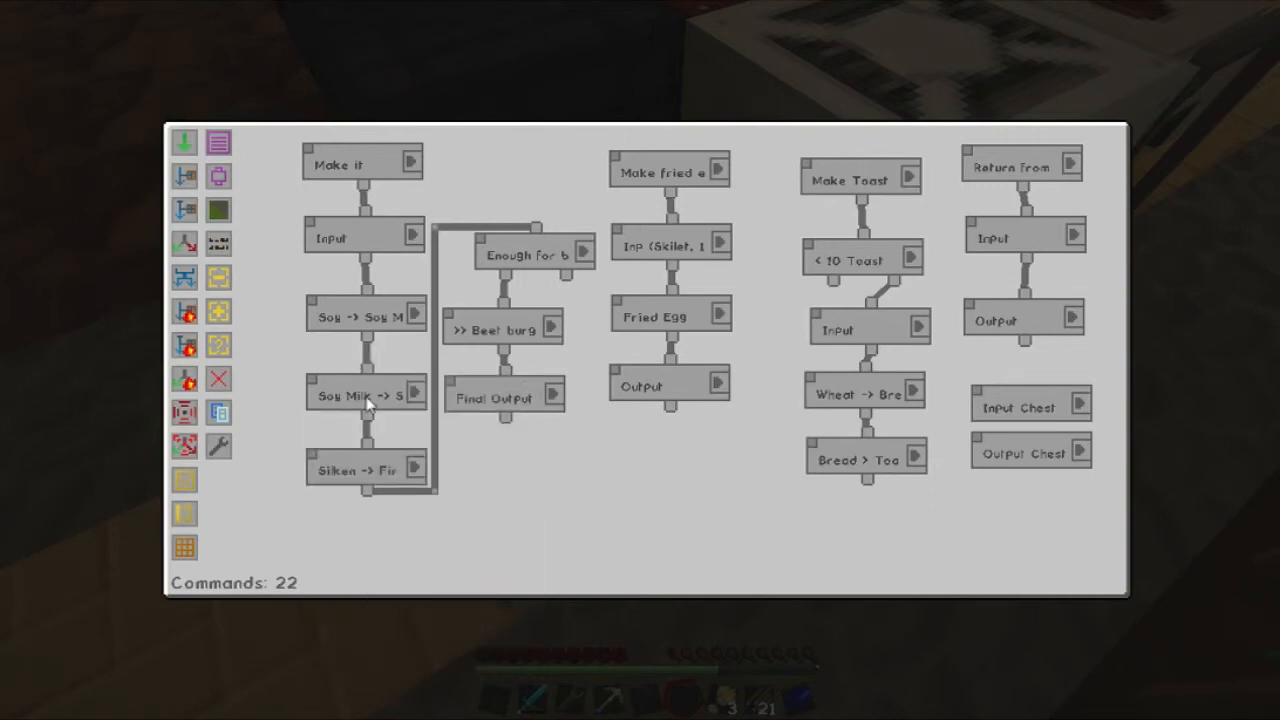
mouse_move(365, 500)
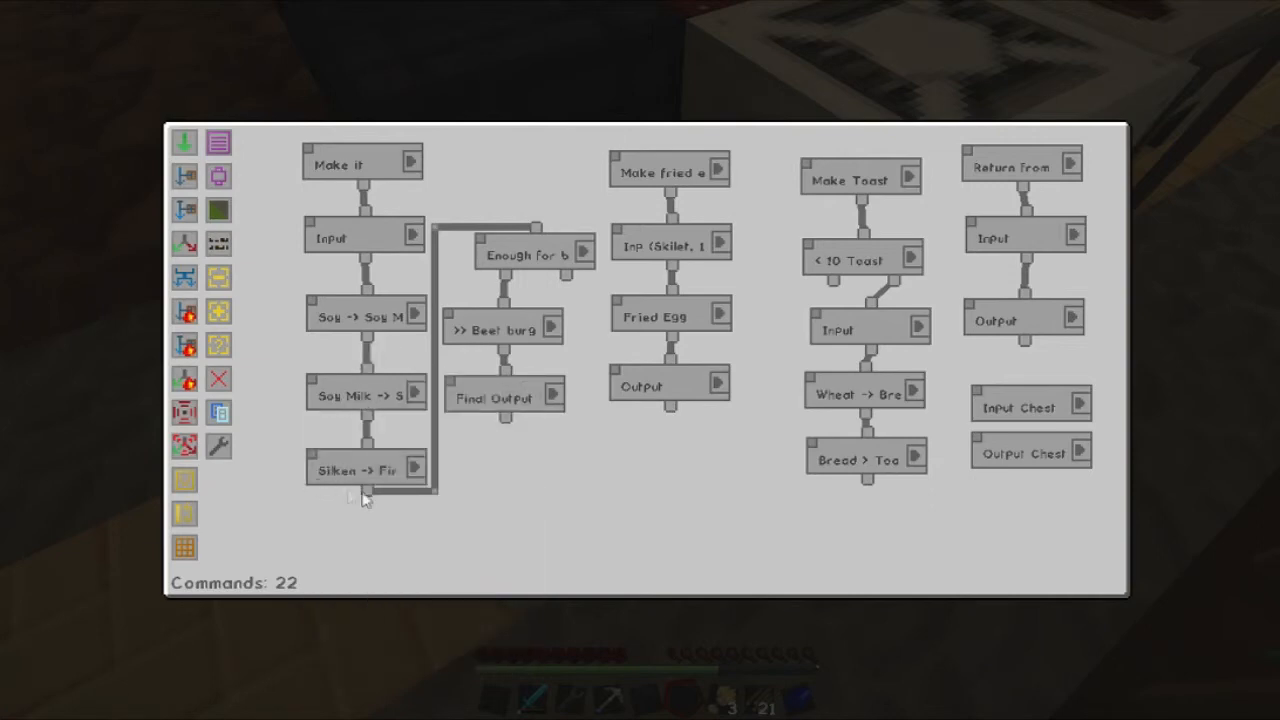
mouse_move(535, 433)
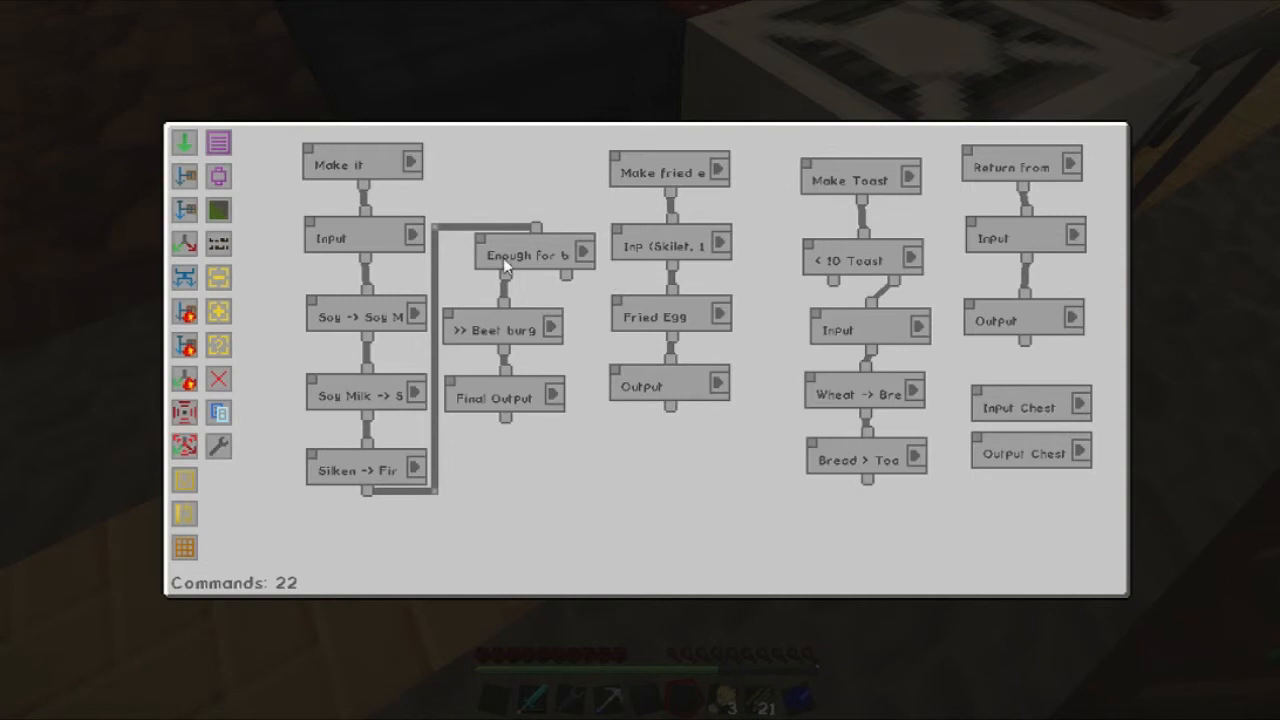
mouse_move(470, 410)
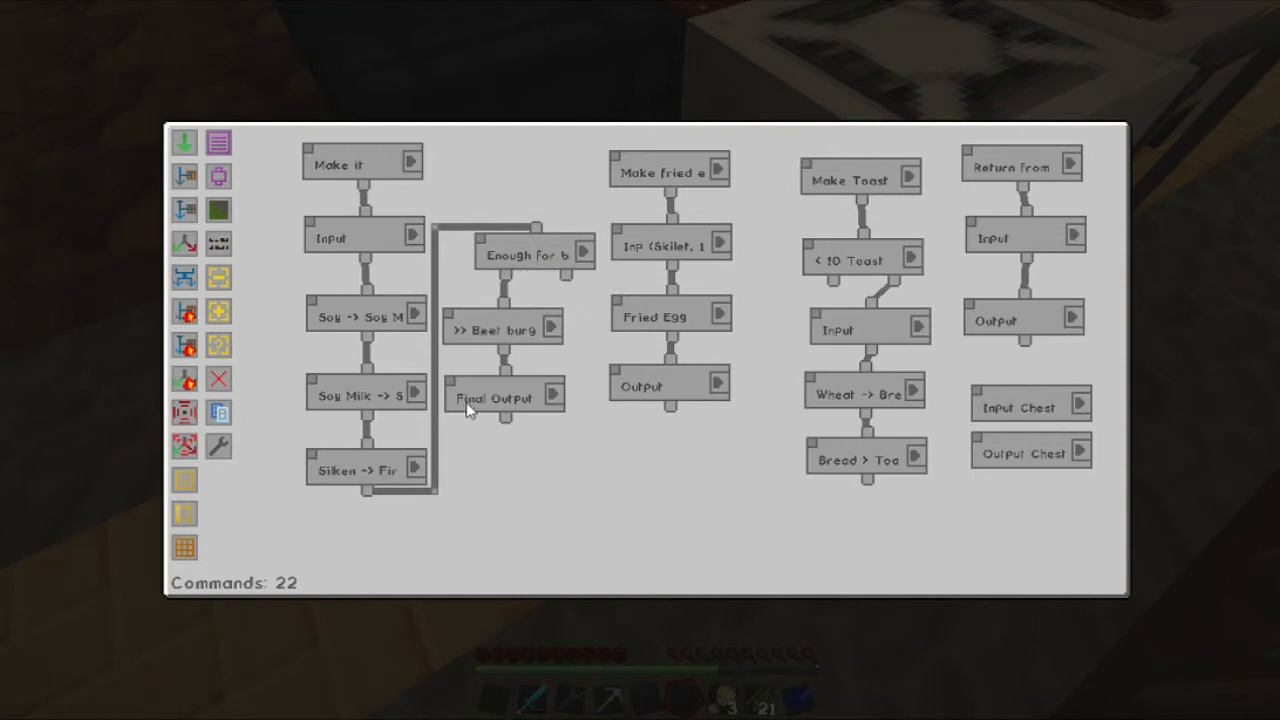
mouse_move(530, 415)
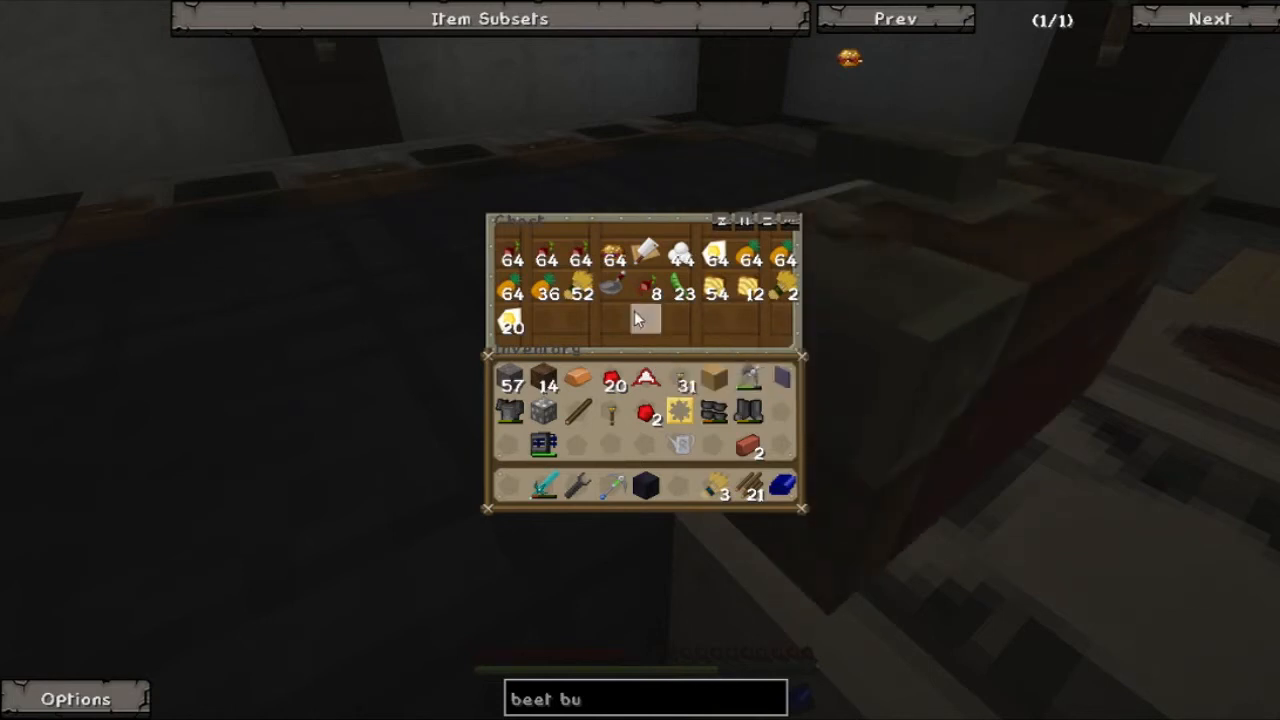
mouse_move(715, 260)
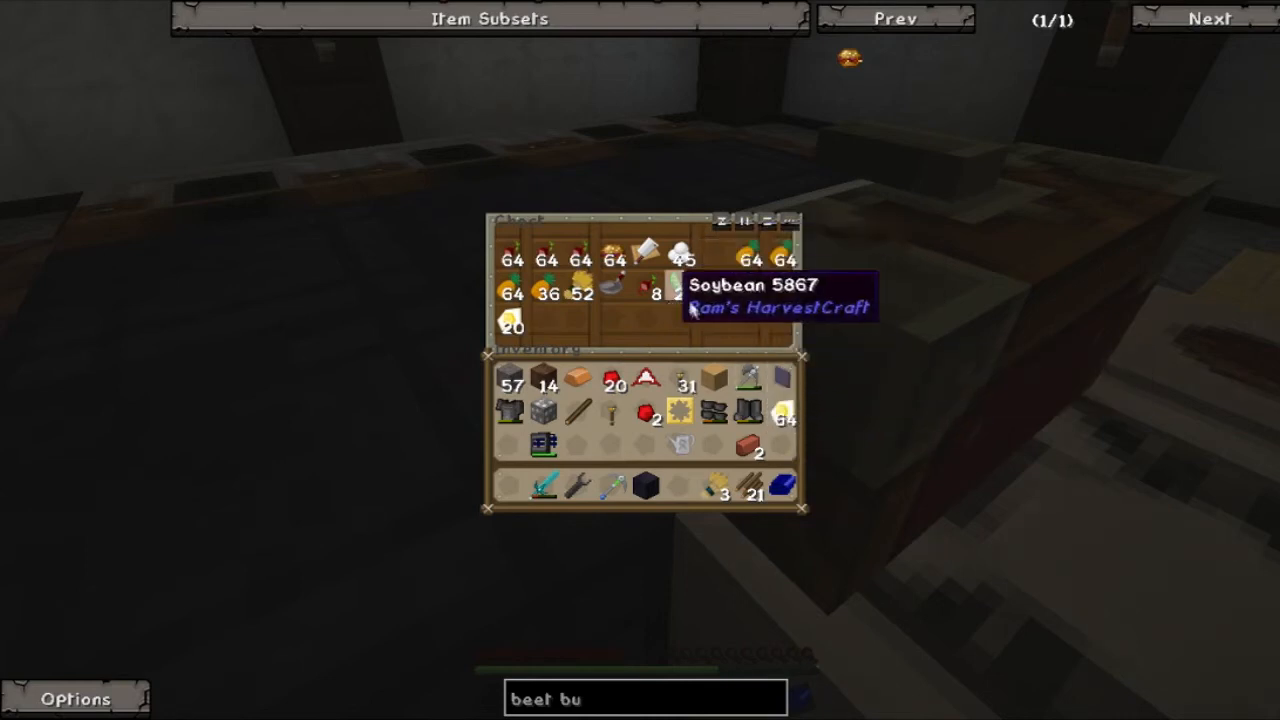
mouse_move(700, 345)
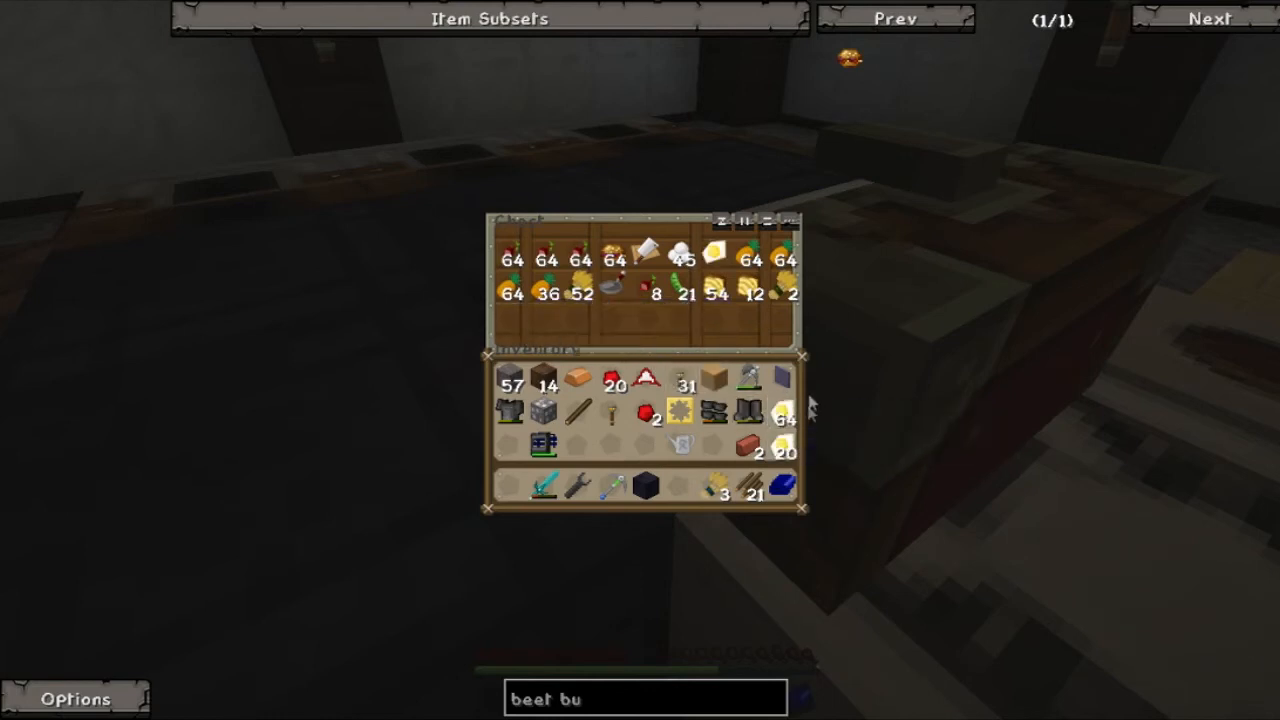
mouse_move(718, 294)
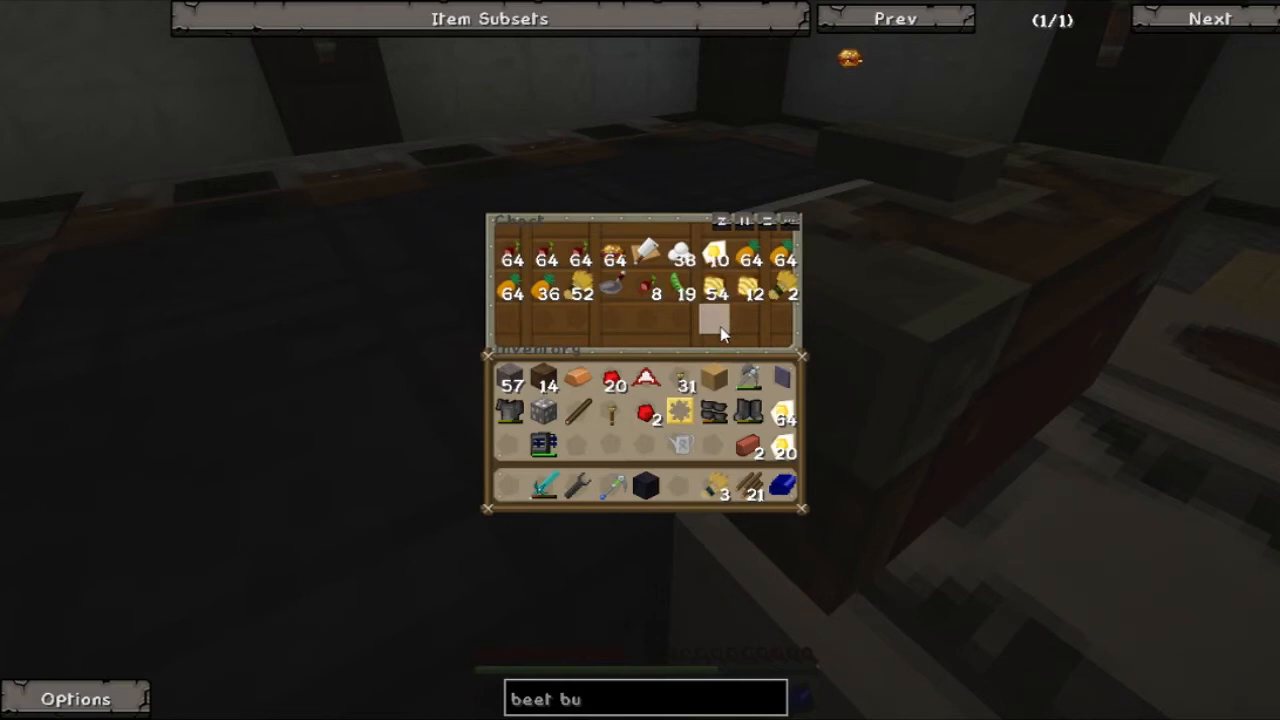
mouse_move(785, 414)
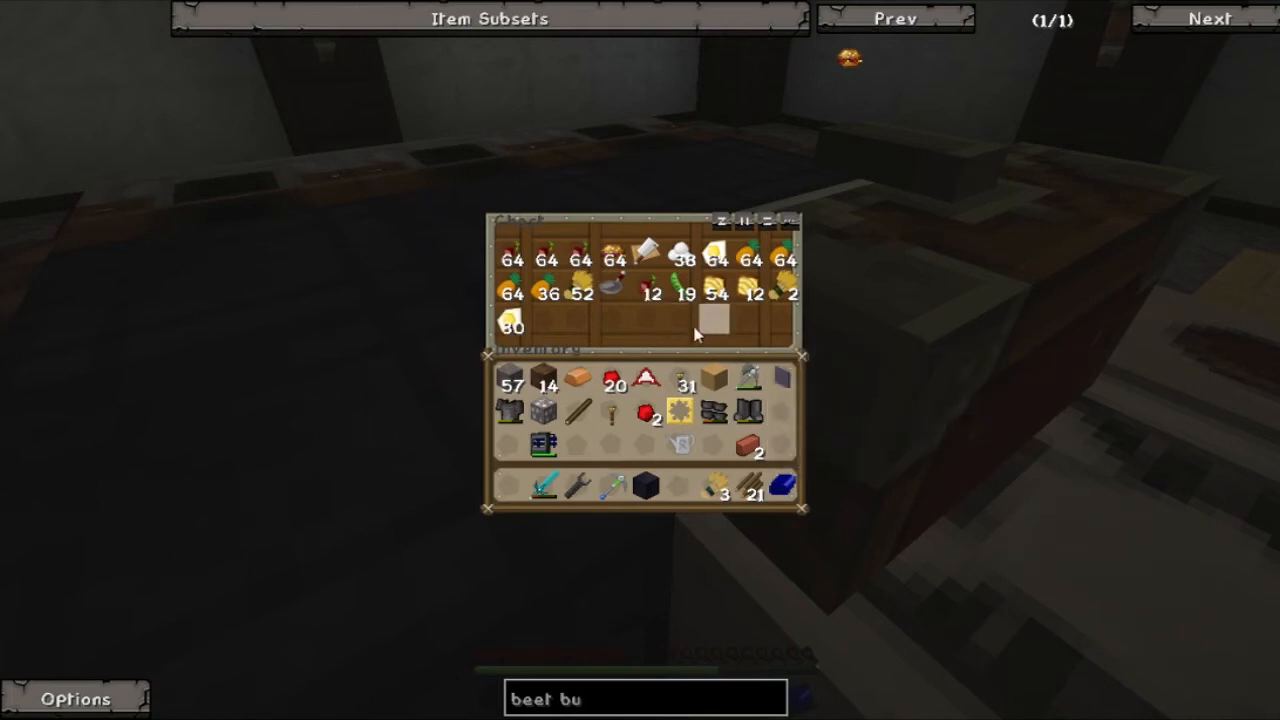
mouse_move(750, 294)
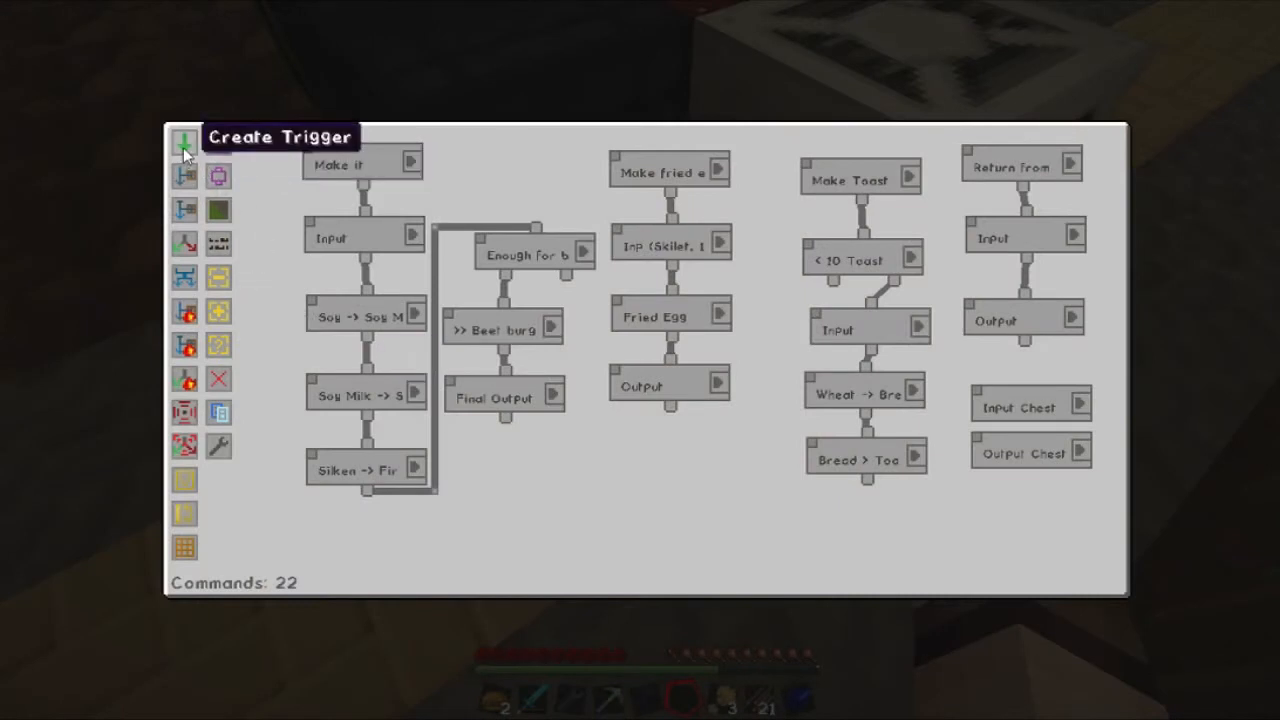
Add a new Trigger and an Input component to the program.
left_click(184, 145)
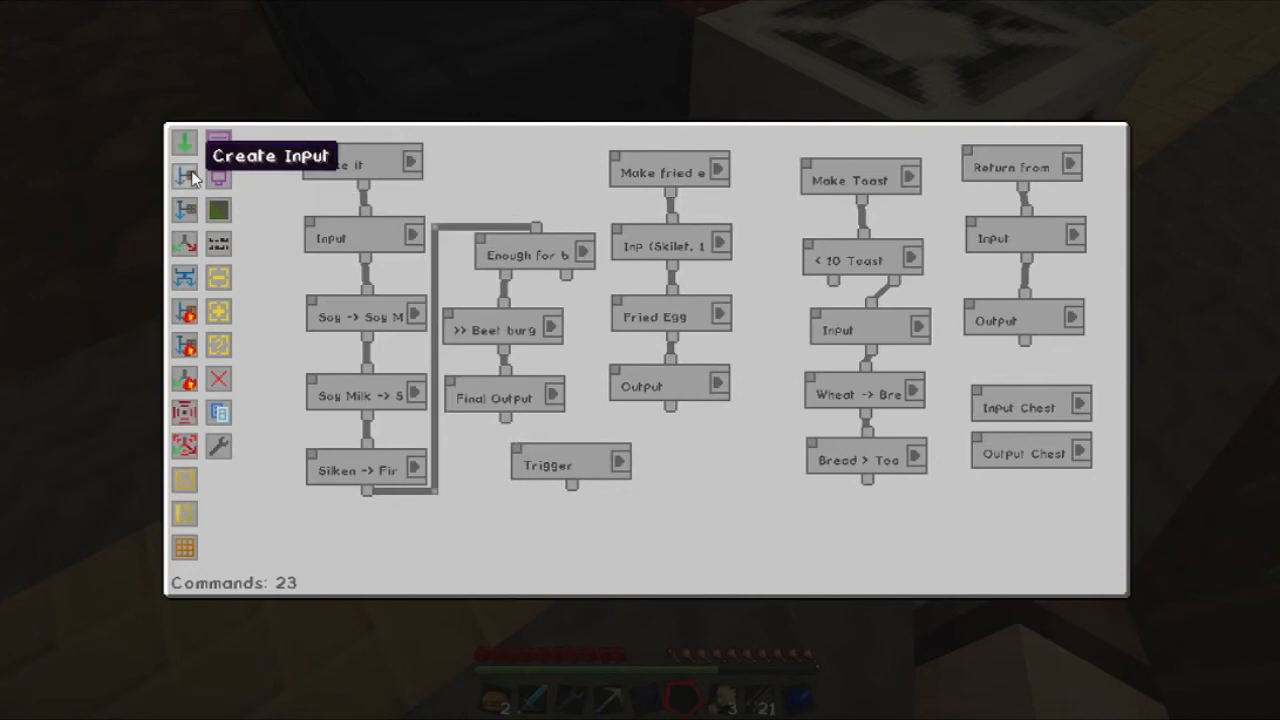
left_click(184, 176)
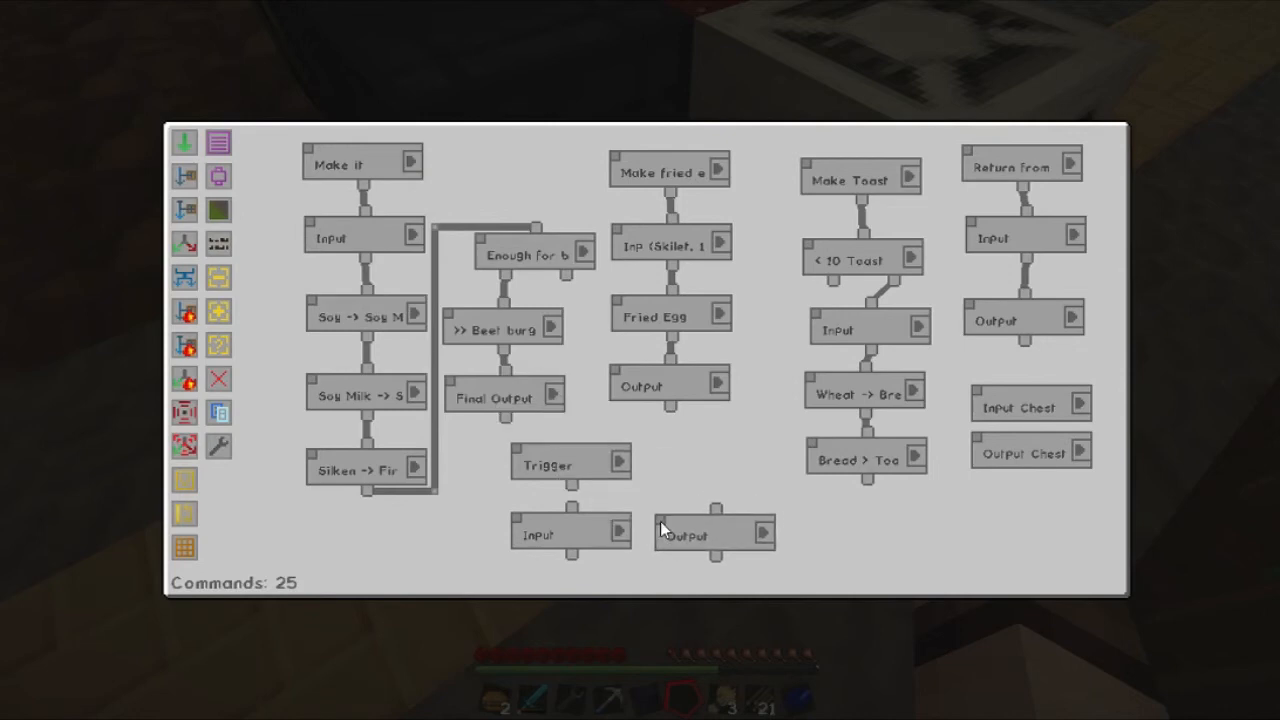
mouse_move(570, 490)
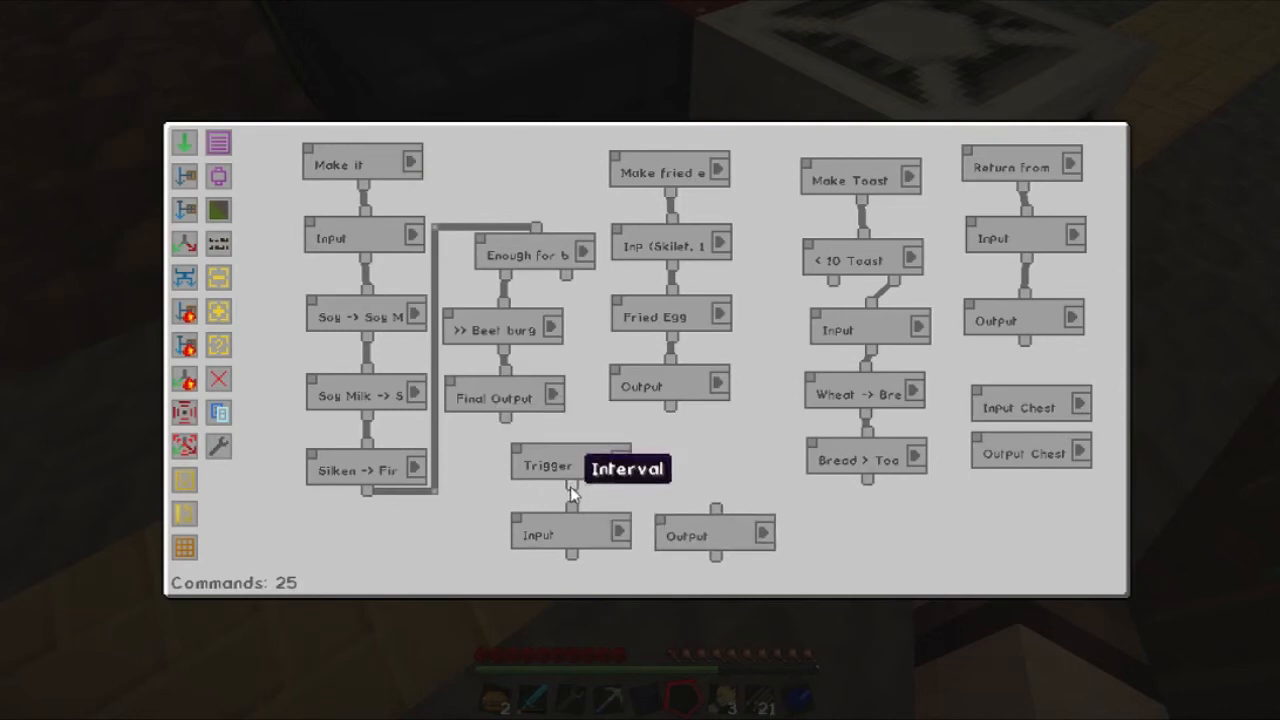
mouse_move(518, 525)
type(".var")
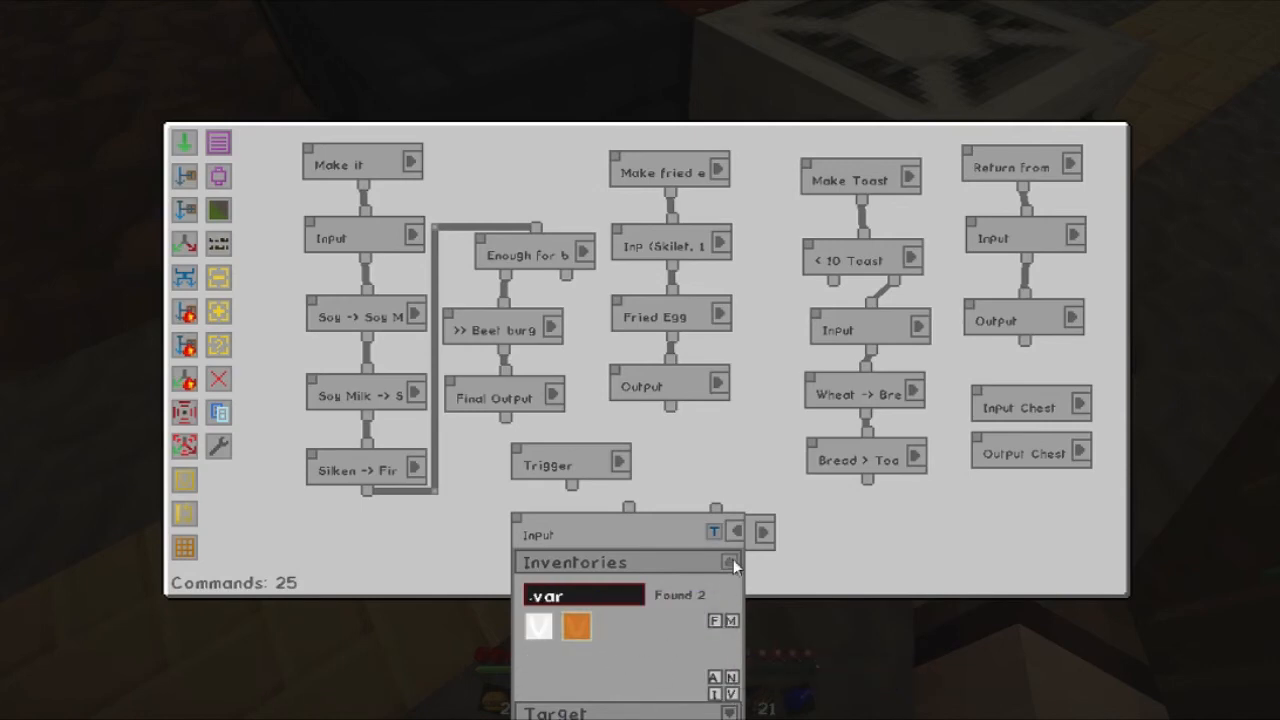
Pick the container the new Input pulls items from.
left_click(730, 561)
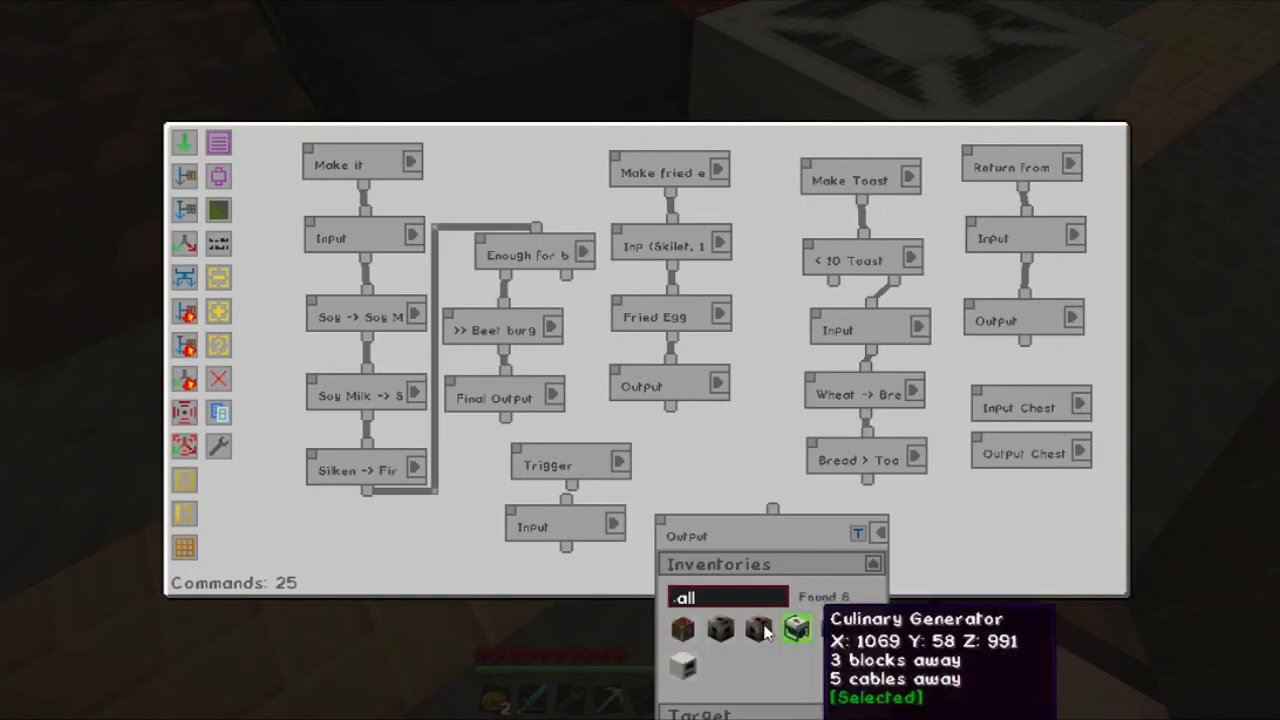
mouse_move(681, 665)
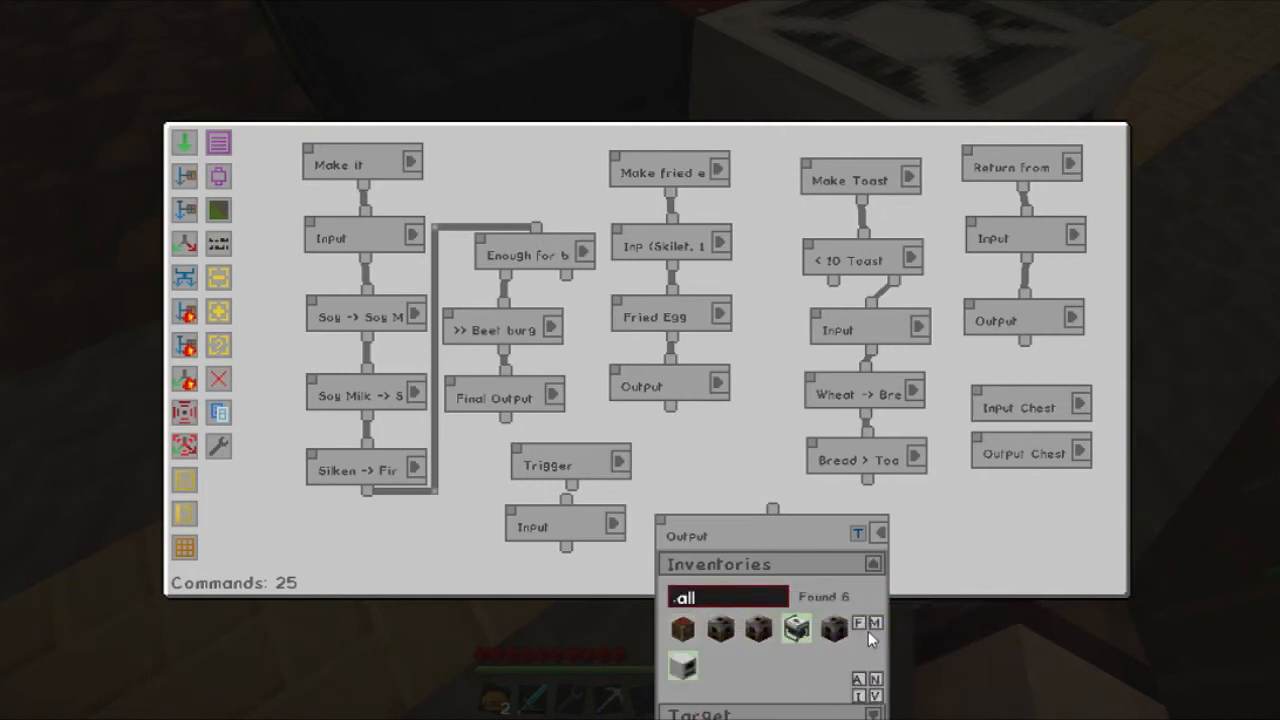
Set the Output's two selected containers to run the command once per target.
left_click(875, 623)
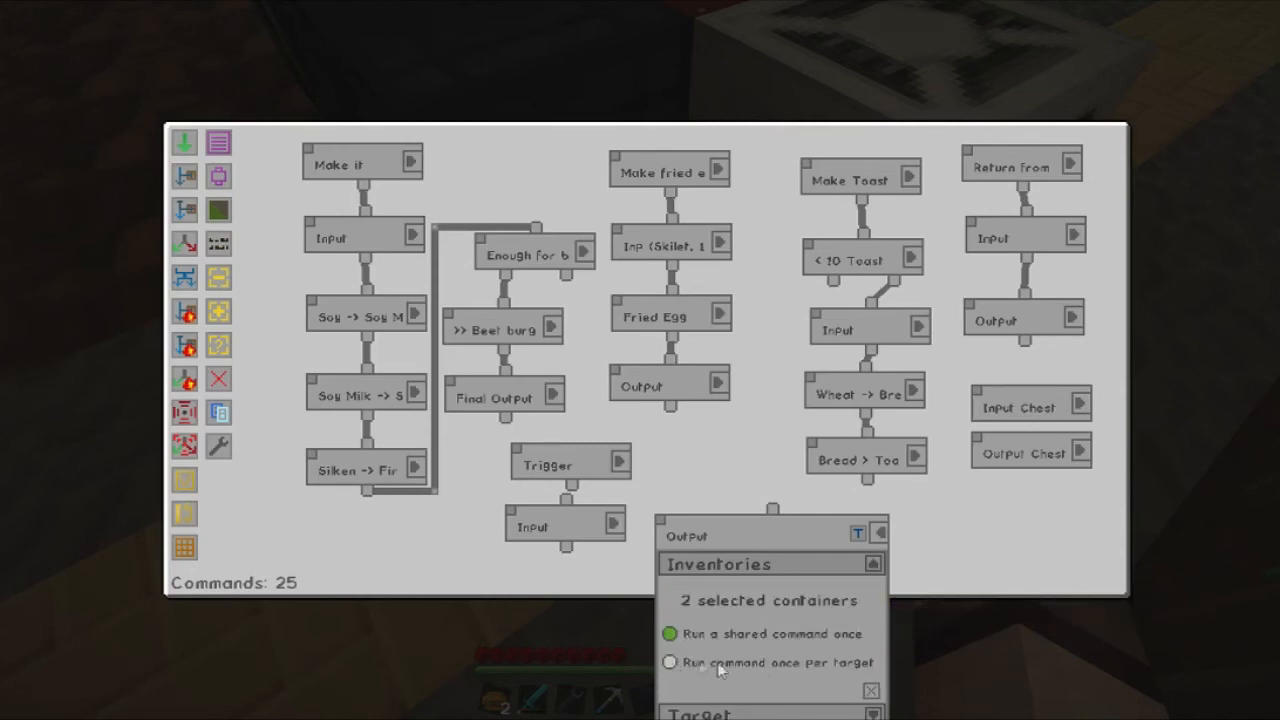
left_click(669, 662)
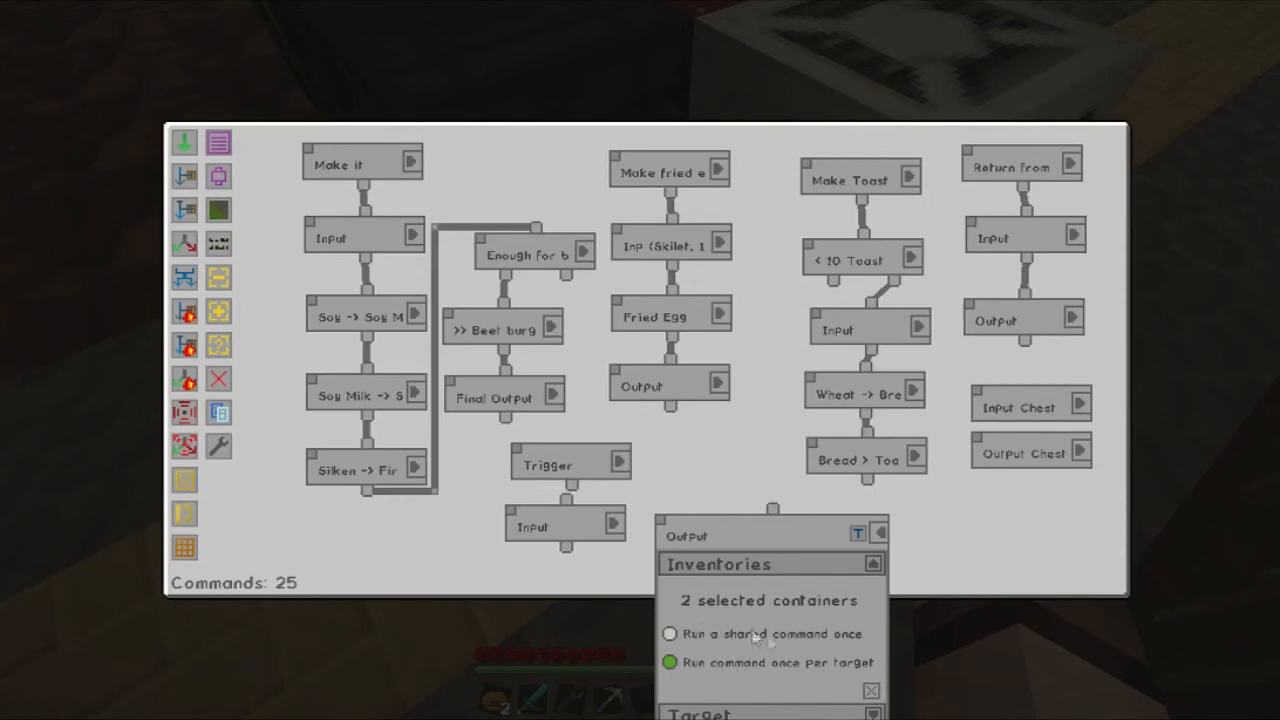
mouse_move(752, 645)
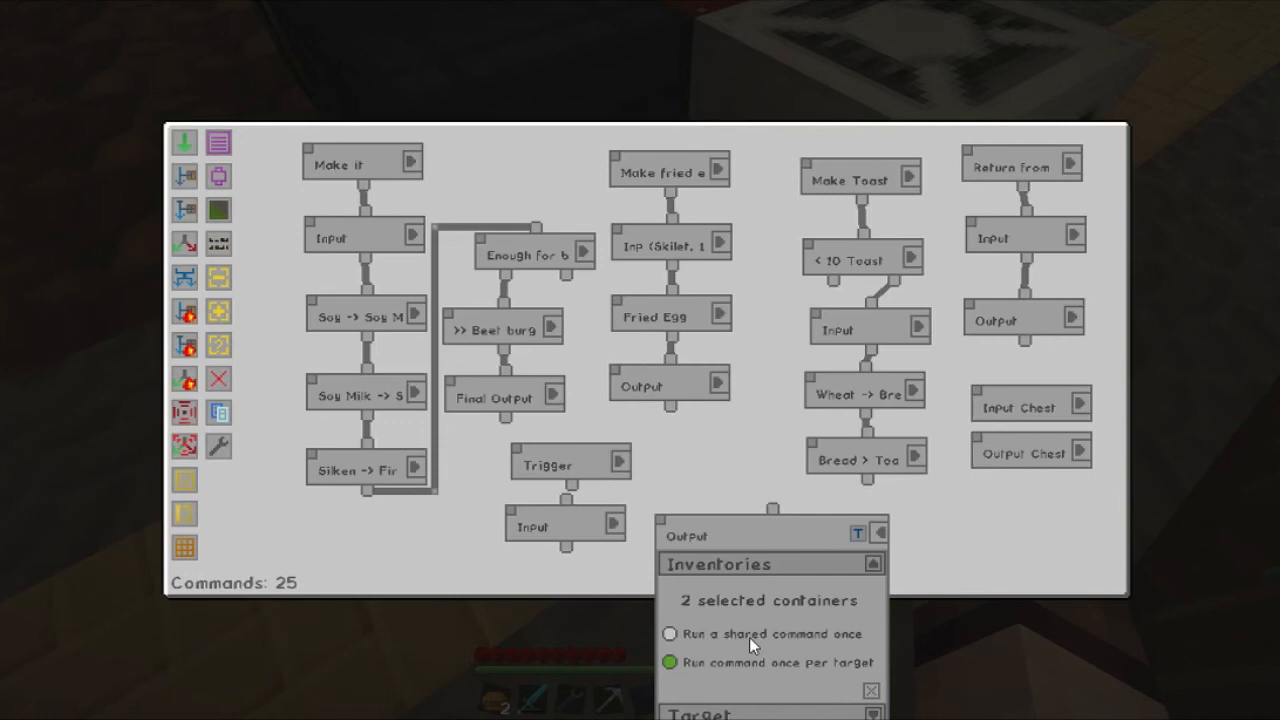
mouse_move(873, 694)
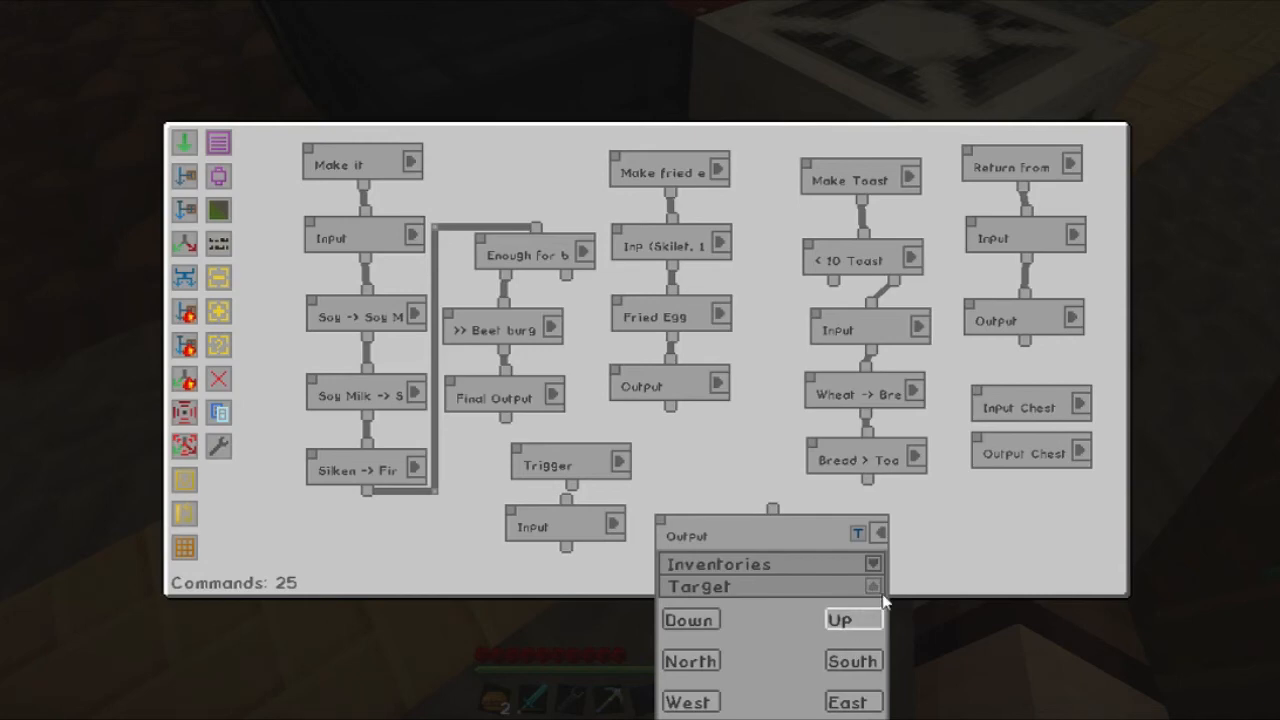
Search 'beet' and whitelist one Beet Burger in the new Output's item filter.
left_click(872, 586)
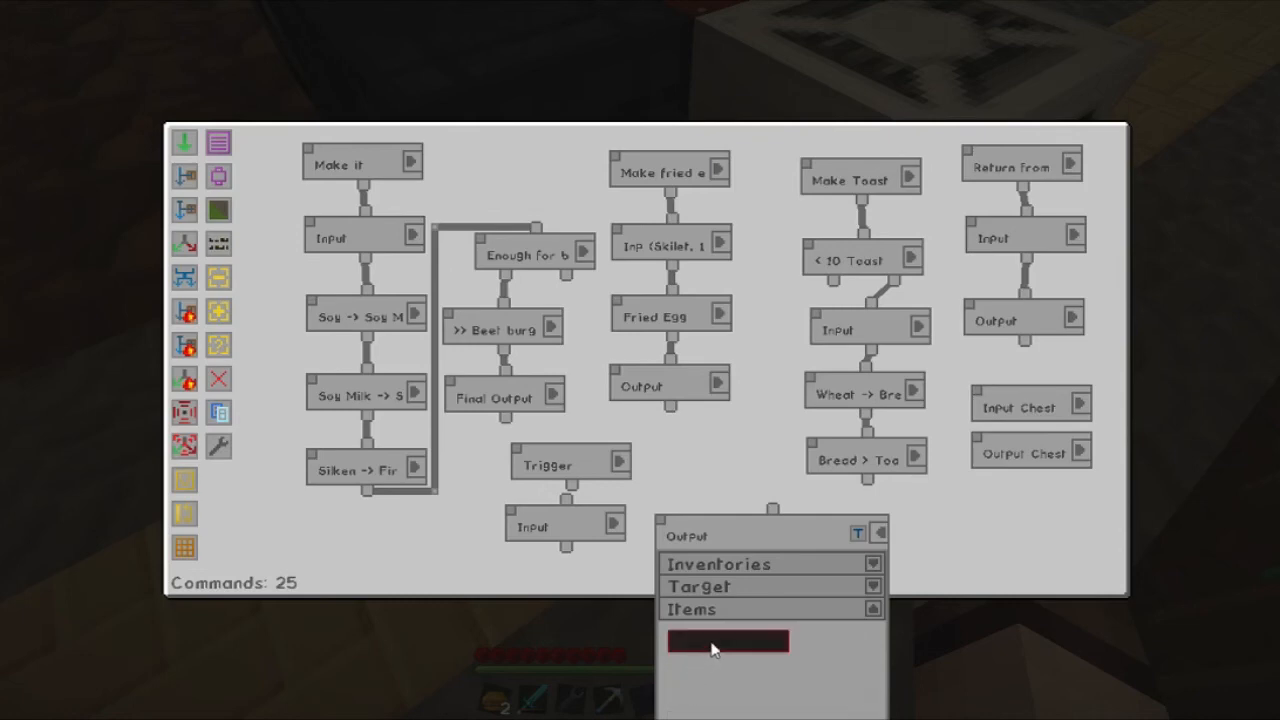
type("beet")
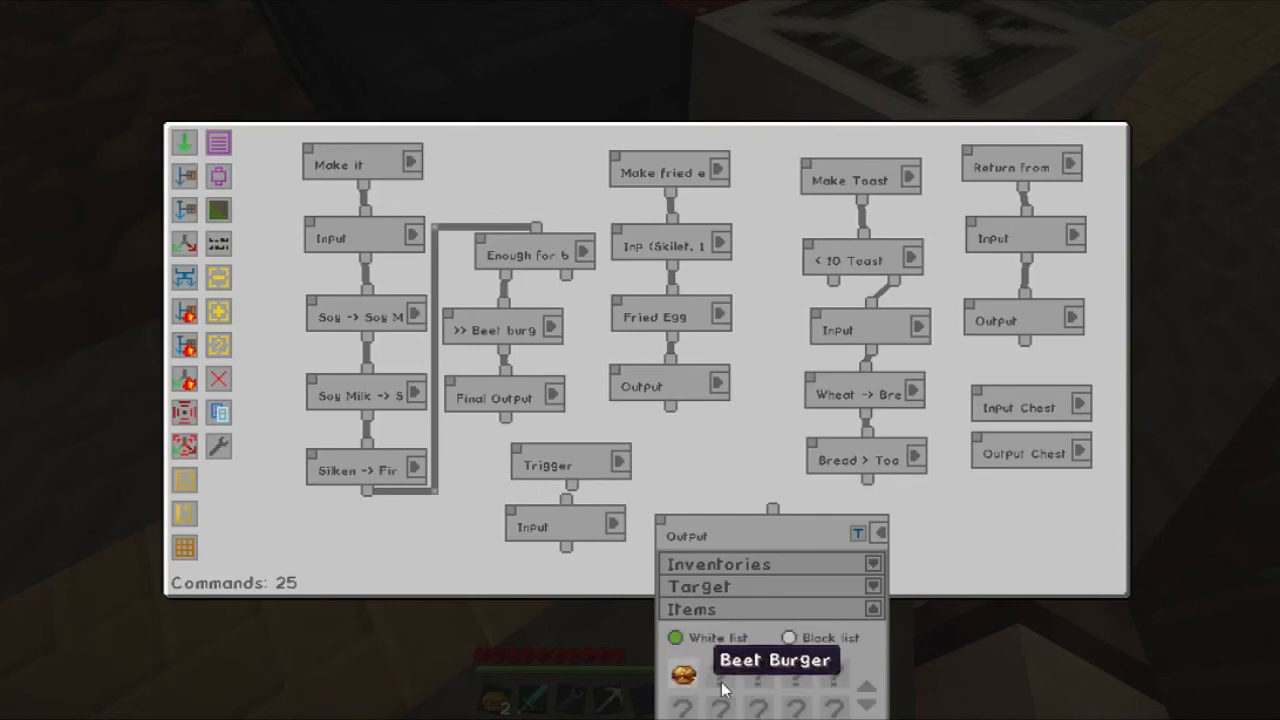
left_click(683, 676)
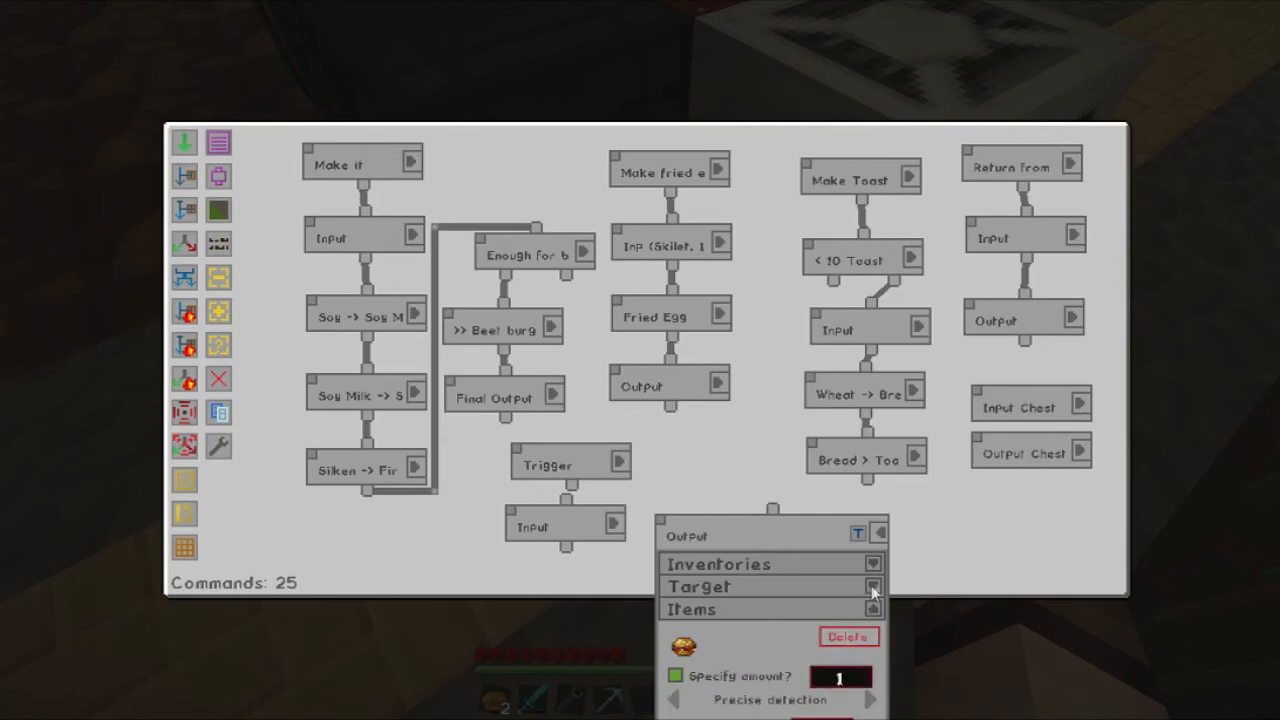
left_click(880, 531)
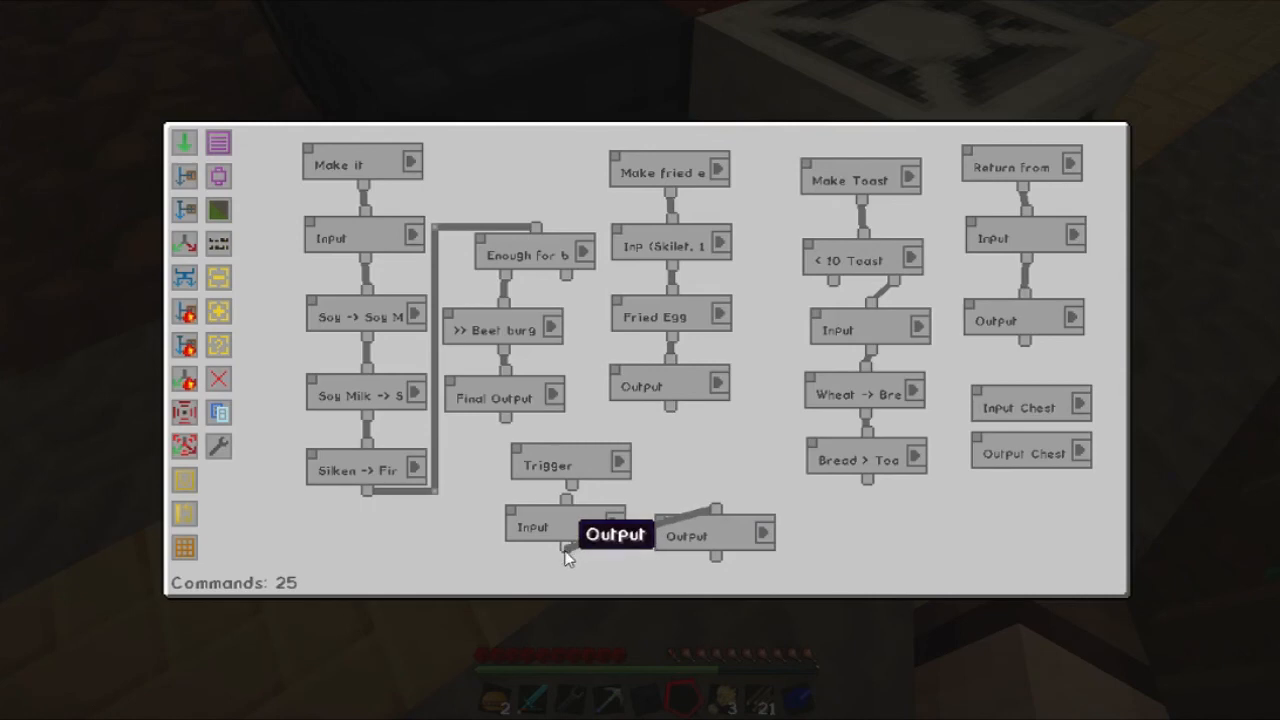
mouse_move(575, 492)
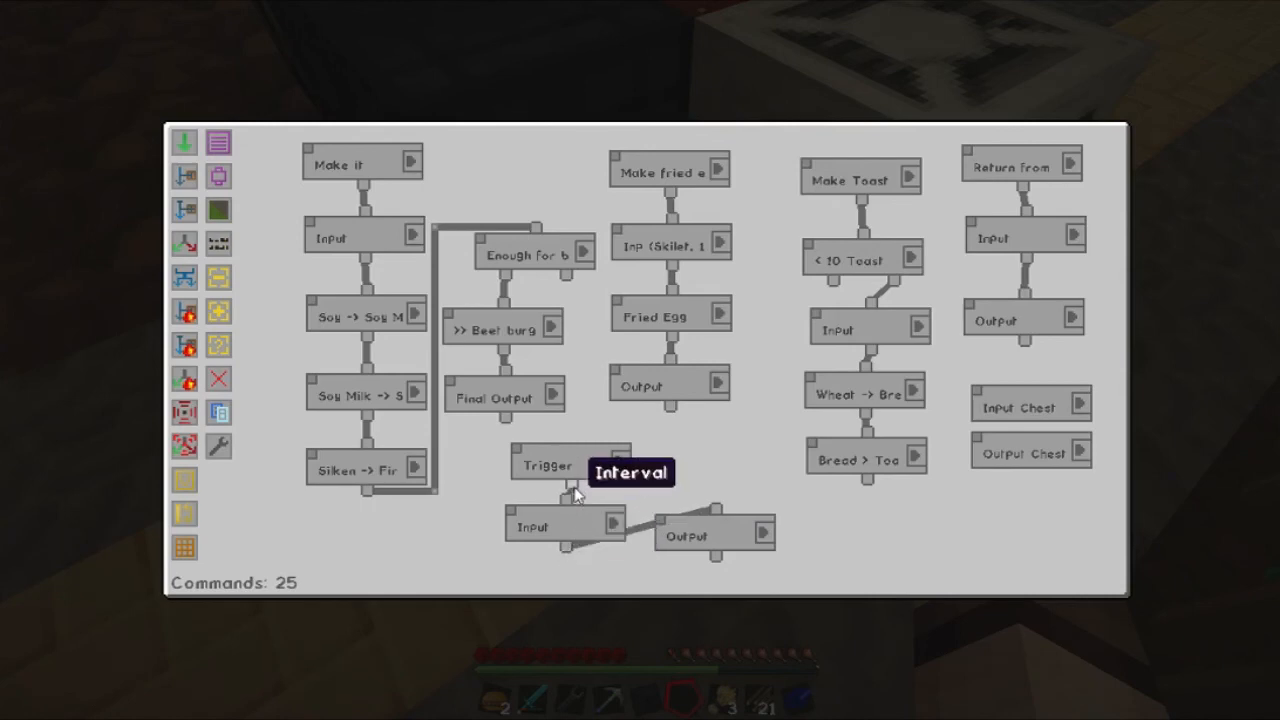
mouse_move(645, 477)
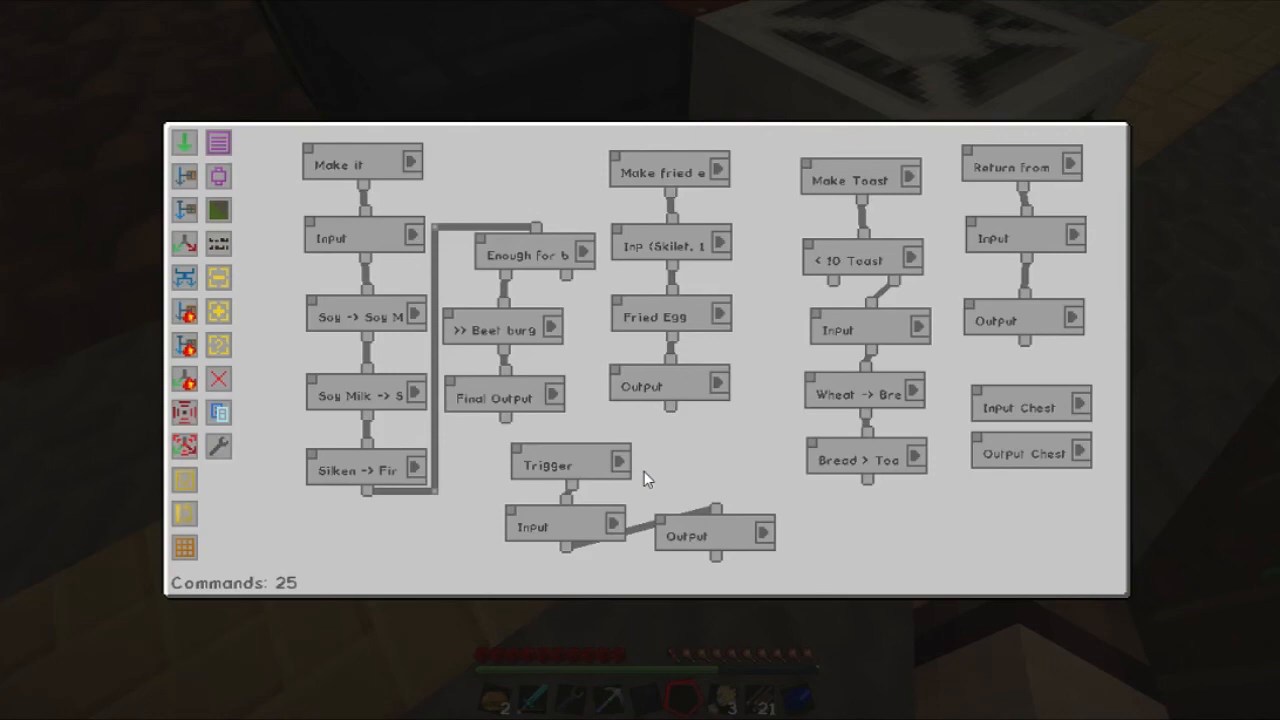
Close the Factory Manager, the Culinary Generator and the chest to return to the world.
key("Escape")
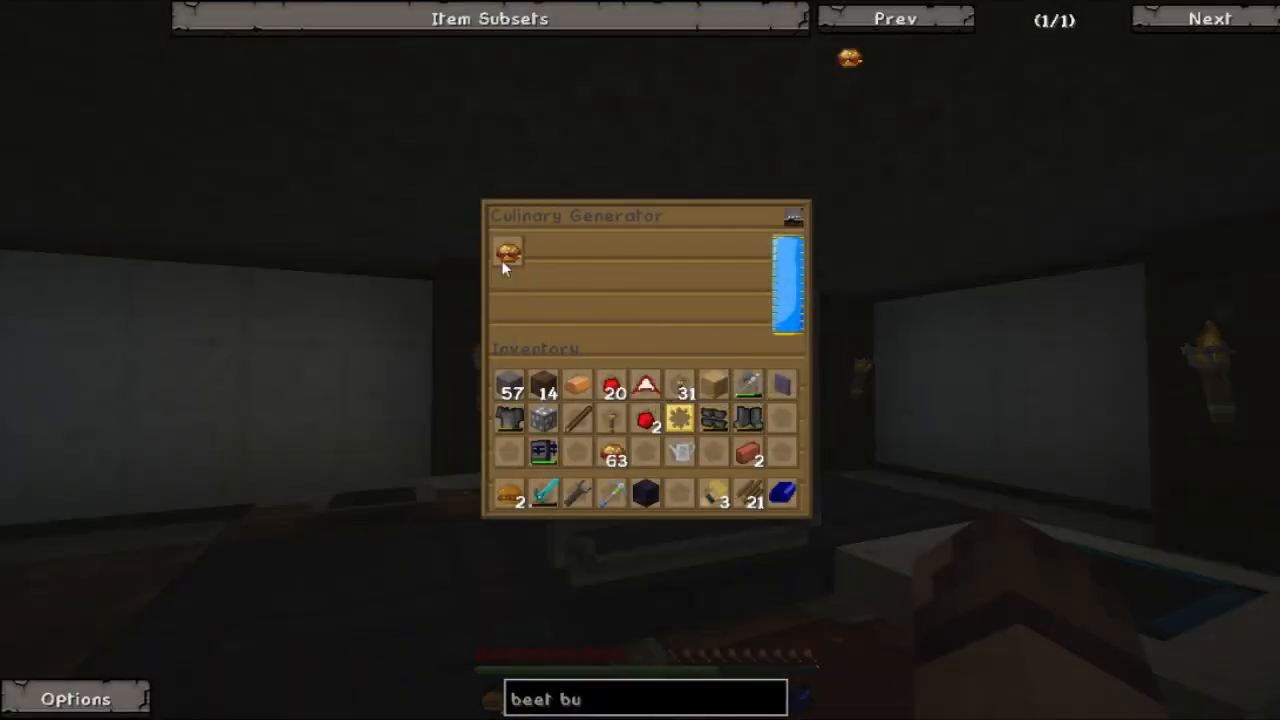
mouse_move(790, 300)
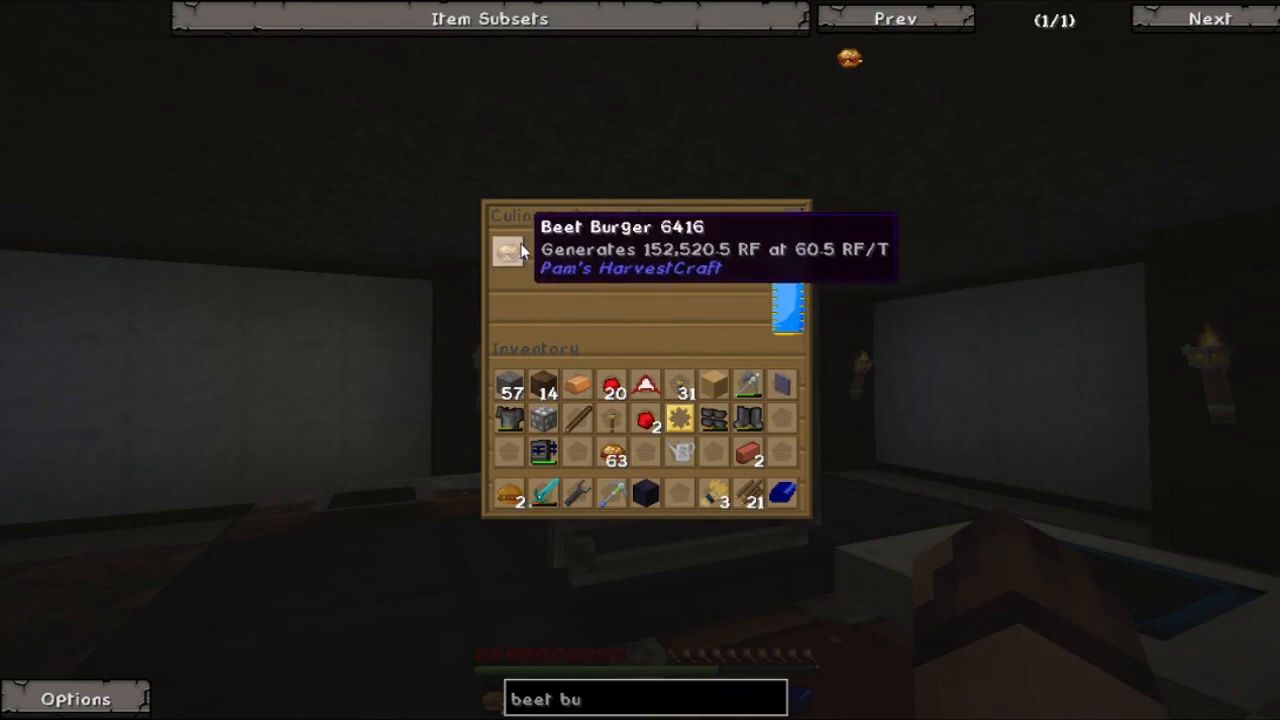
key("Escape")
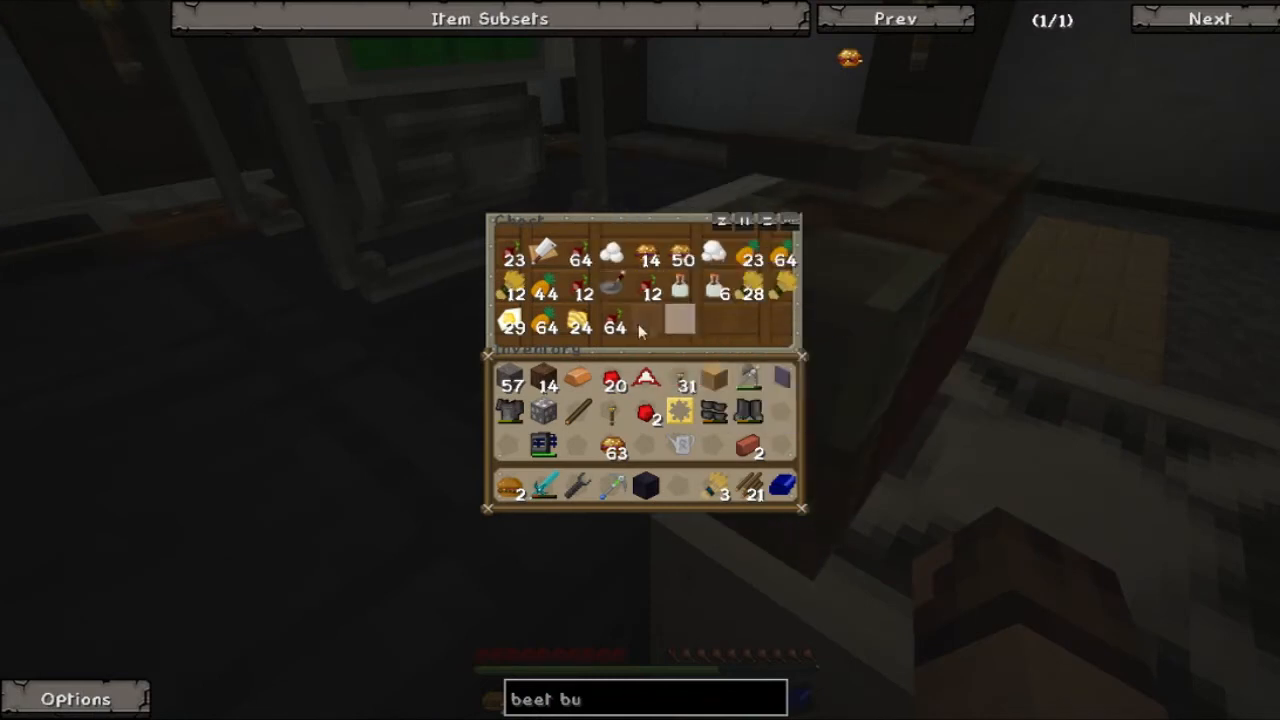
mouse_move(668, 335)
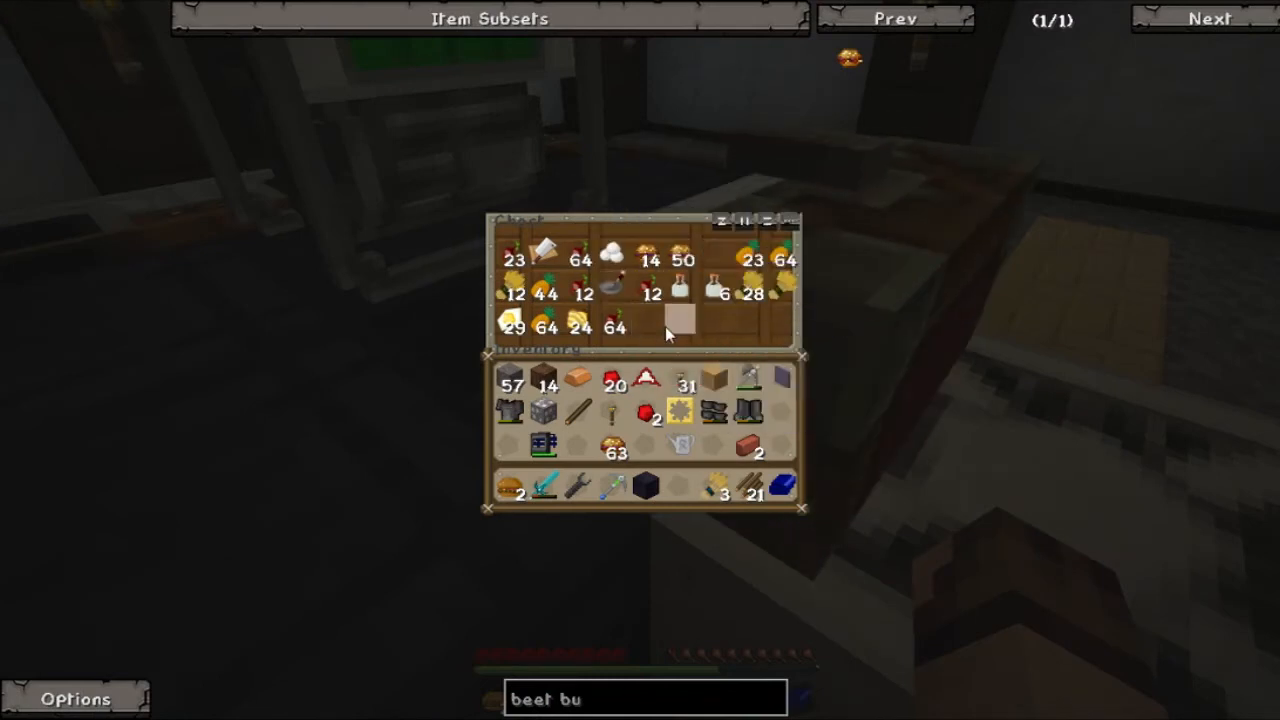
key("Escape")
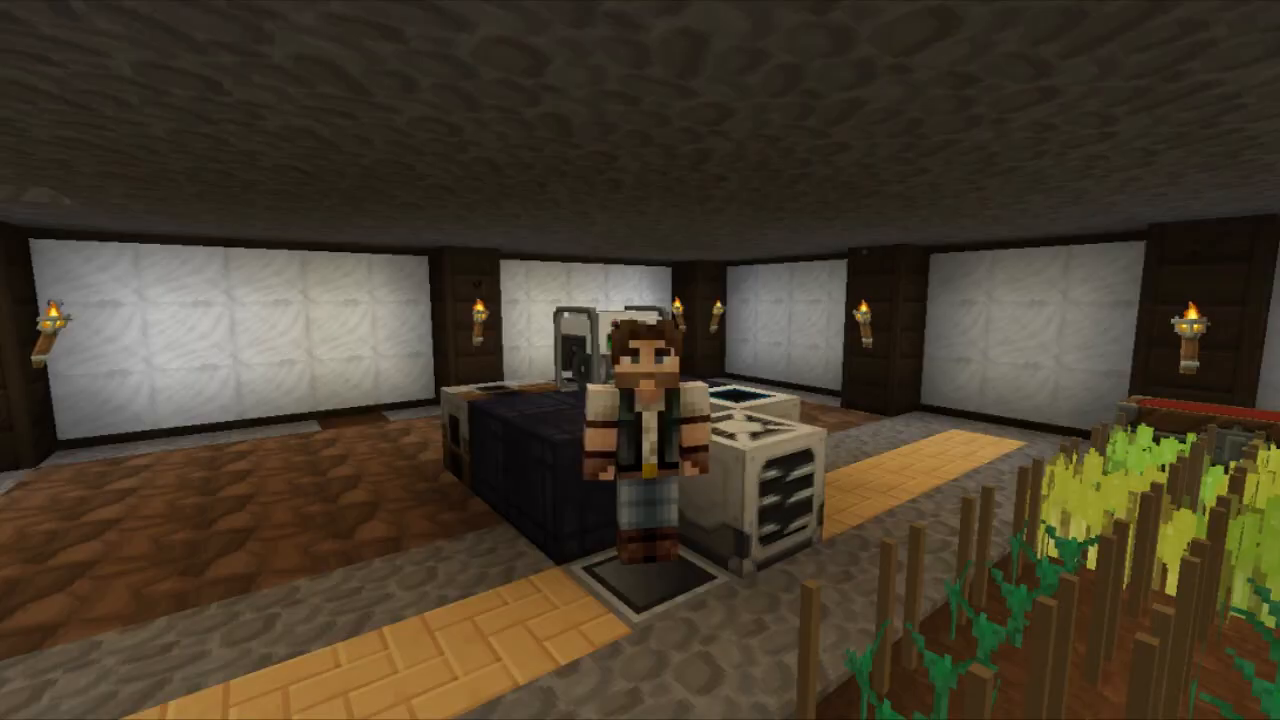